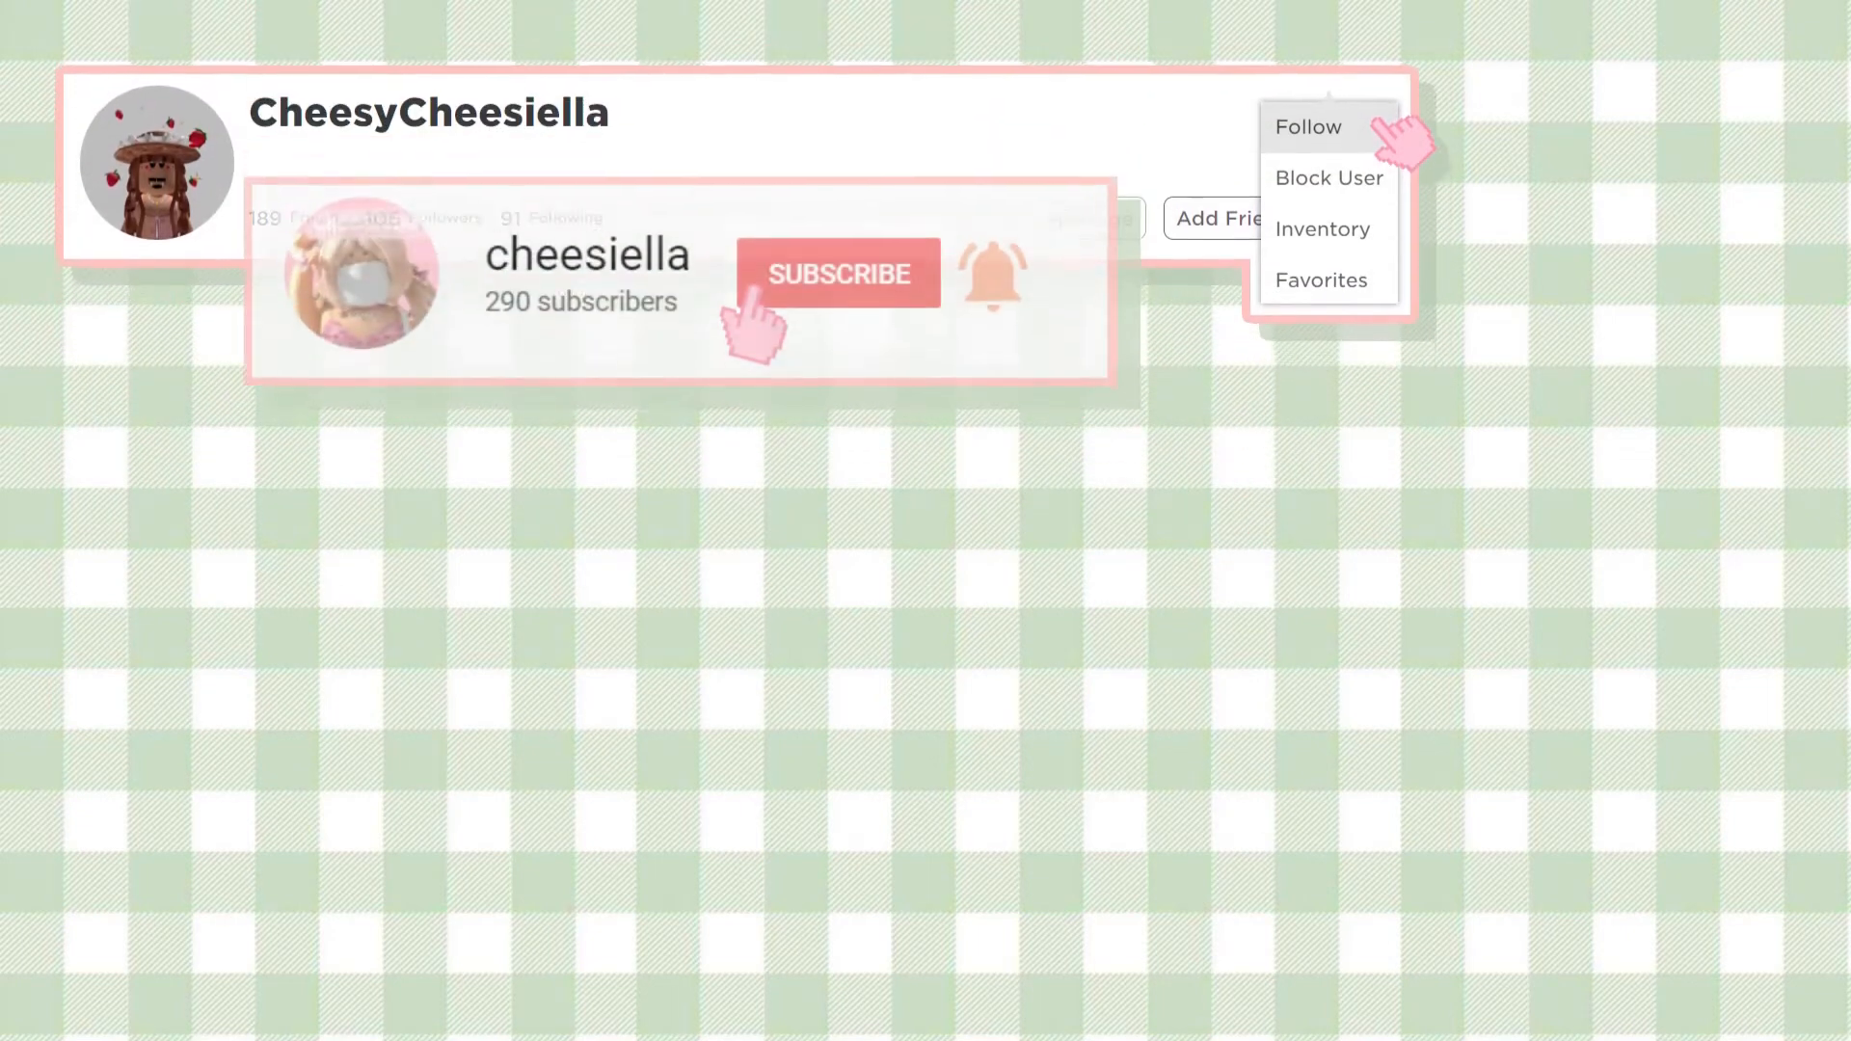
# Download the 1.64MB woman rig Blender file from the MediaFire page.
pyautogui.scroll(-3)
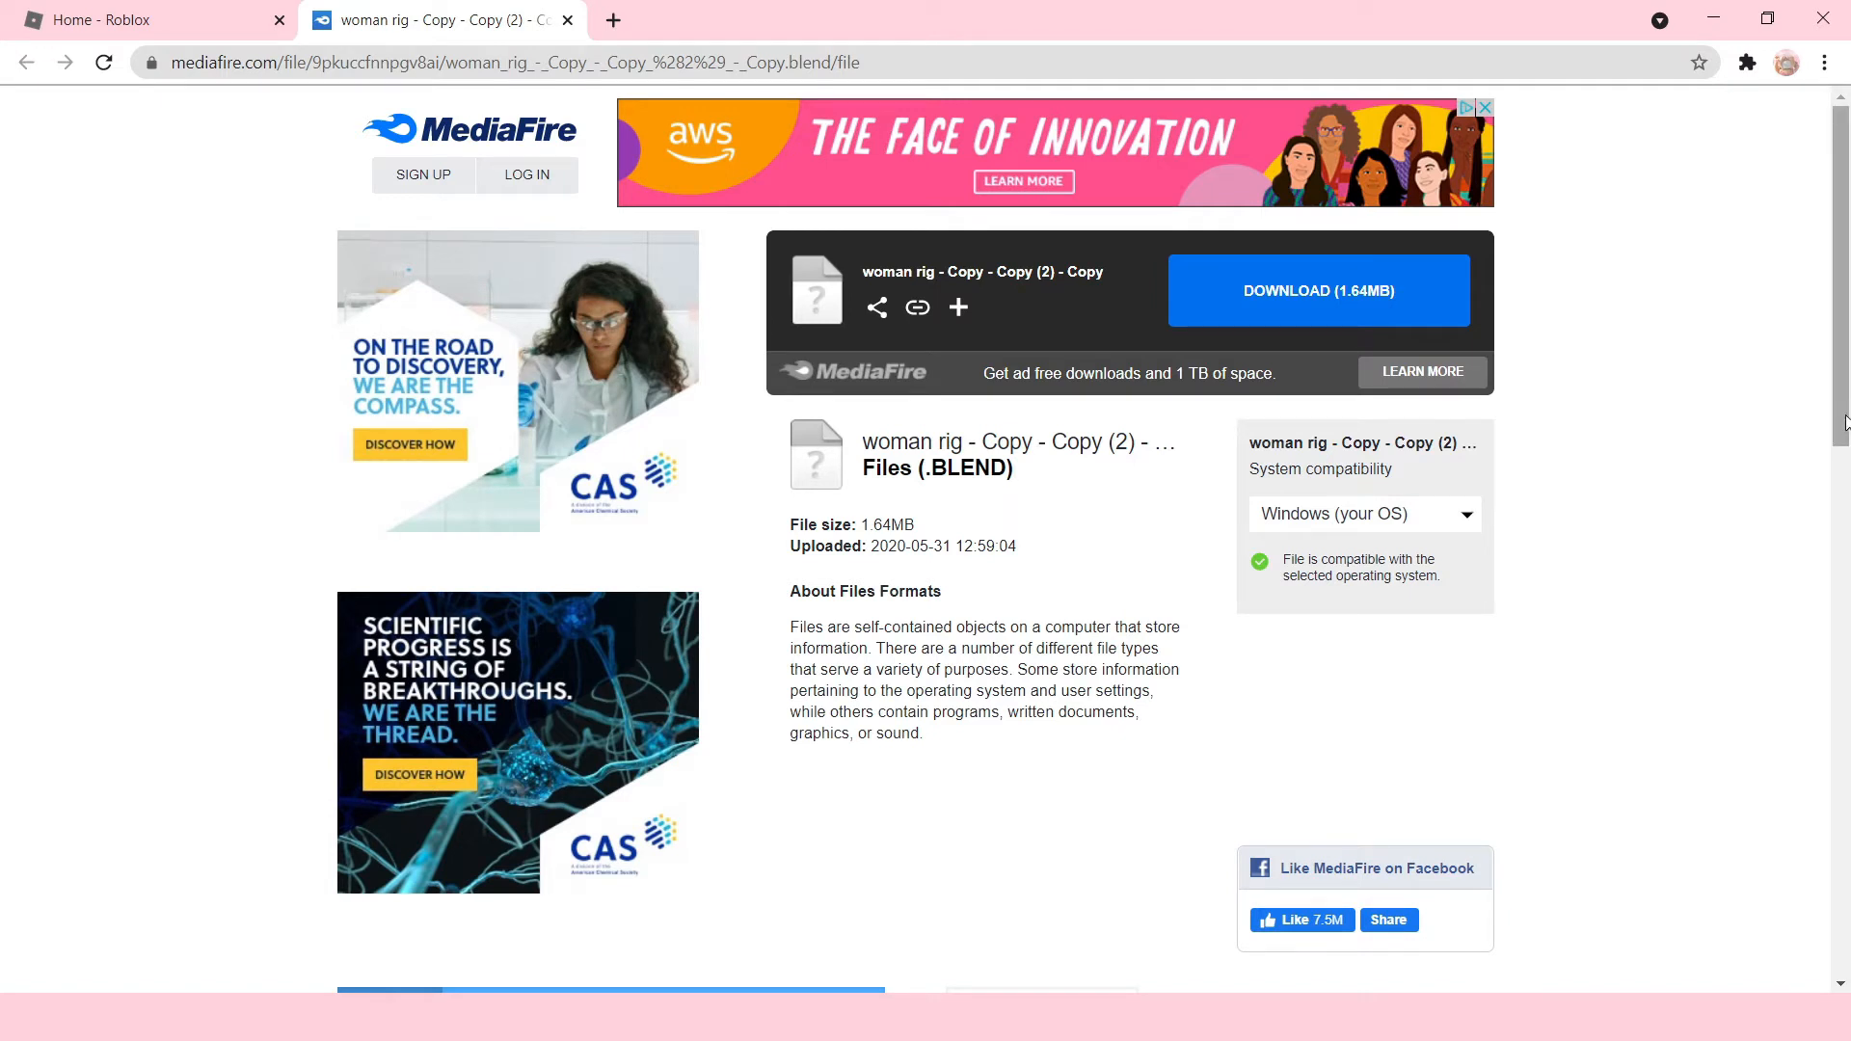
pyautogui.moveTo(1784, 374)
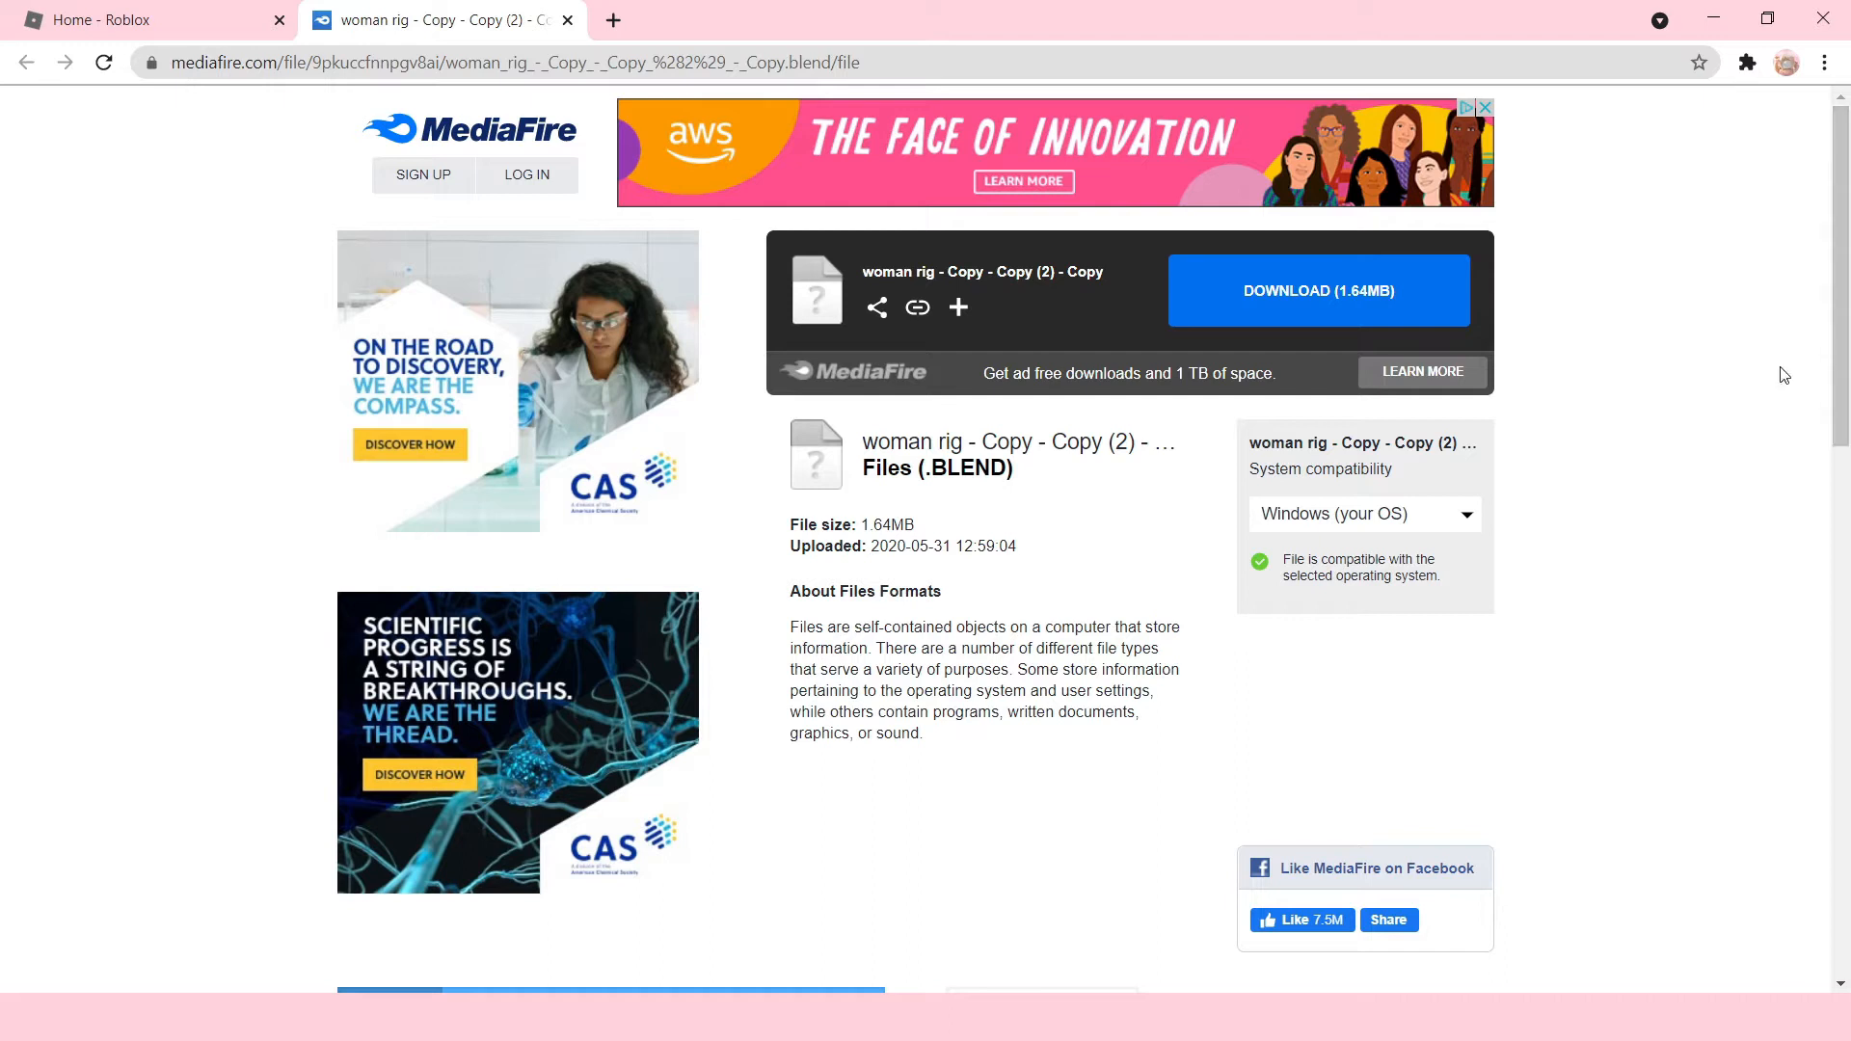
pyautogui.moveTo(1619, 244)
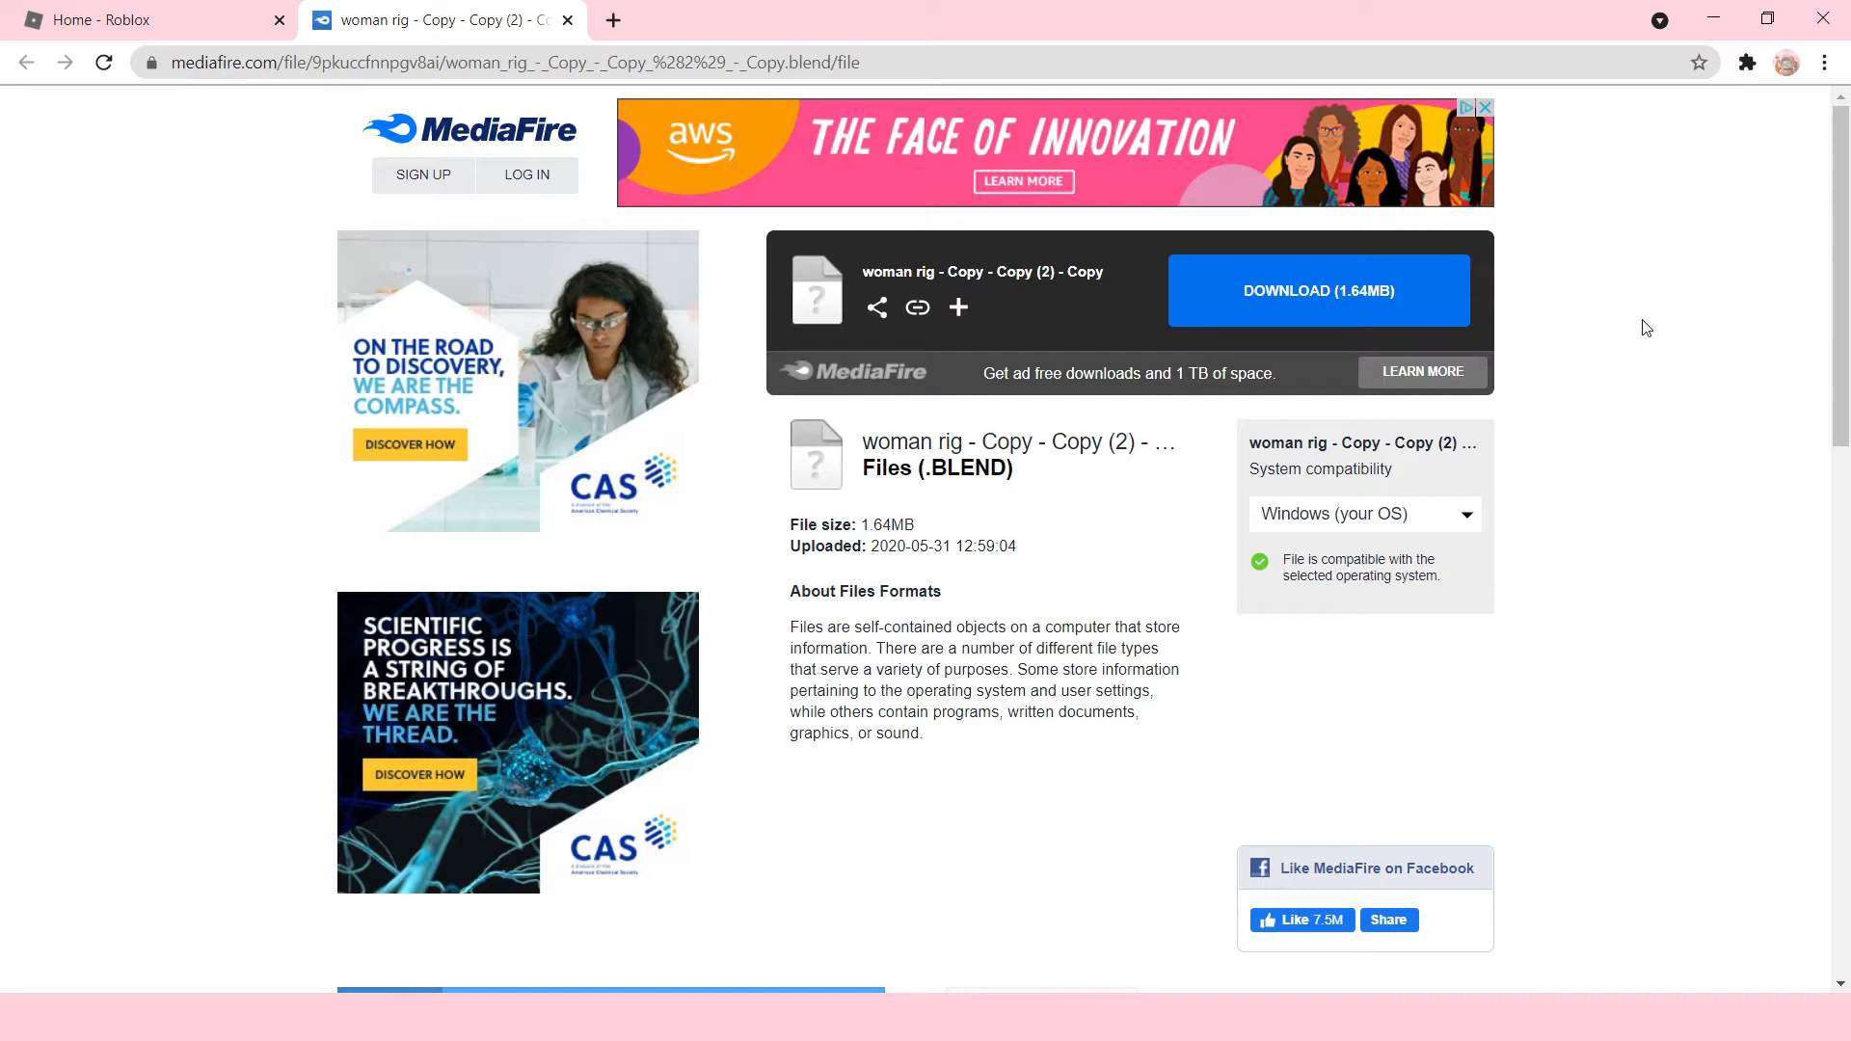
pyautogui.moveTo(1259, 698)
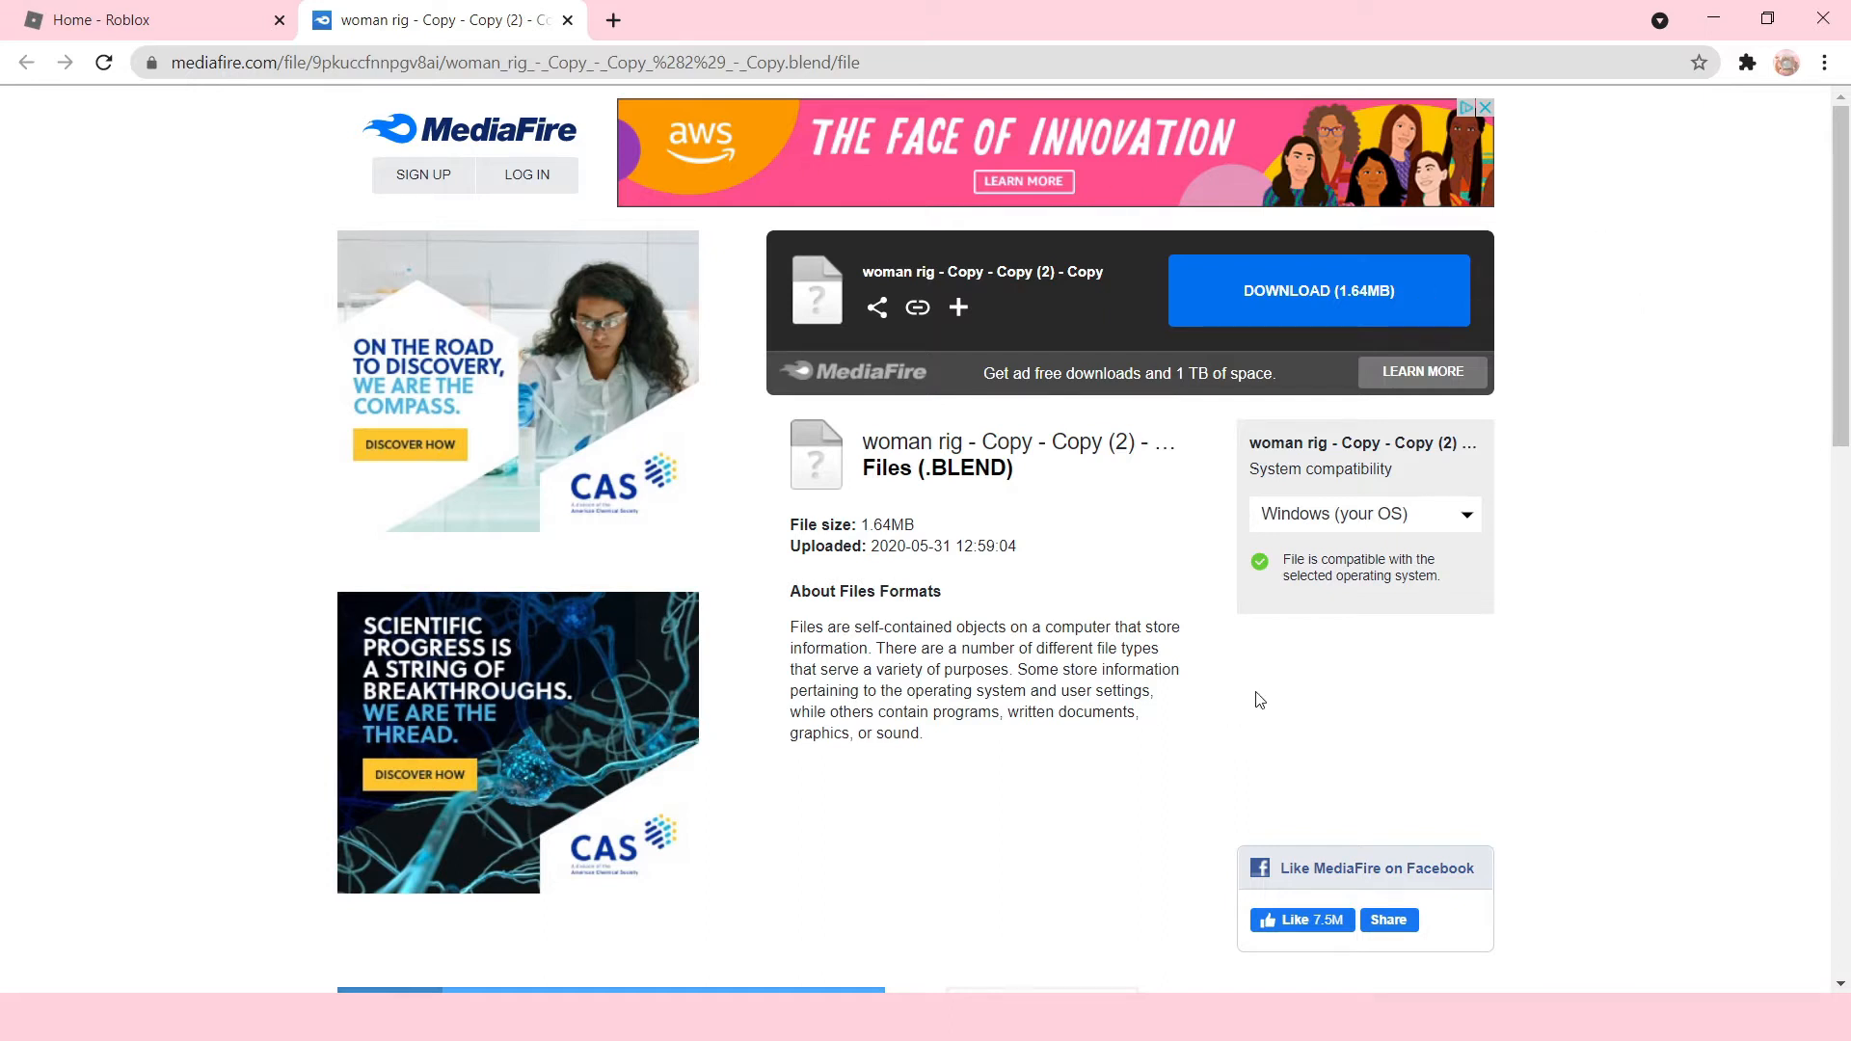
pyautogui.moveTo(970, 438)
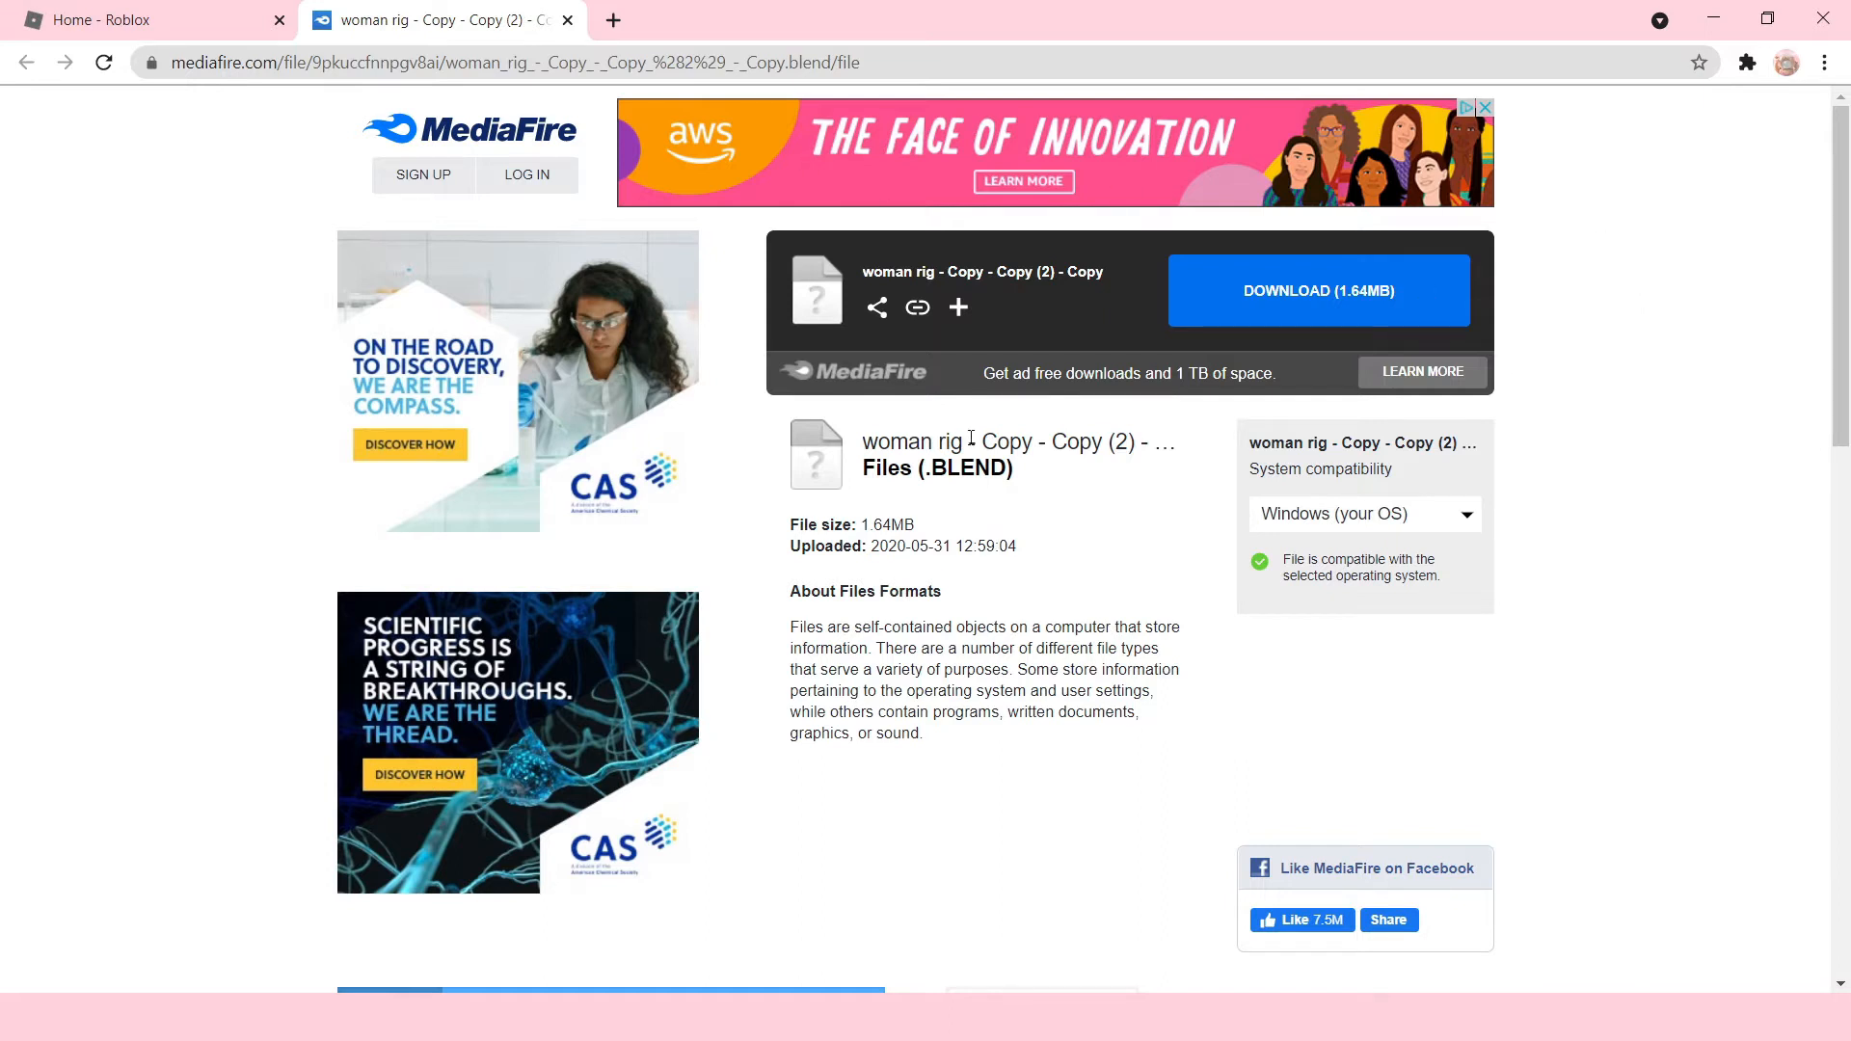
pyautogui.moveTo(1393, 291)
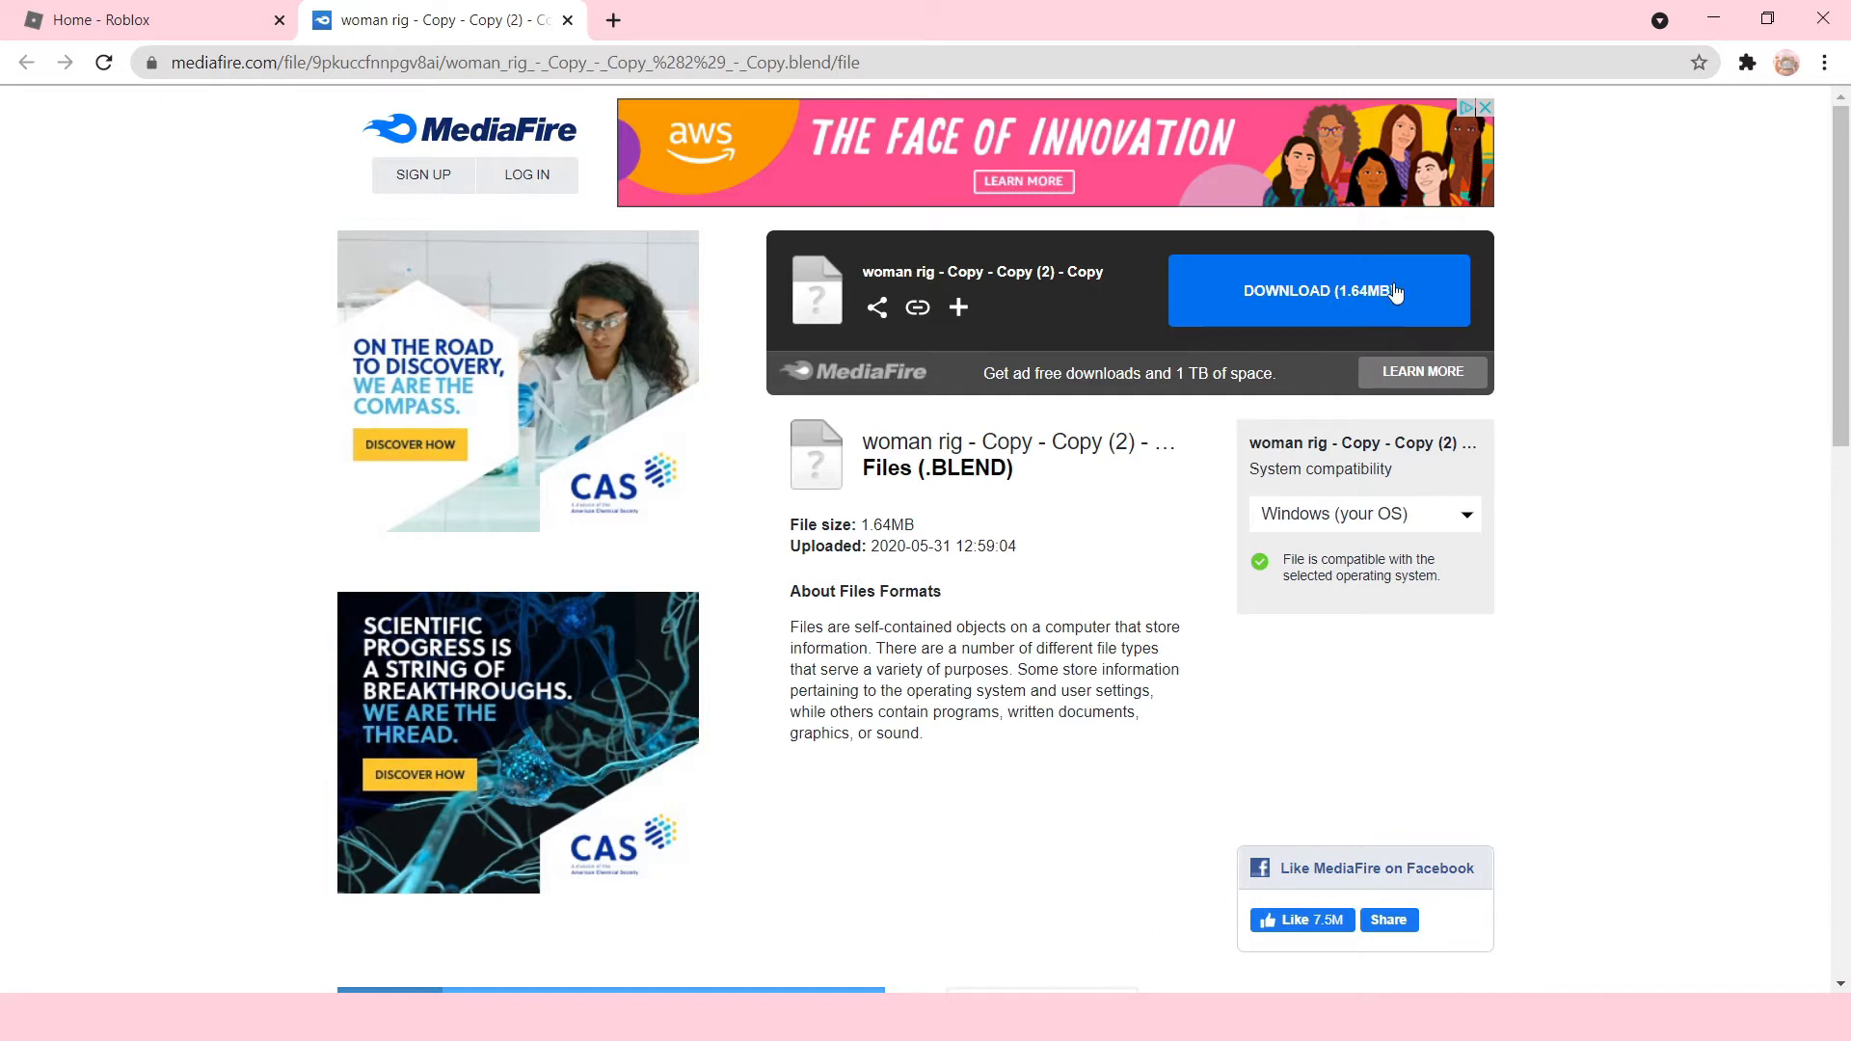
pyautogui.click(1318, 290)
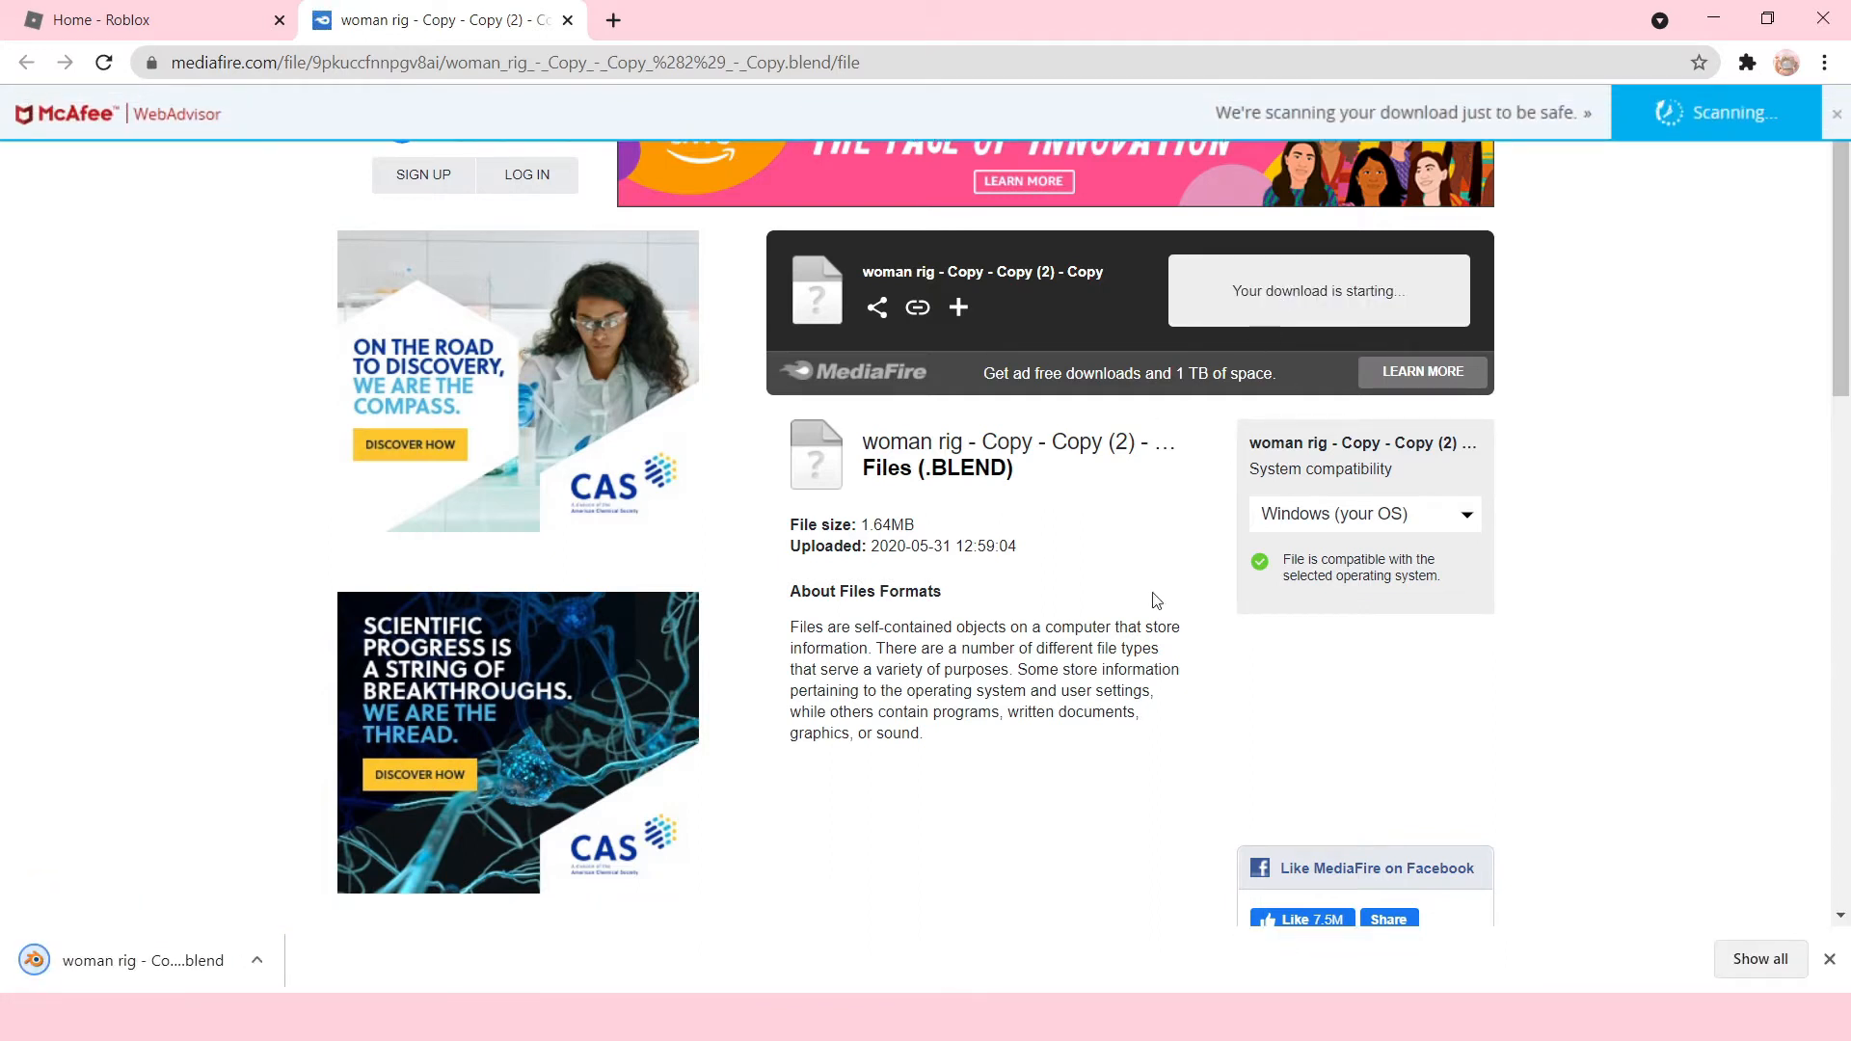
pyautogui.moveTo(1100, 521)
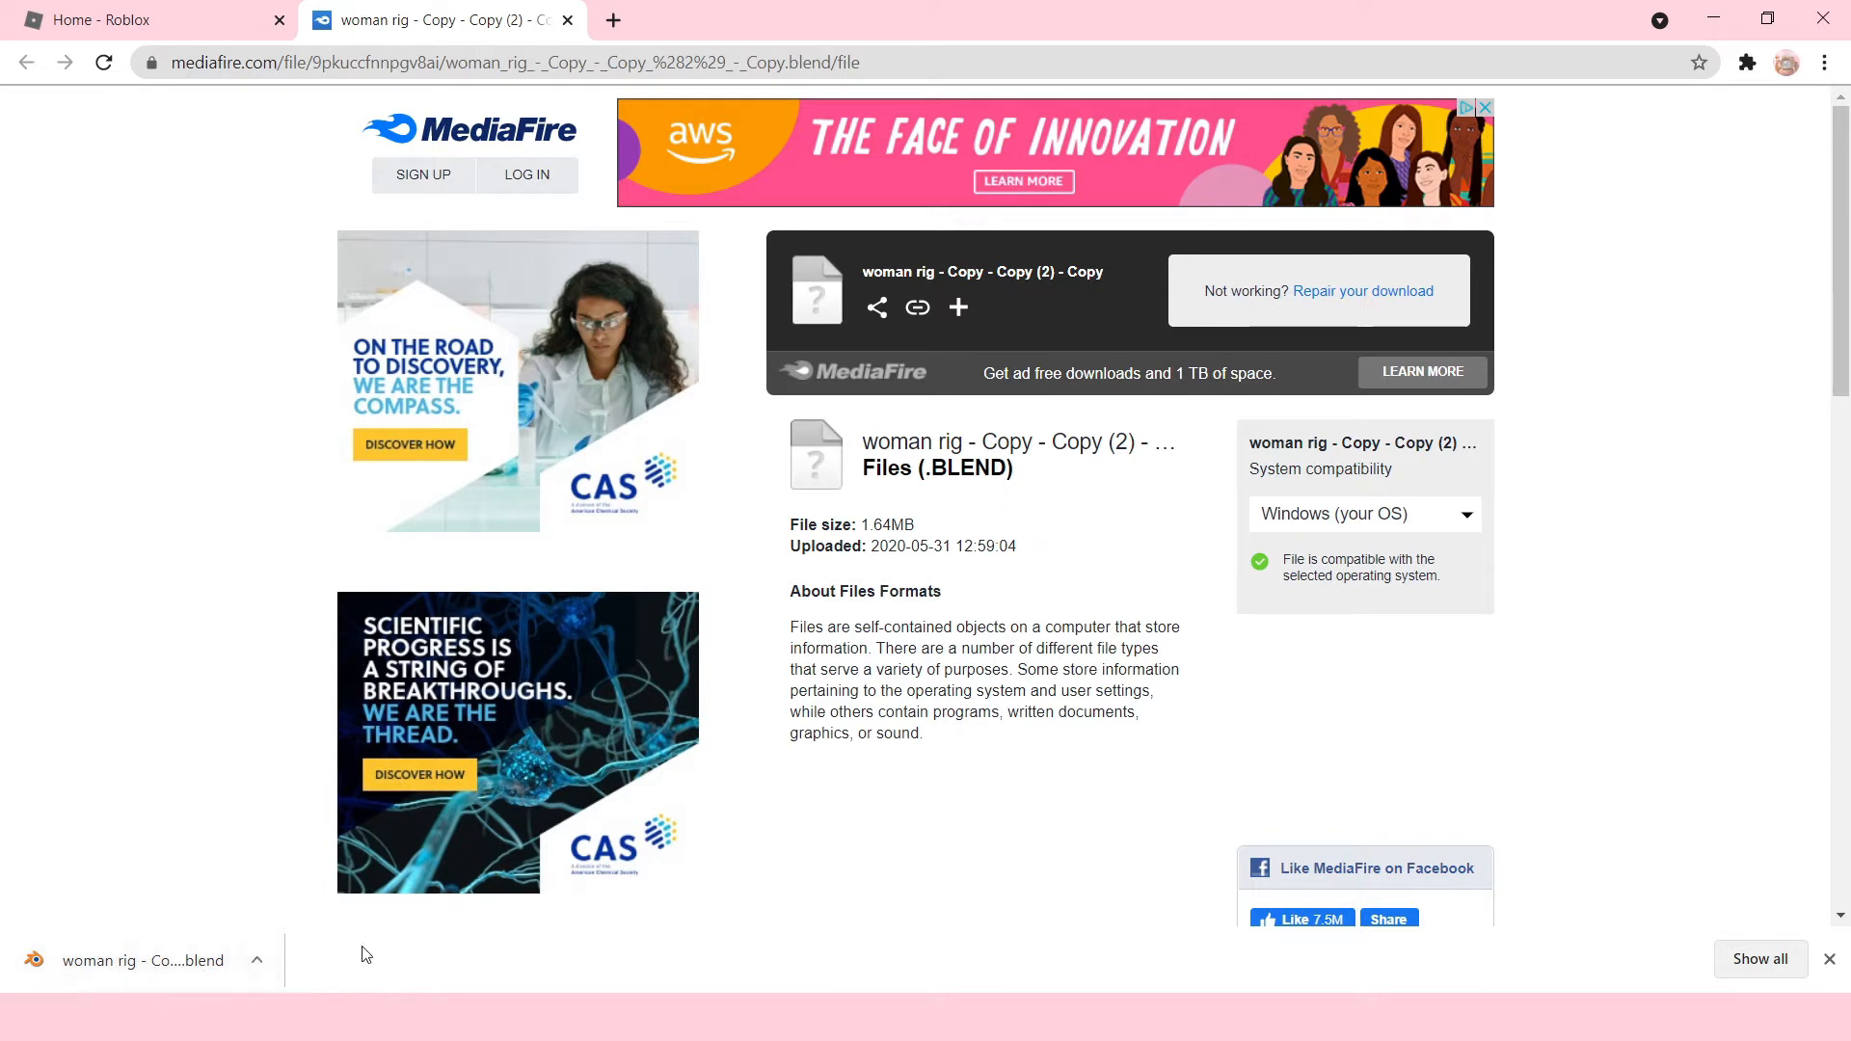
pyautogui.moveTo(1077, 940)
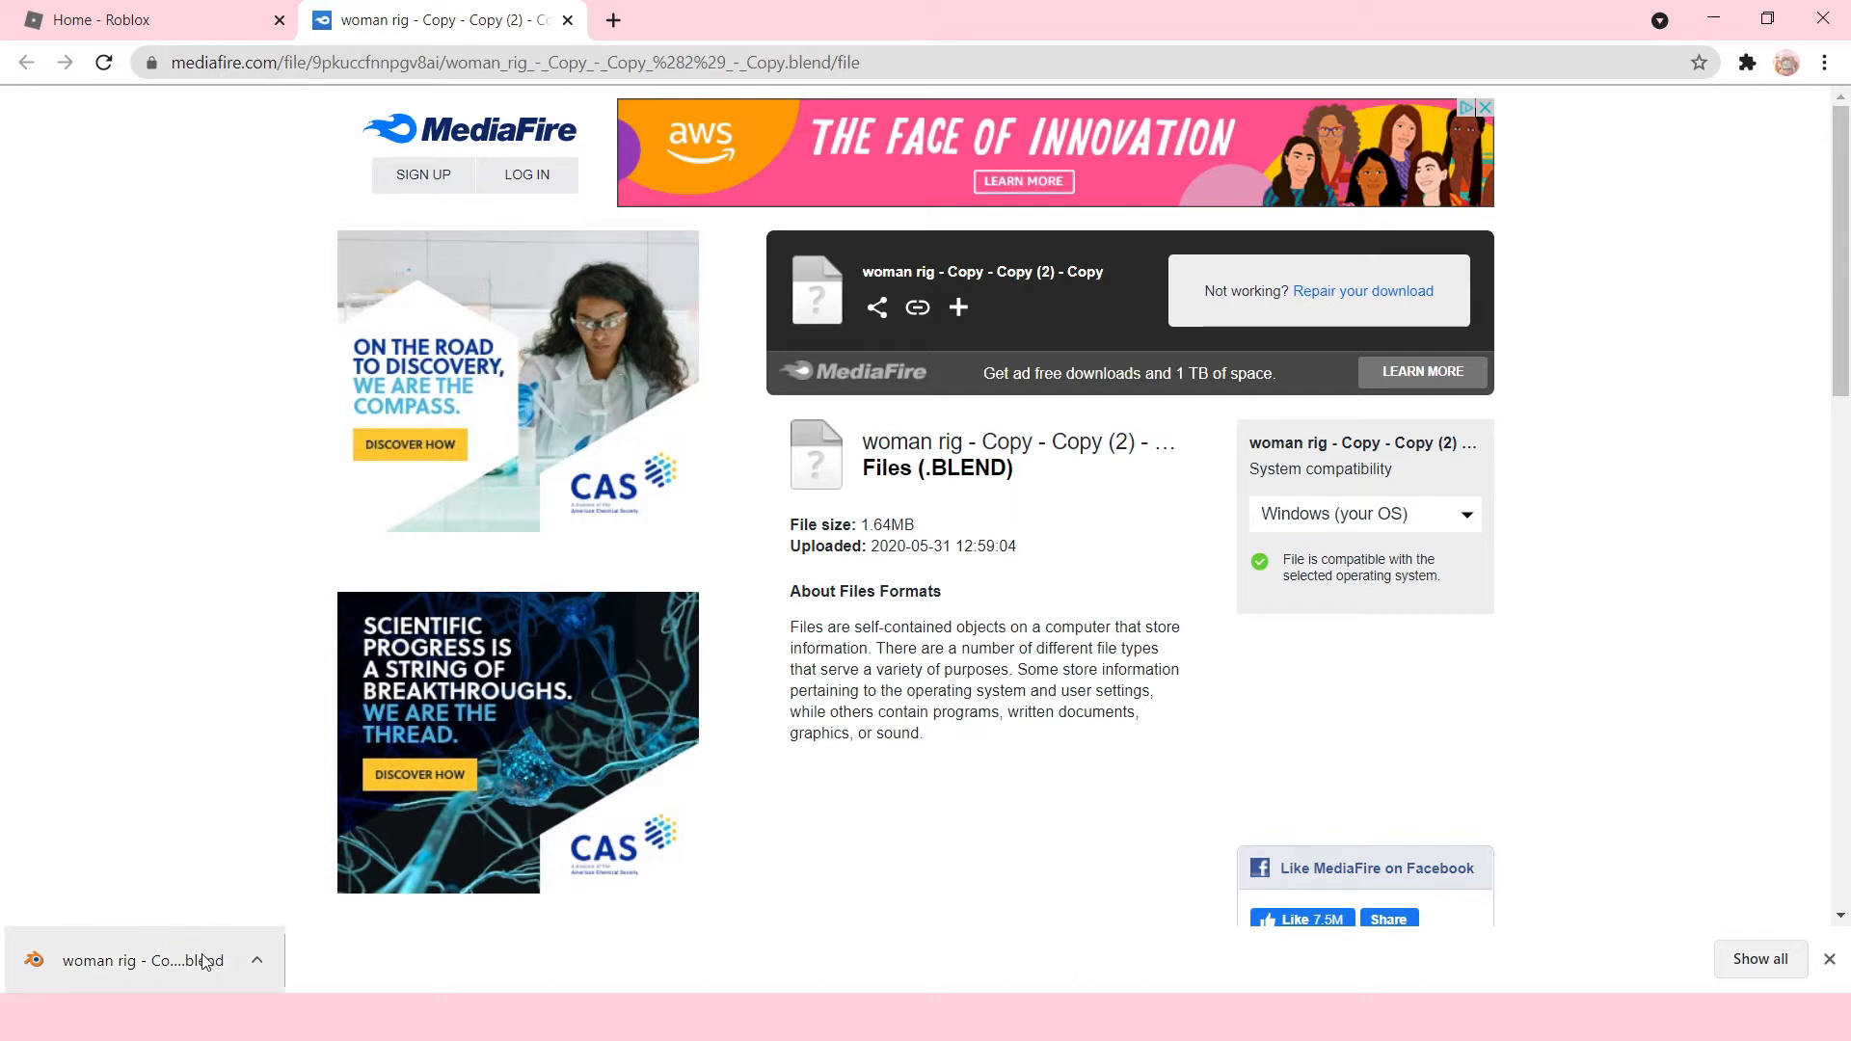
pyautogui.moveTo(809, 927)
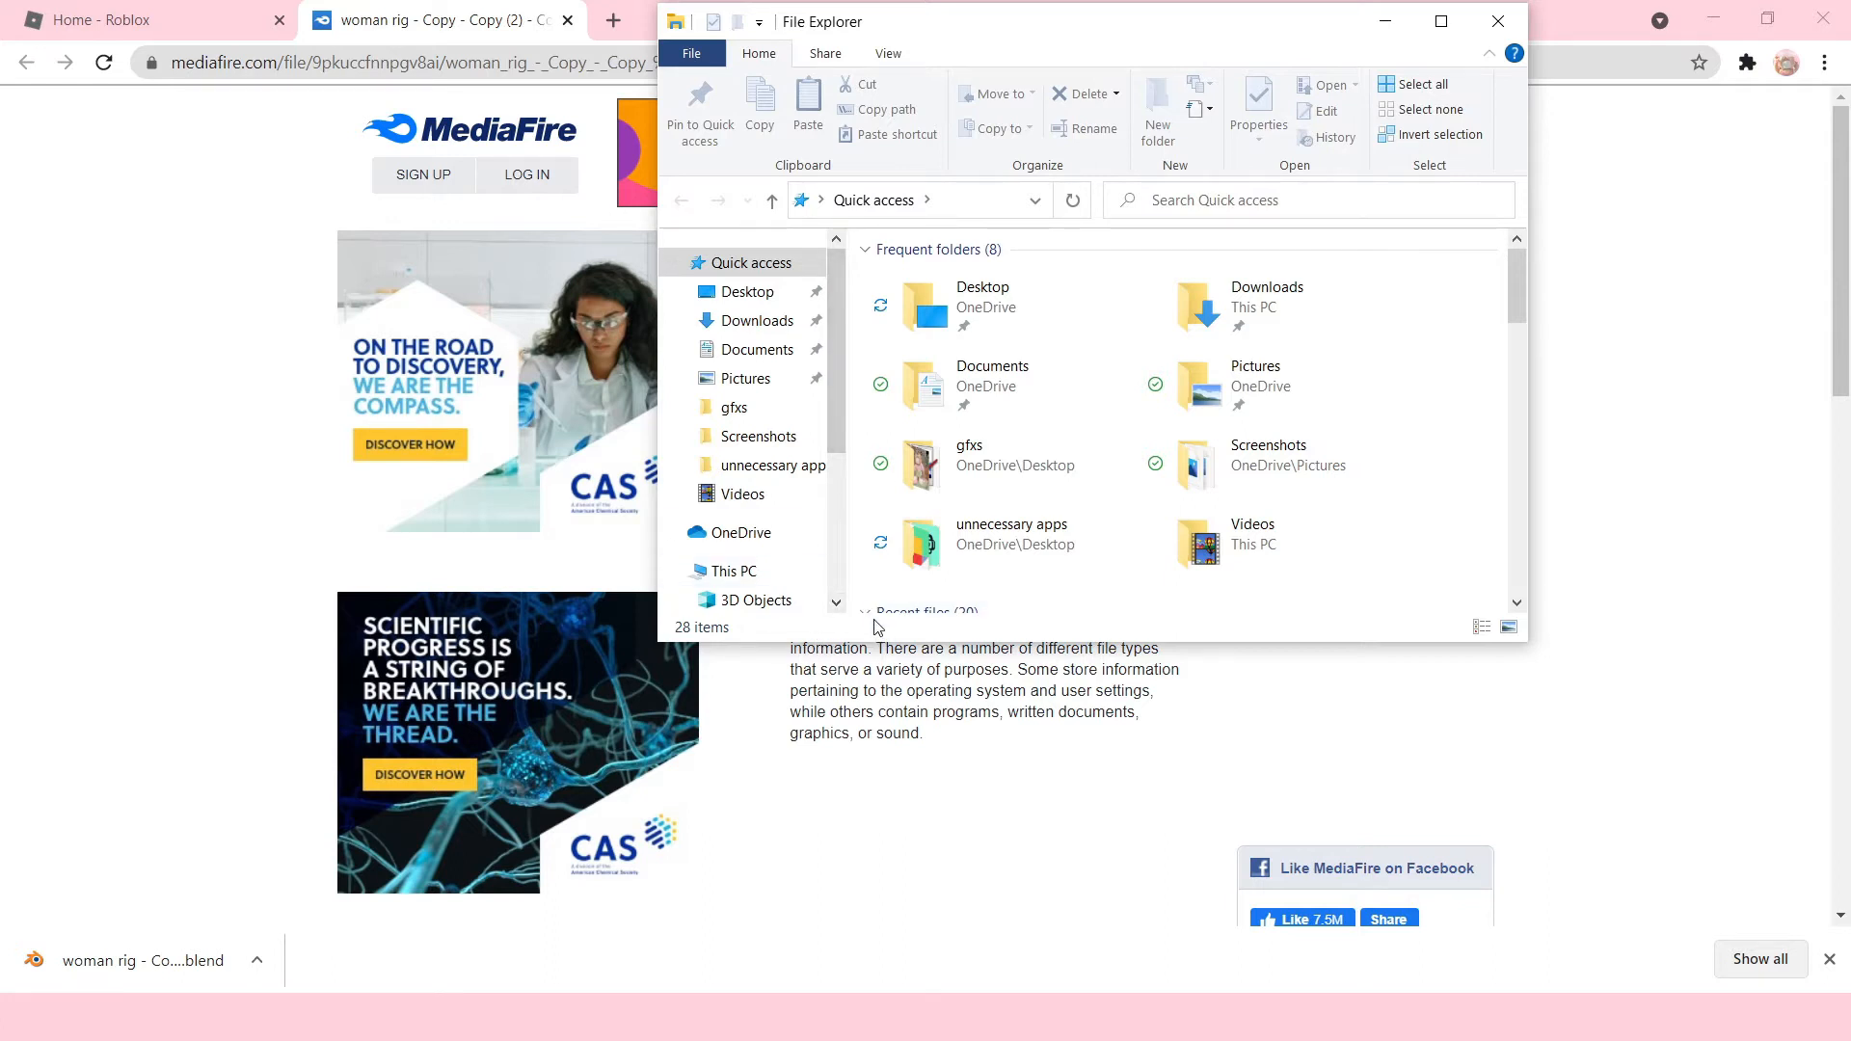
# Move the woman rig .blend file out of Downloads and close File Explorer.
pyautogui.click(756, 320)
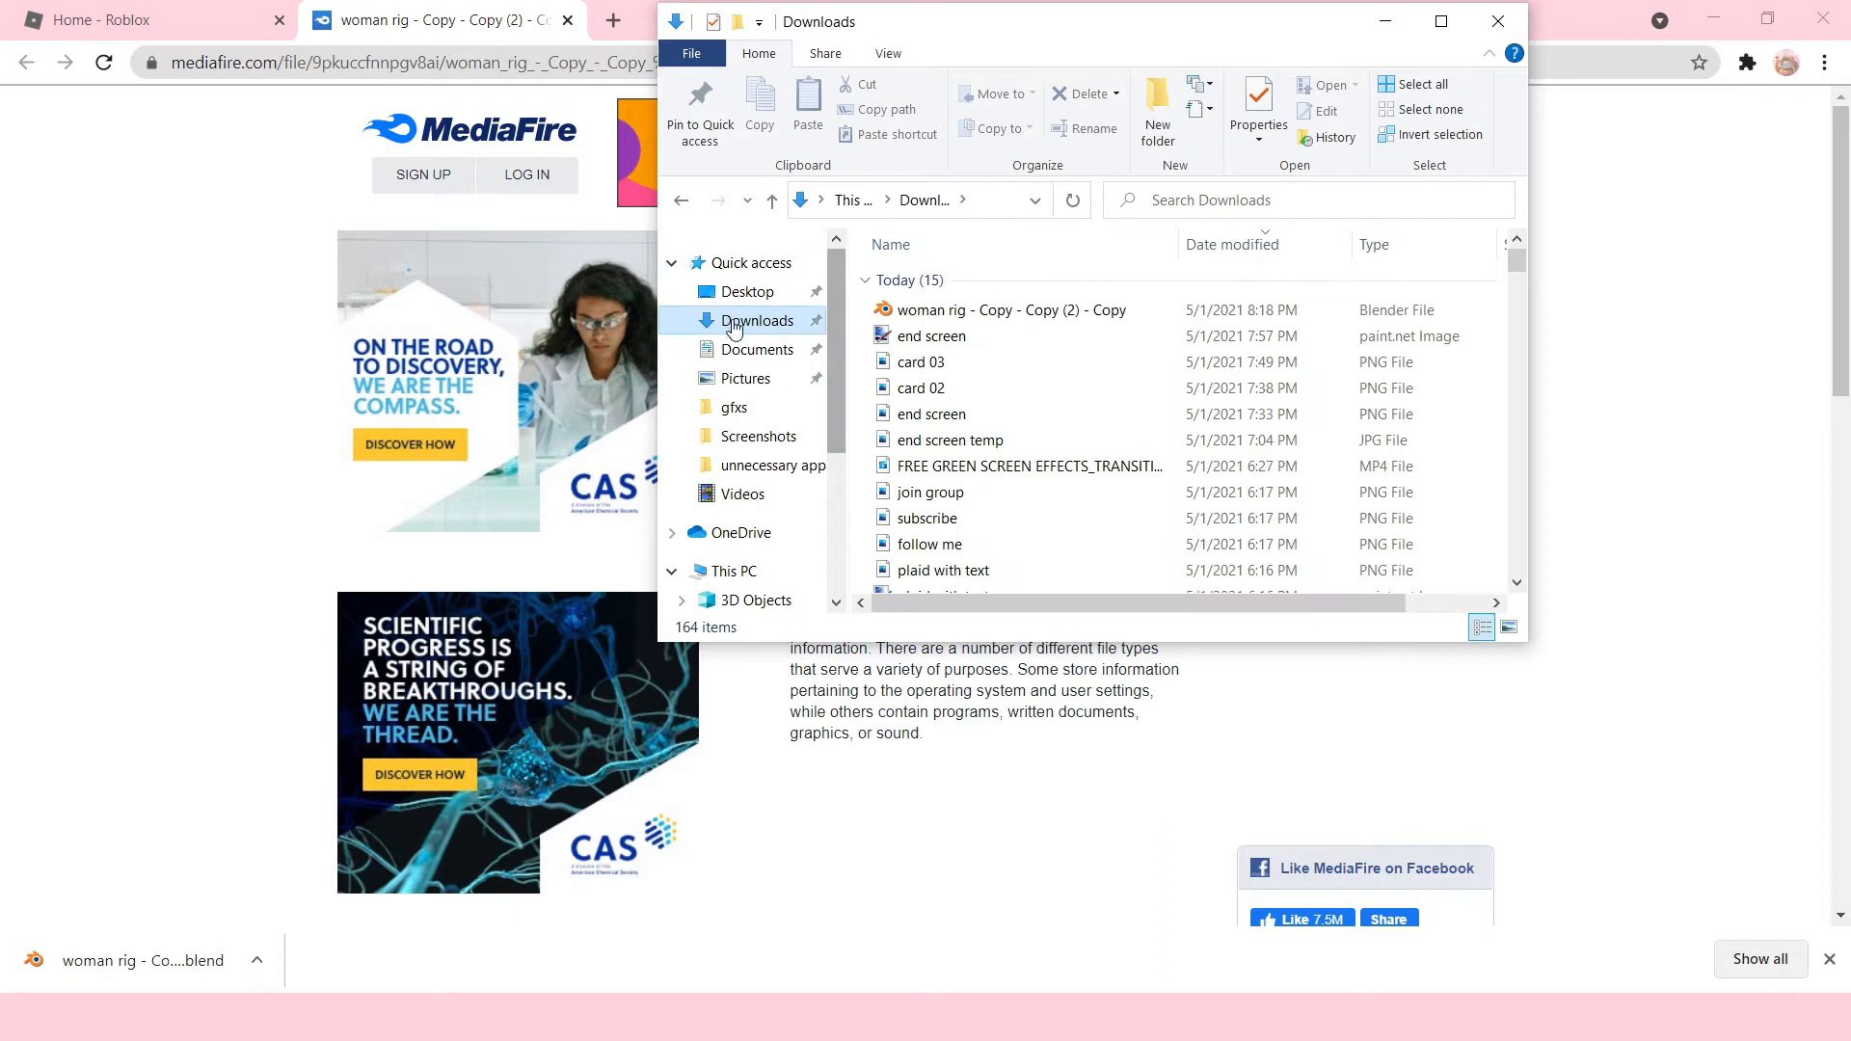
pyautogui.click(1010, 309)
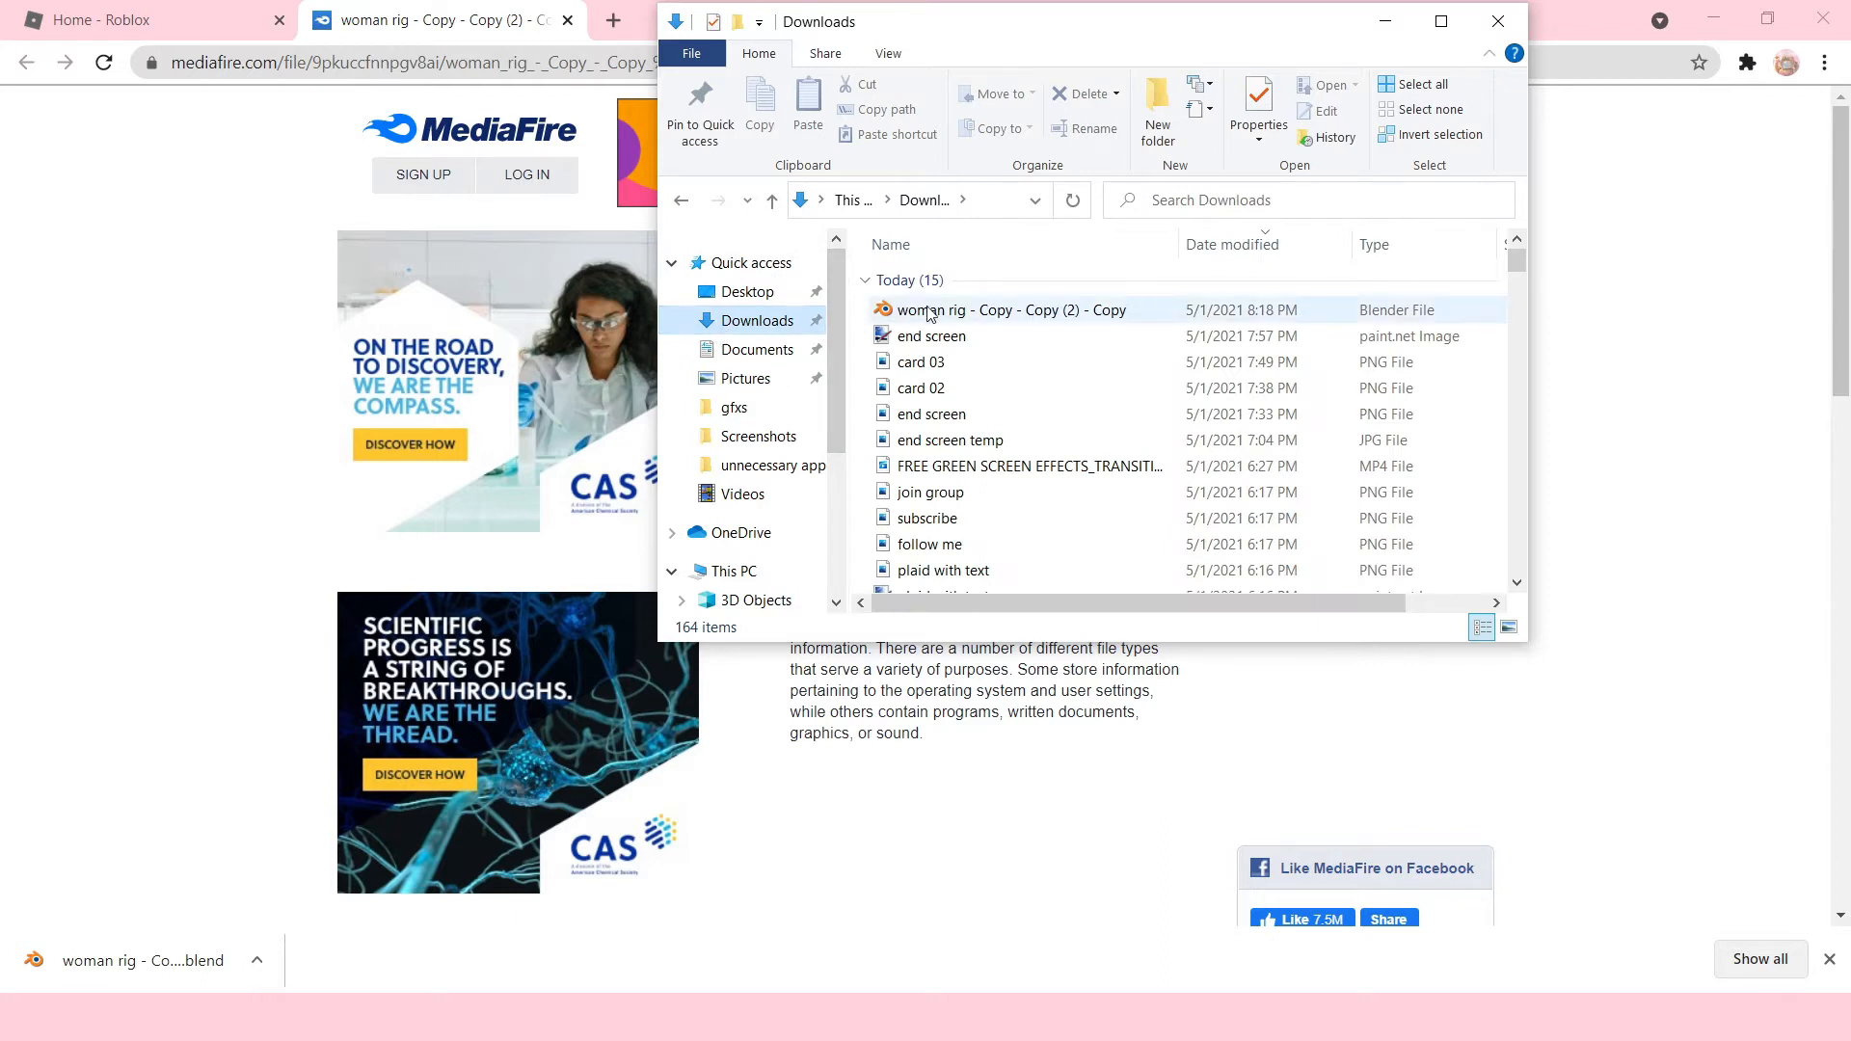
pyautogui.click(1004, 310)
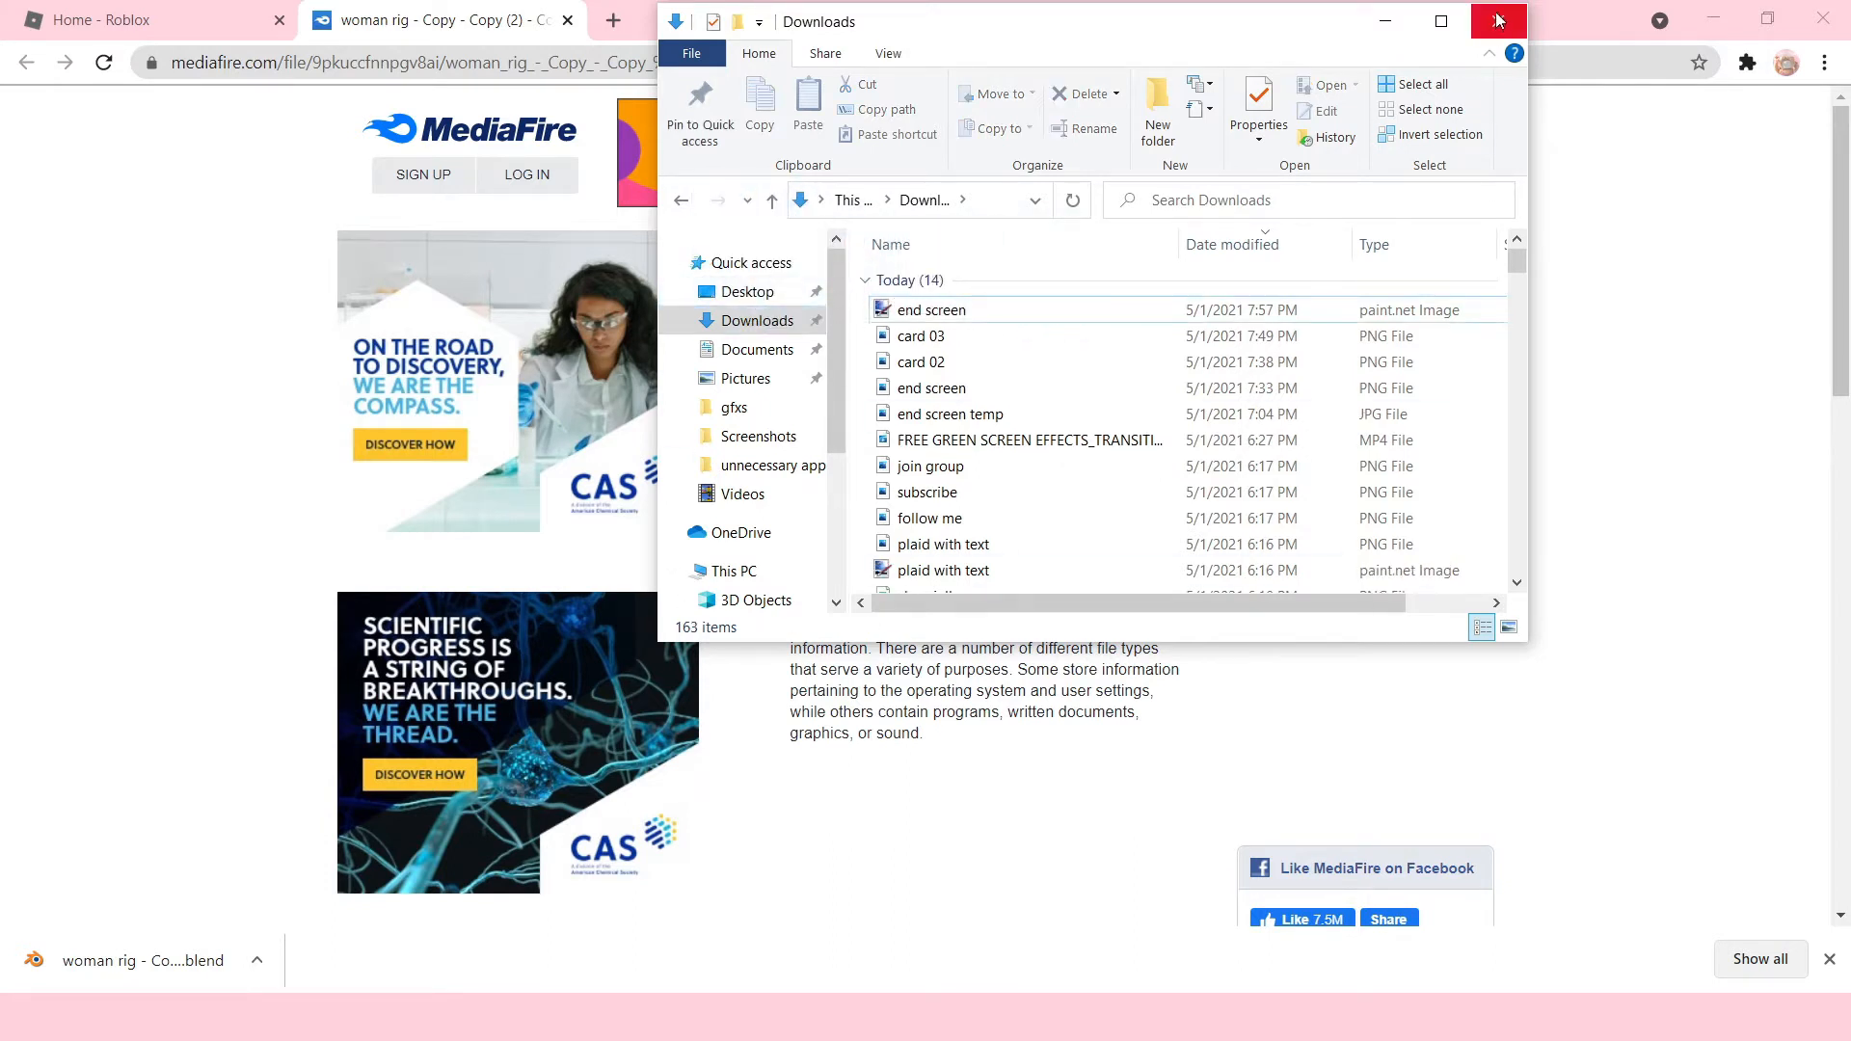
pyautogui.click(1498, 22)
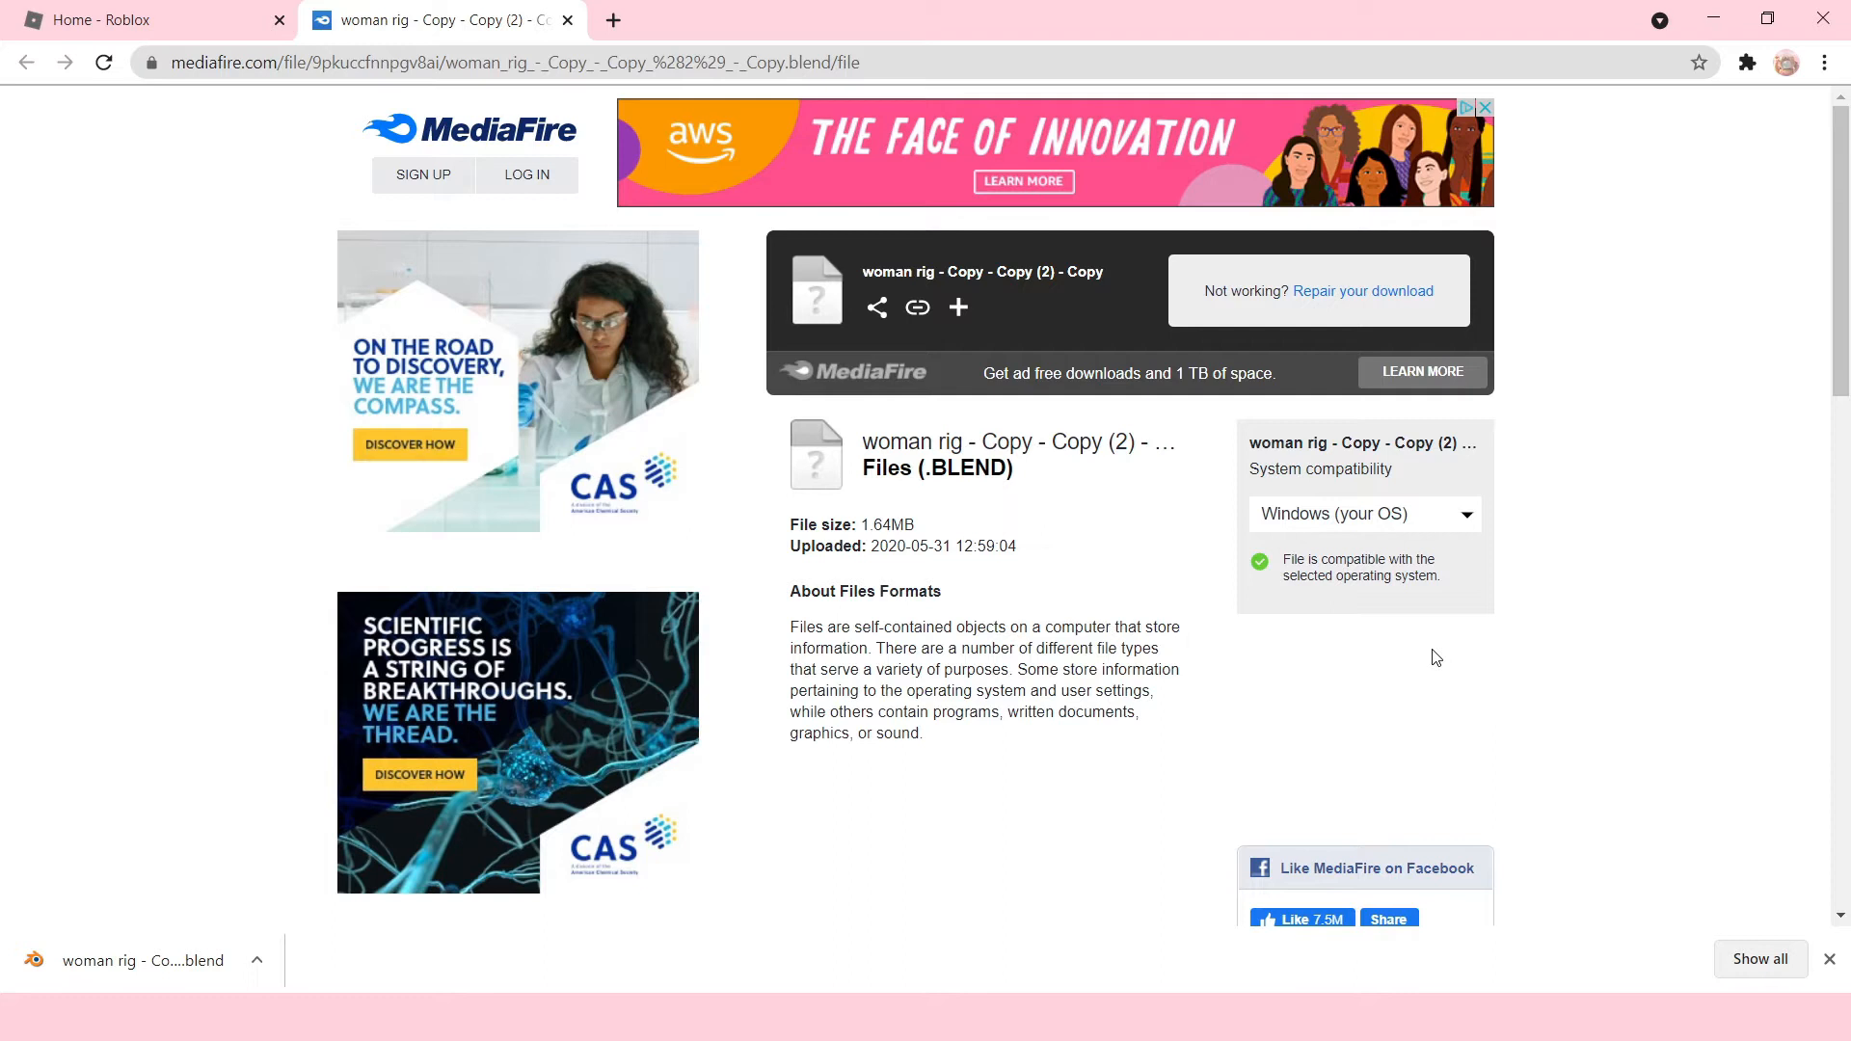
pyautogui.moveTo(1436, 643)
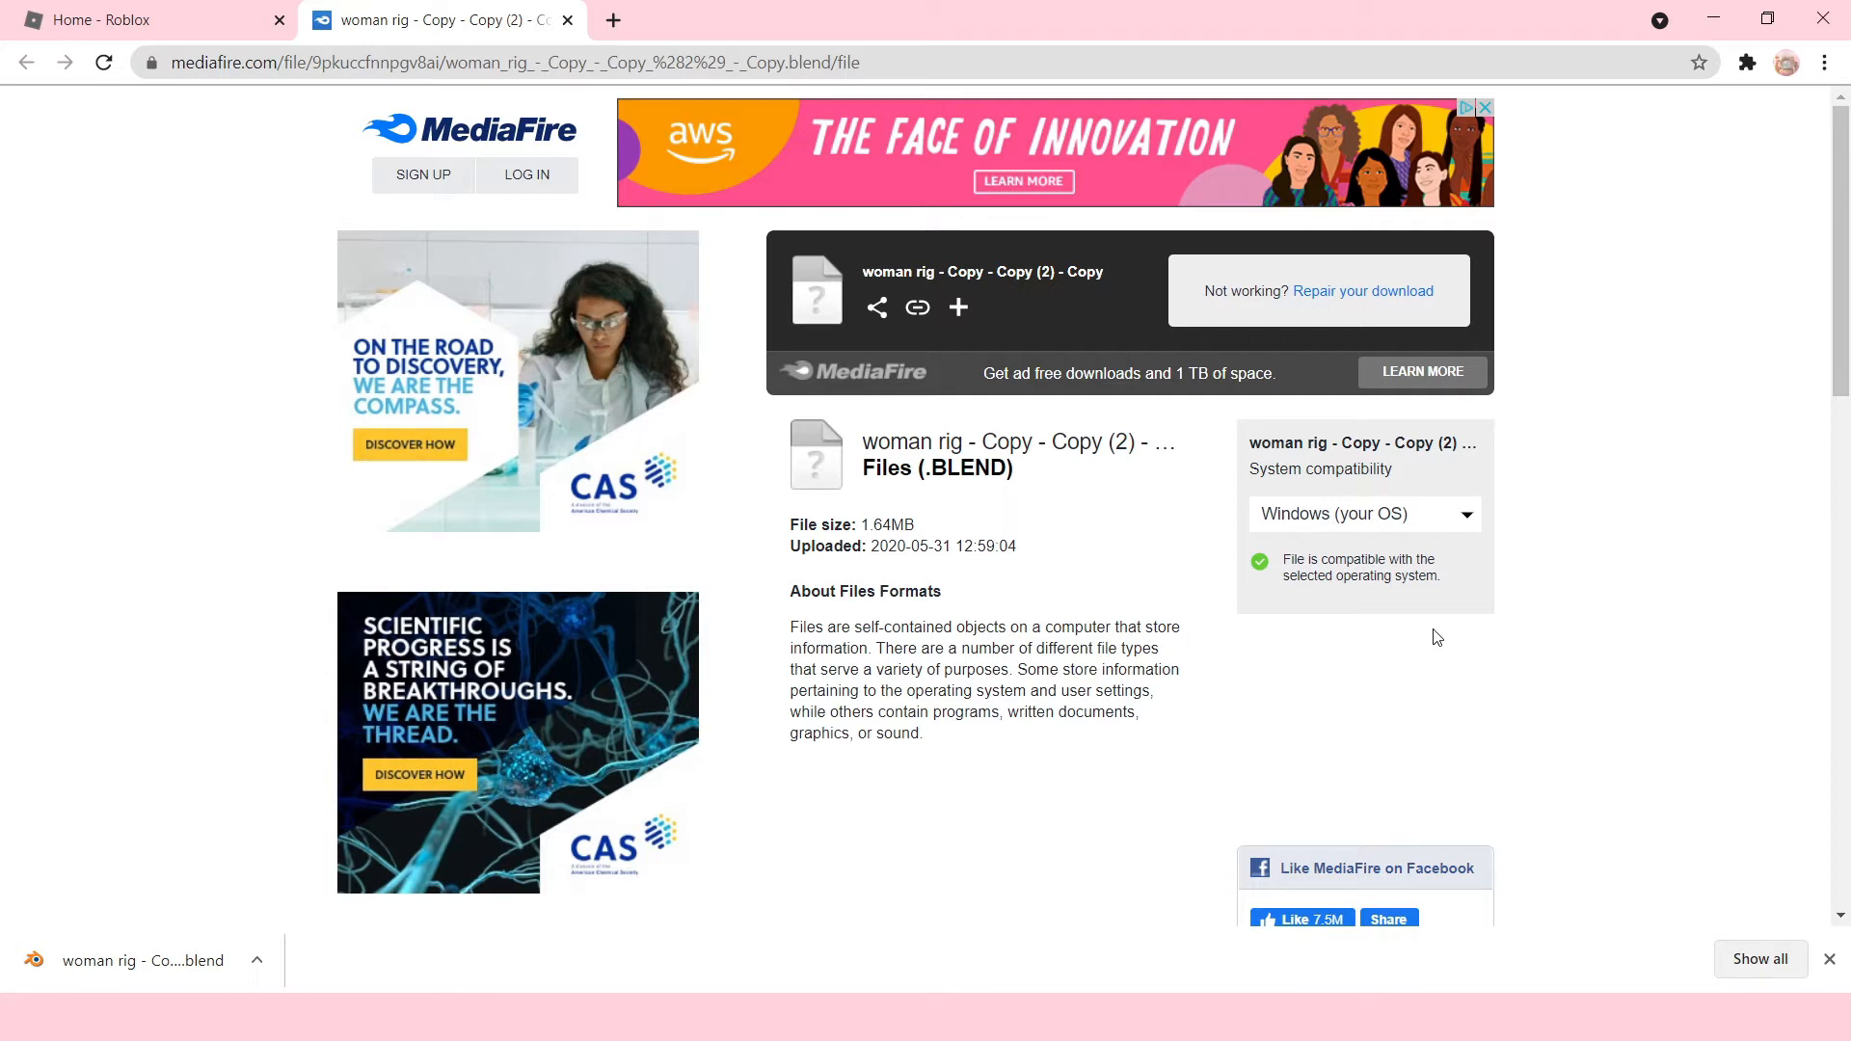
pyautogui.moveTo(1418, 624)
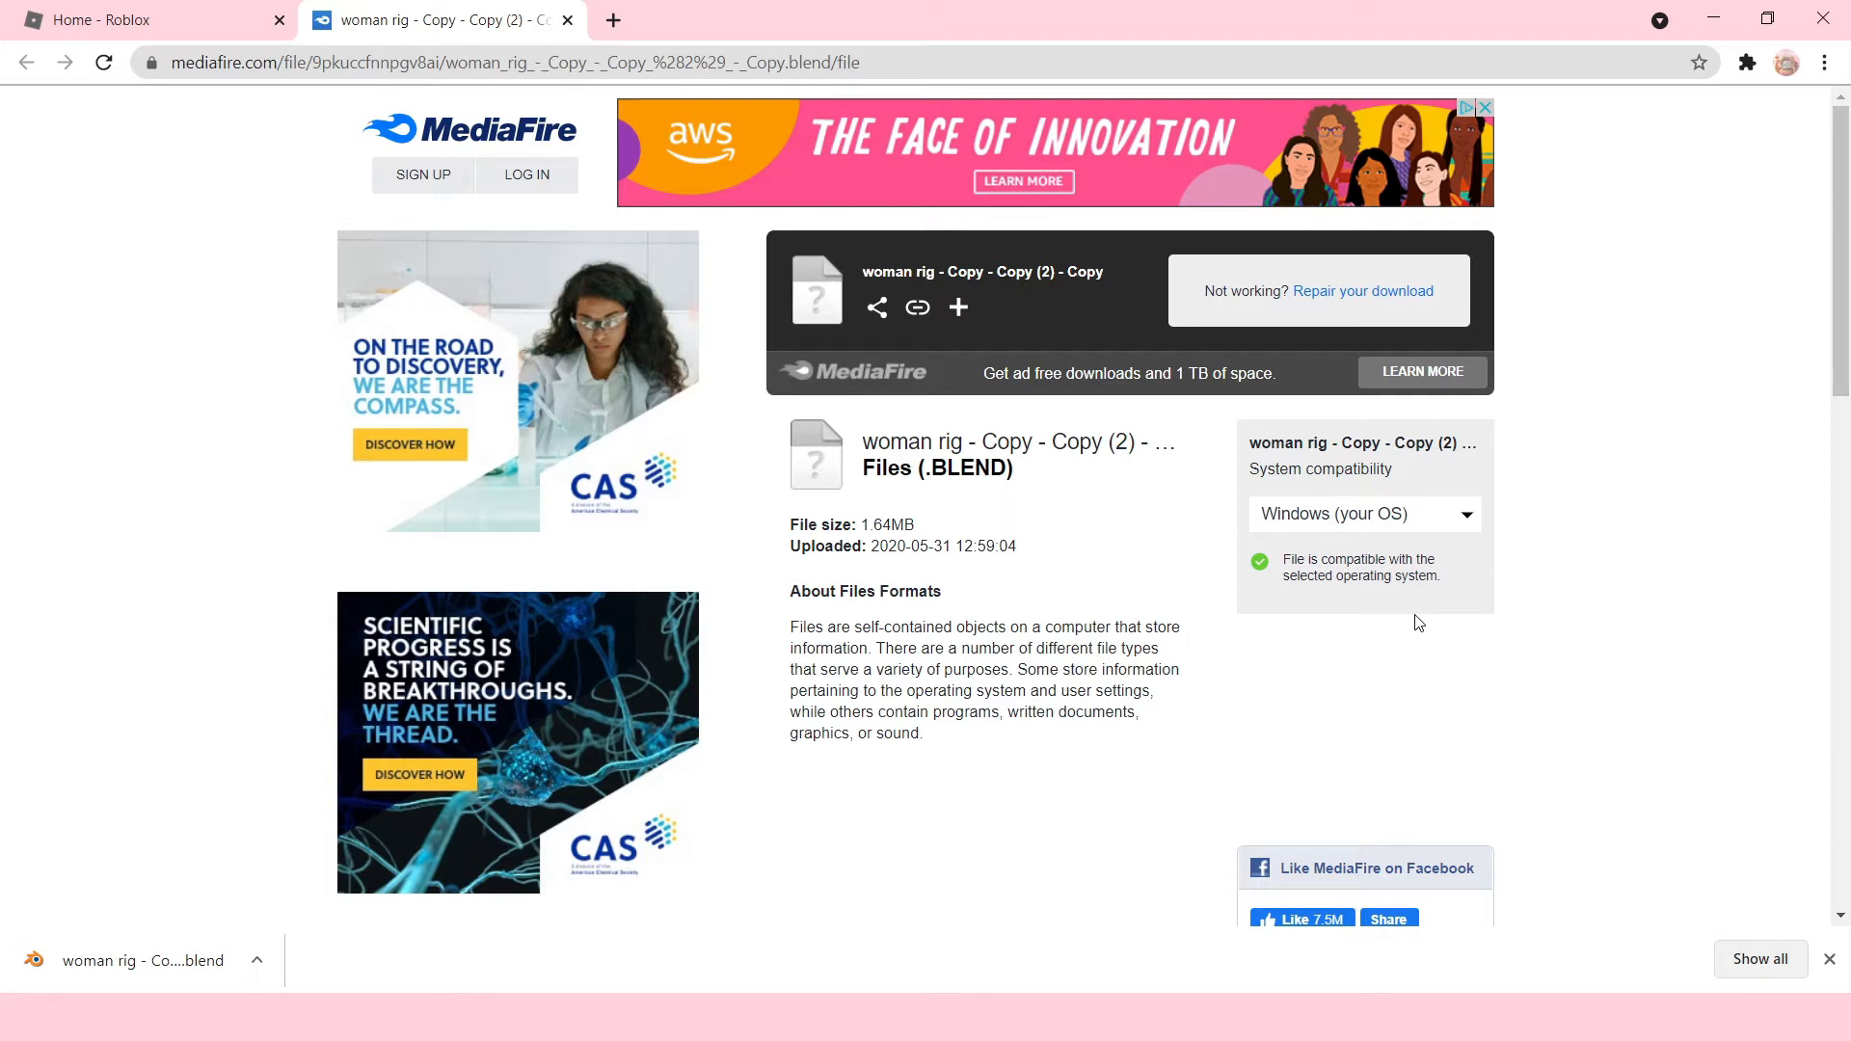
pyautogui.moveTo(1765, 777)
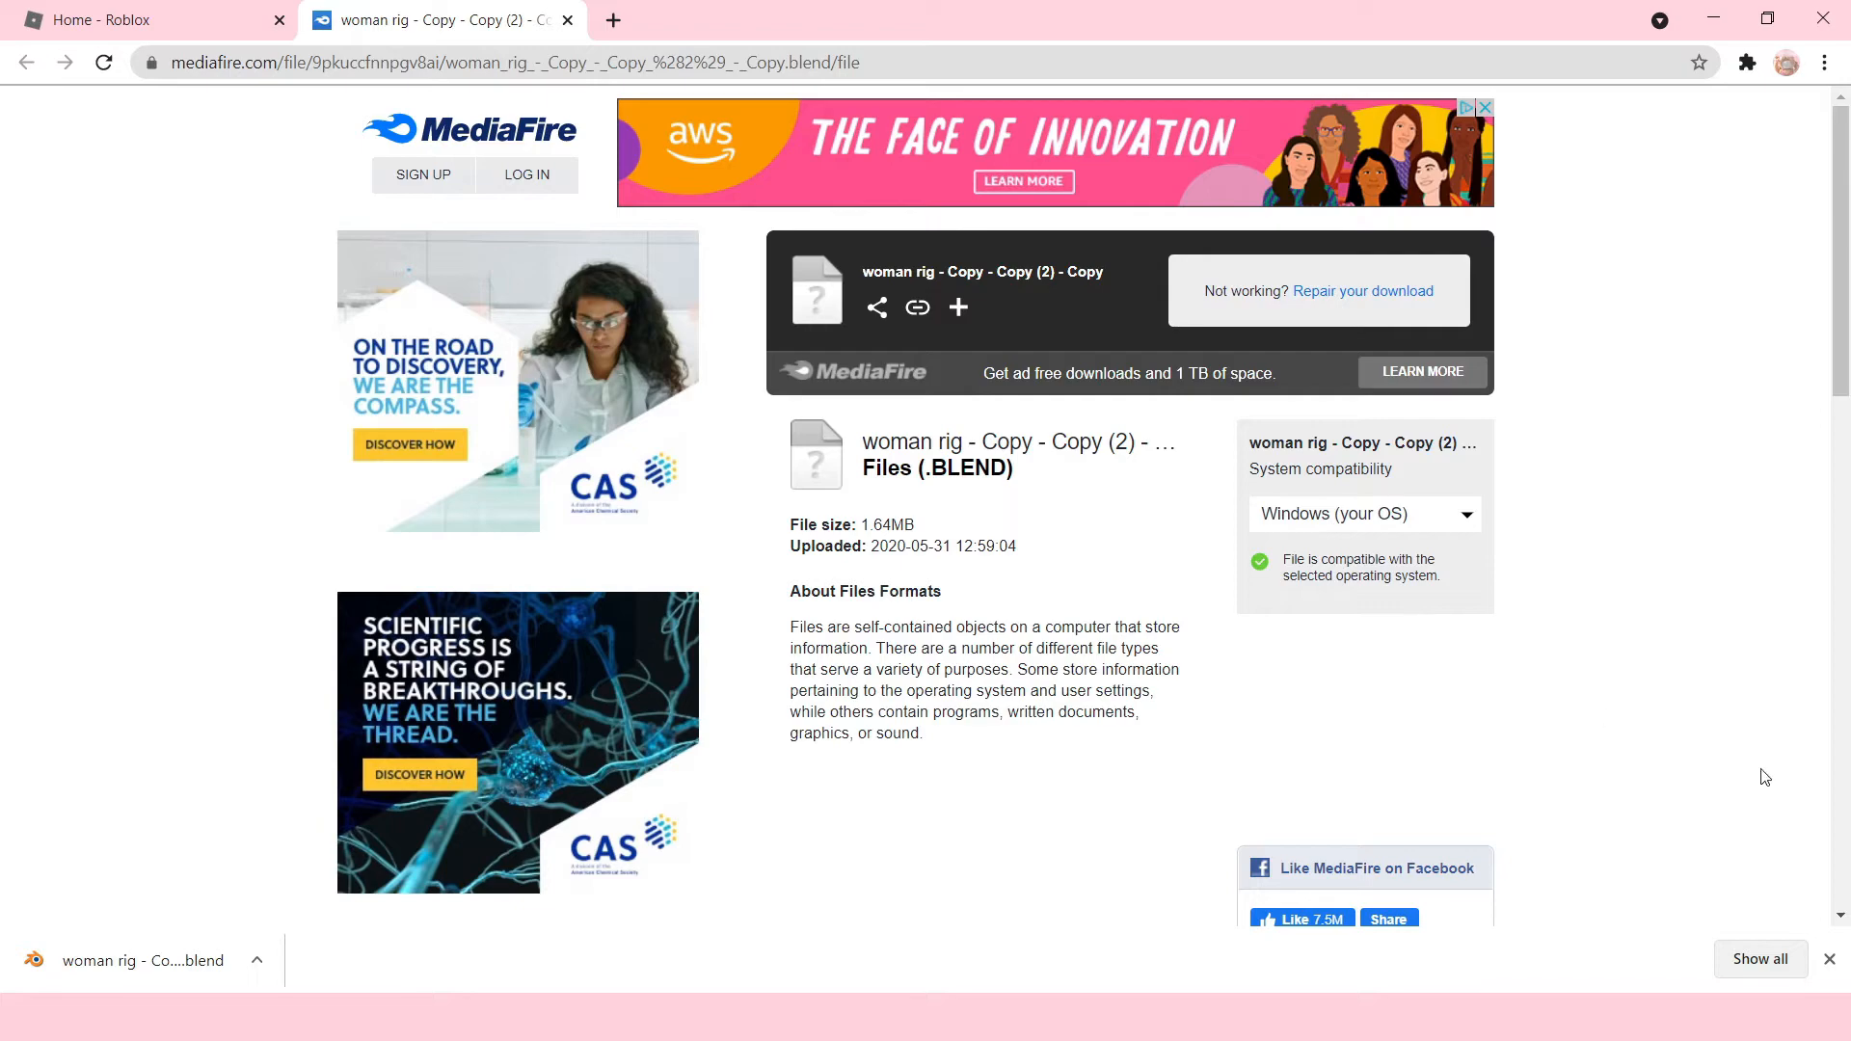
# From the Roblox Create page, make a new Classic Baseplate game, Place Number 50.
pyautogui.click(151, 20)
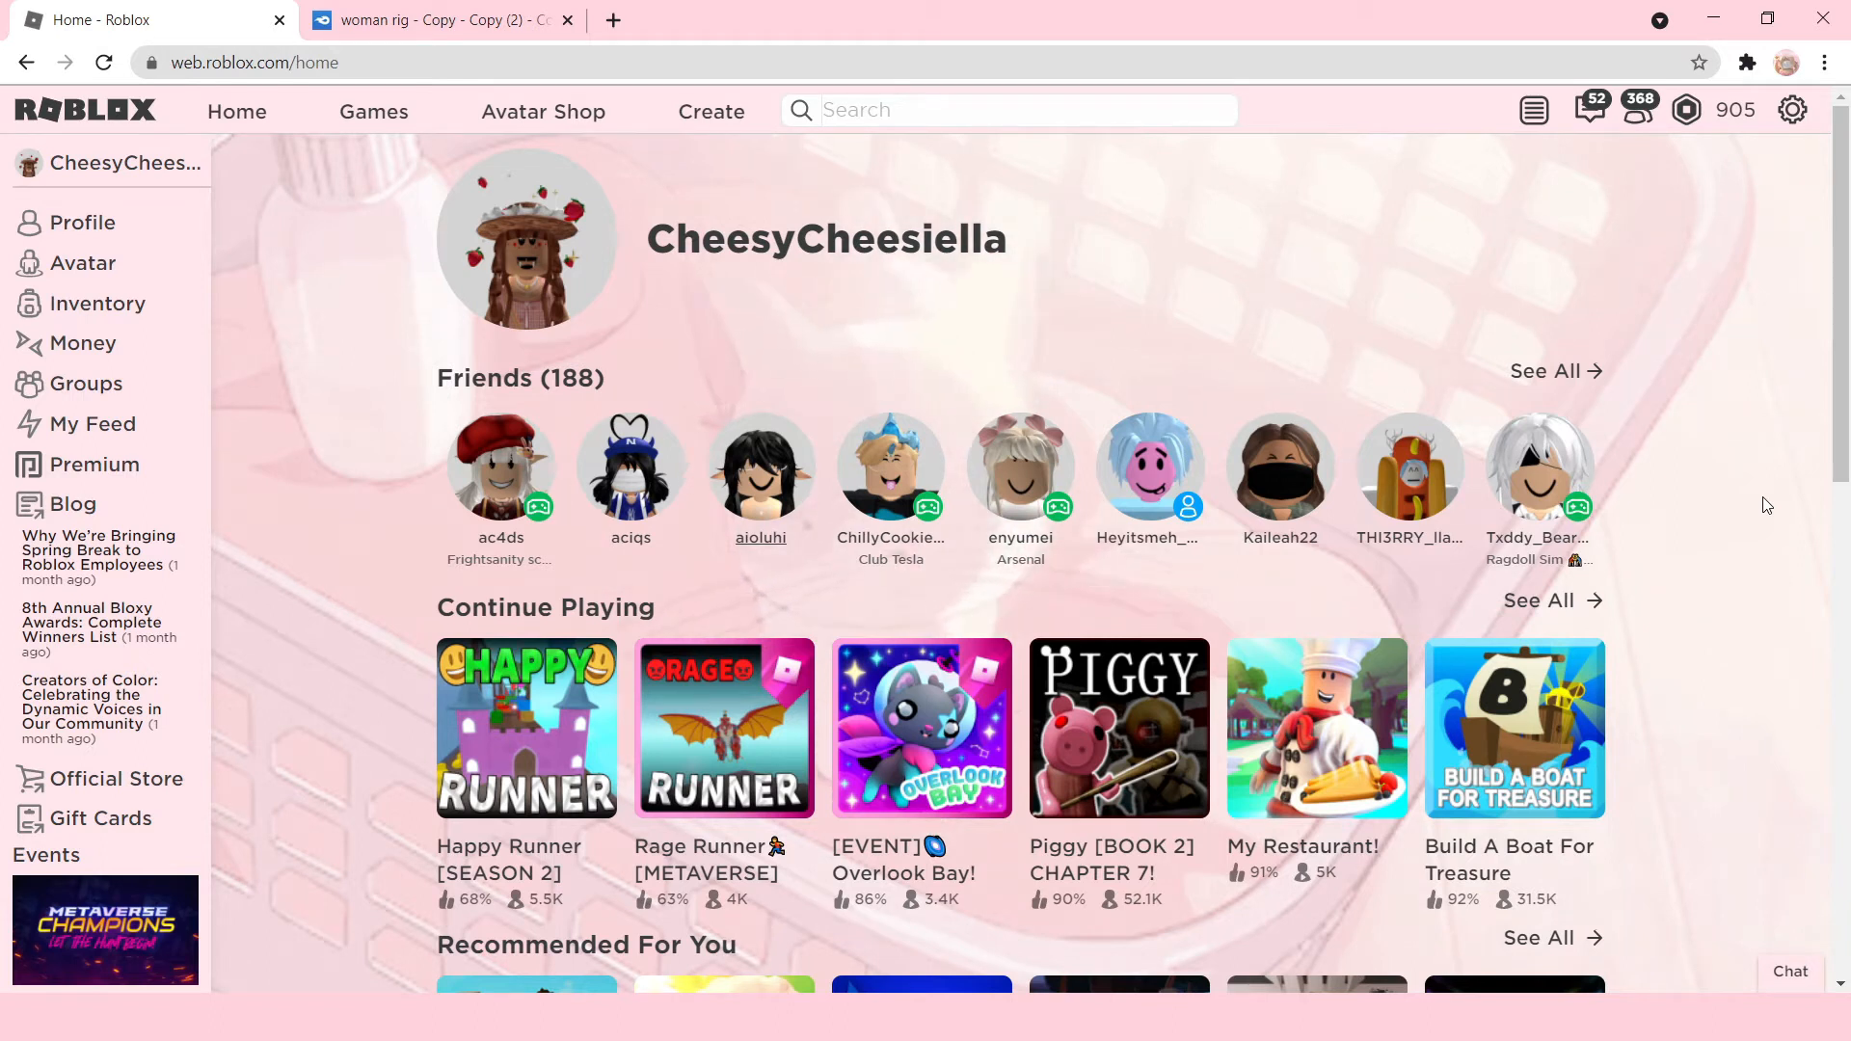
pyautogui.moveTo(1653, 226)
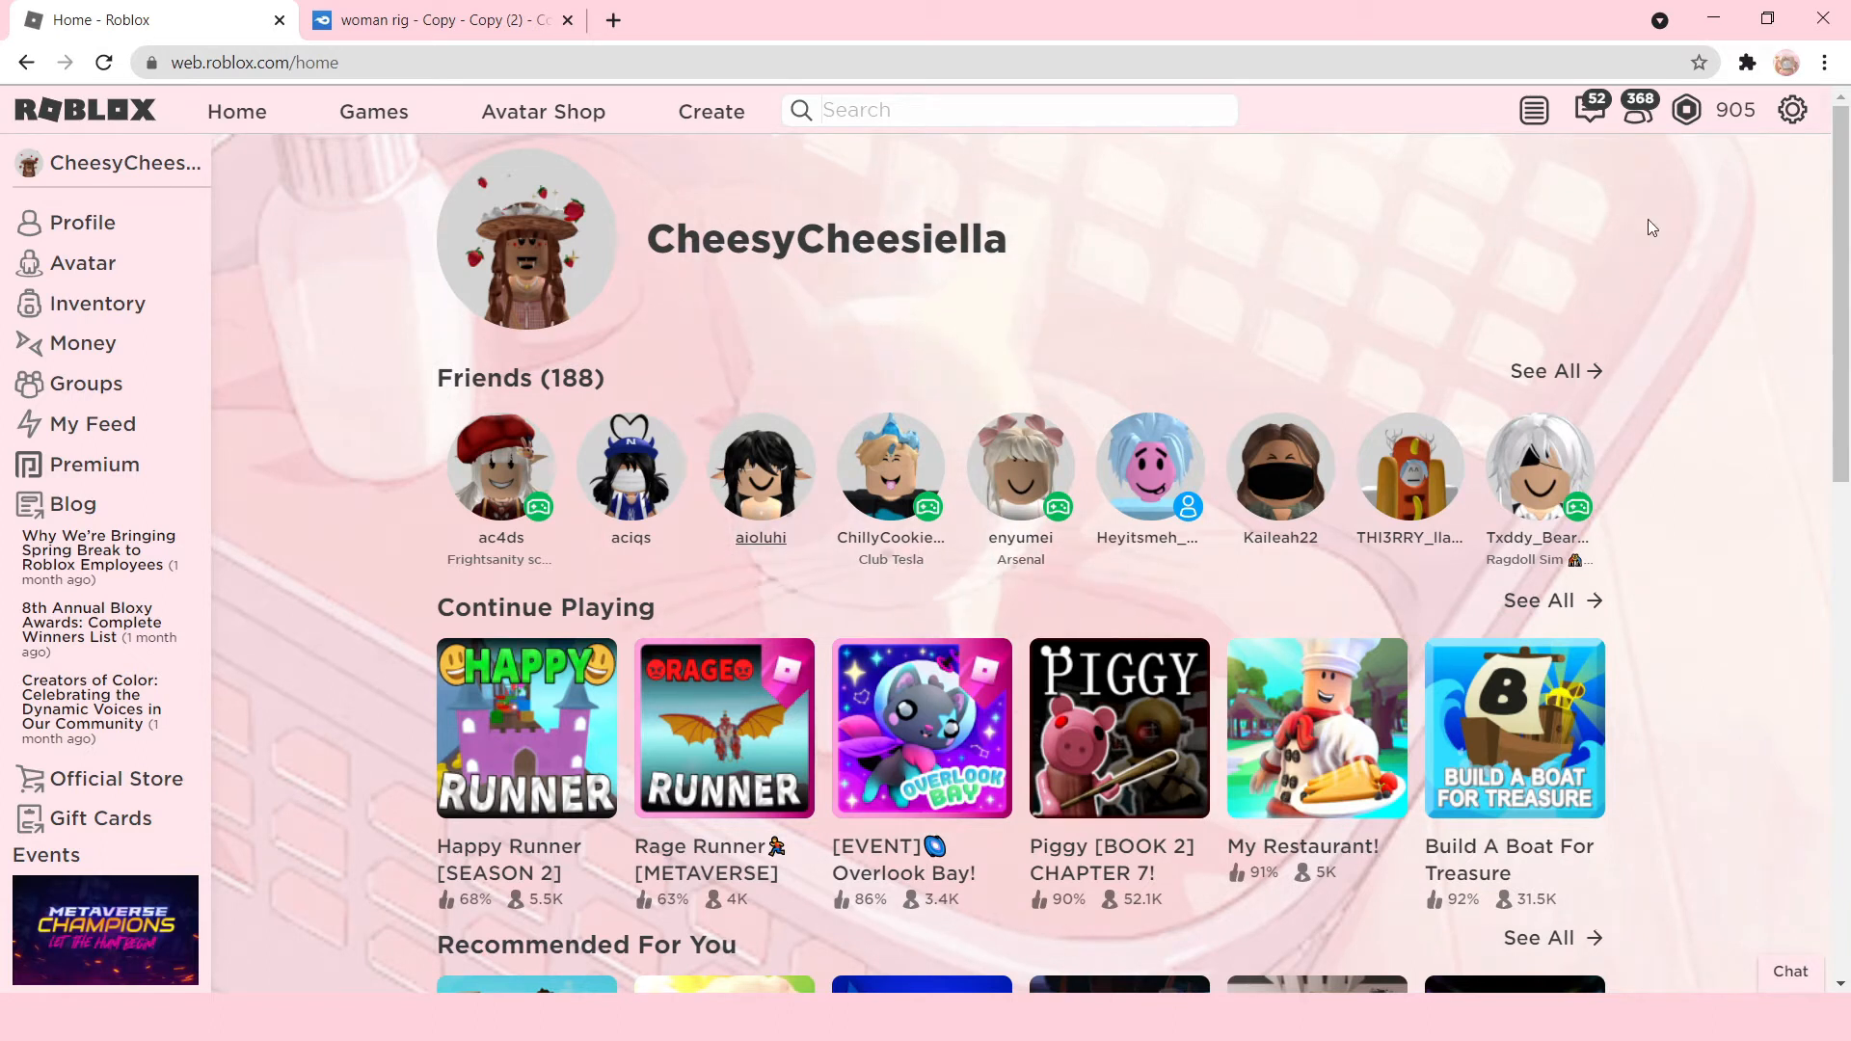
pyautogui.moveTo(1195, 274)
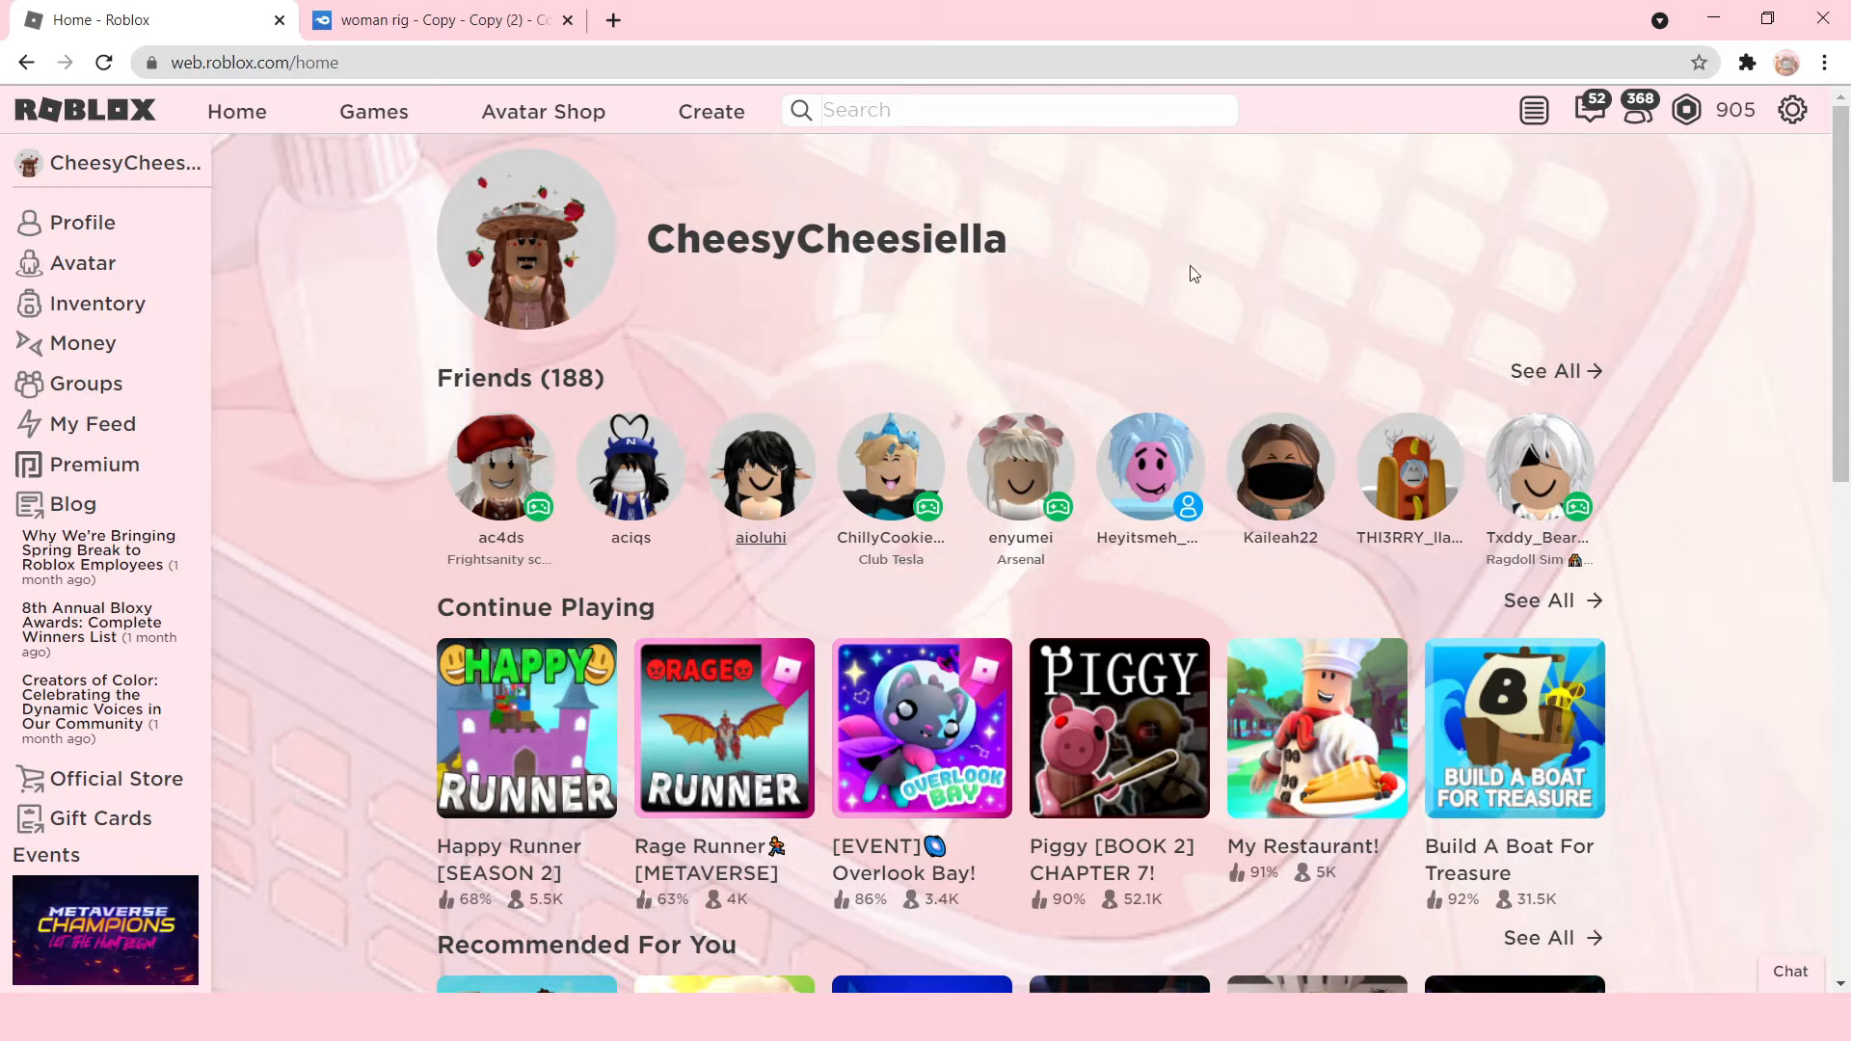
pyautogui.moveTo(1004, 269)
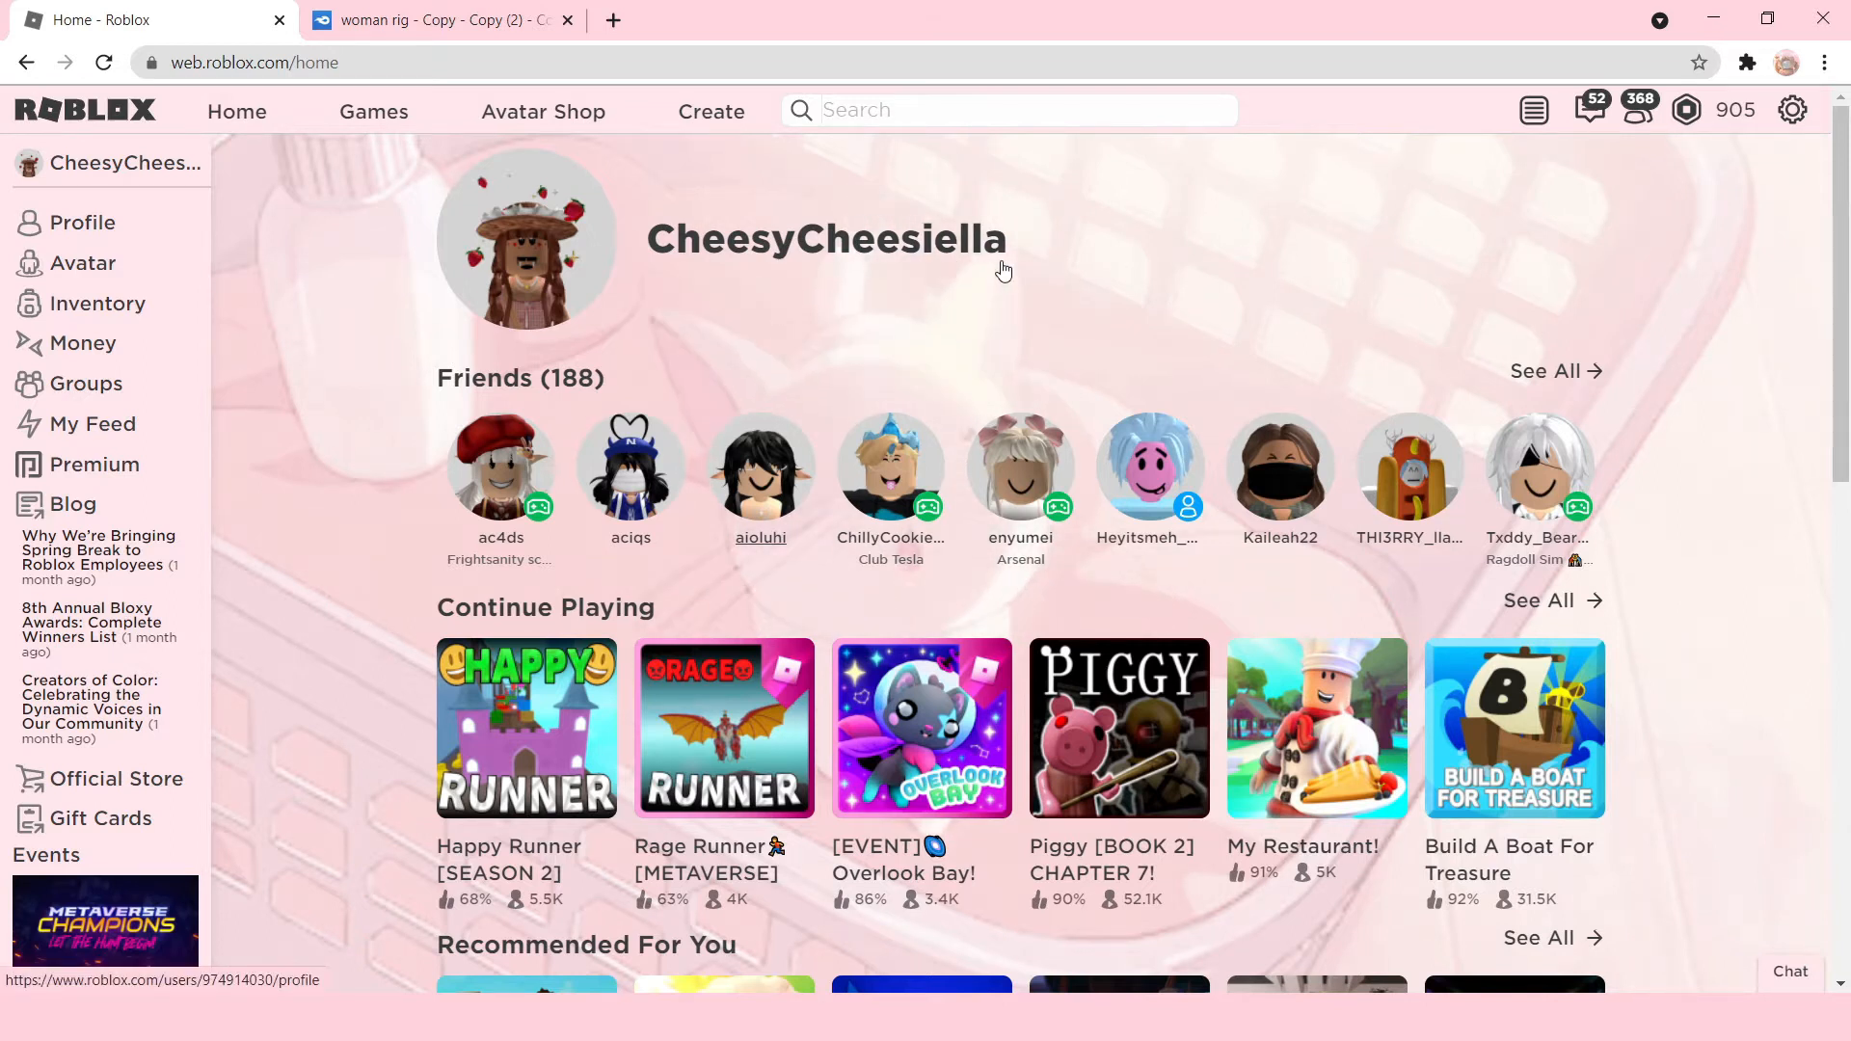
pyautogui.moveTo(710, 111)
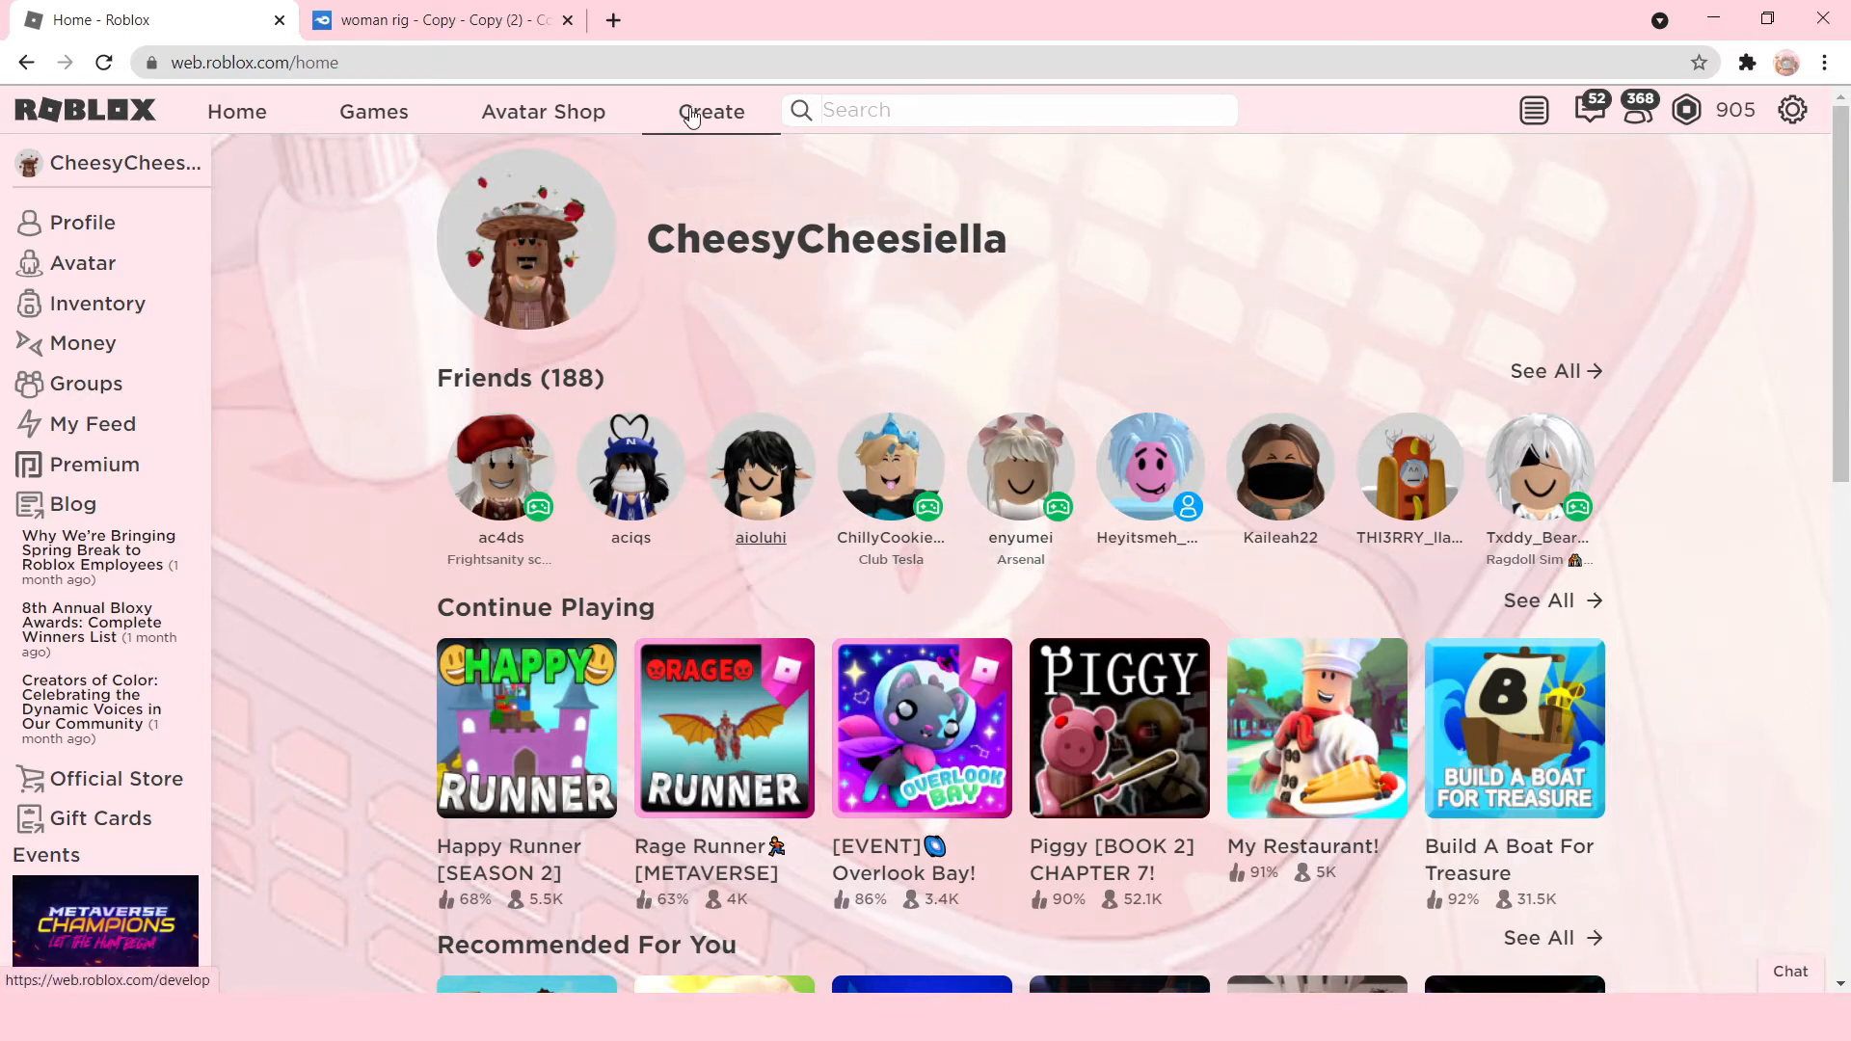
pyautogui.click(711, 111)
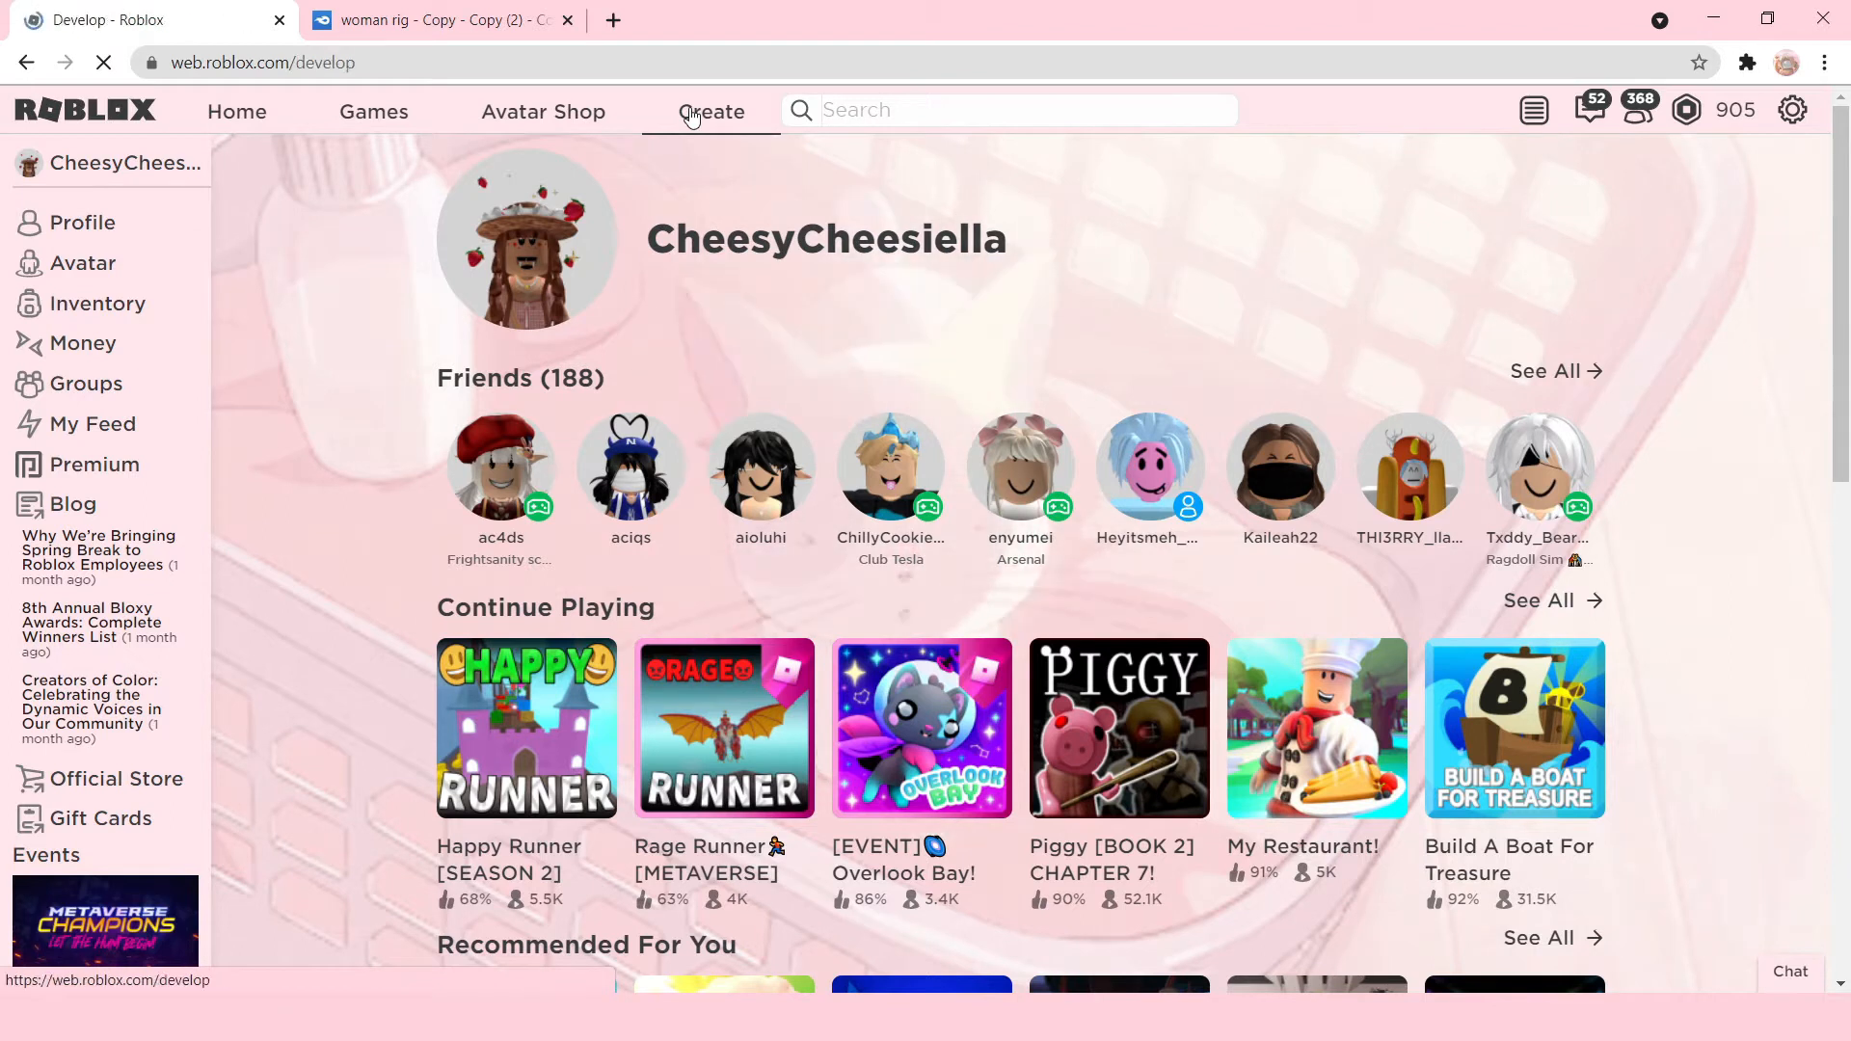
pyautogui.click(711, 111)
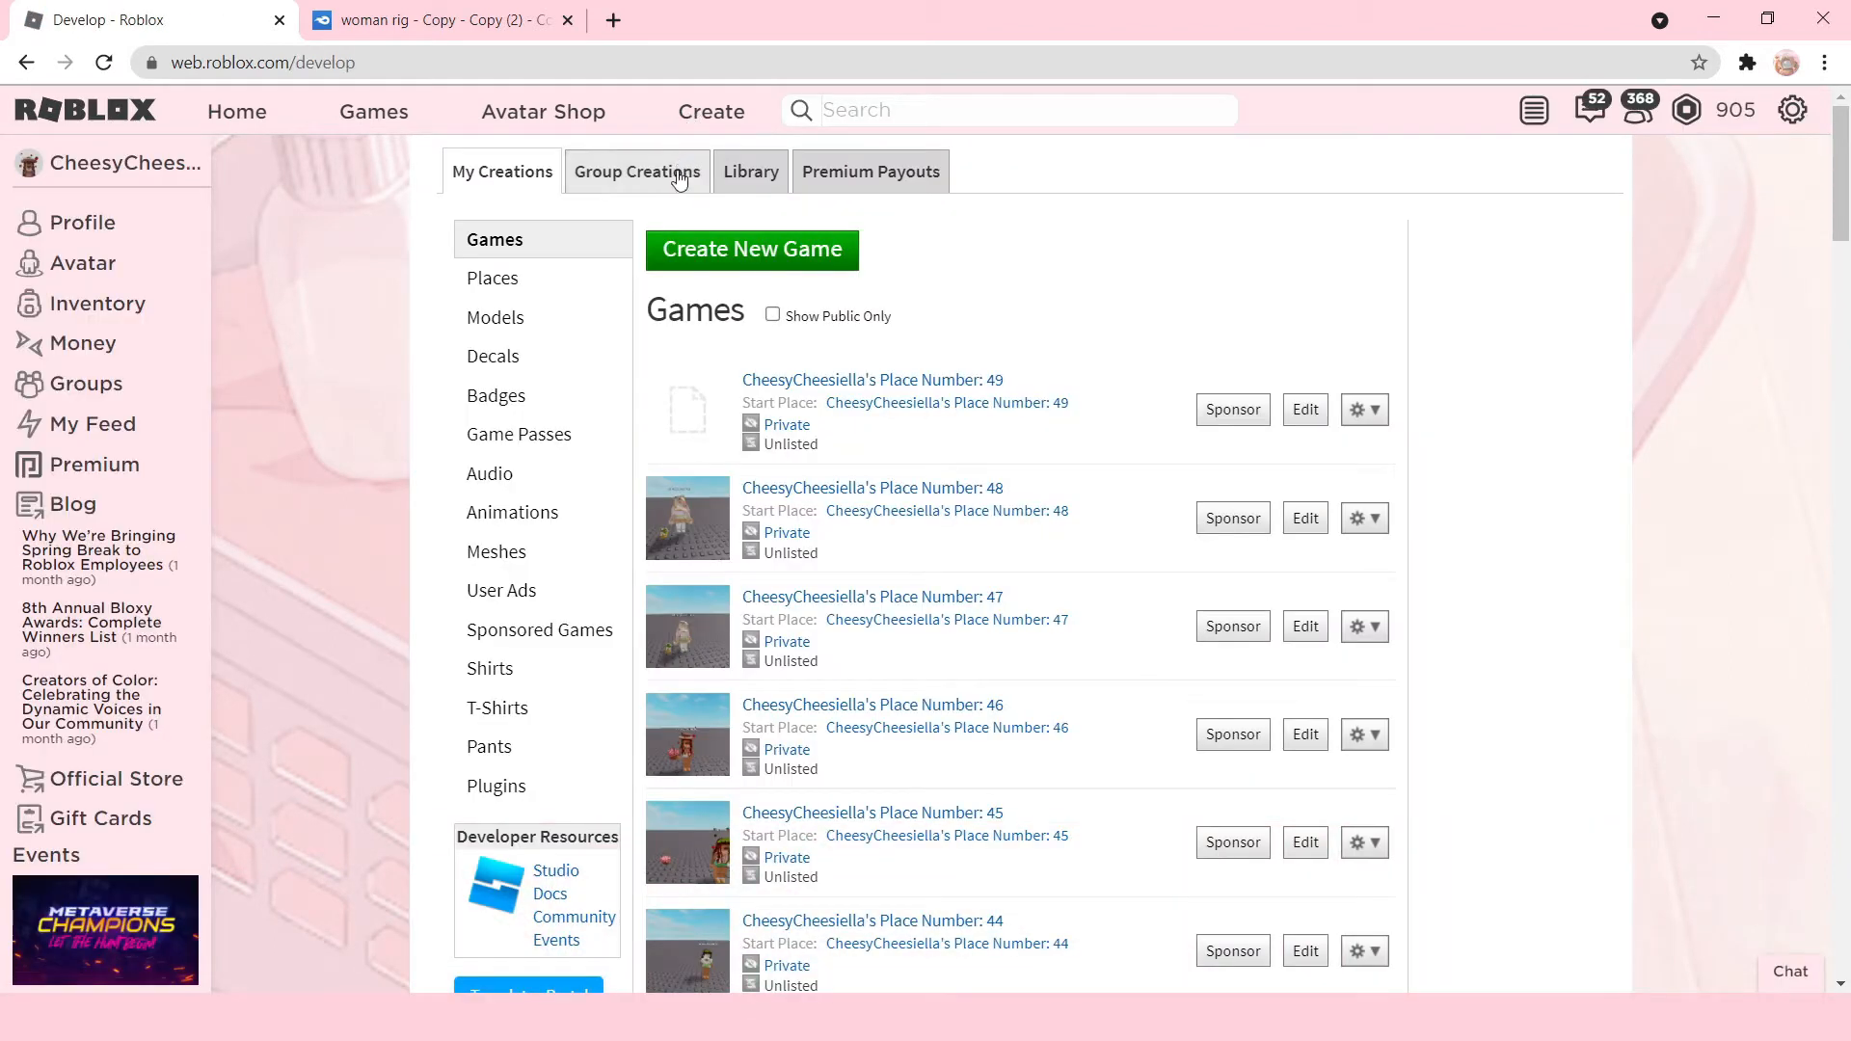
pyautogui.click(751, 249)
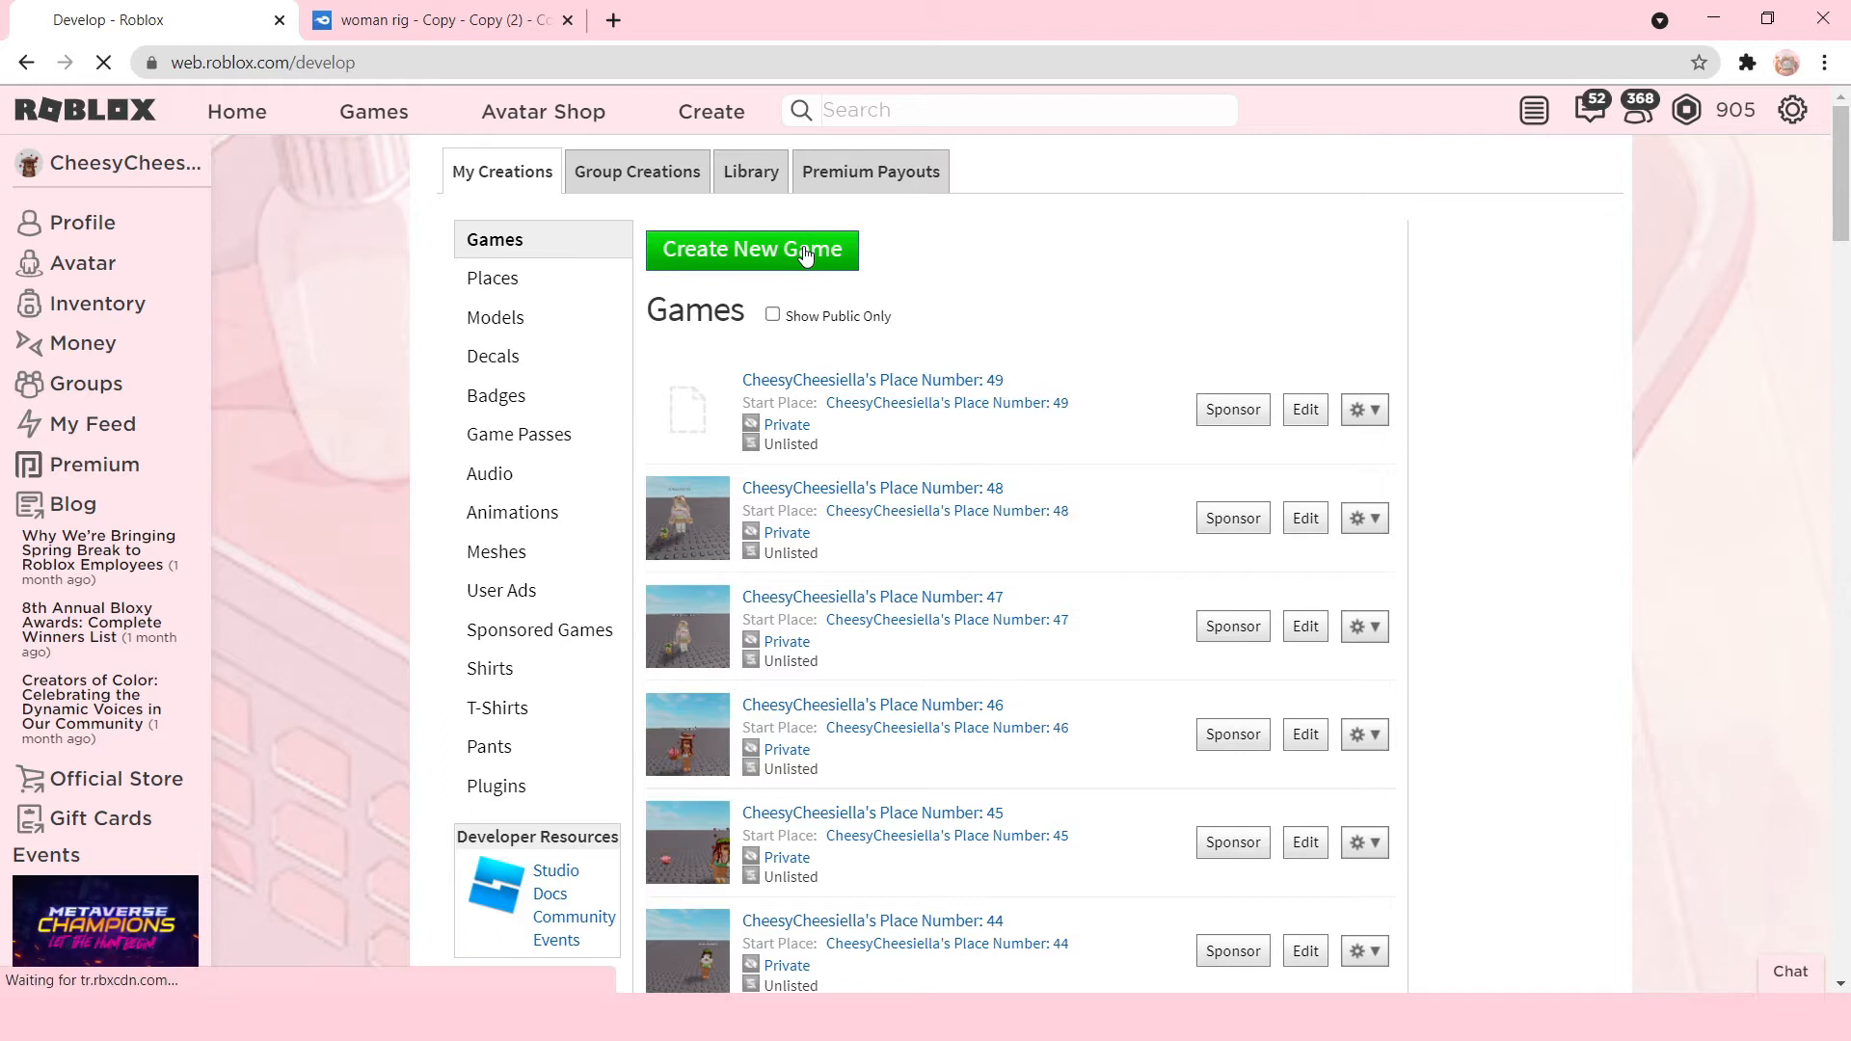
pyautogui.click(751, 248)
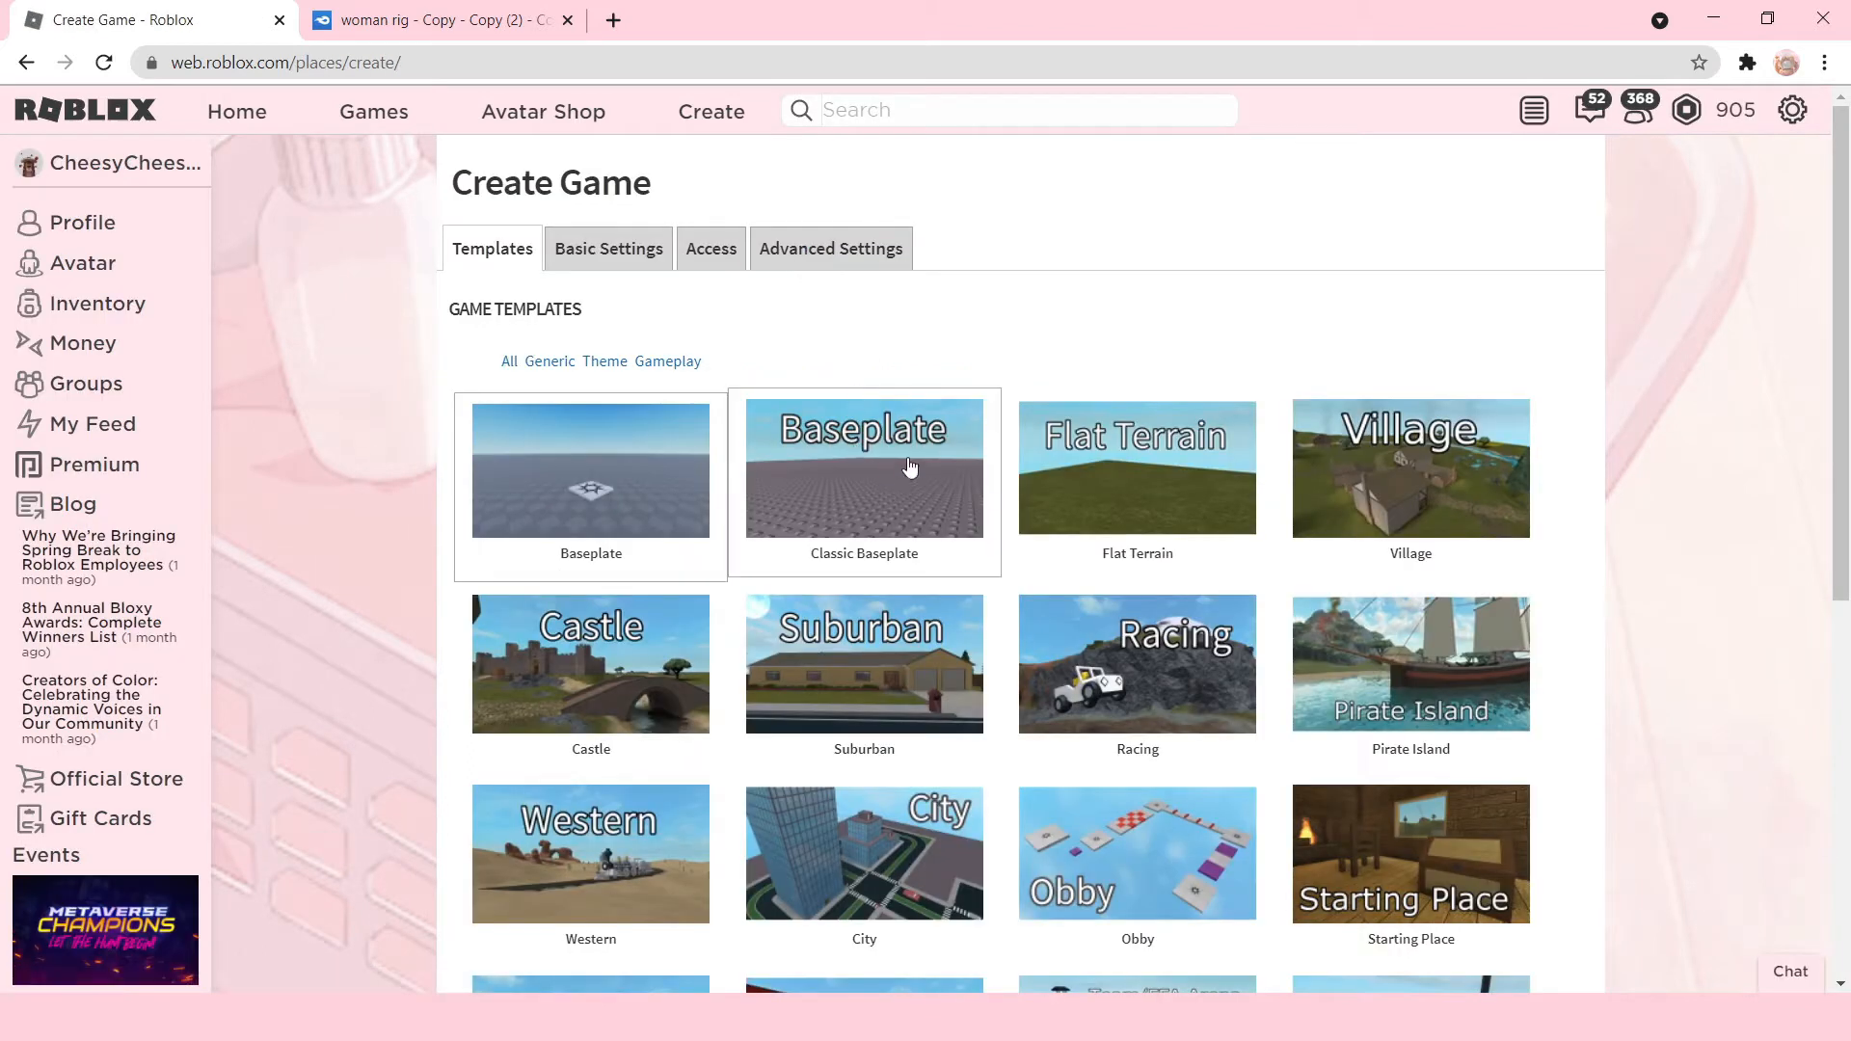
pyautogui.moveTo(874, 490)
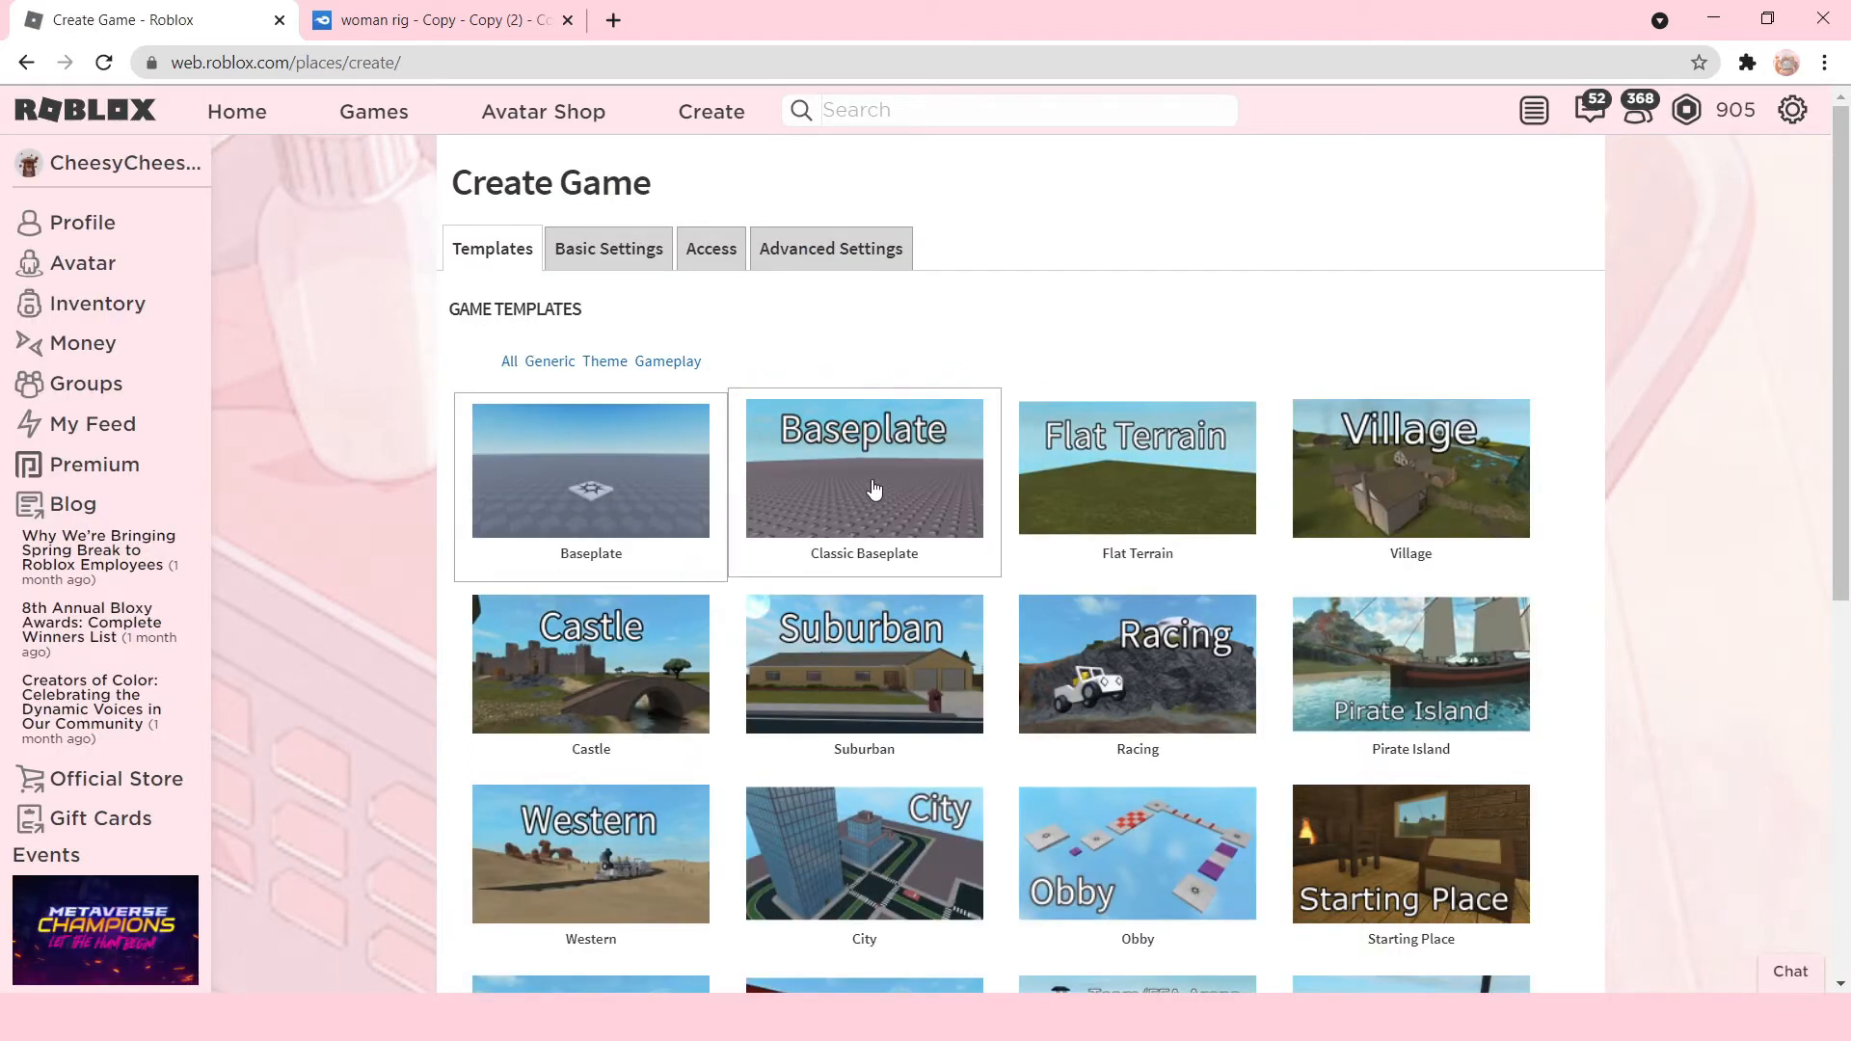
pyautogui.scroll(-3)
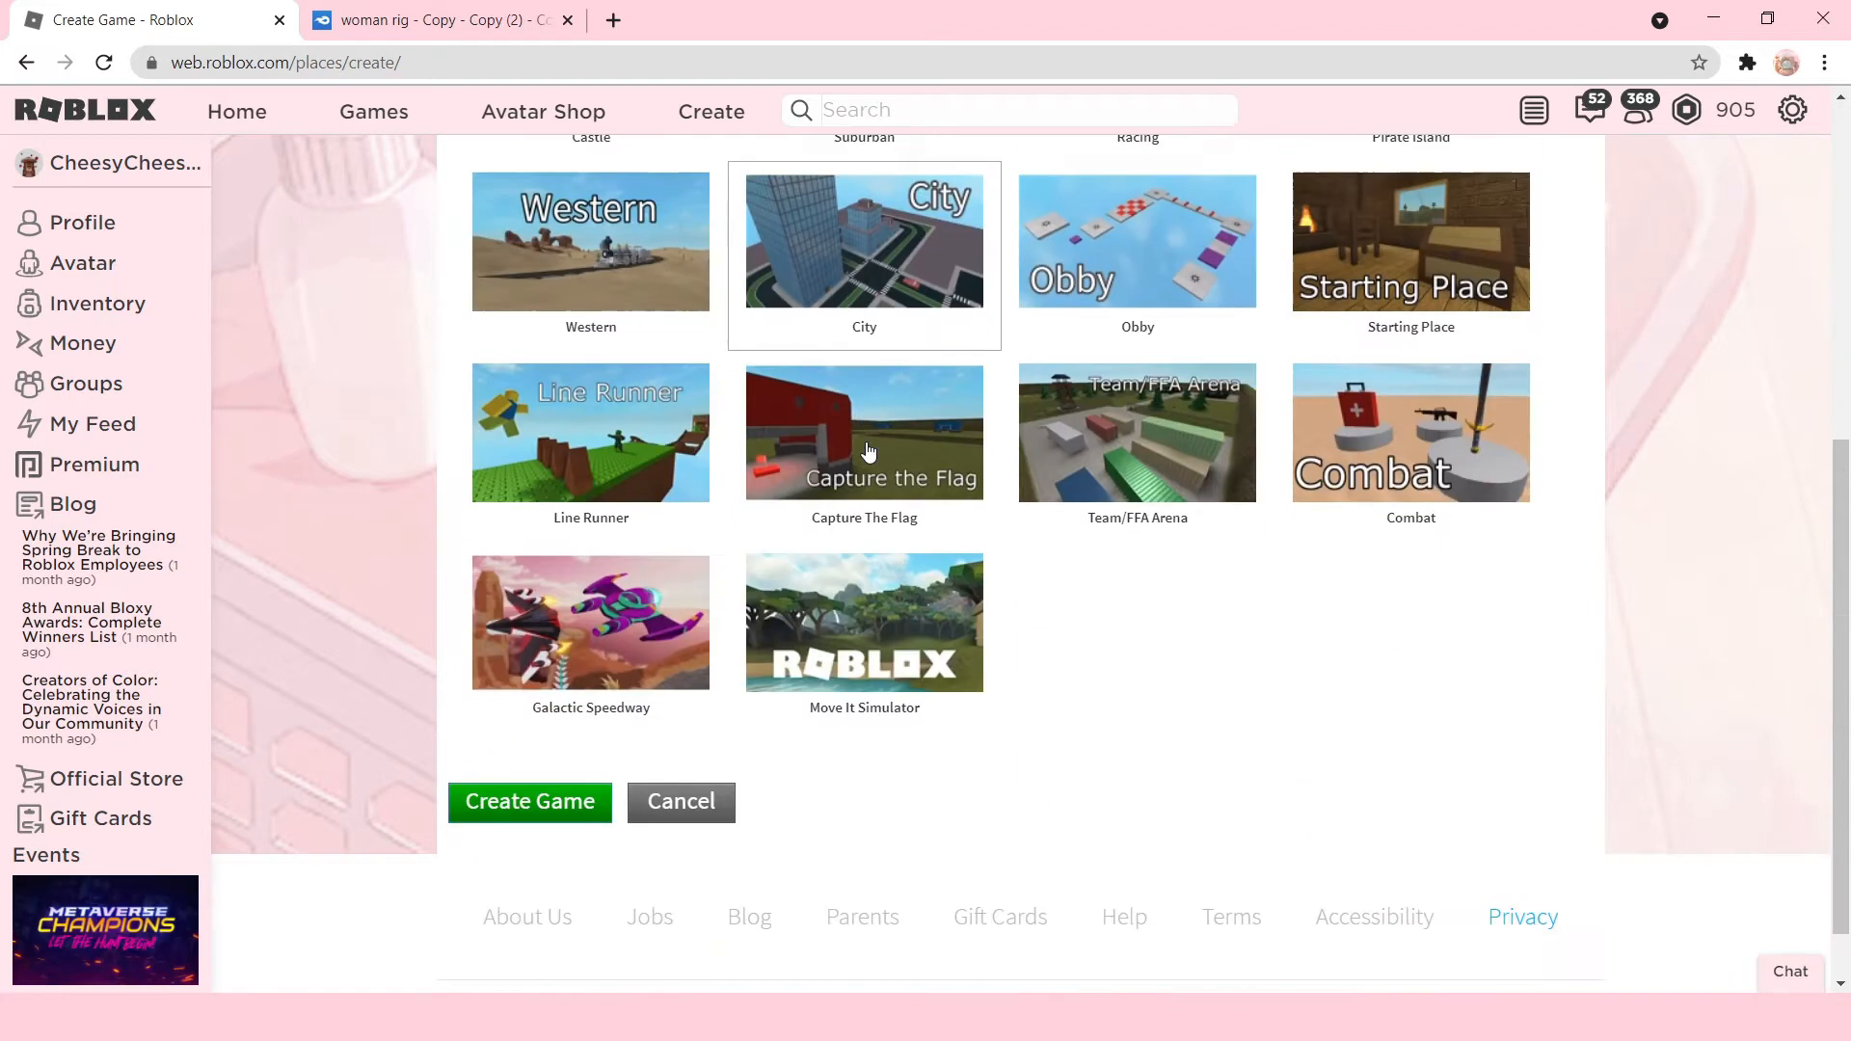
pyautogui.scroll(-3)
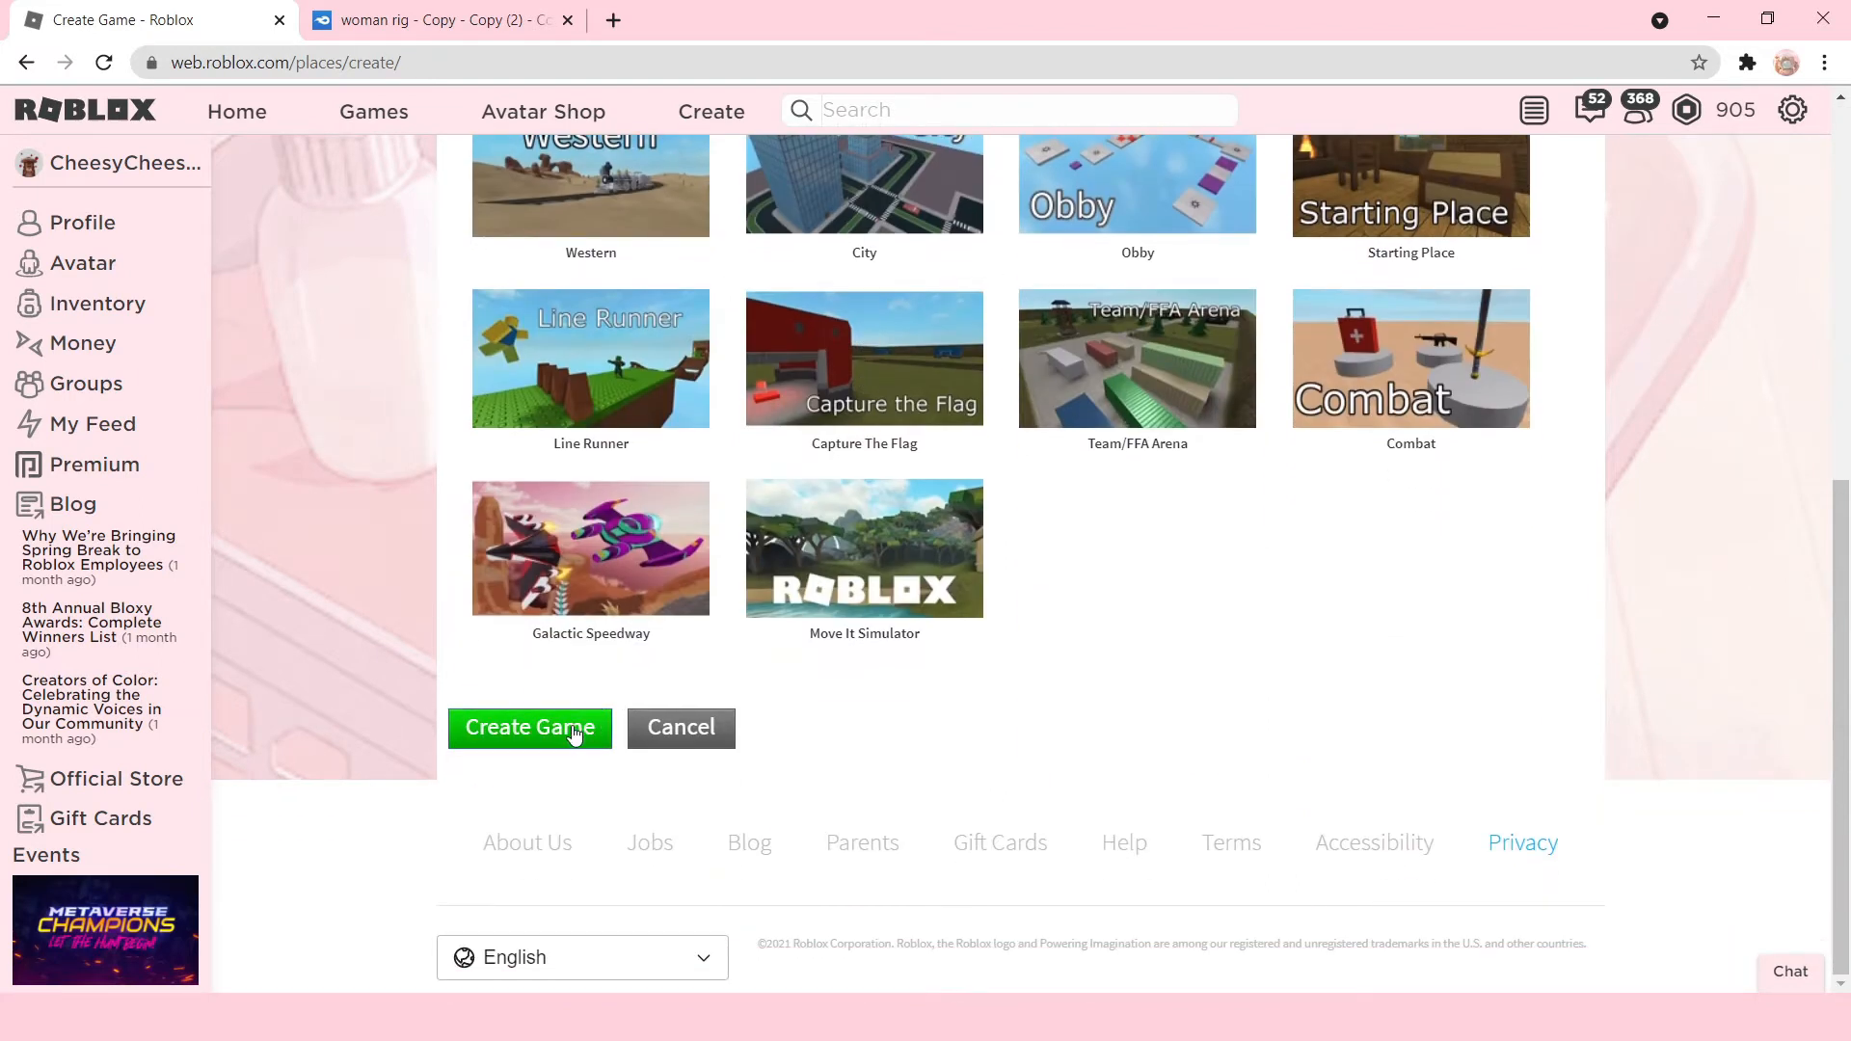
pyautogui.click(530, 726)
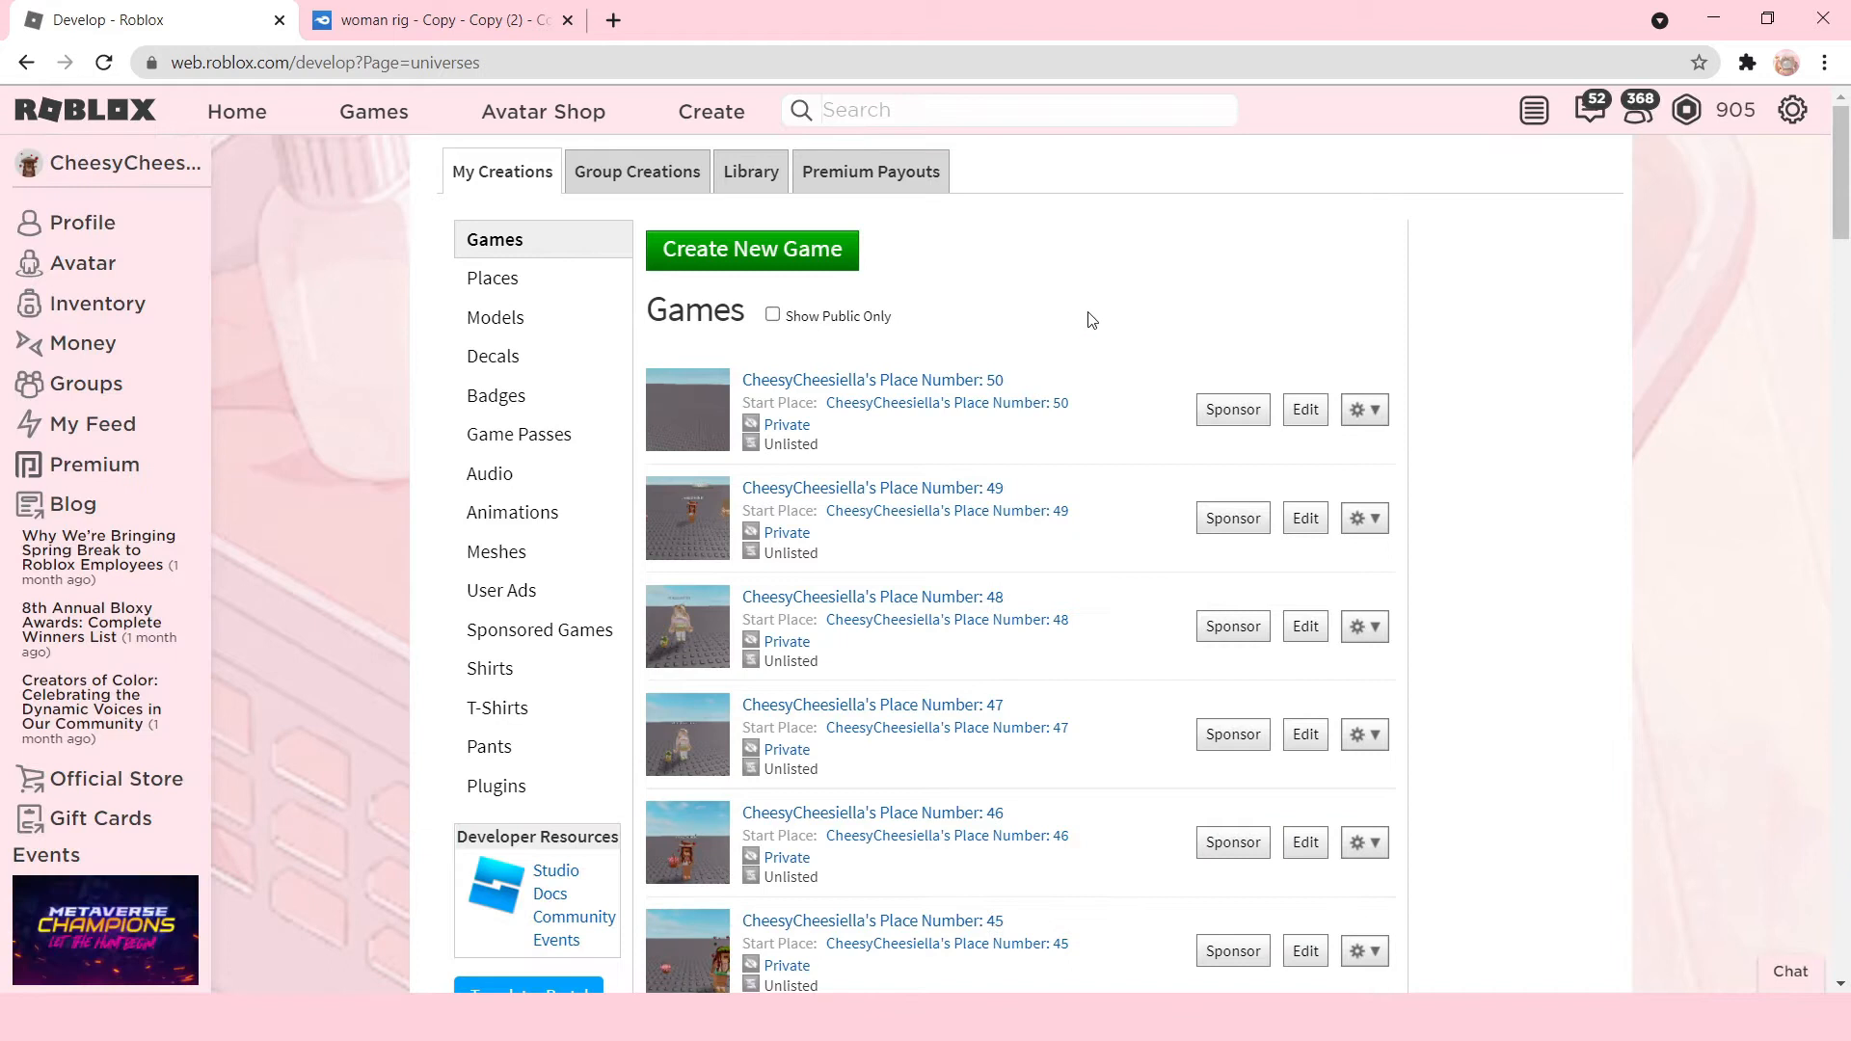
pyautogui.moveTo(1019, 390)
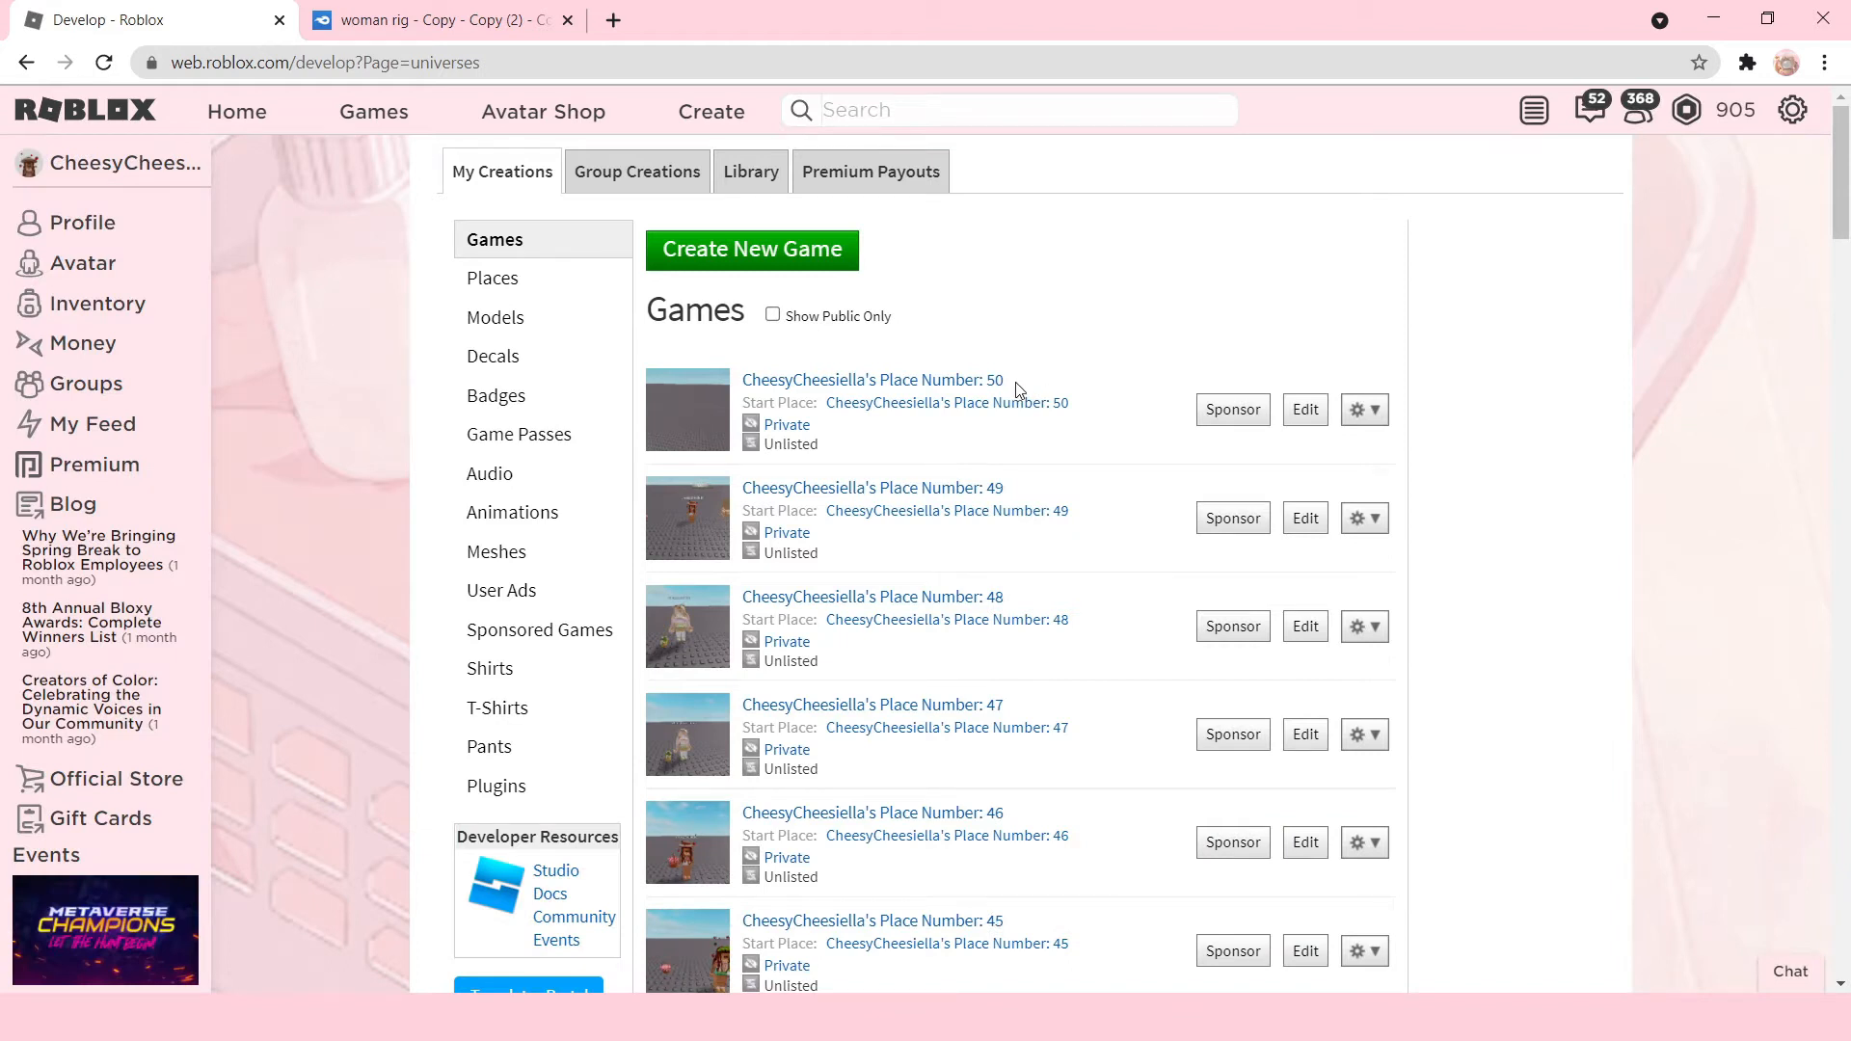
pyautogui.moveTo(994, 420)
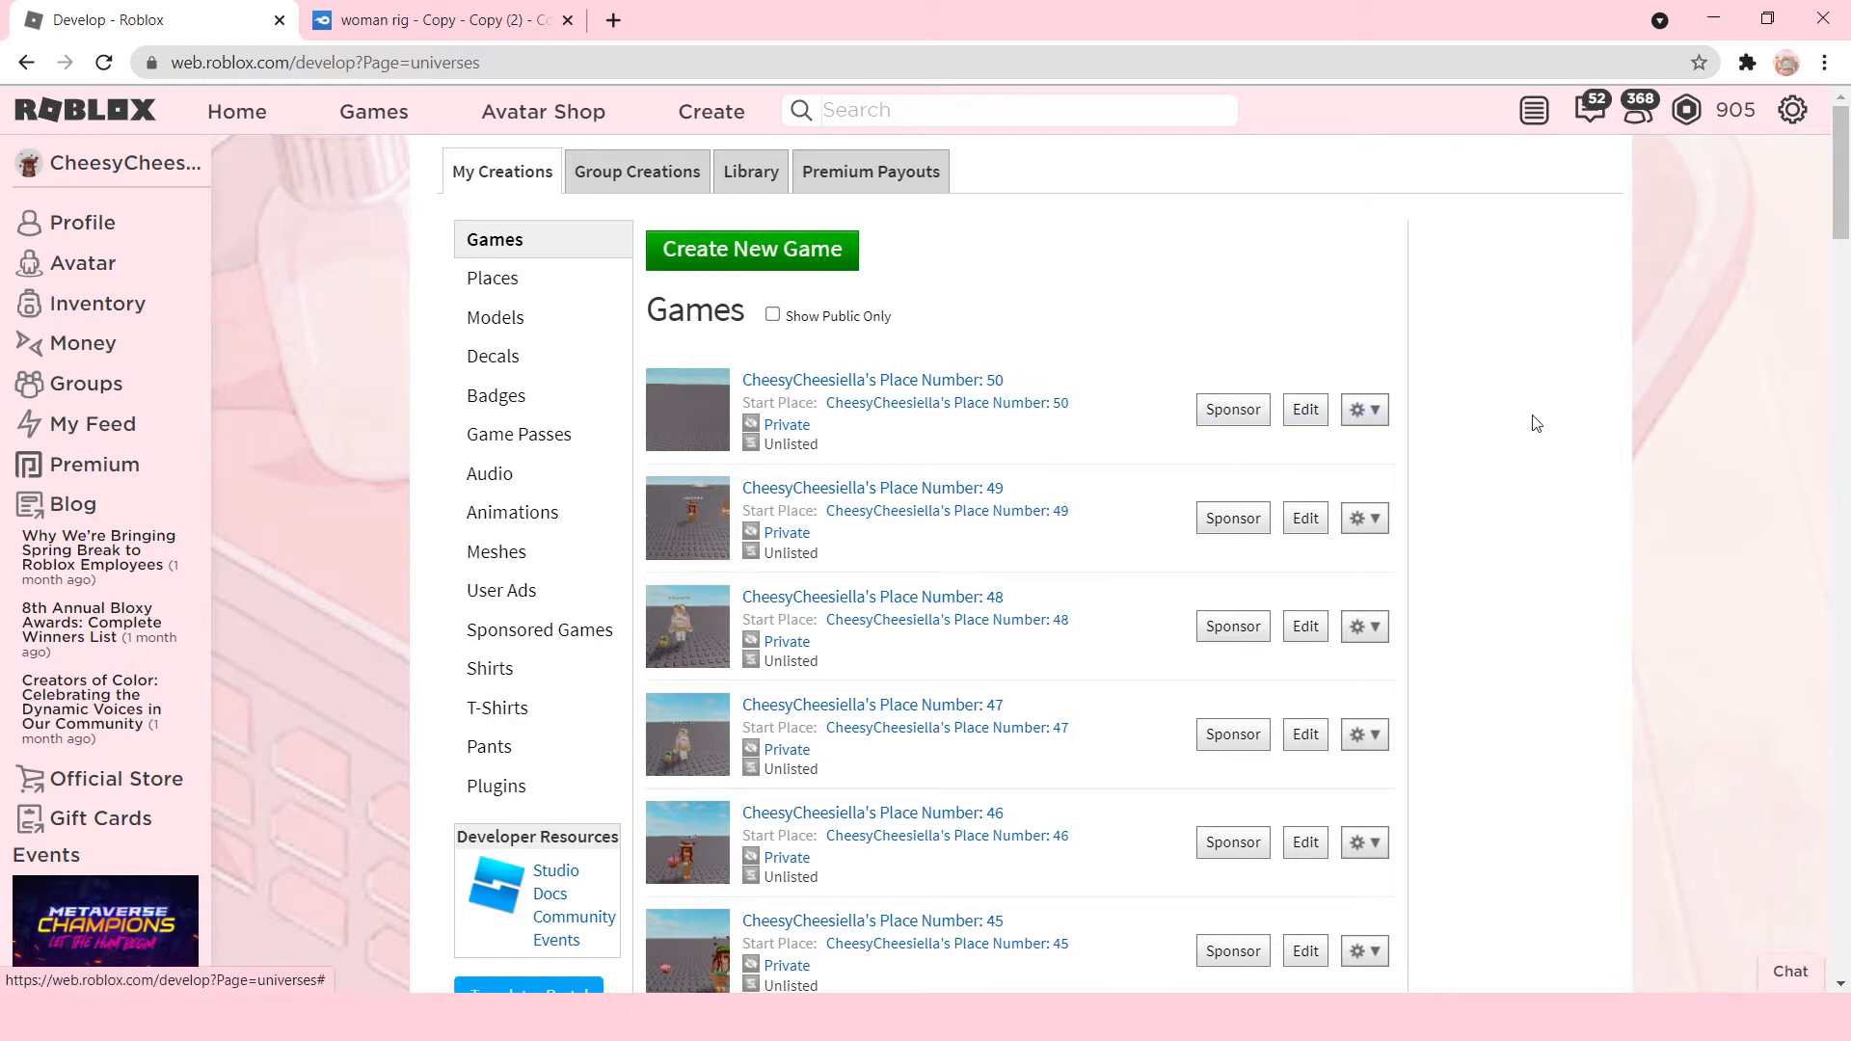
pyautogui.moveTo(1146, 442)
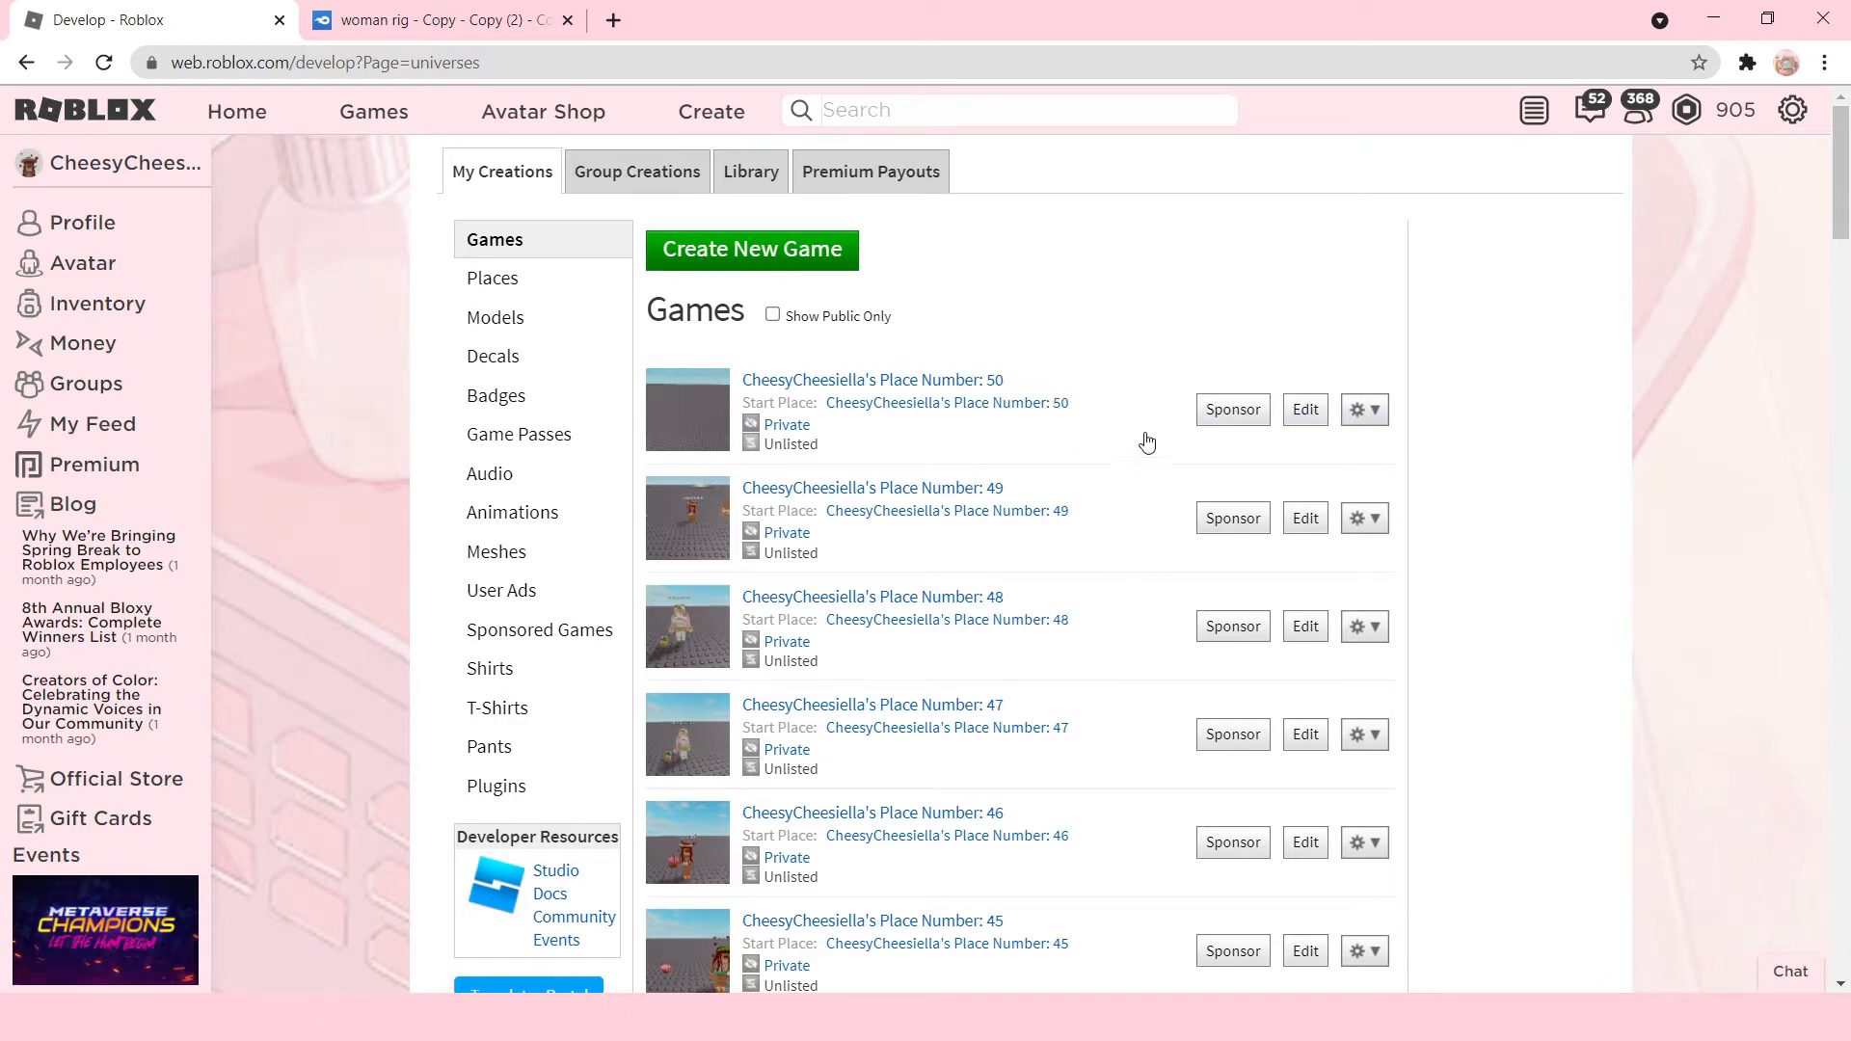
pyautogui.moveTo(930, 384)
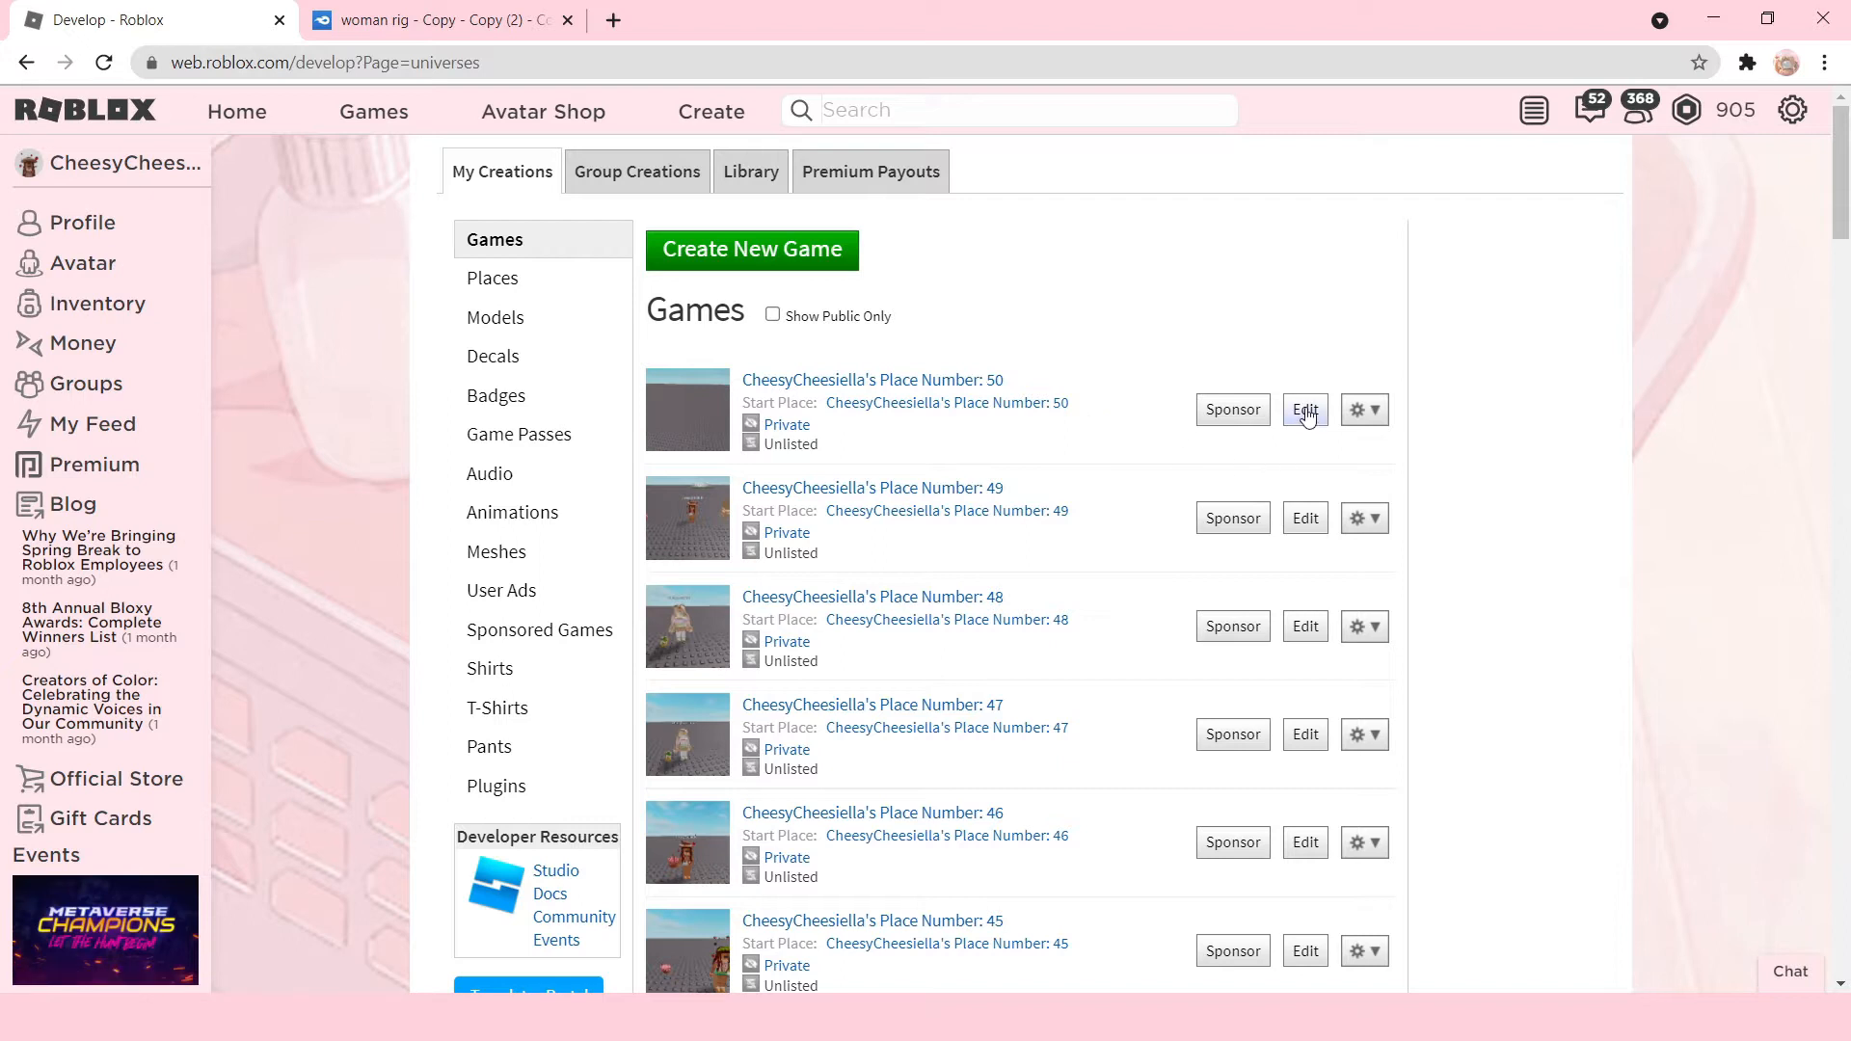
# Edit Place Number 50, allow Roblox Studio to launch, and dismiss the download popup.
pyautogui.click(1304, 410)
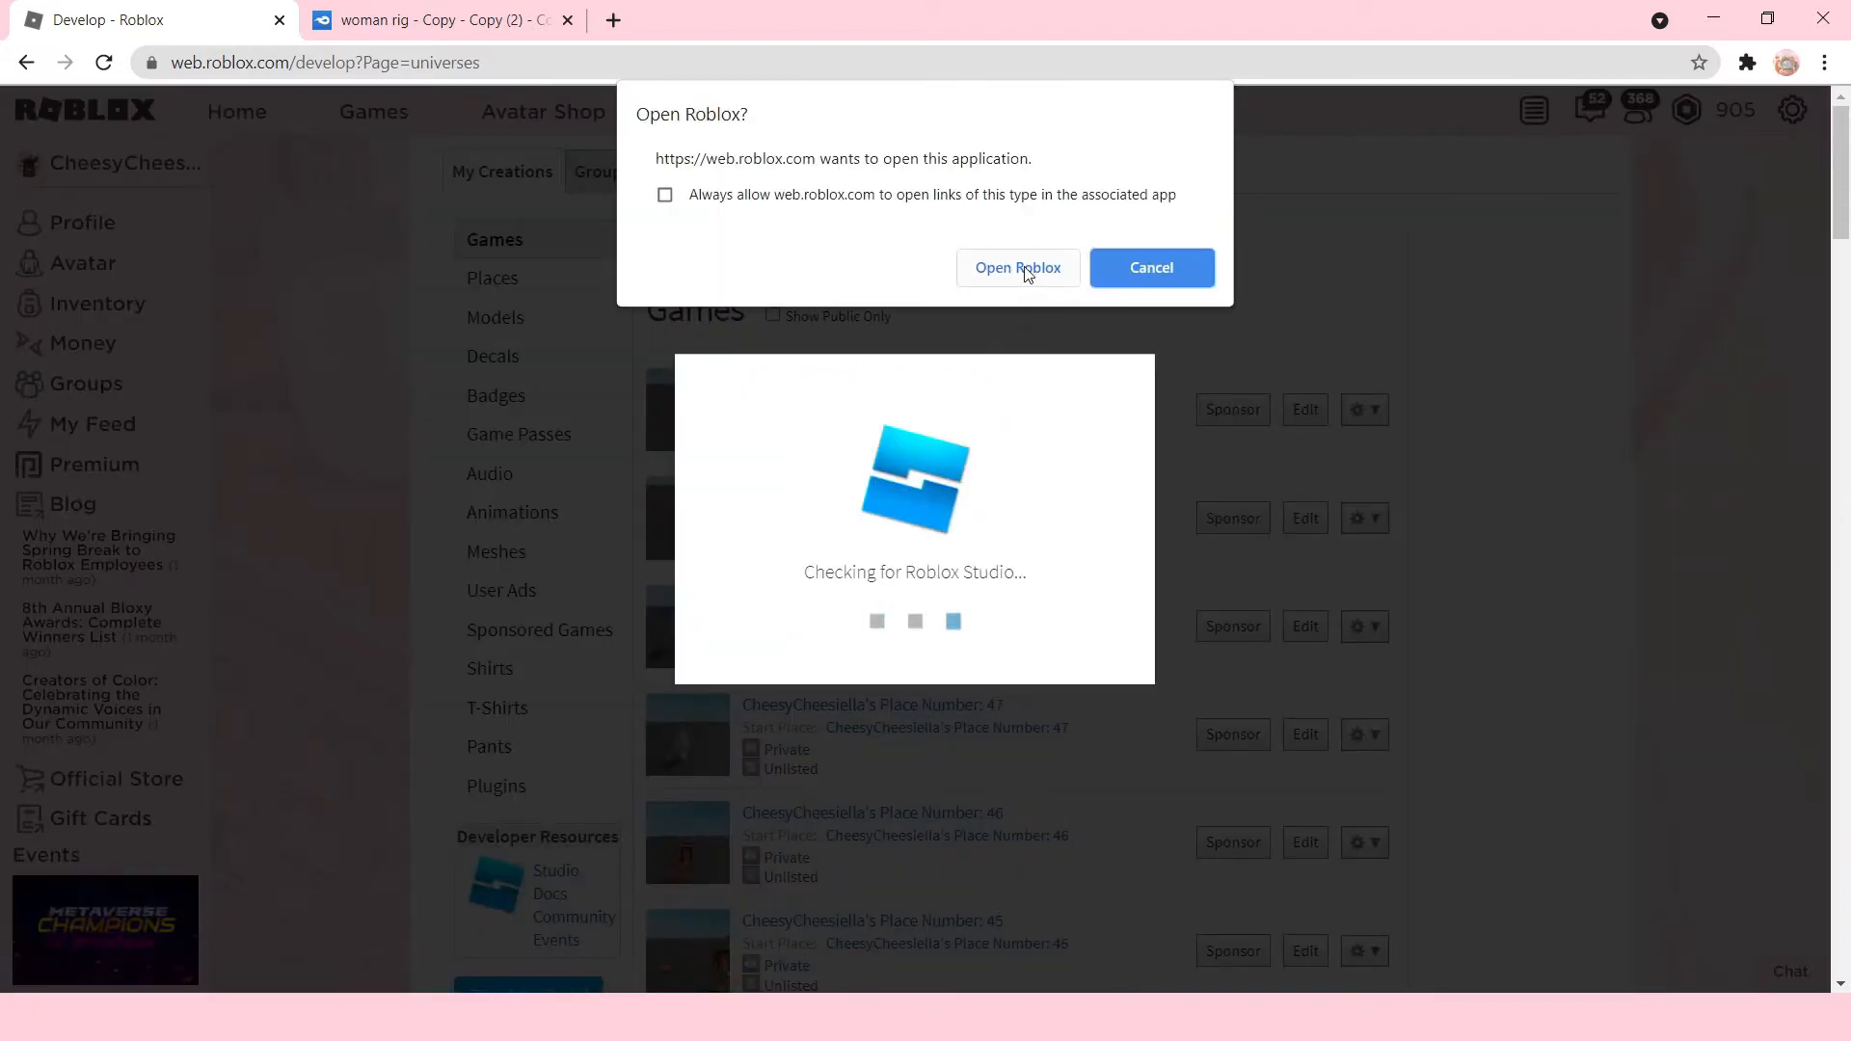
pyautogui.click(1018, 267)
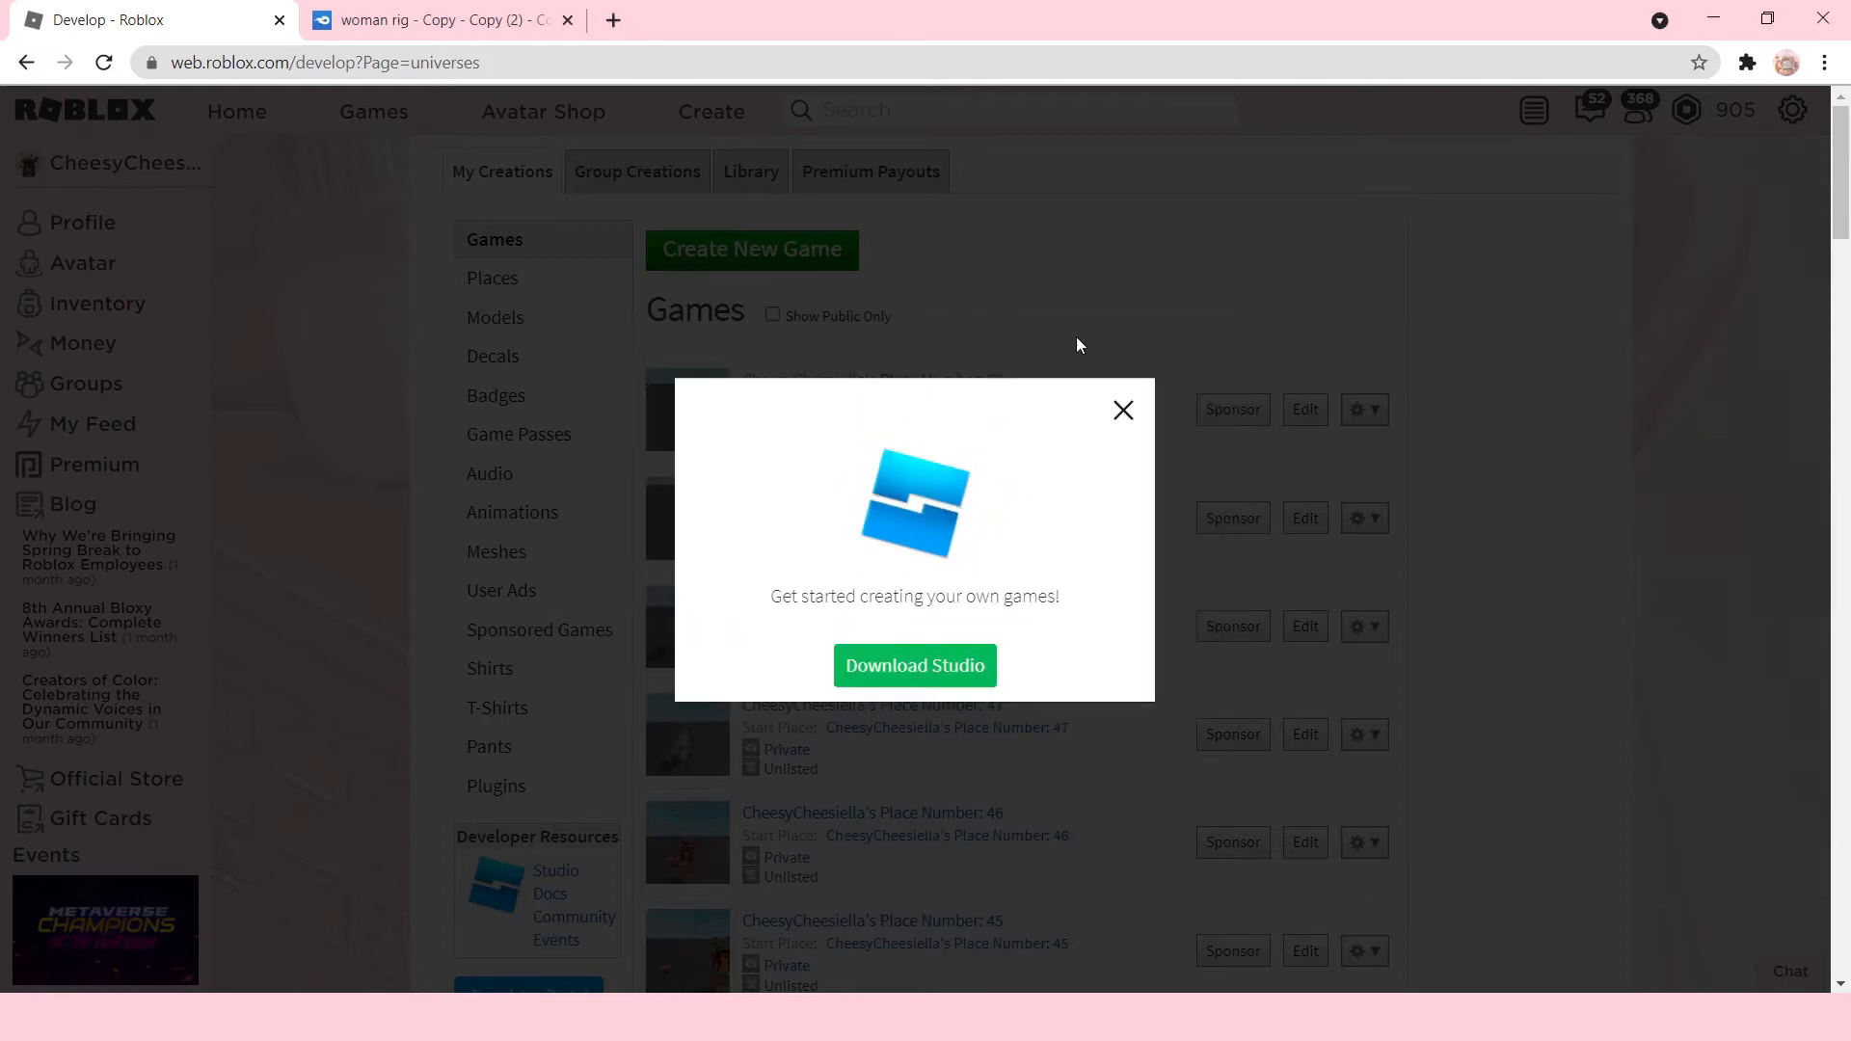
pyautogui.click(1122, 410)
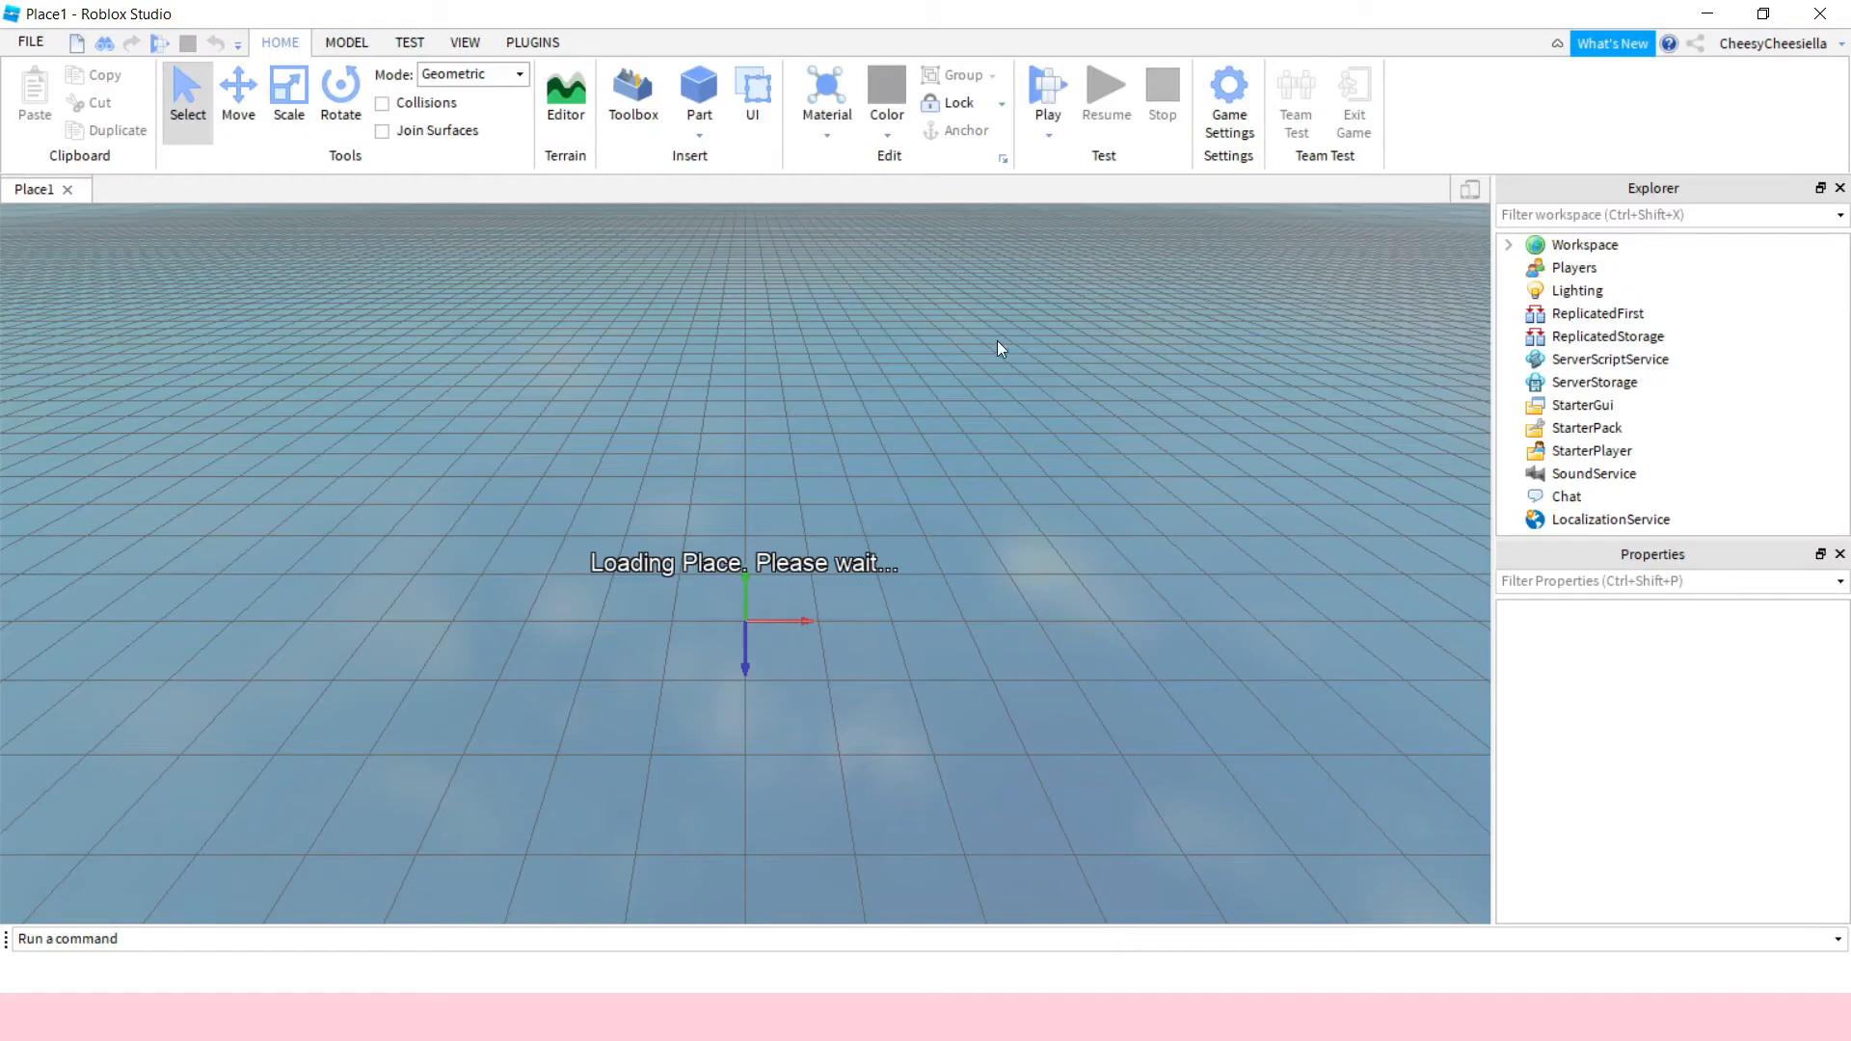
# Install Load Character Lite from the Toolbox's Plugins category and view the Plugins tab.
pyautogui.click(631, 92)
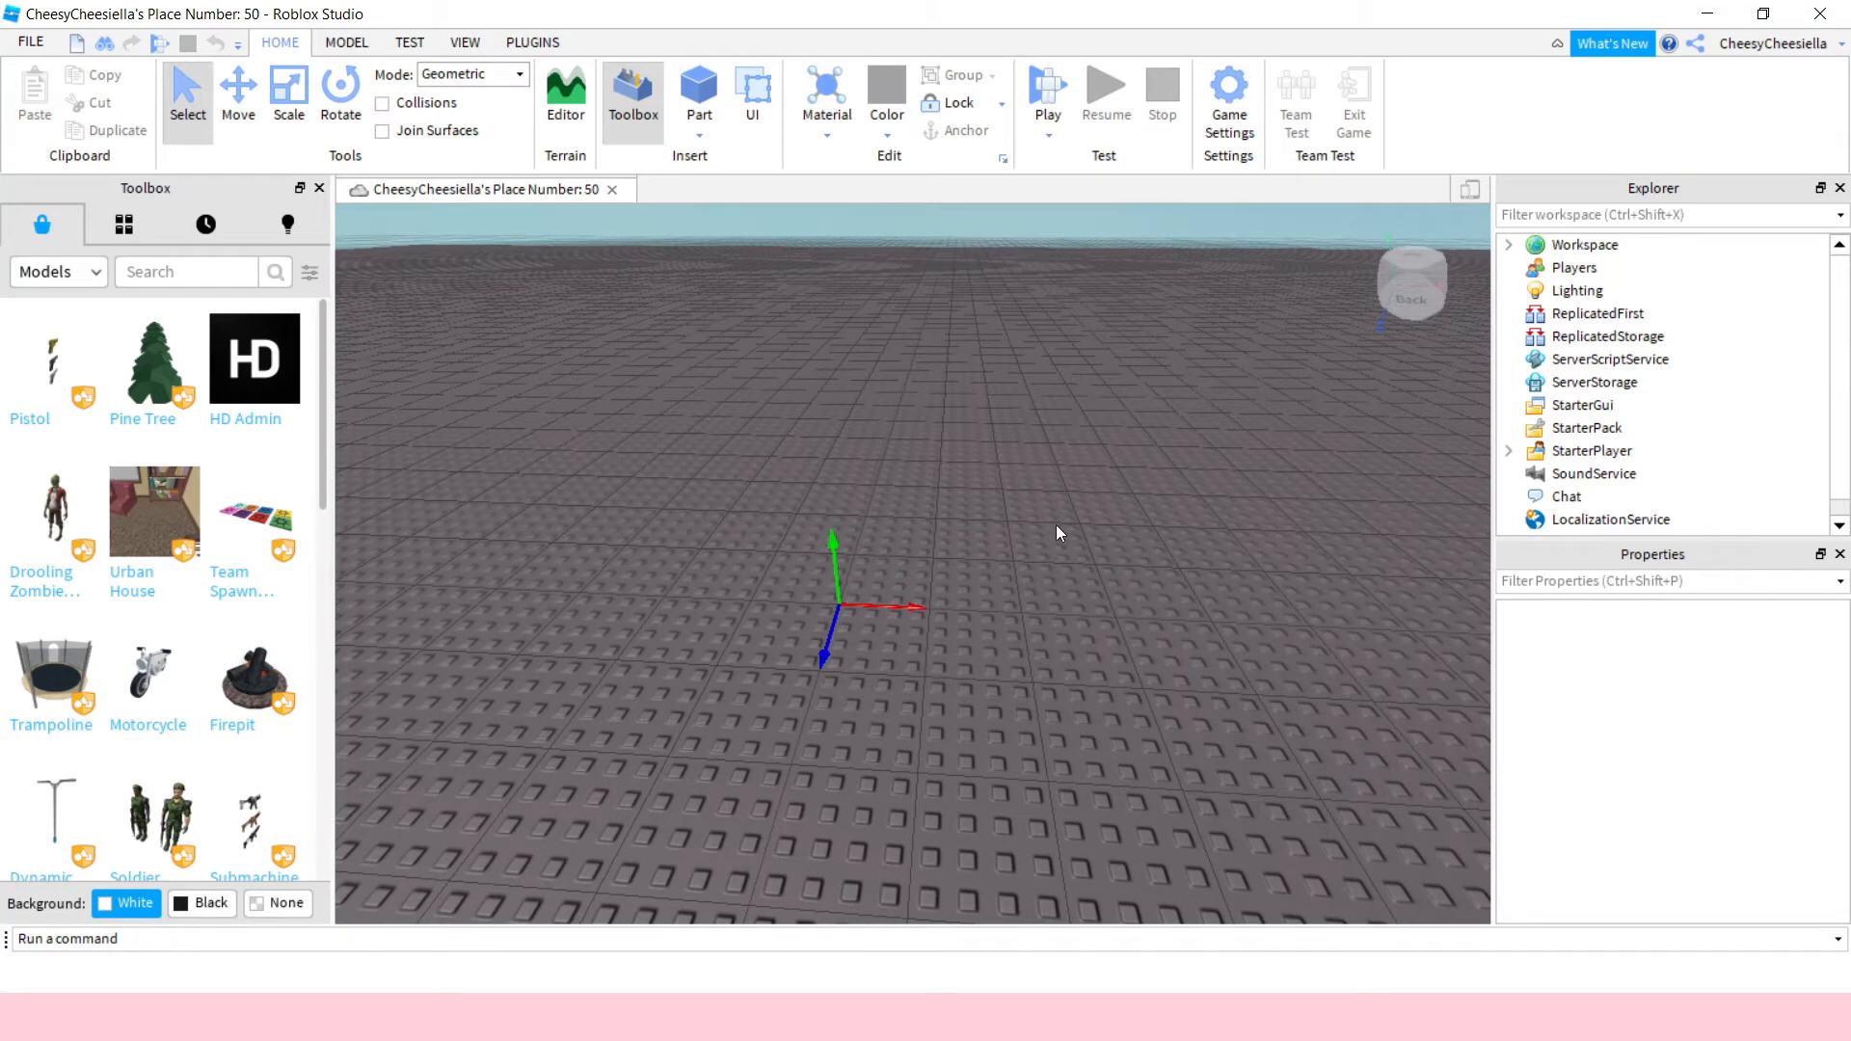
pyautogui.moveTo(544, 625)
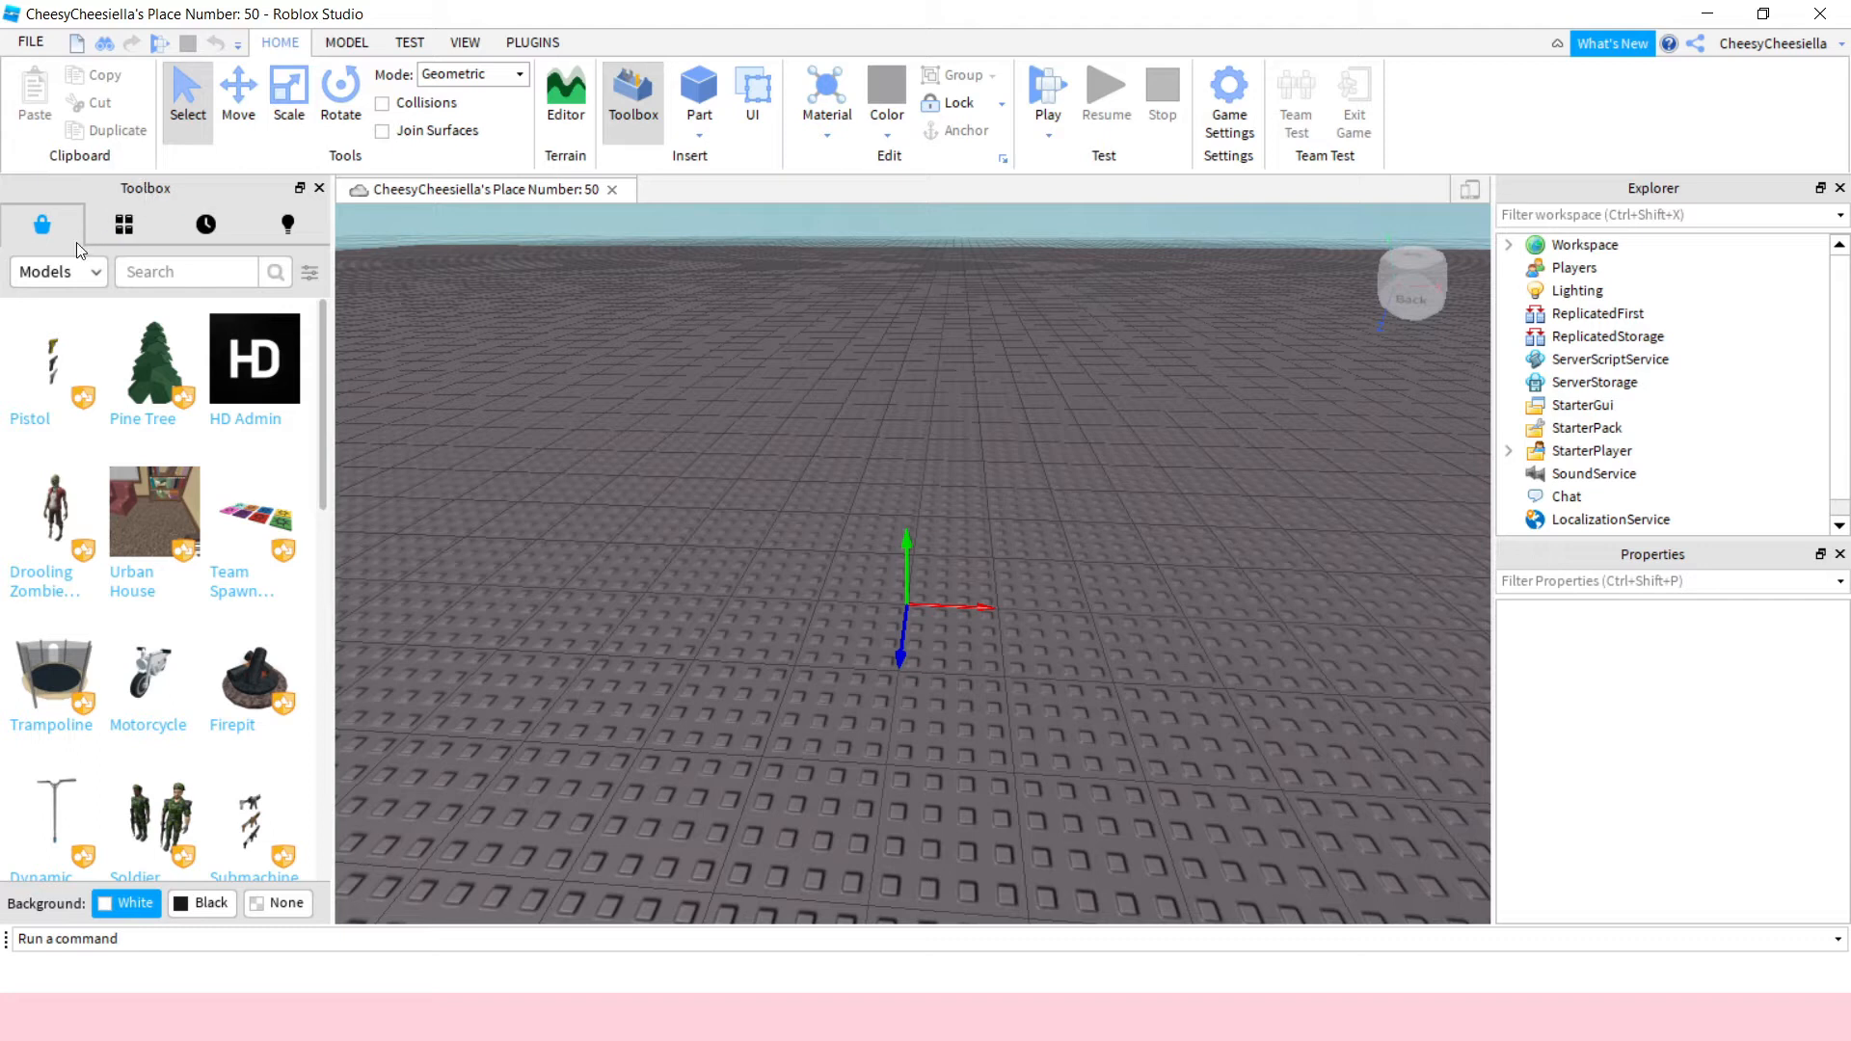
pyautogui.click(53, 271)
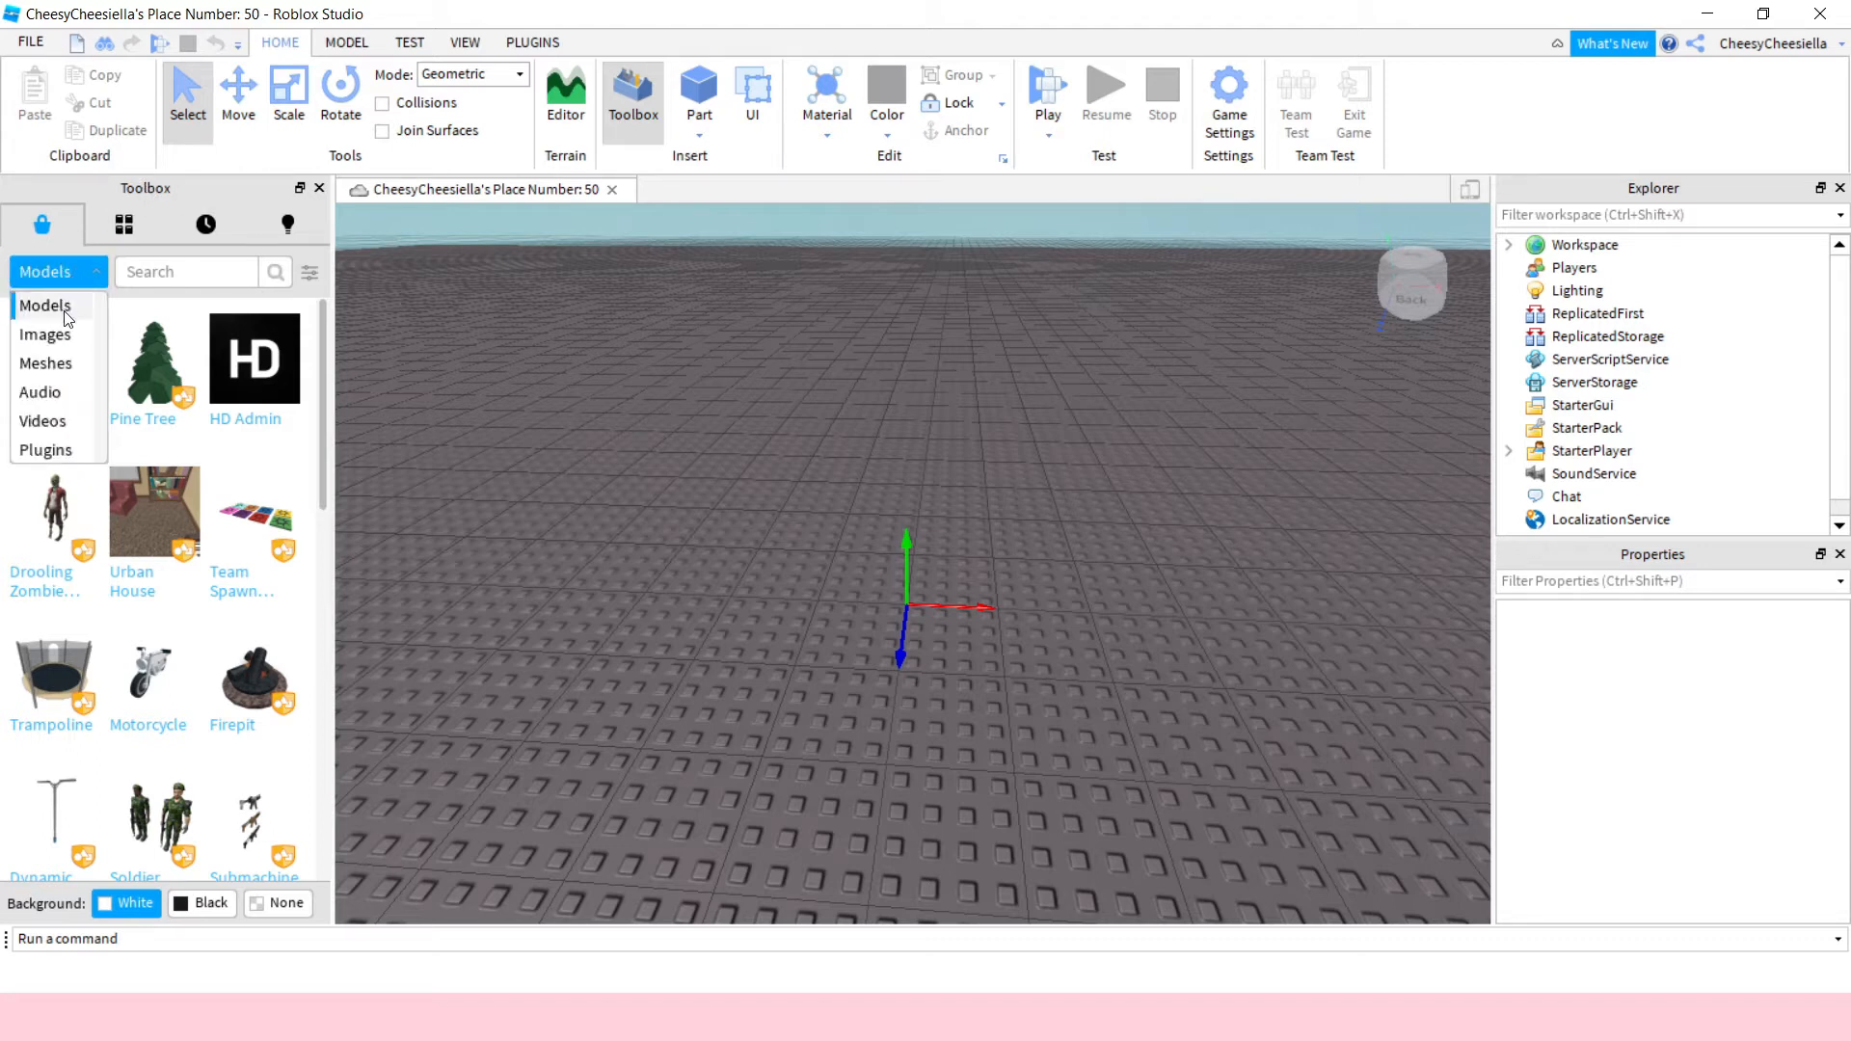
pyautogui.click(45, 450)
pyautogui.write('load character')
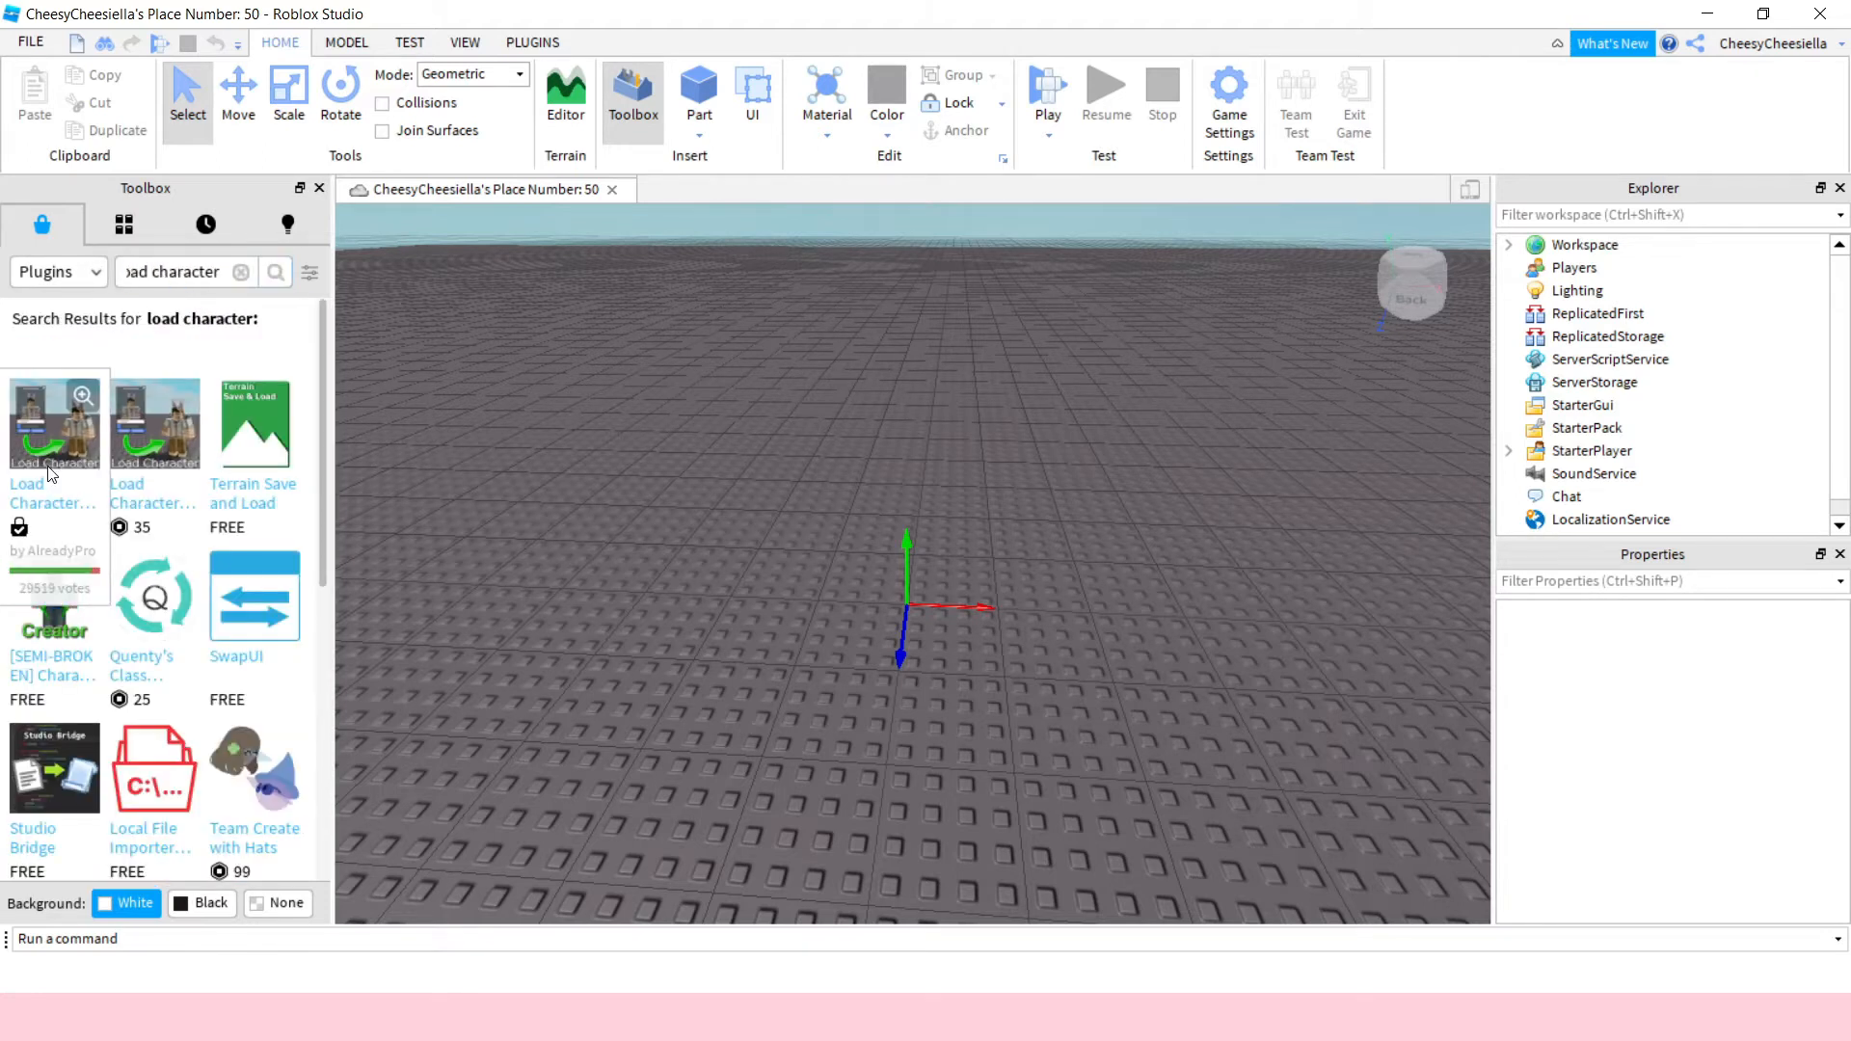
pyautogui.moveTo(57, 428)
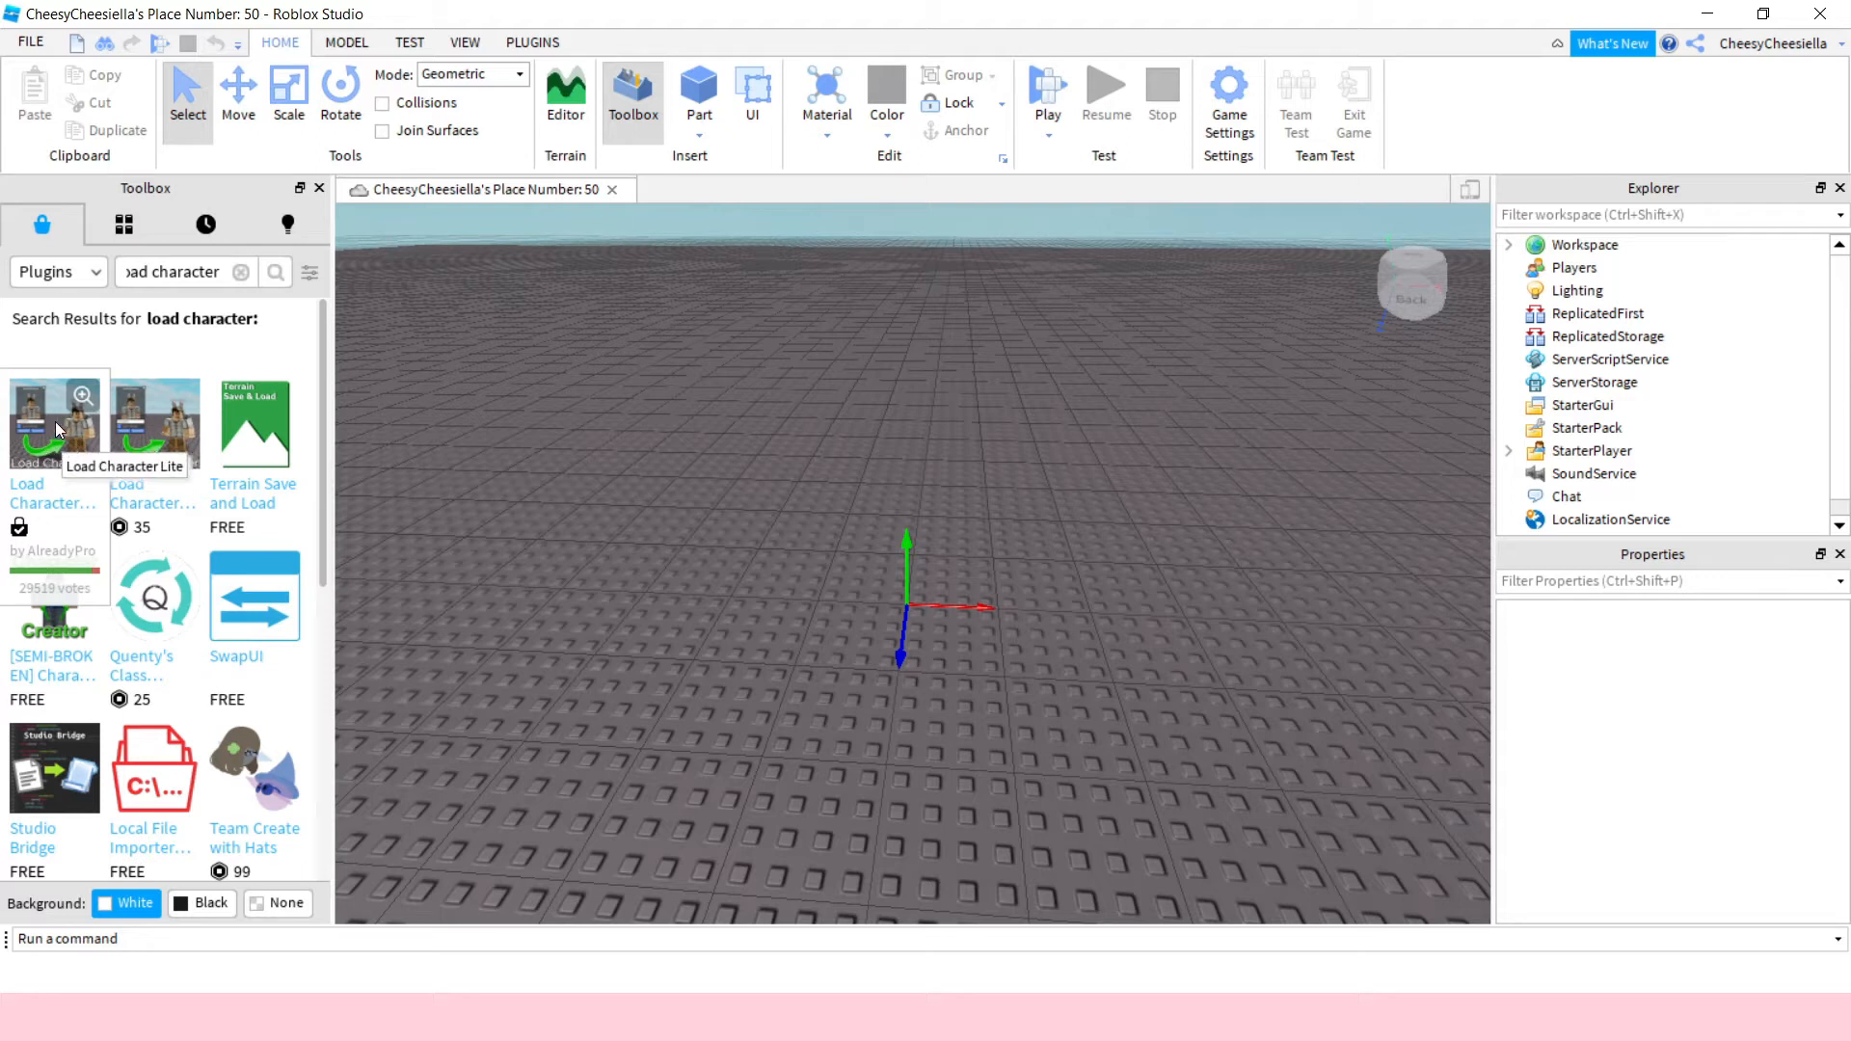
pyautogui.click(53, 425)
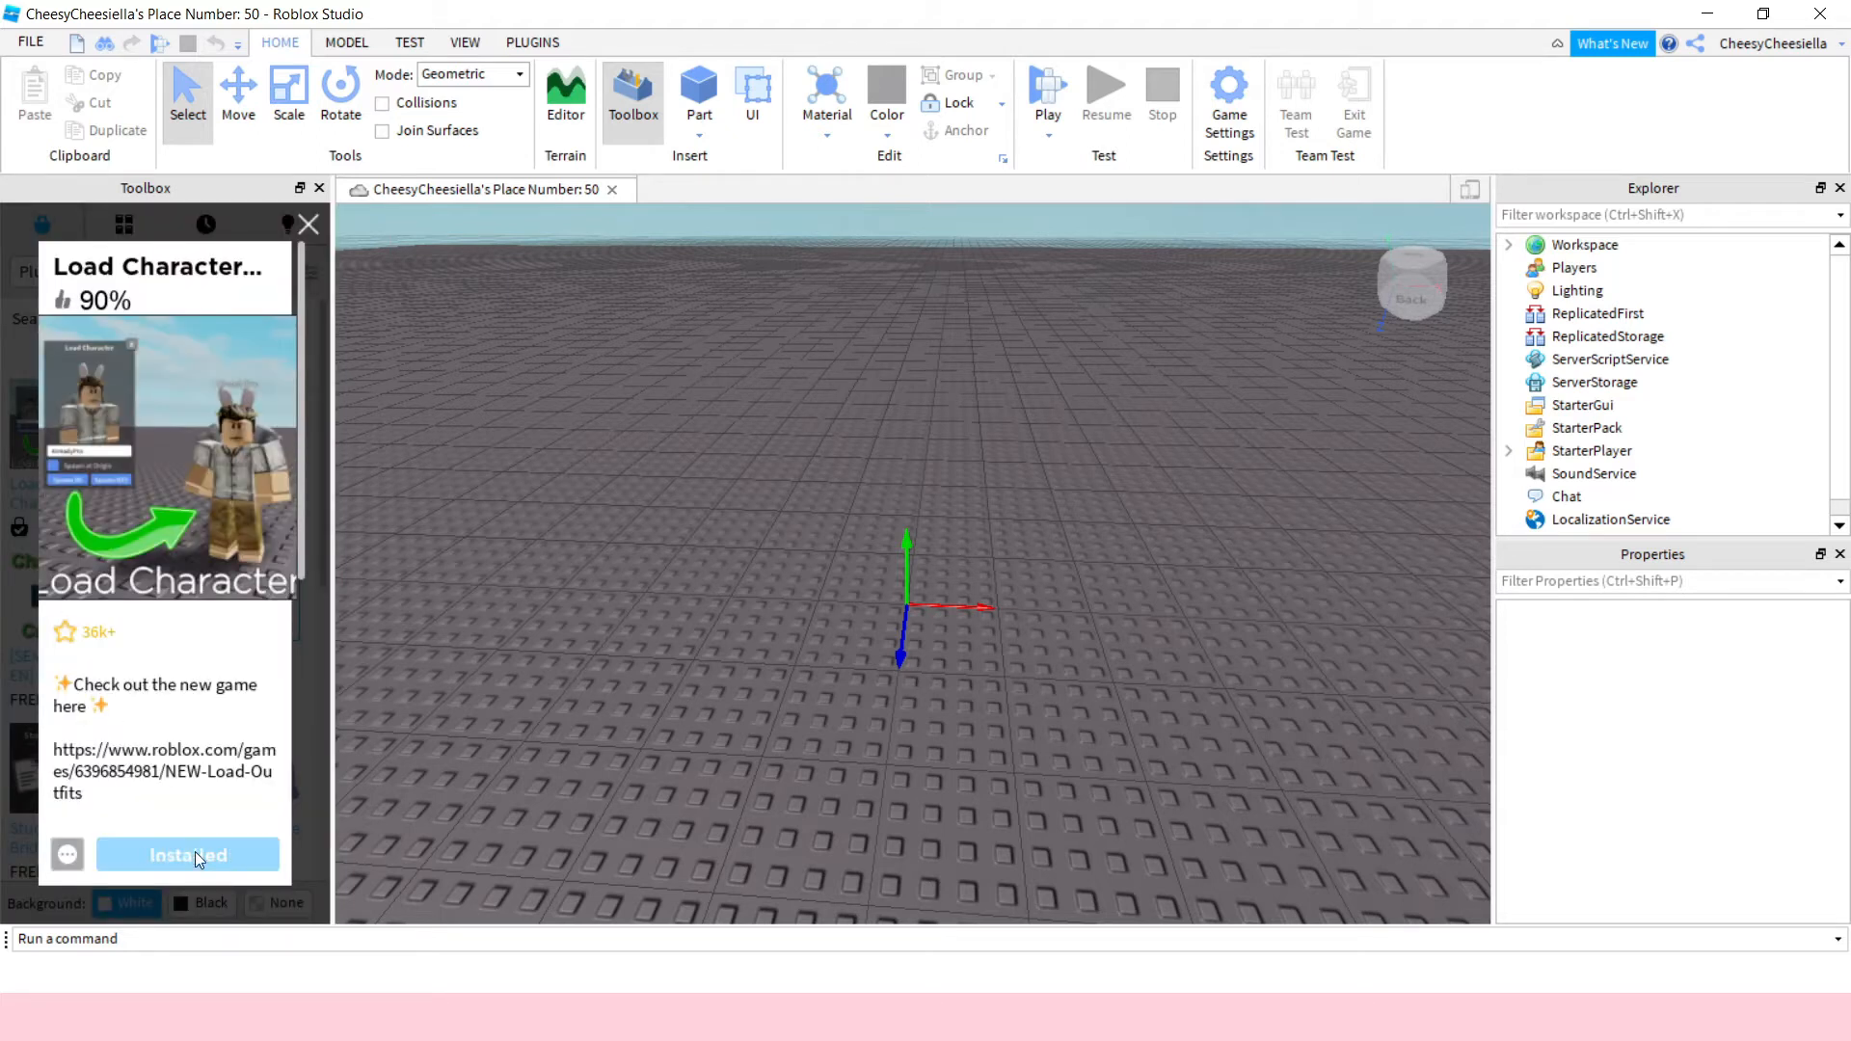
pyautogui.click(188, 855)
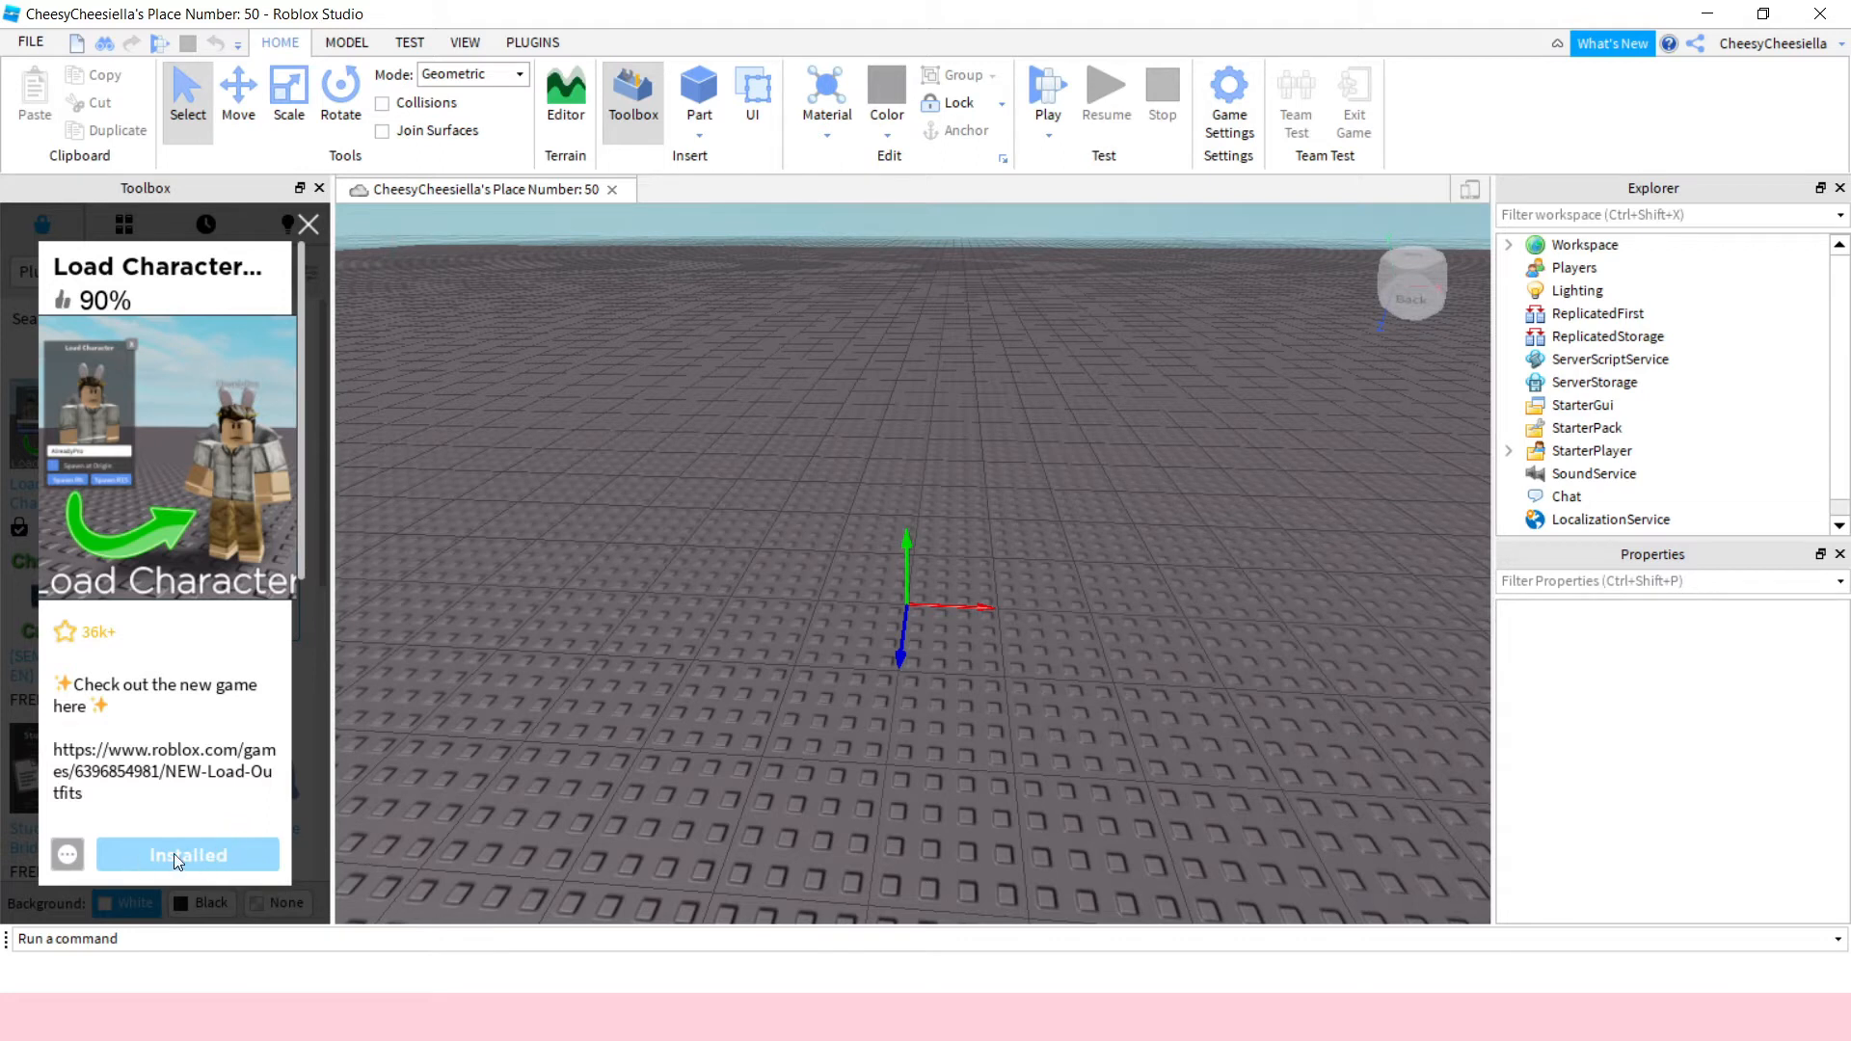
pyautogui.moveTo(335, 430)
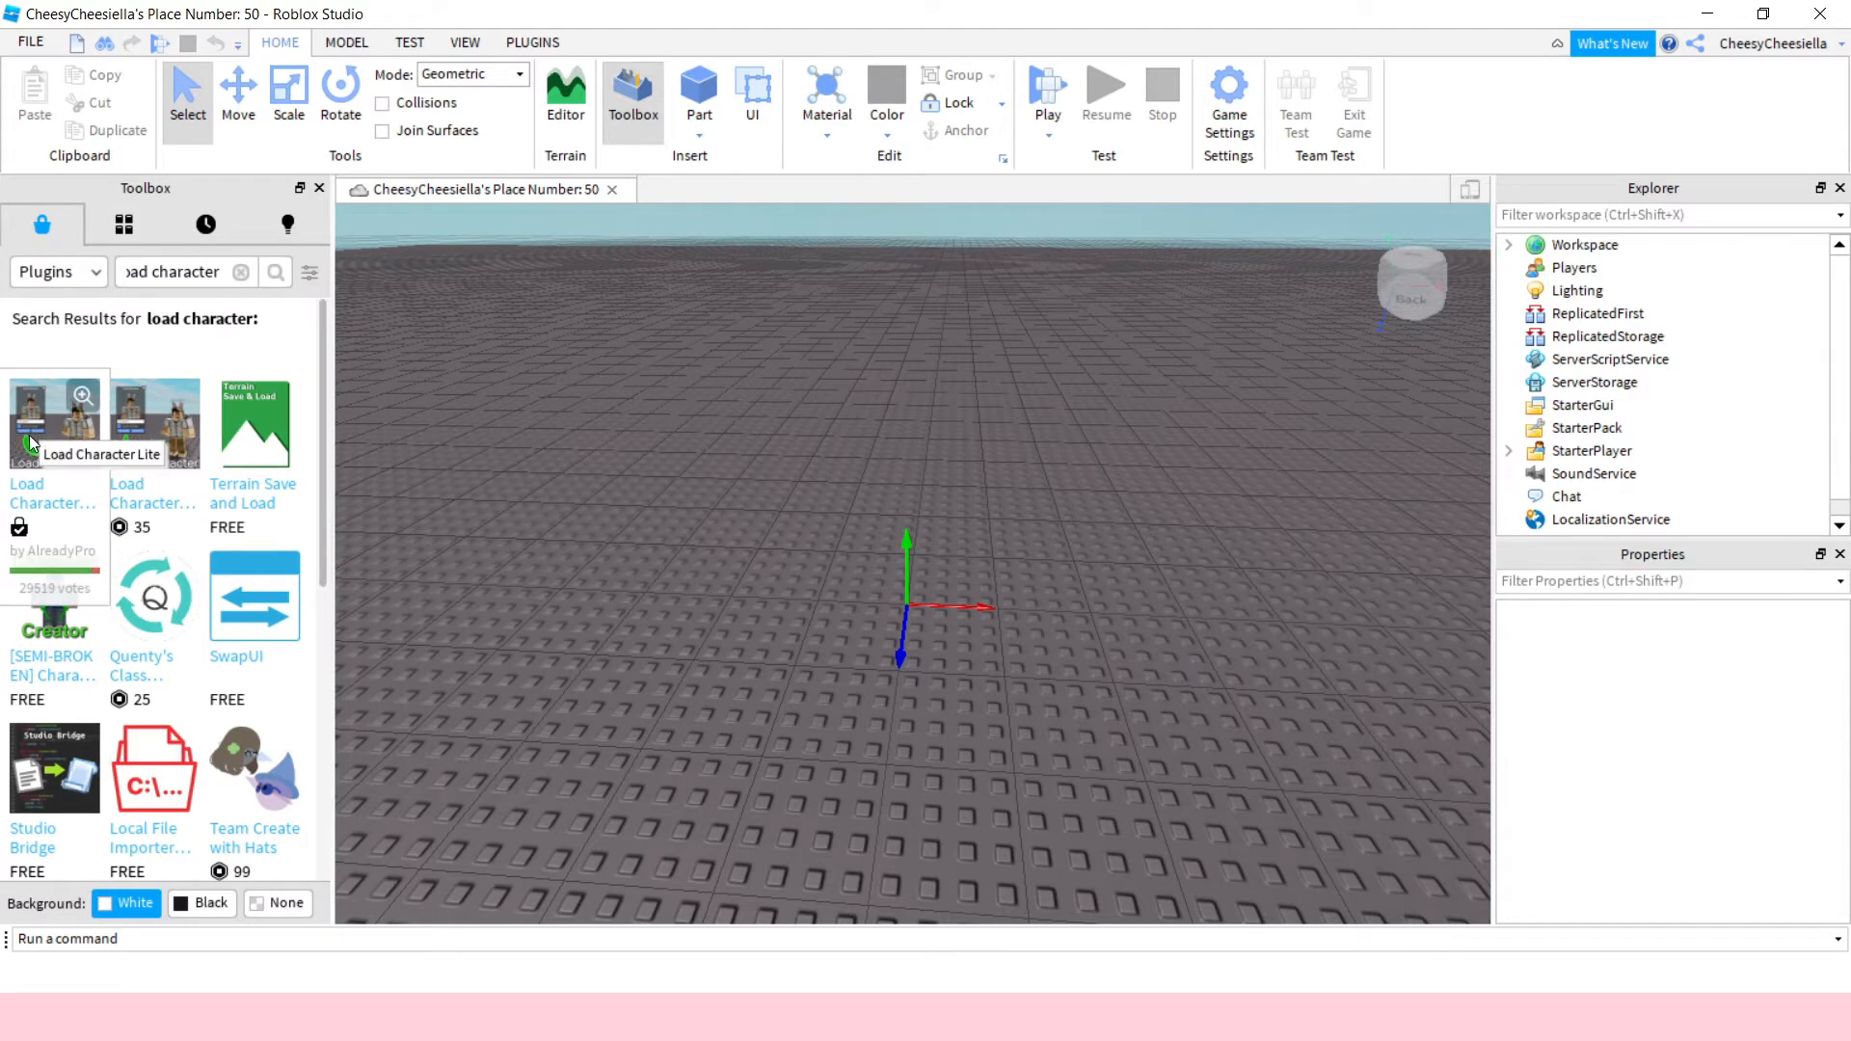
pyautogui.moveTo(743, 220)
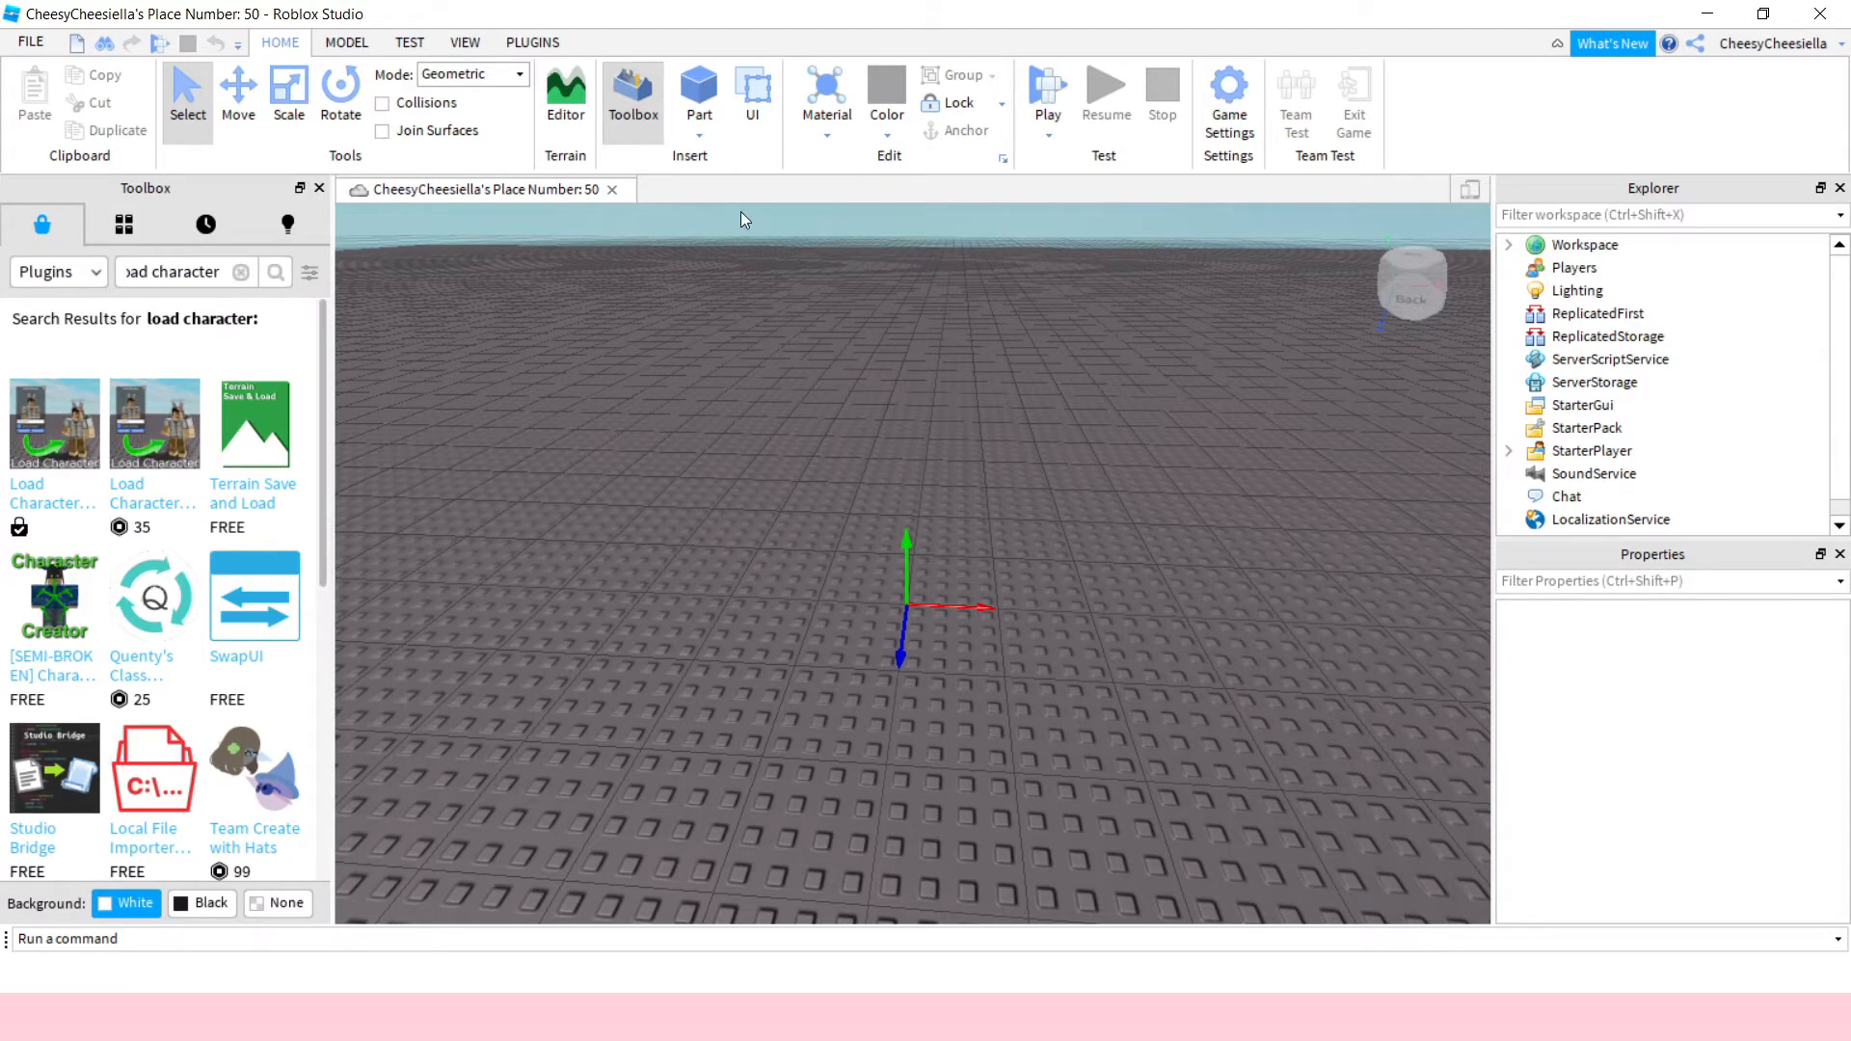
pyautogui.click(531, 42)
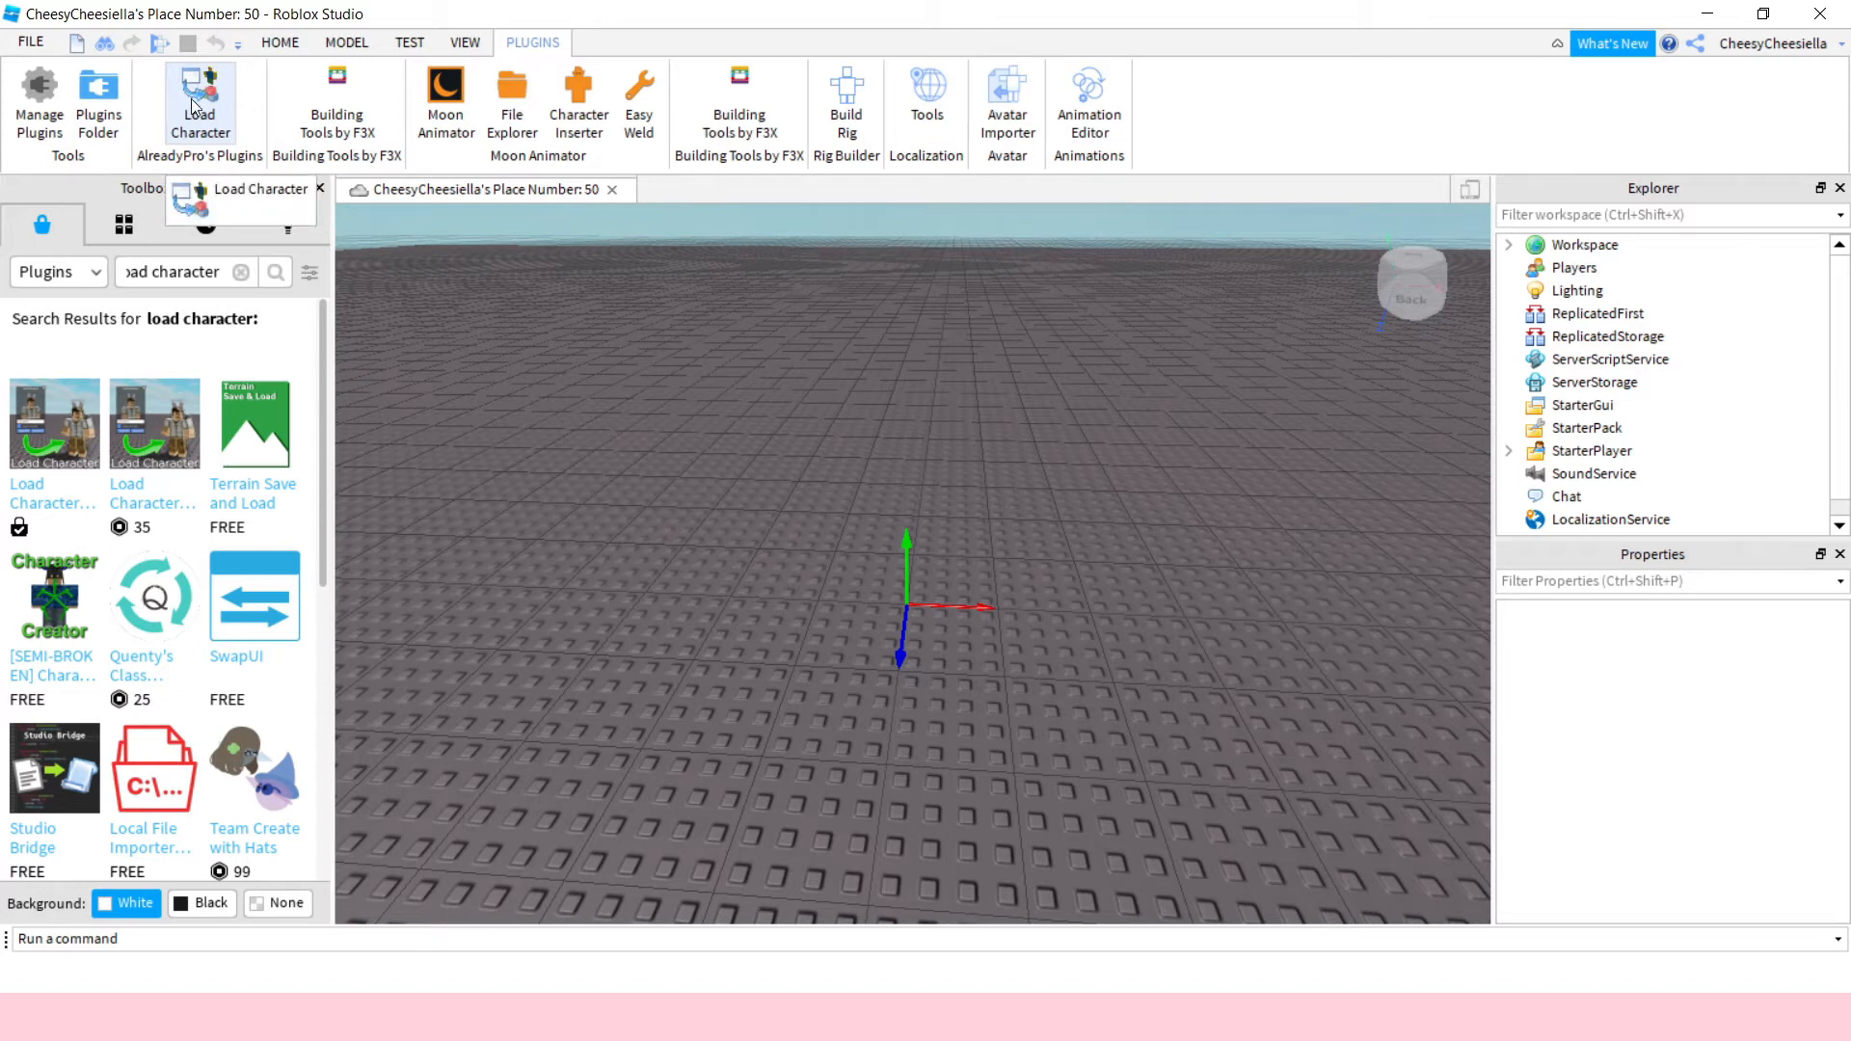
# Spawn CheesyCheesiella as an R6 character using the Load Character plugin.
pyautogui.click(200, 100)
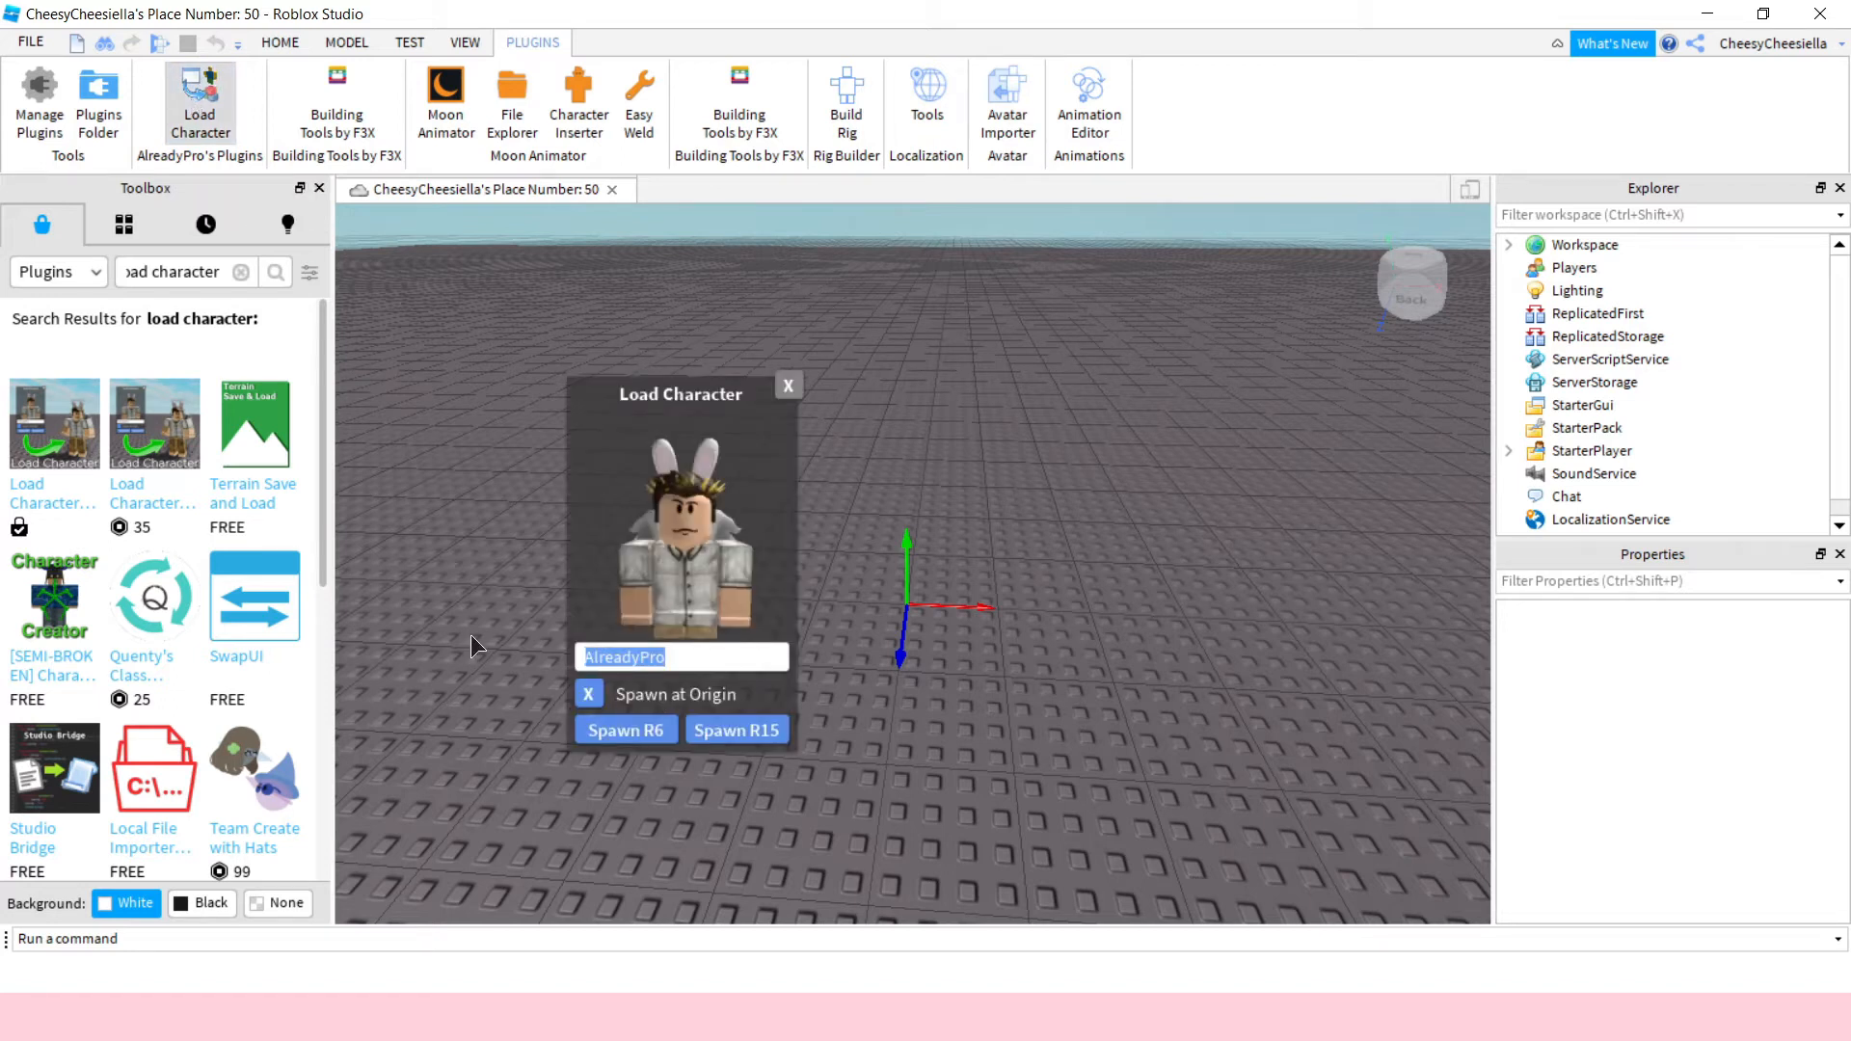
pyautogui.write('cheesycheesiella')
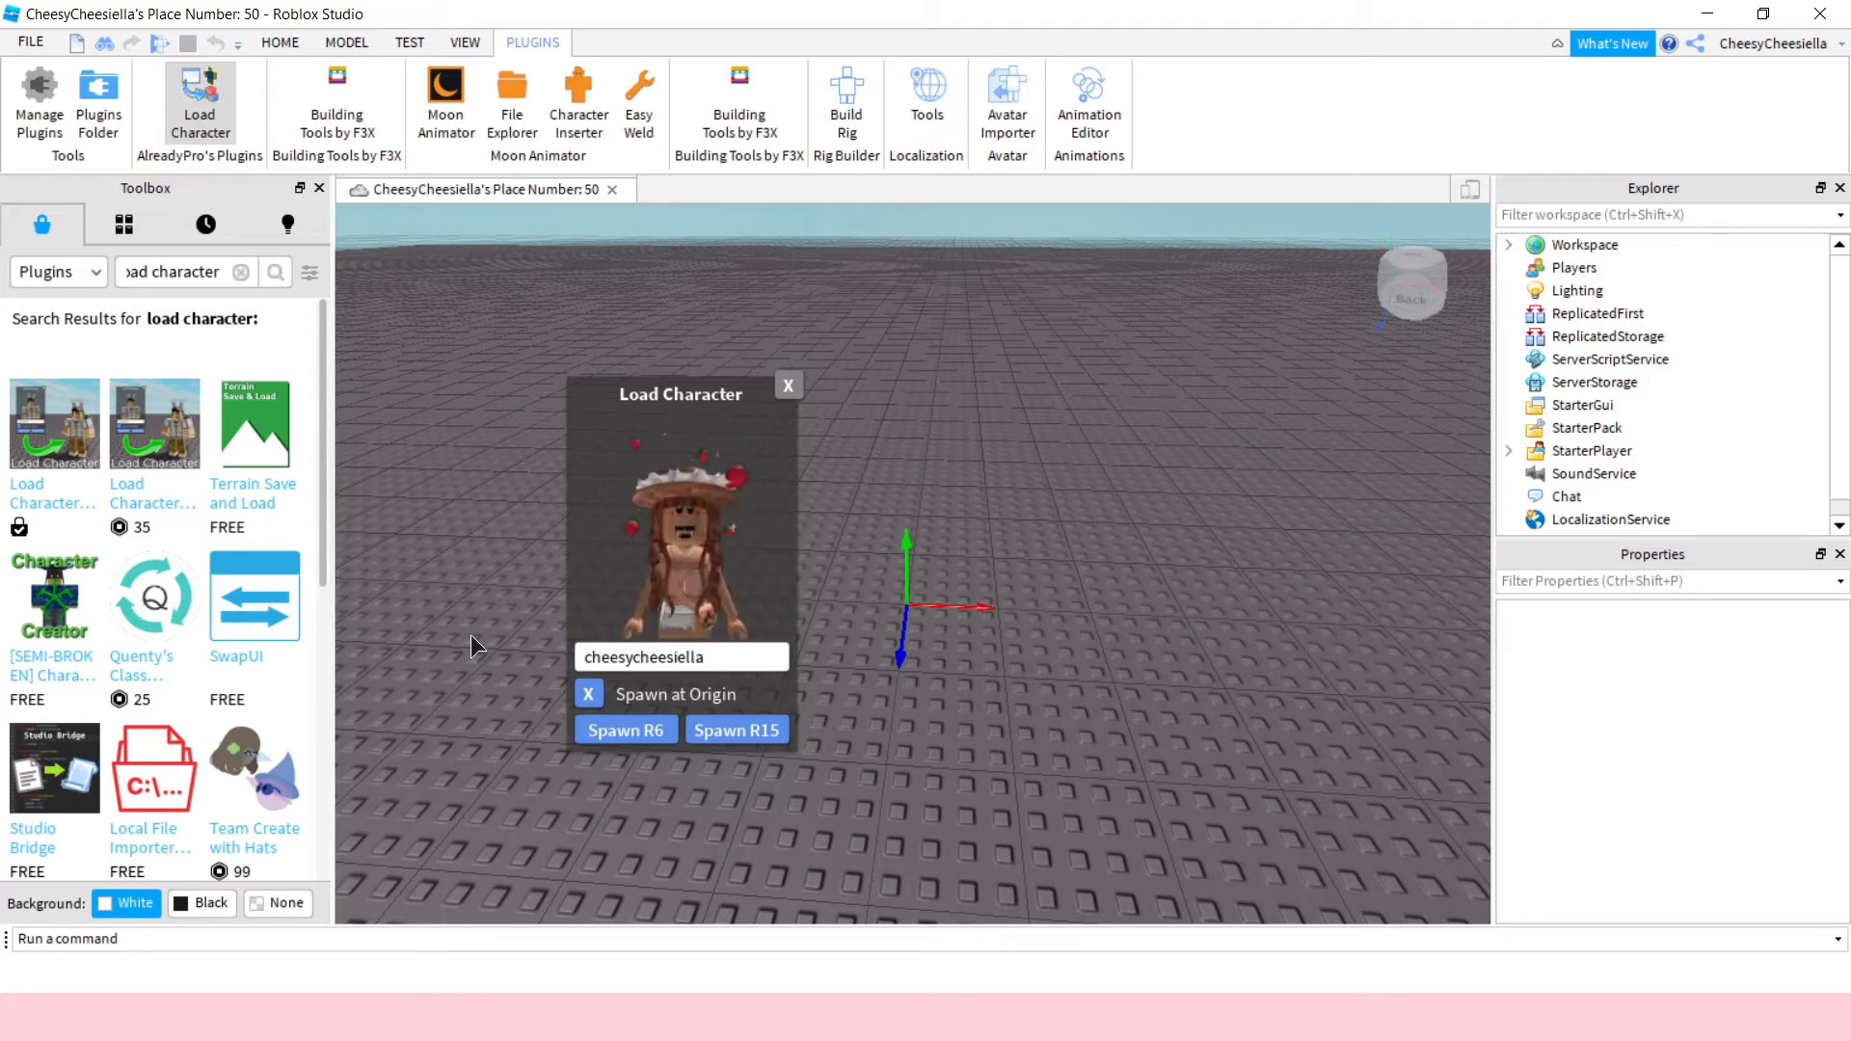
pyautogui.moveTo(702, 704)
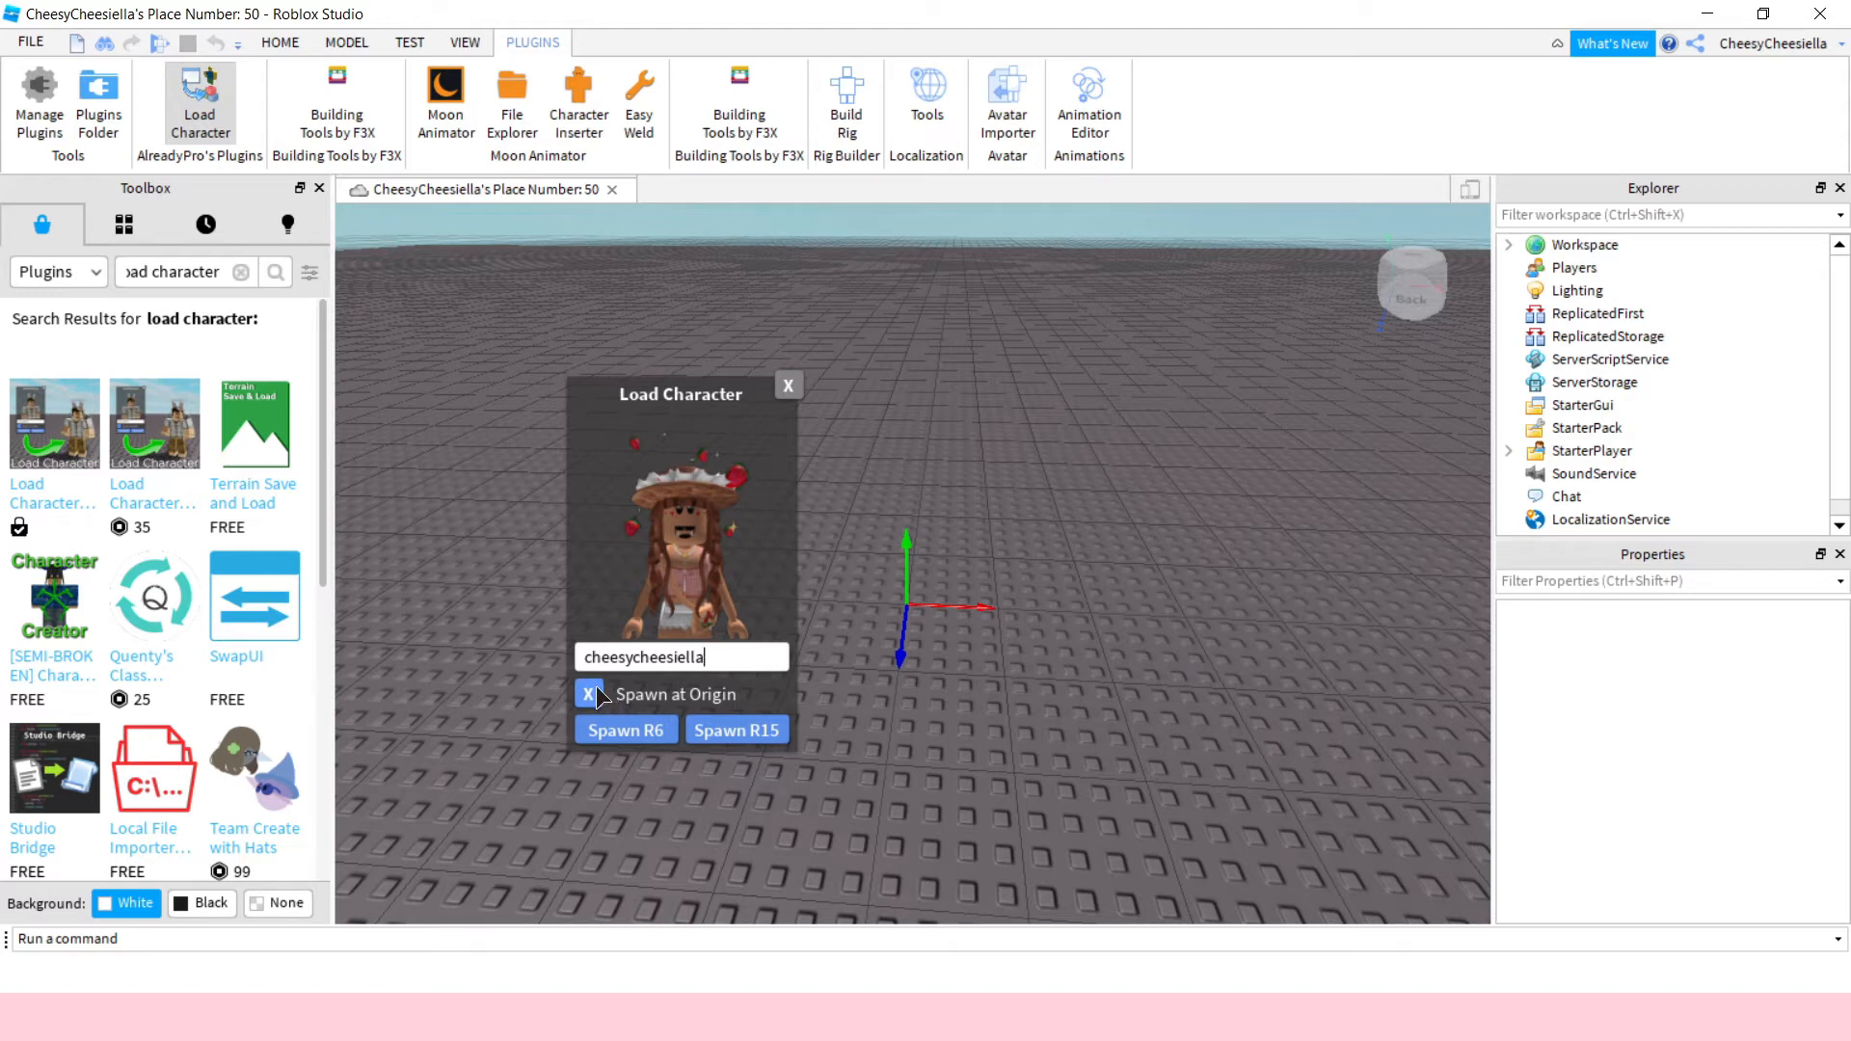
pyautogui.moveTo(909, 552)
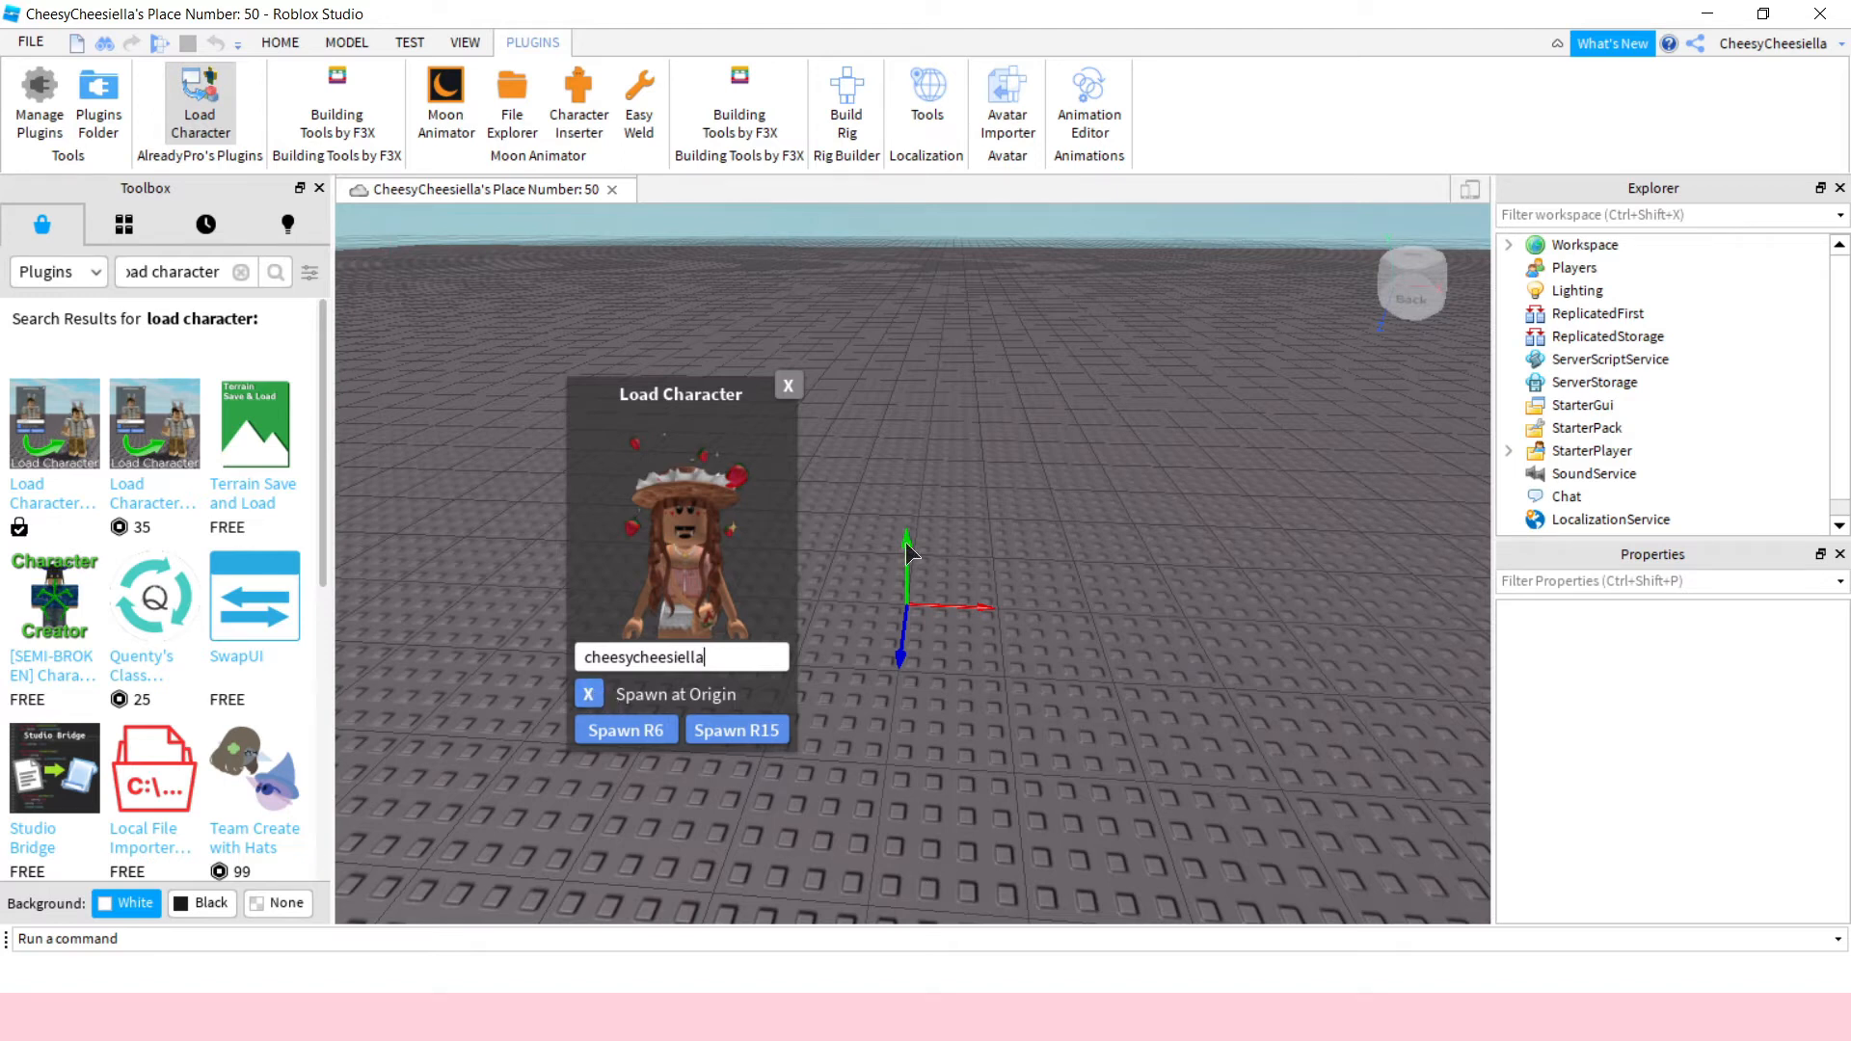
pyautogui.moveTo(900, 280)
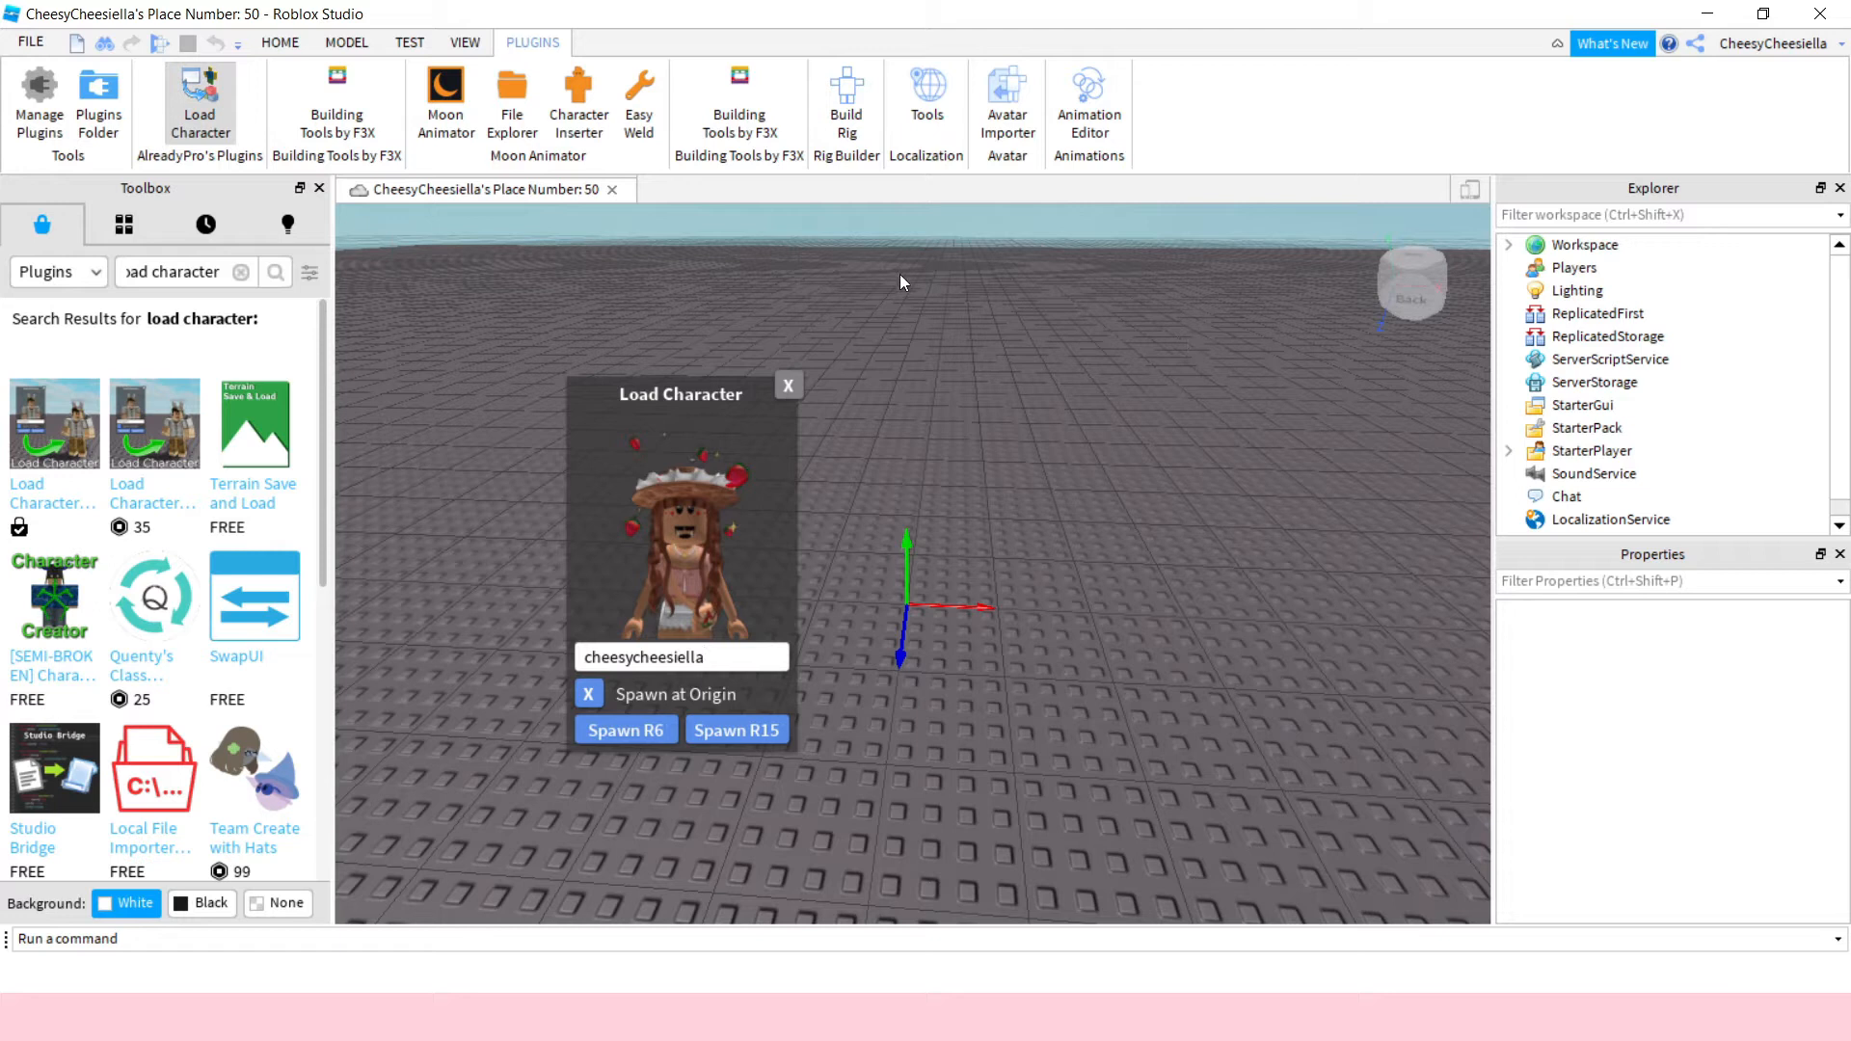
pyautogui.moveTo(688, 690)
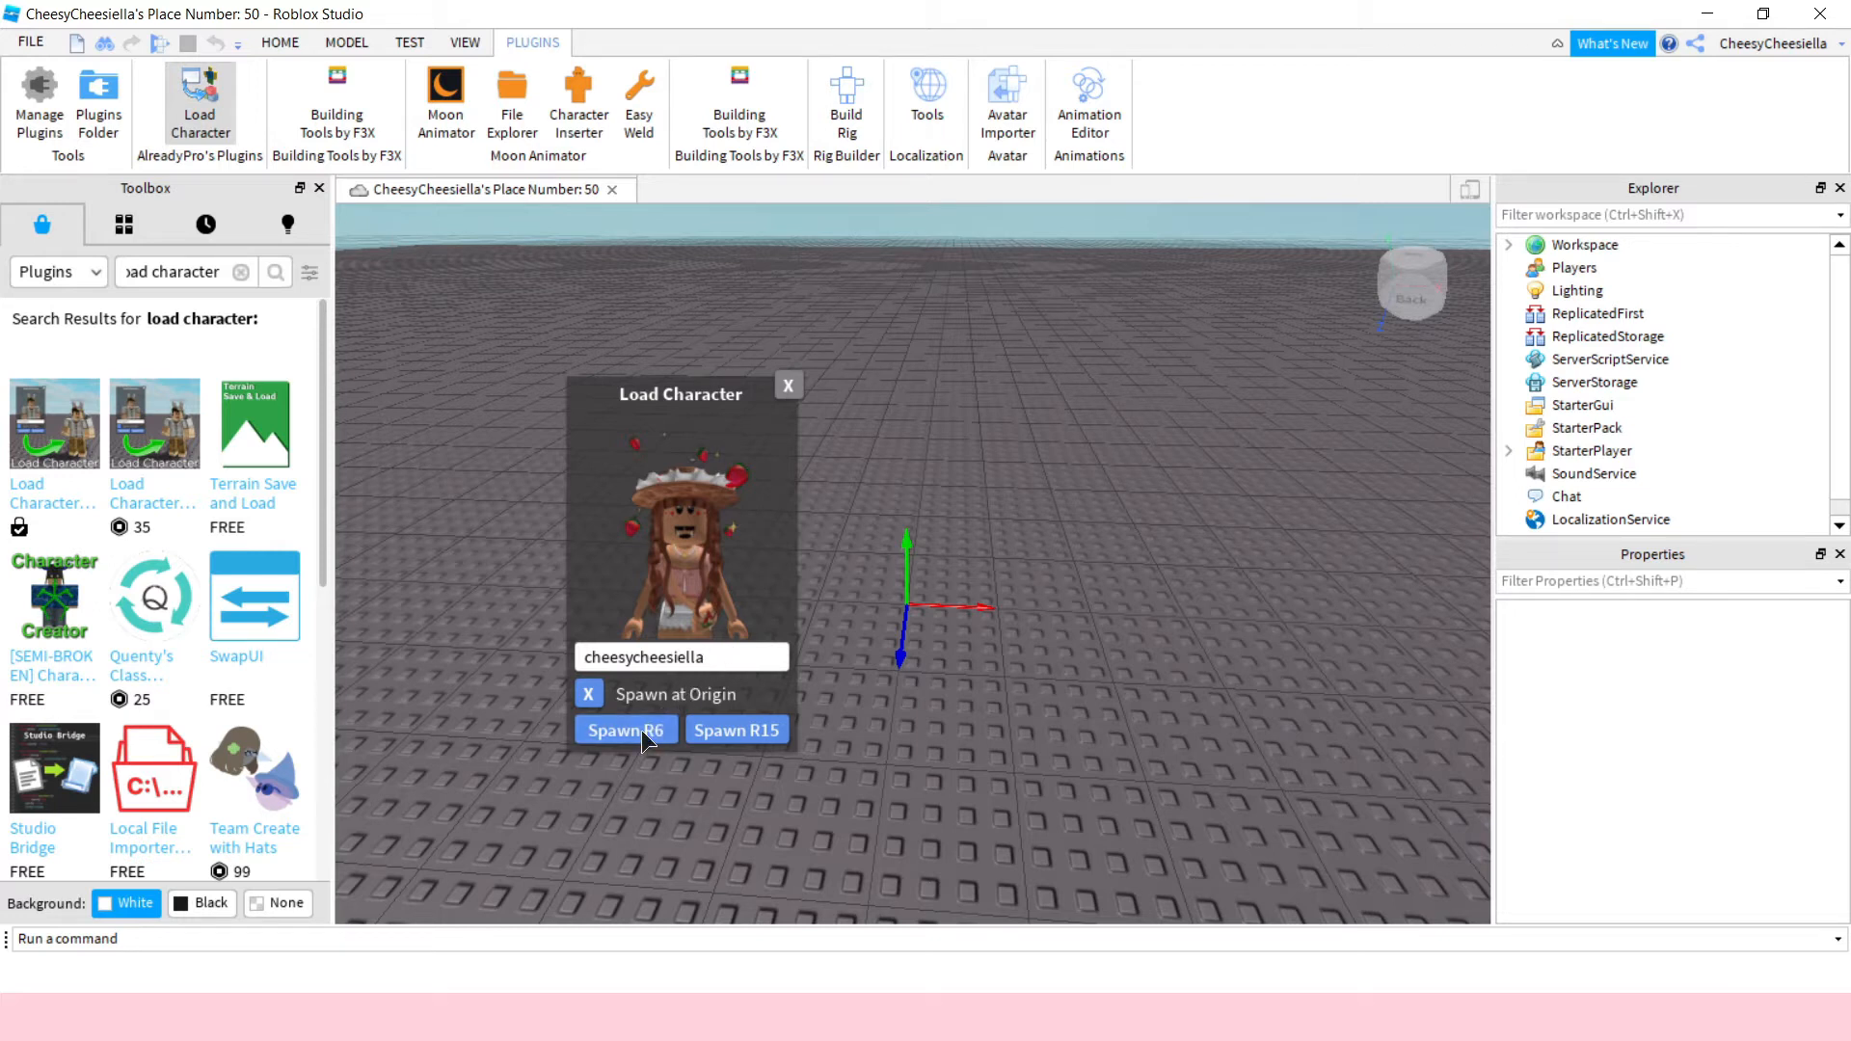
pyautogui.click(625, 729)
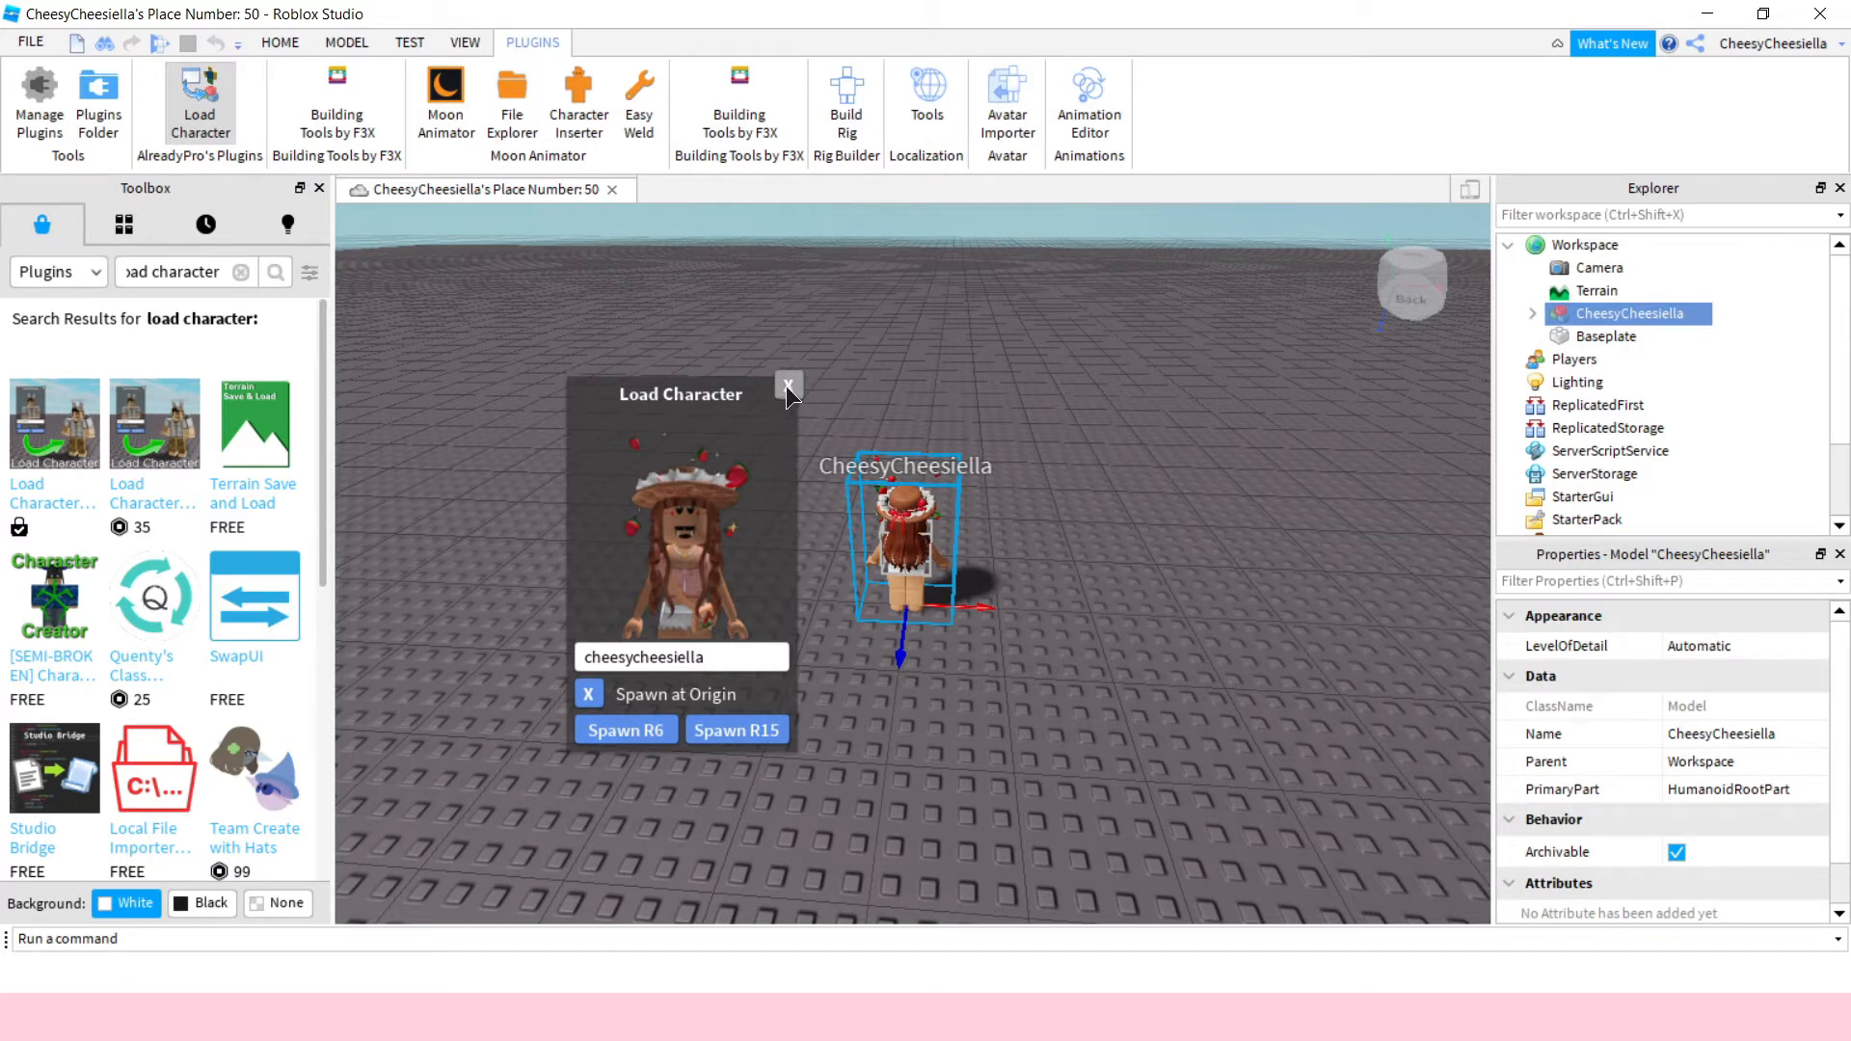
# Close the Load Character window and focus the view on the CheesyCheesiella model.
pyautogui.click(788, 385)
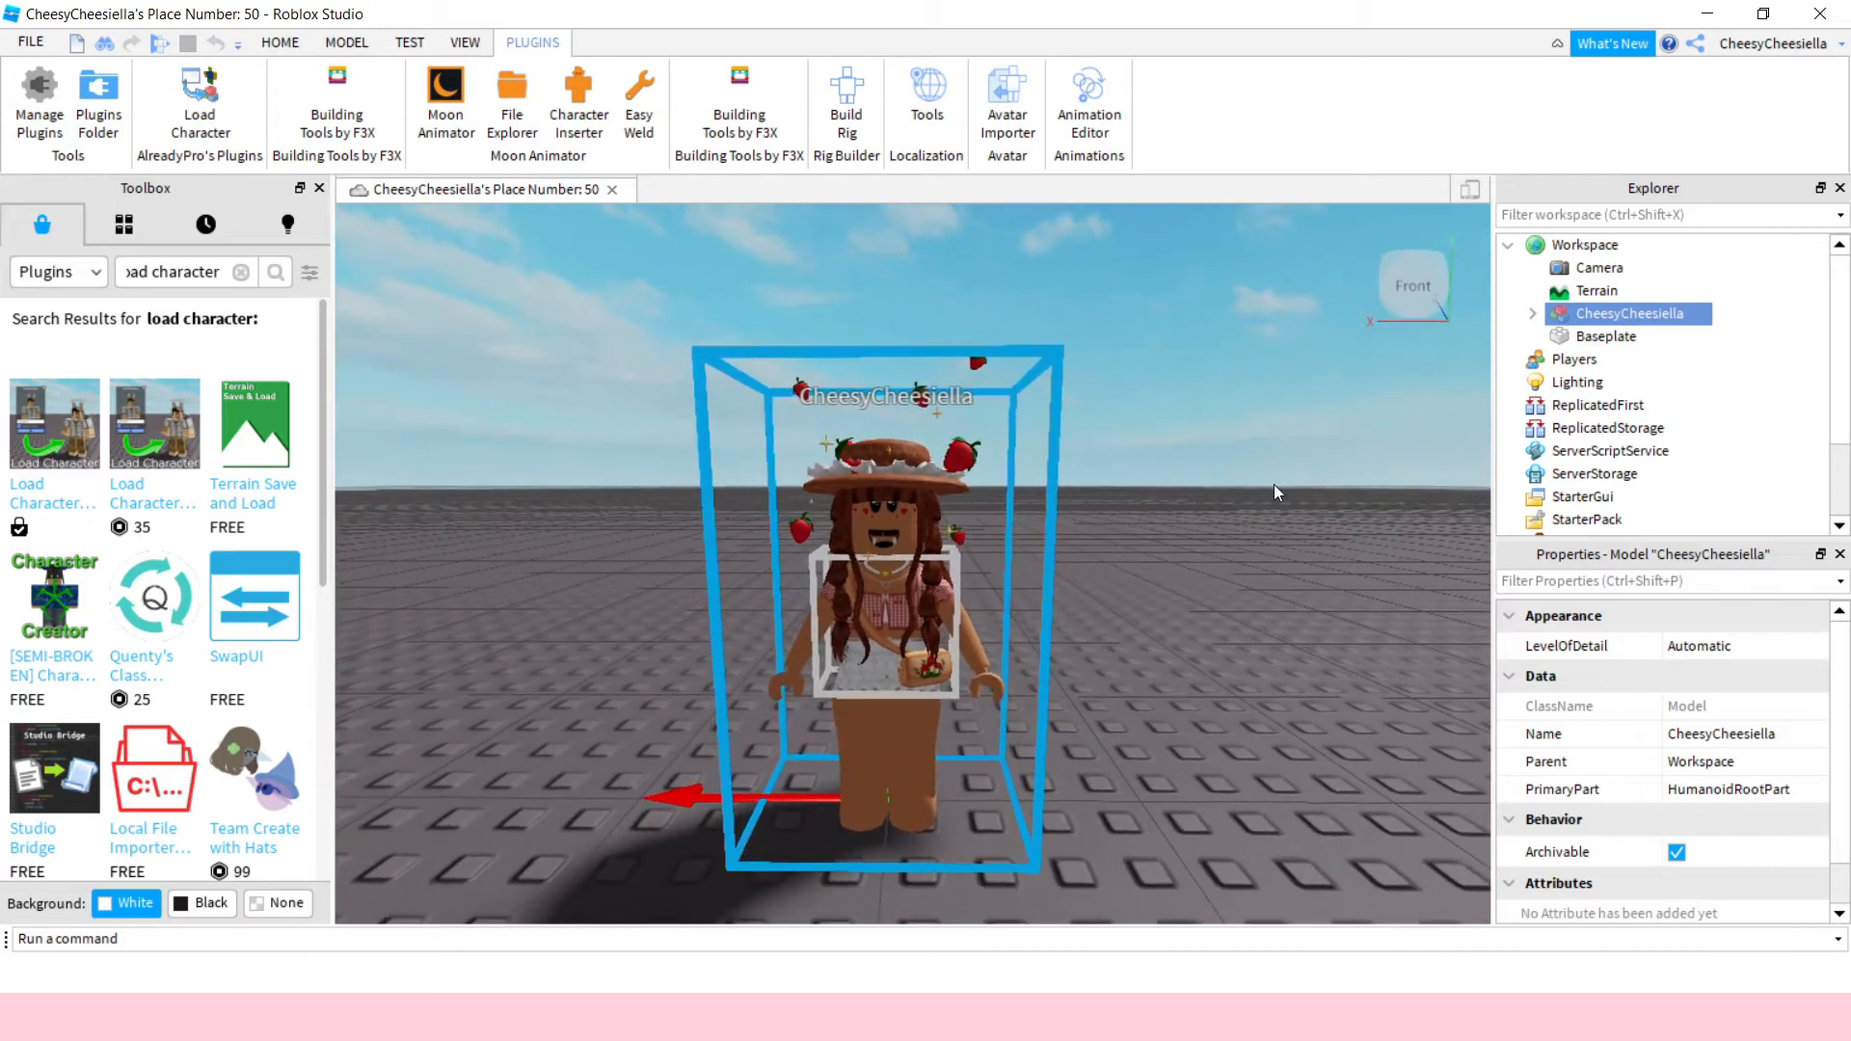
pyautogui.doubleClick(1631, 314)
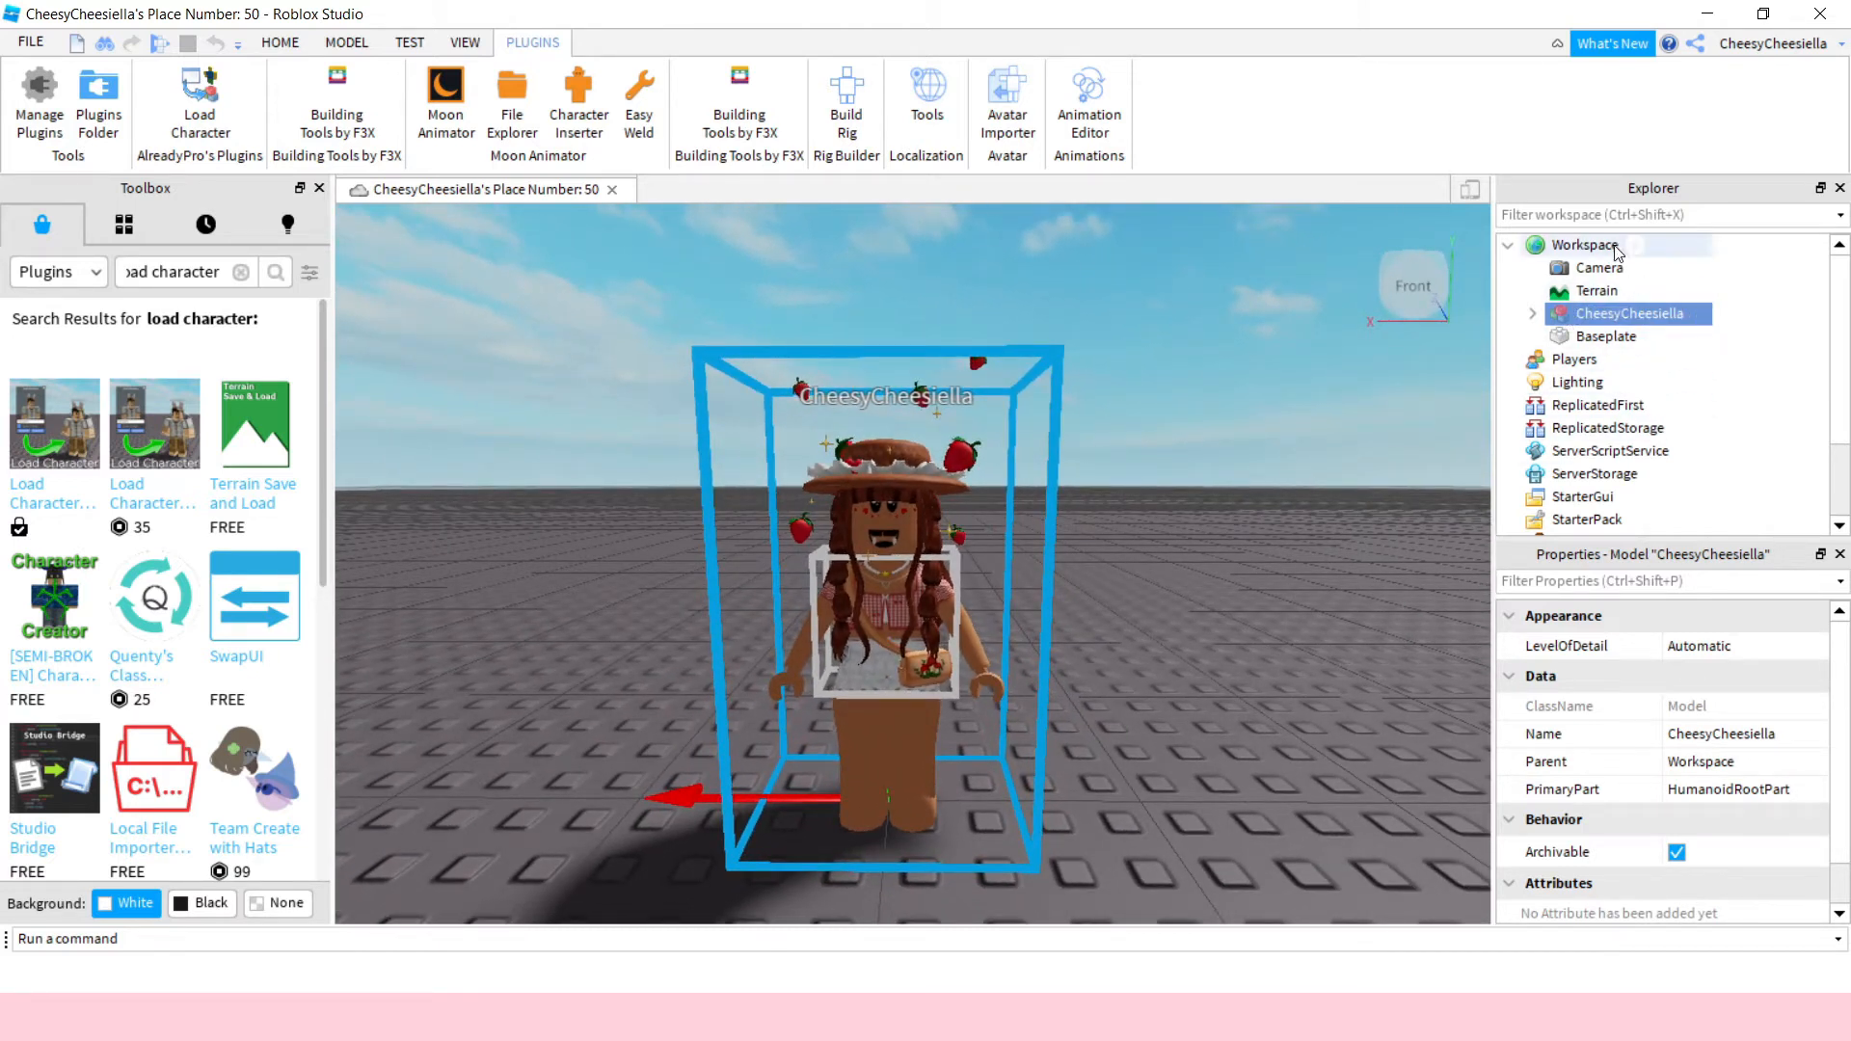
# Export the CheesyCheesiella model to the Desktop as 'gfx tutorial' OBJ.
pyautogui.rightClick(1626, 312)
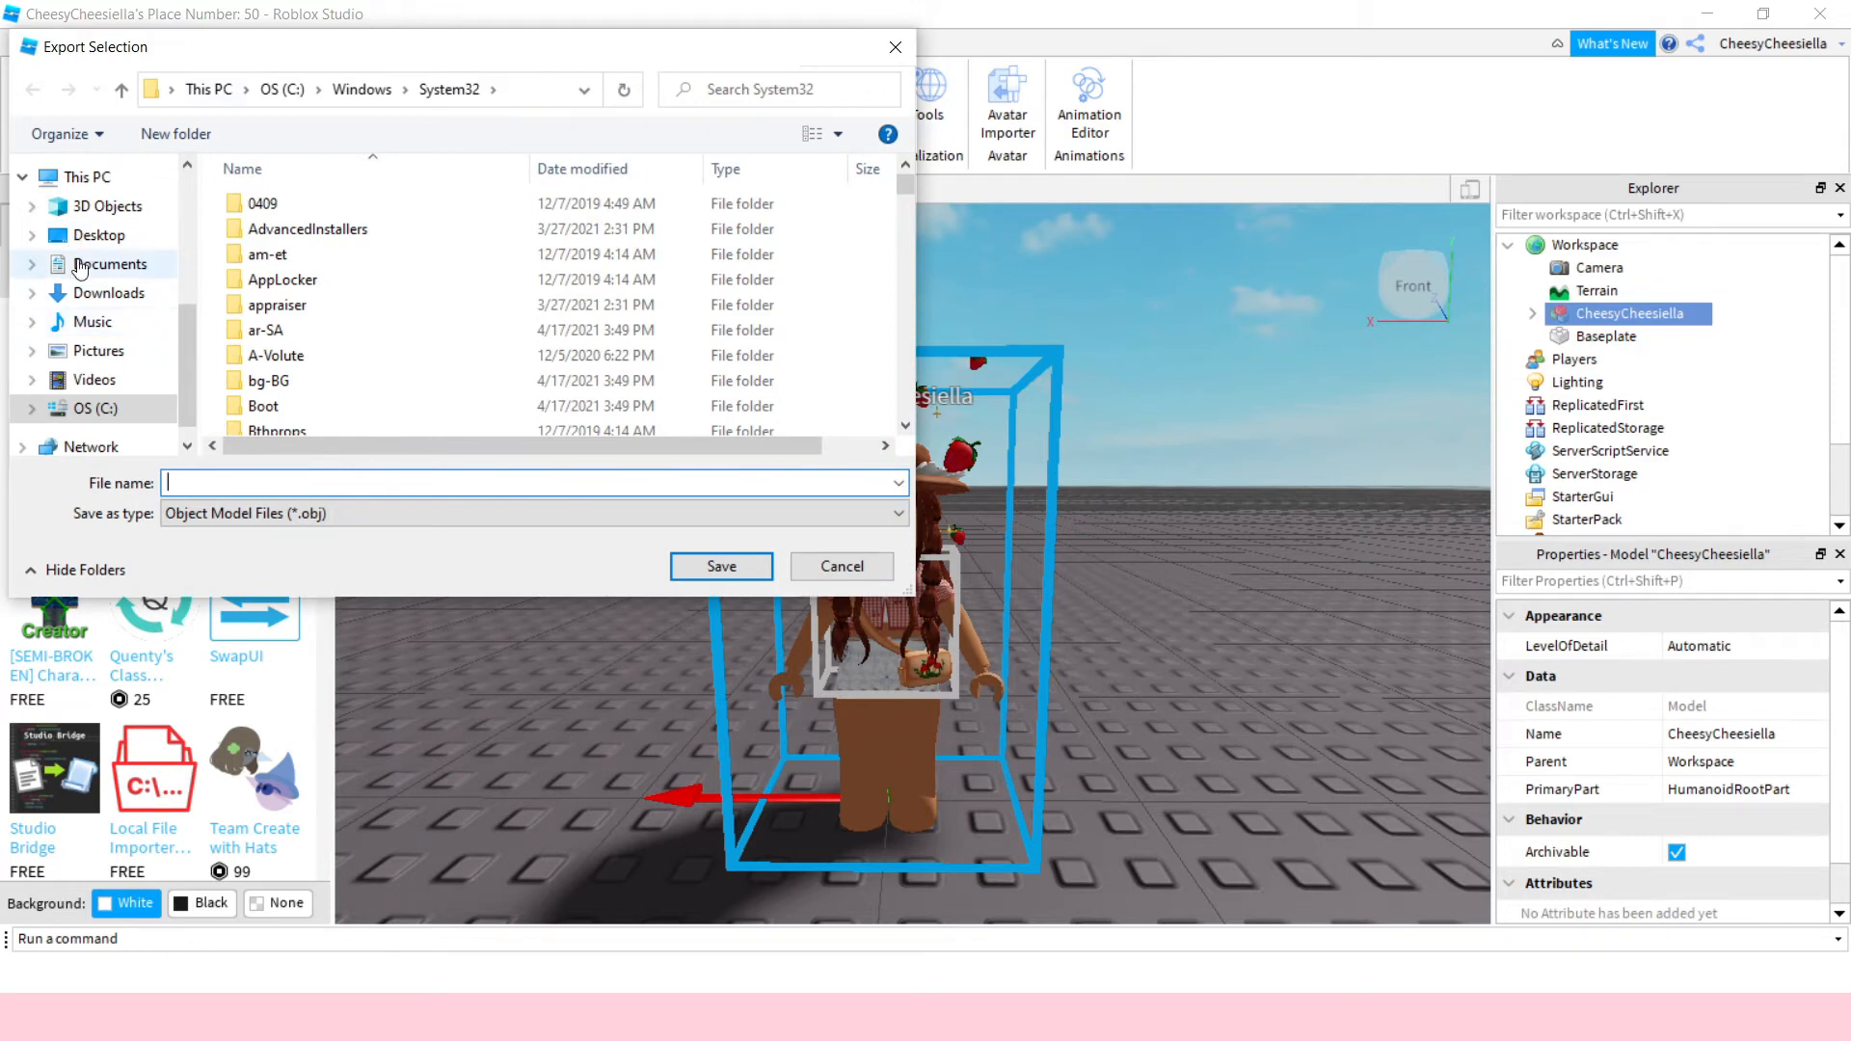
pyautogui.moveTo(89, 252)
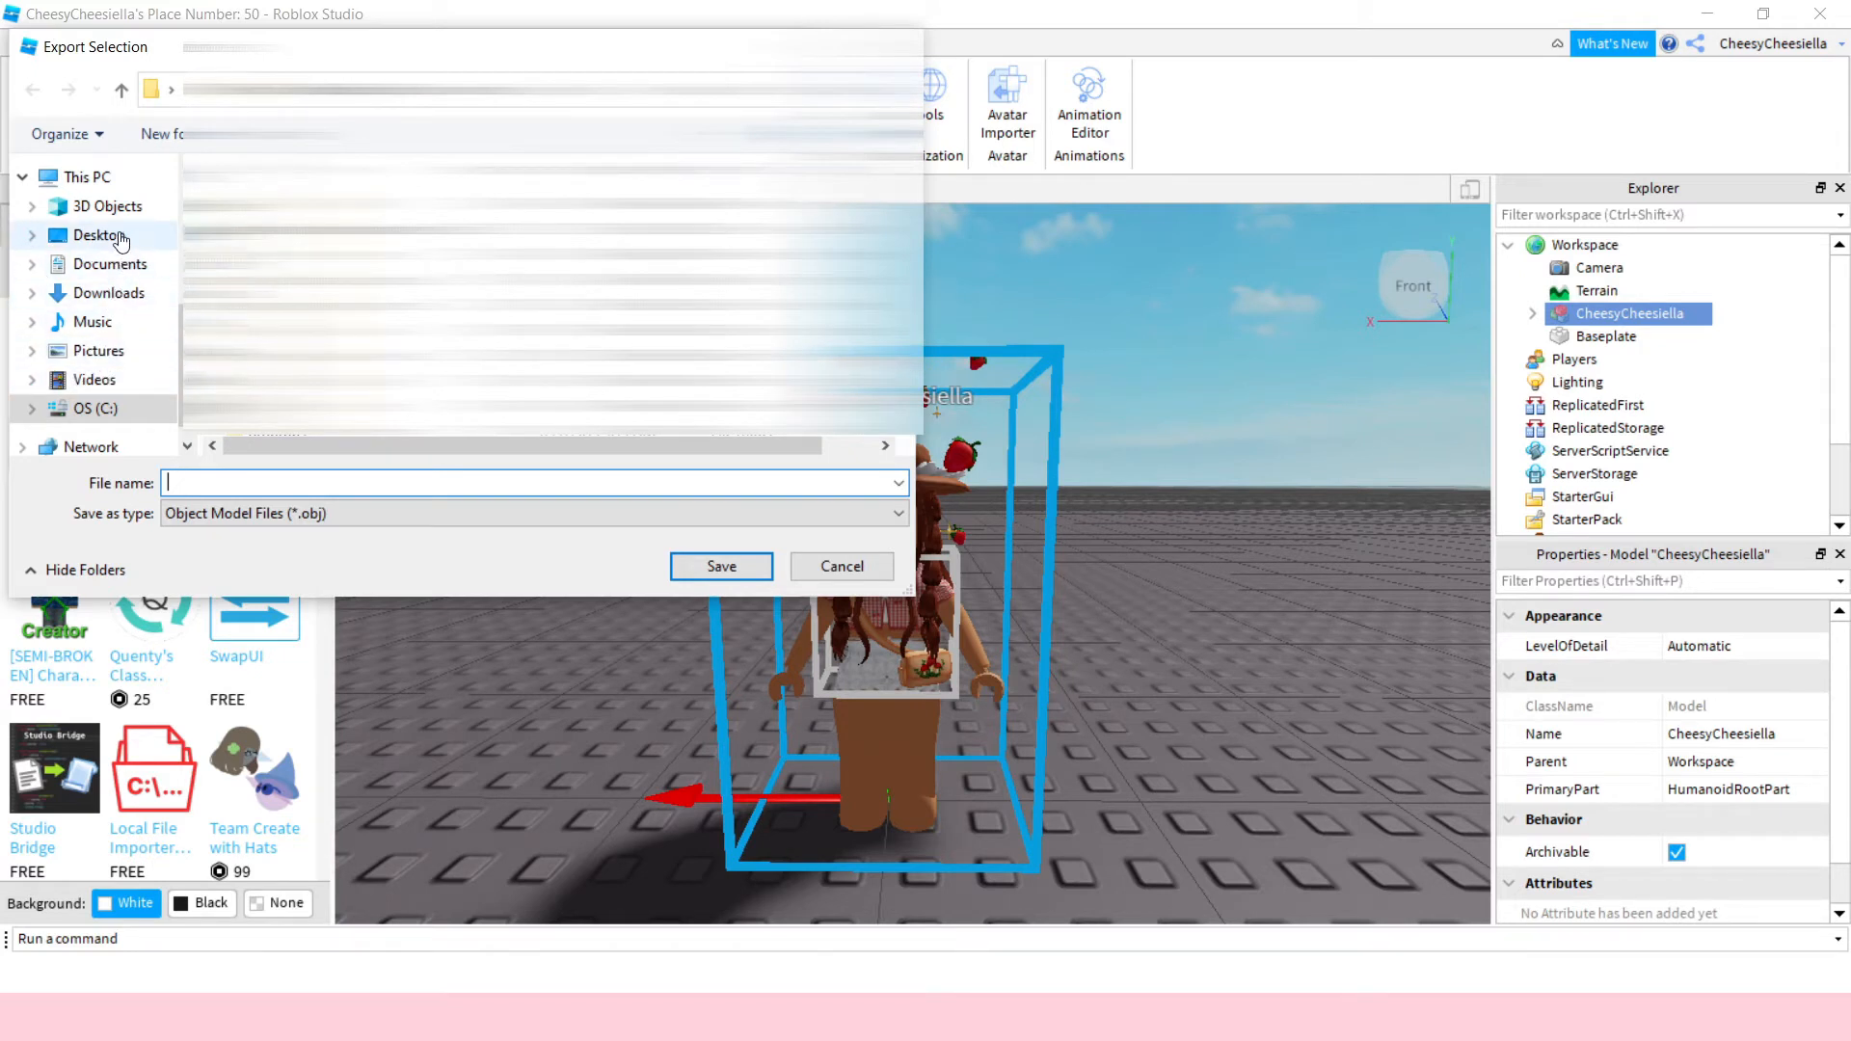
pyautogui.click(98, 235)
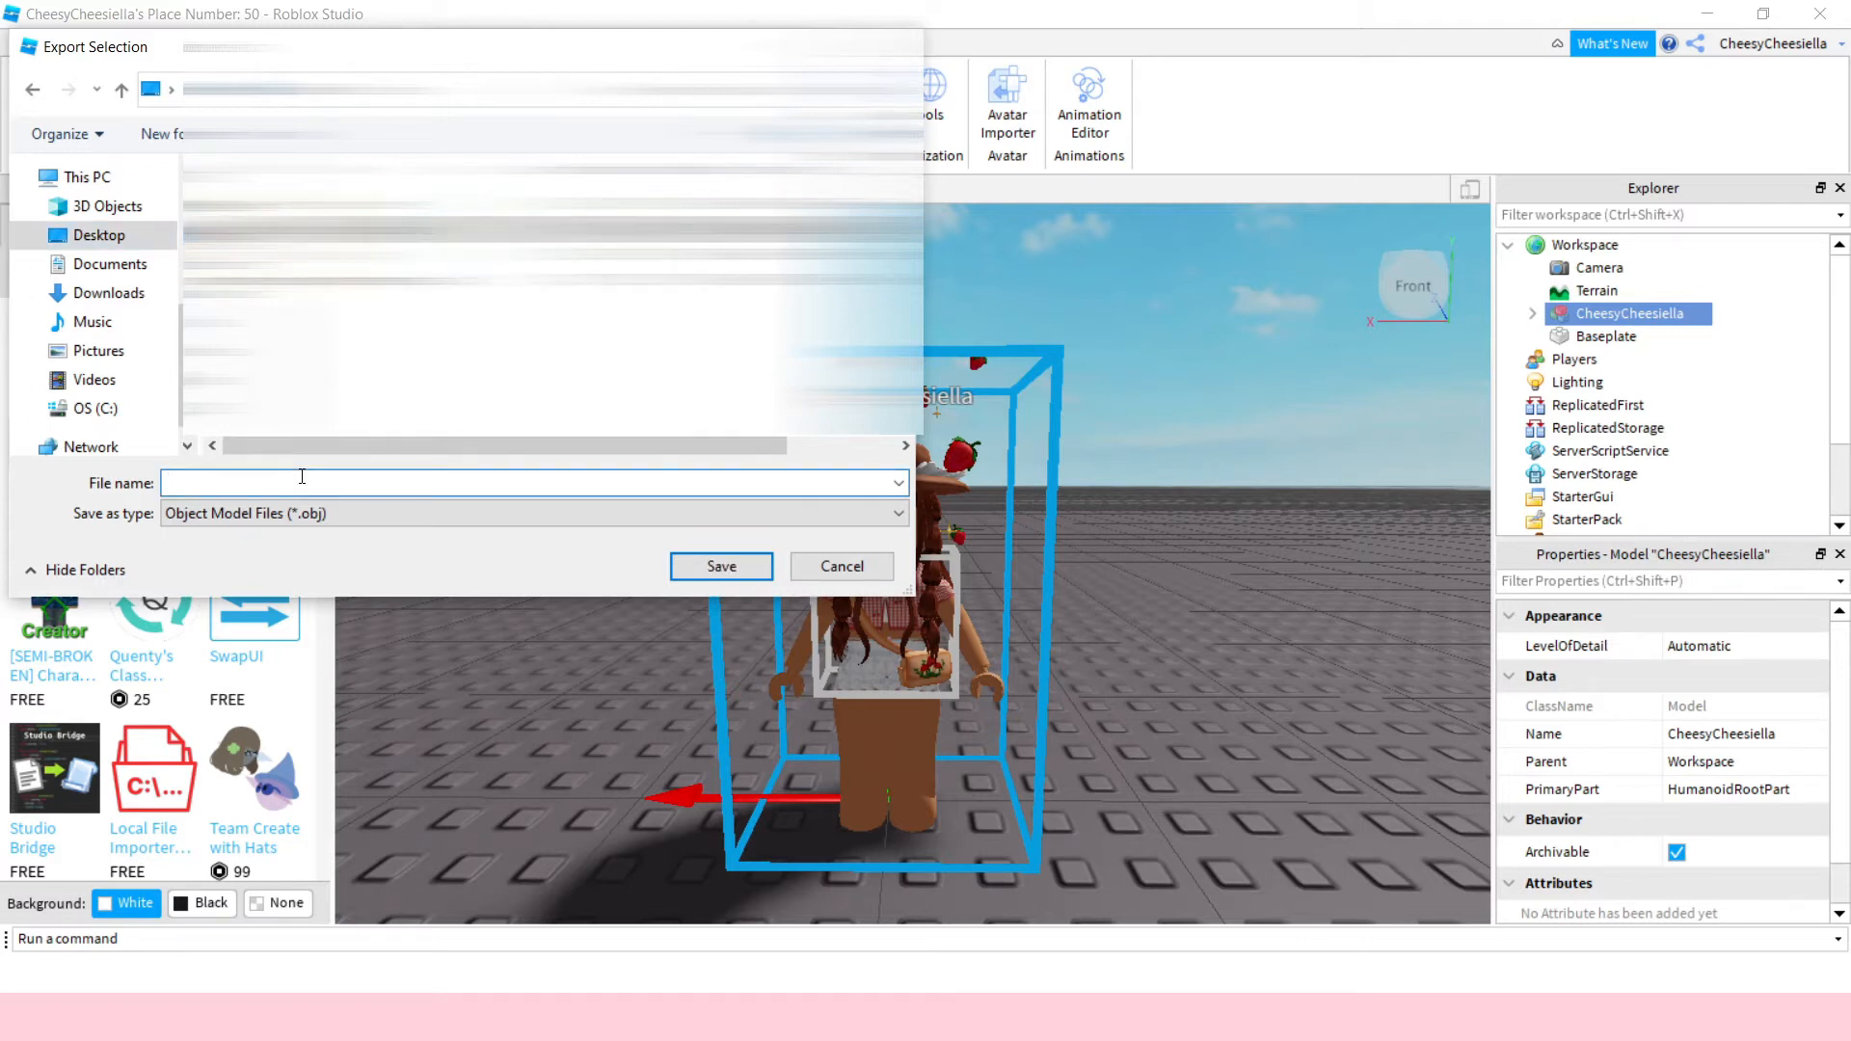
pyautogui.write('gfx tutorial')
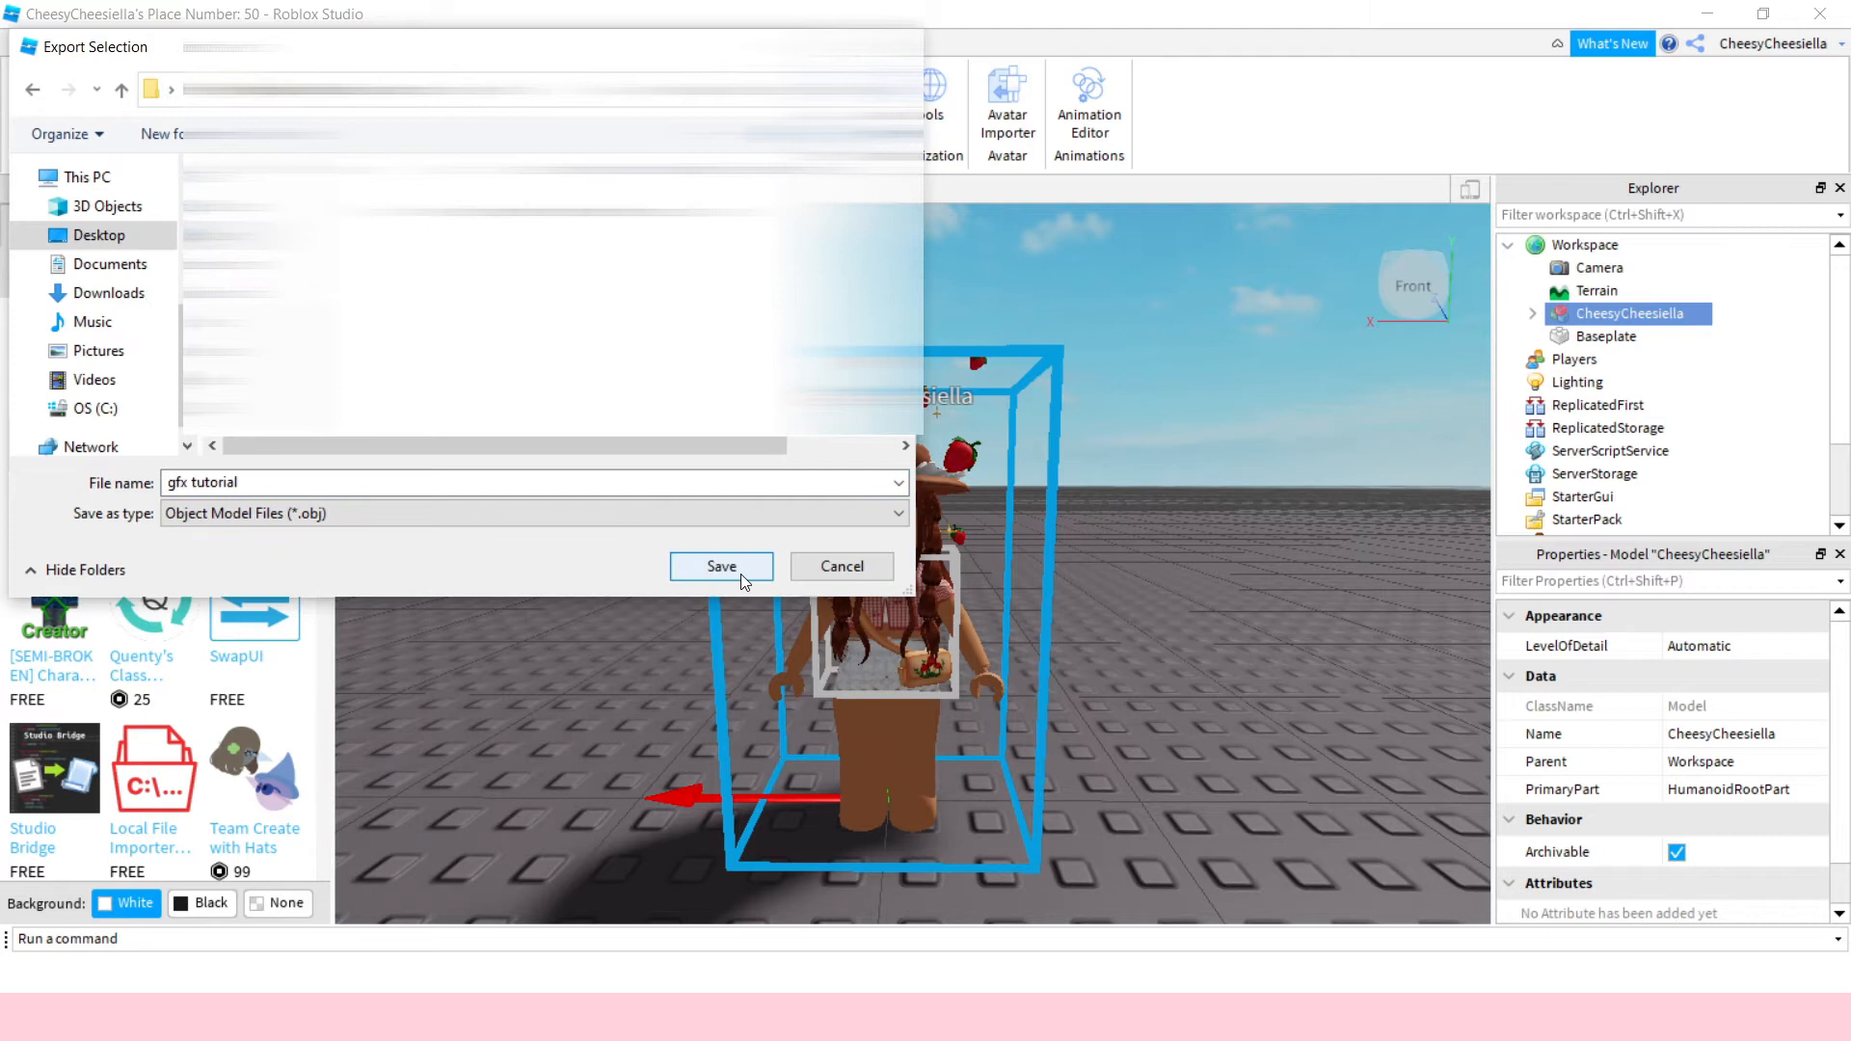
pyautogui.click(721, 567)
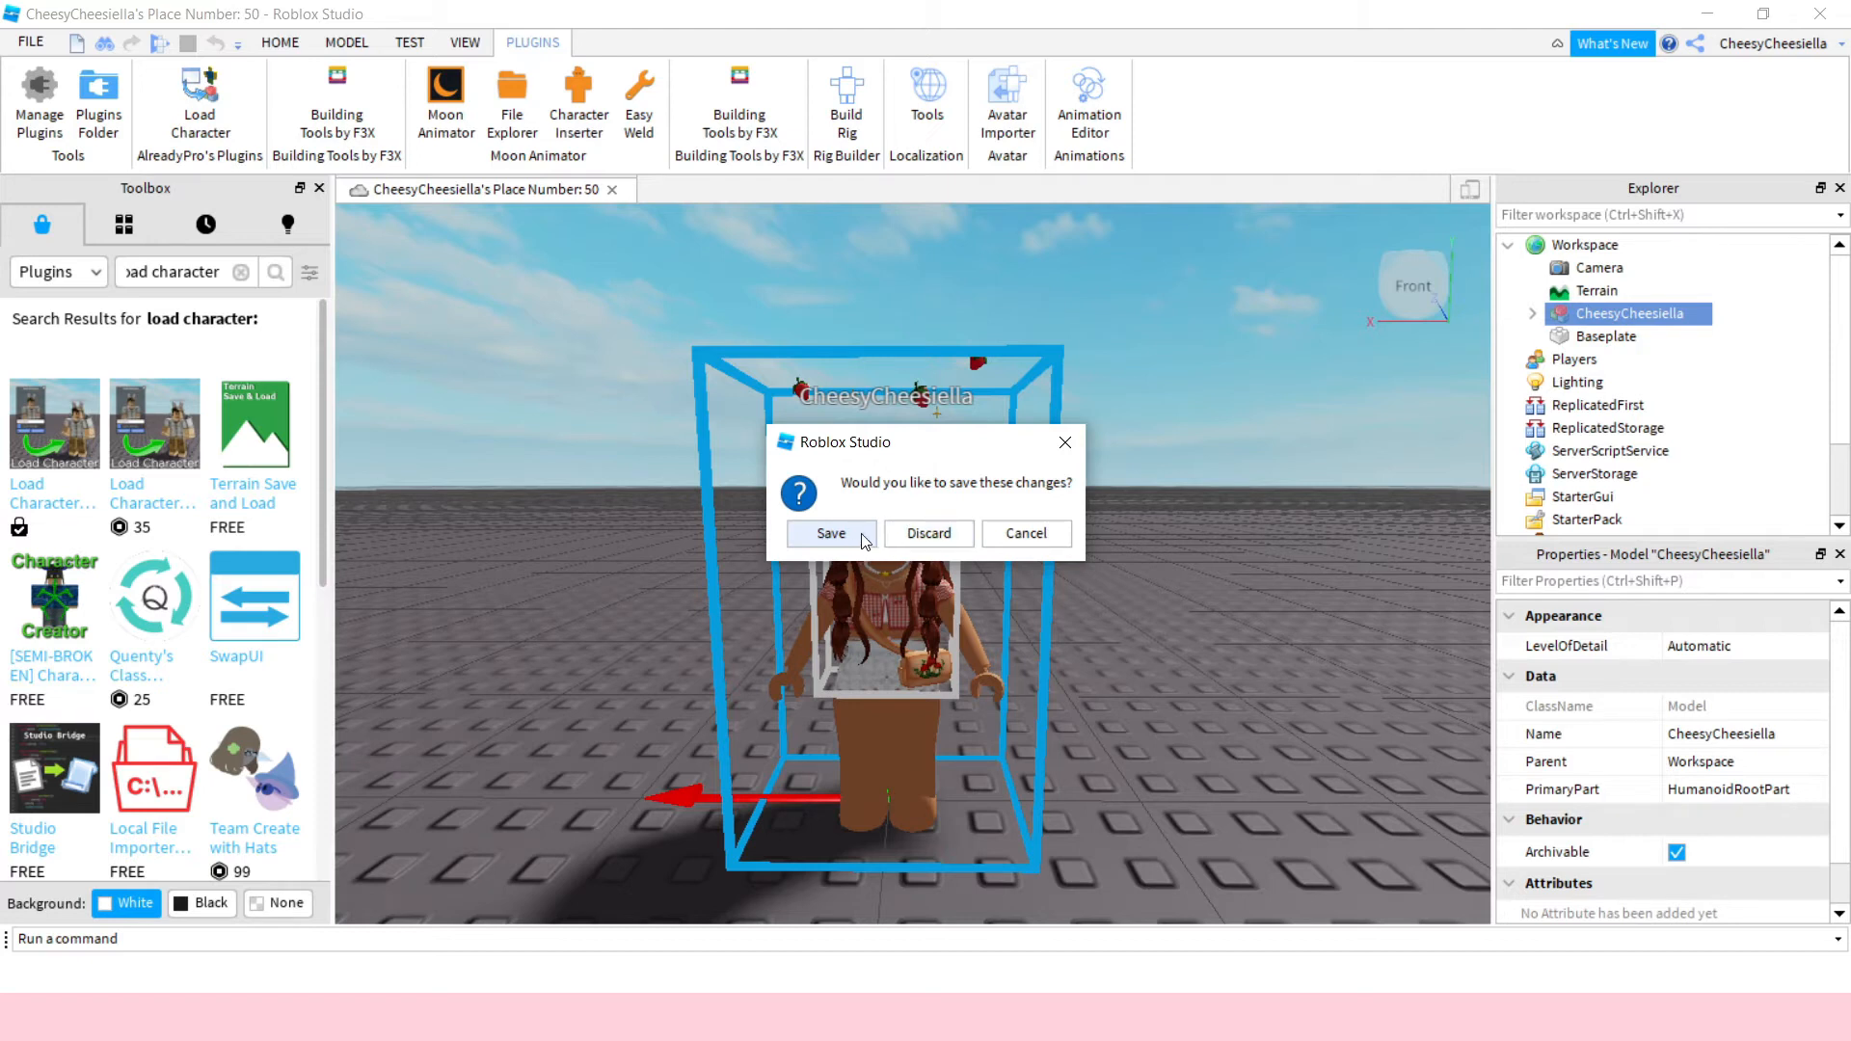
pyautogui.moveTo(929, 532)
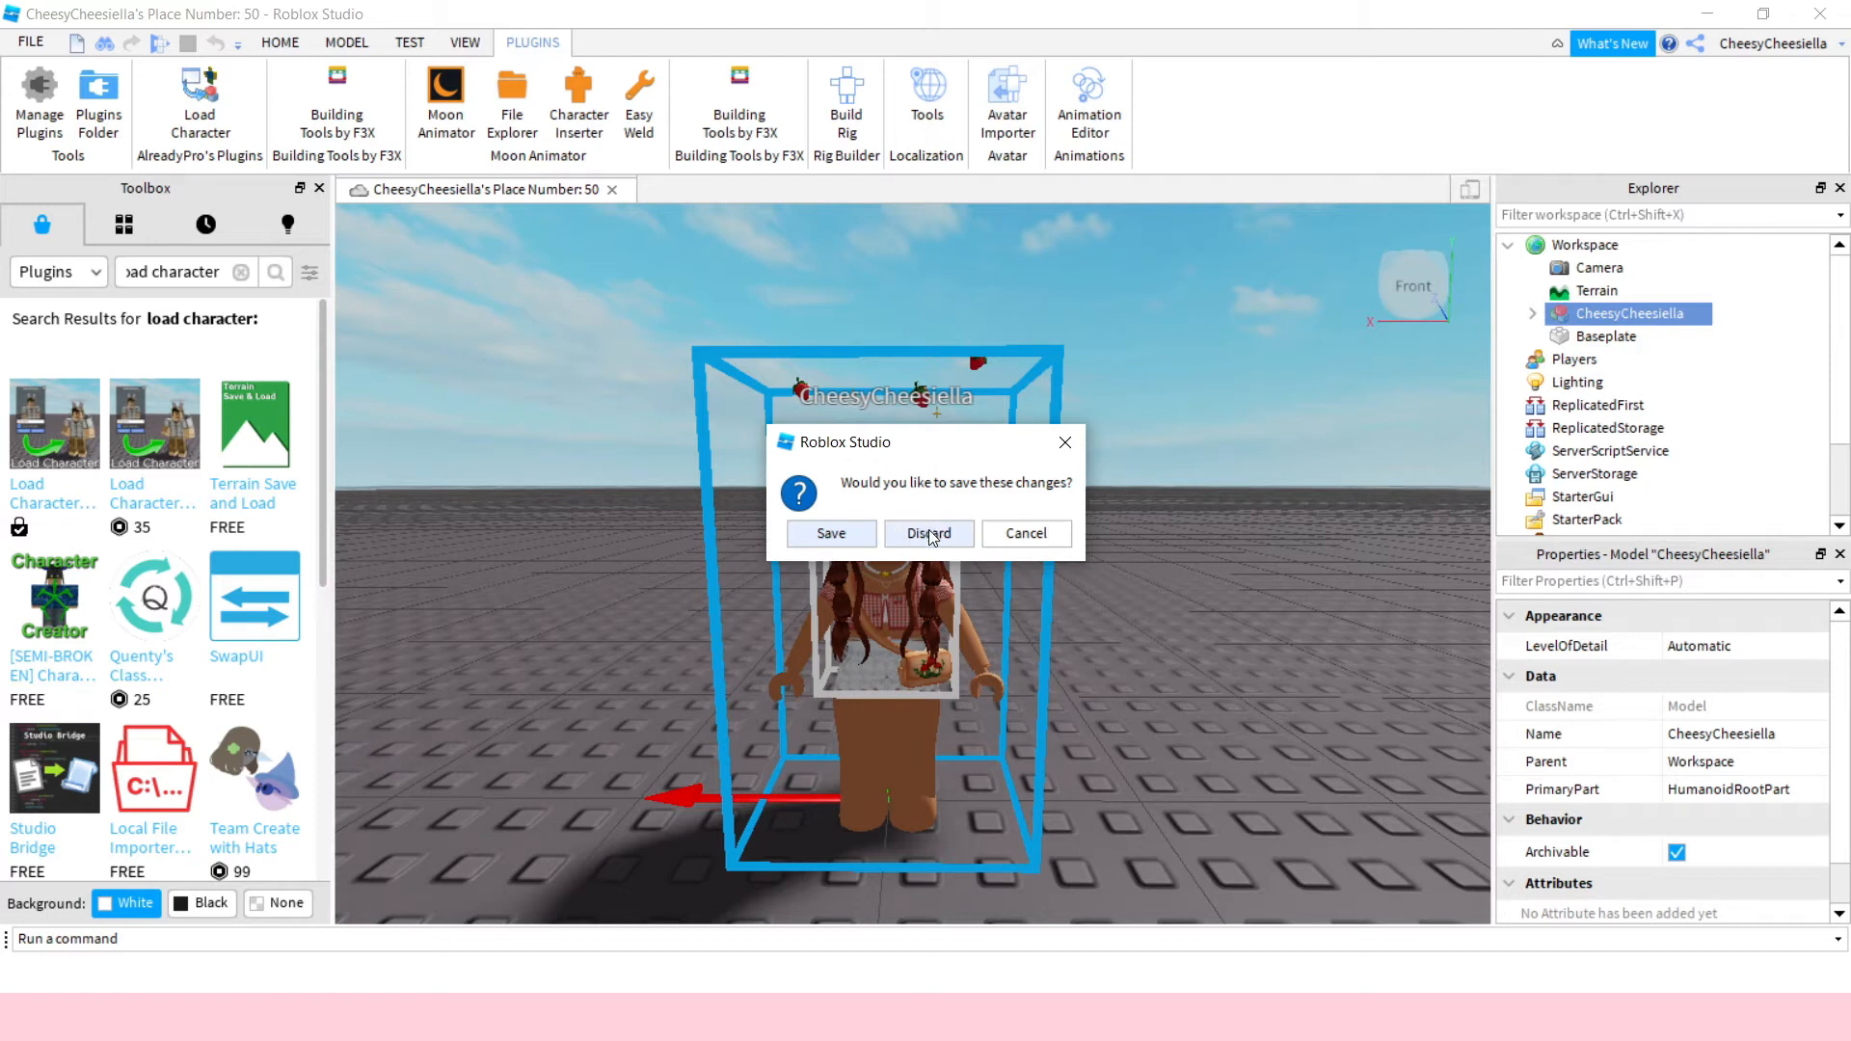
# Discard the unsaved changes and close Roblox Studio.
pyautogui.click(927, 532)
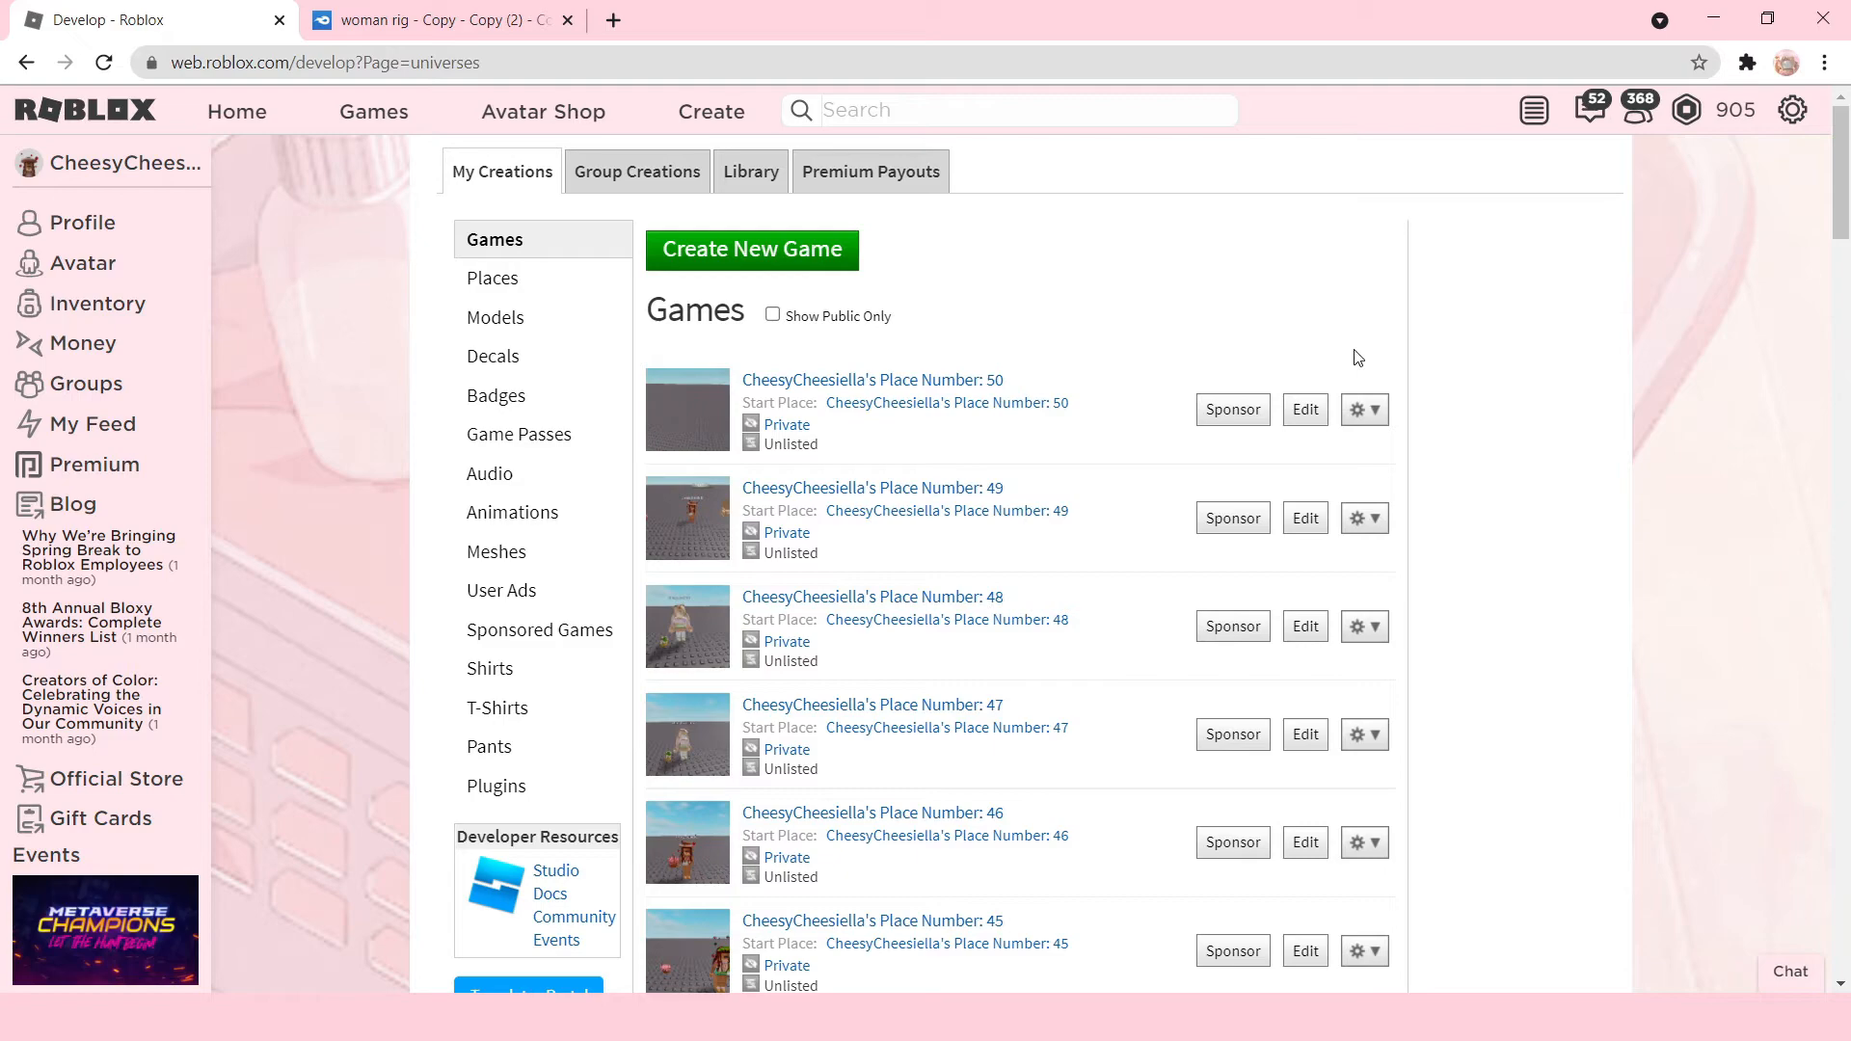
# Go to the Blender 2.79b (old) download page from the 2.79 release page.
pyautogui.click(900, 20)
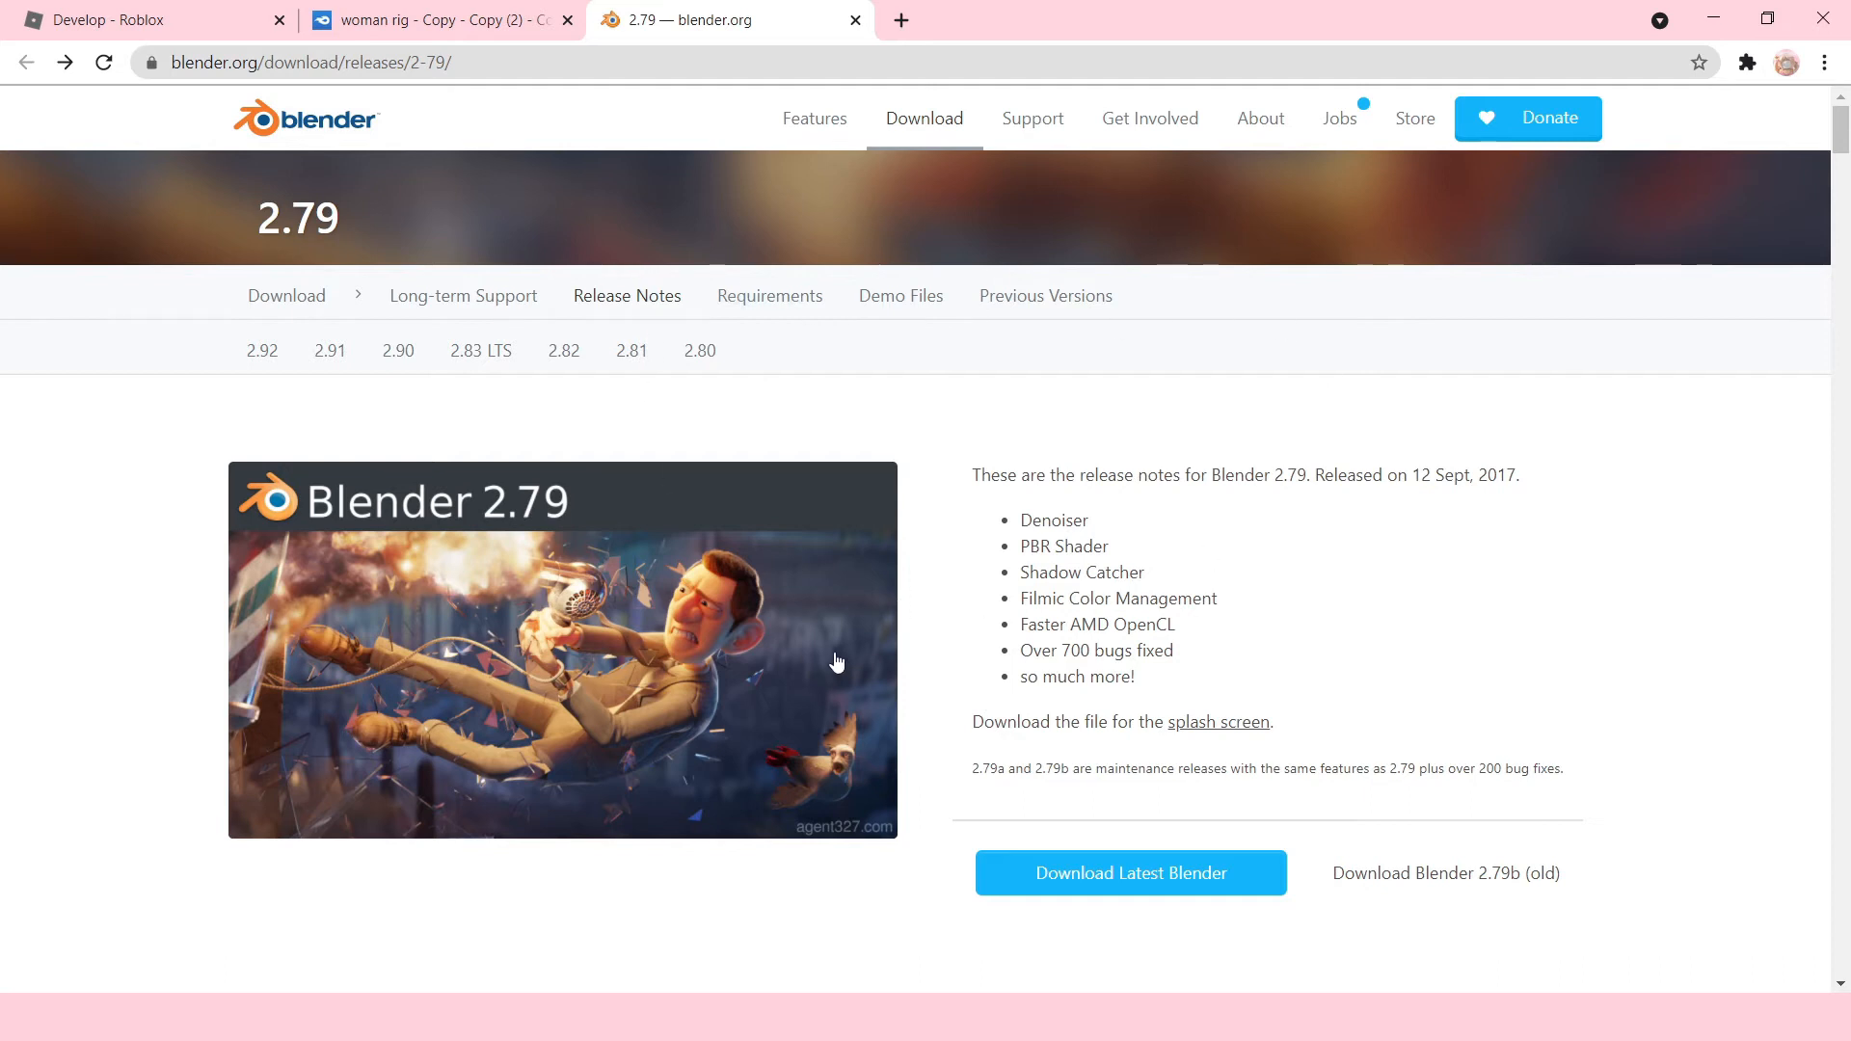
pyautogui.moveTo(613, 519)
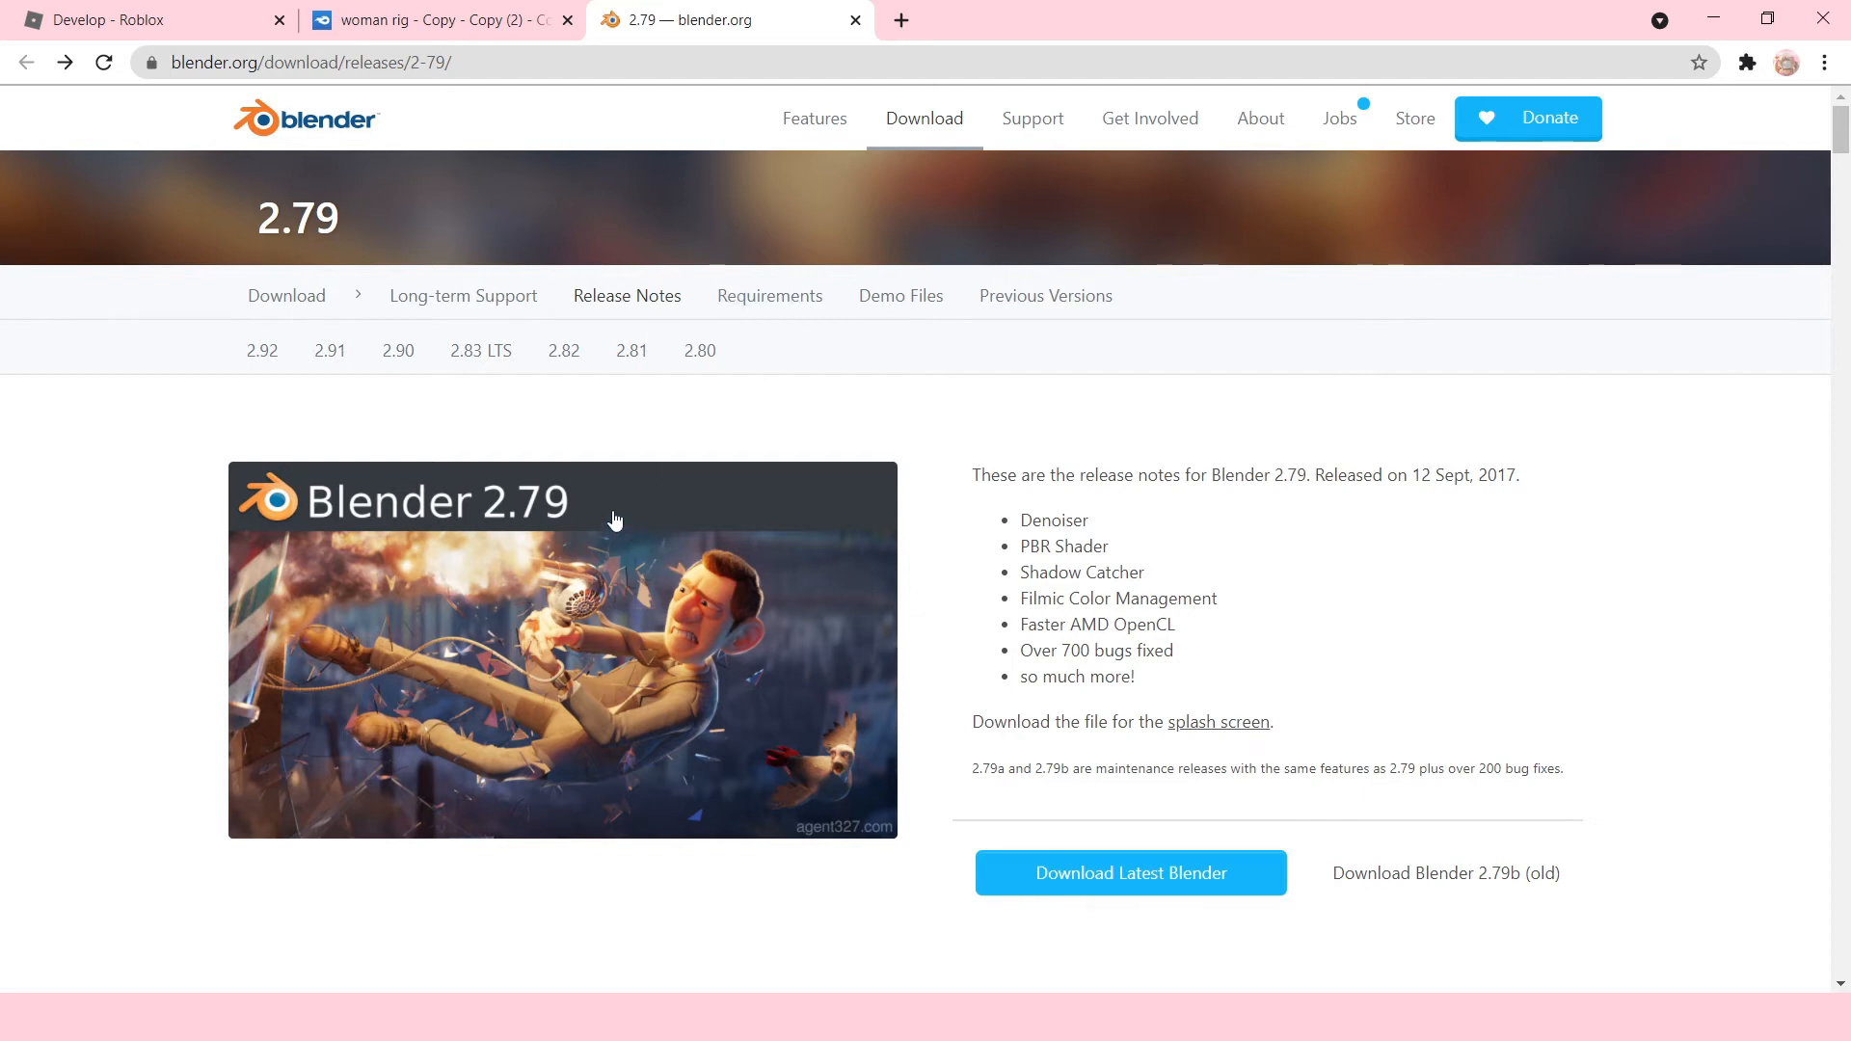
pyautogui.moveTo(1468, 772)
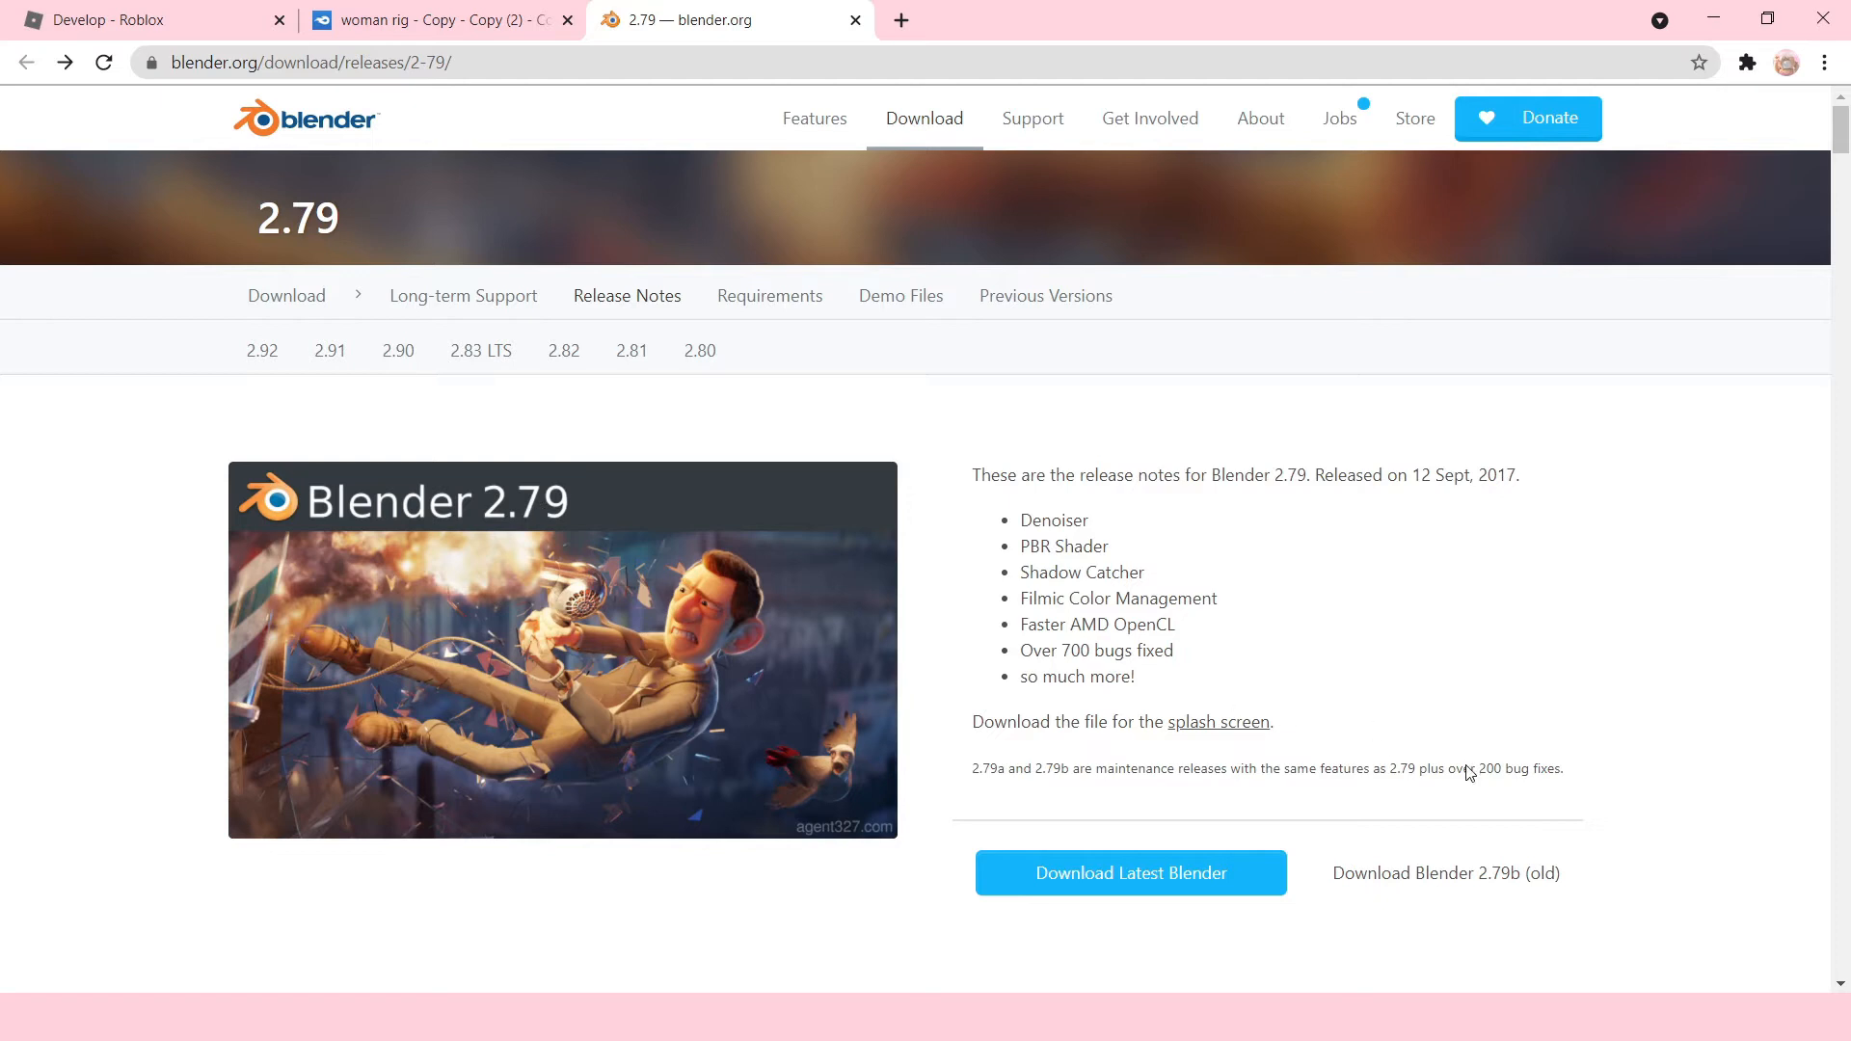
pyautogui.moveTo(1445, 874)
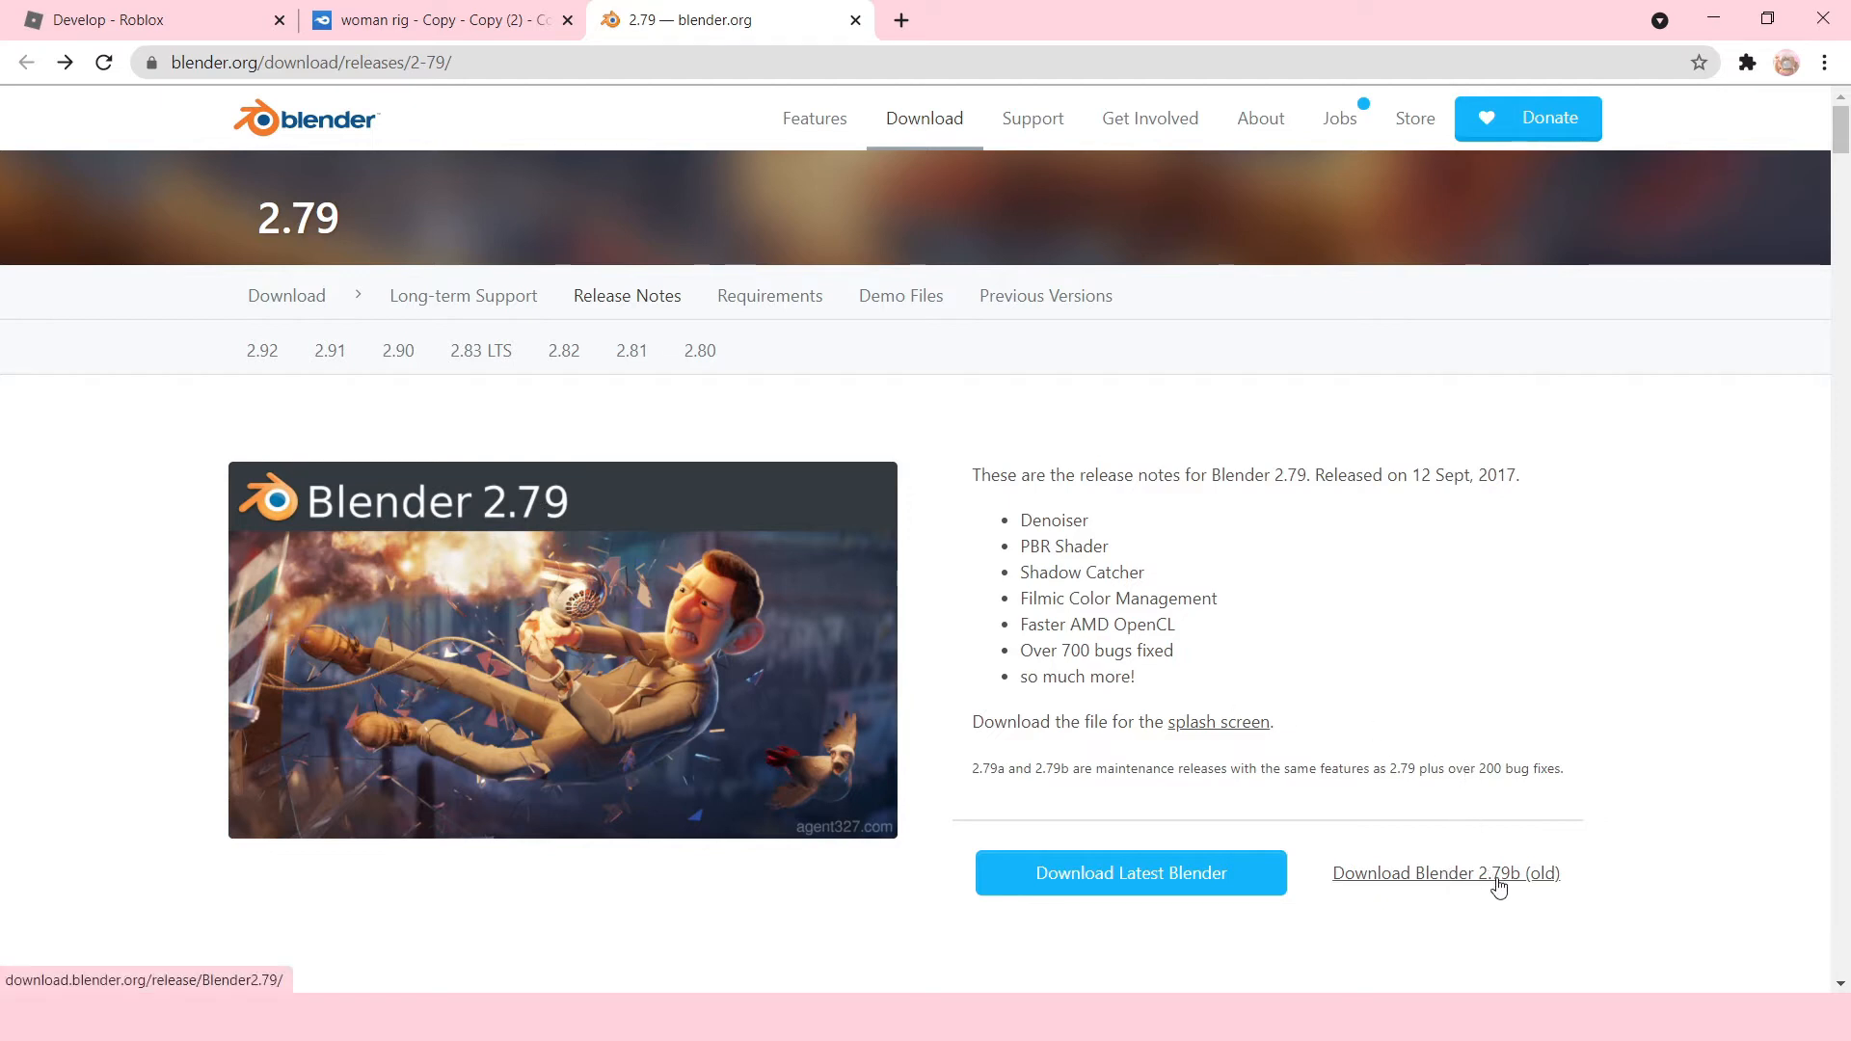
pyautogui.click(1446, 872)
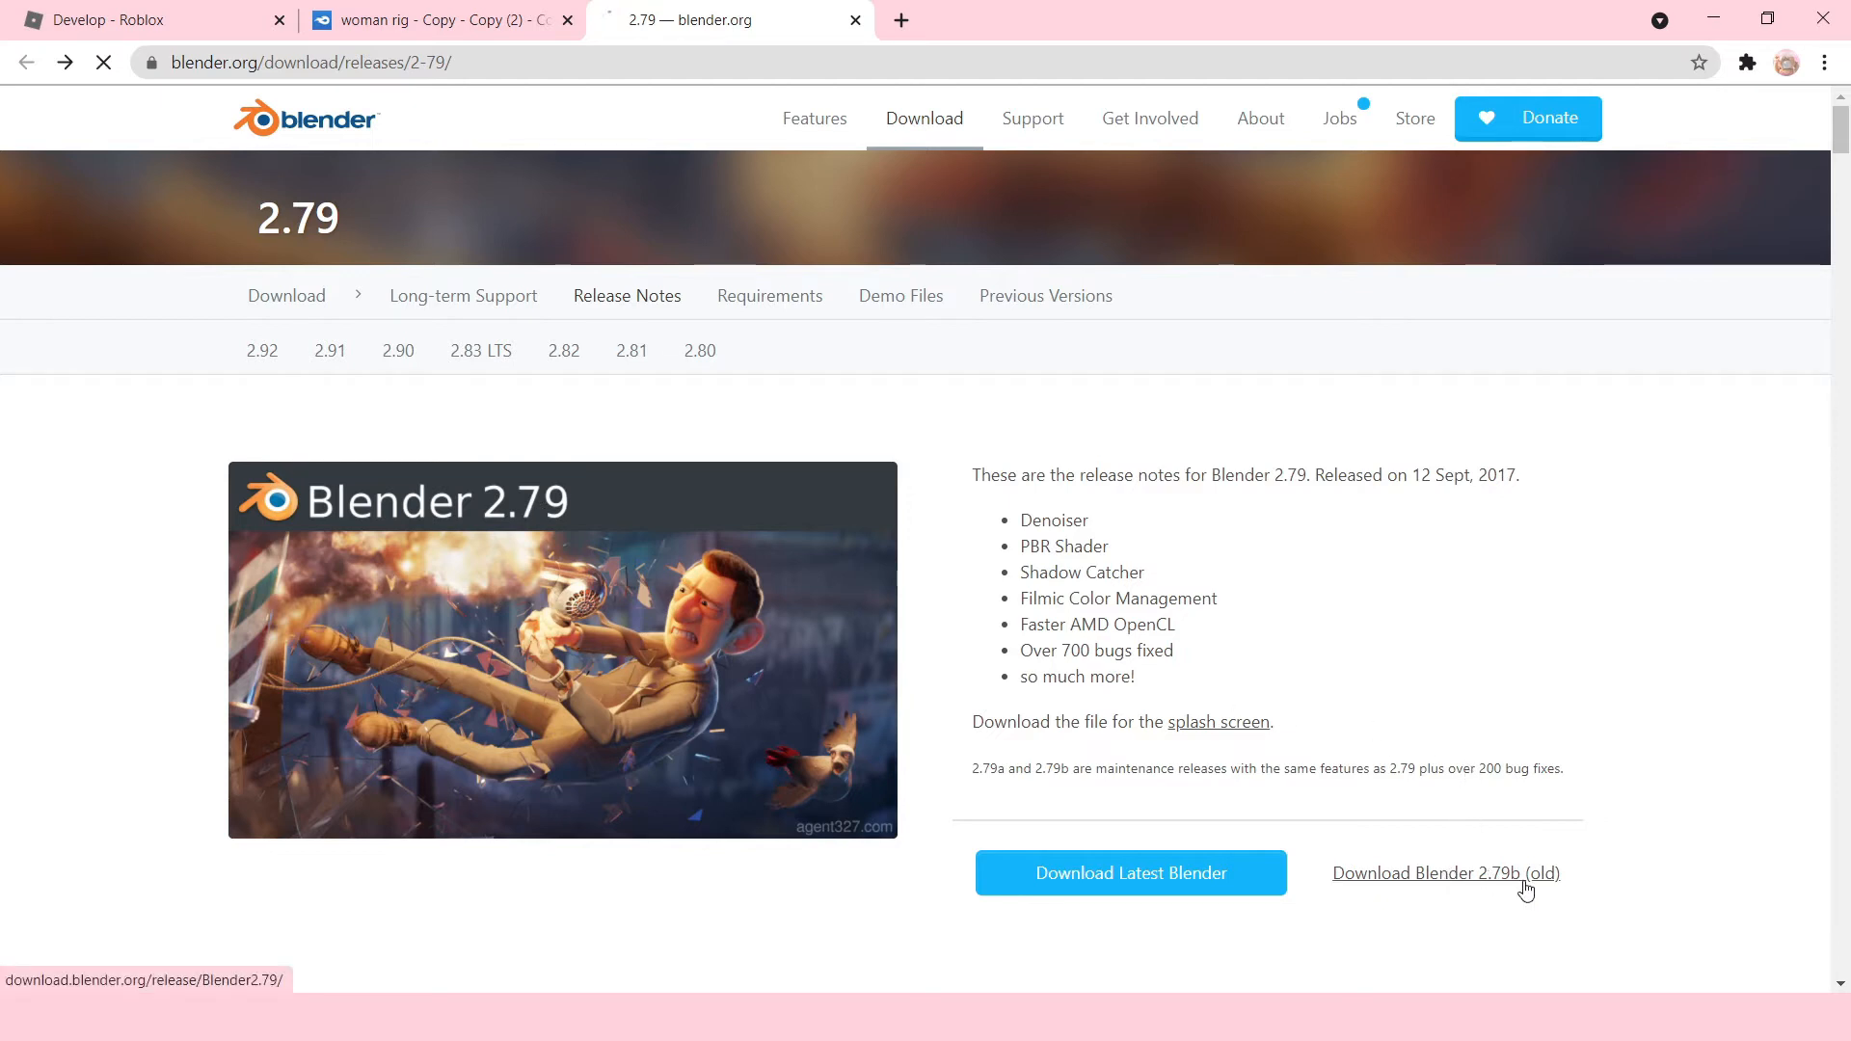
pyautogui.click(1444, 873)
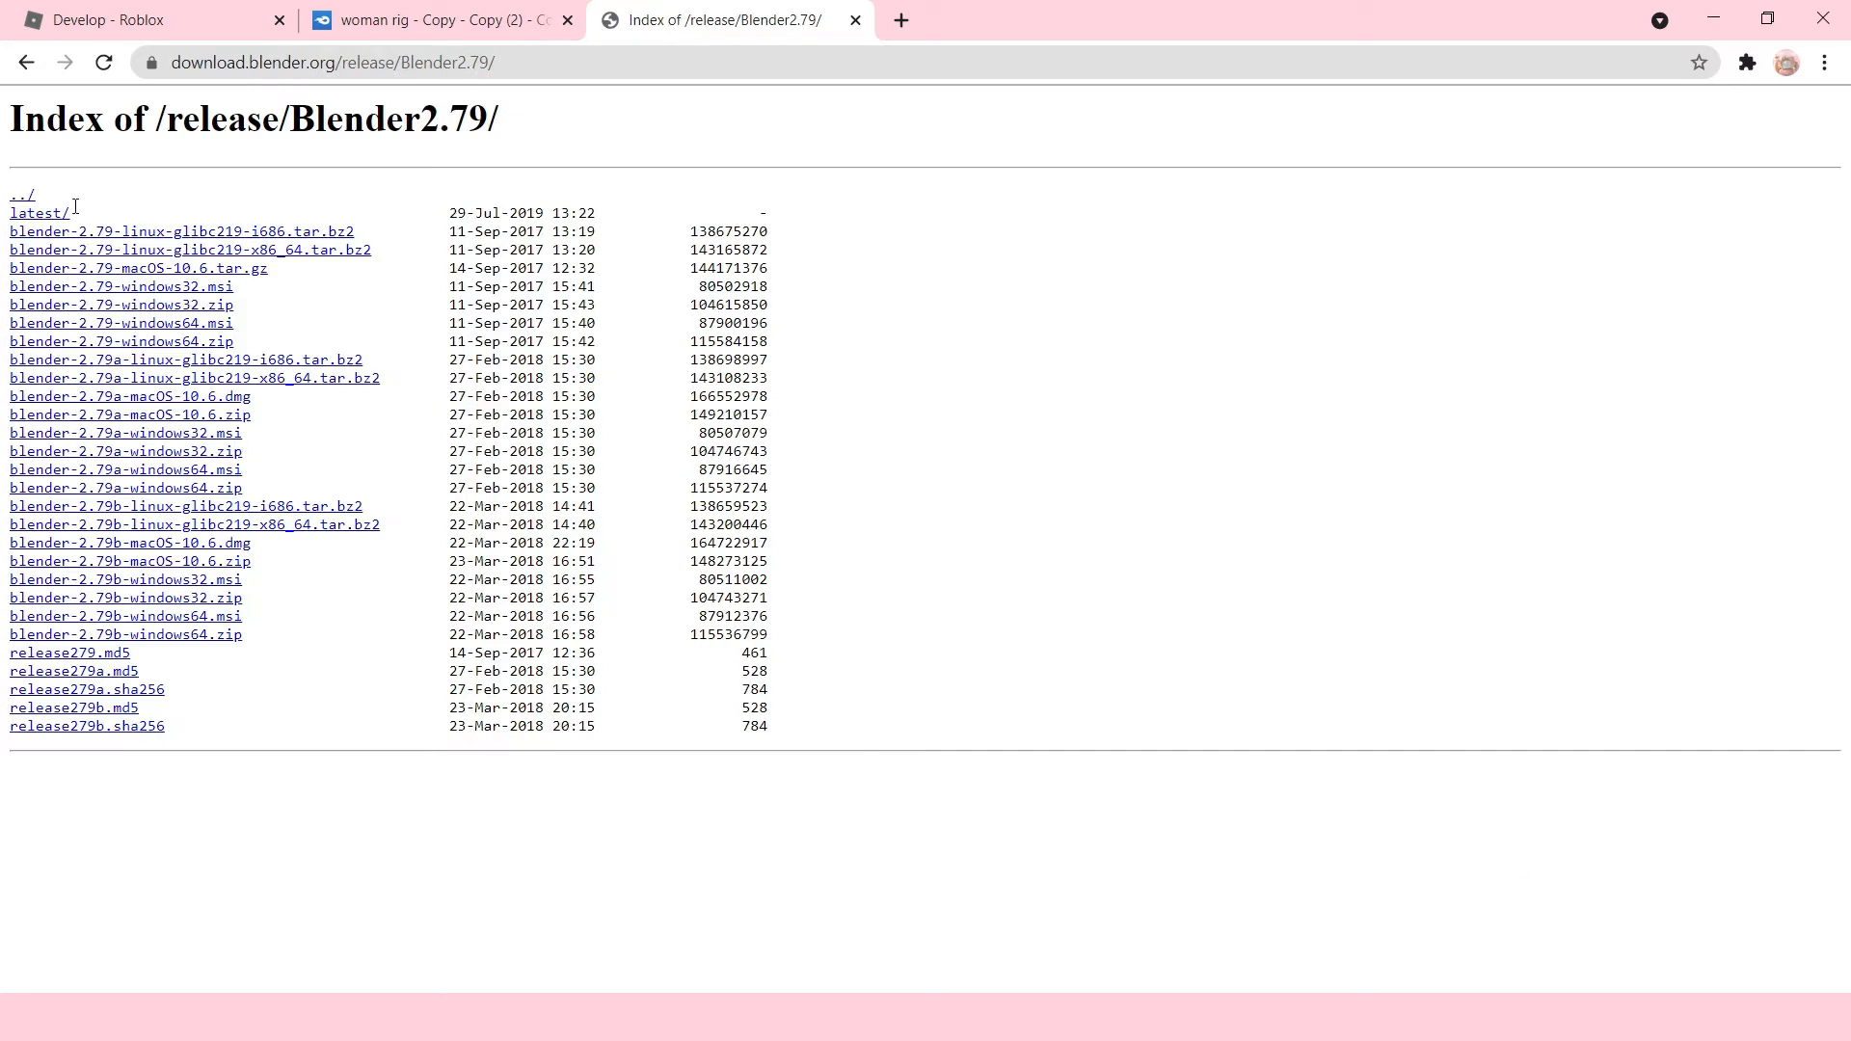
pyautogui.moveTo(127, 694)
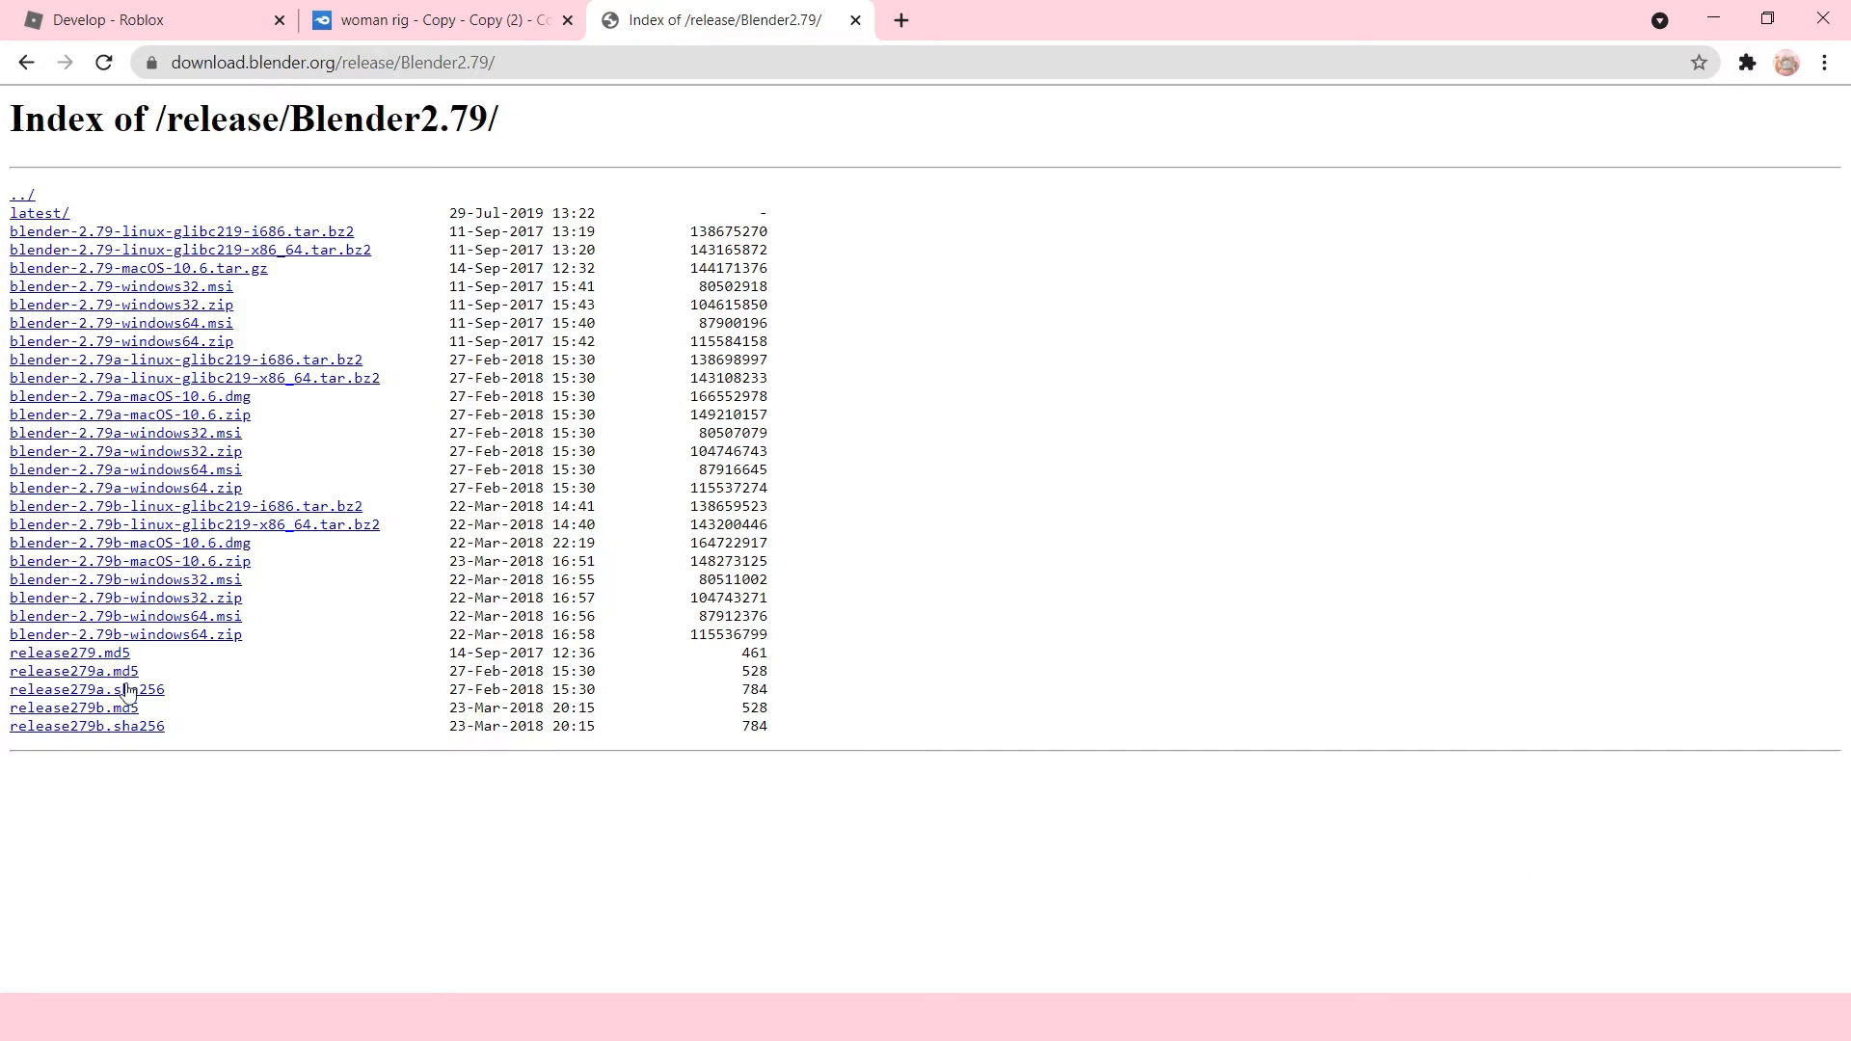
pyautogui.moveTo(189, 248)
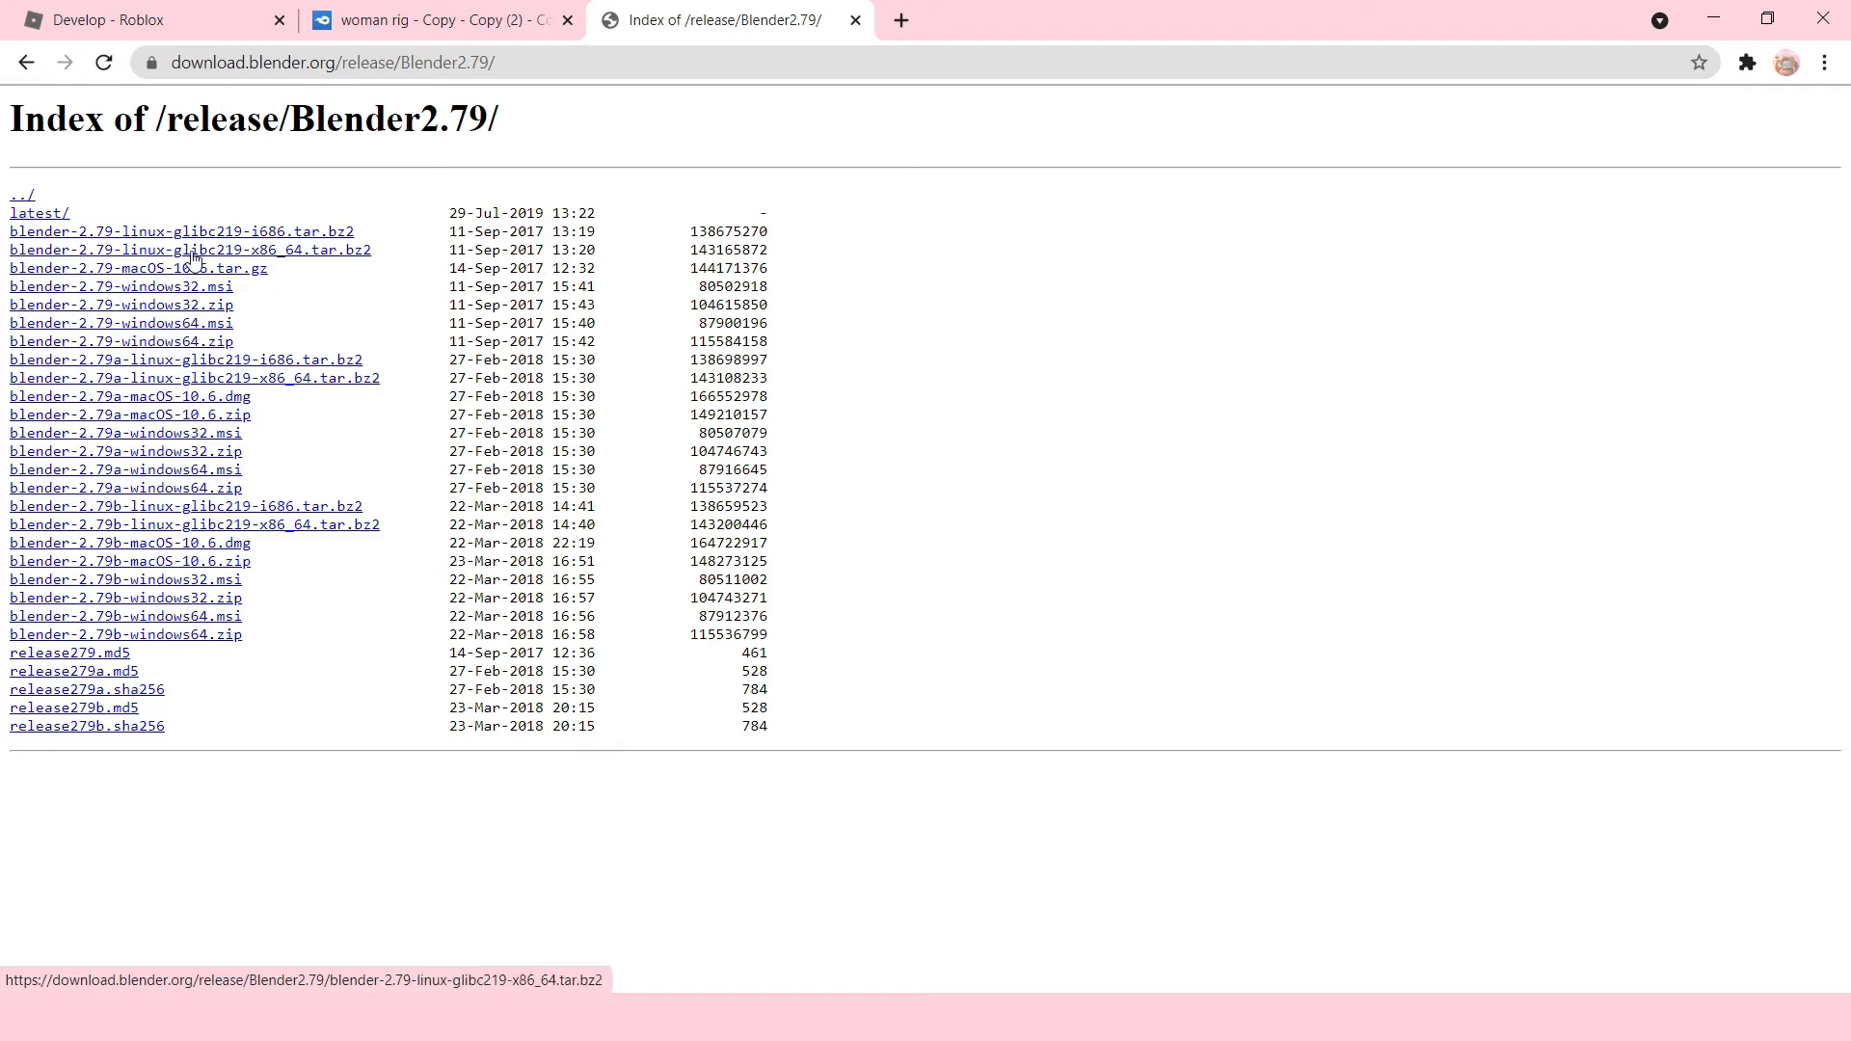
pyautogui.moveTo(127, 516)
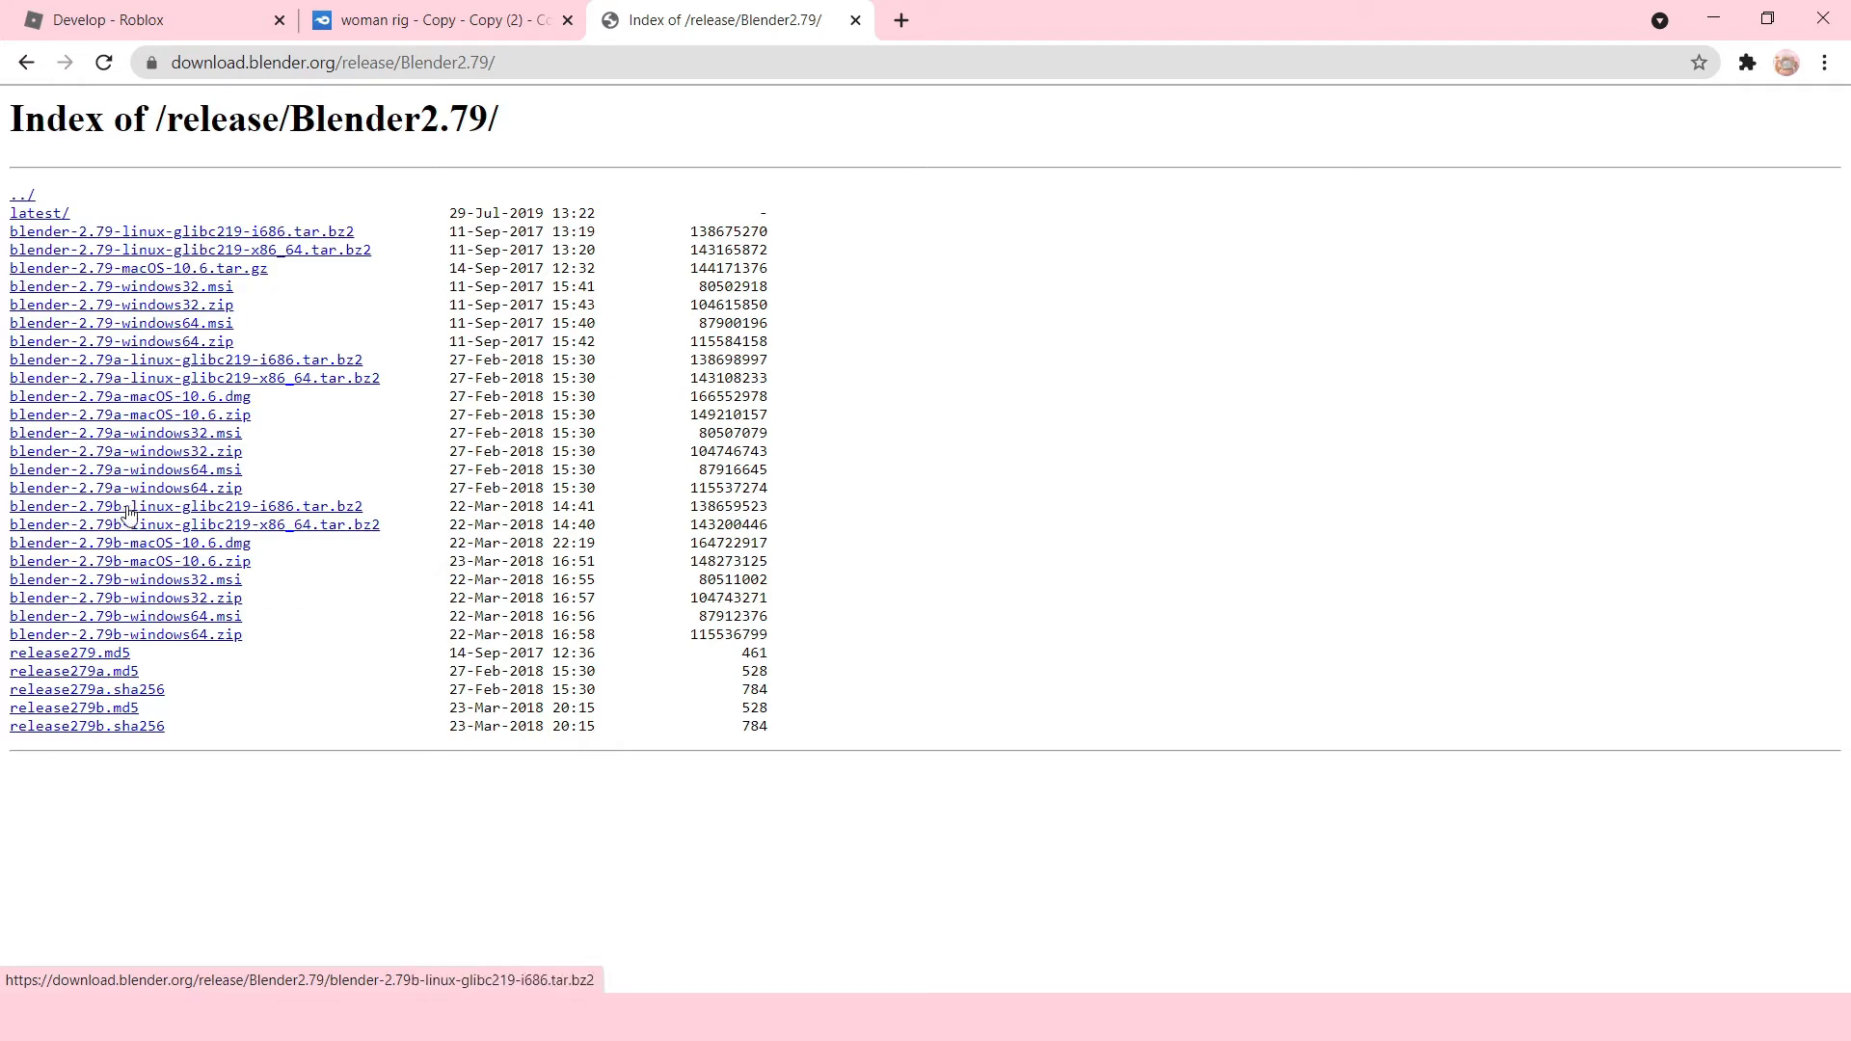
pyautogui.moveTo(461, 960)
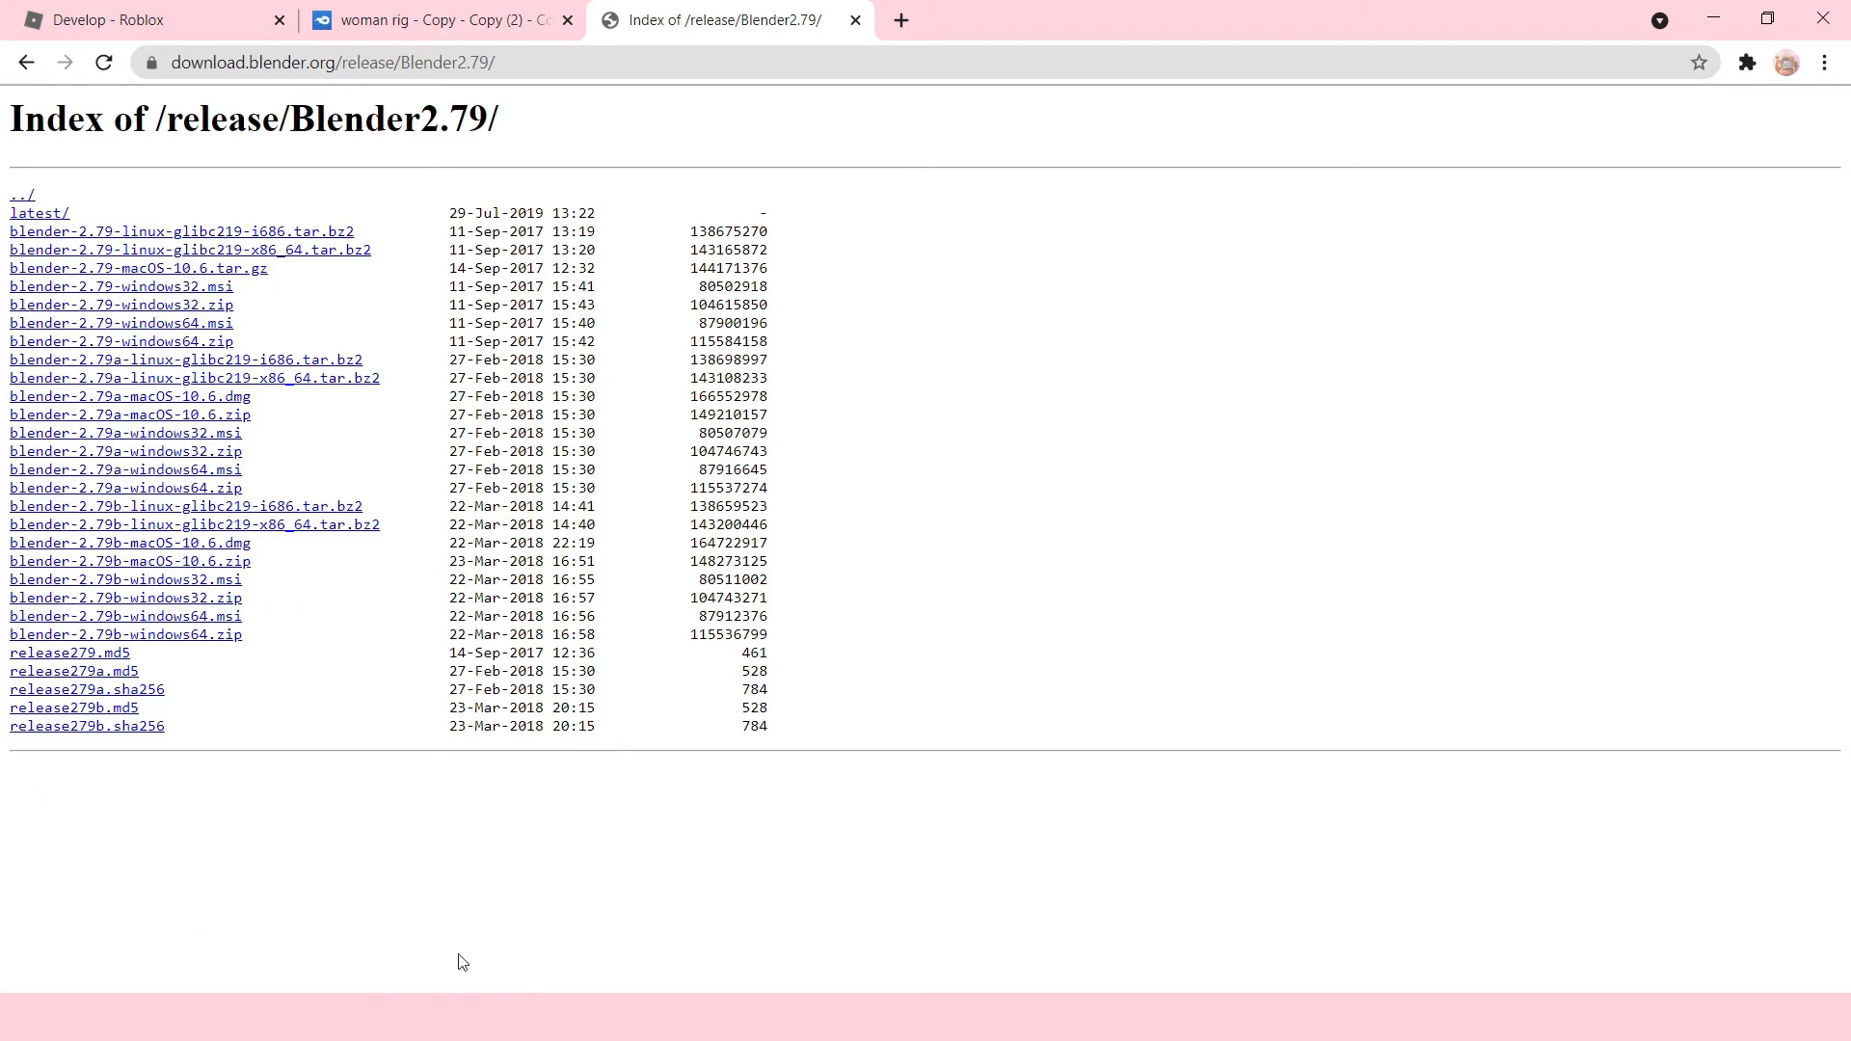
pyautogui.moveTo(1017, 823)
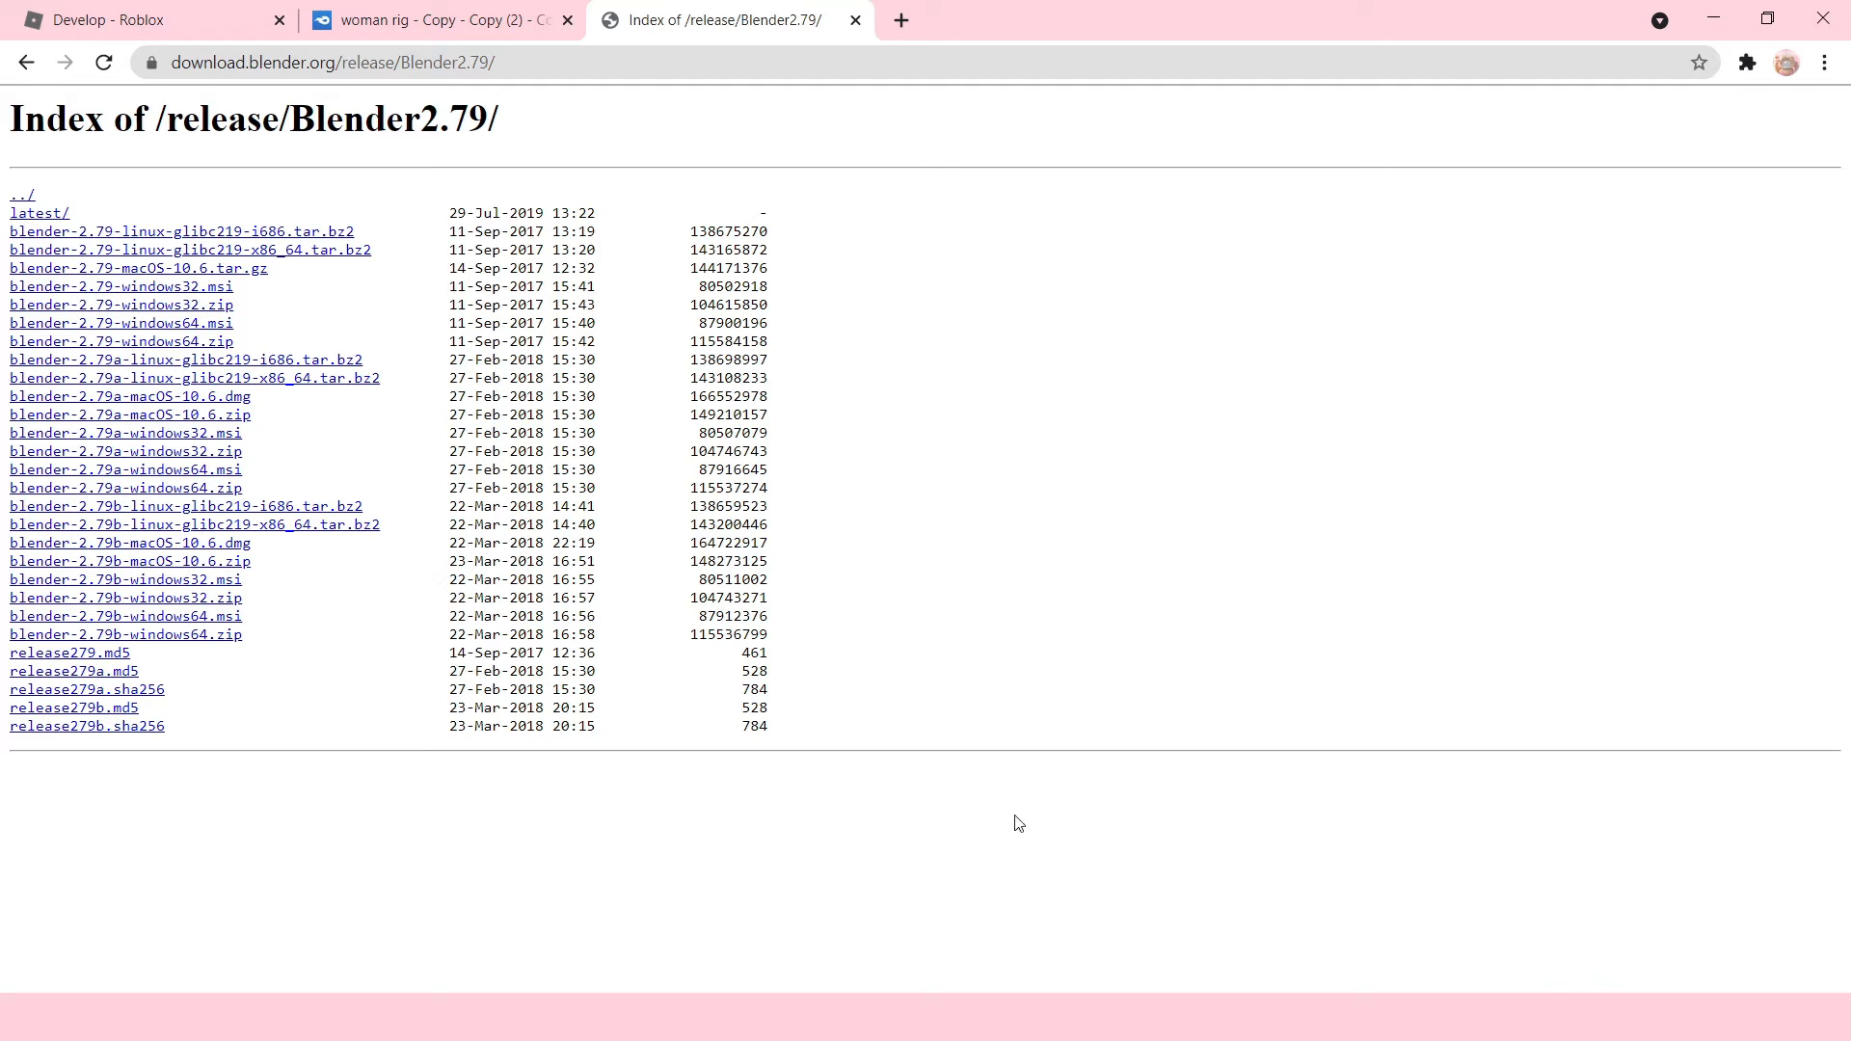
pyautogui.moveTo(915, 708)
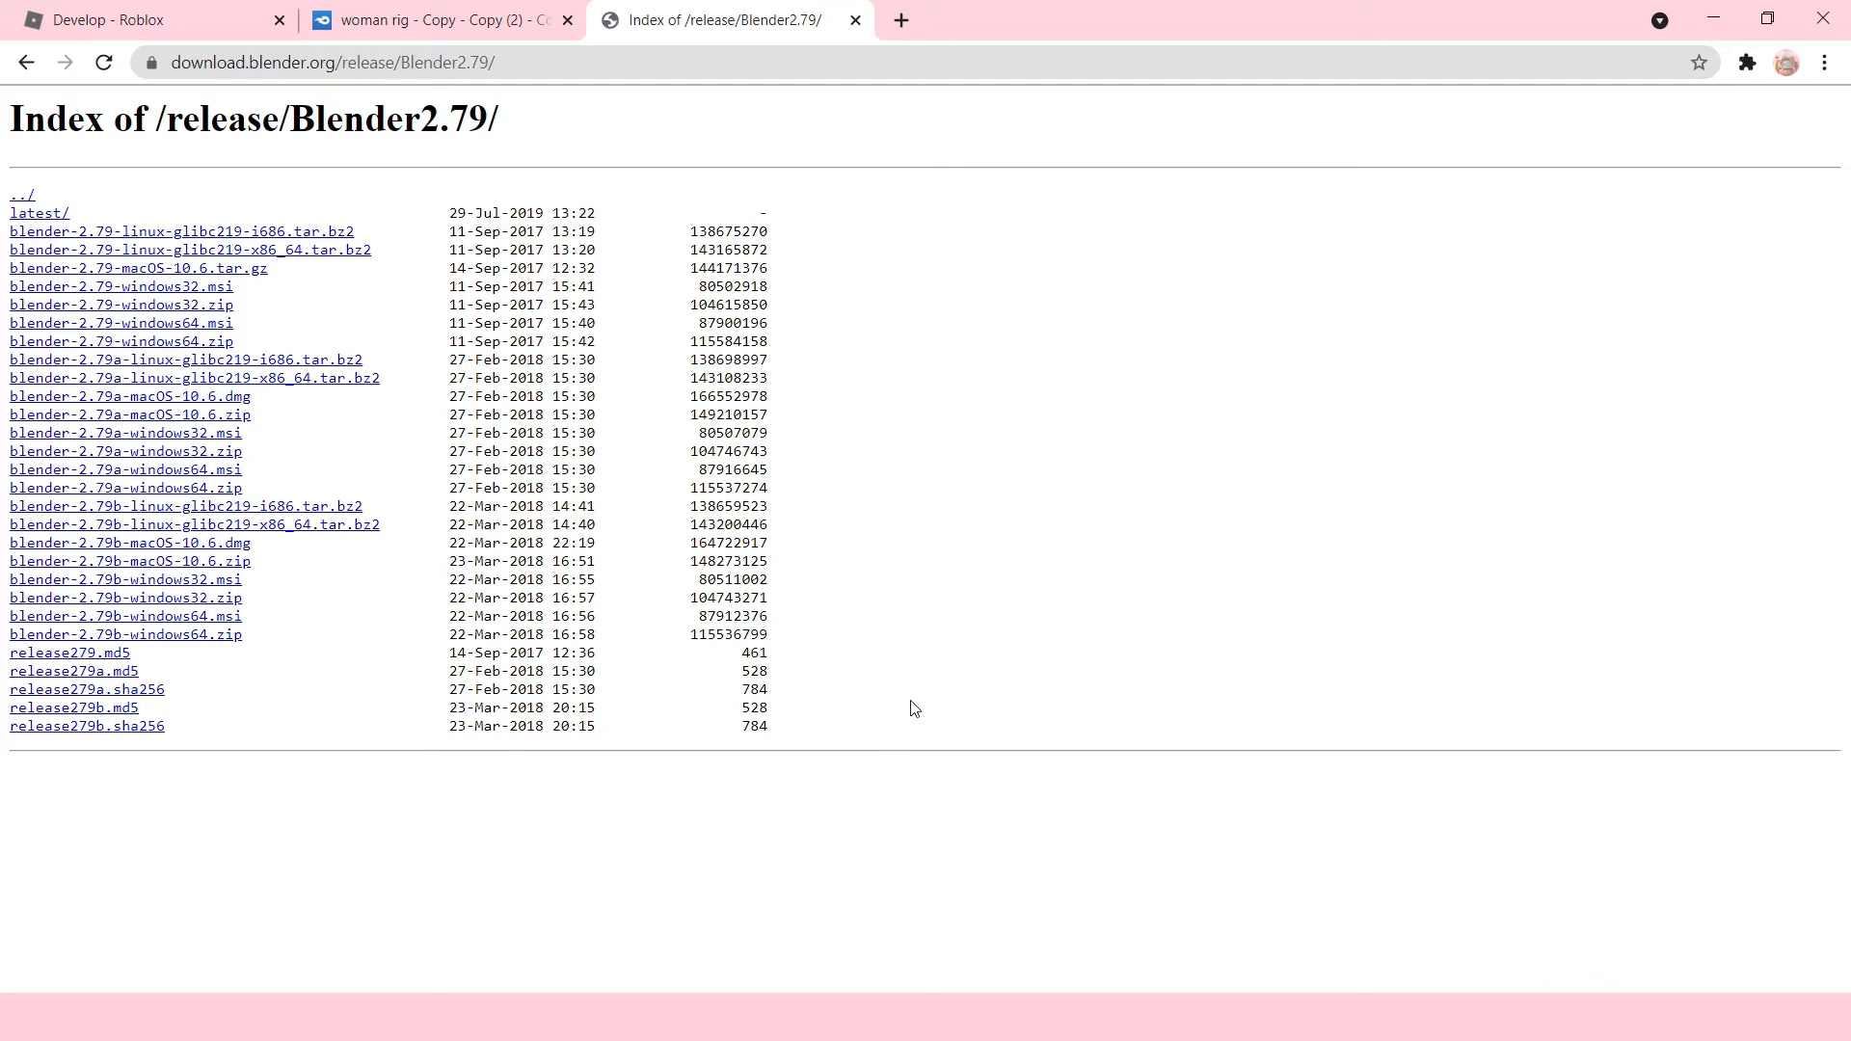
pyautogui.moveTo(826, 689)
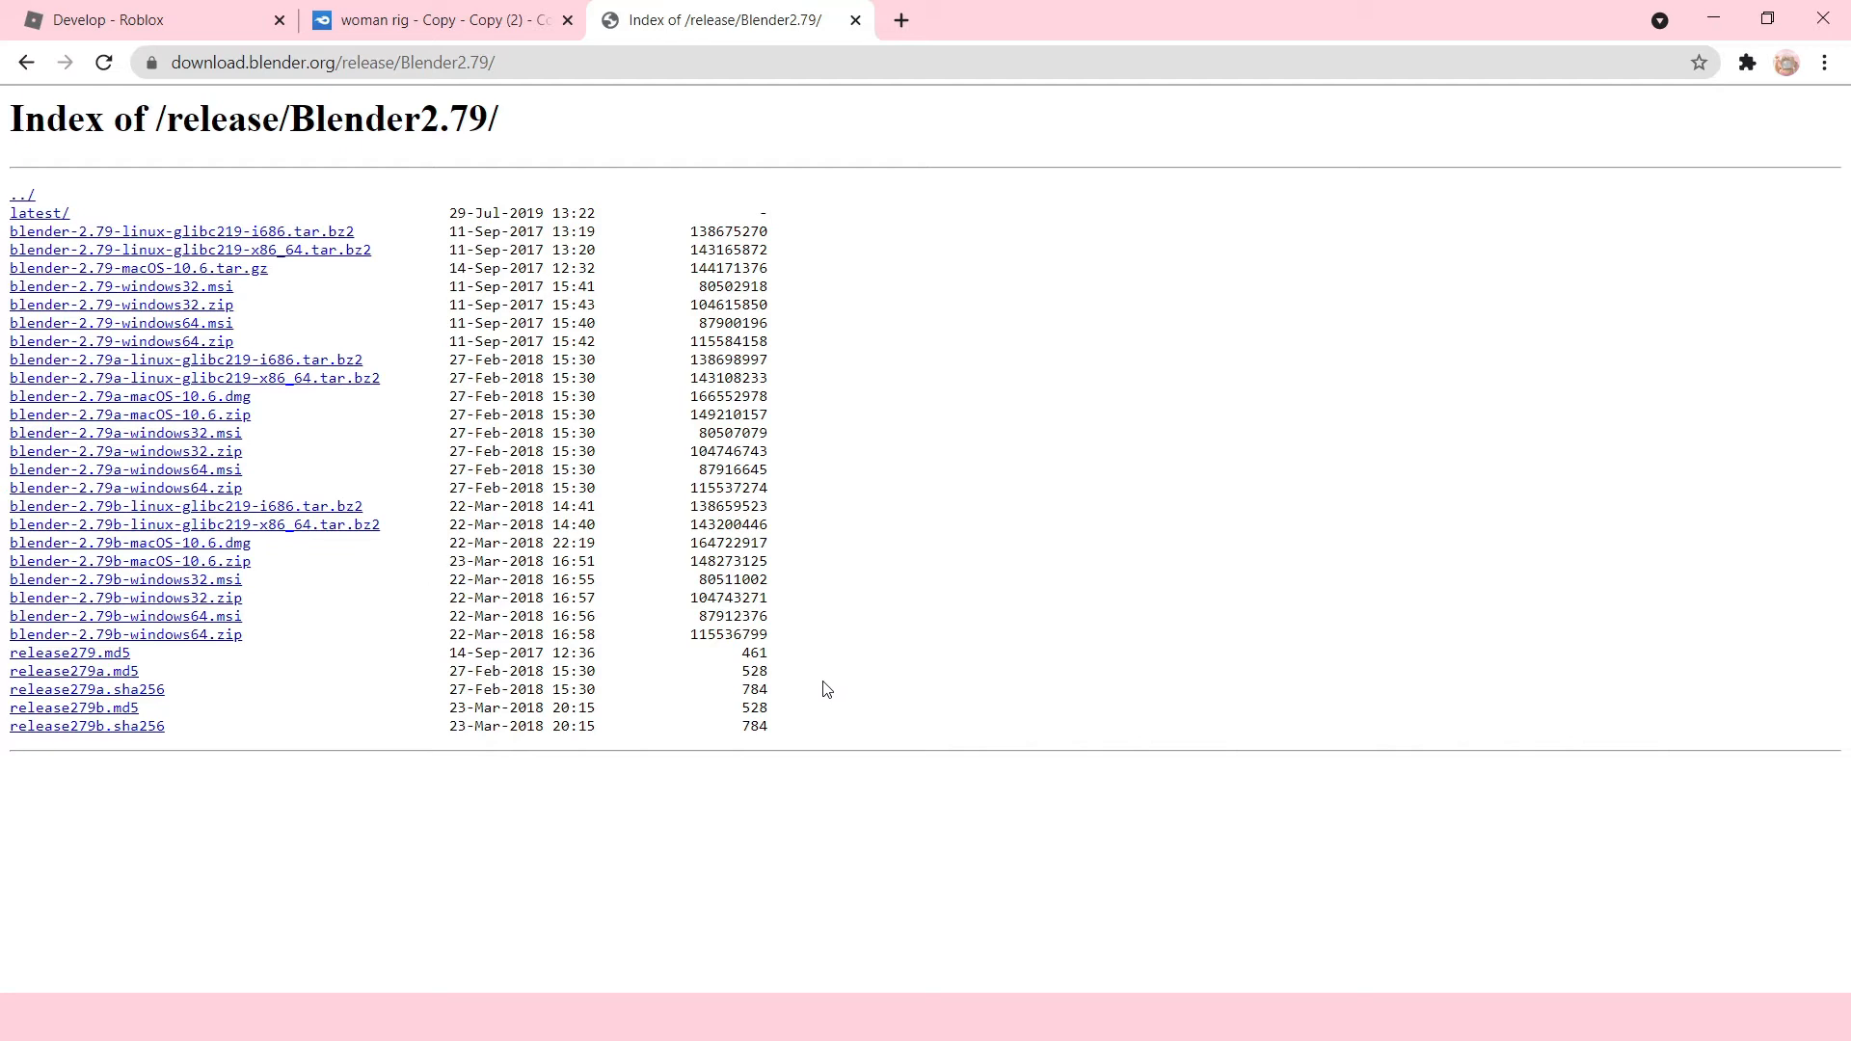
pyautogui.moveTo(441, 203)
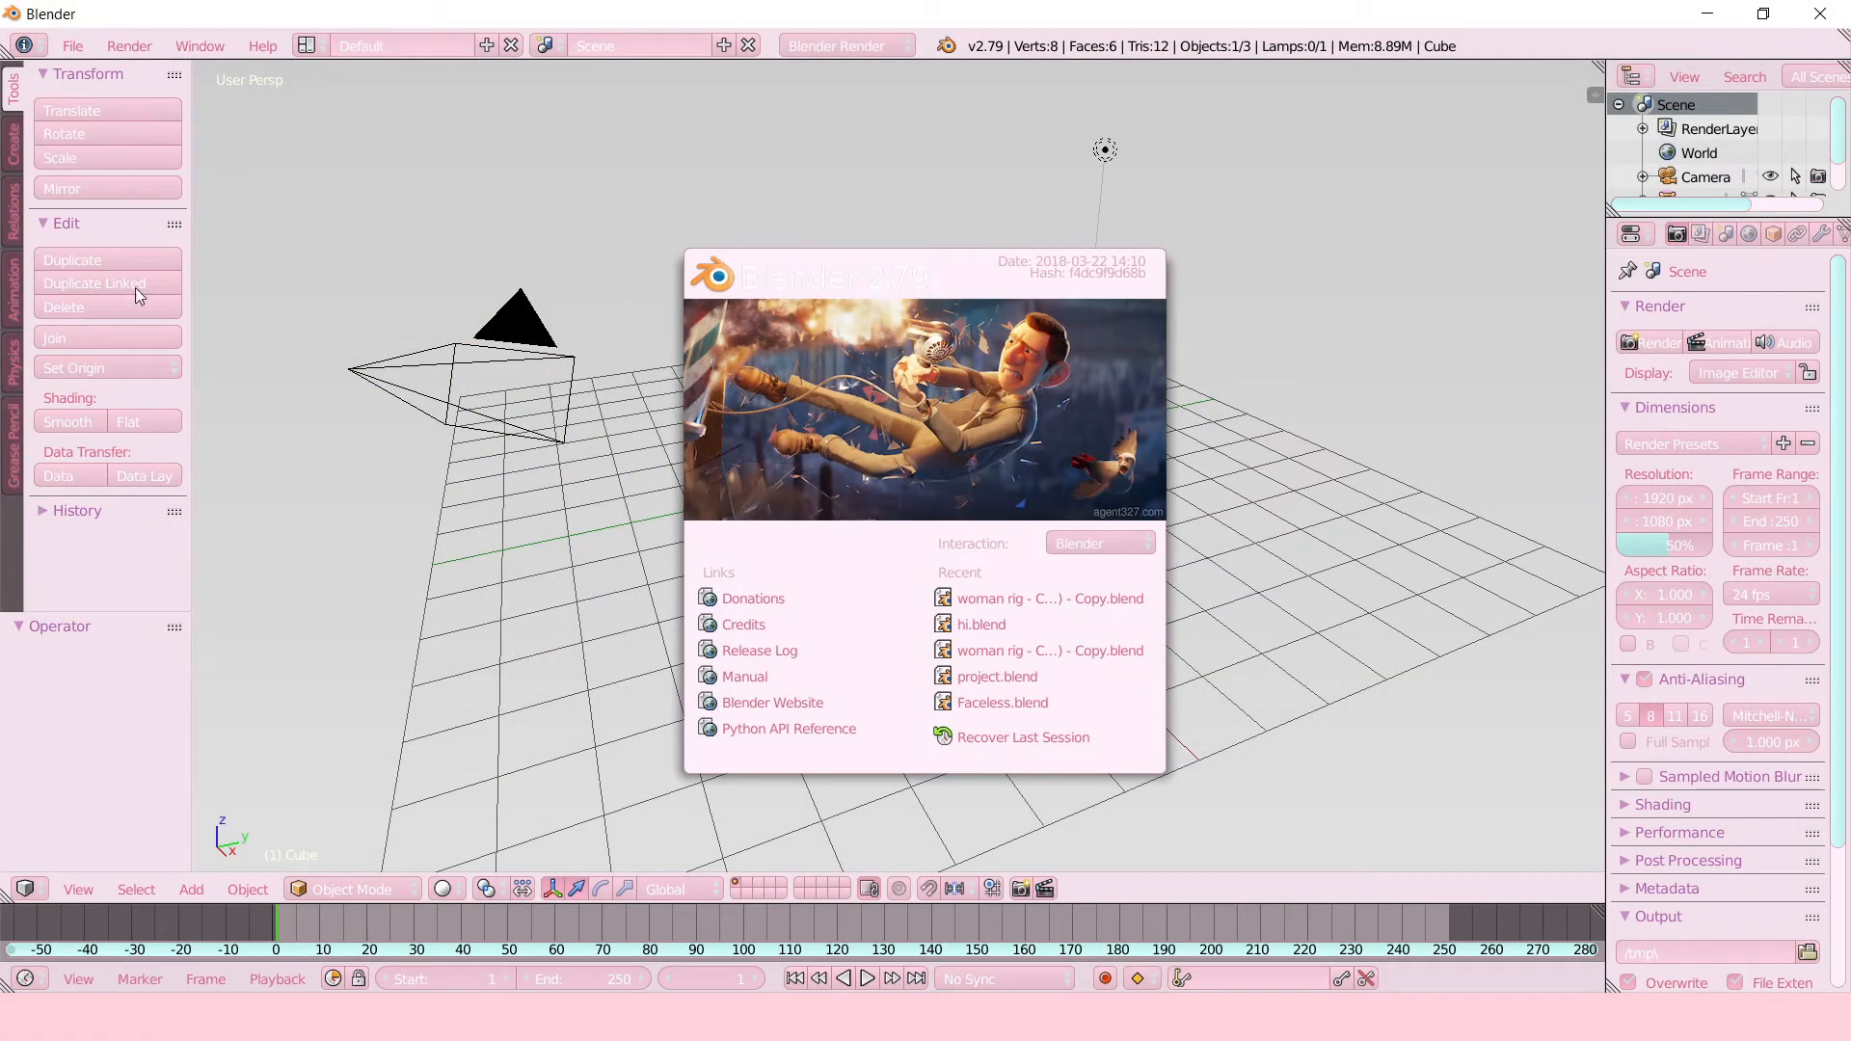
pyautogui.moveTo(504, 291)
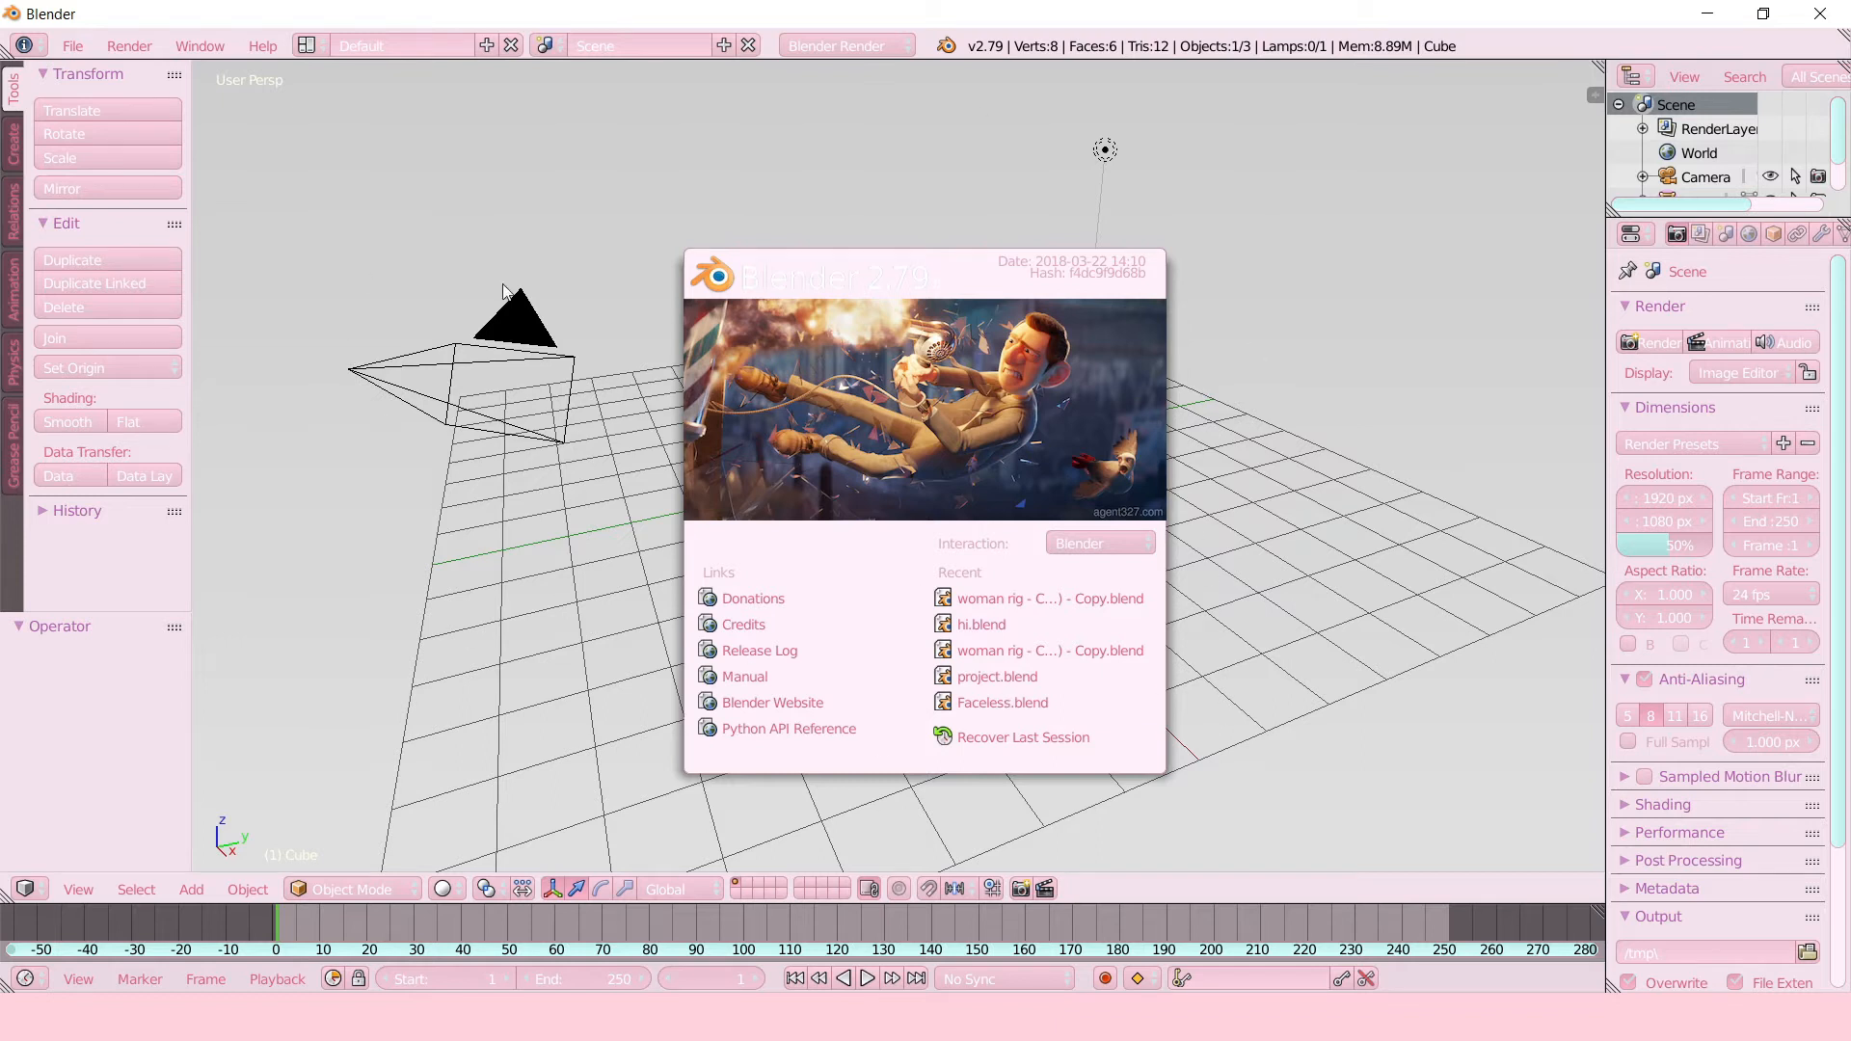
pyautogui.moveTo(1303, 244)
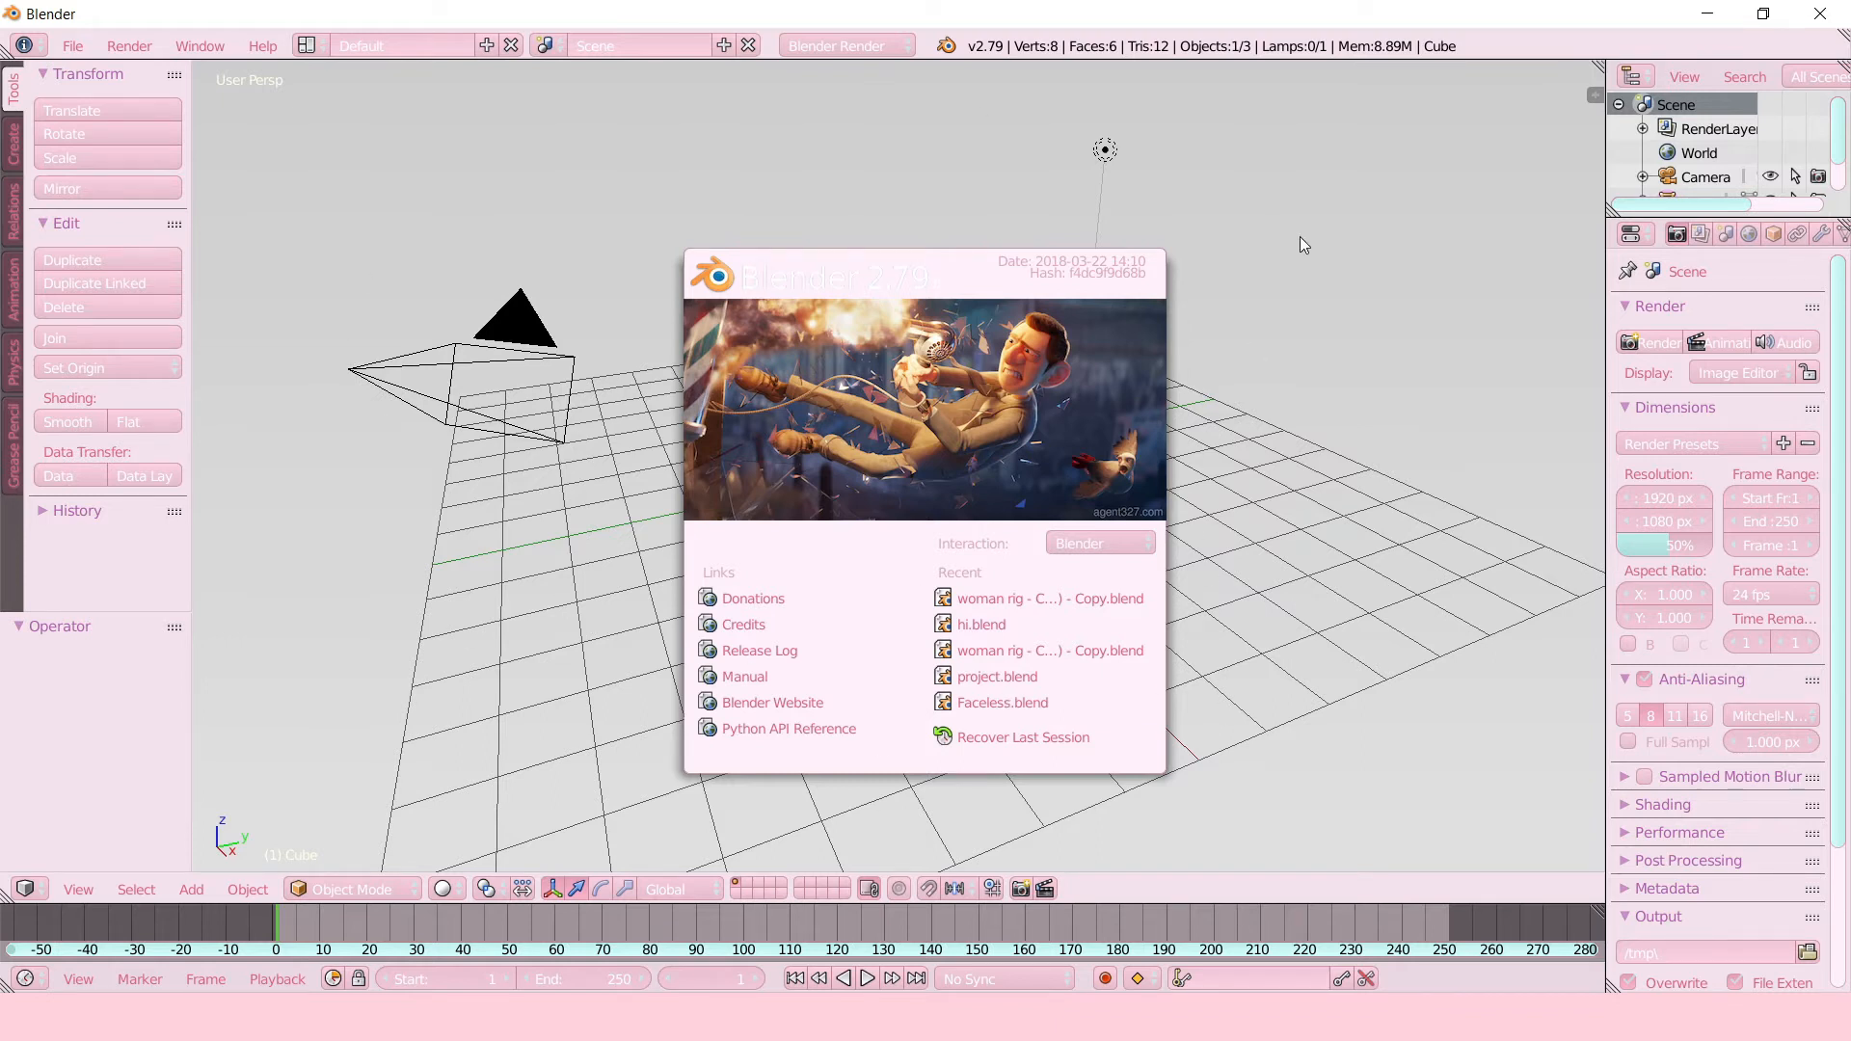
pyautogui.moveTo(127, 721)
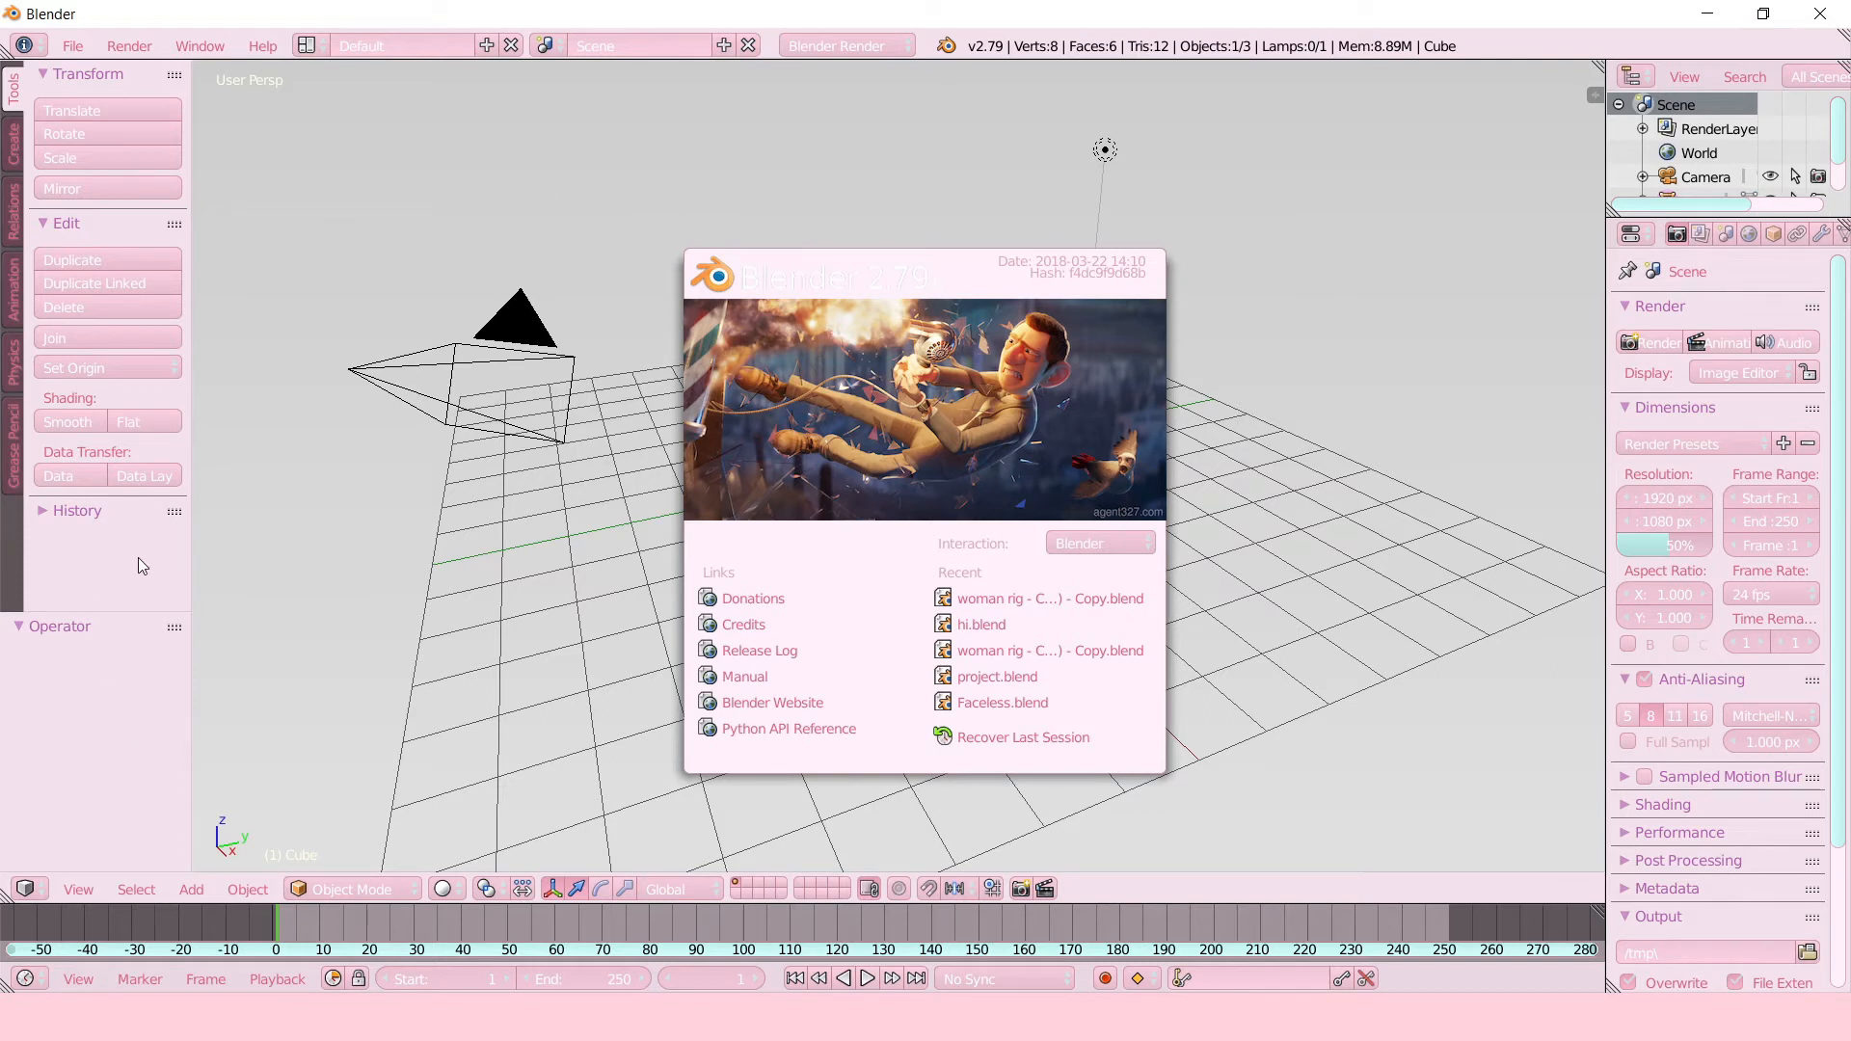
pyautogui.moveTo(135, 653)
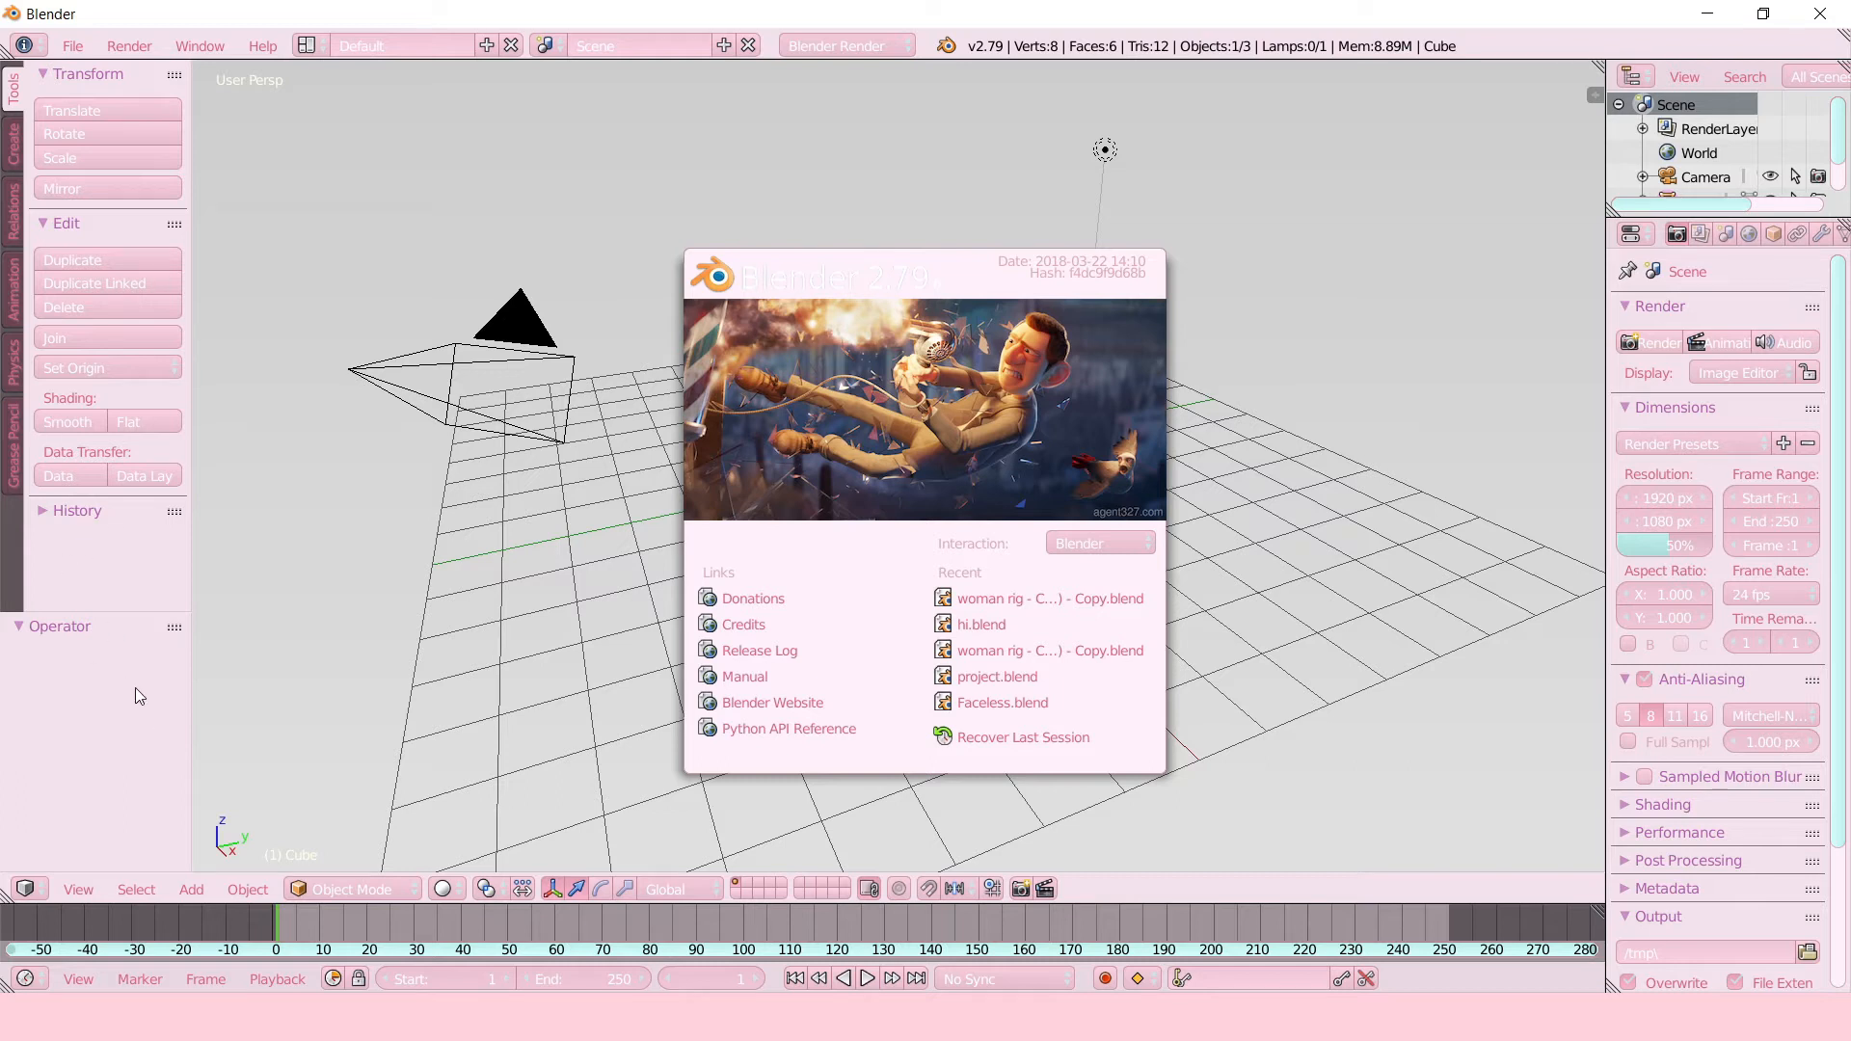
pyautogui.moveTo(65, 683)
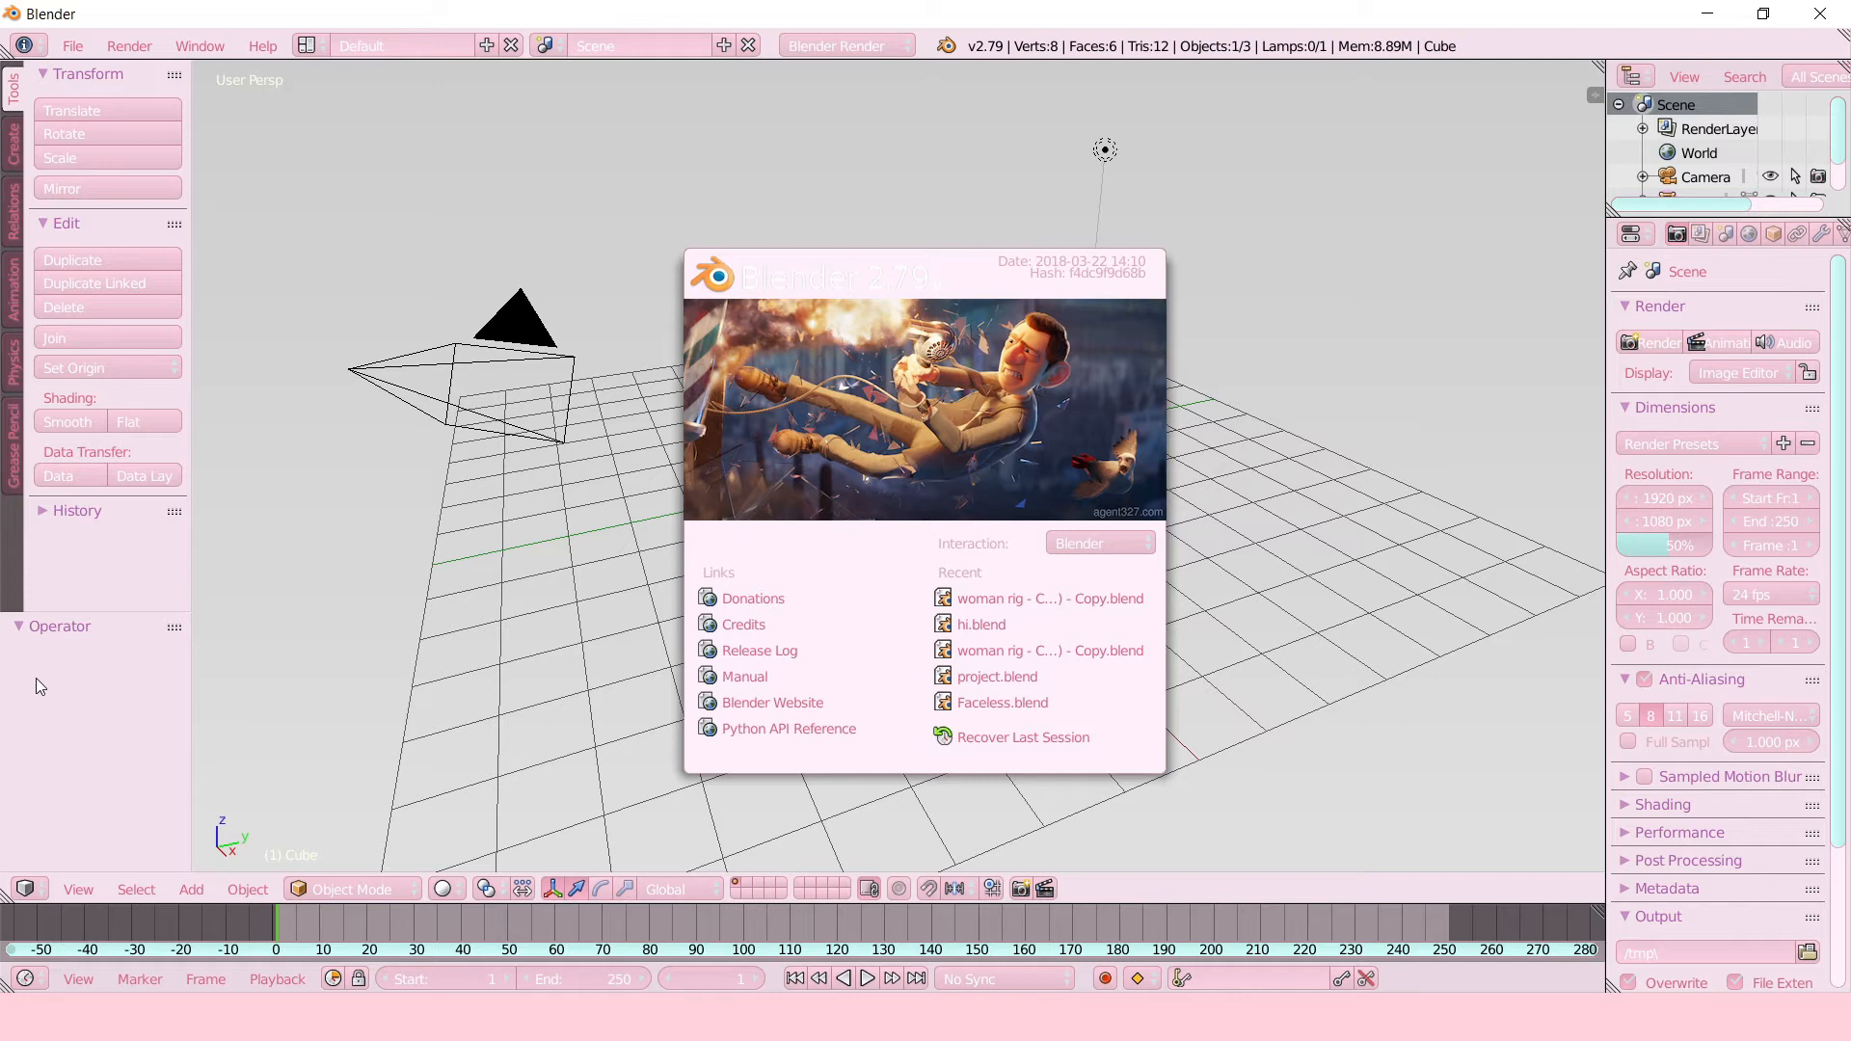
pyautogui.moveTo(424, 475)
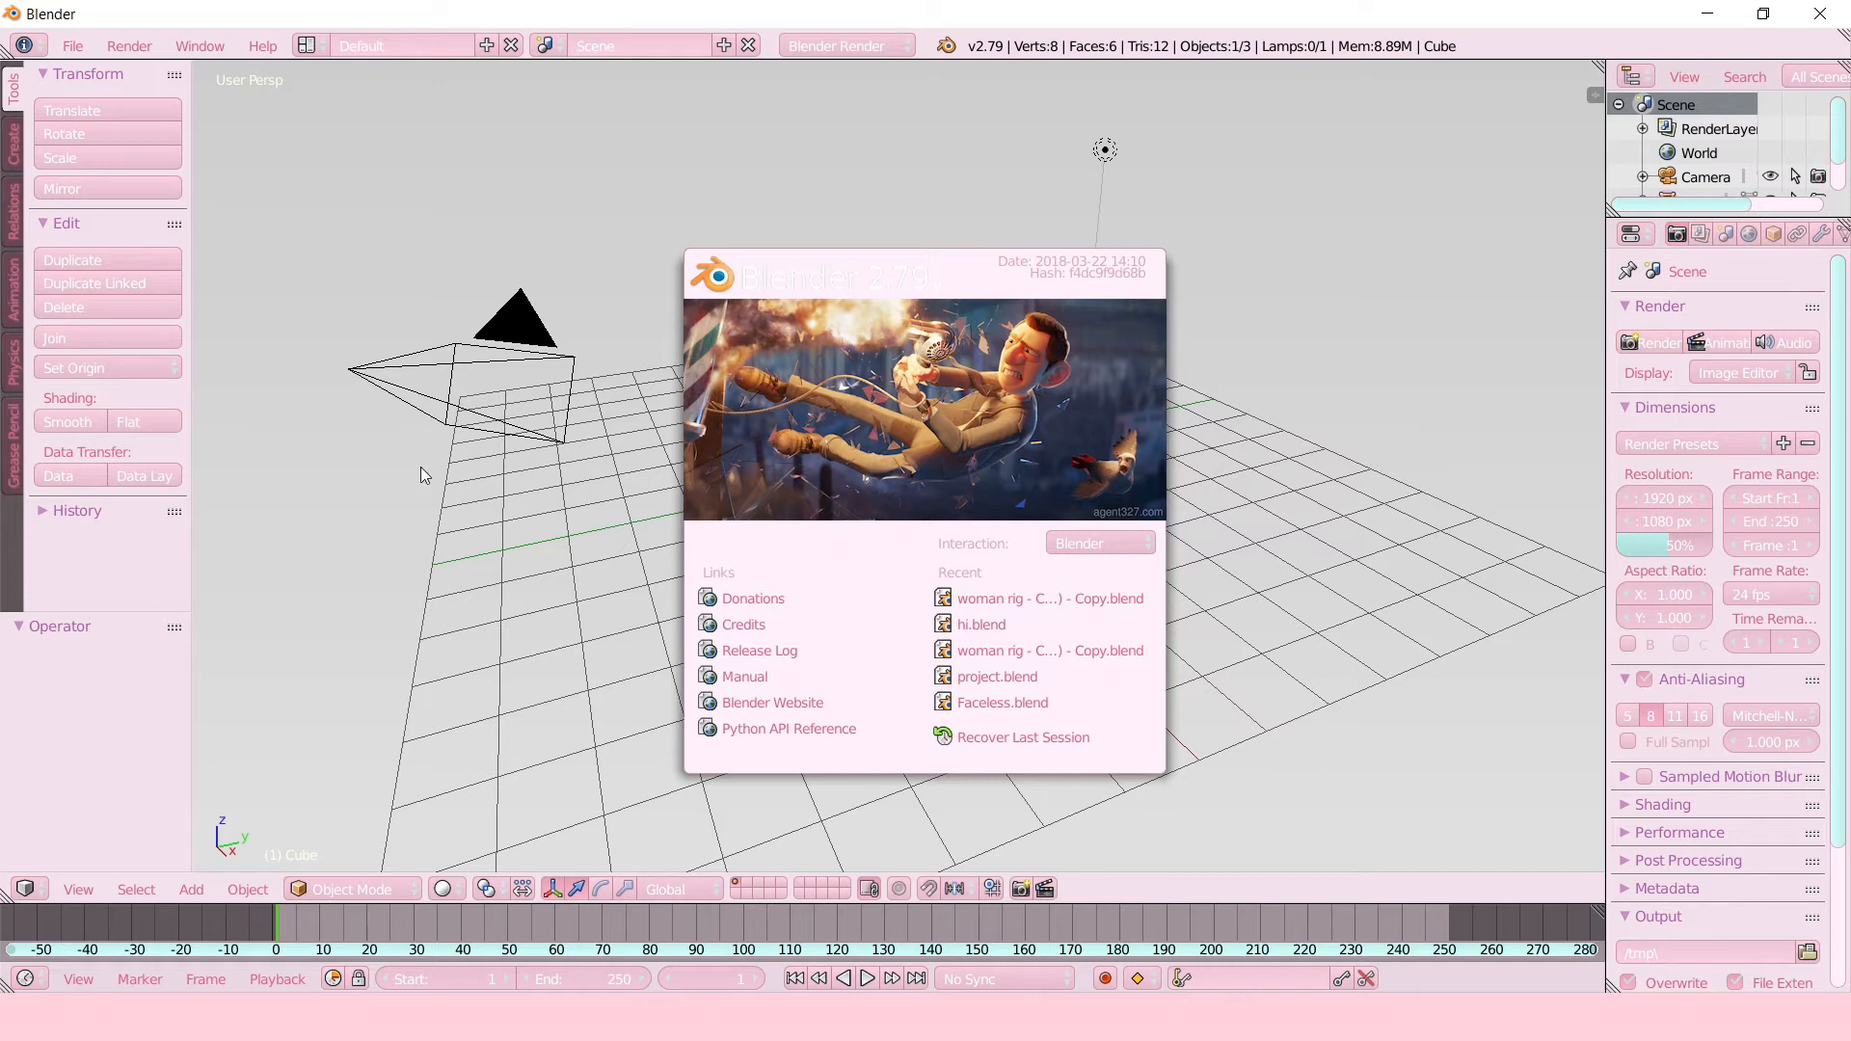
pyautogui.moveTo(1447, 274)
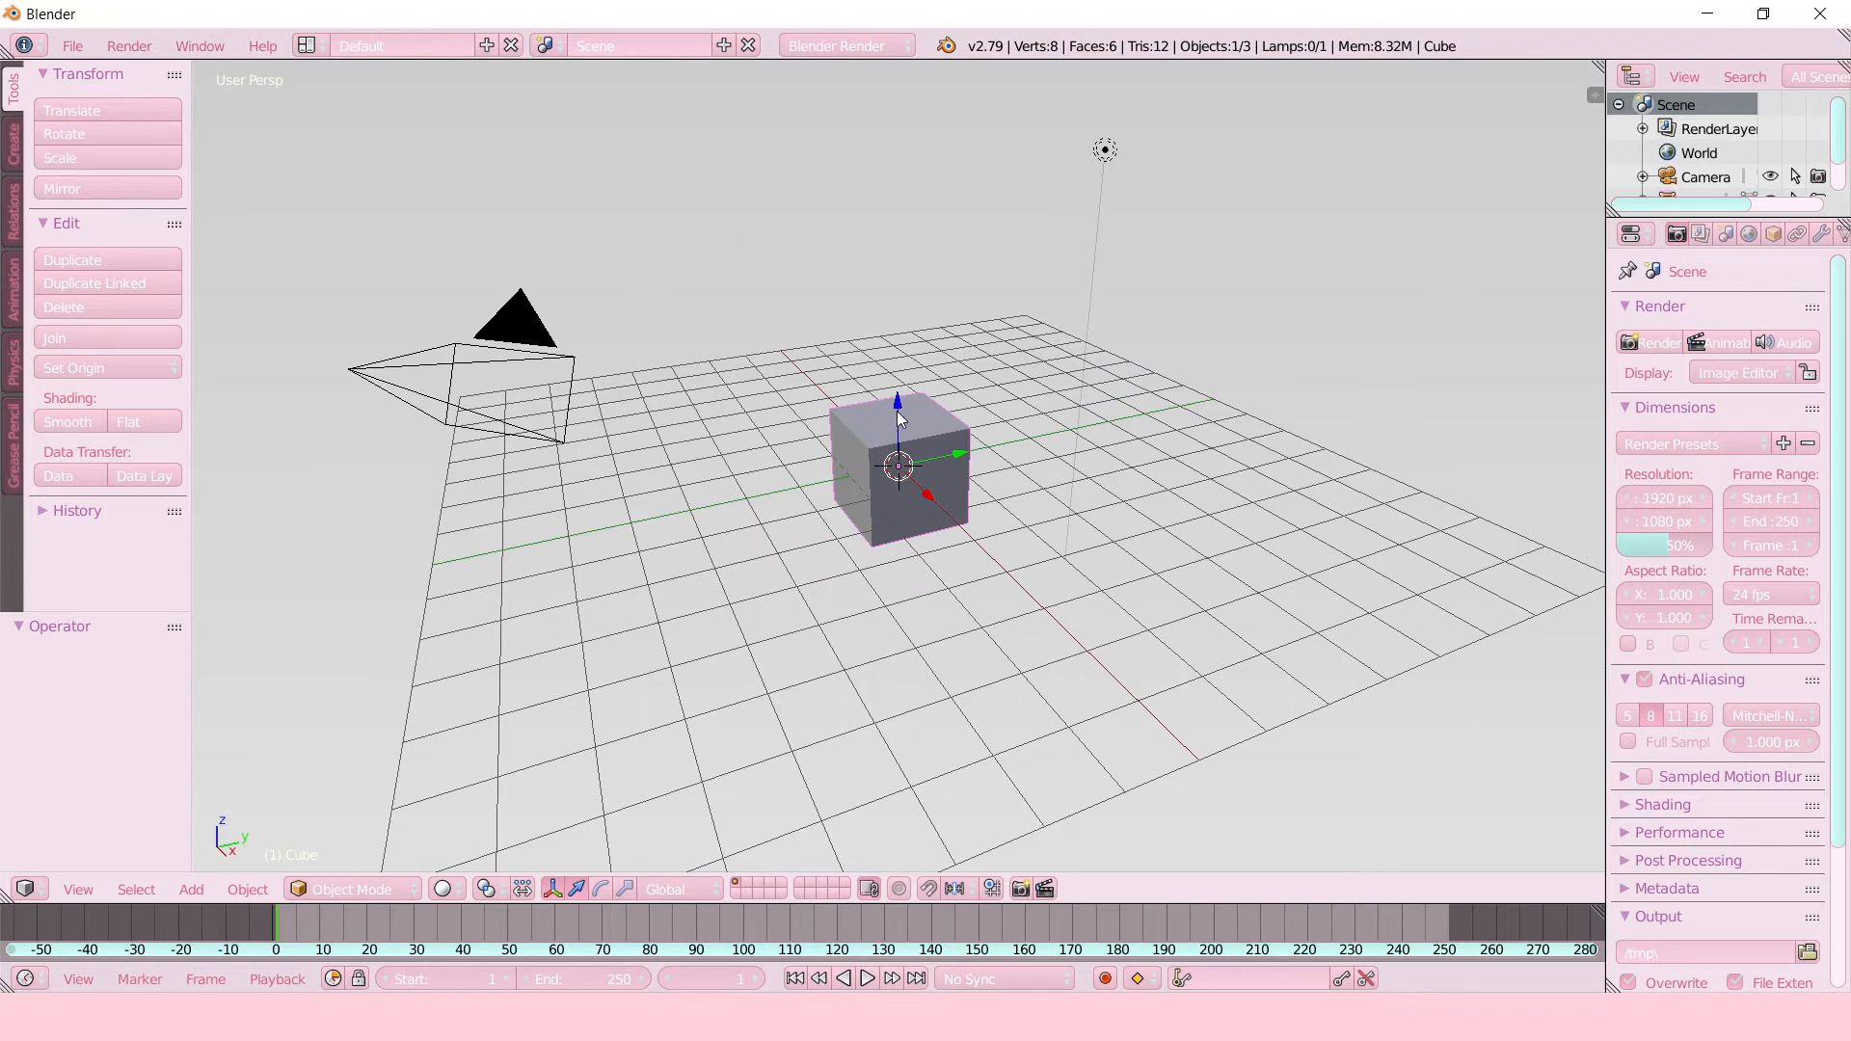
pyautogui.moveTo(903, 425)
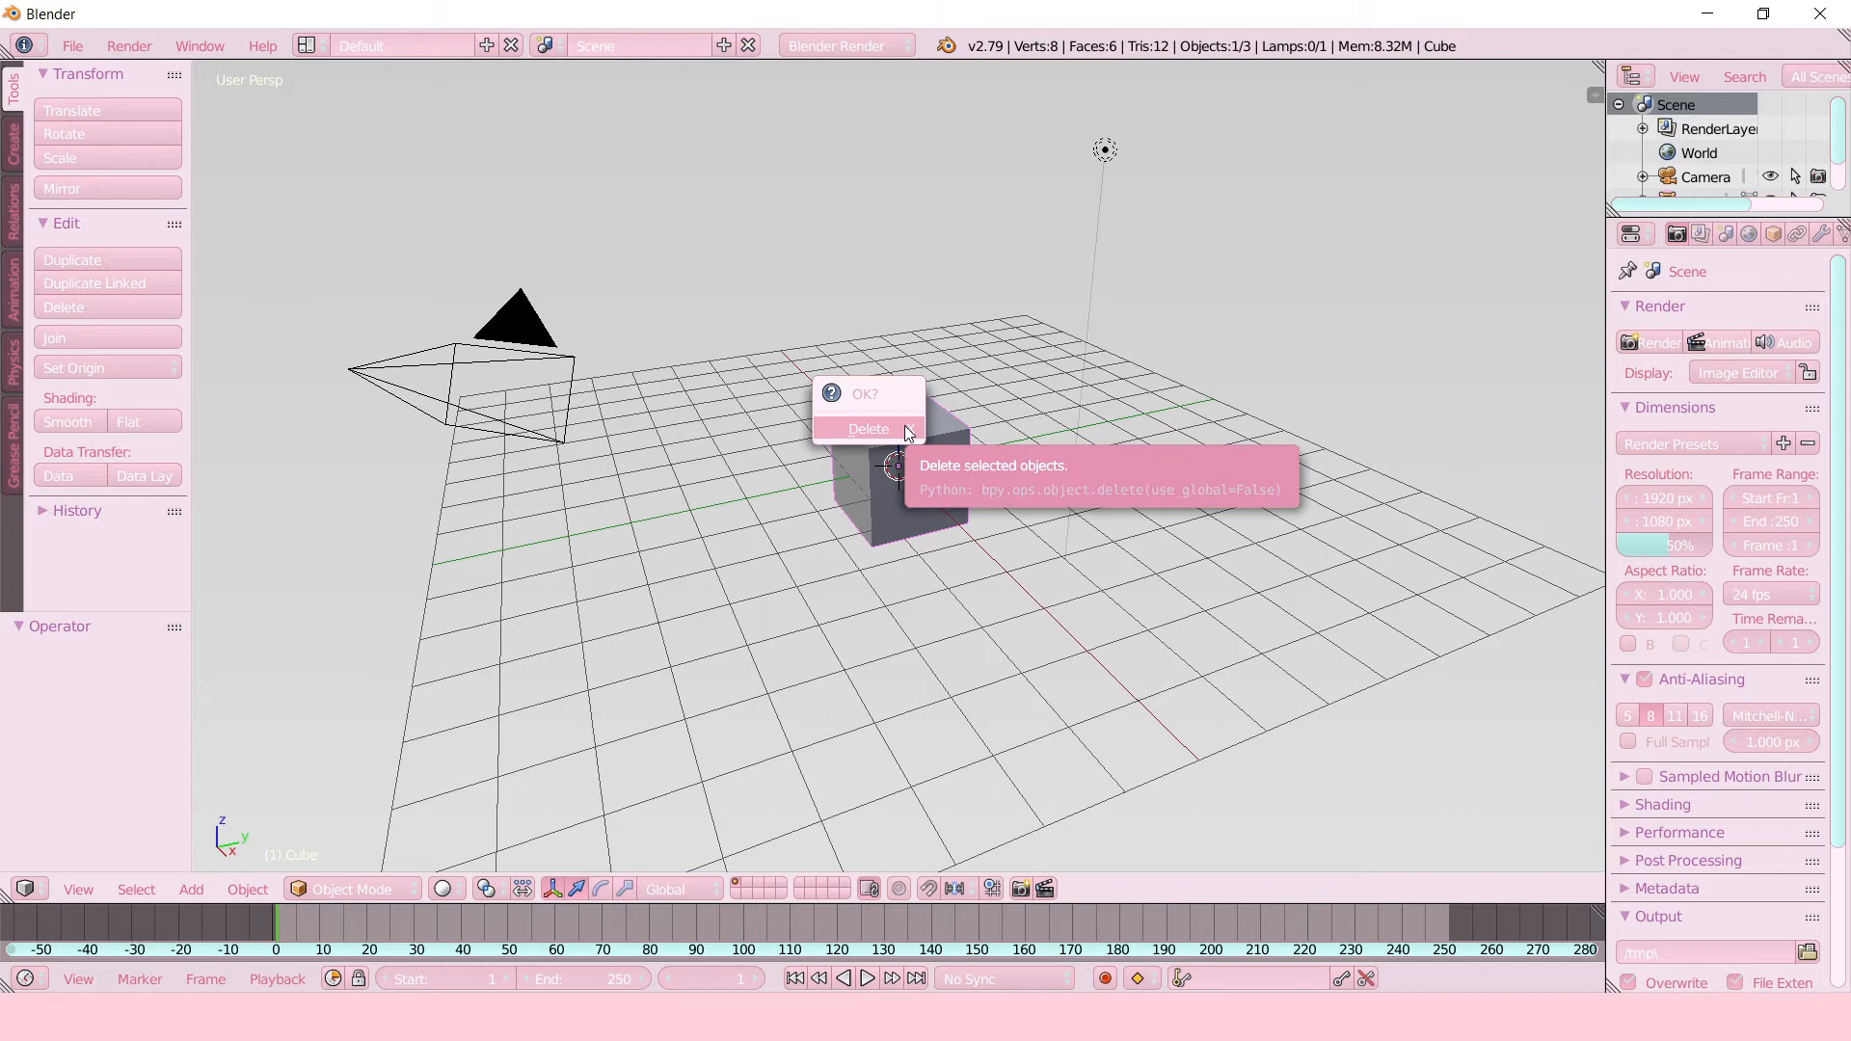
# Delete the default cube and open 'woman rig - Copy - Copy (2) - Copy.blend' from the Desktop.
pyautogui.click(868, 427)
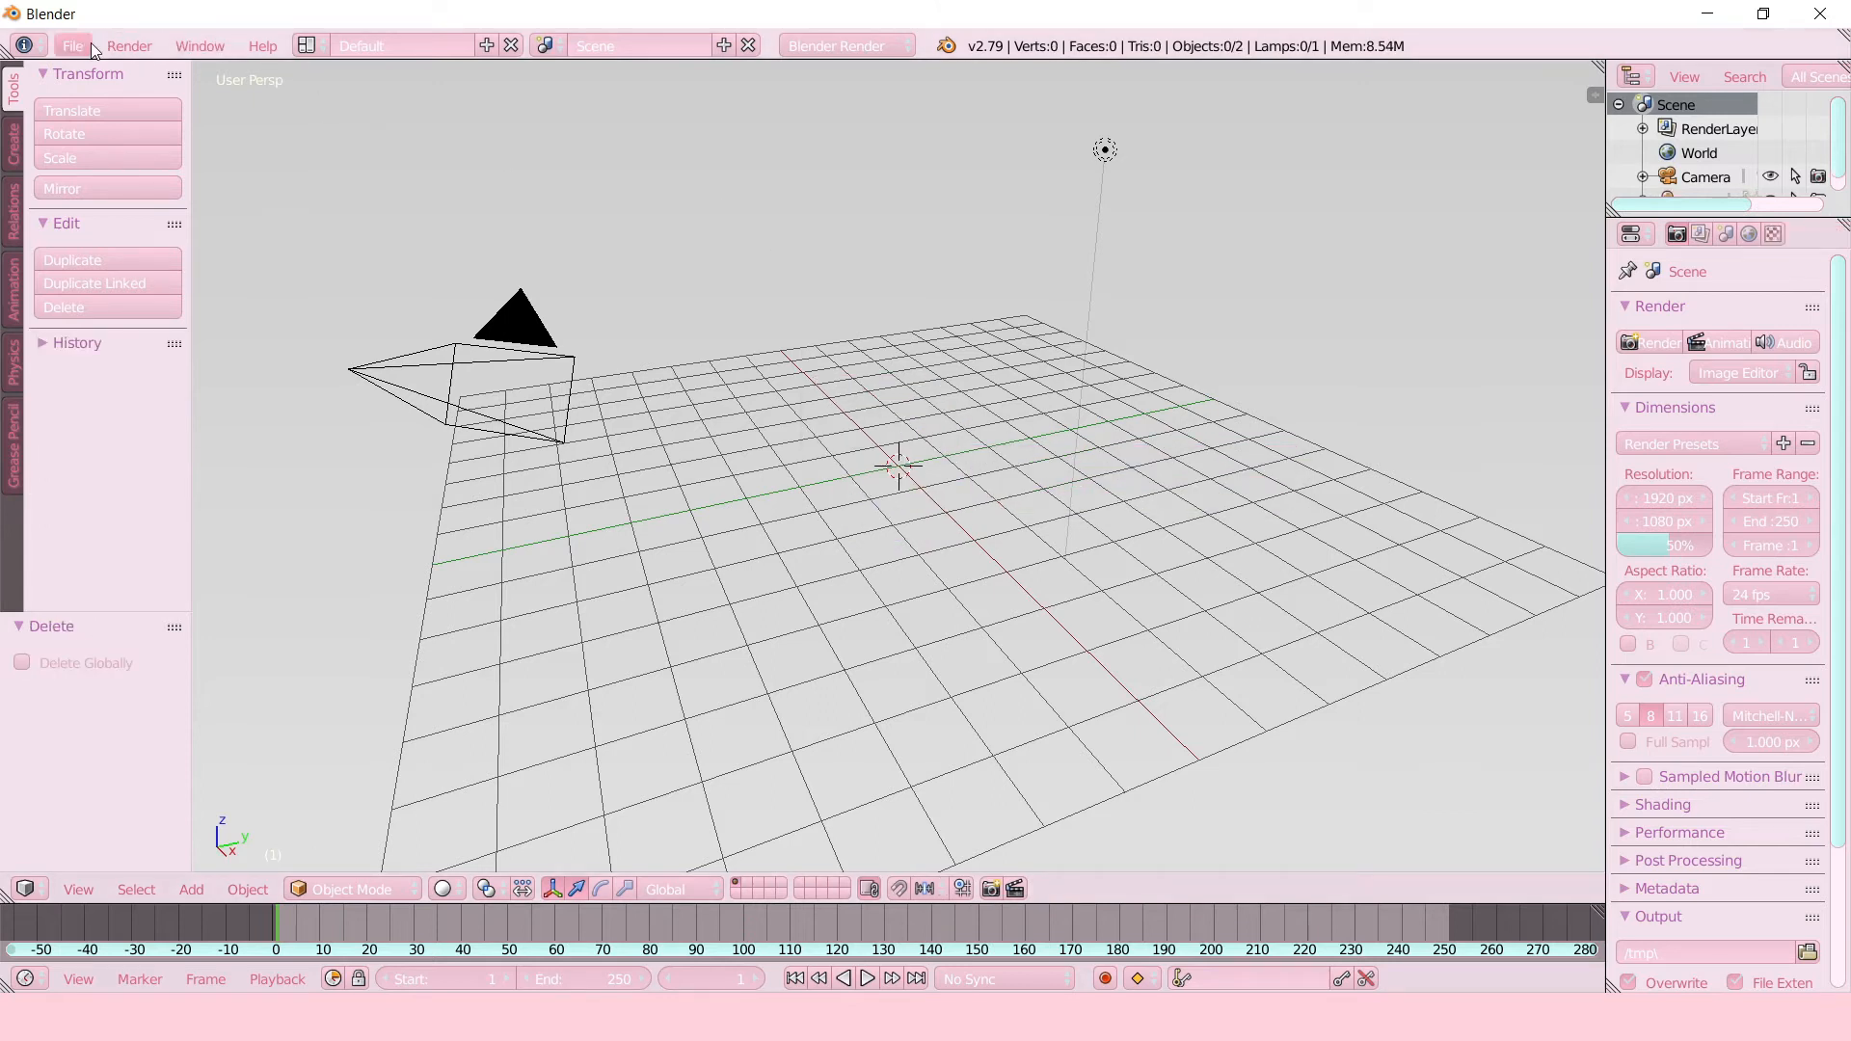
pyautogui.click(72, 45)
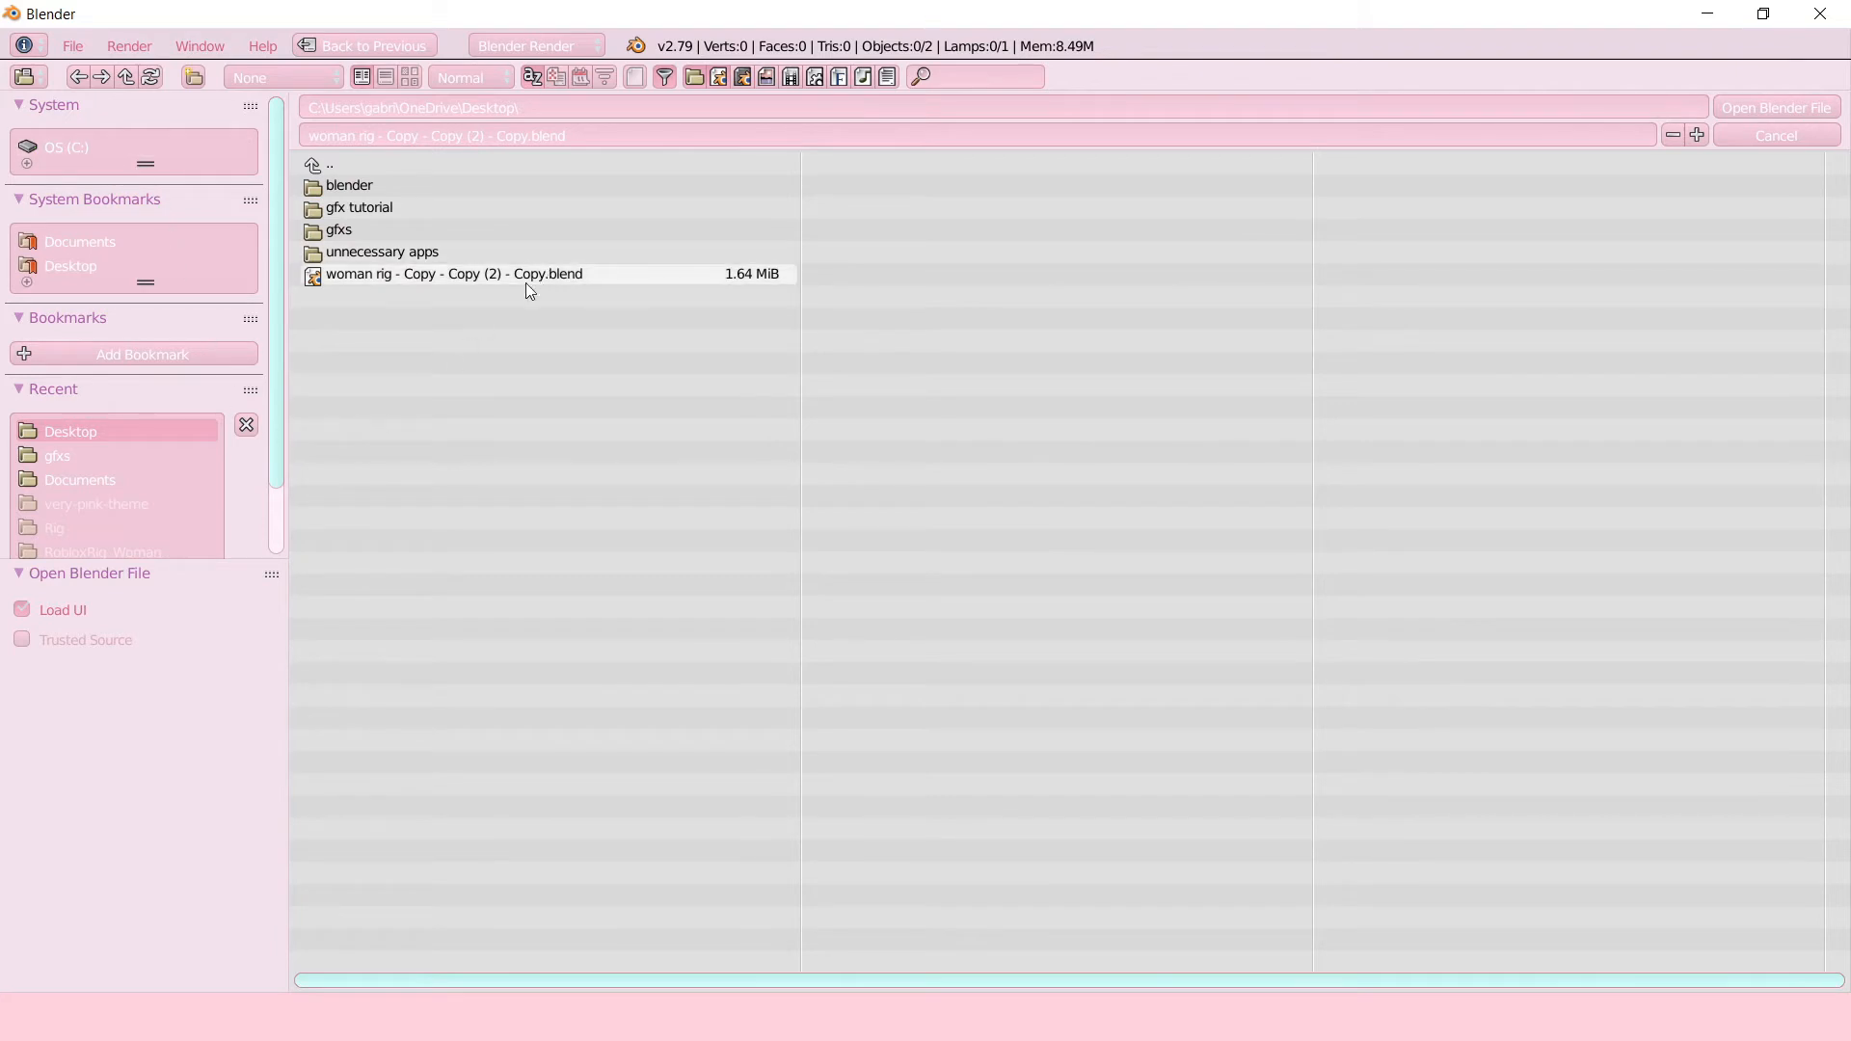
pyautogui.click(454, 273)
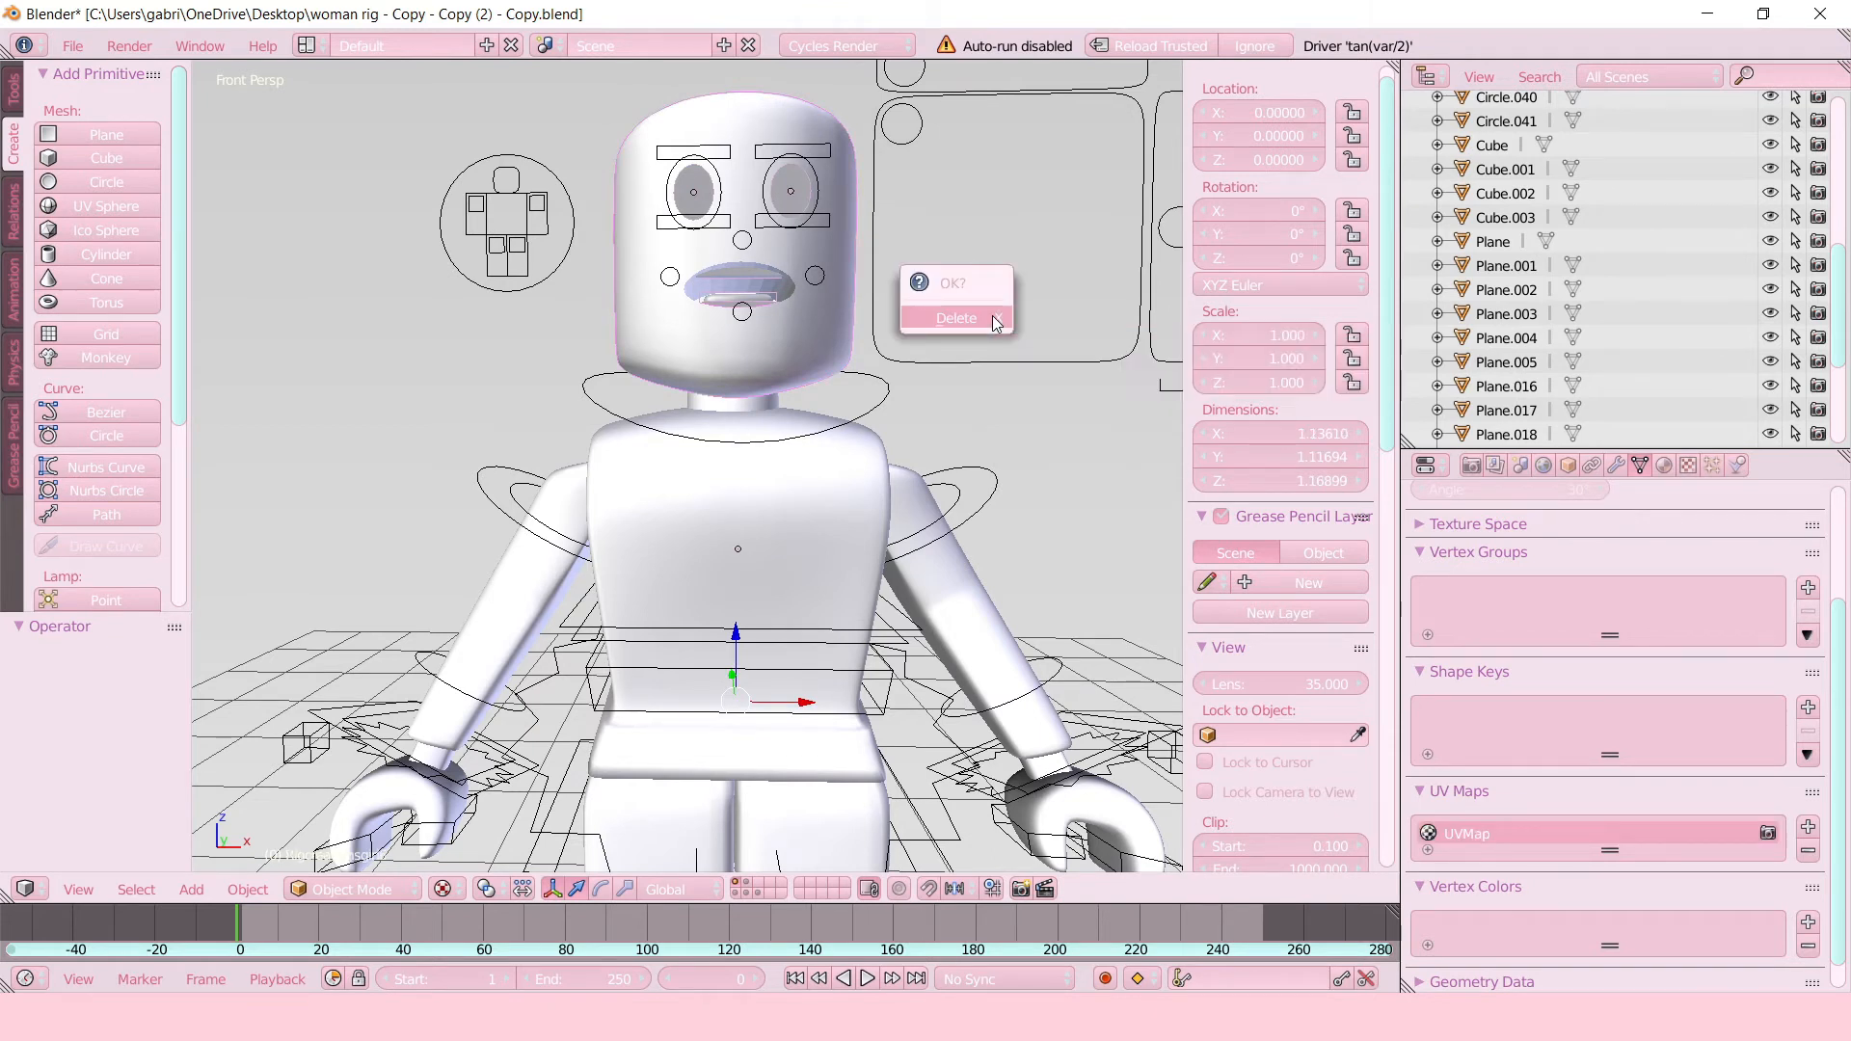
# Confirm deleting the rig's head parts, leaving the torso and arms.
pyautogui.click(956, 317)
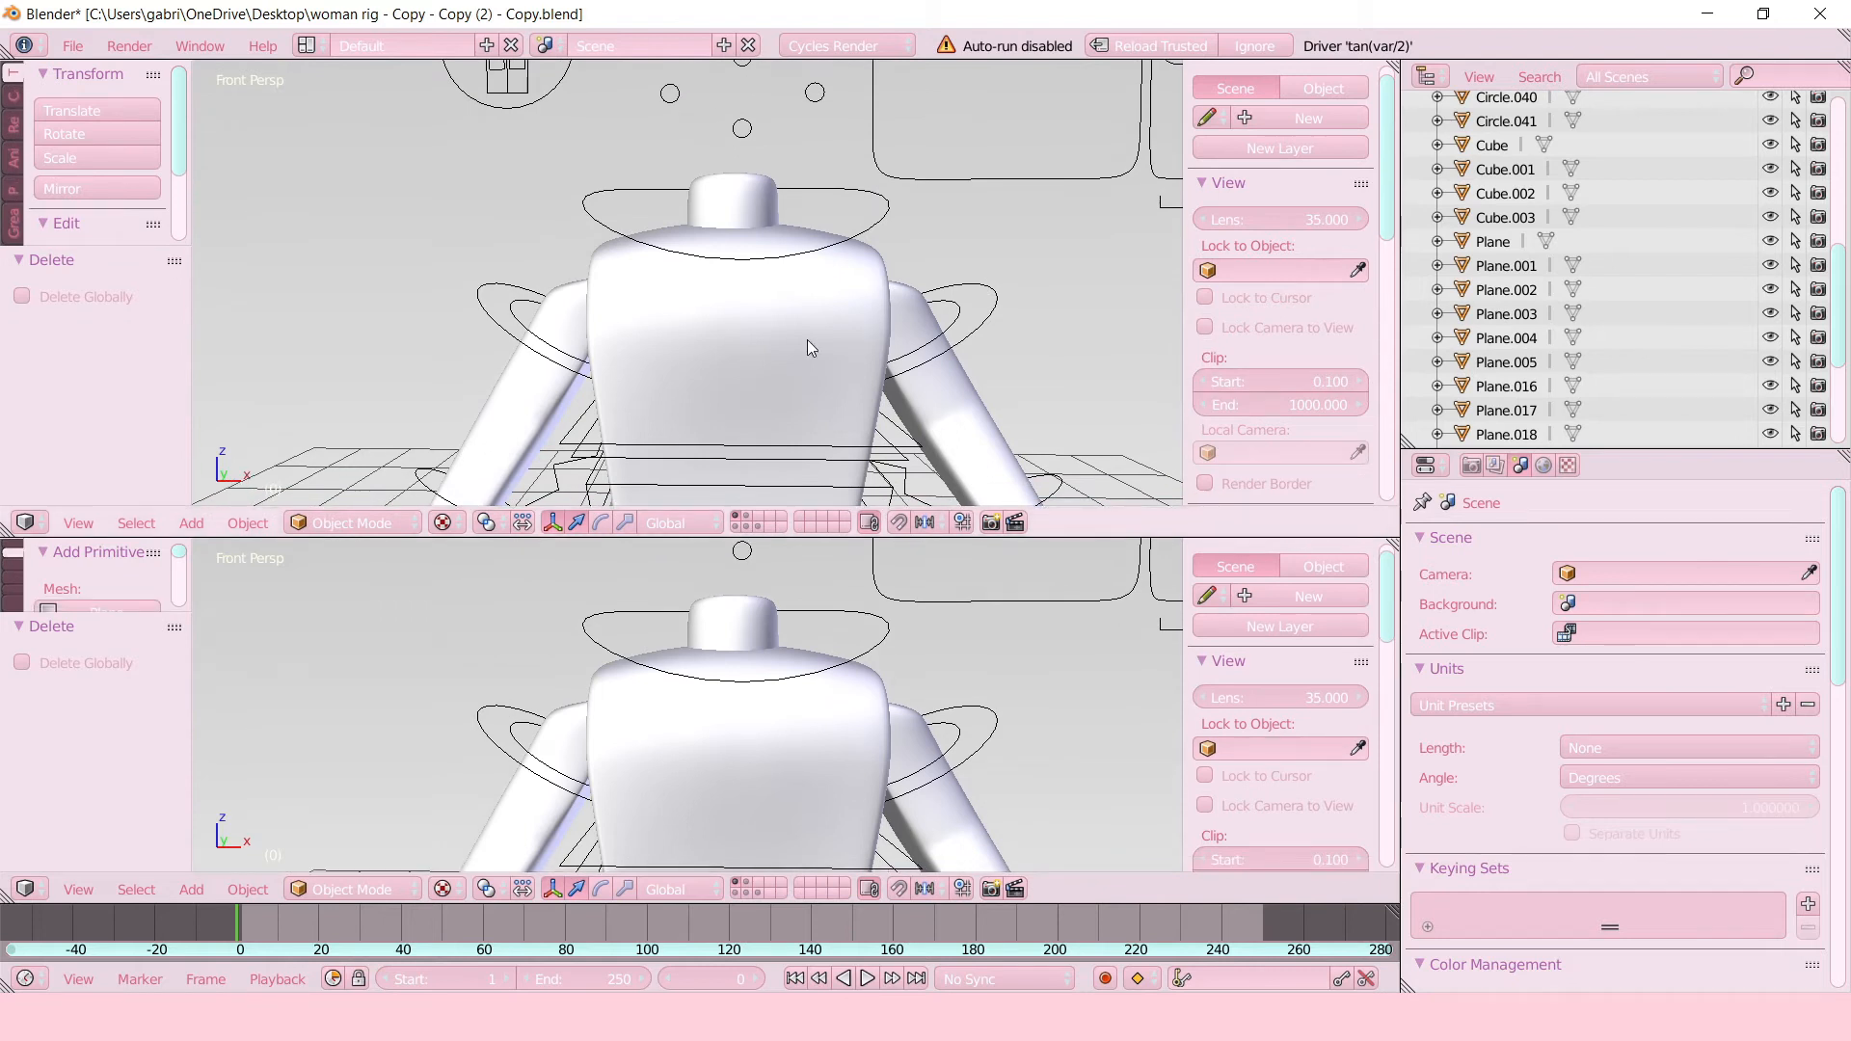
pyautogui.moveTo(641, 320)
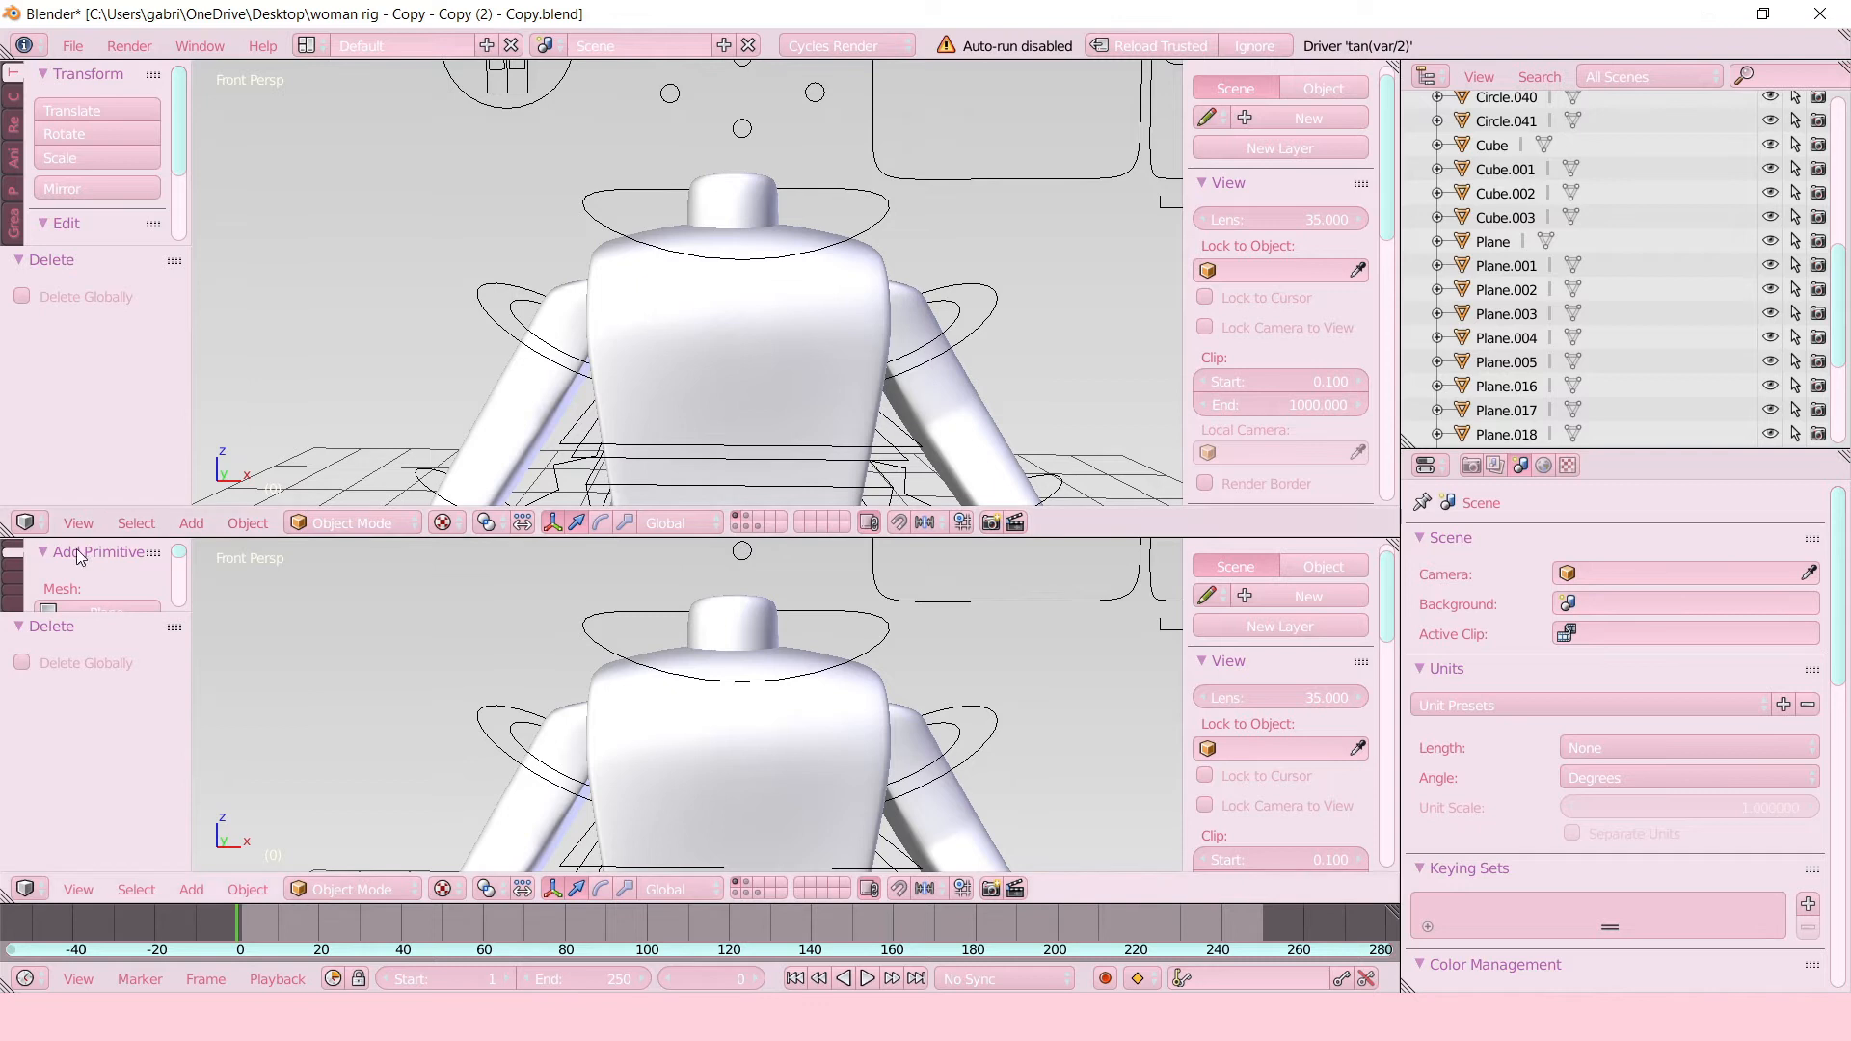
# Change the top split area's editor type to the Node Editor.
pyautogui.click(26, 494)
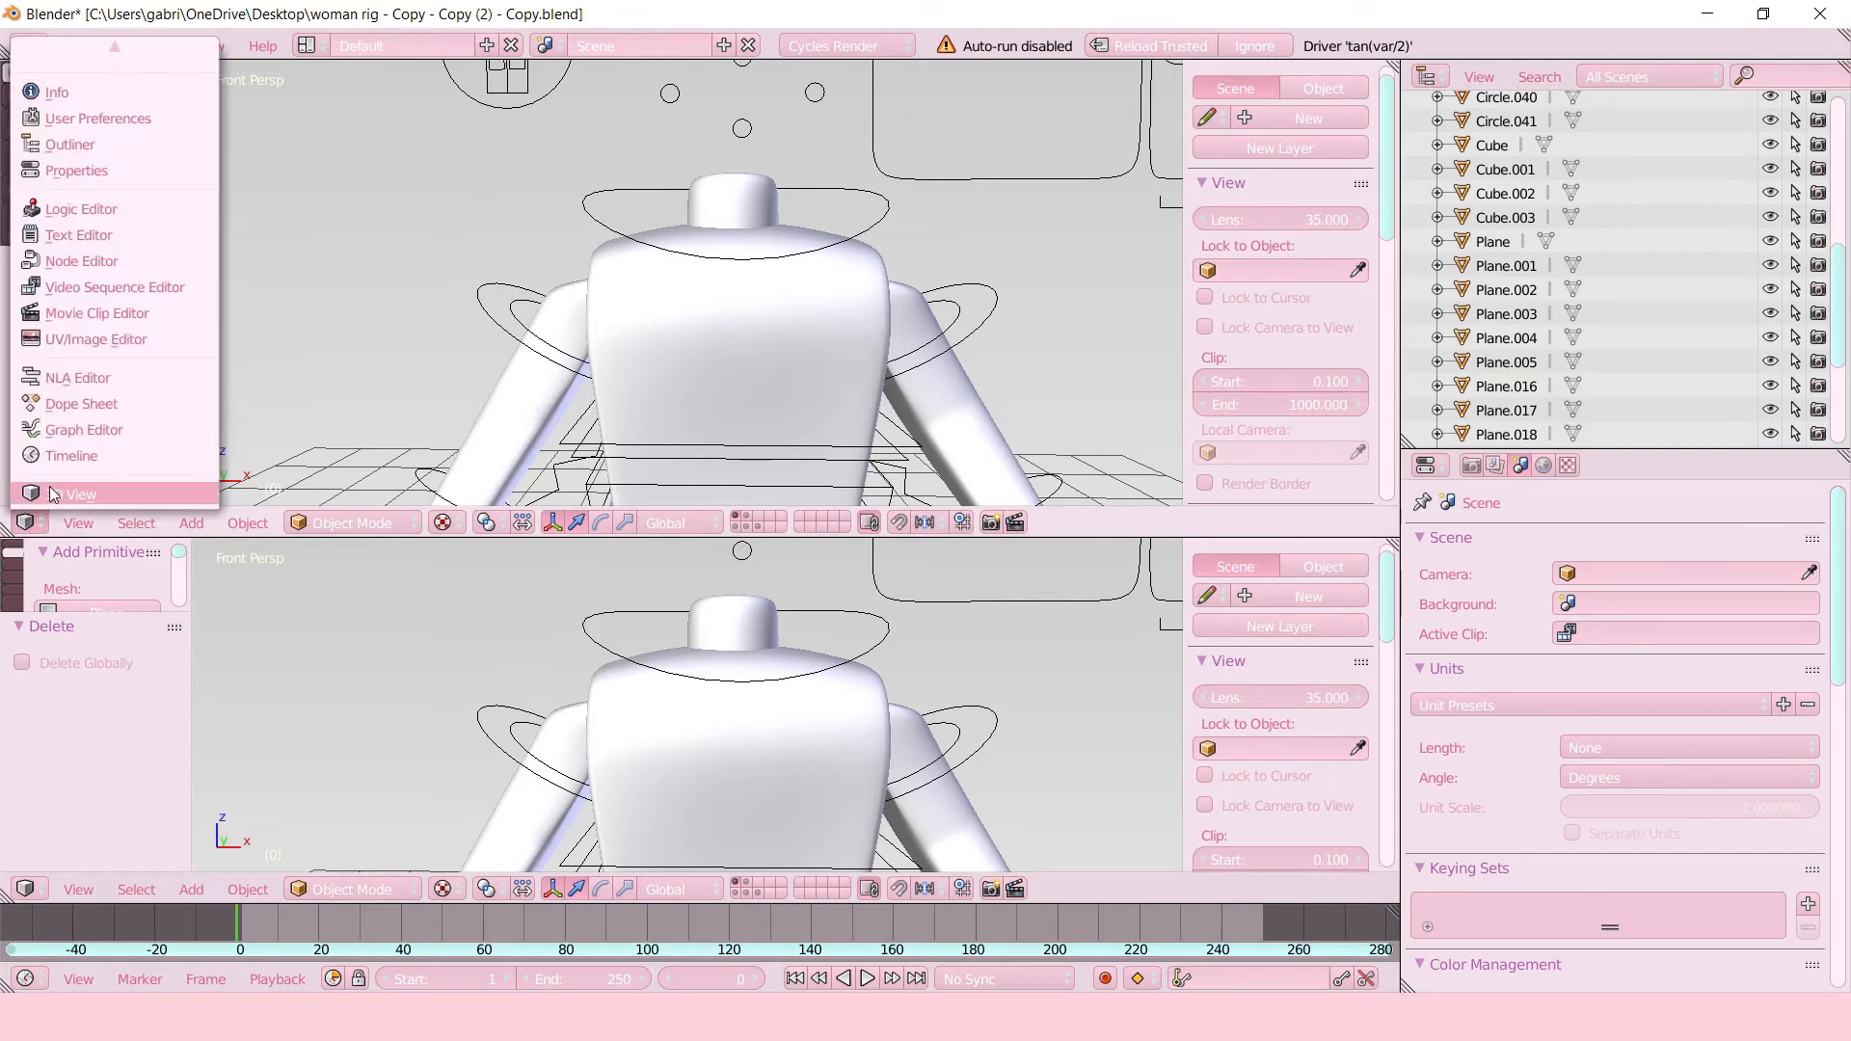
pyautogui.click(80, 261)
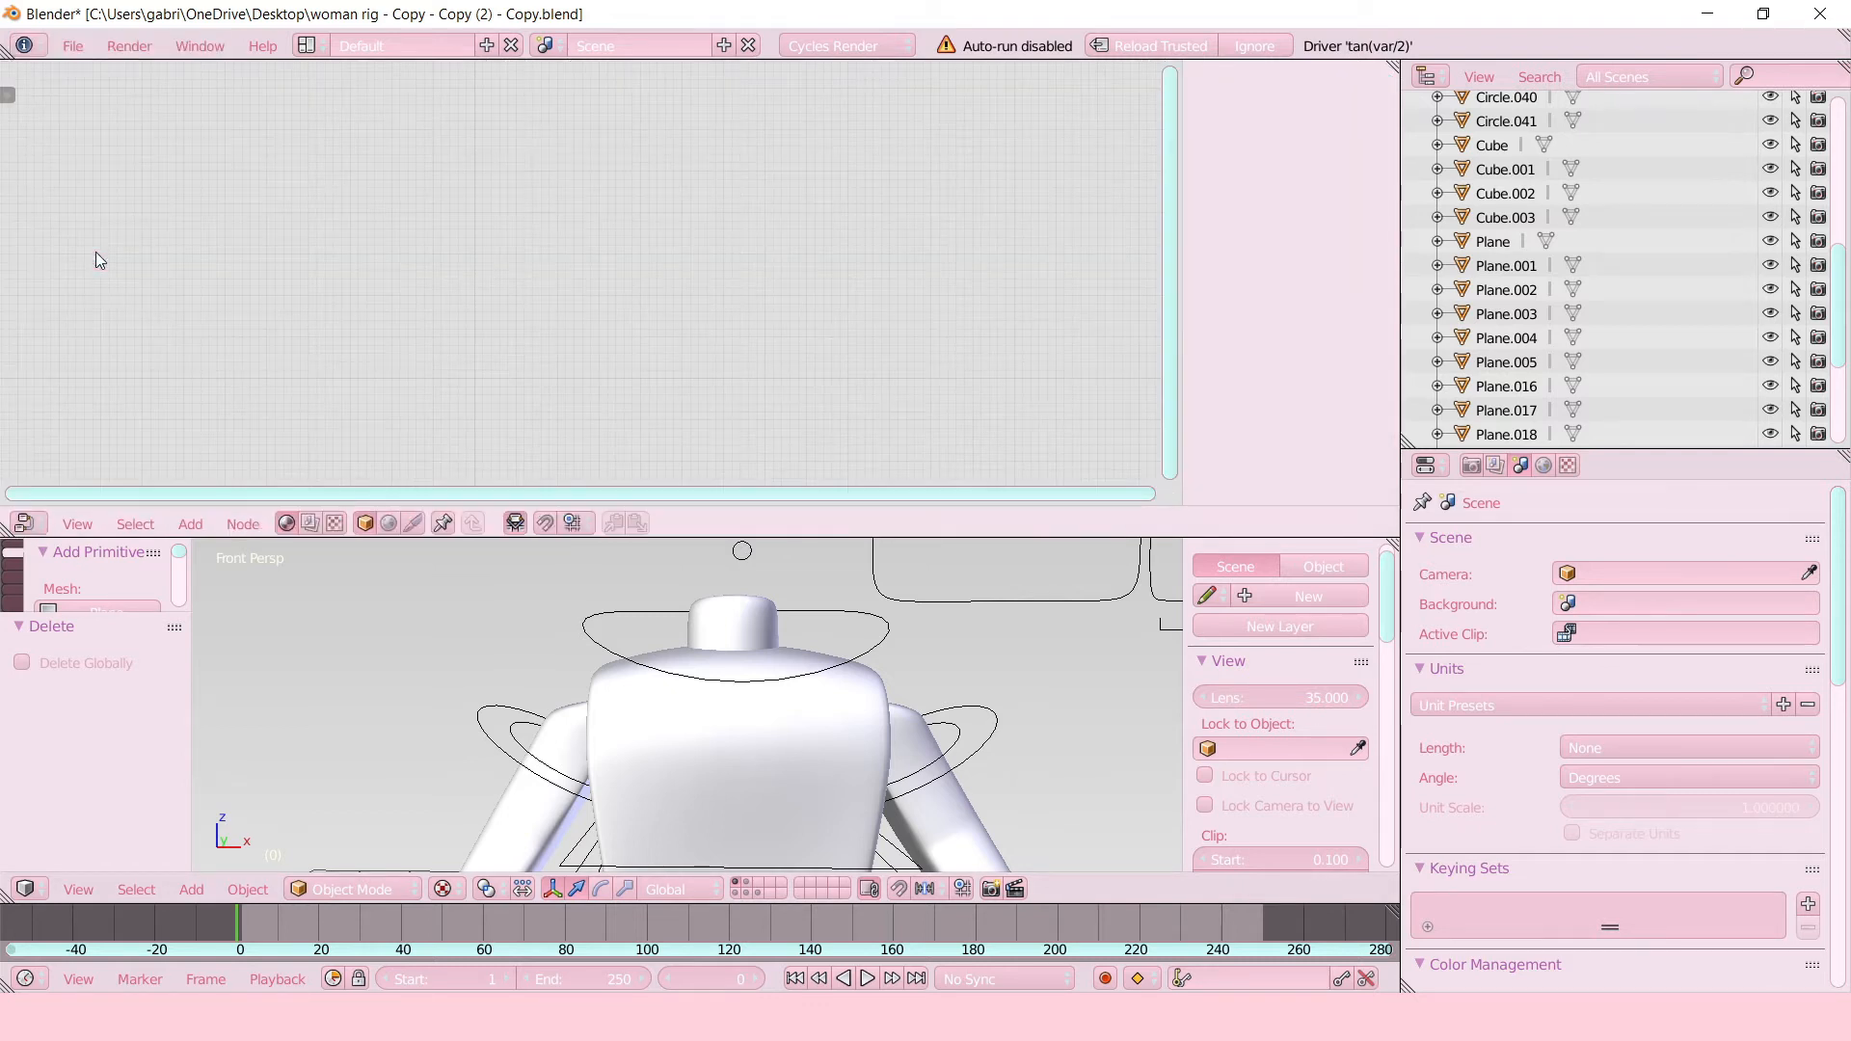
pyautogui.moveTo(590, 252)
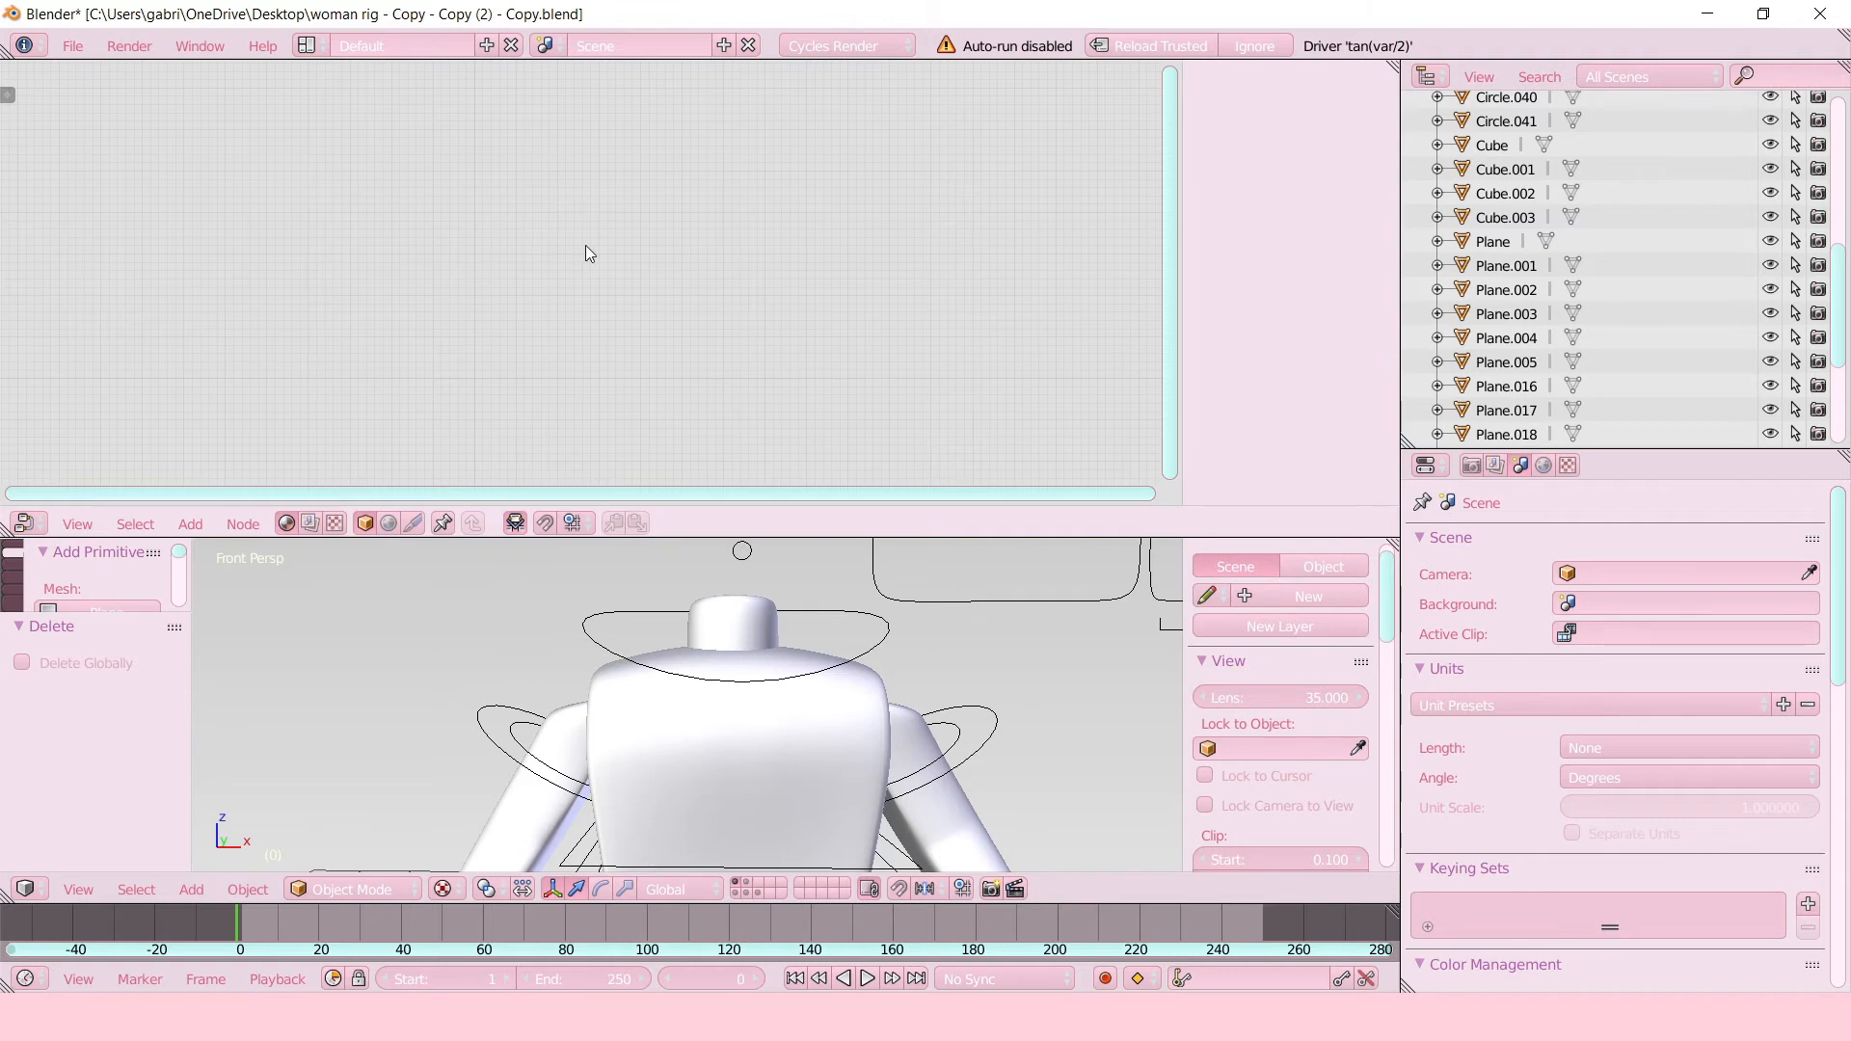
pyautogui.moveTo(985, 671)
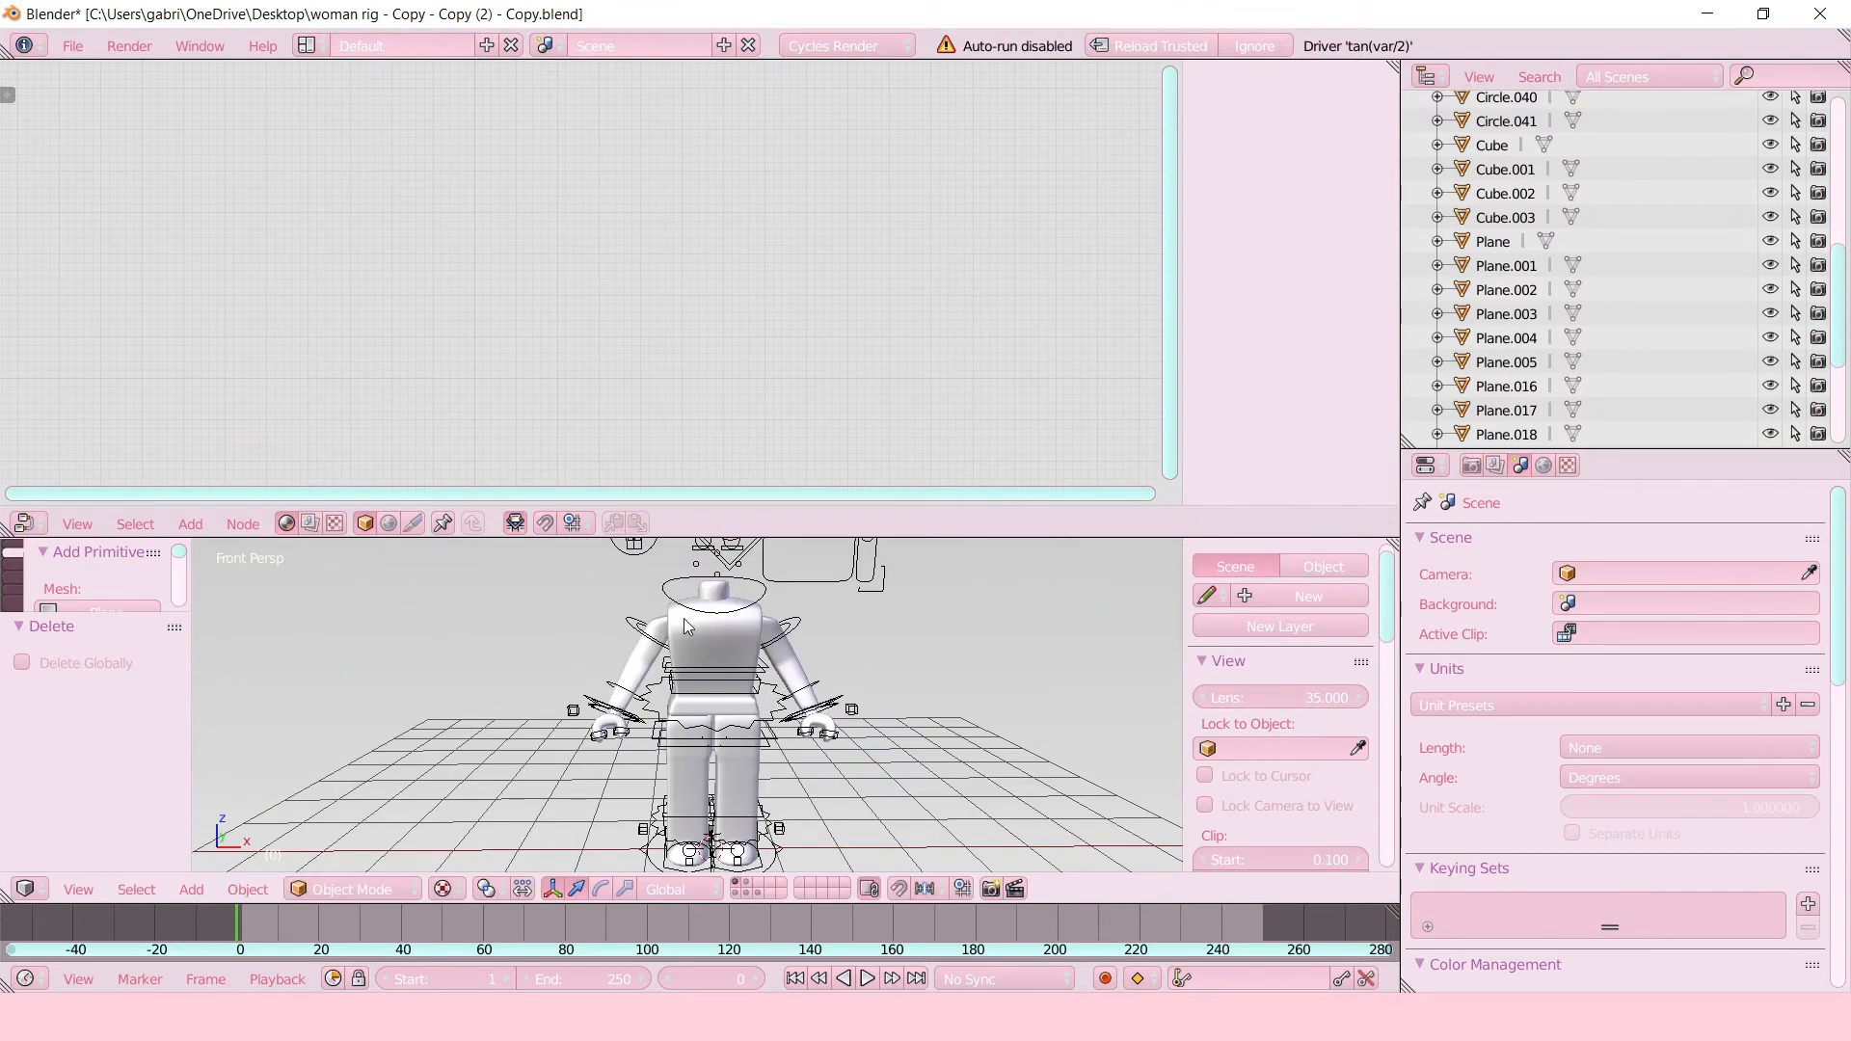
pyautogui.moveTo(649, 649)
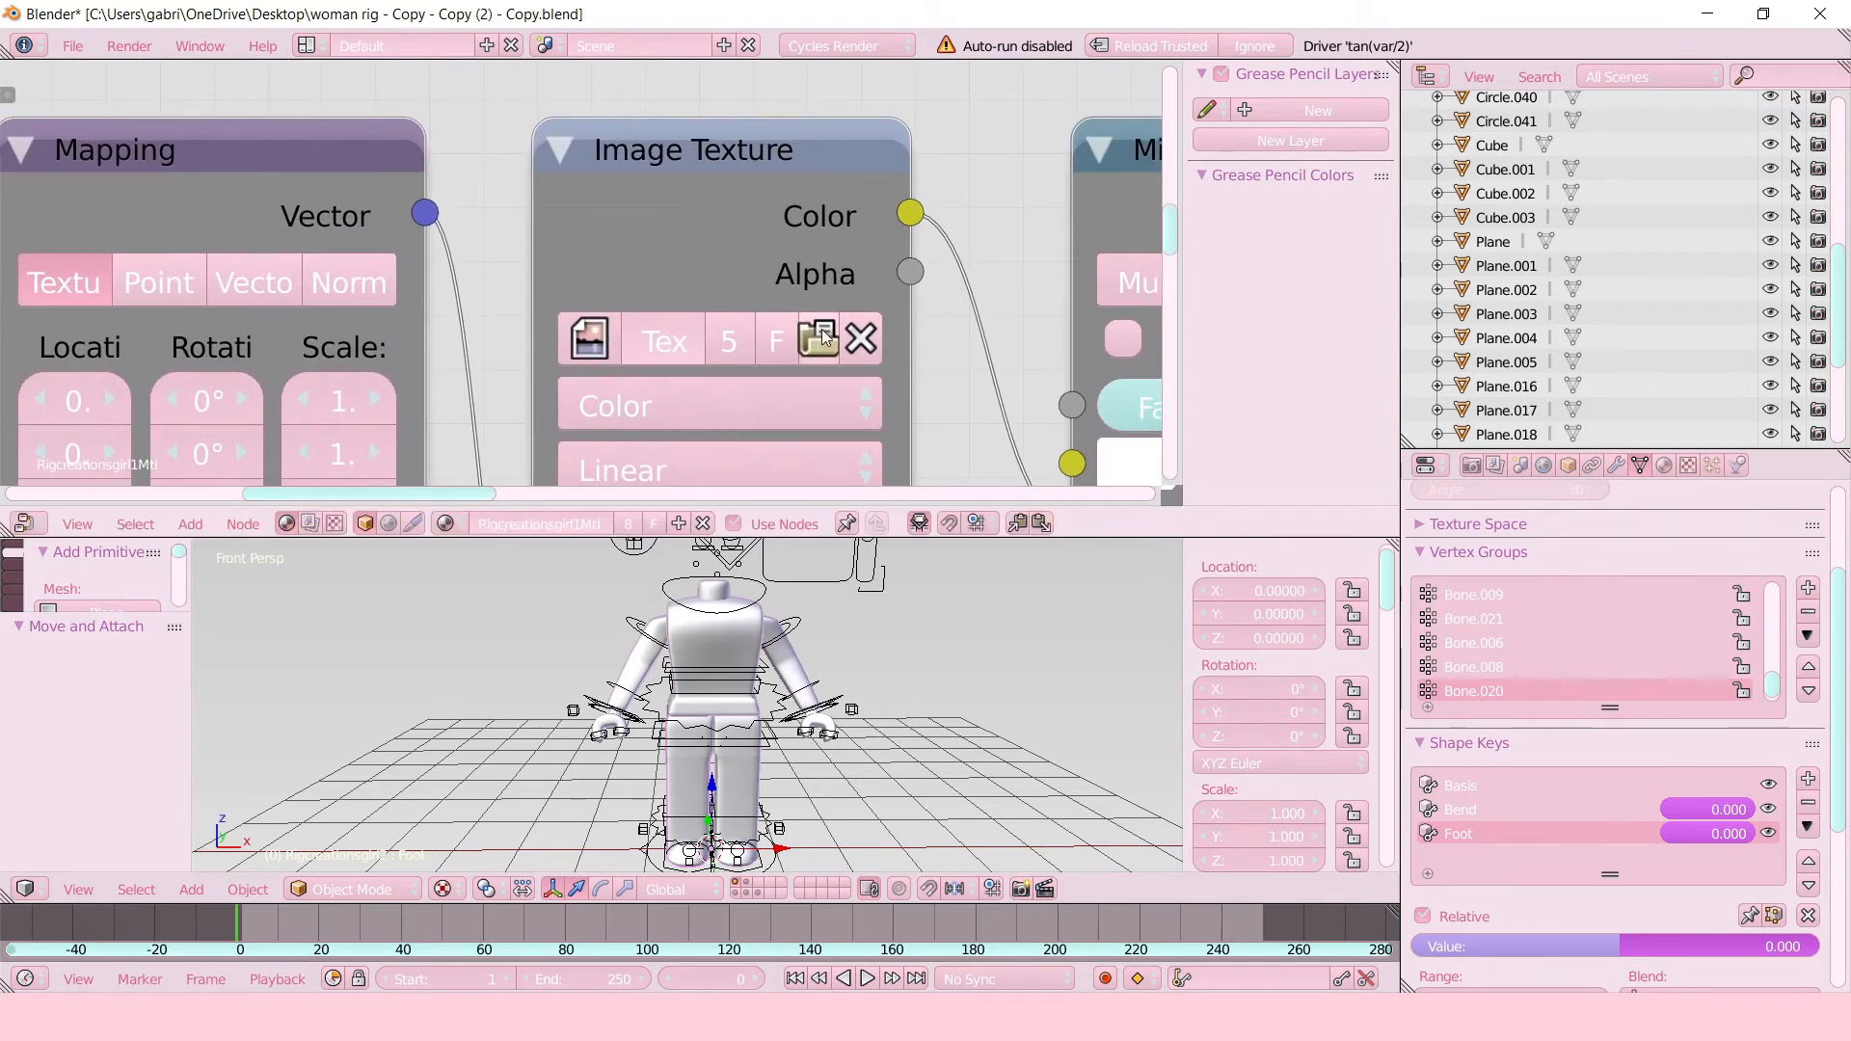
# Load Cheesycheesiella5Tex.png from Desktop/gfx tutorial into the body's Image Texture node.
pyautogui.click(817, 340)
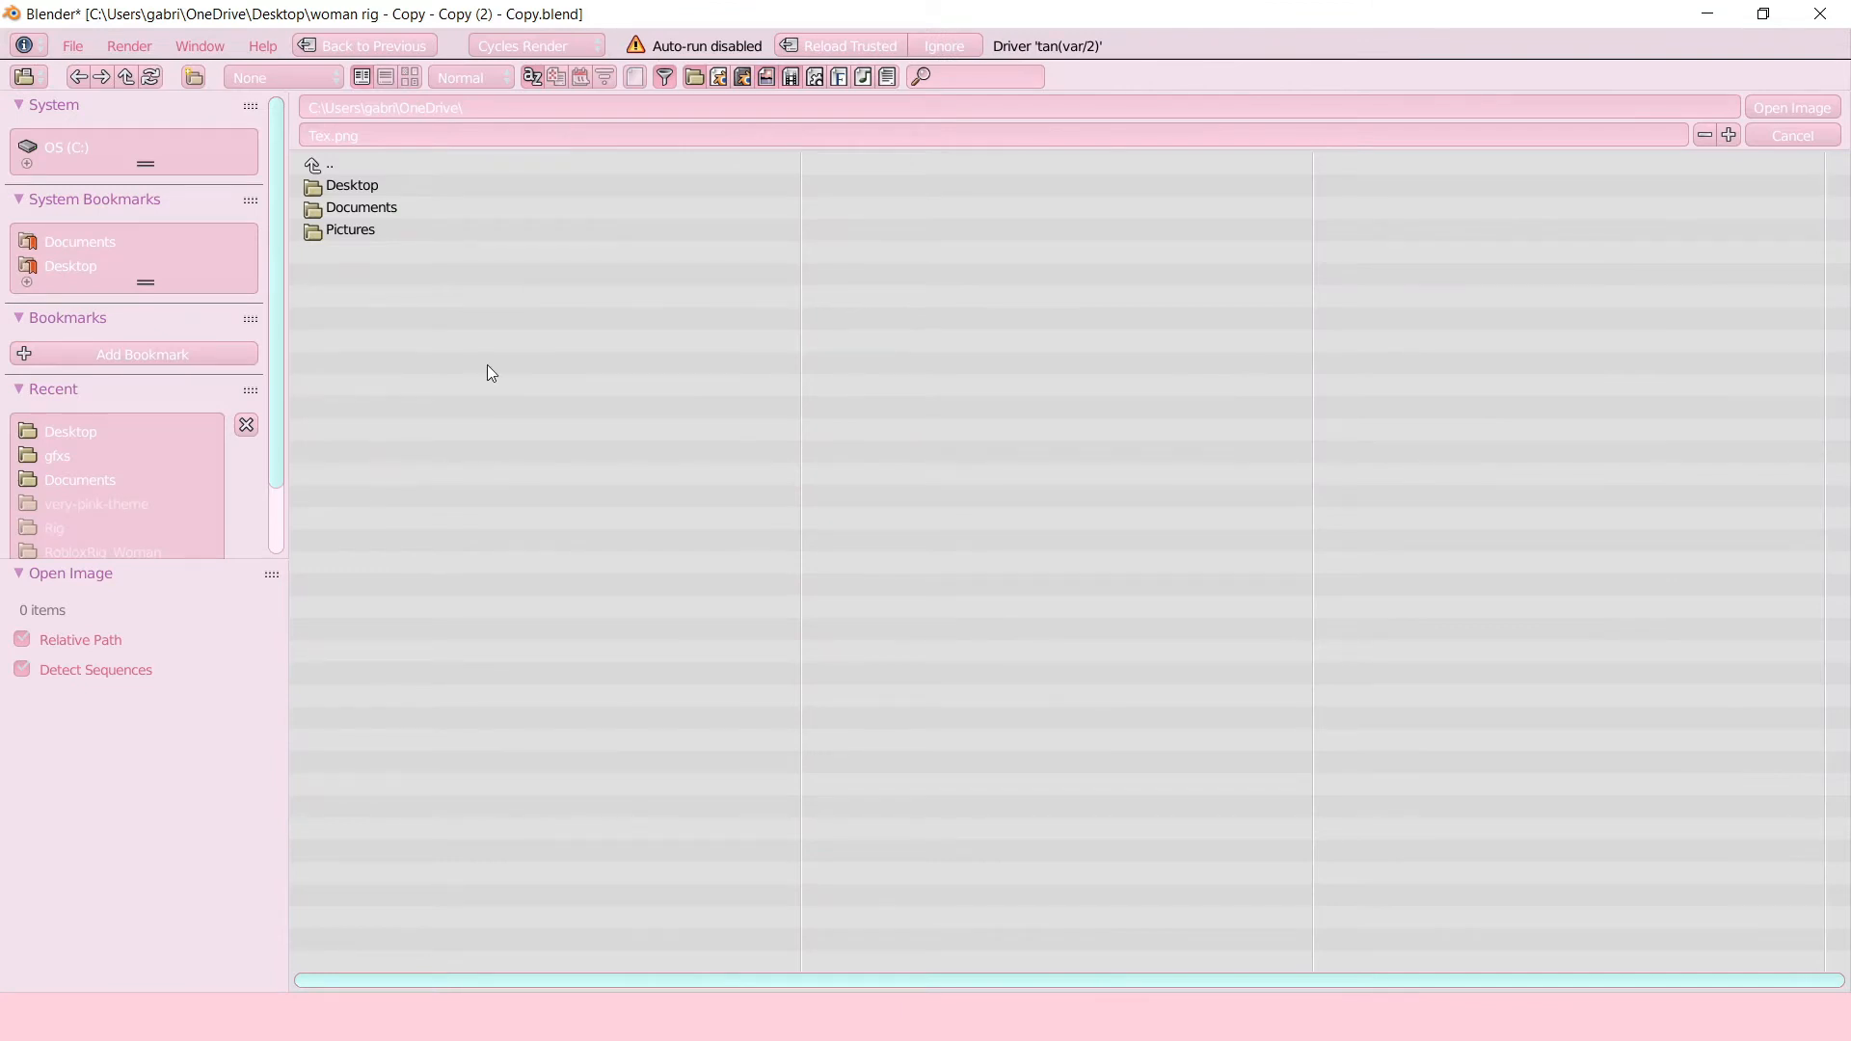
pyautogui.moveTo(406, 316)
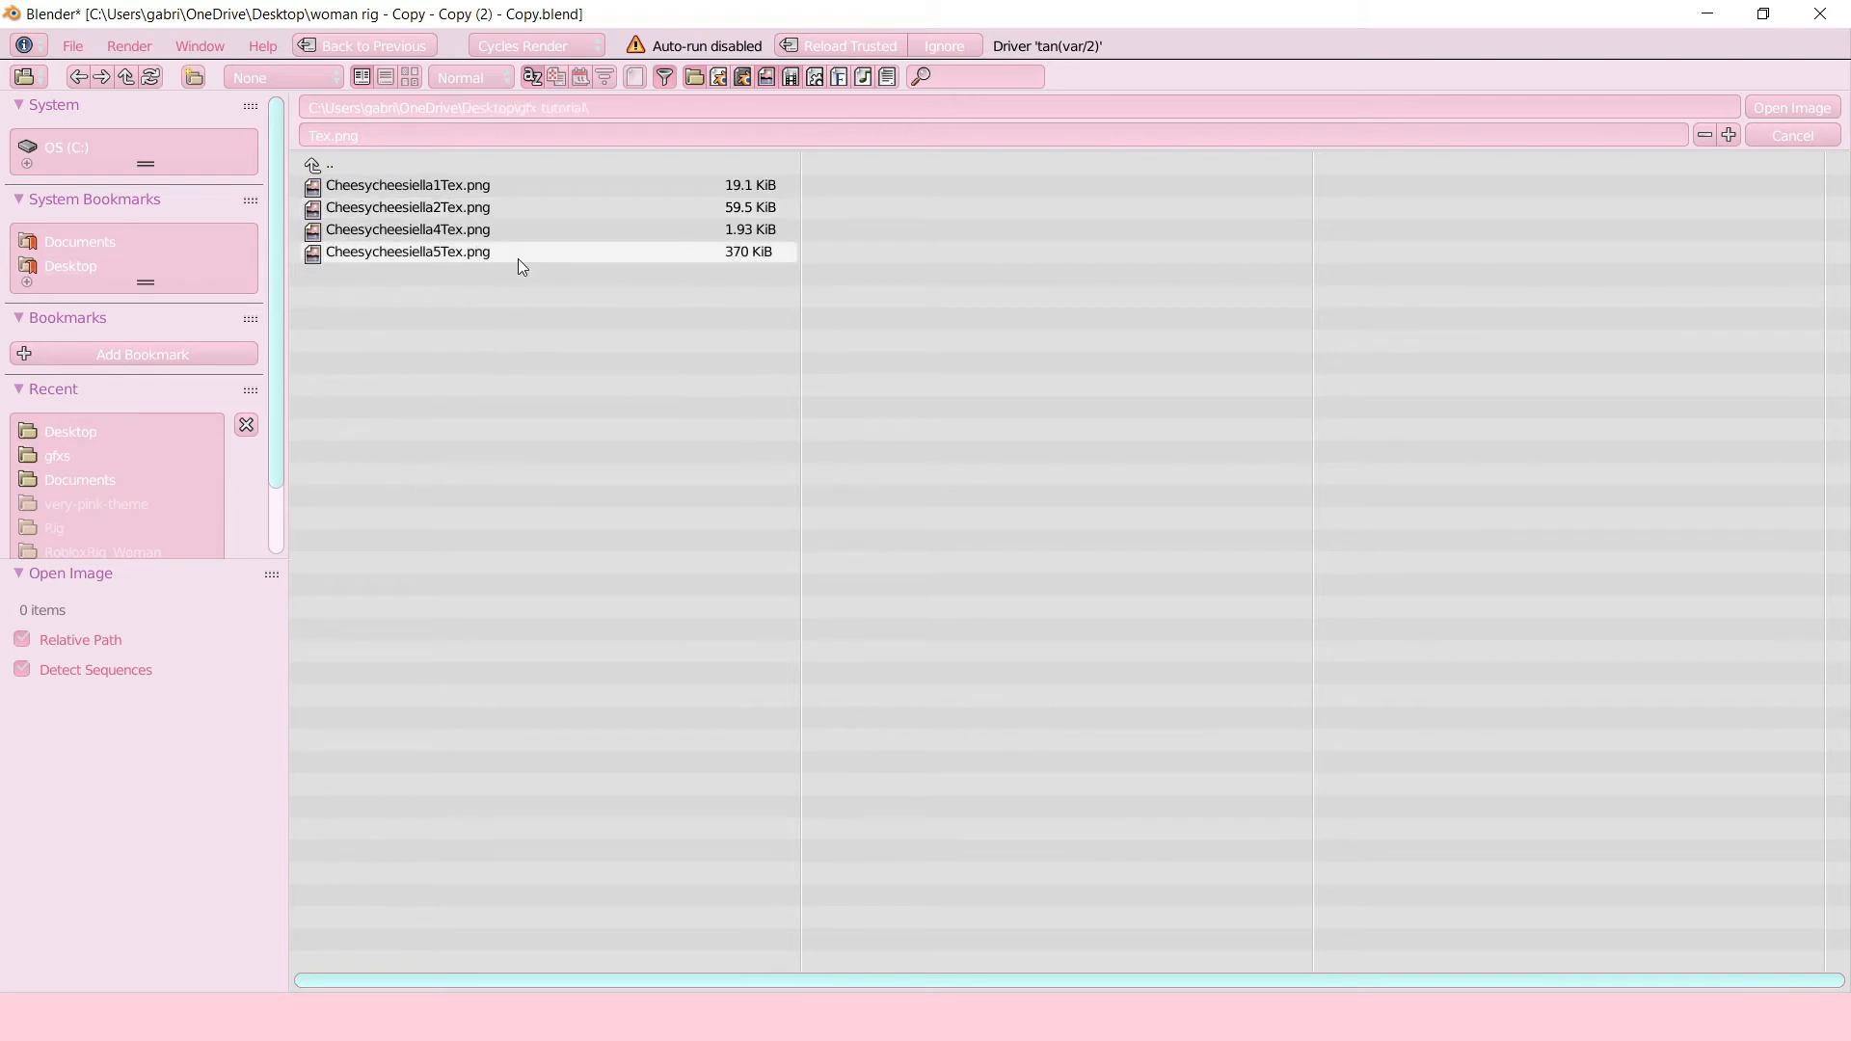
pyautogui.moveTo(335, 253)
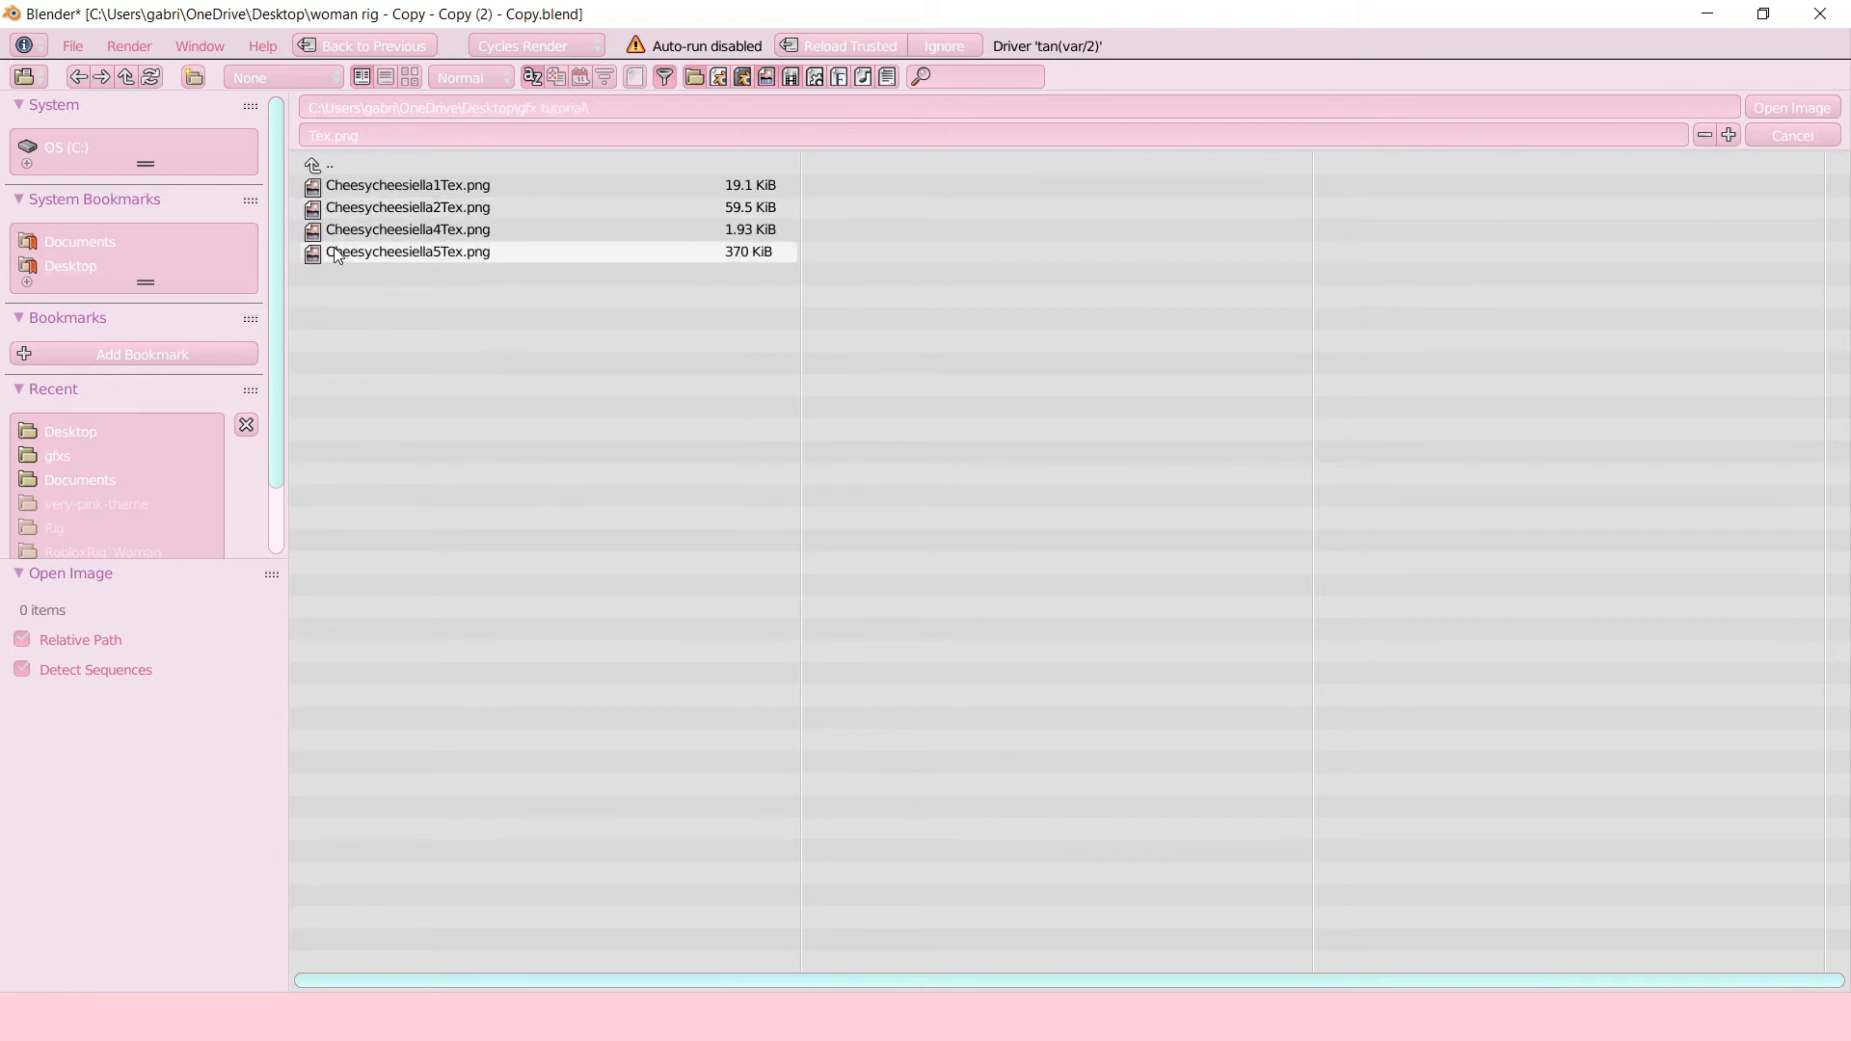
pyautogui.click(407, 252)
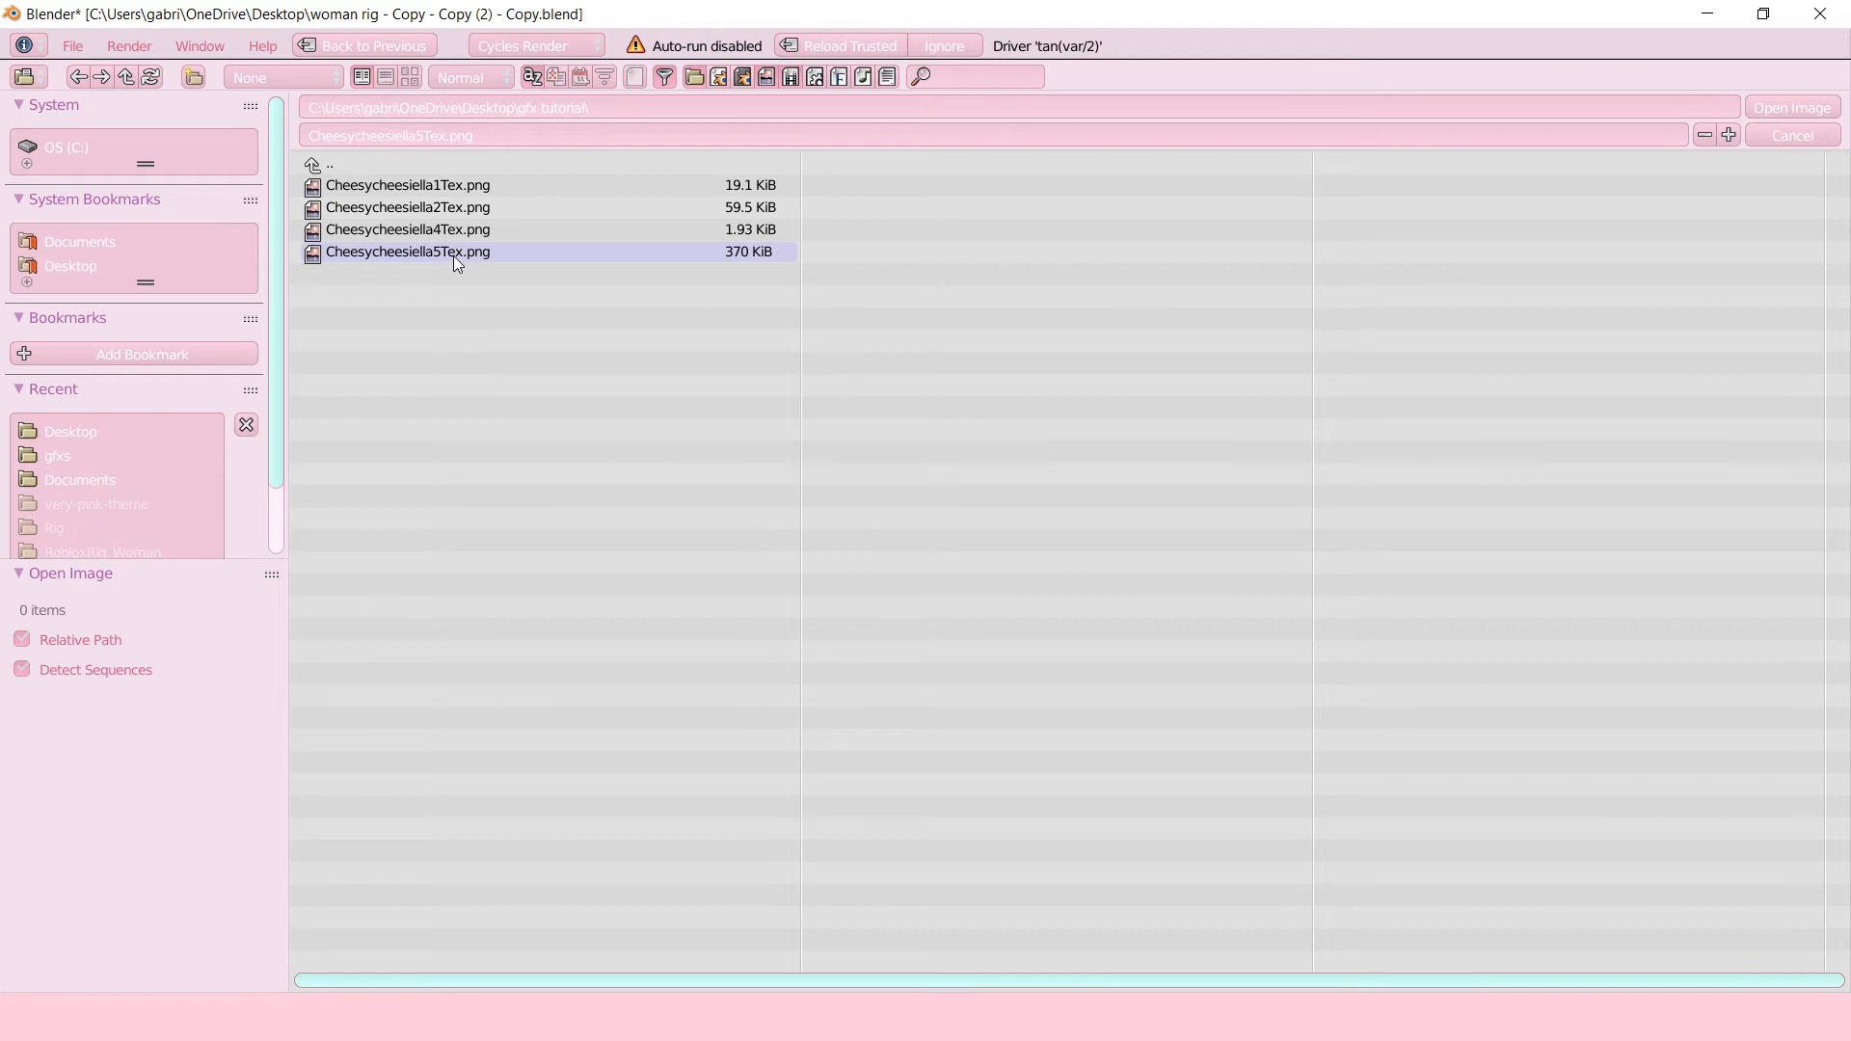
pyautogui.moveTo(439, 257)
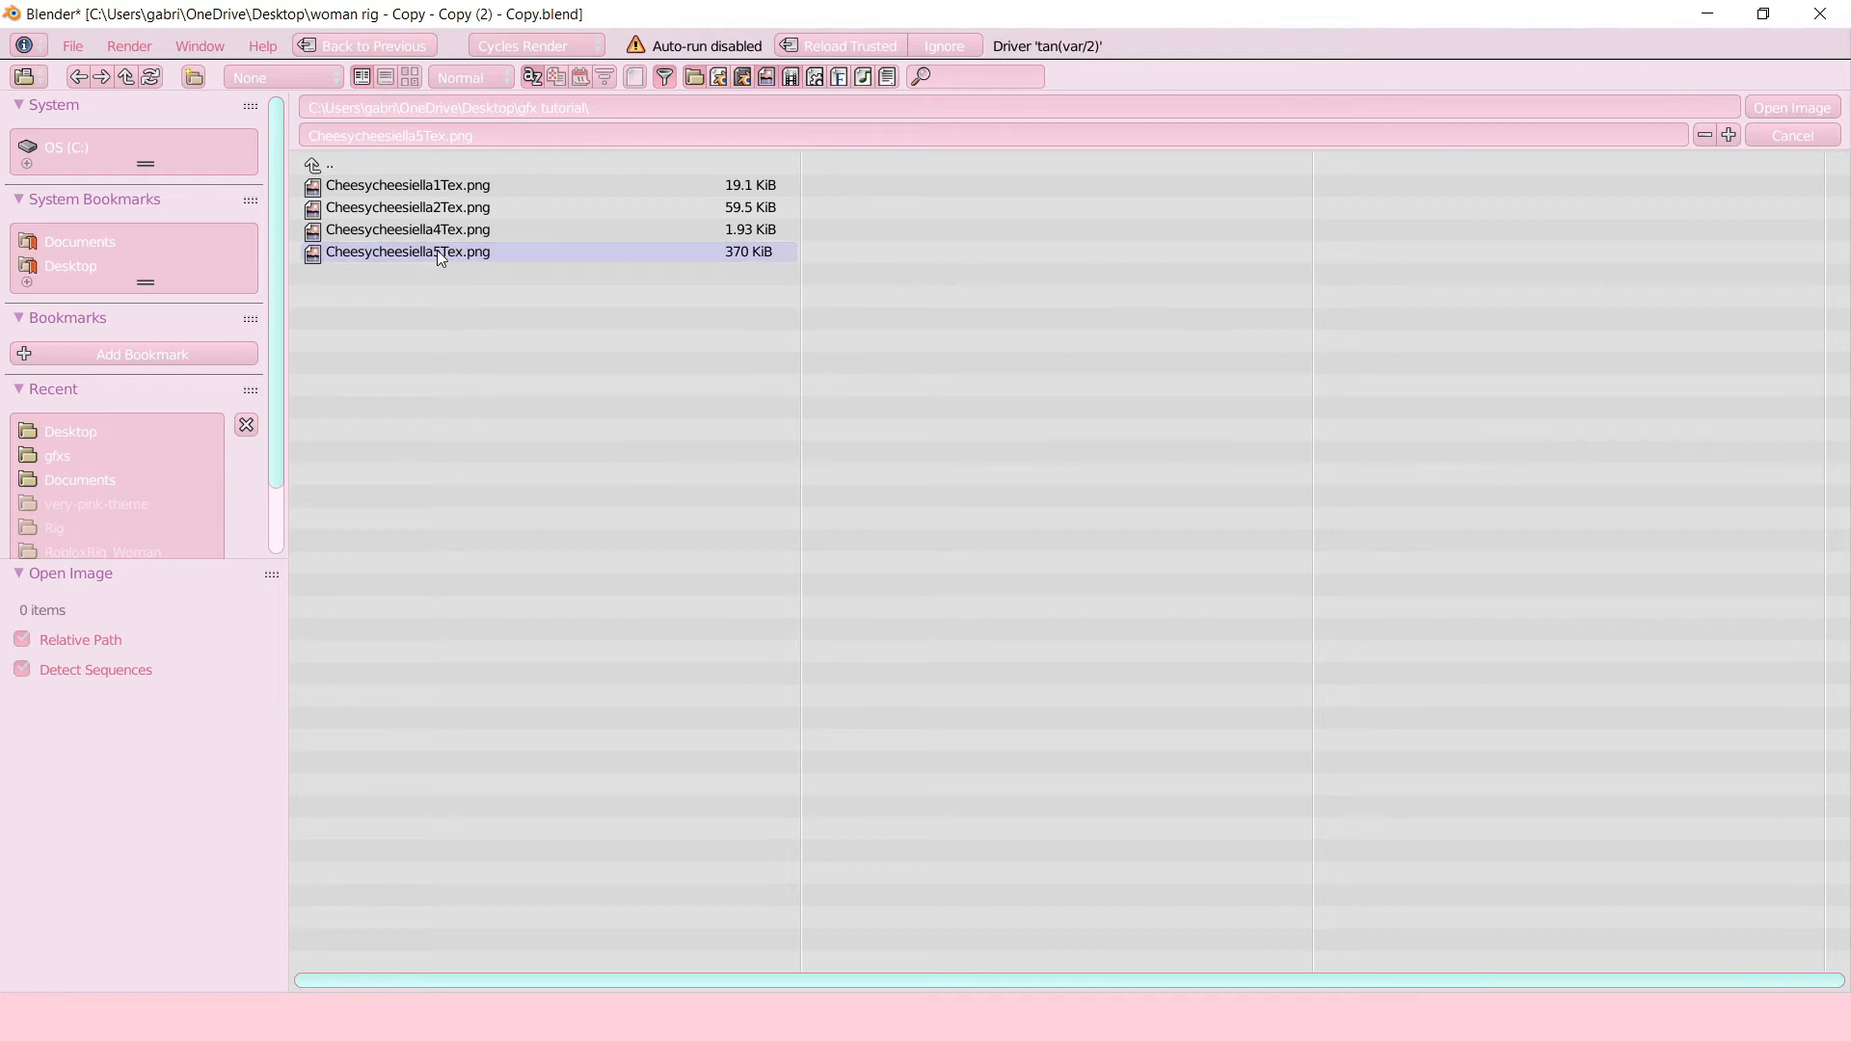
pyautogui.moveTo(463, 254)
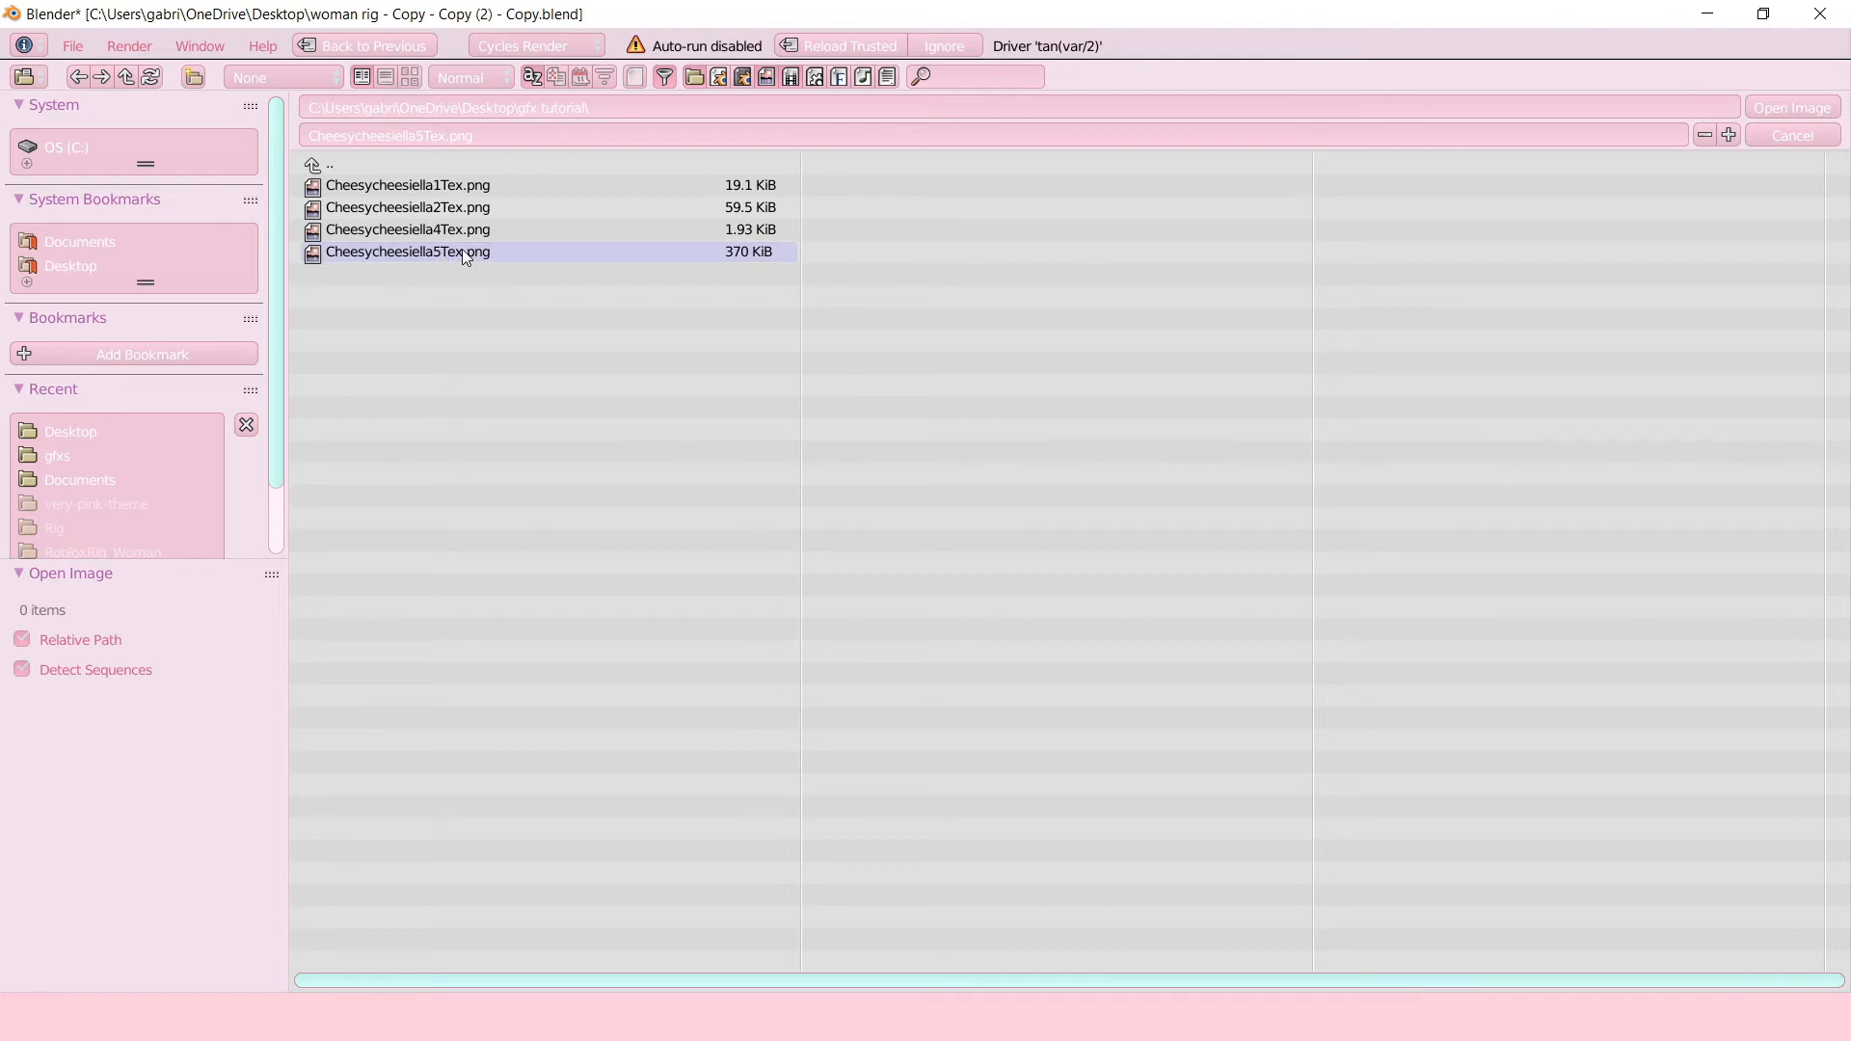
pyautogui.moveTo(401, 257)
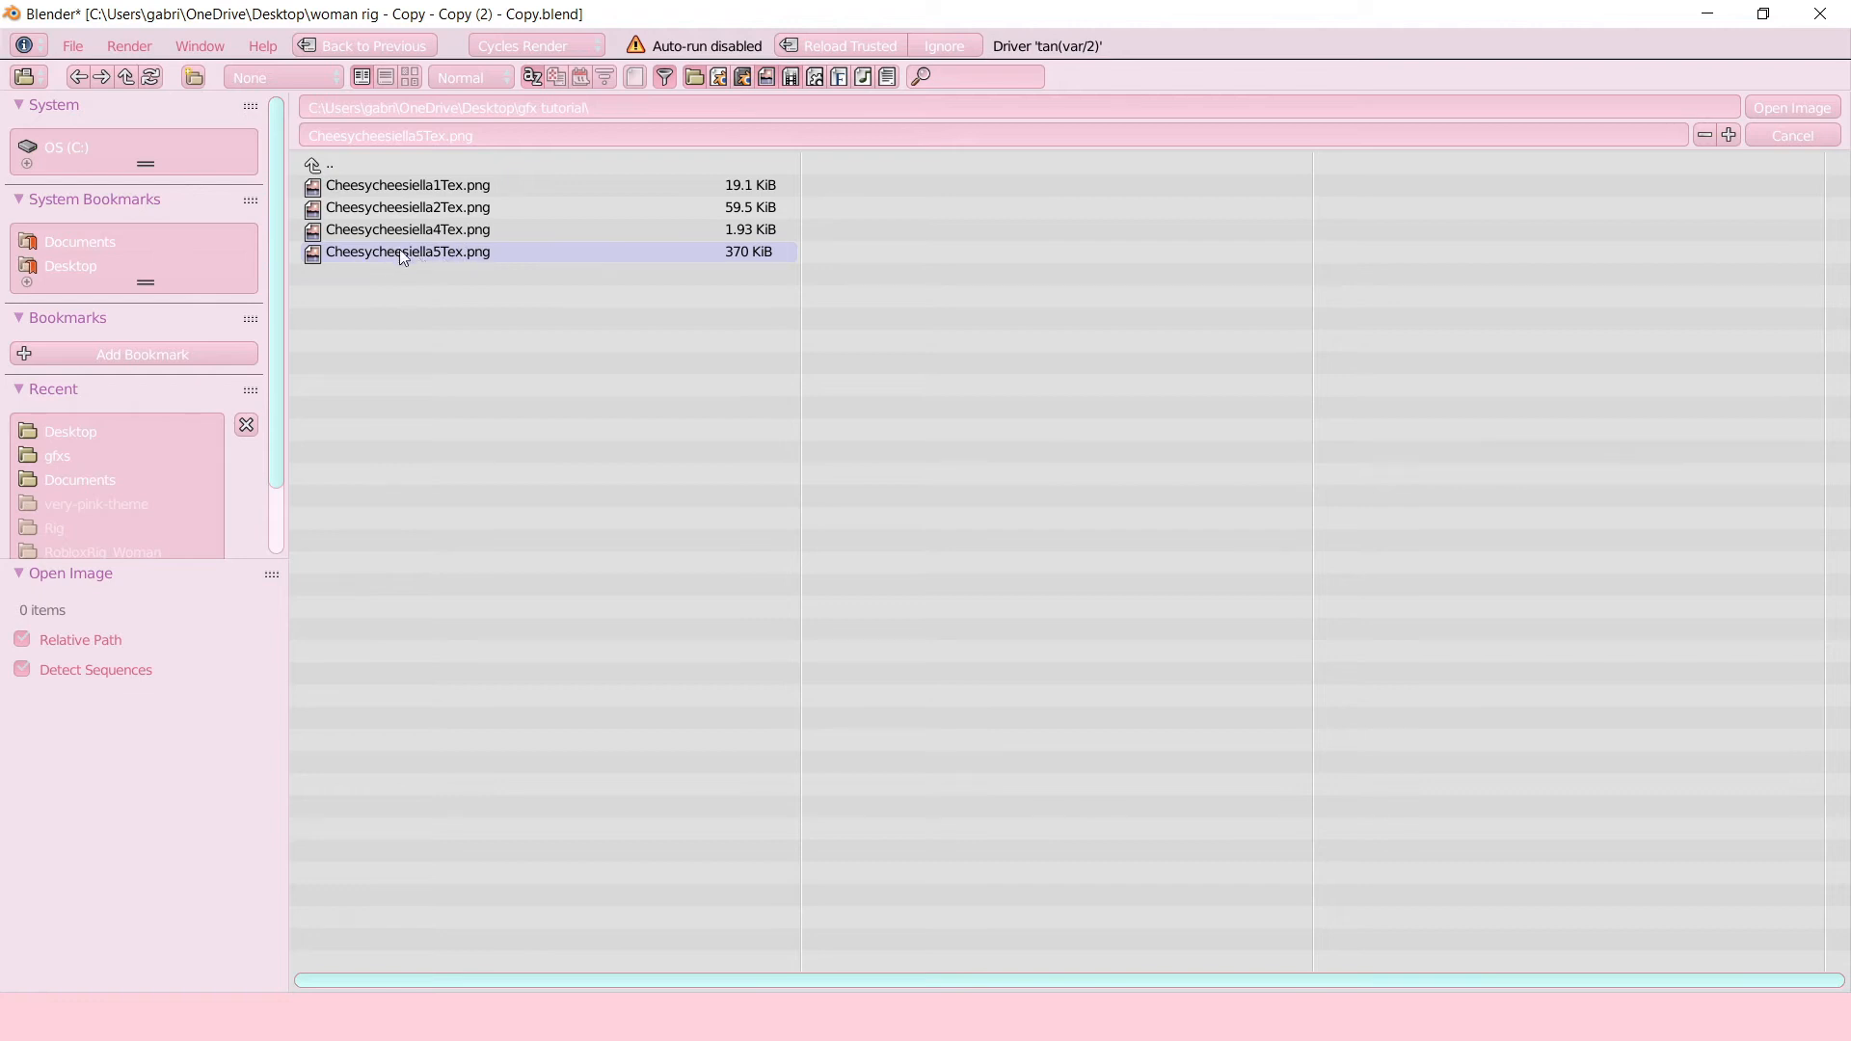
pyautogui.moveTo(447, 285)
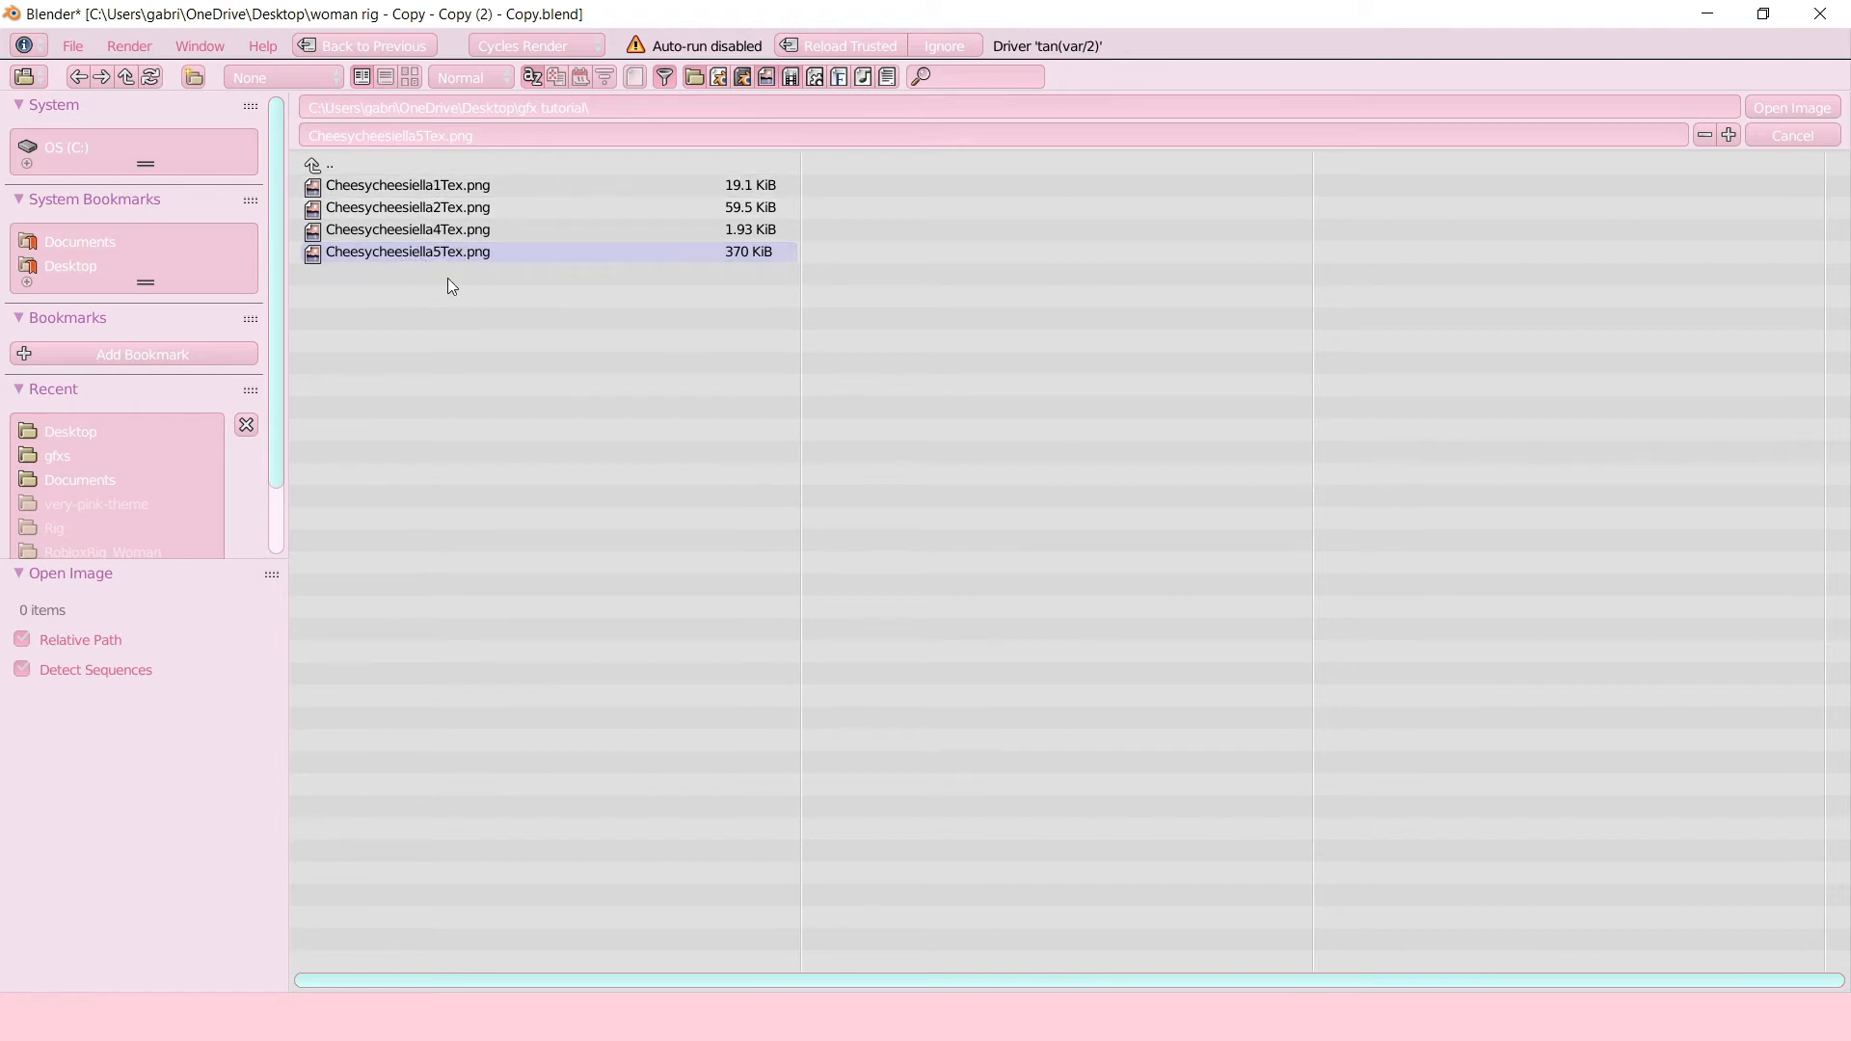
pyautogui.moveTo(1792, 107)
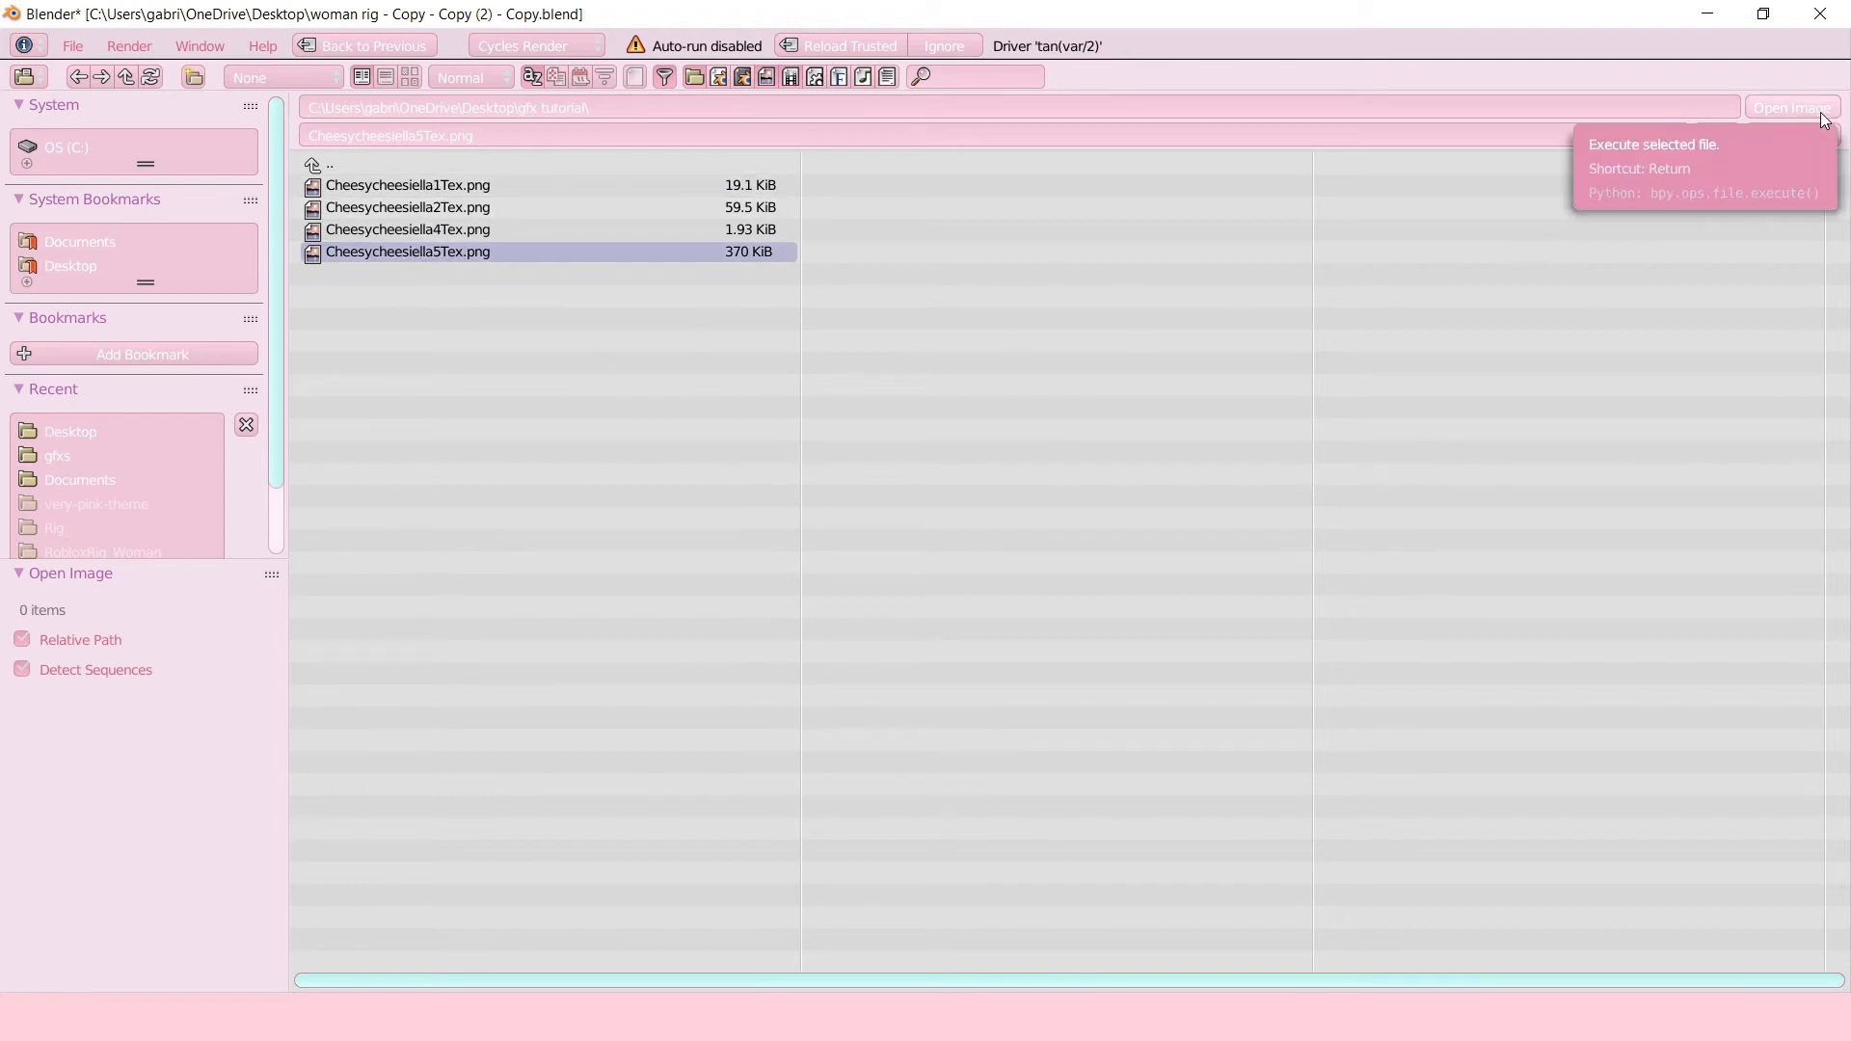
pyautogui.click(1791, 107)
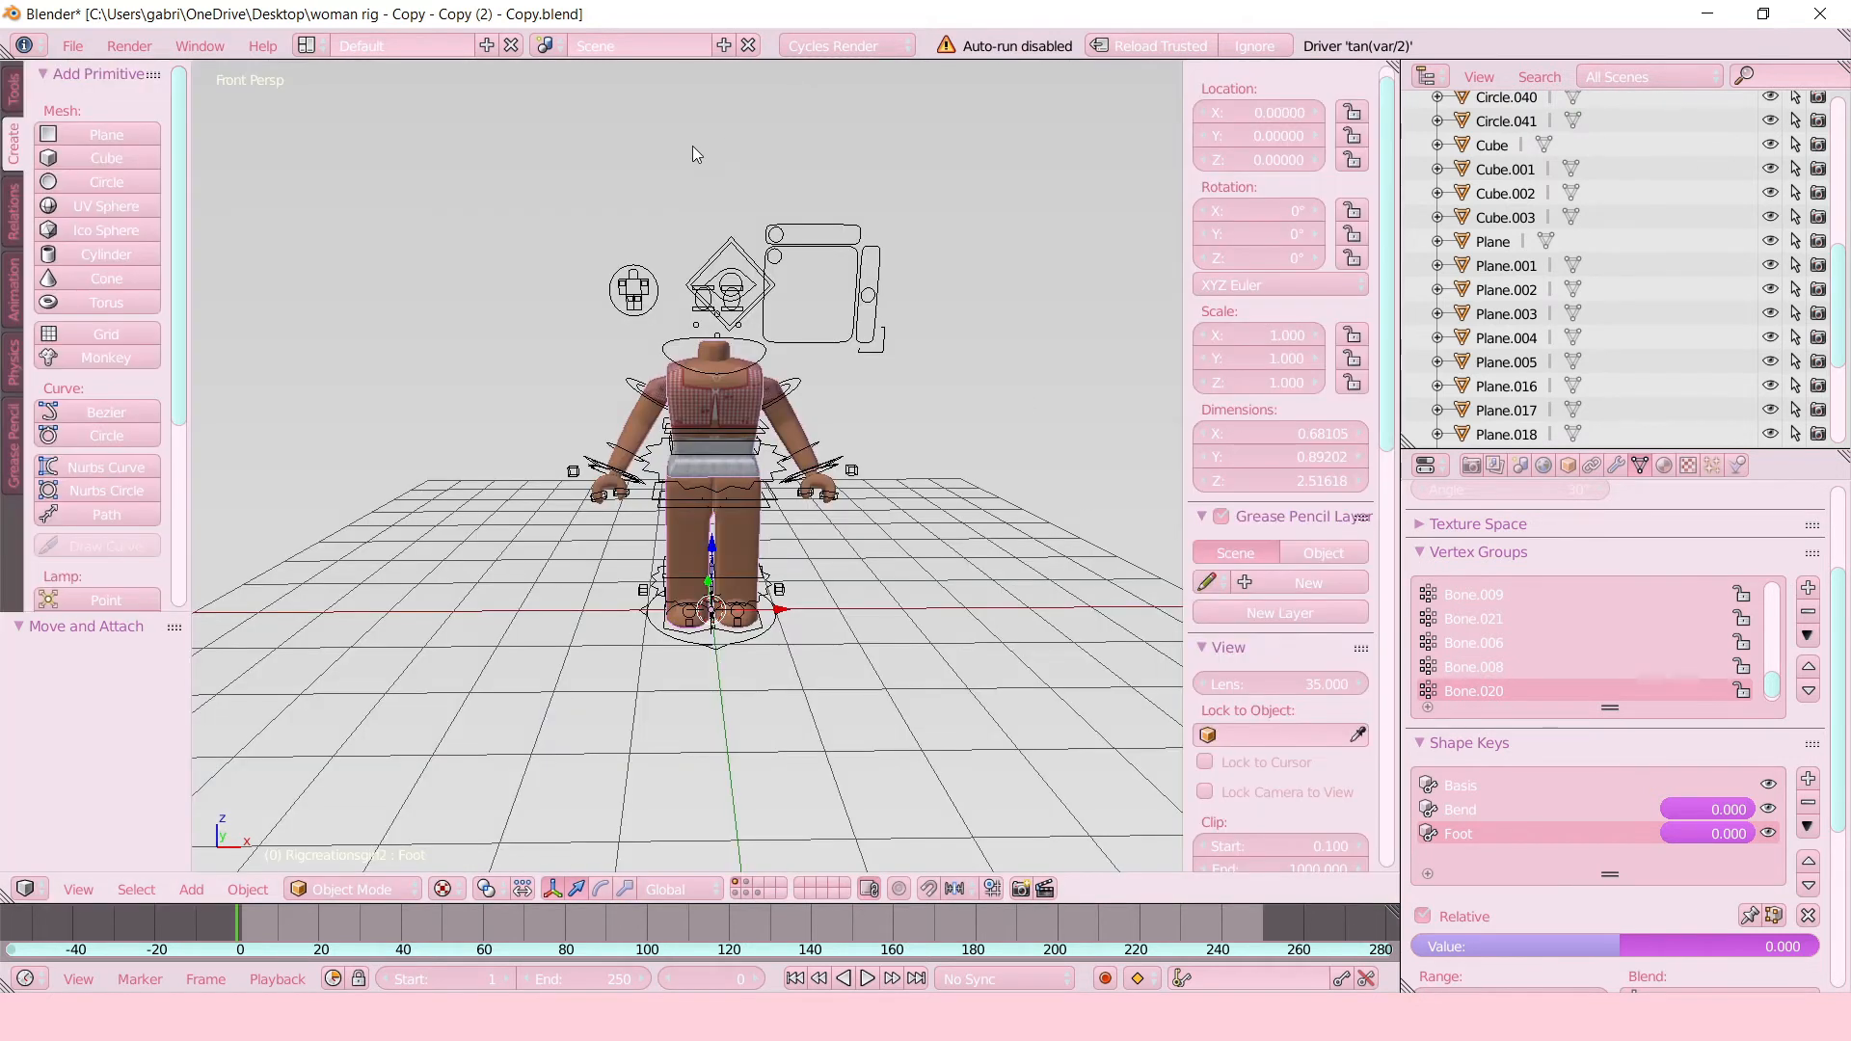
pyautogui.moveTo(779, 201)
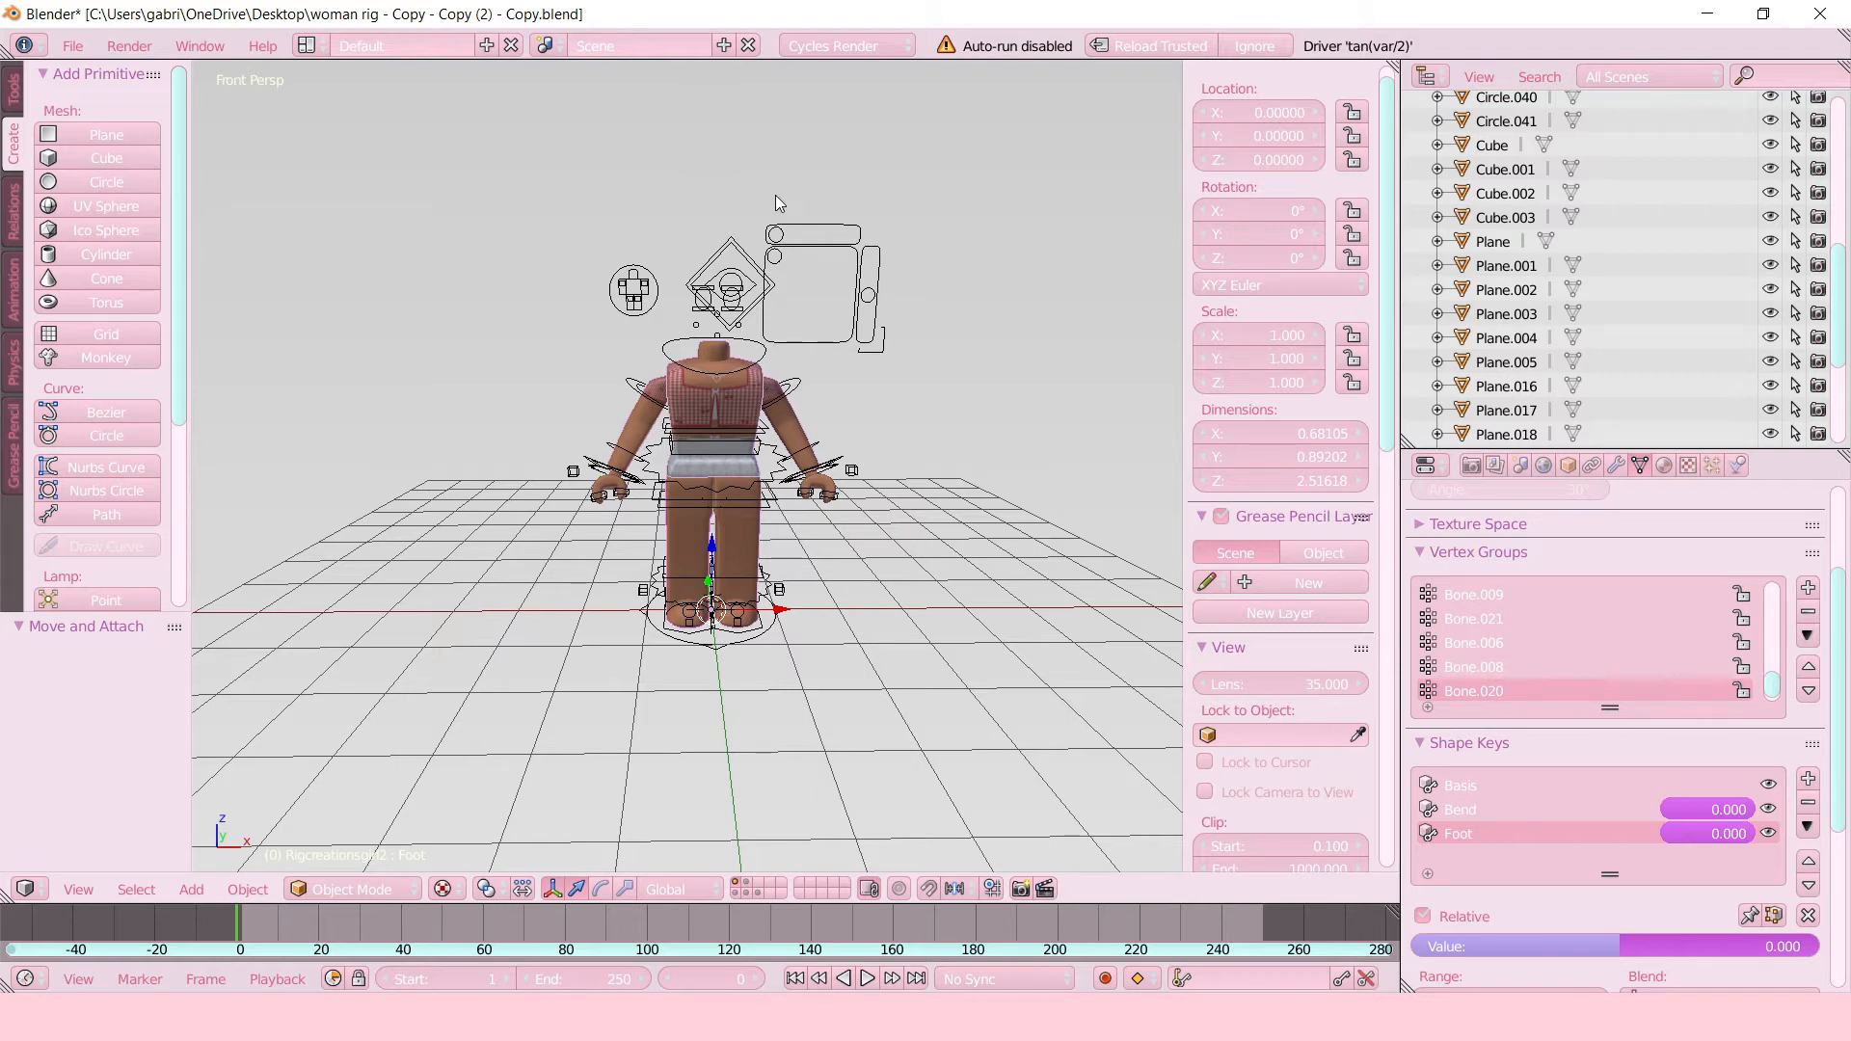
pyautogui.moveTo(142, 71)
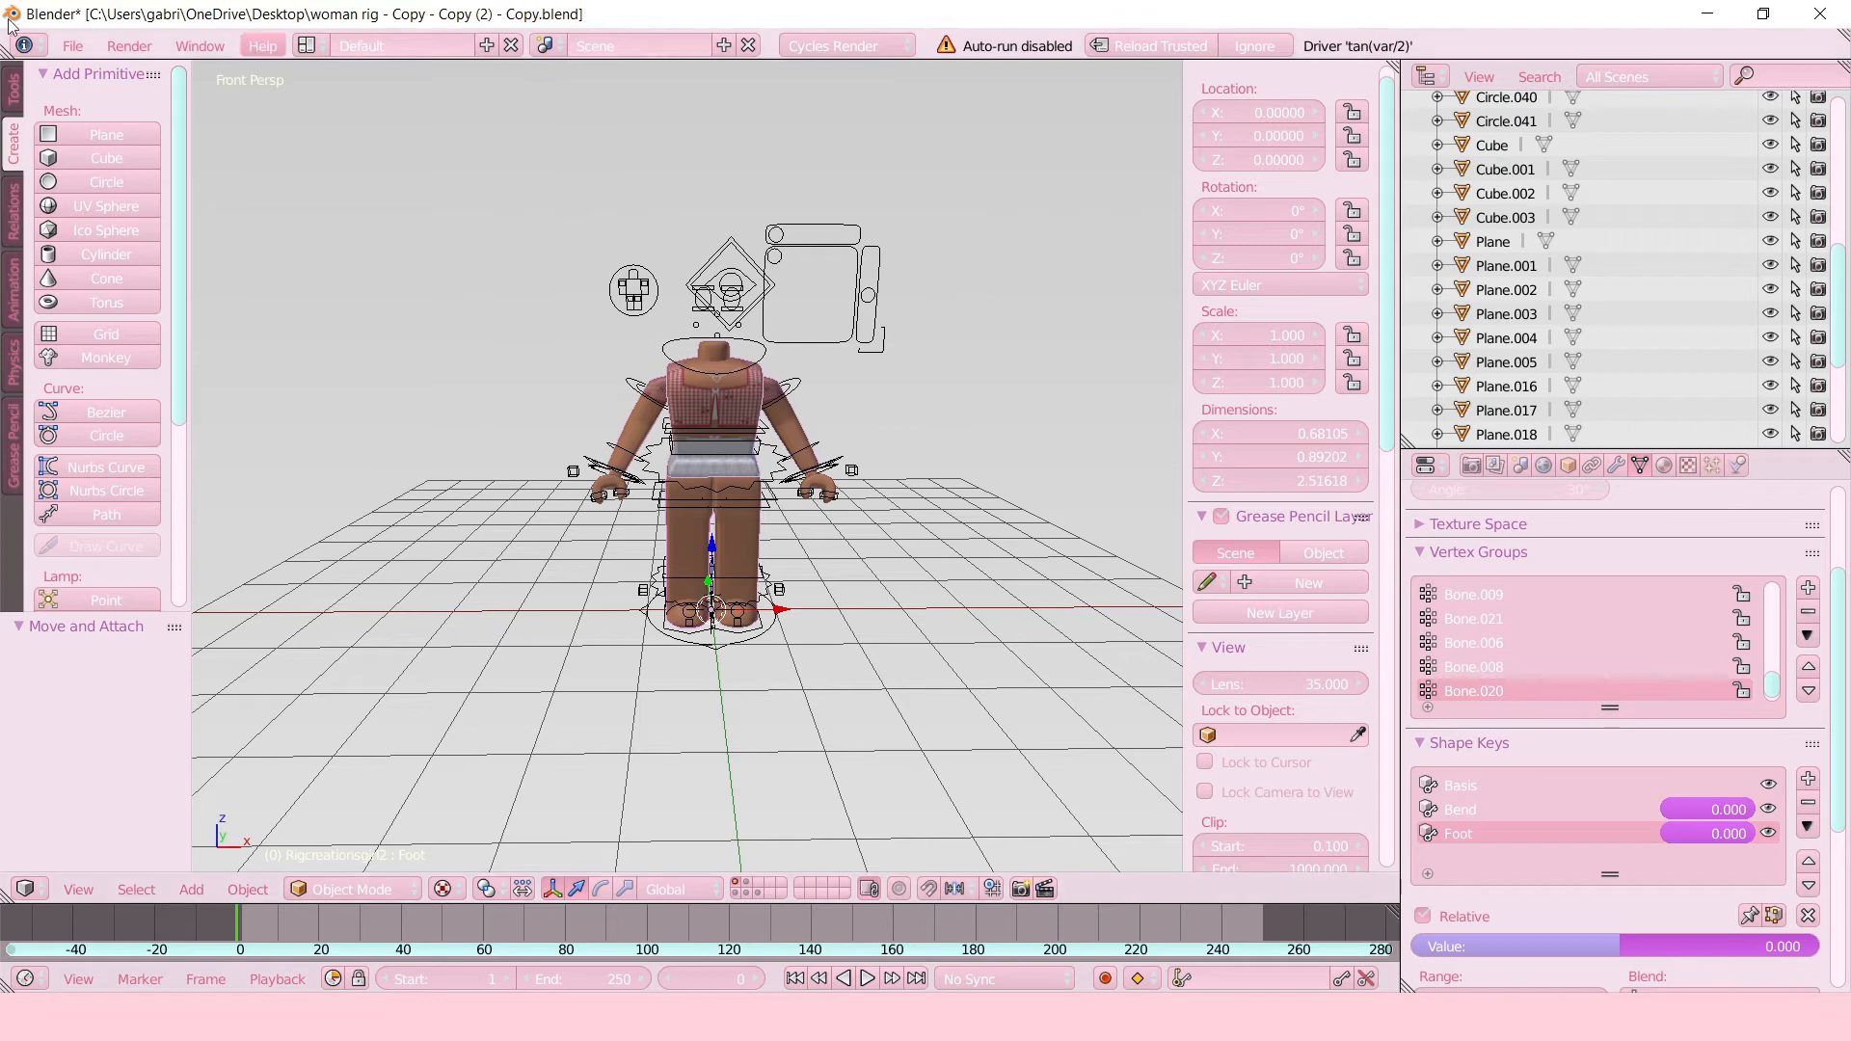
# Bring up the File menu's import options over the single textured 3D view.
pyautogui.click(73, 45)
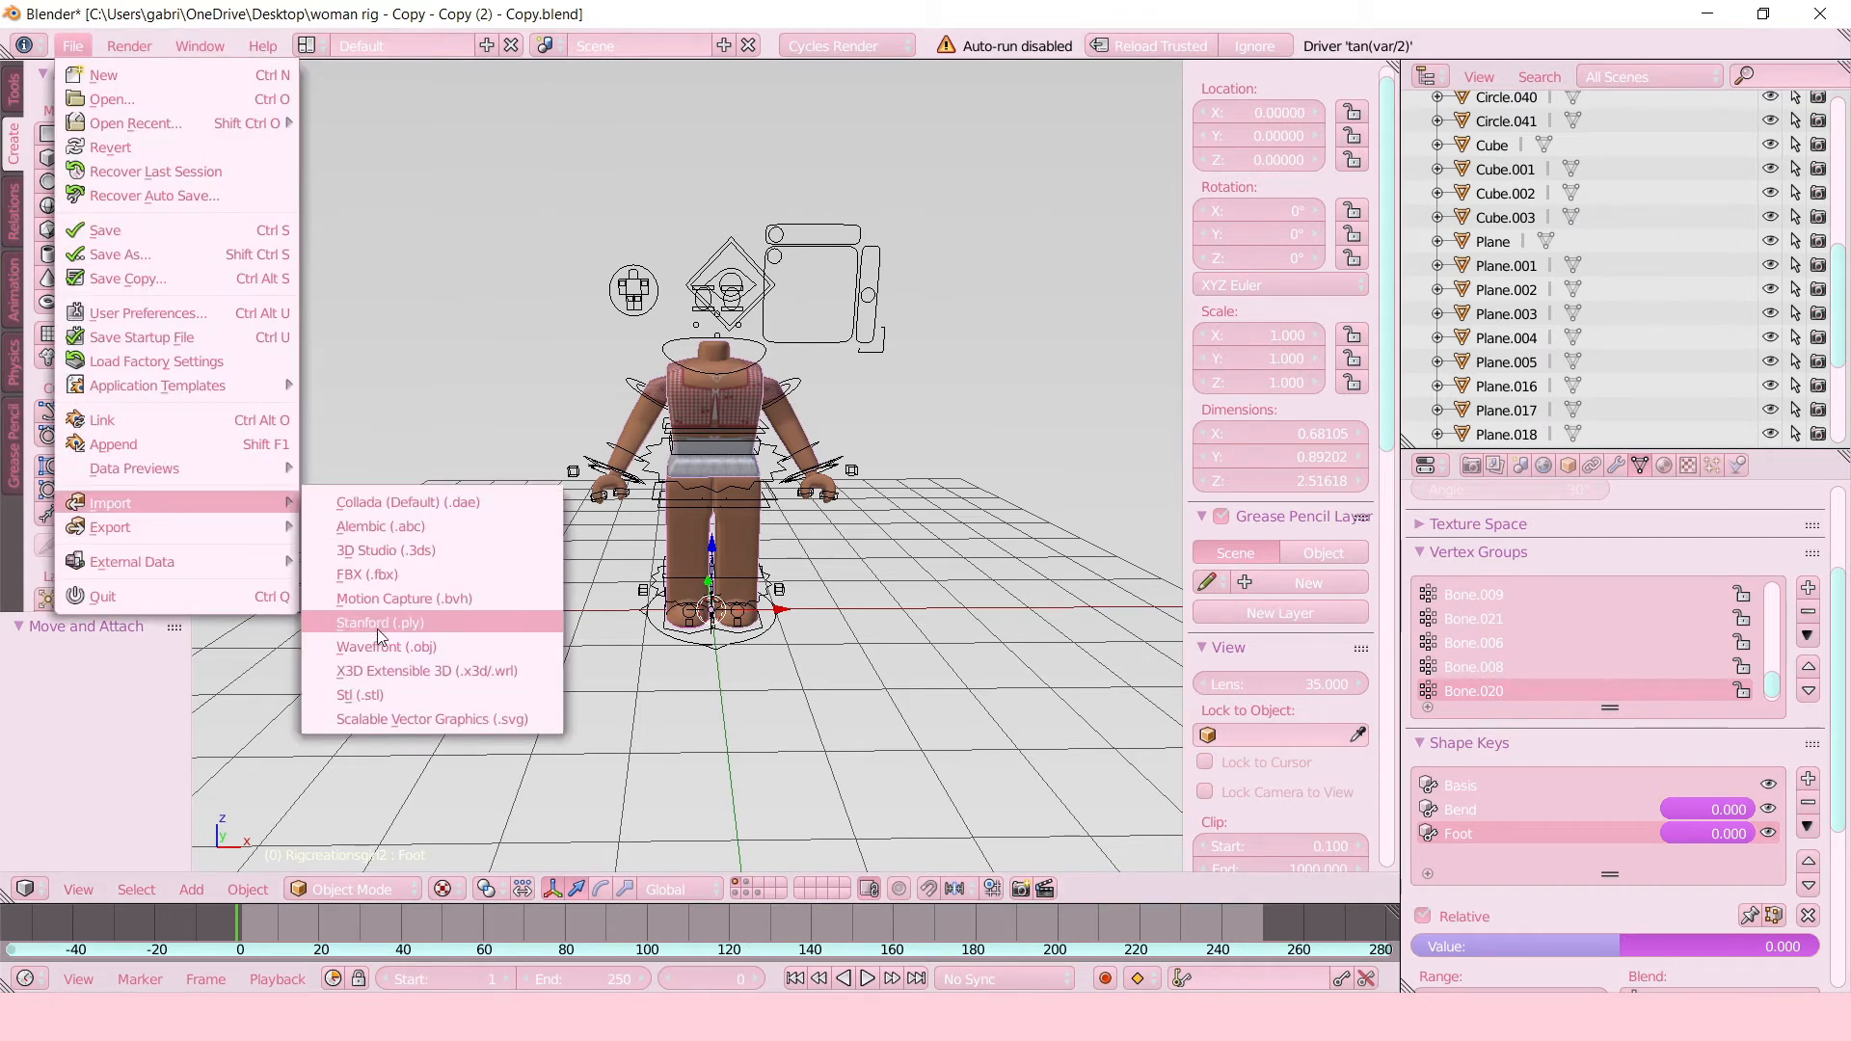
# Import gfx tutorial.obj from the gfx tutorial folder as a Wavefront OBJ.
pyautogui.click(386, 646)
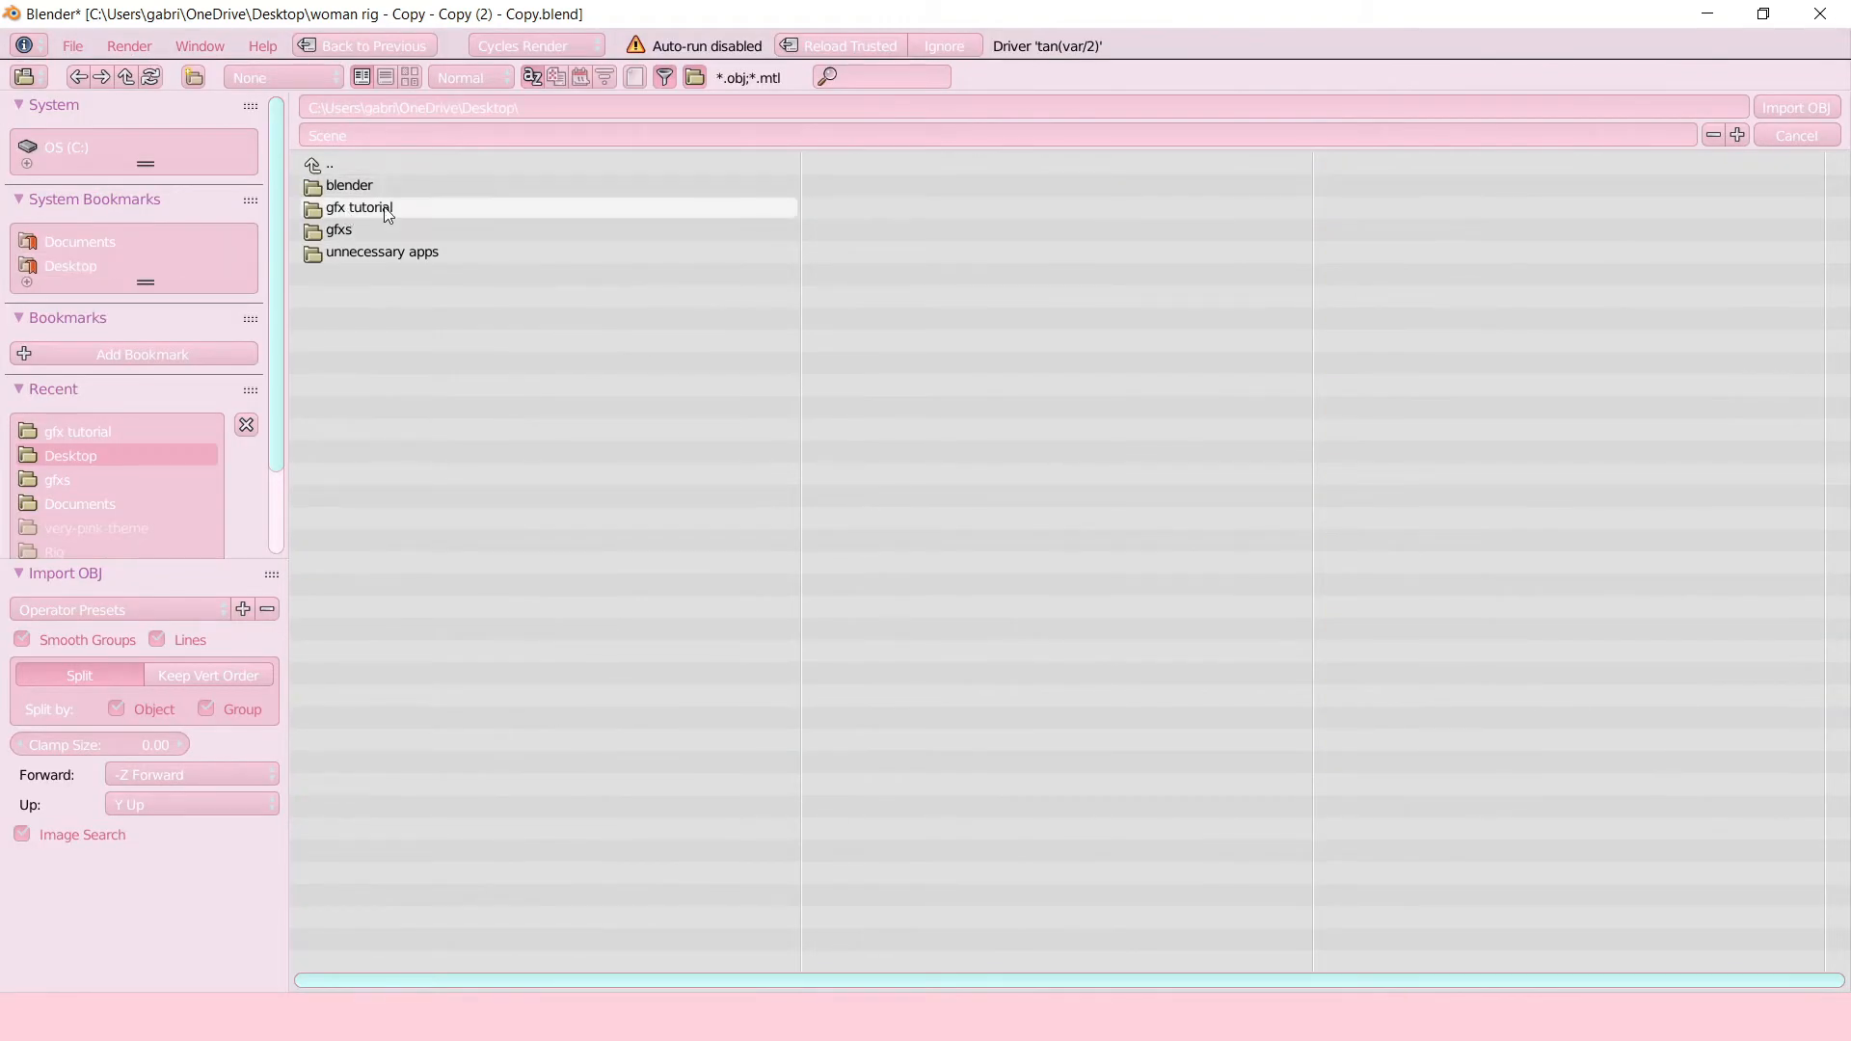
pyautogui.doubleClick(357, 209)
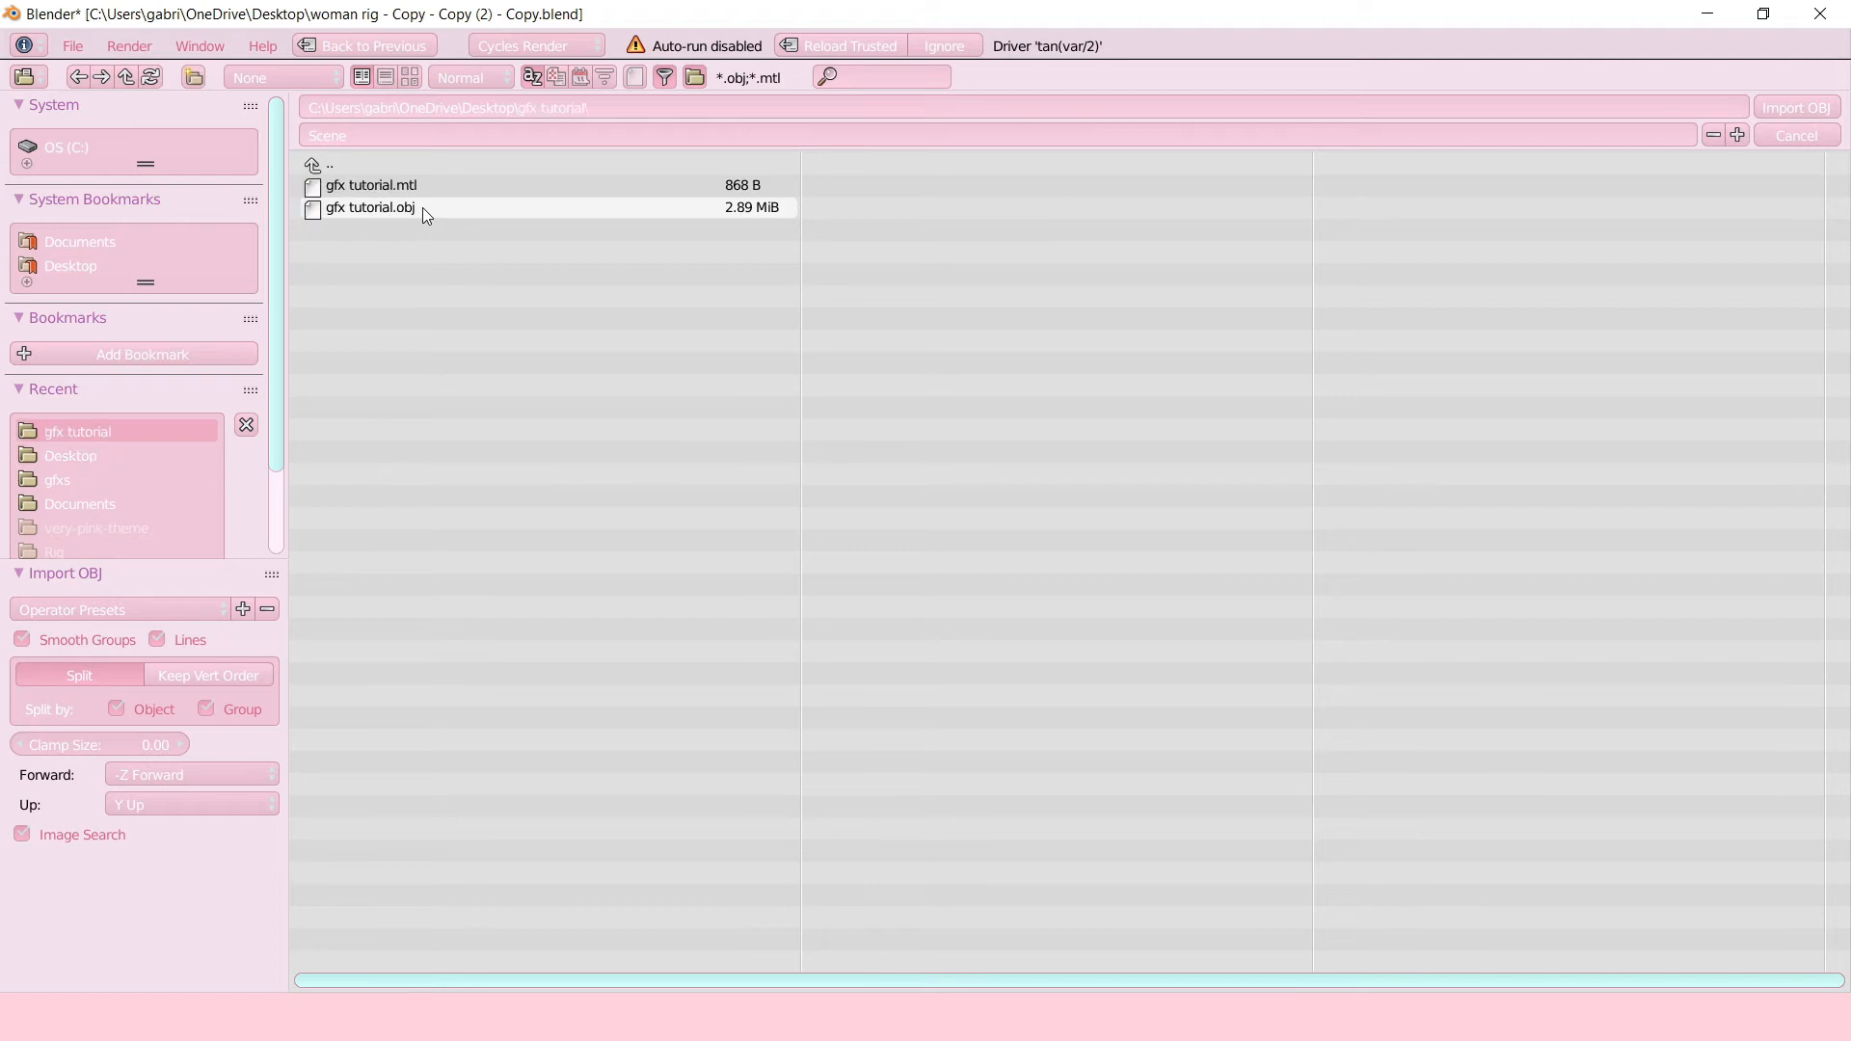
pyautogui.click(369, 207)
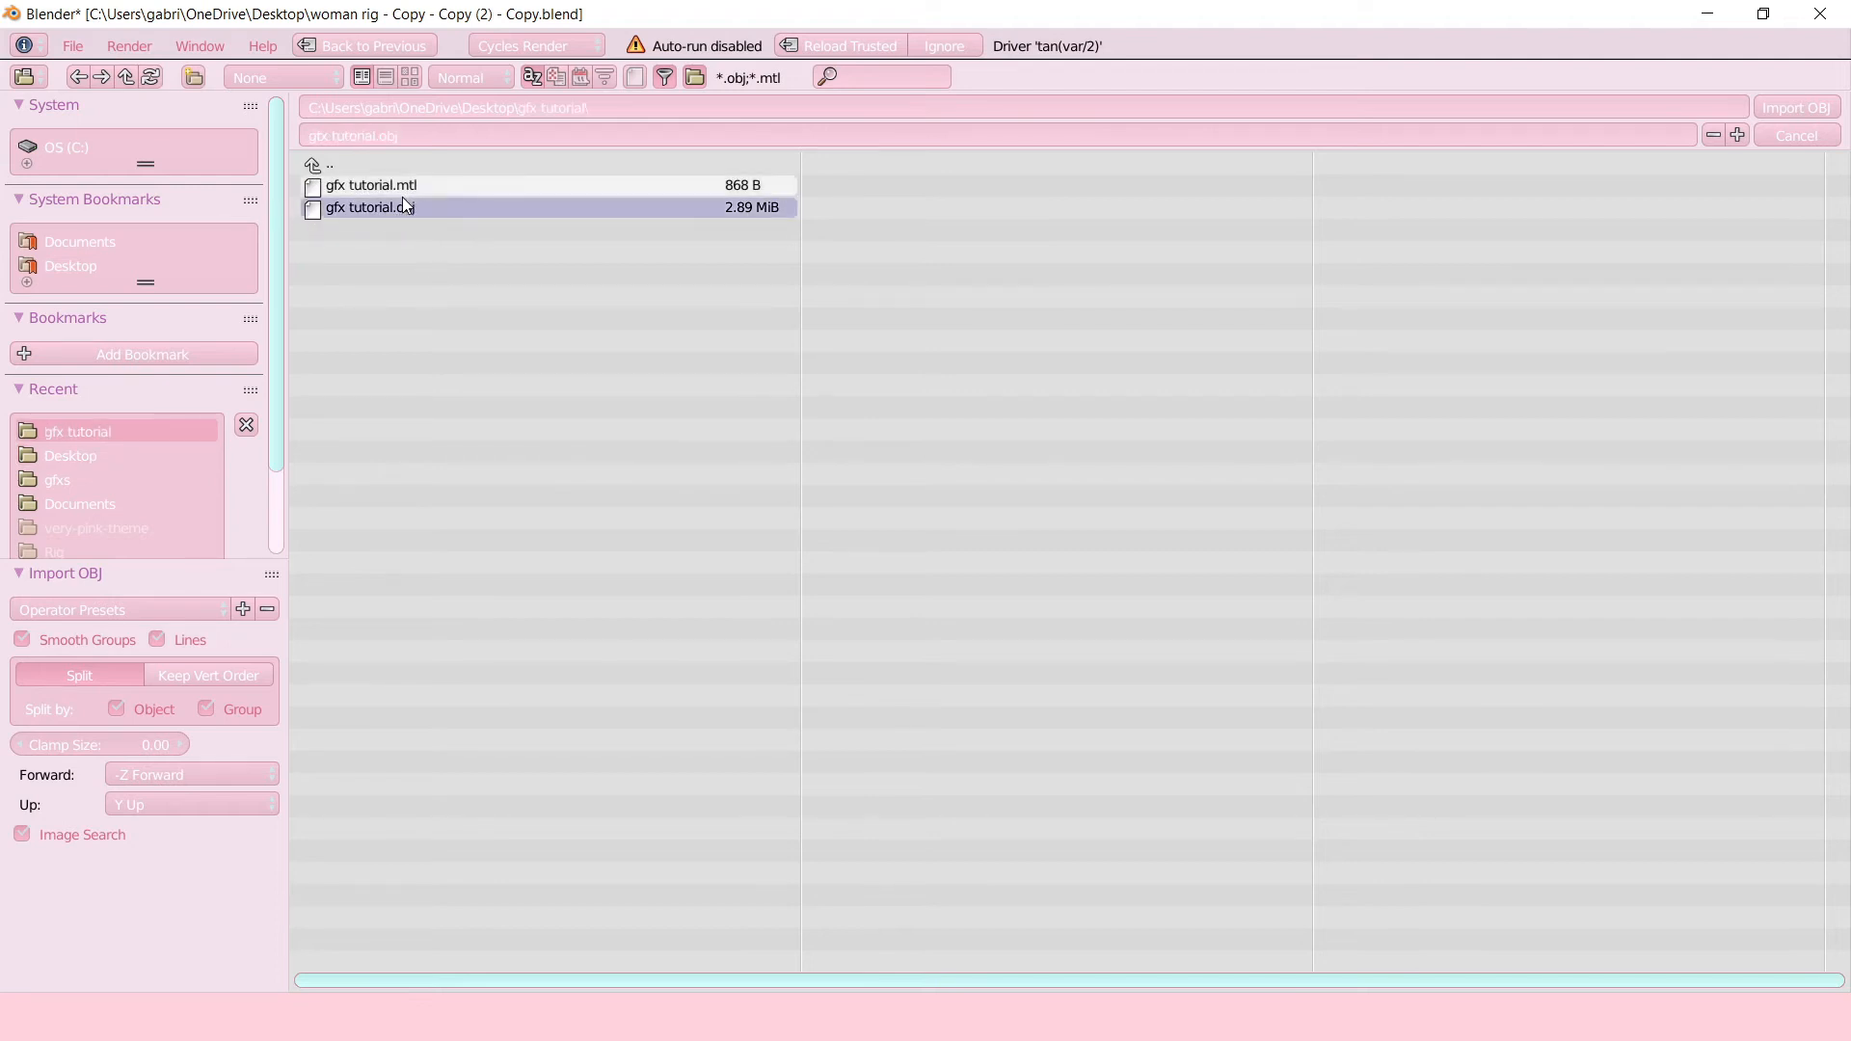
pyautogui.click(369, 208)
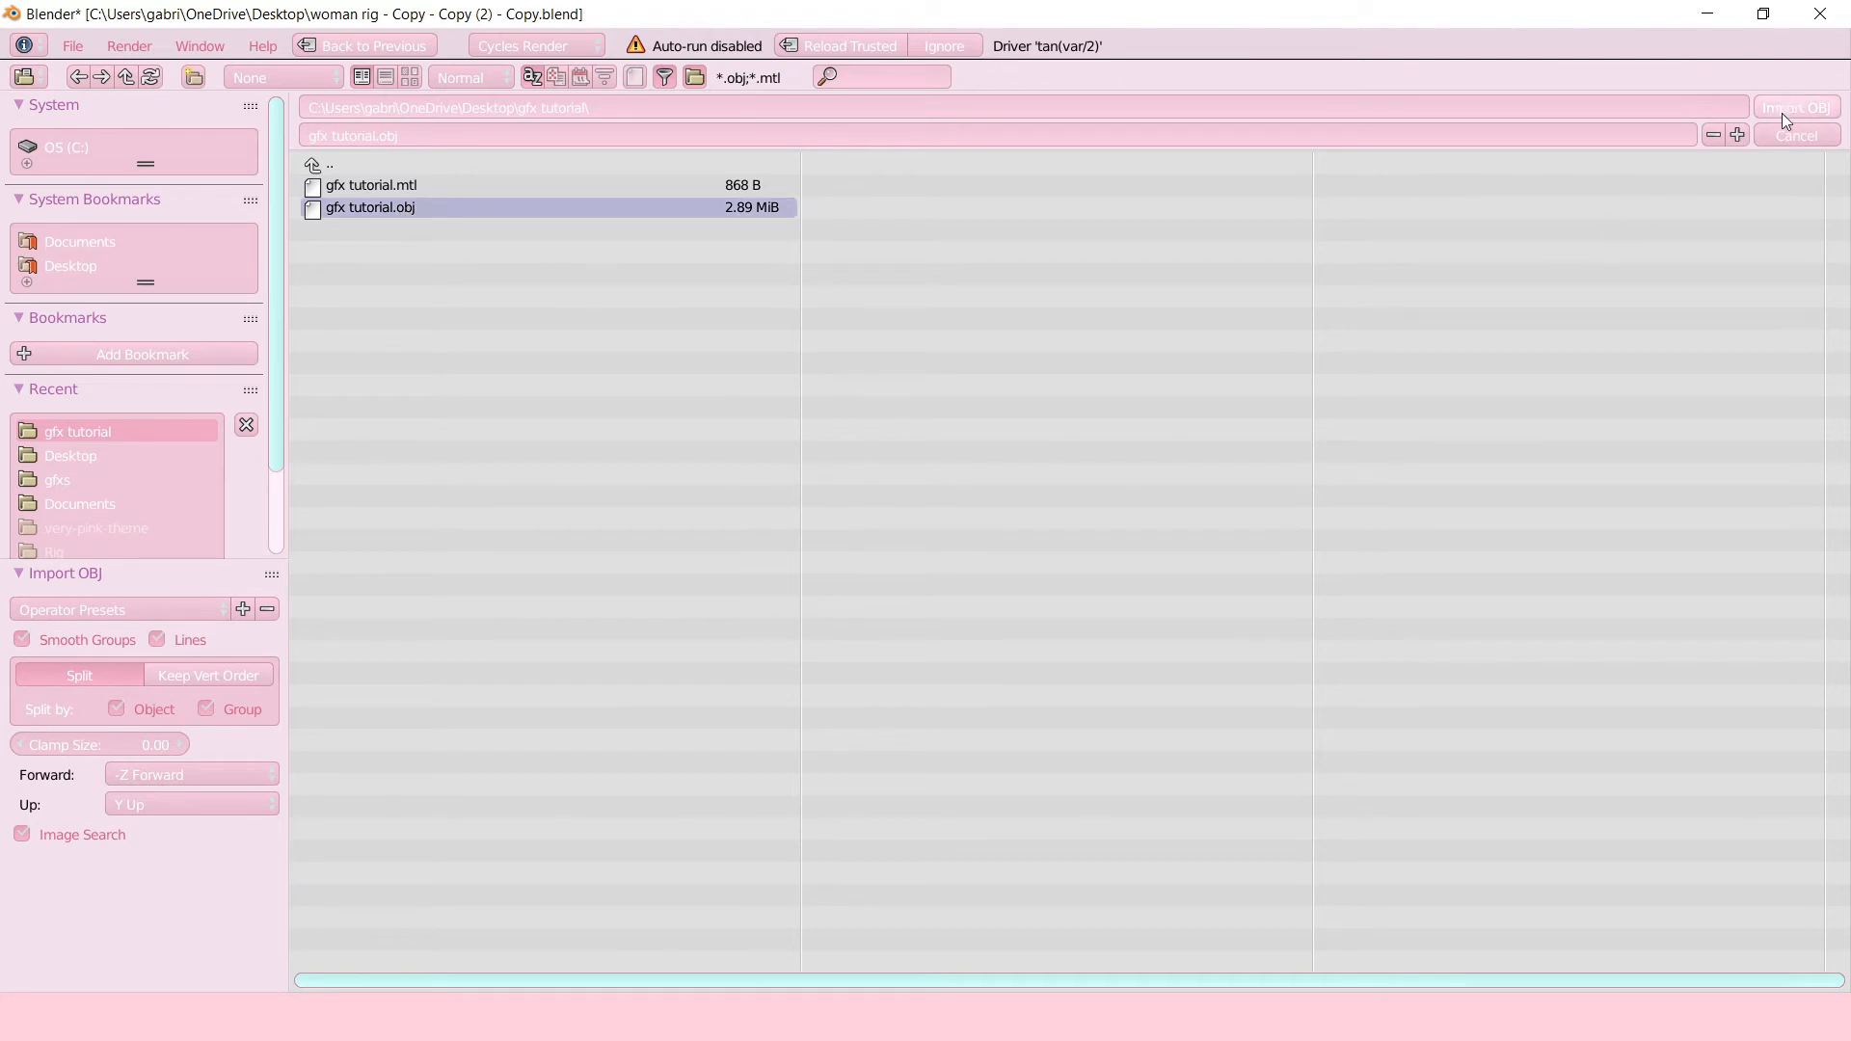
pyautogui.click(1793, 107)
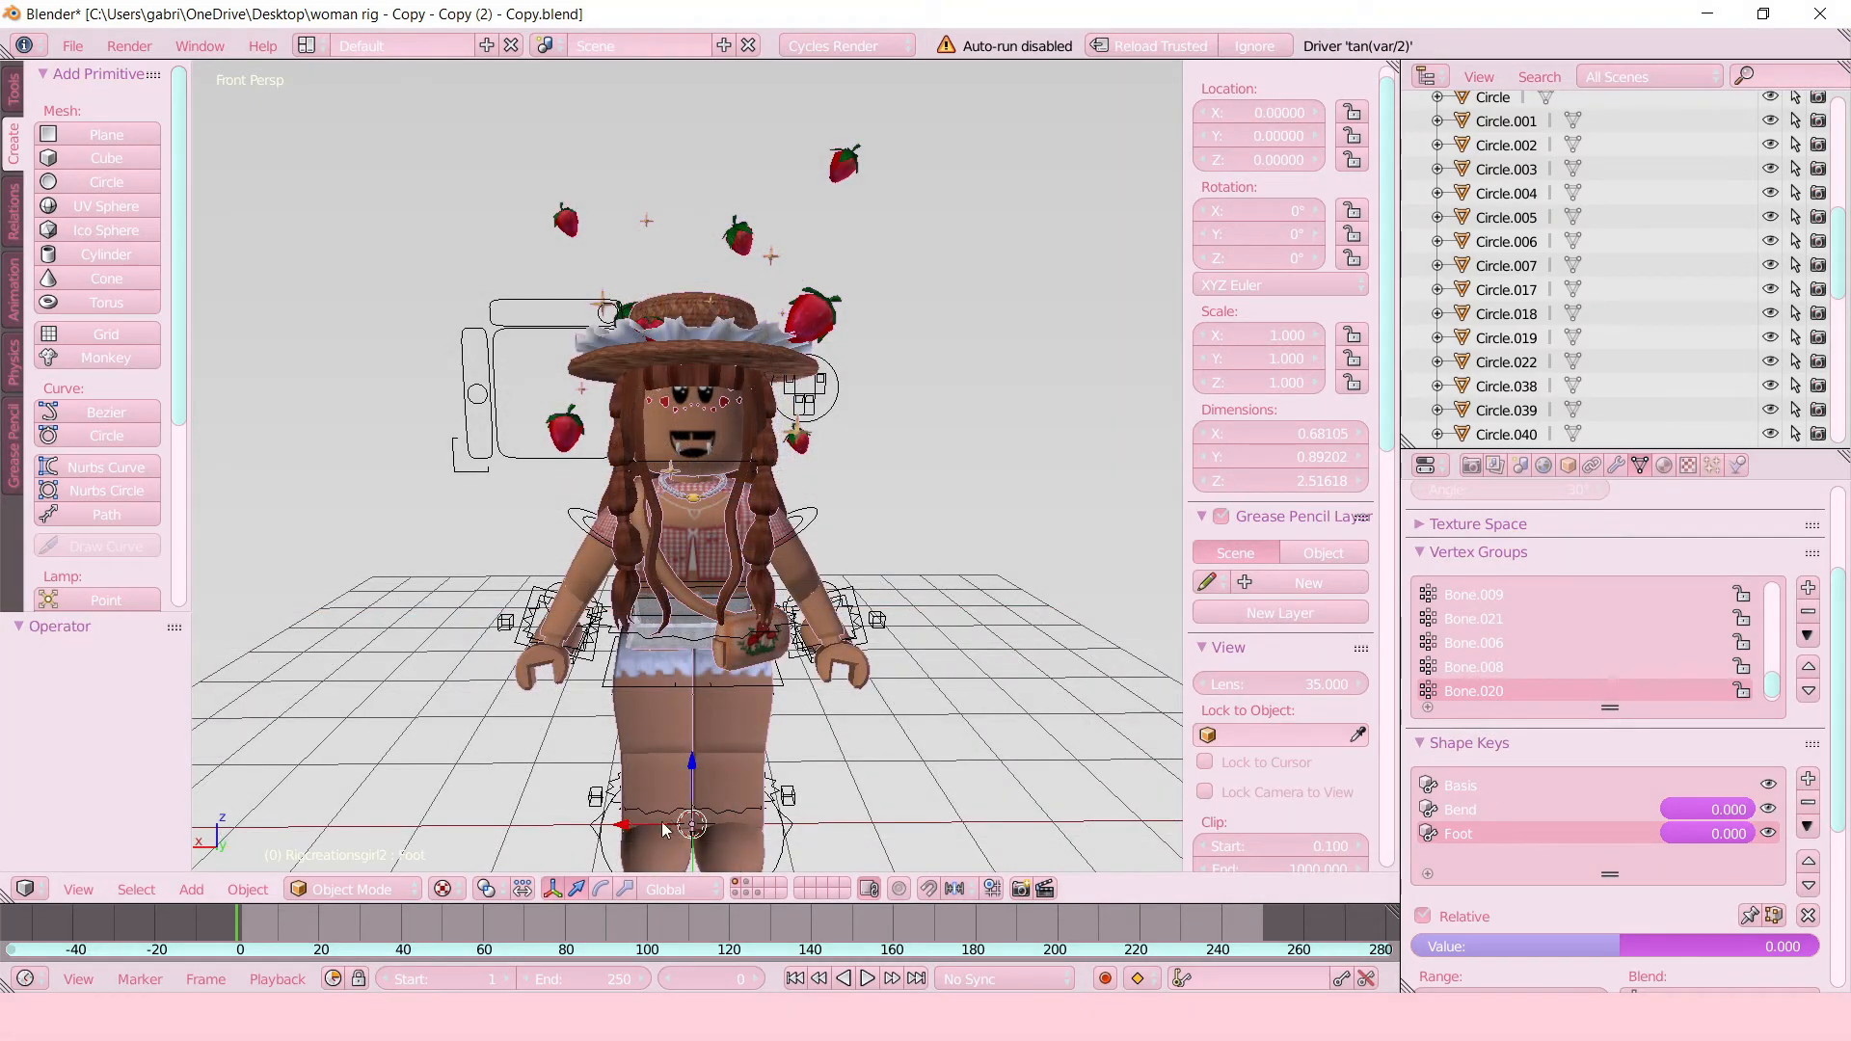
pyautogui.moveTo(635, 844)
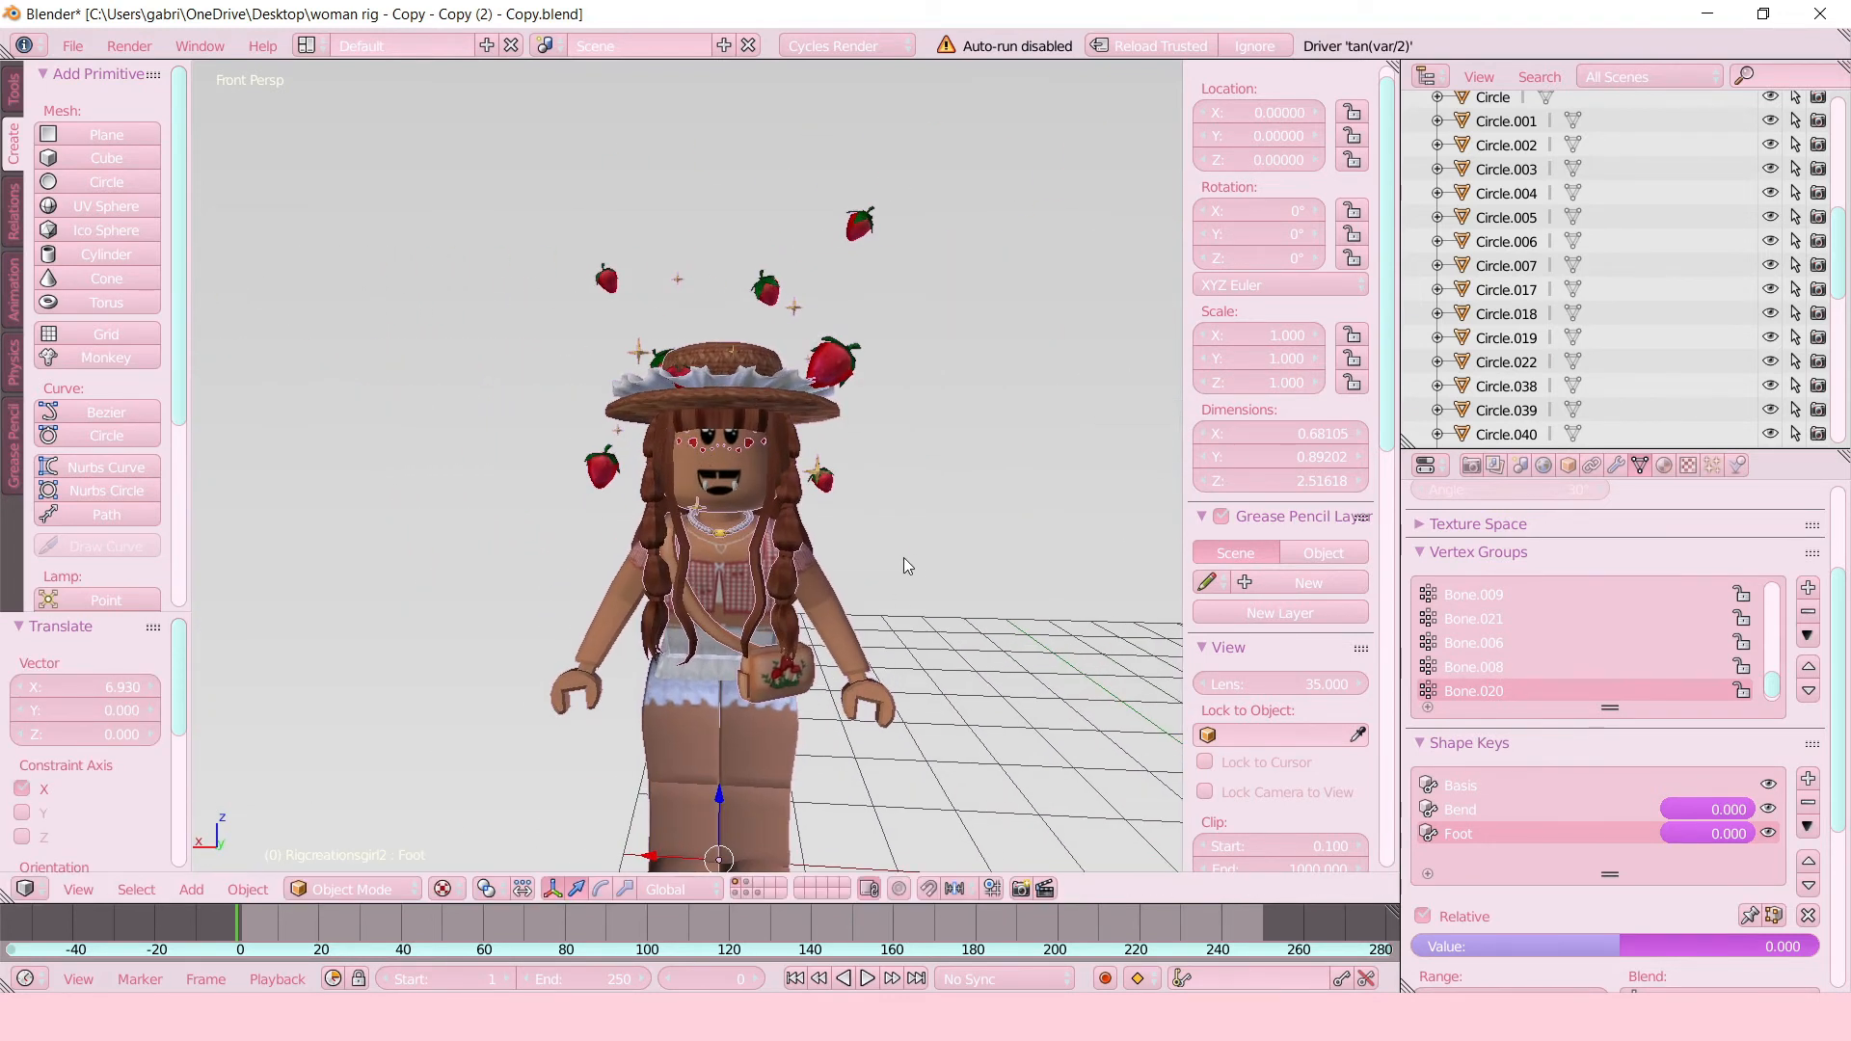
pyautogui.moveTo(779, 742)
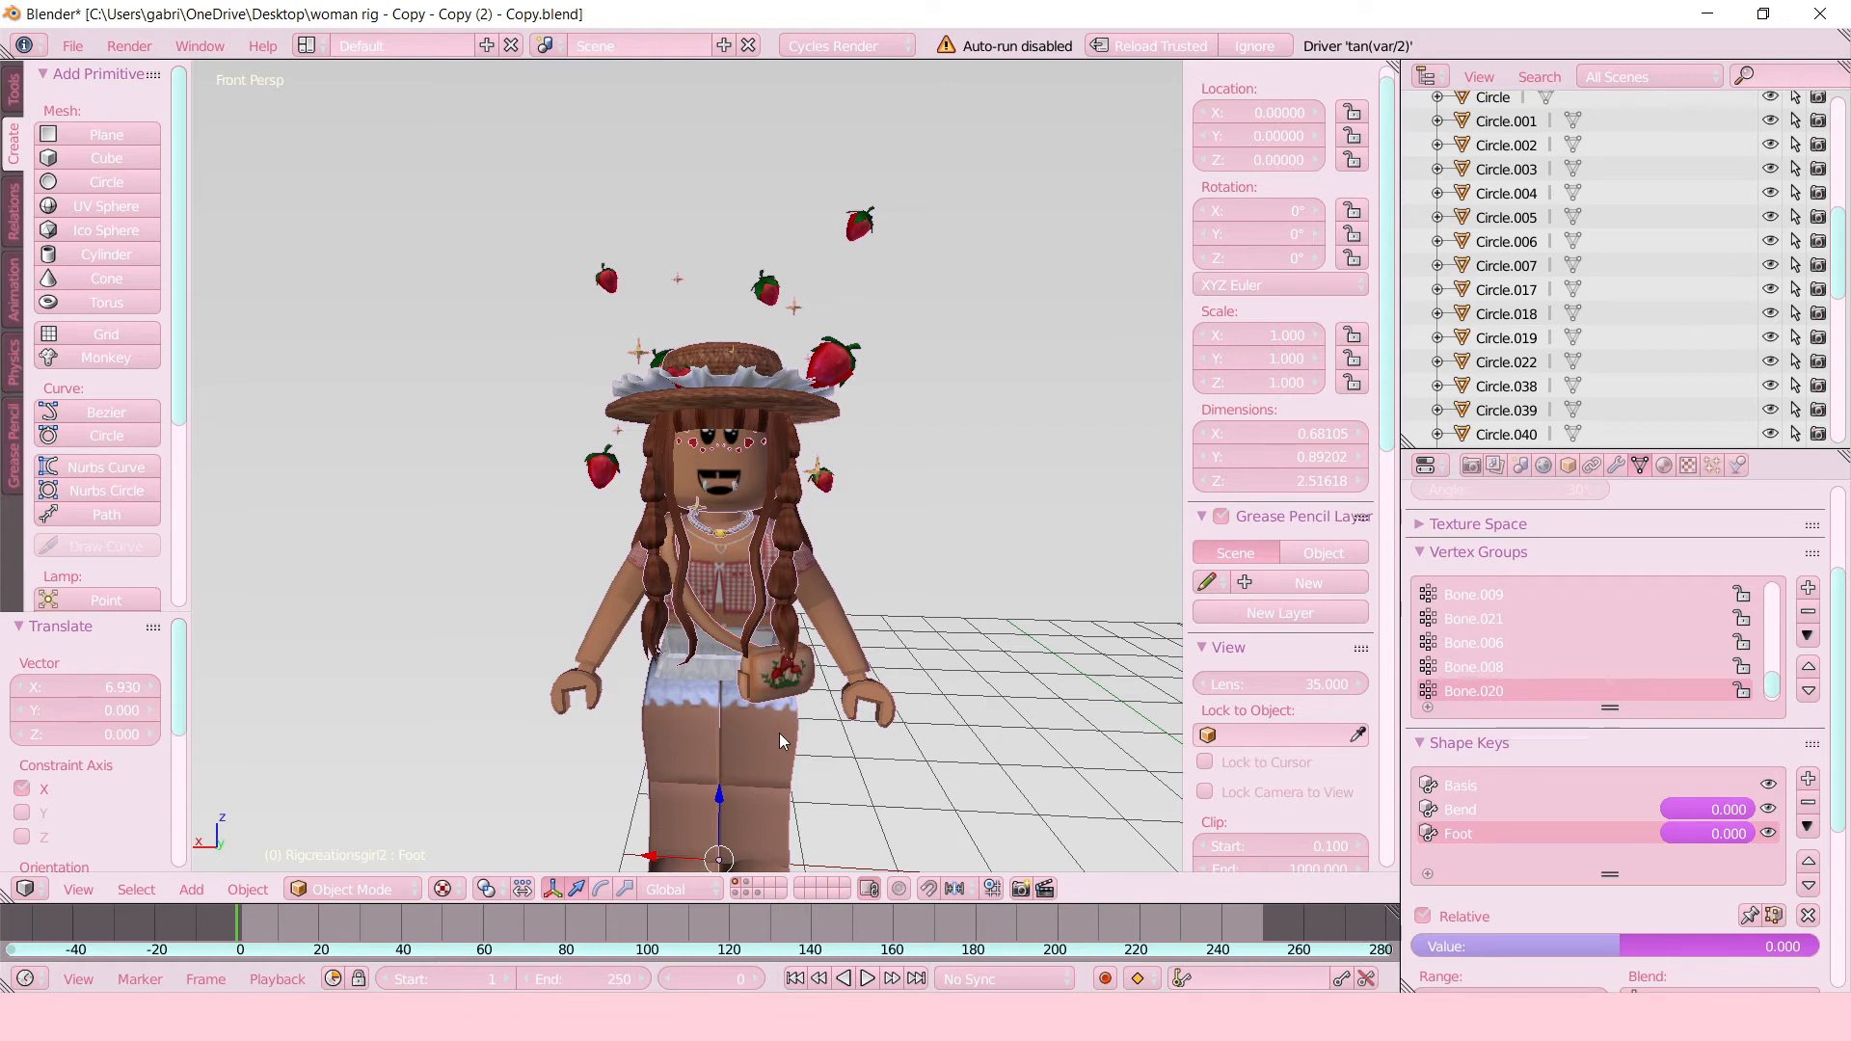
pyautogui.moveTo(773, 753)
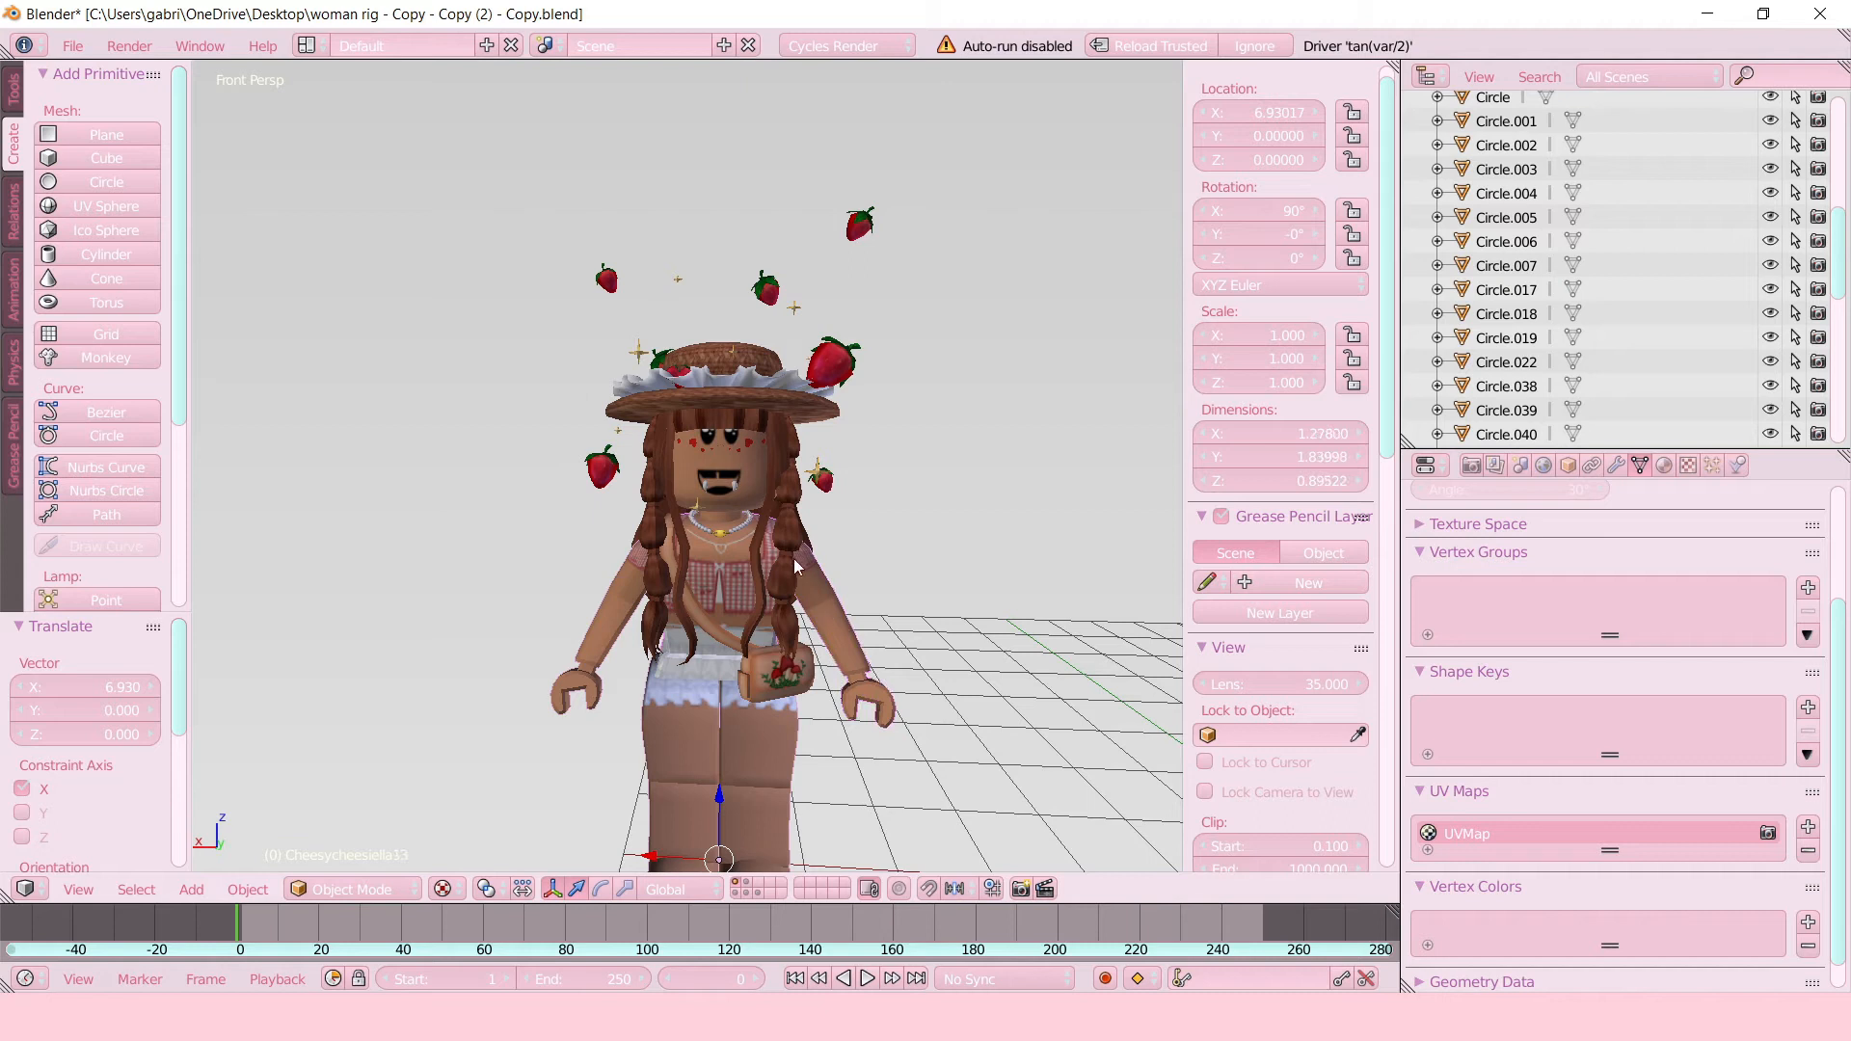
pyautogui.moveTo(655, 601)
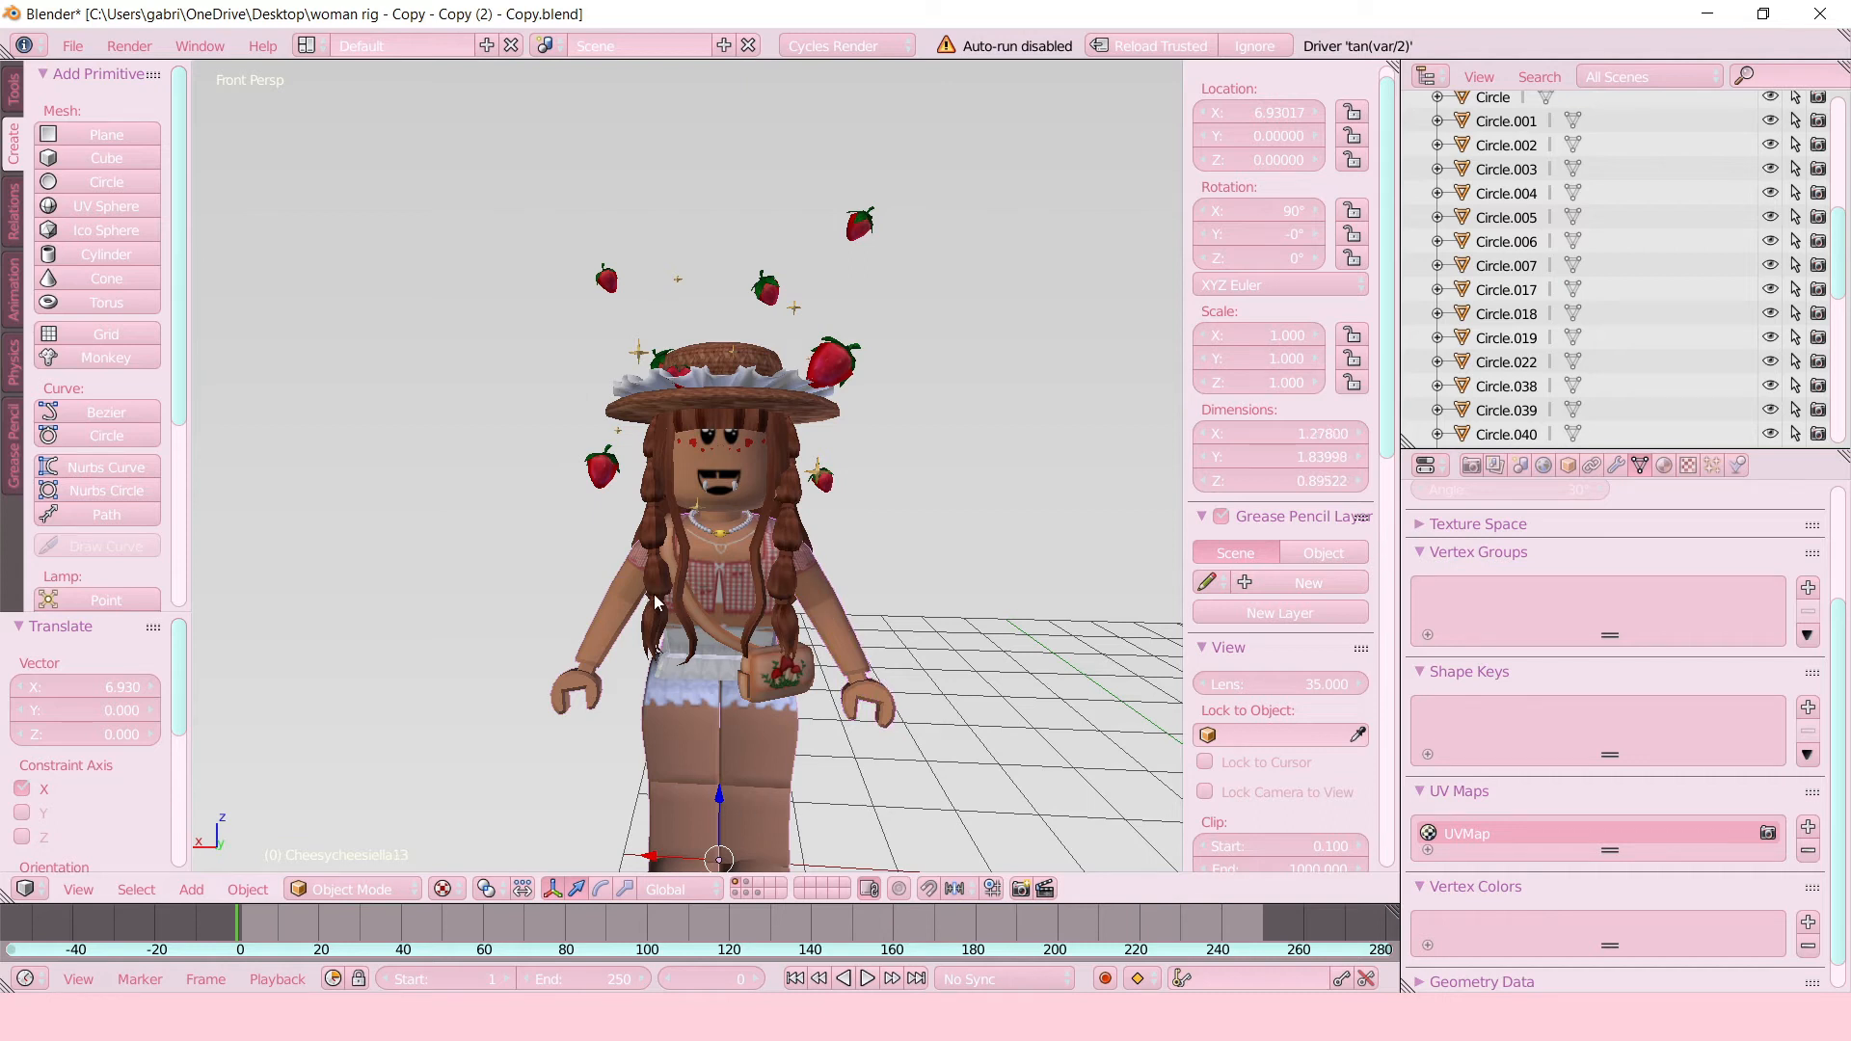
pyautogui.moveTo(810, 549)
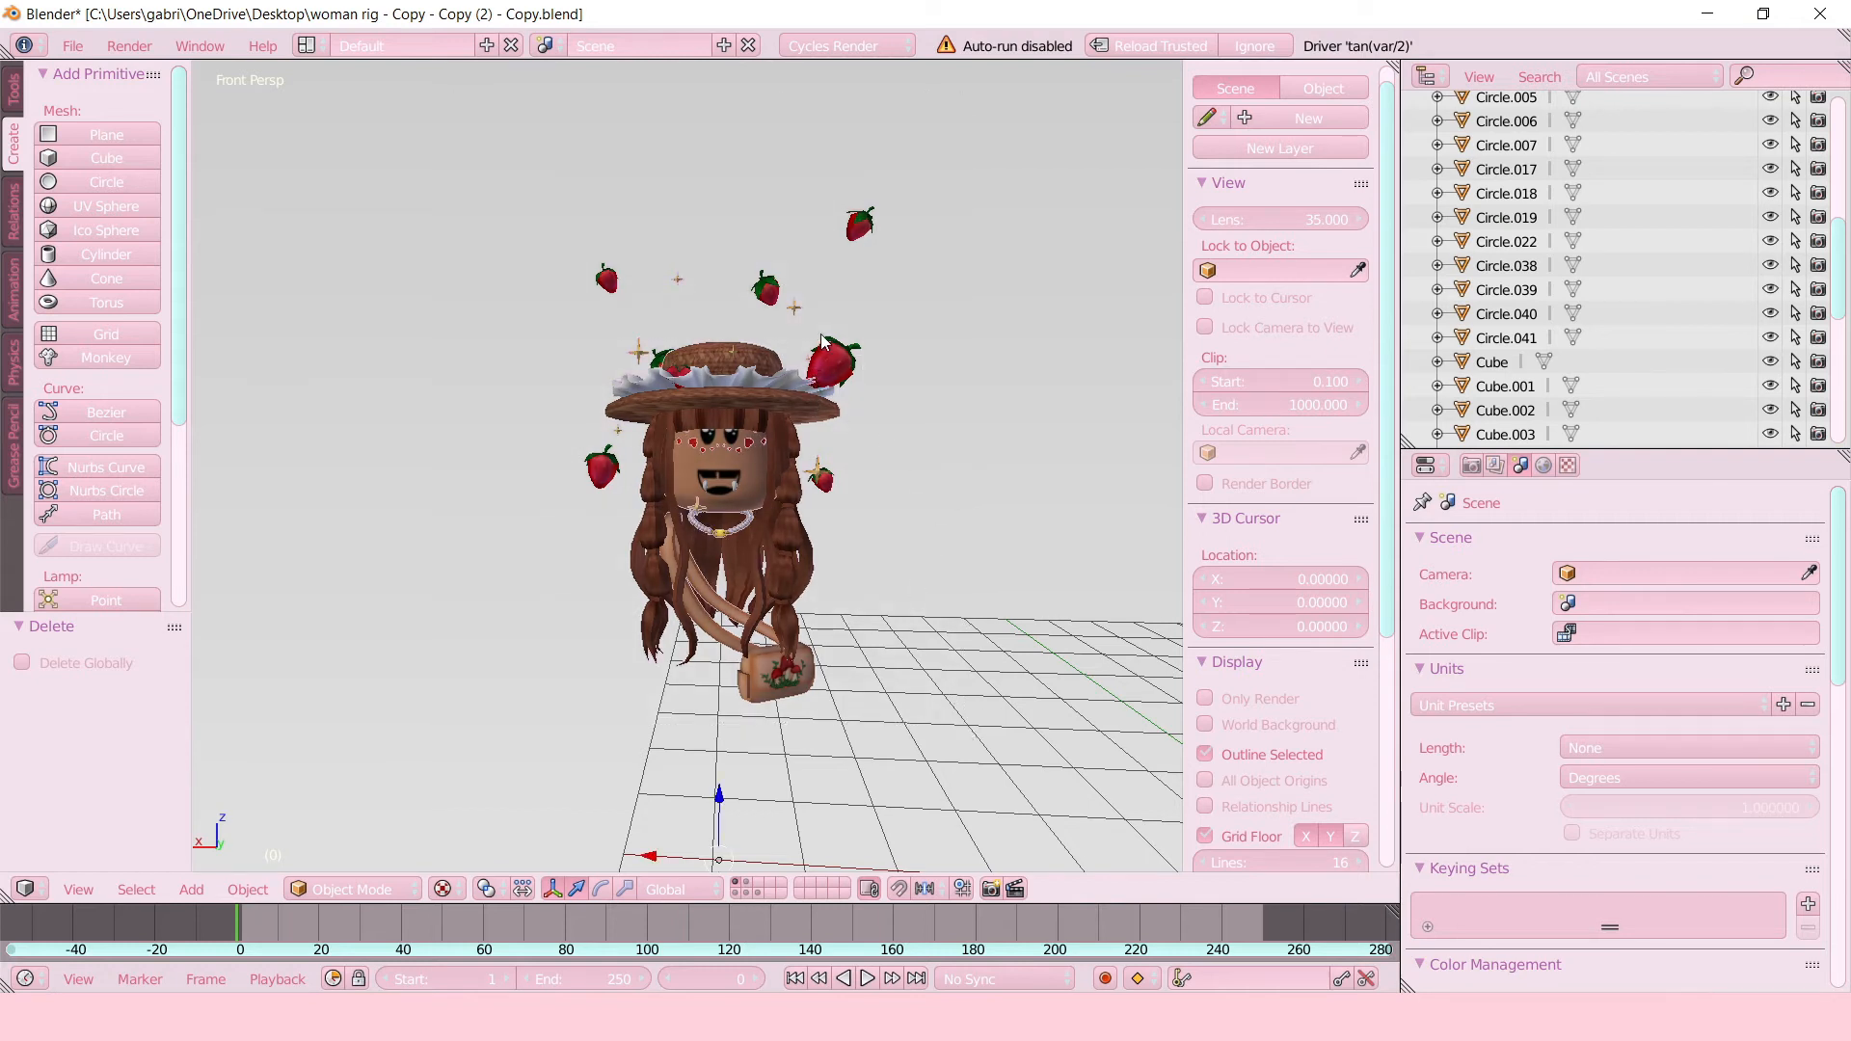
# Use the viewport's bottom bar while fitting the rigged body beneath the imported head.
pyautogui.click(599, 888)
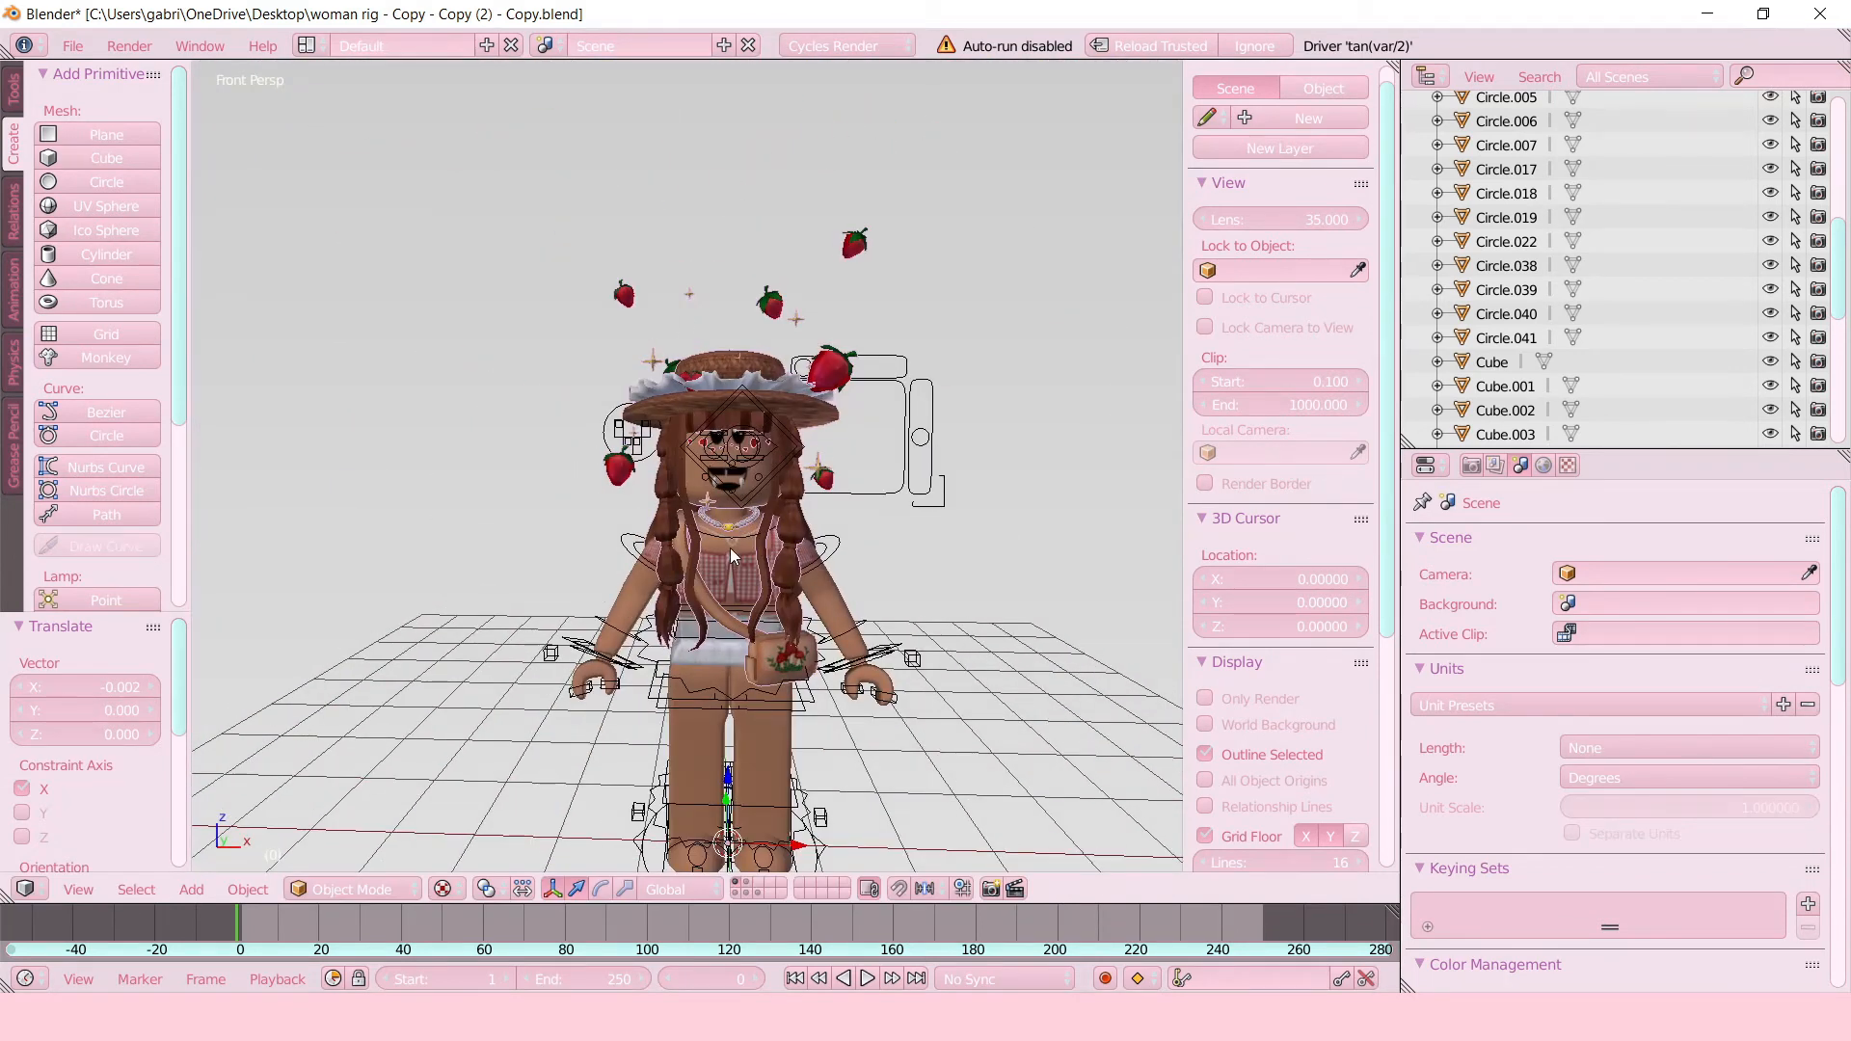
pyautogui.moveTo(734, 713)
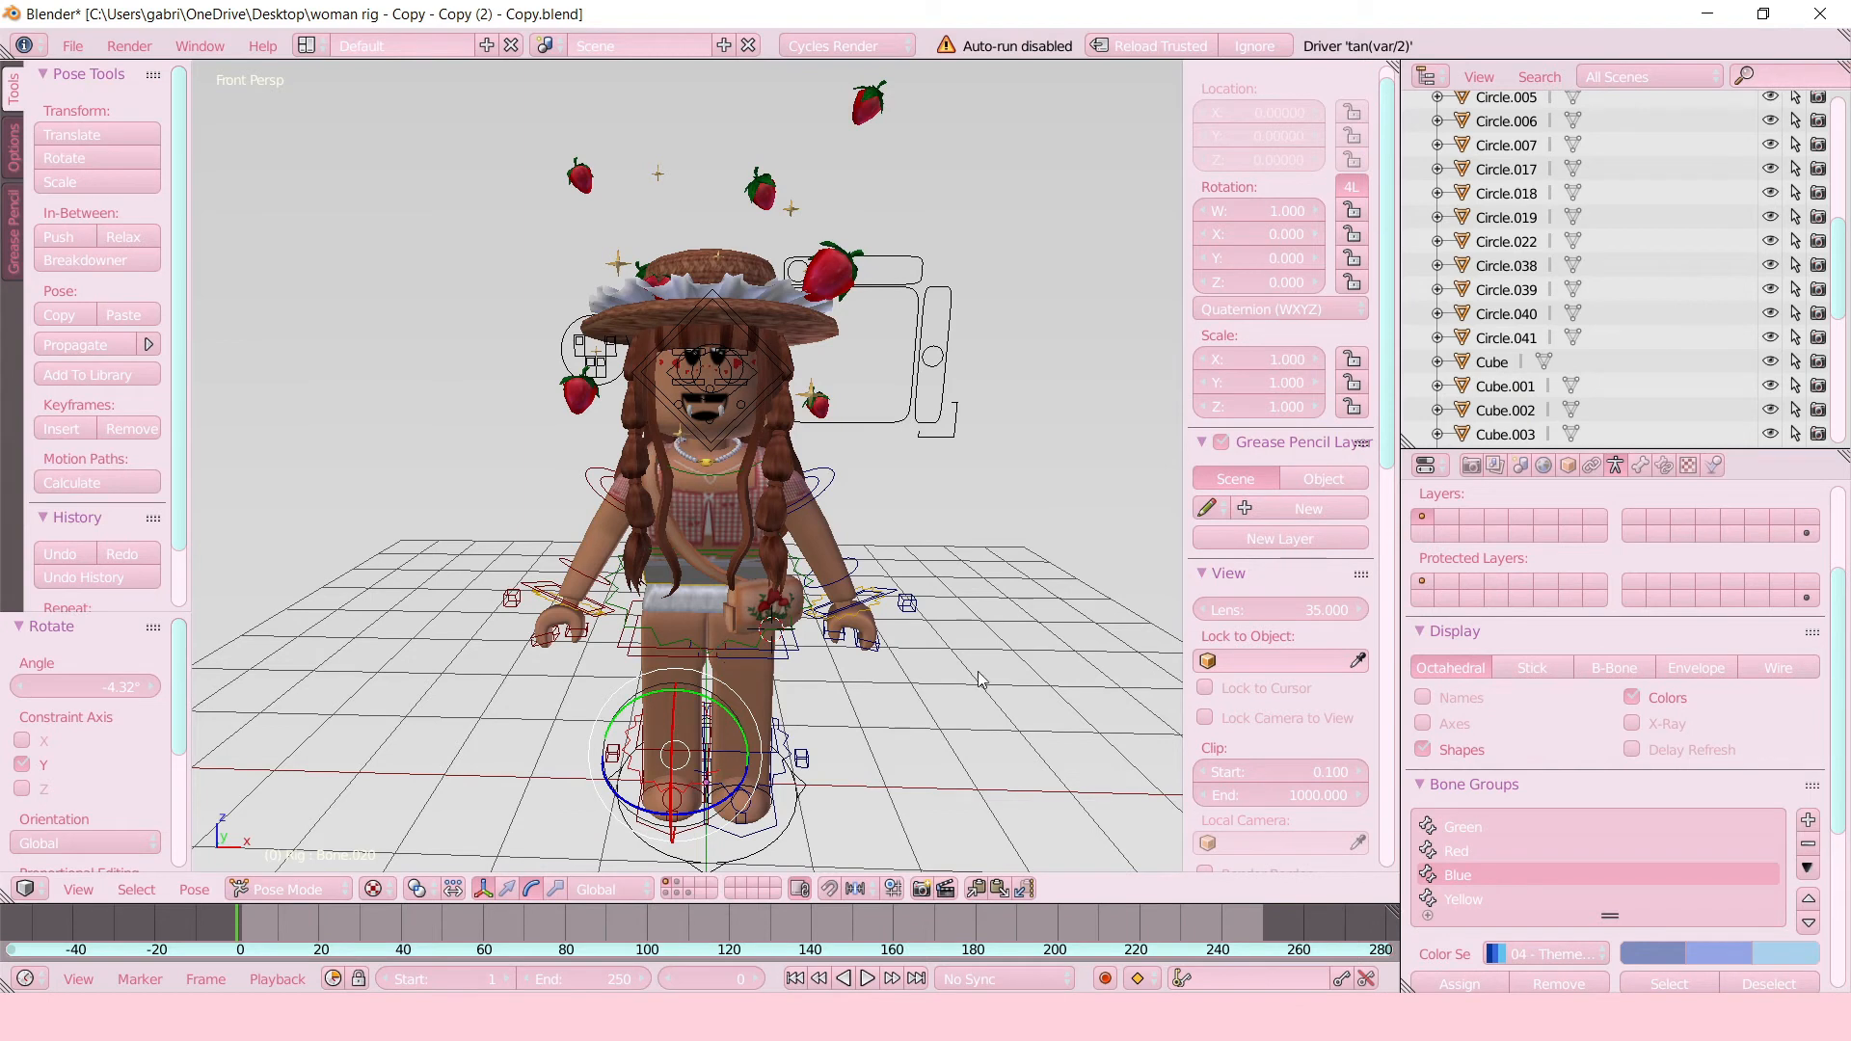
pyautogui.moveTo(789, 600)
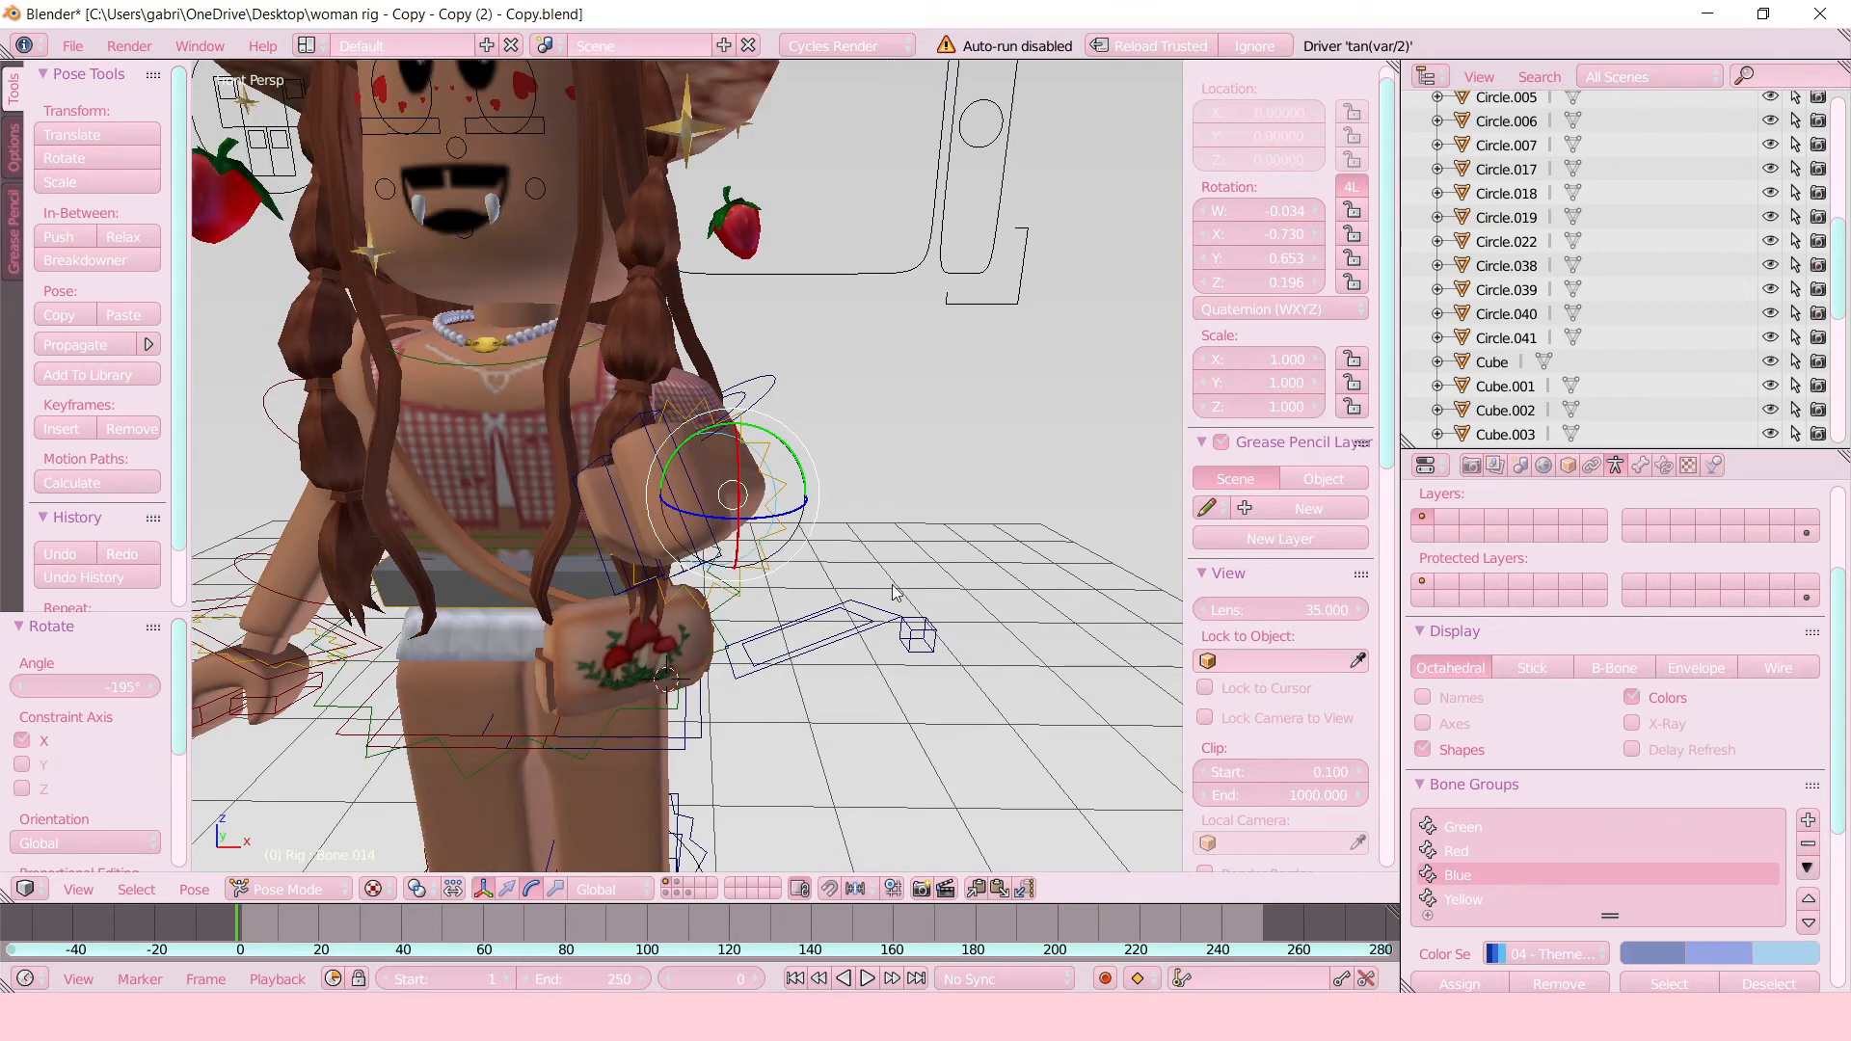
pyautogui.moveTo(845, 496)
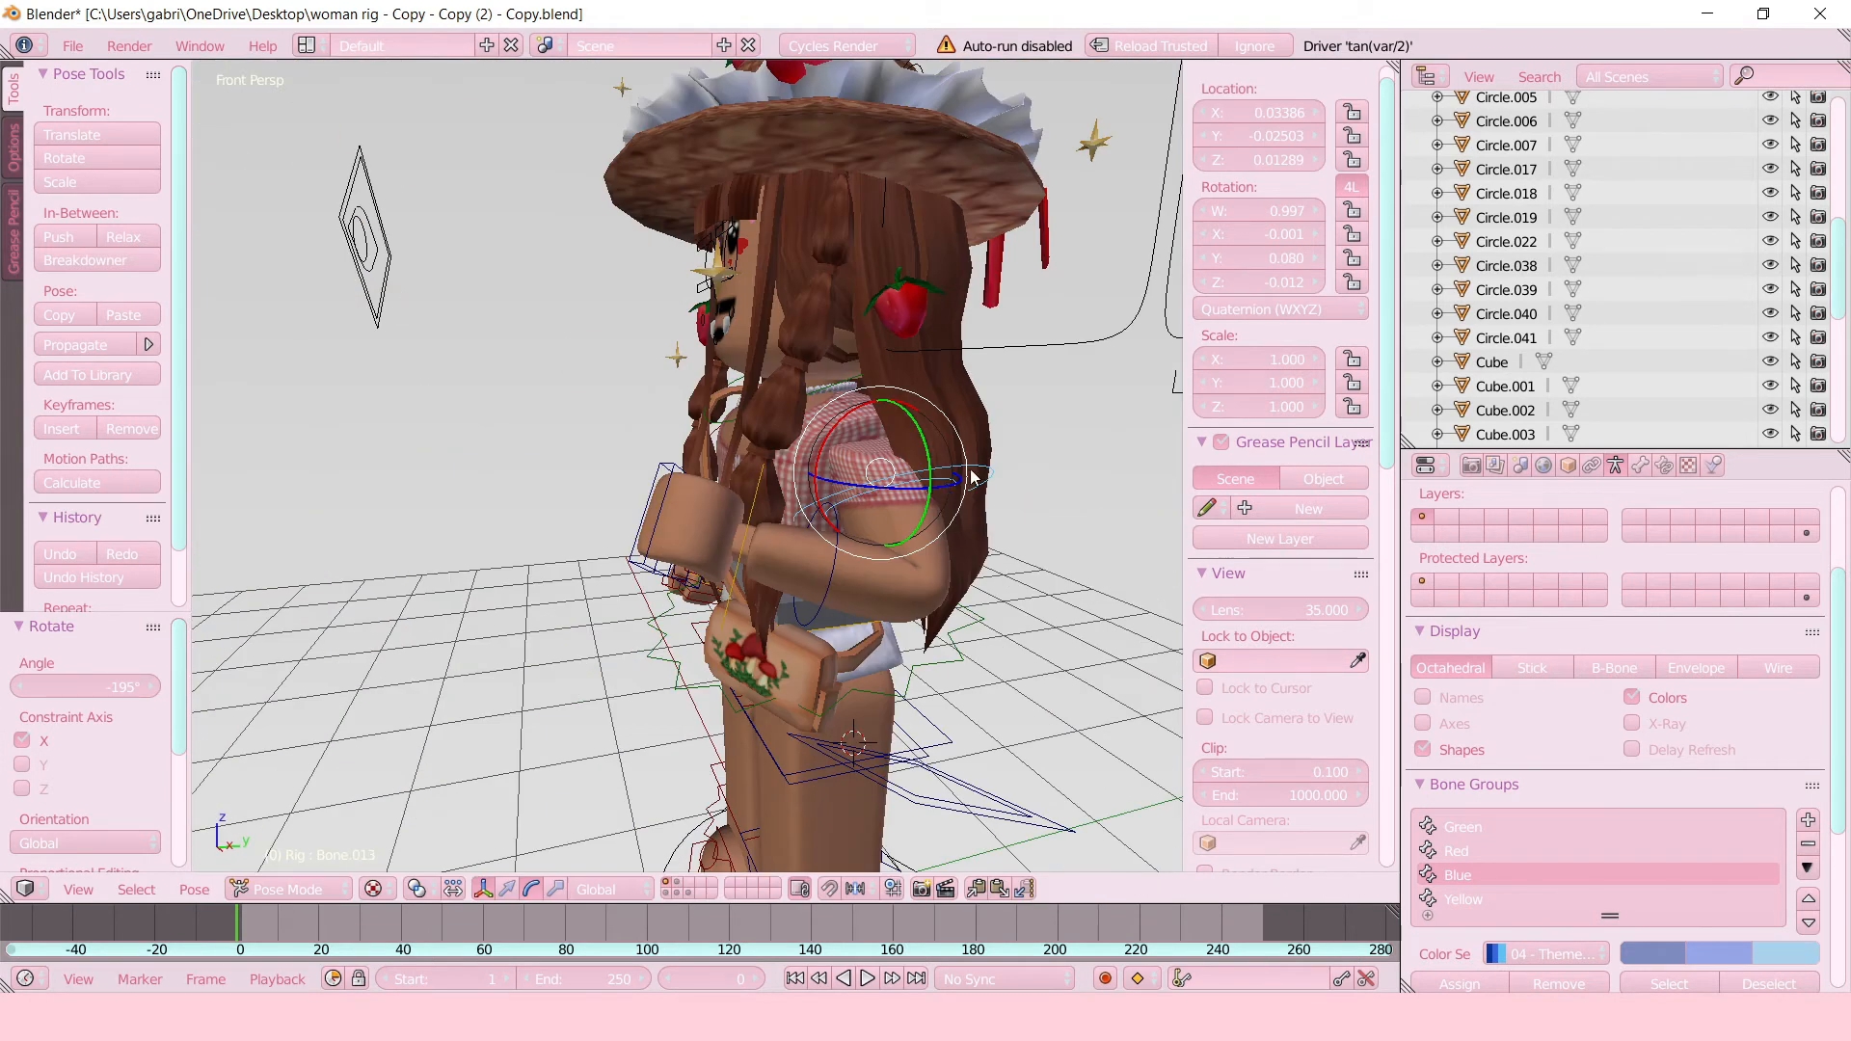
pyautogui.moveTo(832, 546)
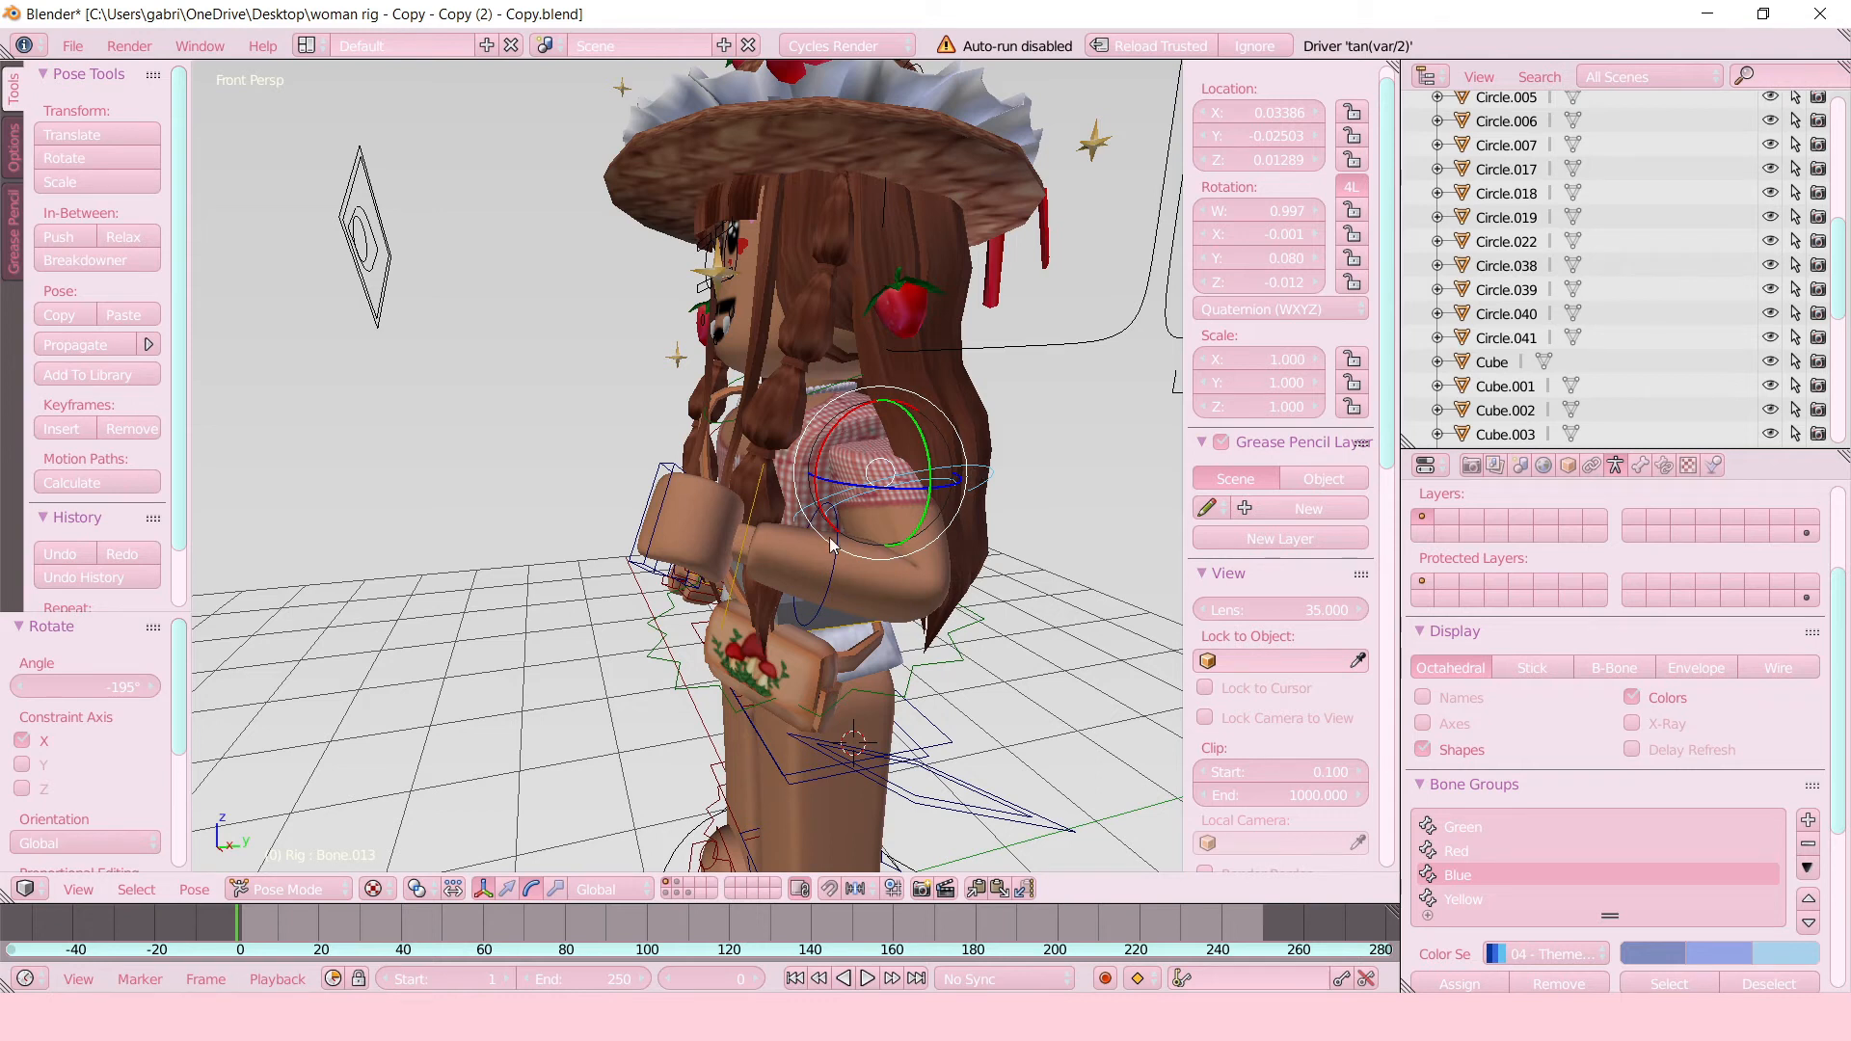
pyautogui.moveTo(876, 488)
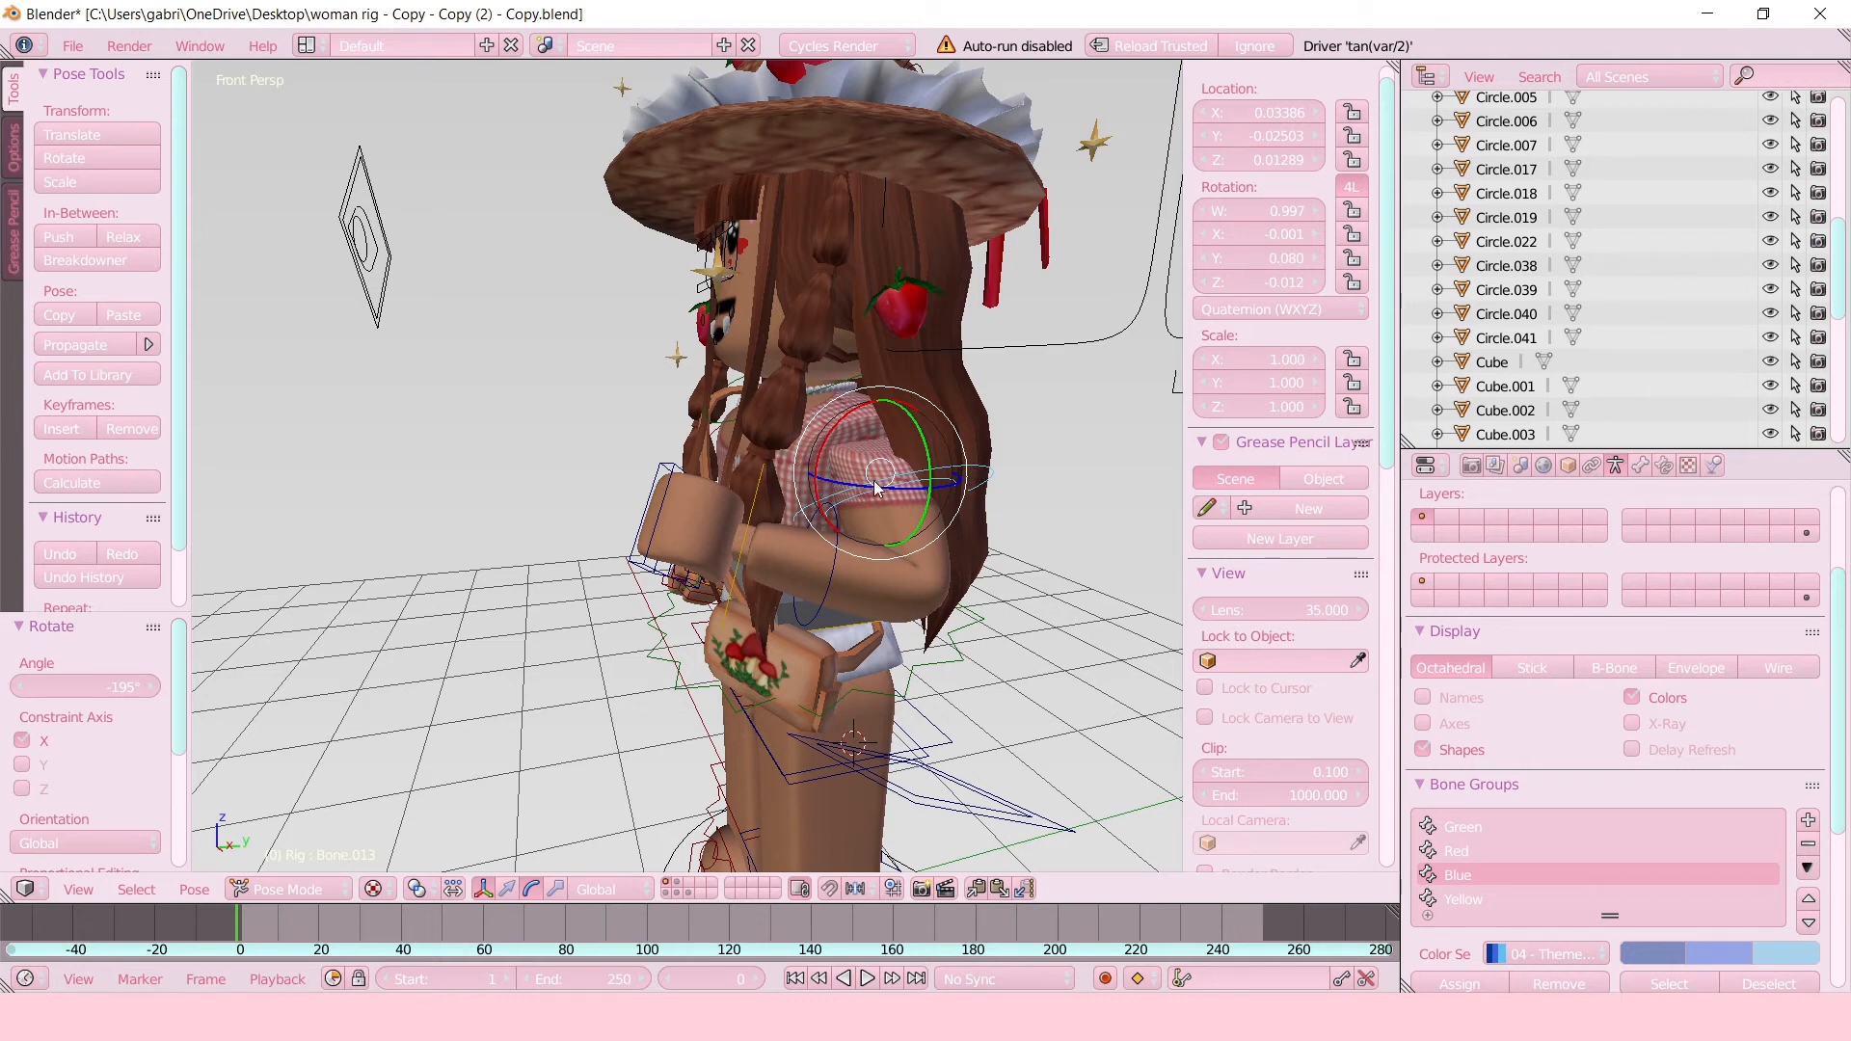
pyautogui.moveTo(844, 419)
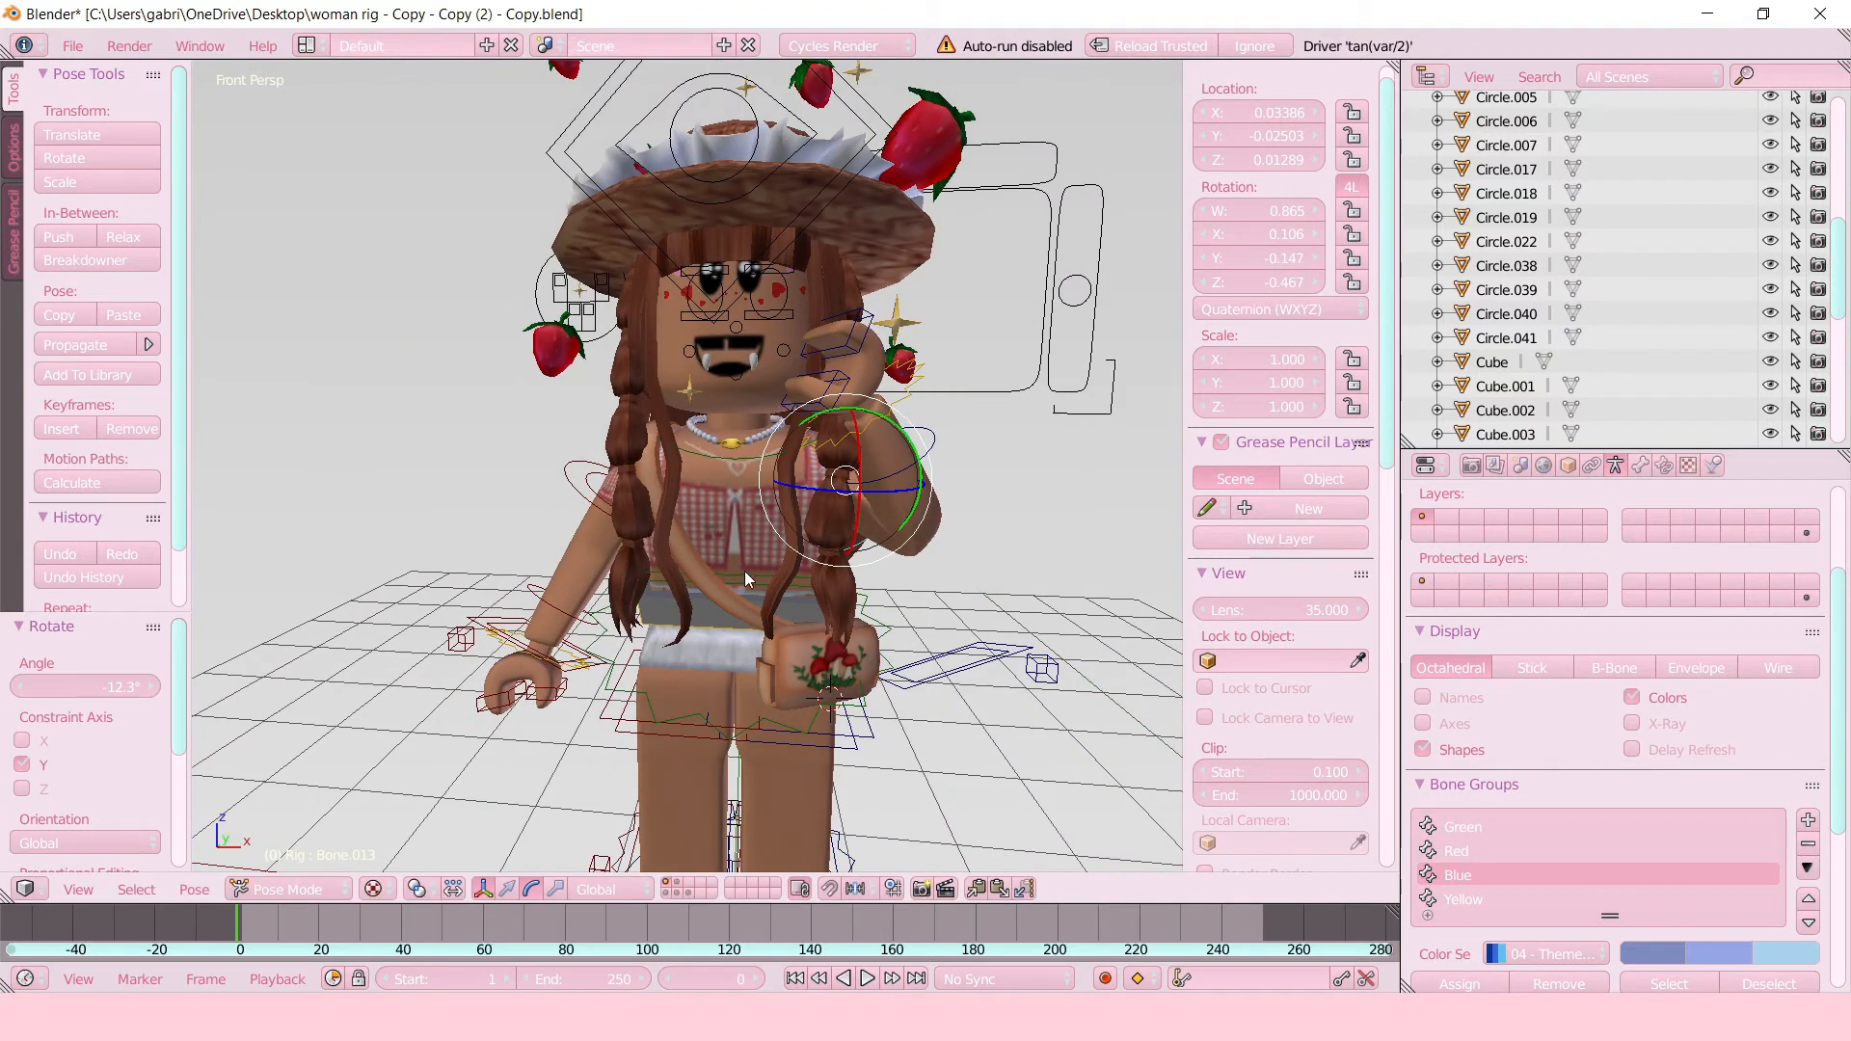
pyautogui.moveTo(856, 386)
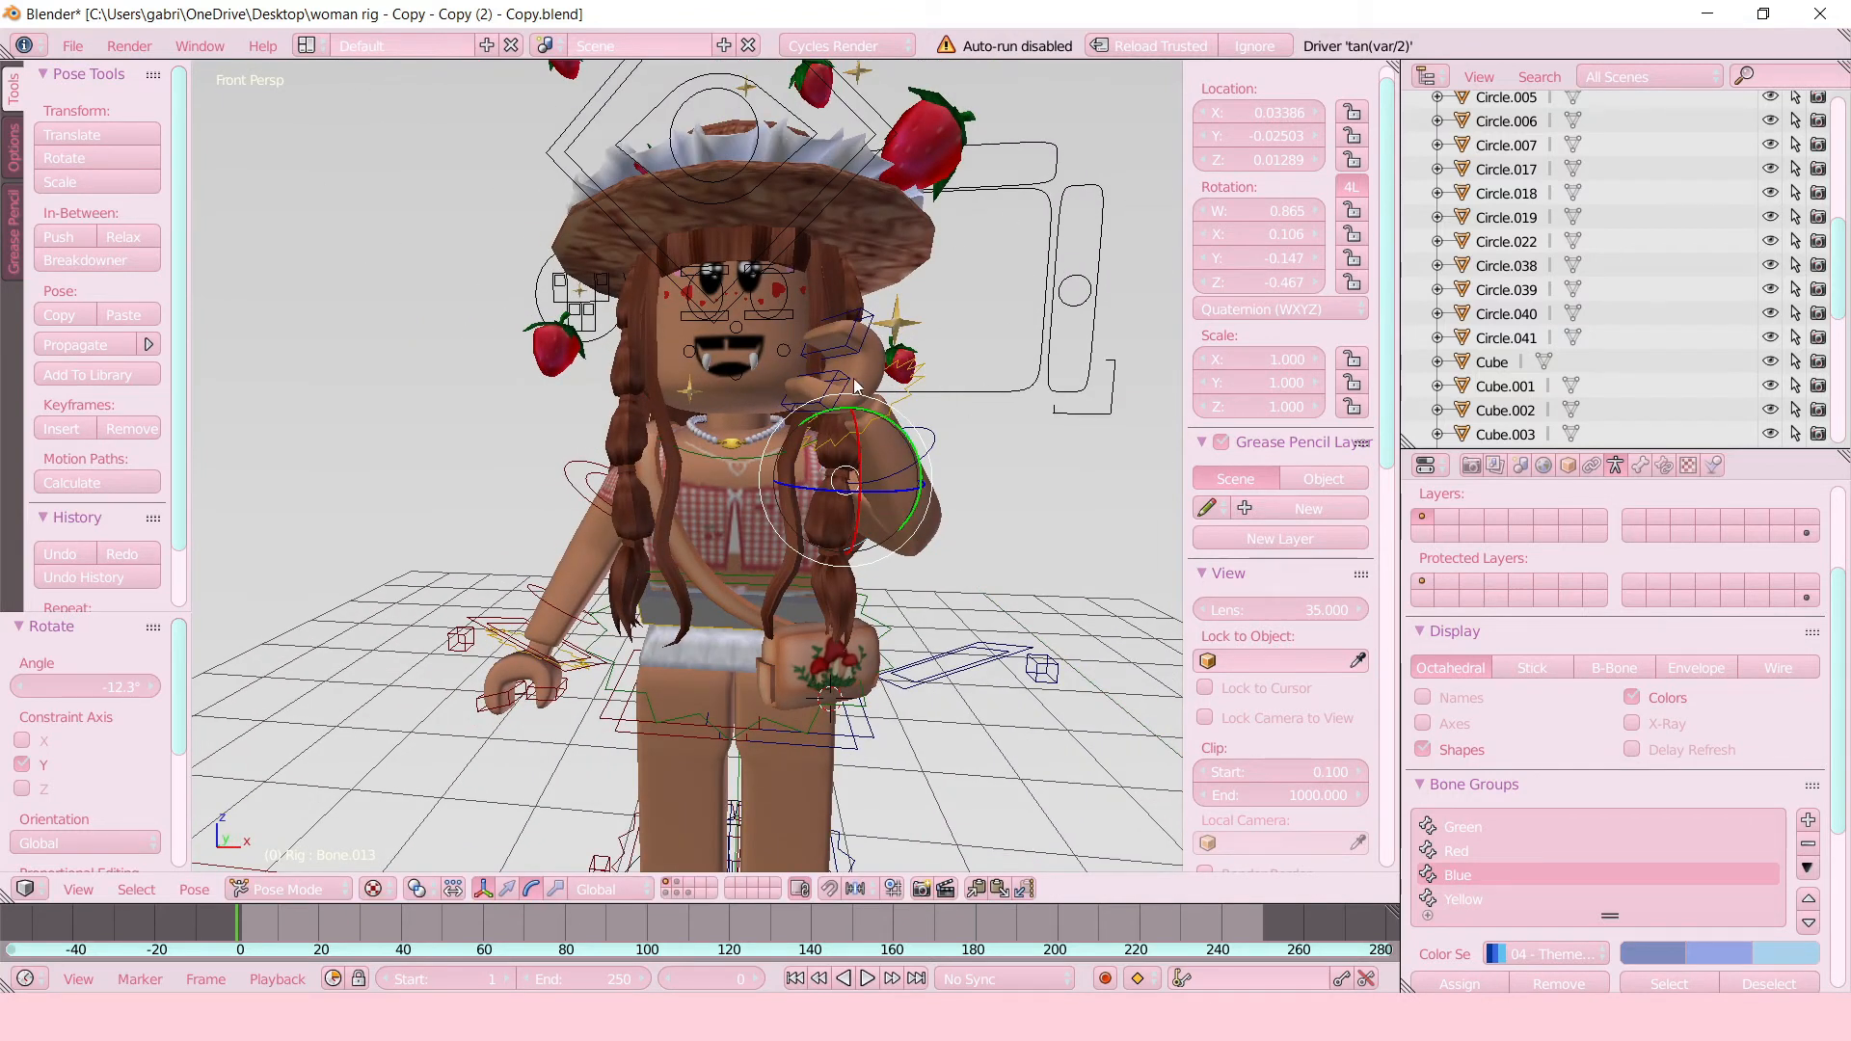
# Select the hand's bone and rotate it up beside the face.
pyautogui.click(850, 413)
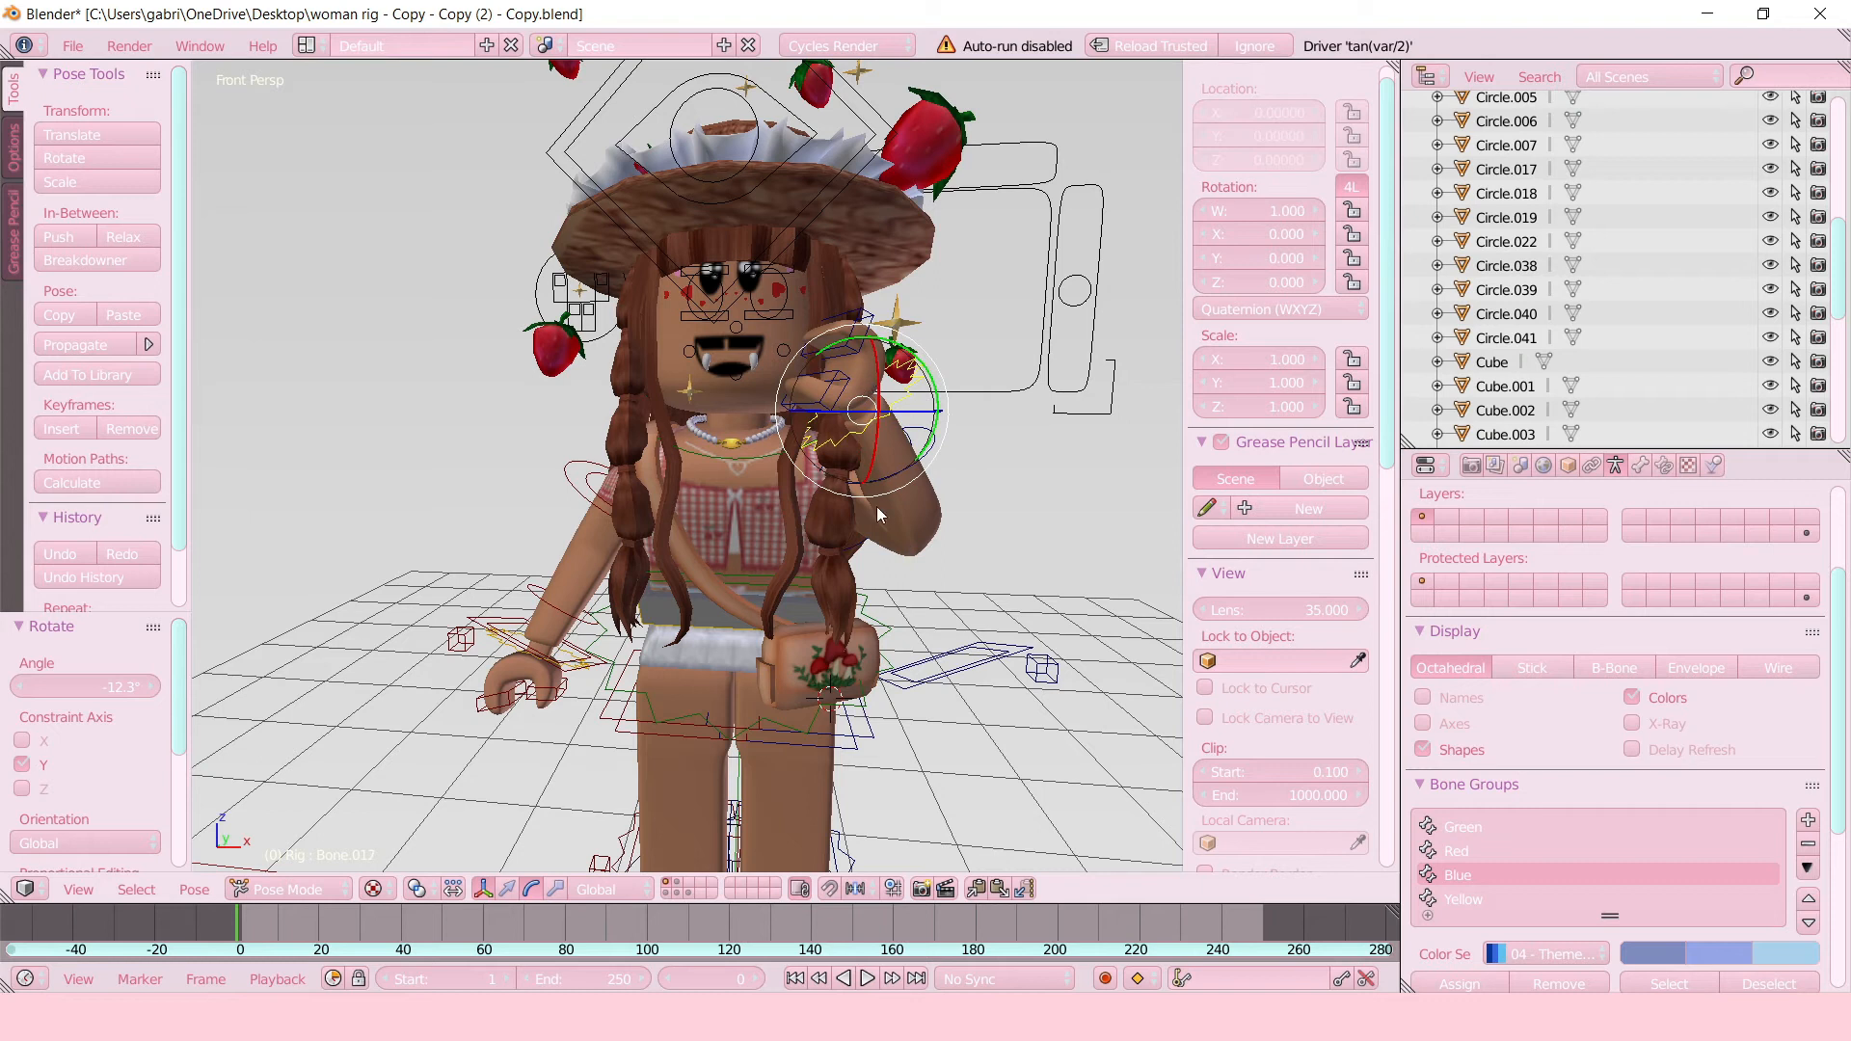
pyautogui.moveTo(587, 558)
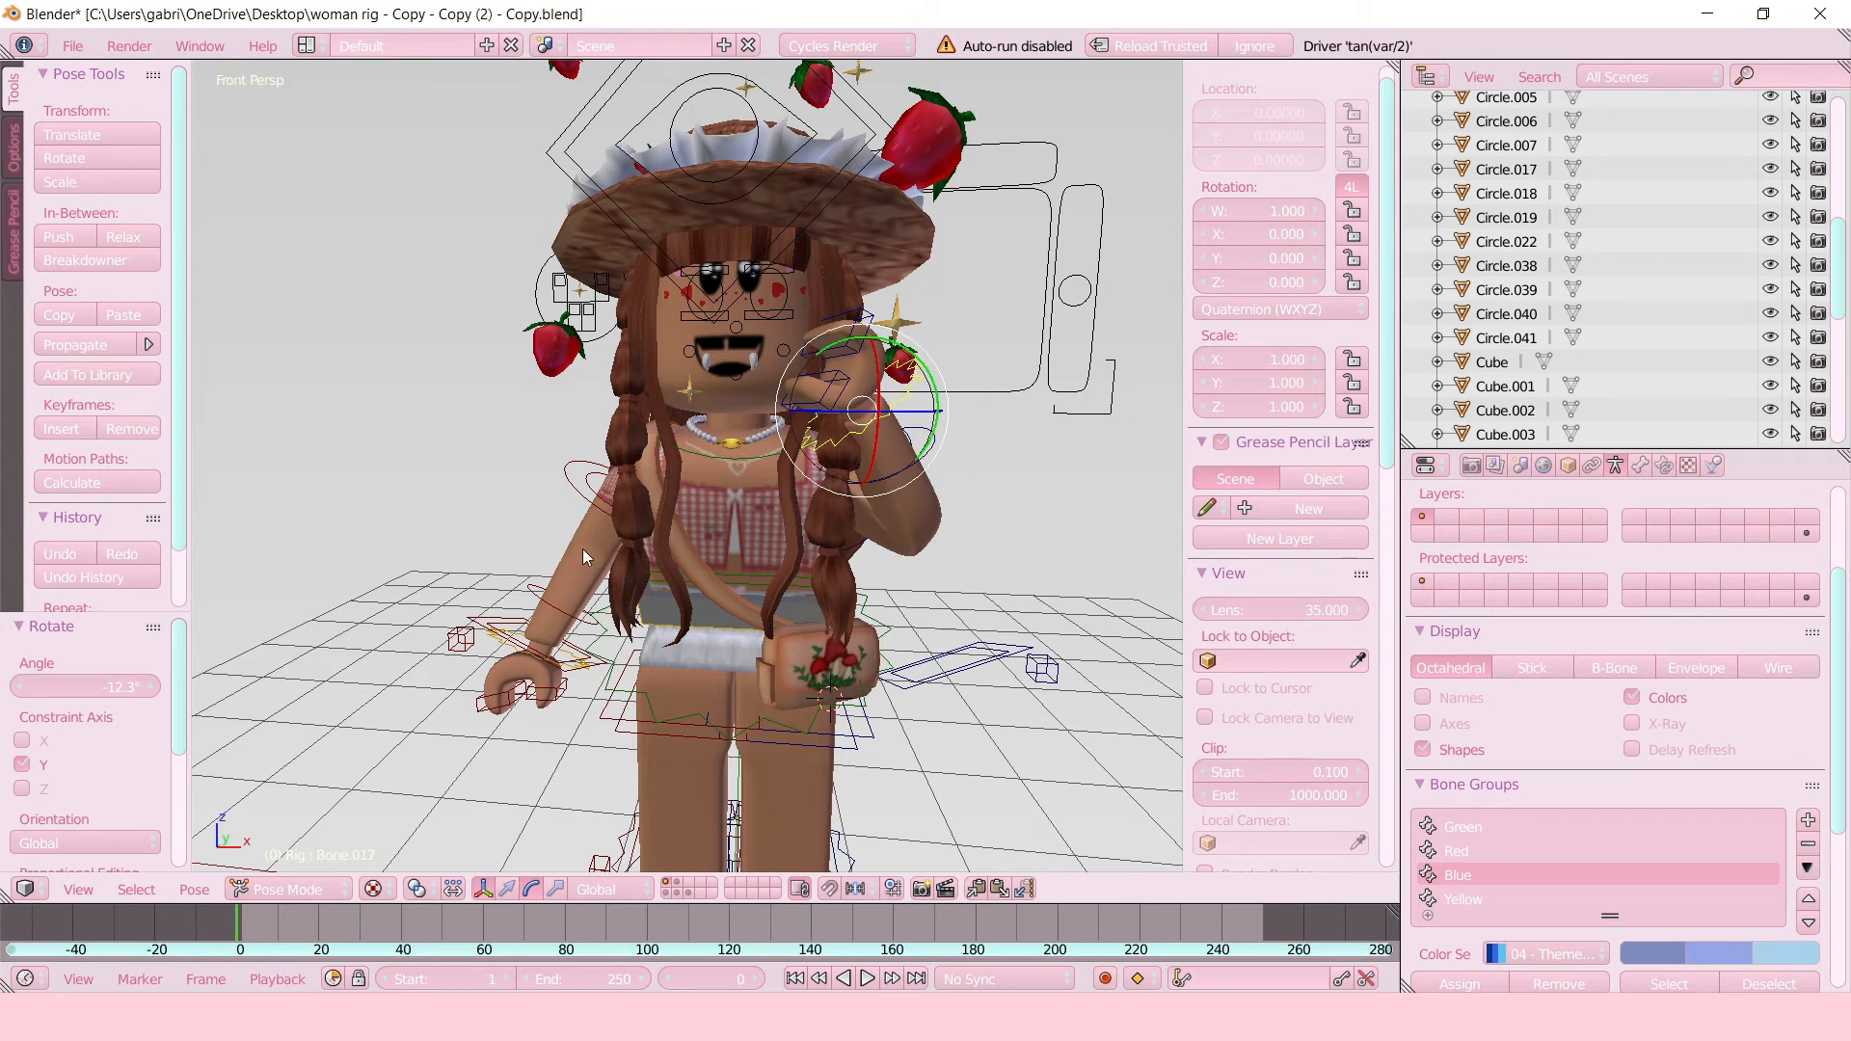
pyautogui.moveTo(787, 541)
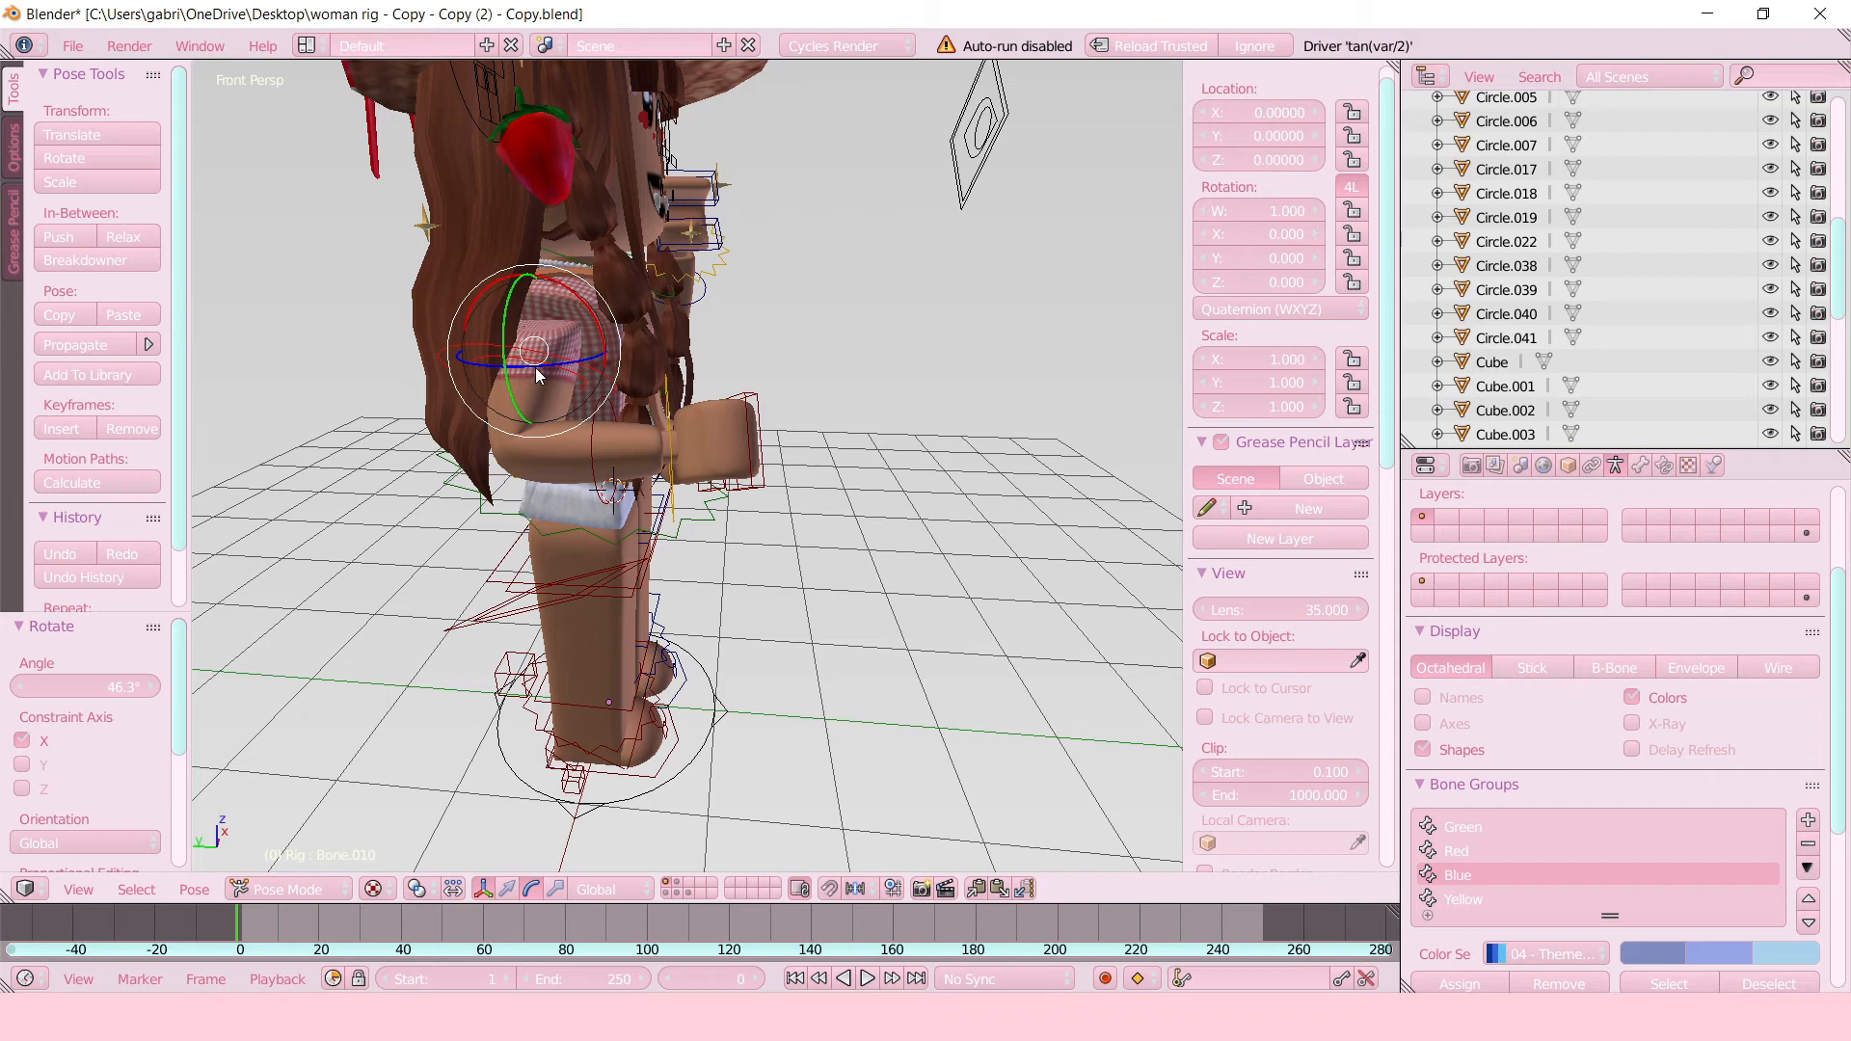
pyautogui.moveTo(460, 363)
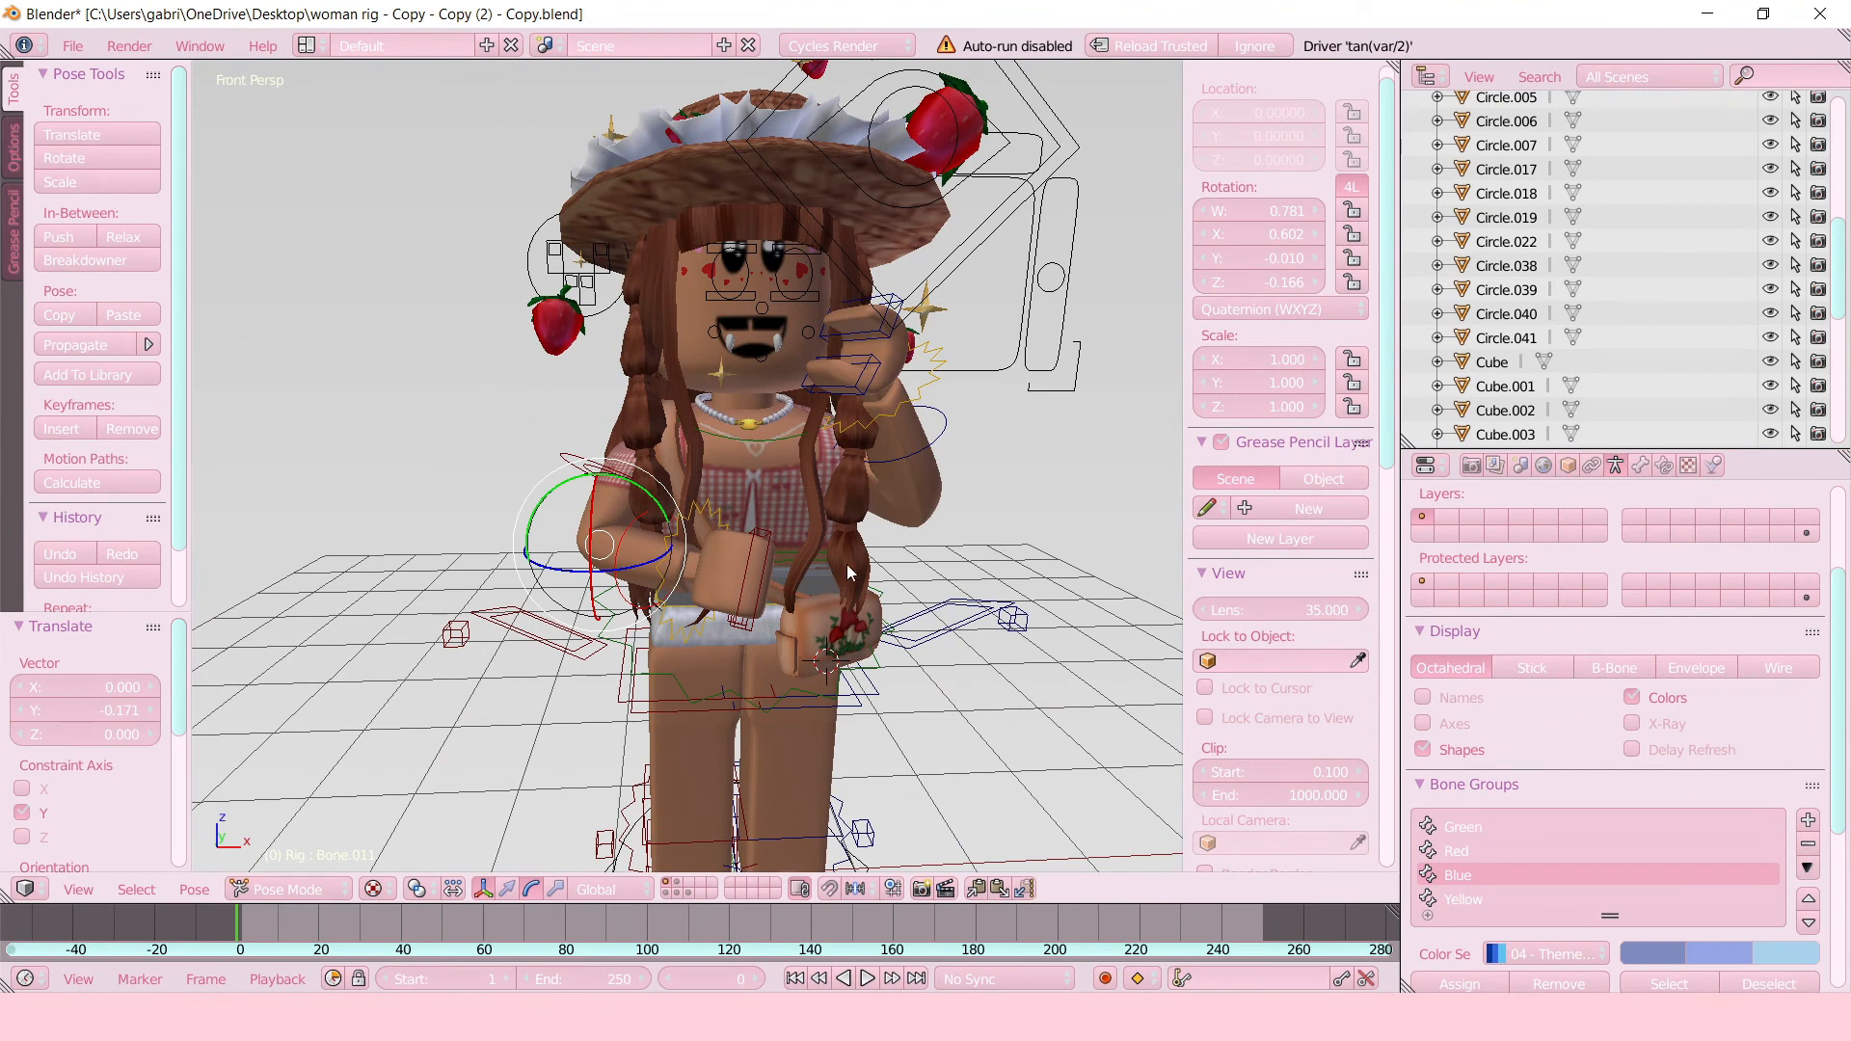
pyautogui.moveTo(571, 577)
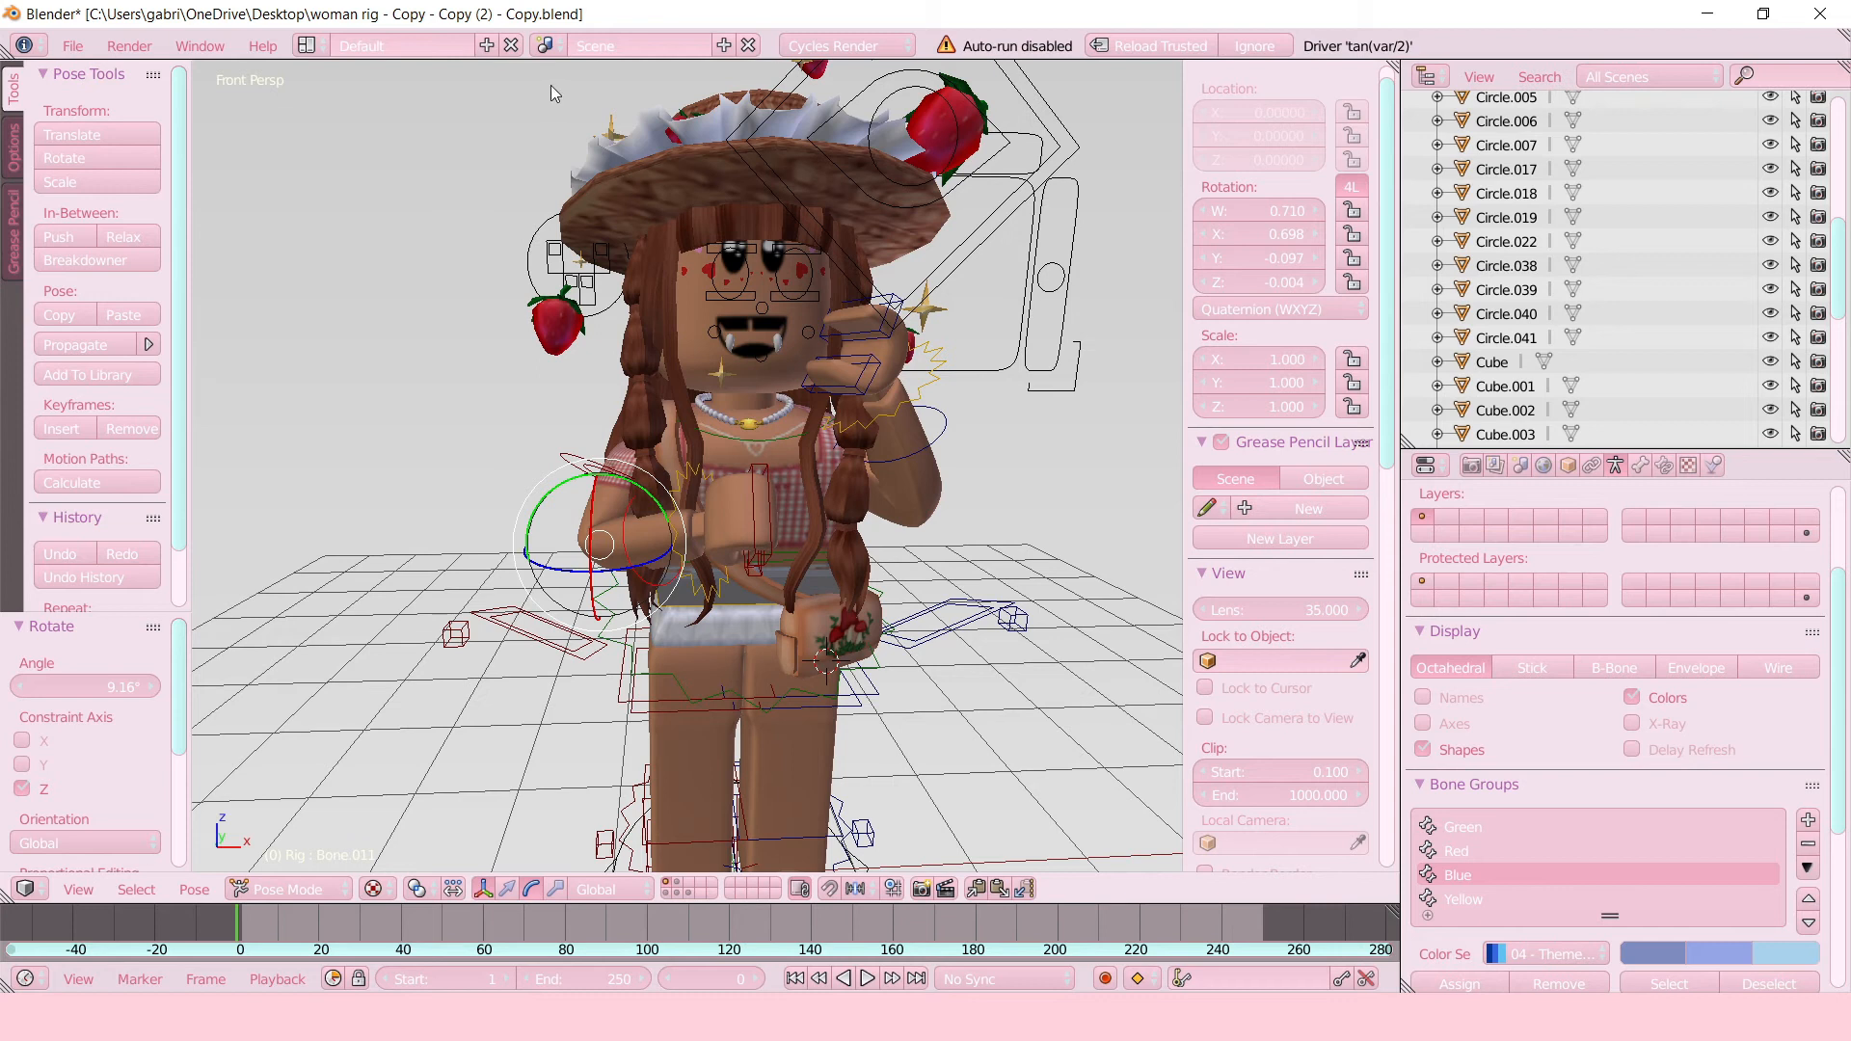
pyautogui.moveTo(735, 238)
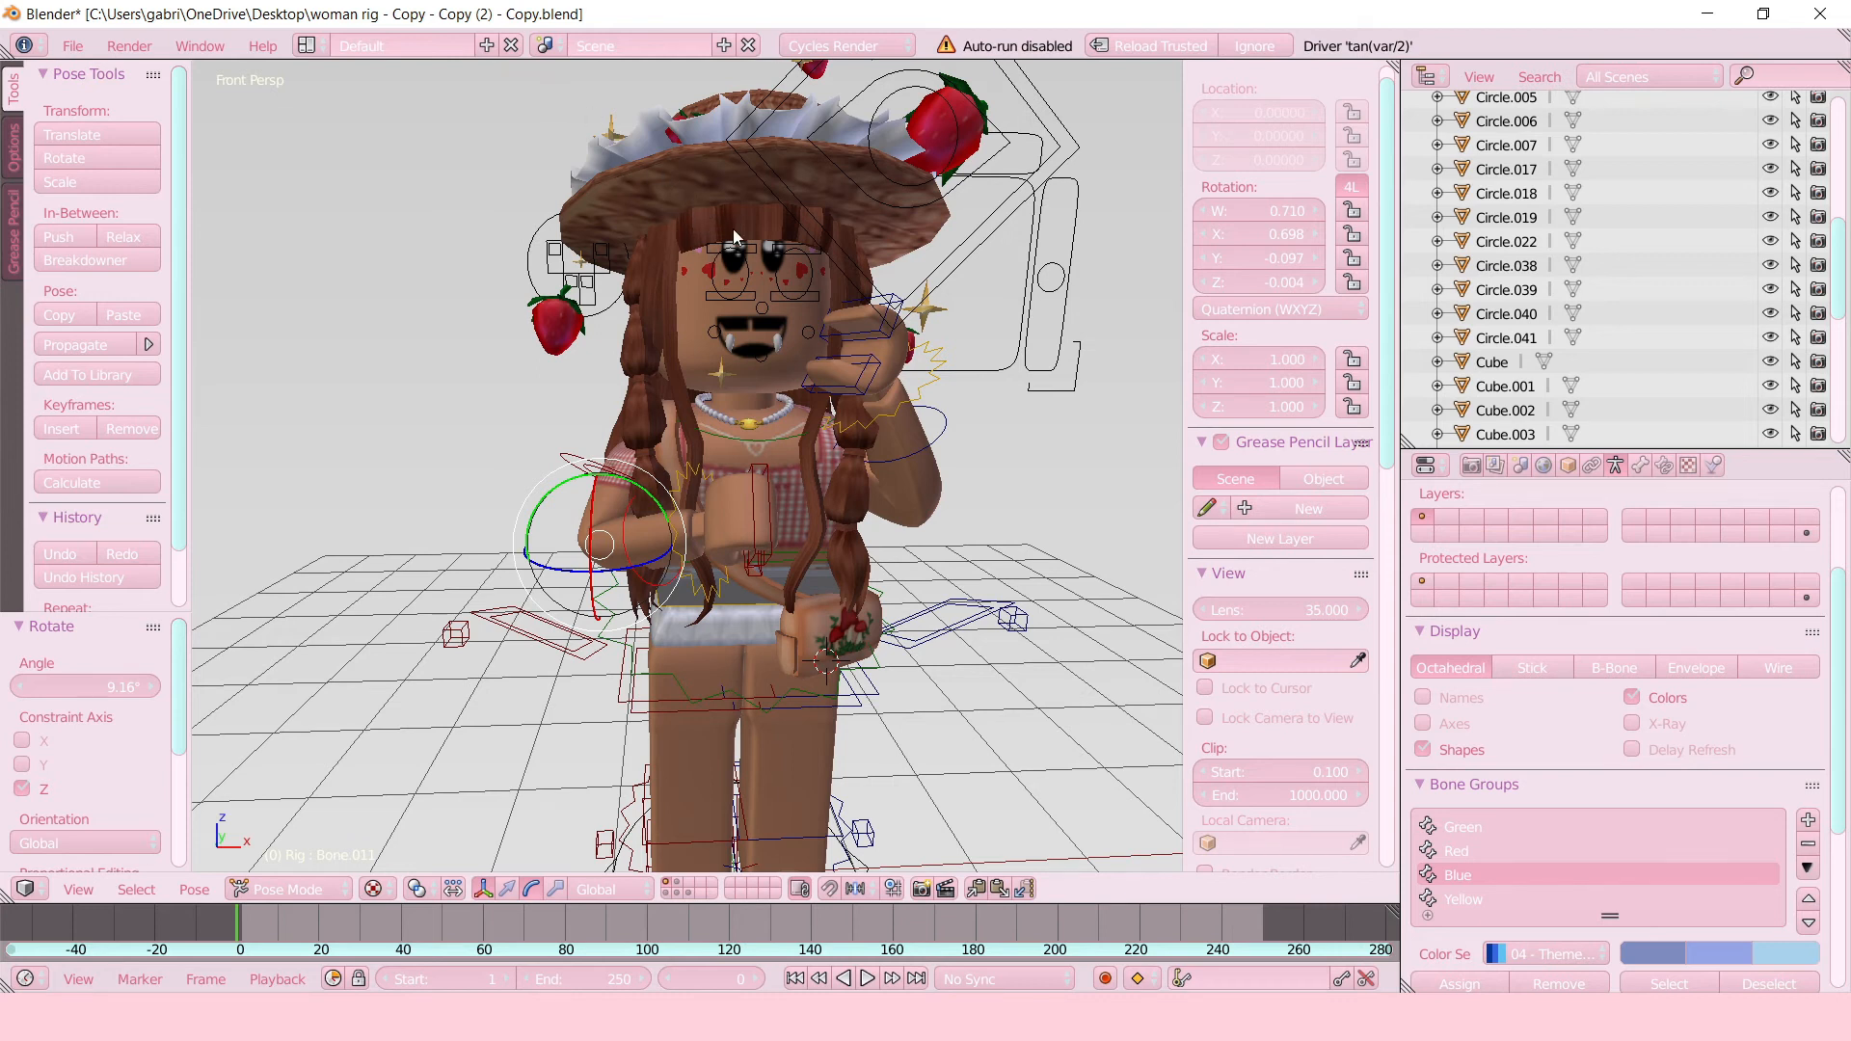
# Leave Pose Mode for Object Mode to adjust the whole character.
pyautogui.click(288, 889)
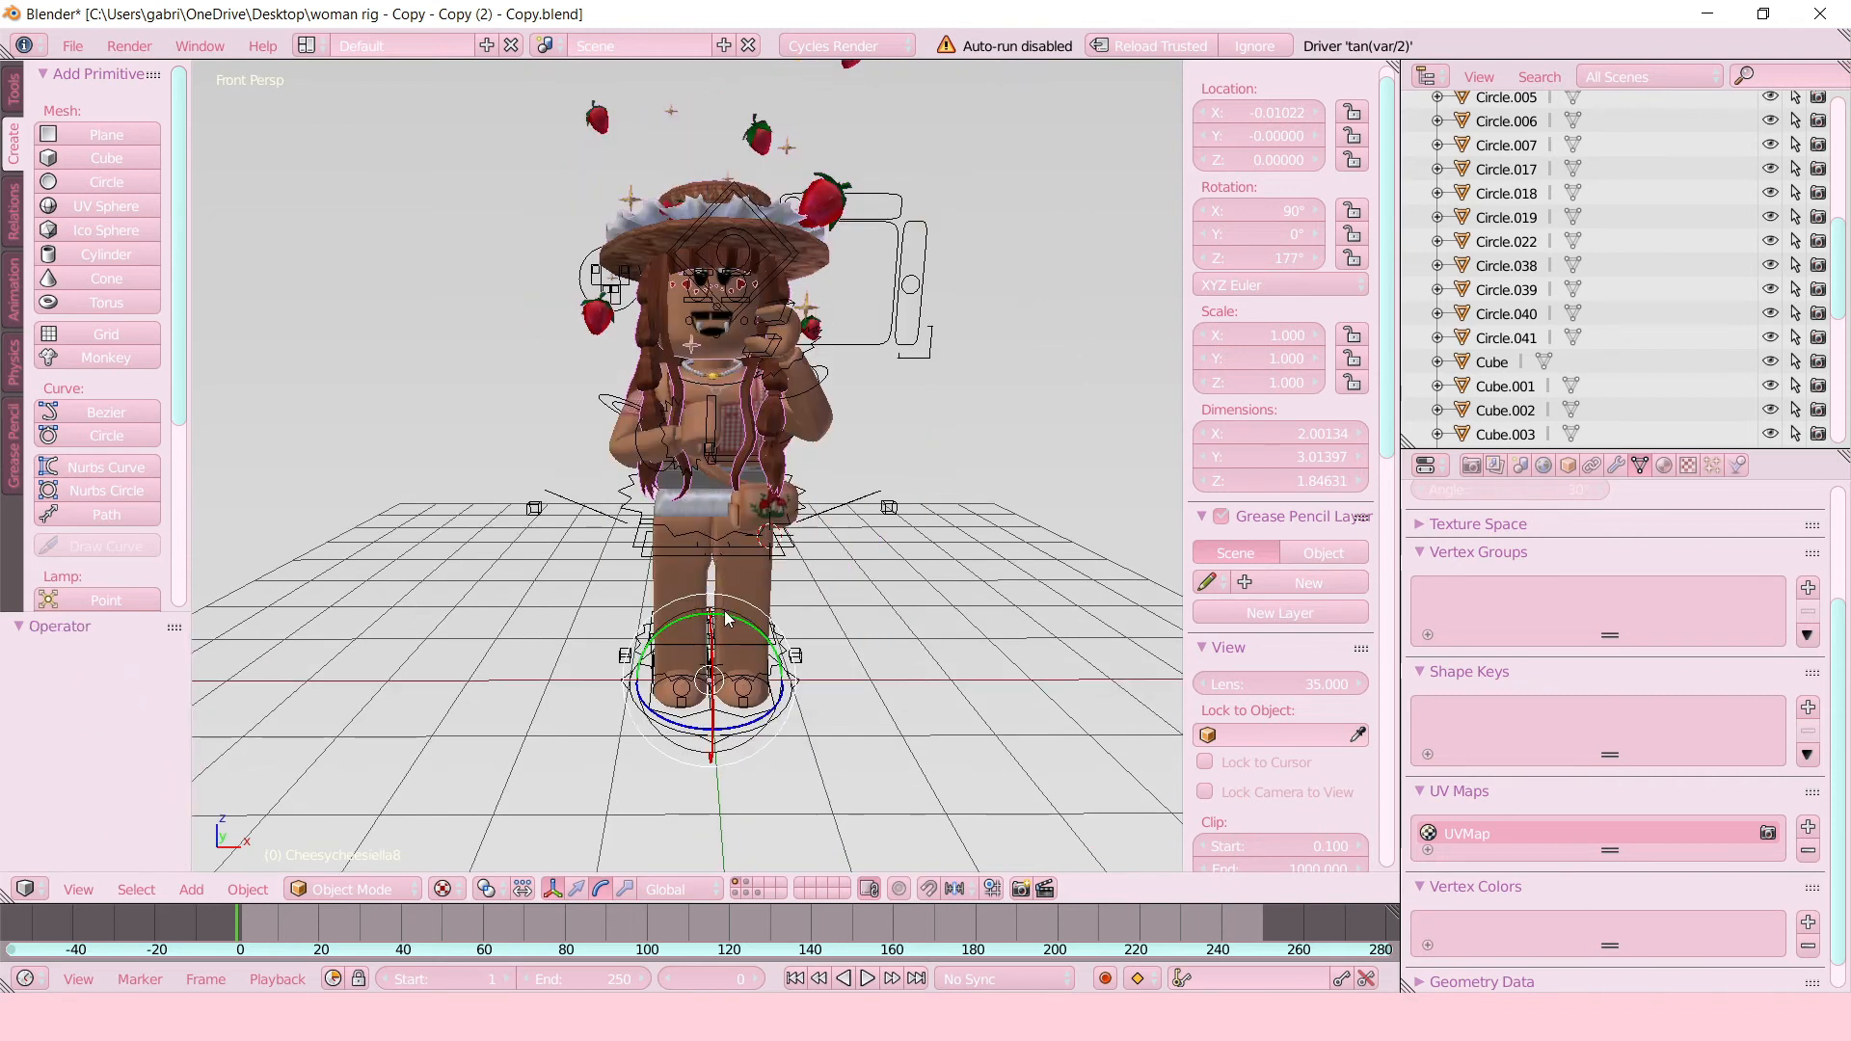
pyautogui.moveTo(721, 620)
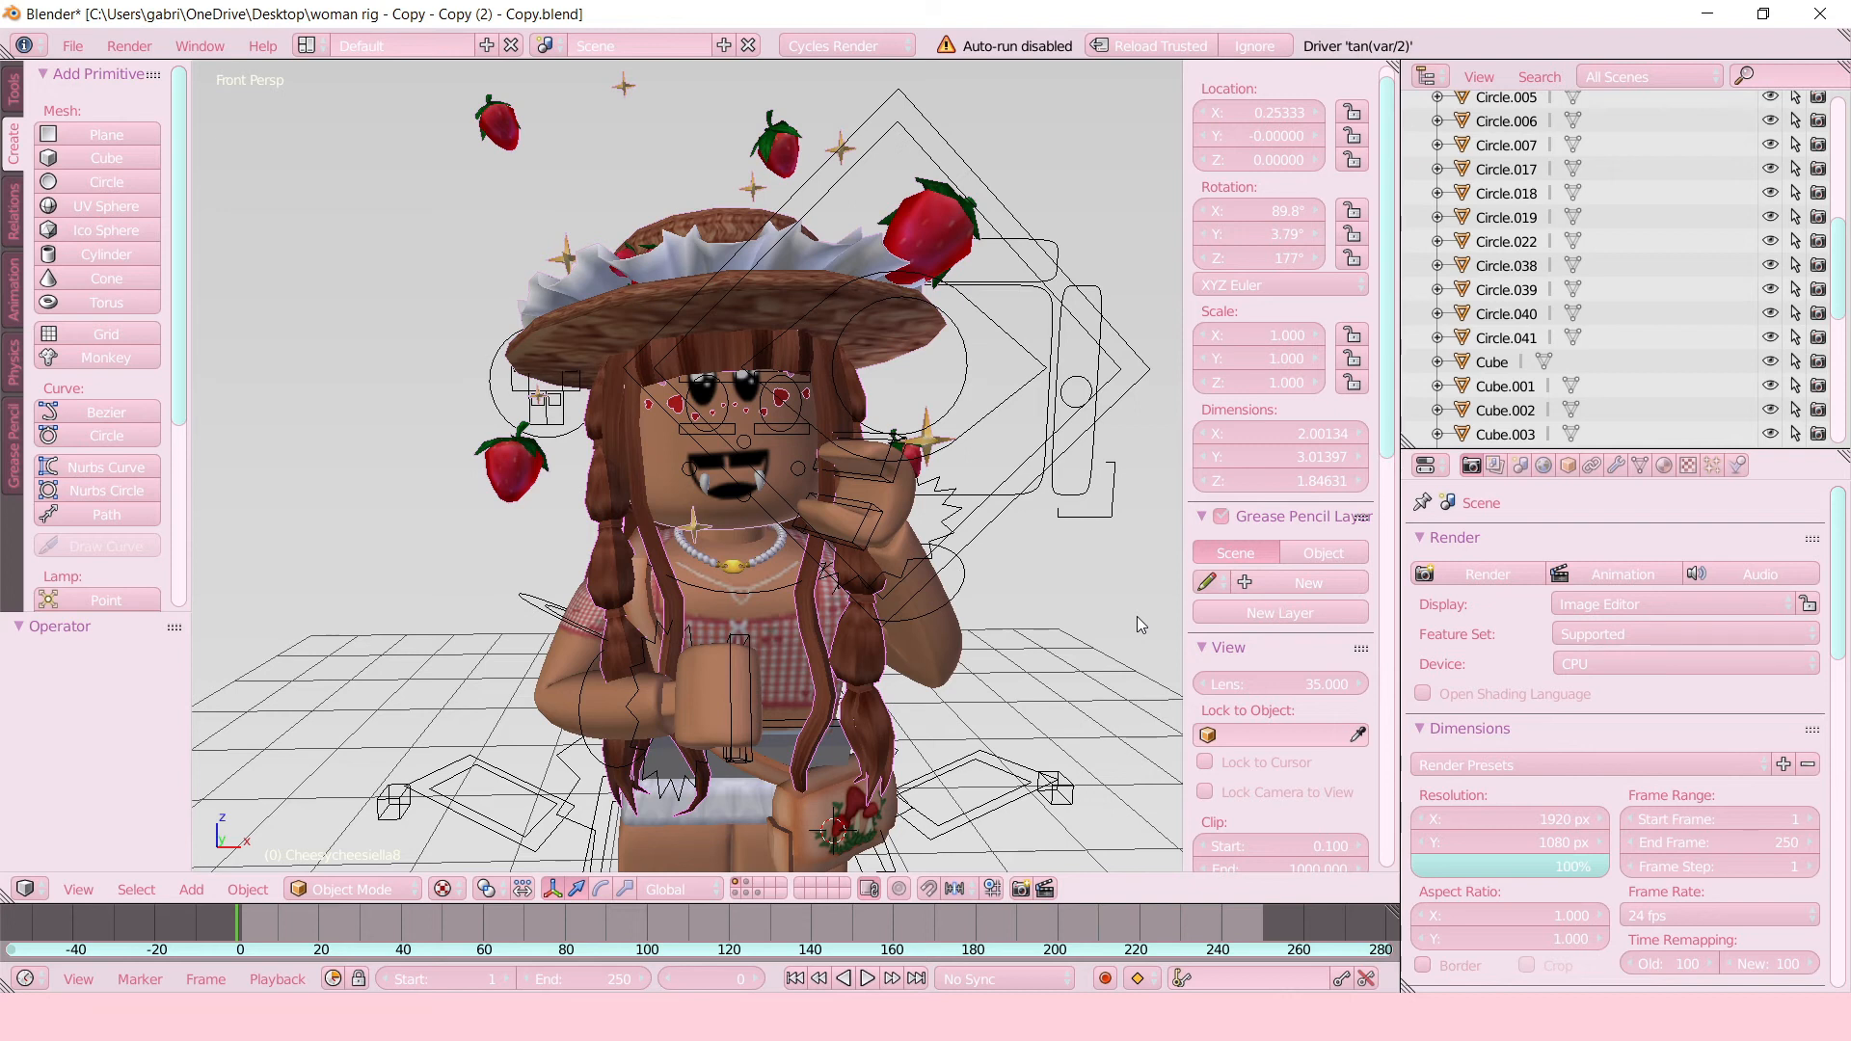
pyautogui.moveTo(590, 343)
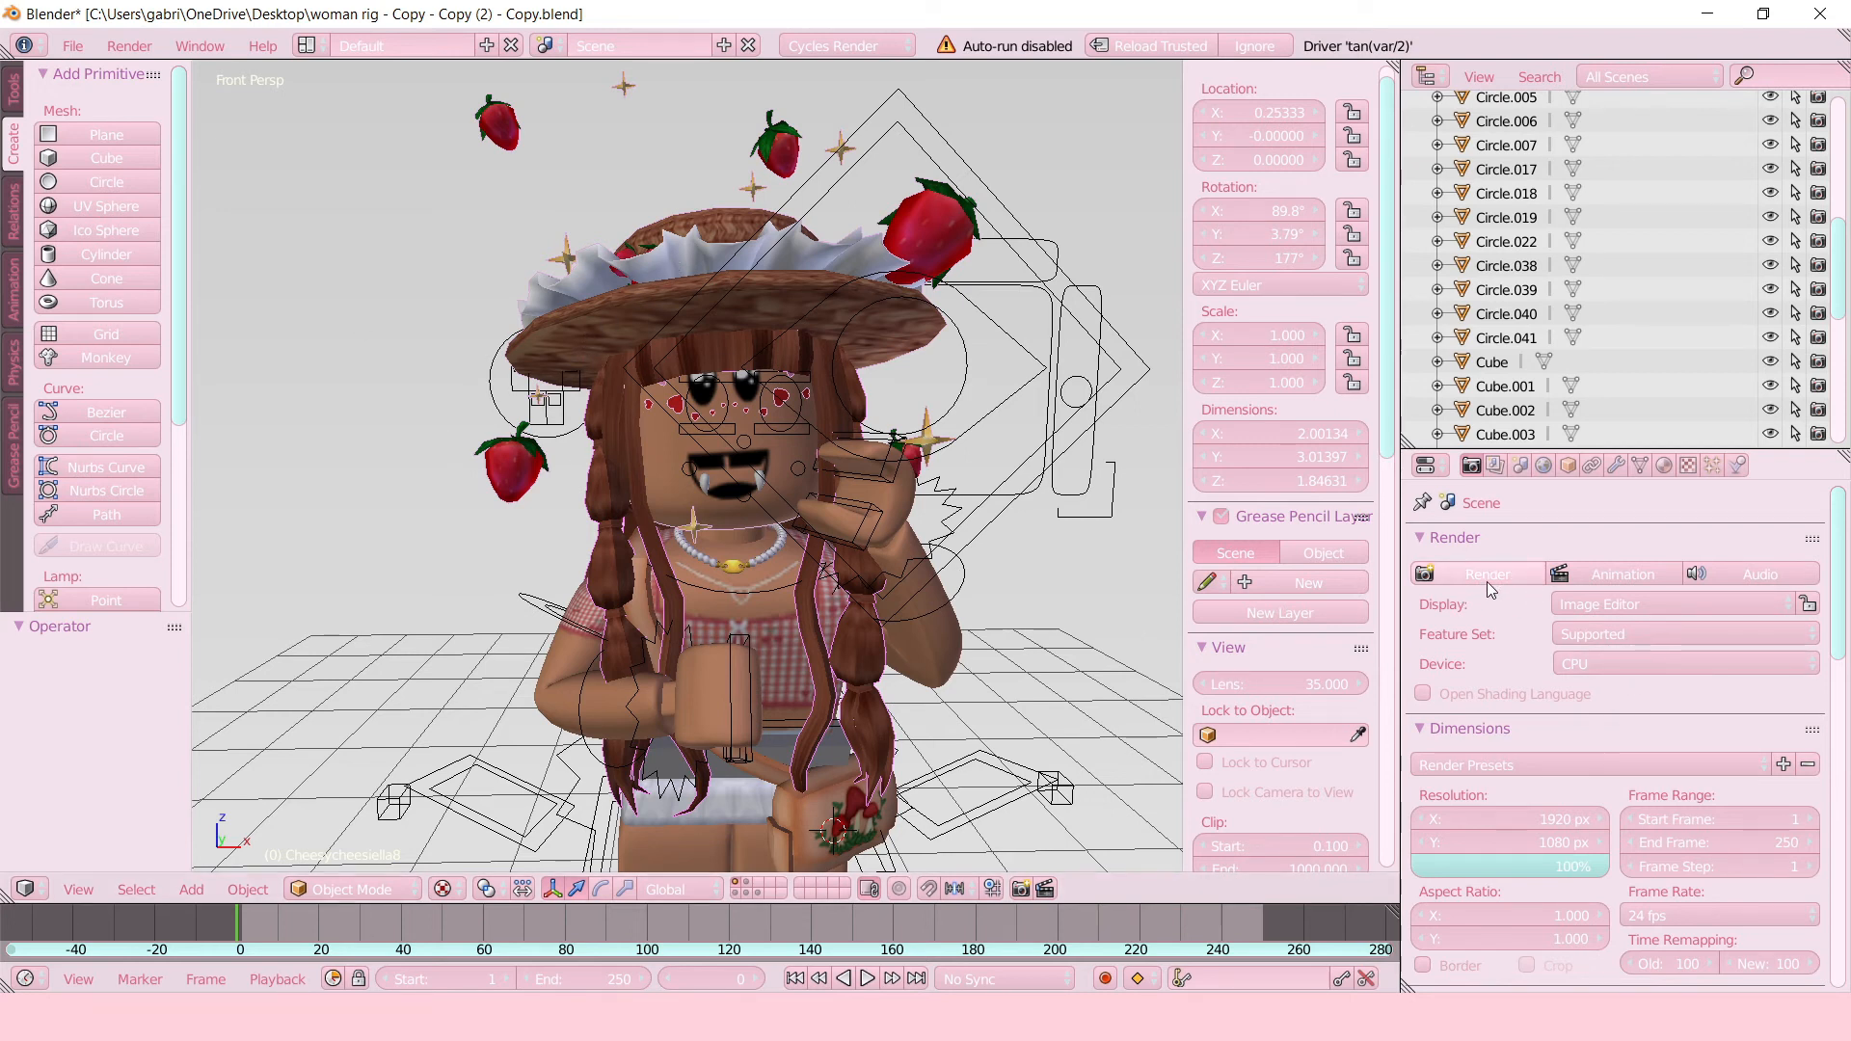
pyautogui.moveTo(1491, 587)
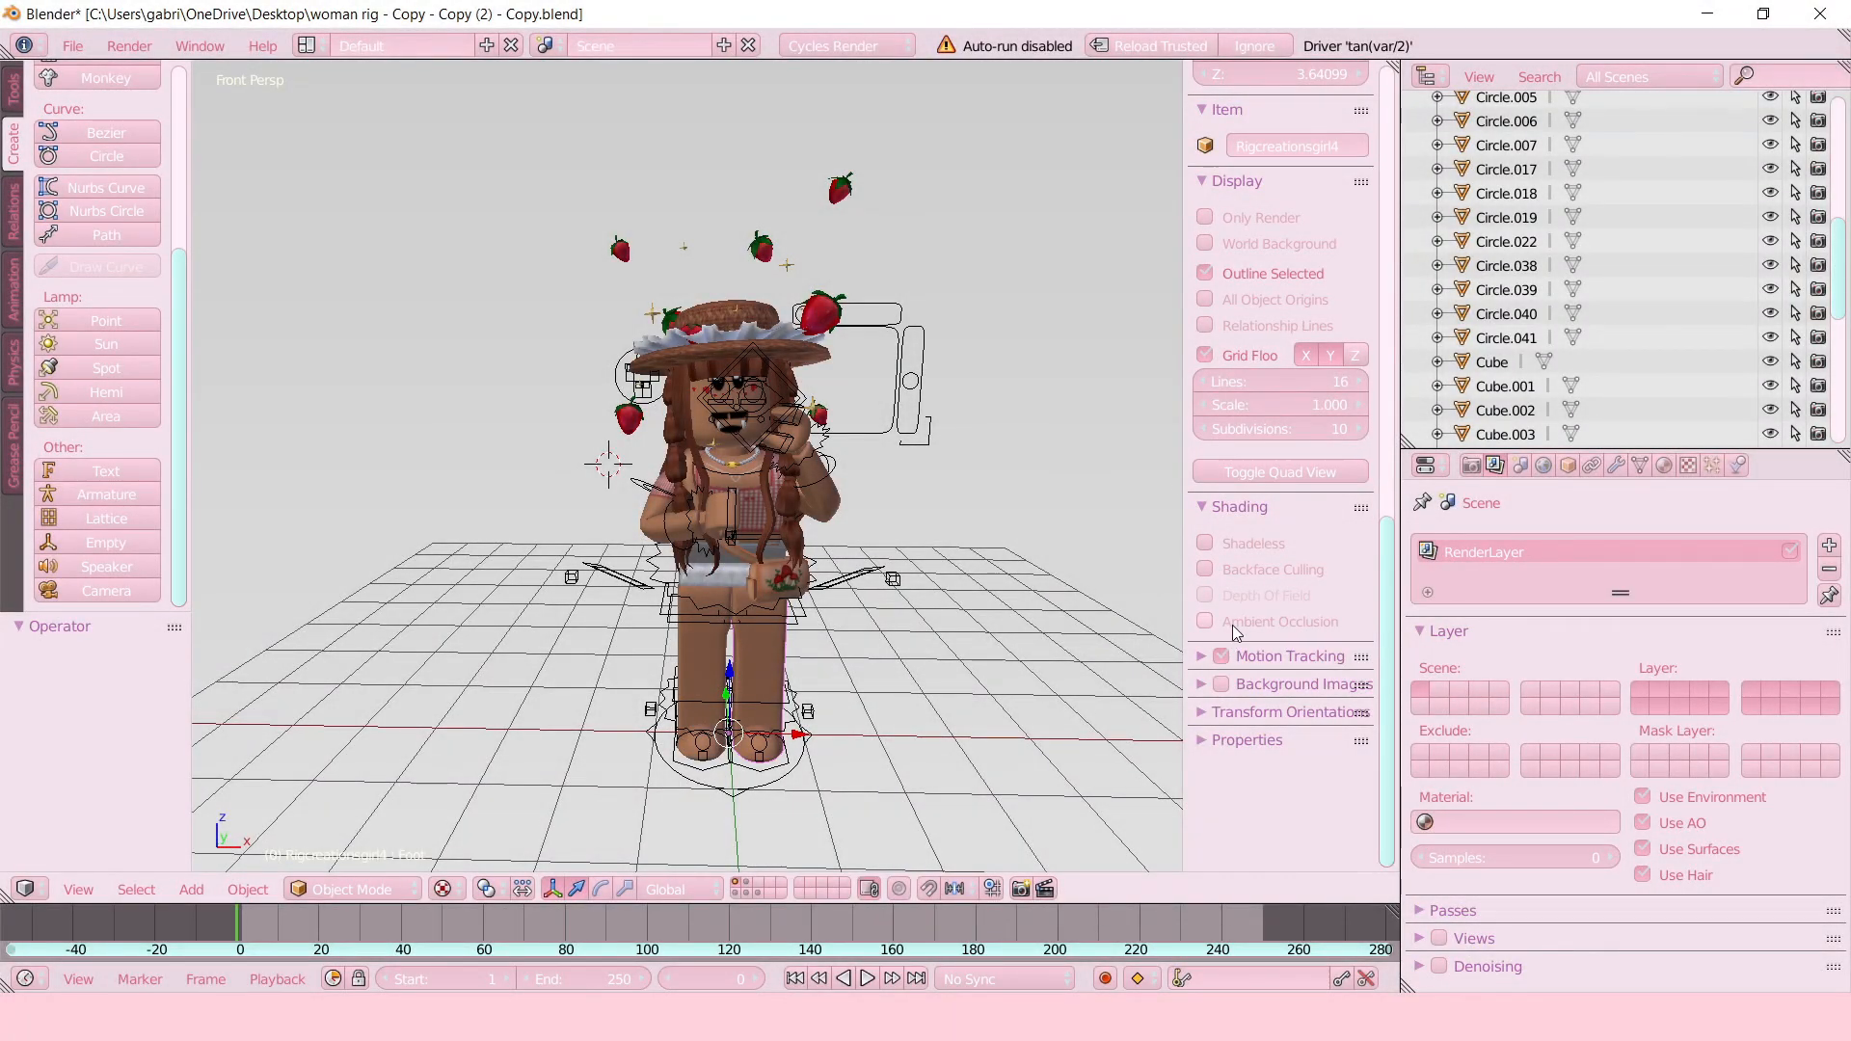
# Tick Ambient Occlusion in the viewport shading settings.
pyautogui.click(1204, 620)
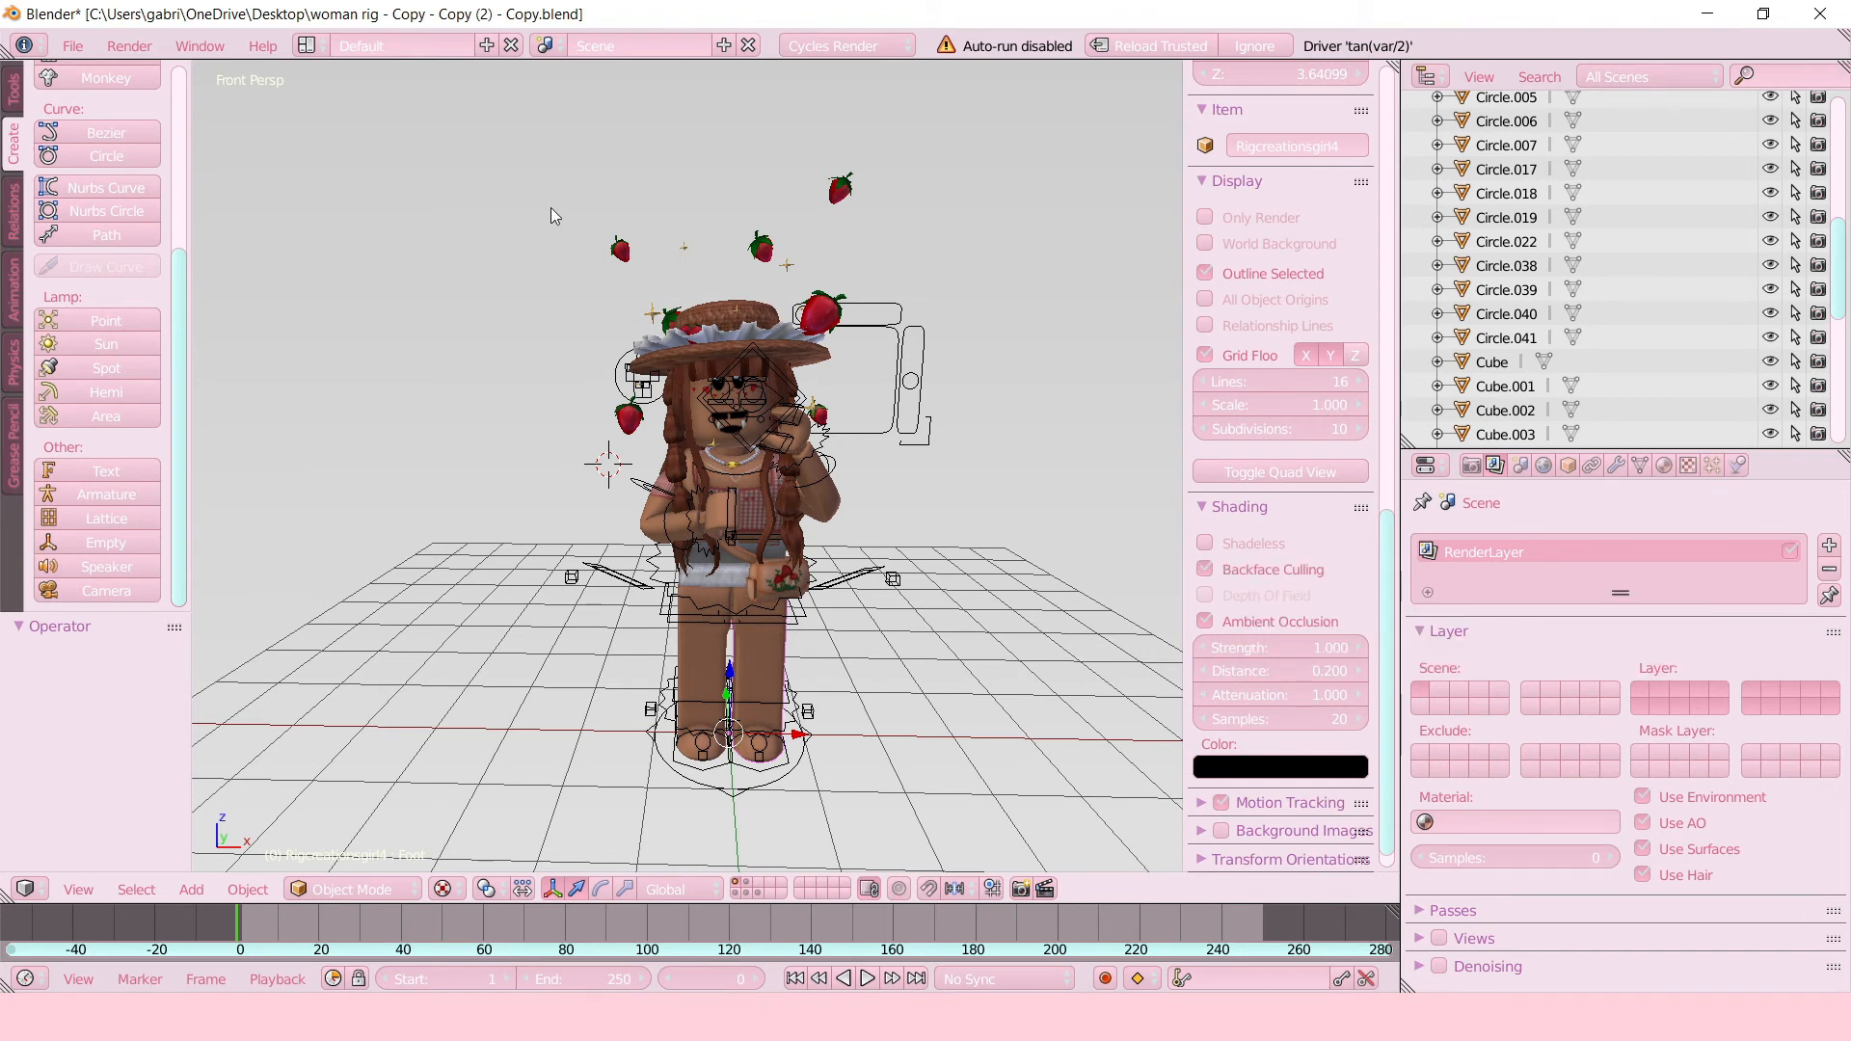
pyautogui.moveTo(714, 257)
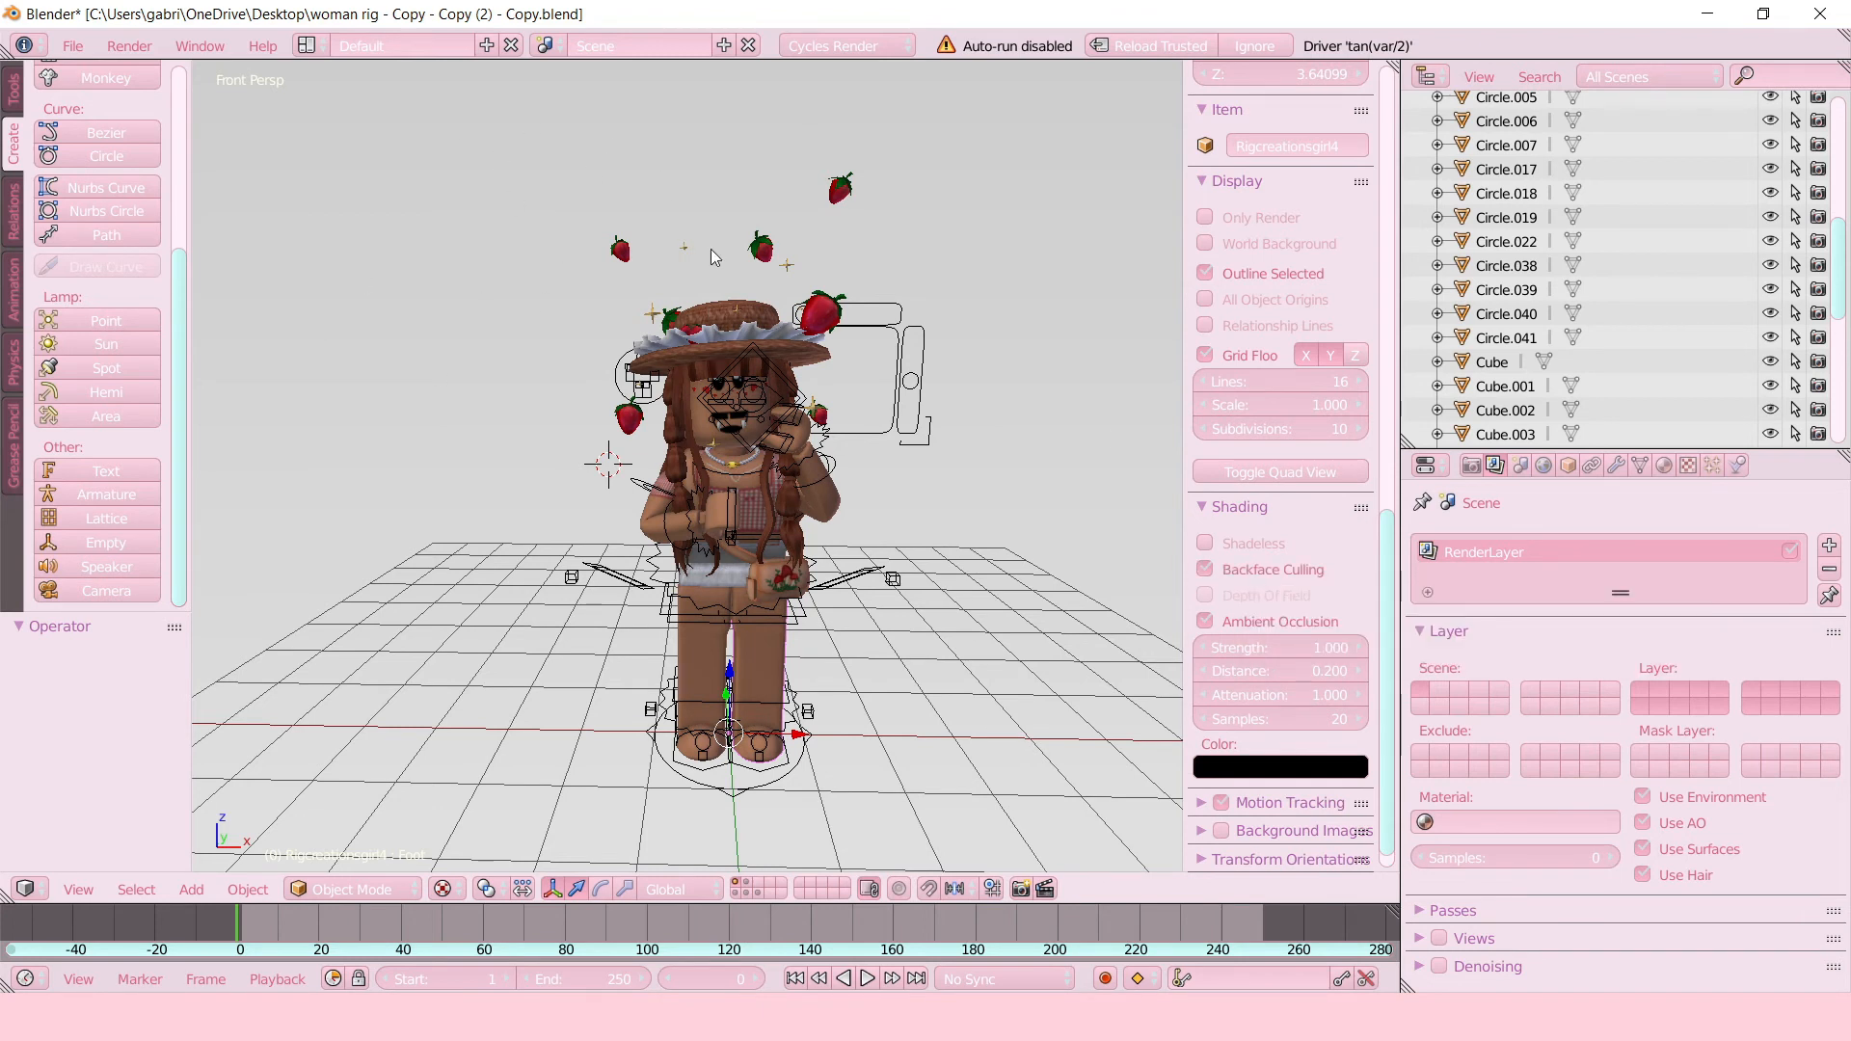
pyautogui.moveTo(503, 164)
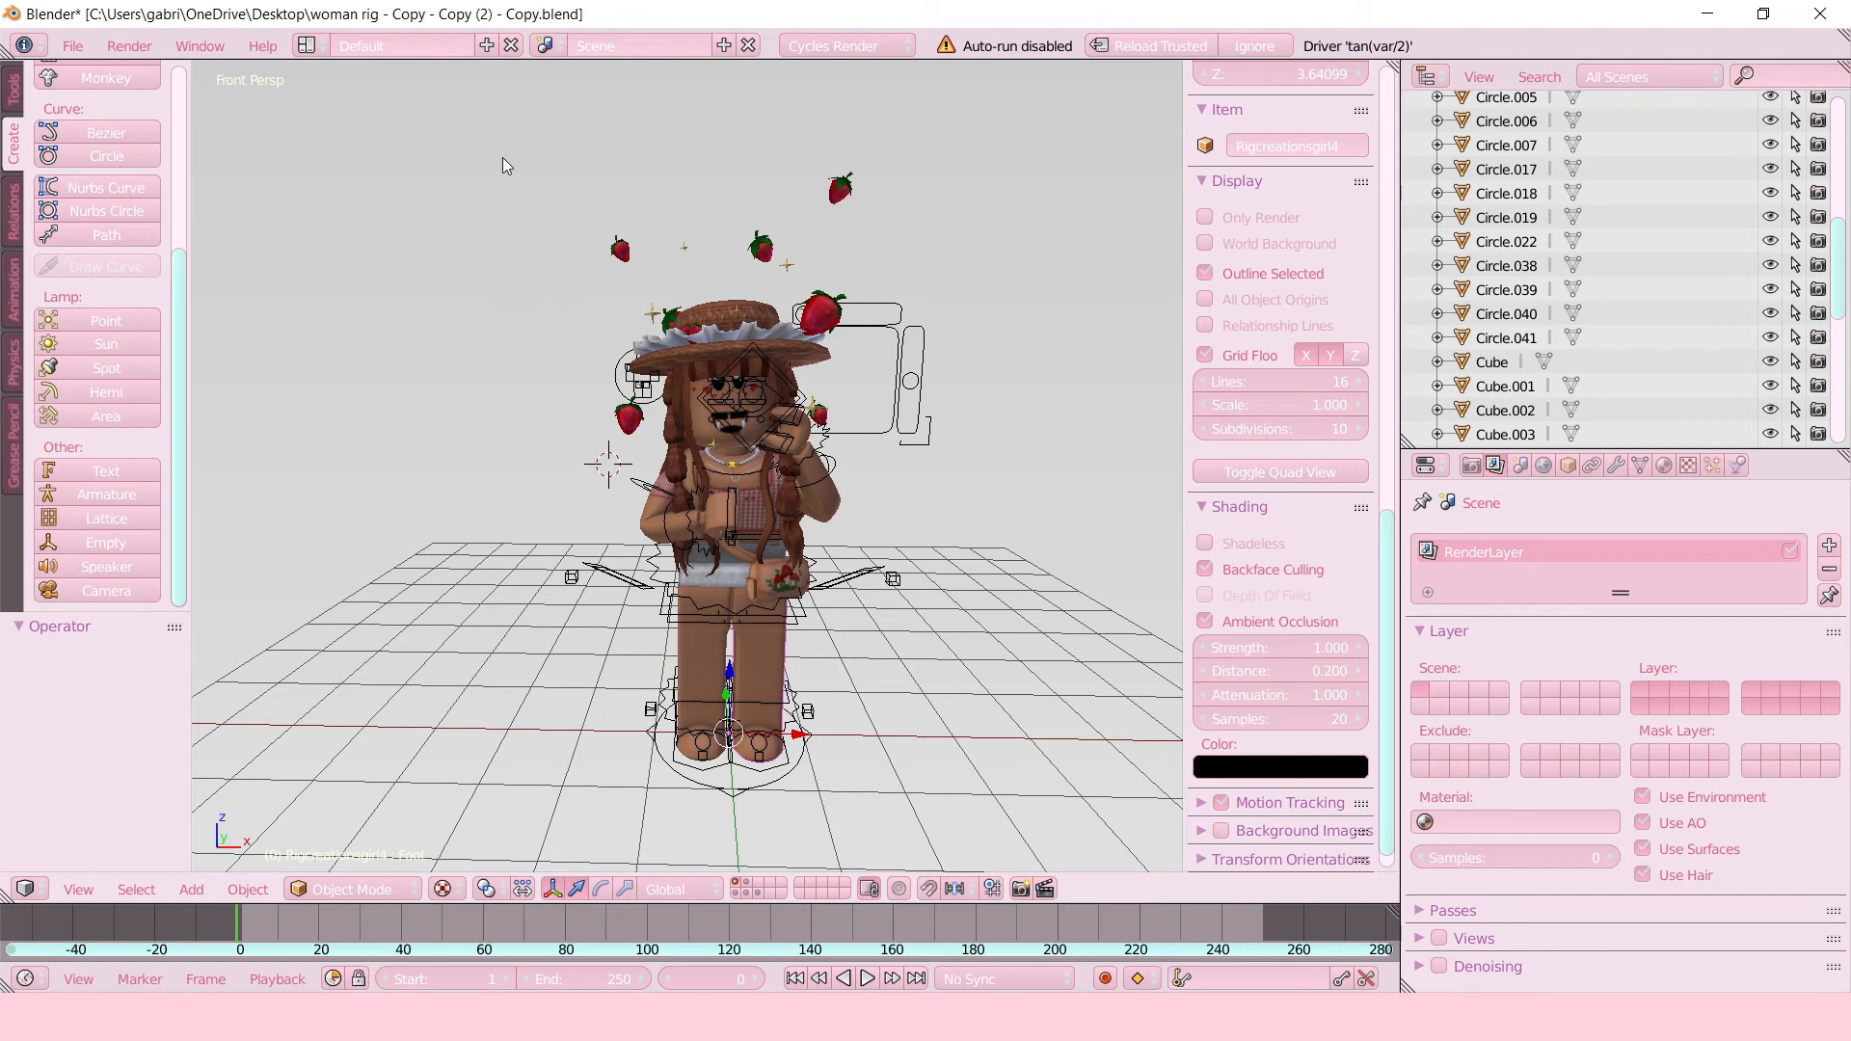
pyautogui.moveTo(789, 449)
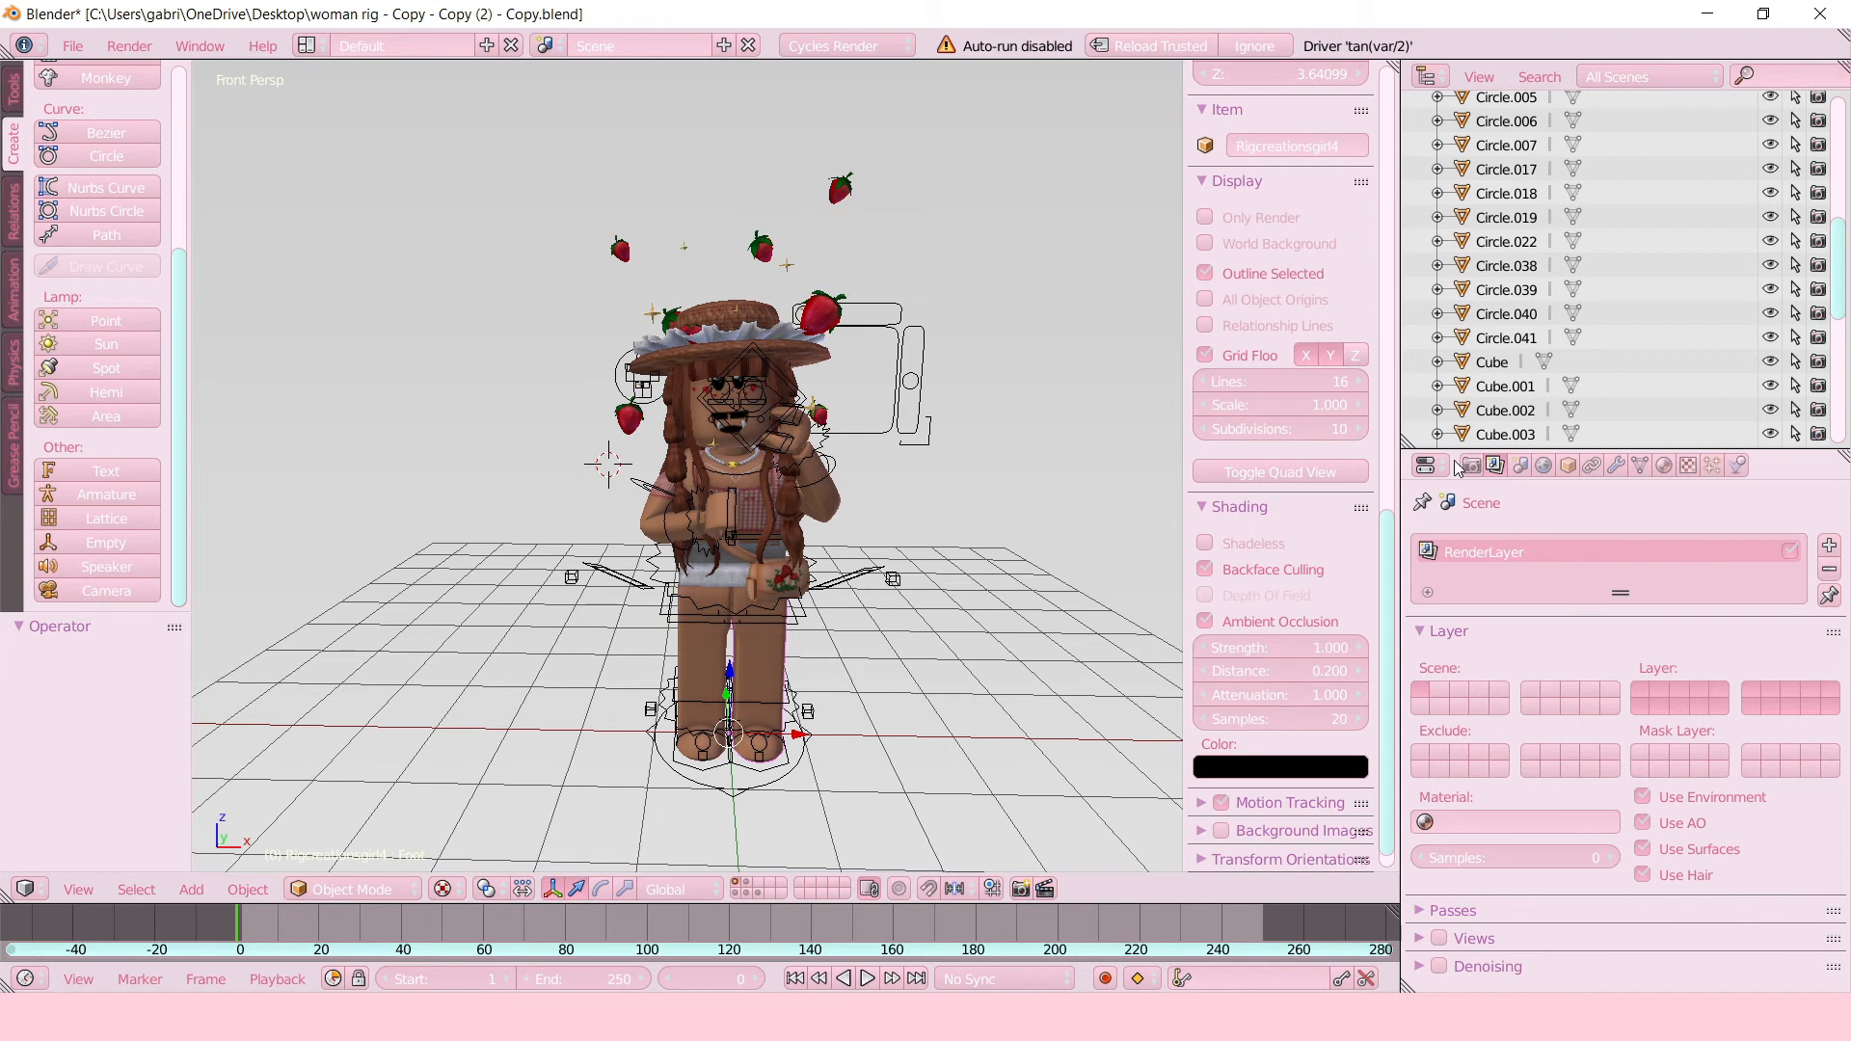
# Set the render output file format to PNG.
pyautogui.click(1471, 464)
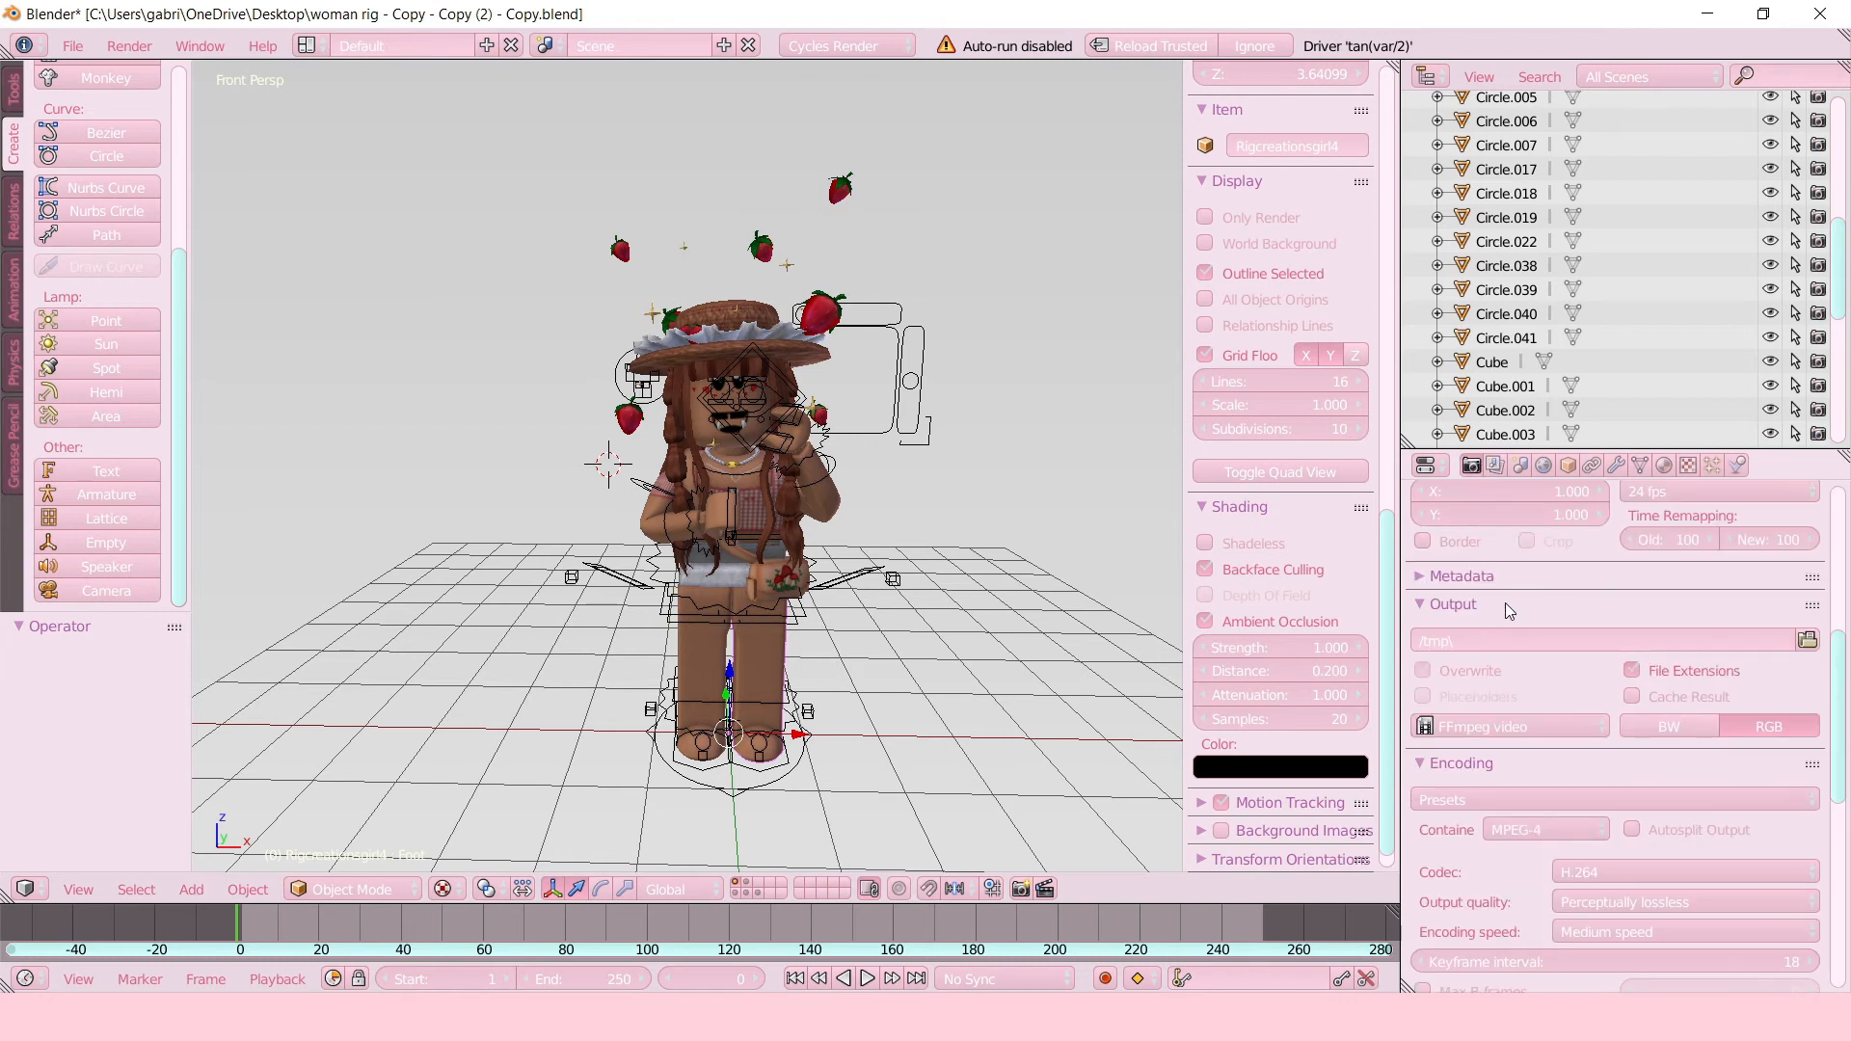
pyautogui.moveTo(1523, 726)
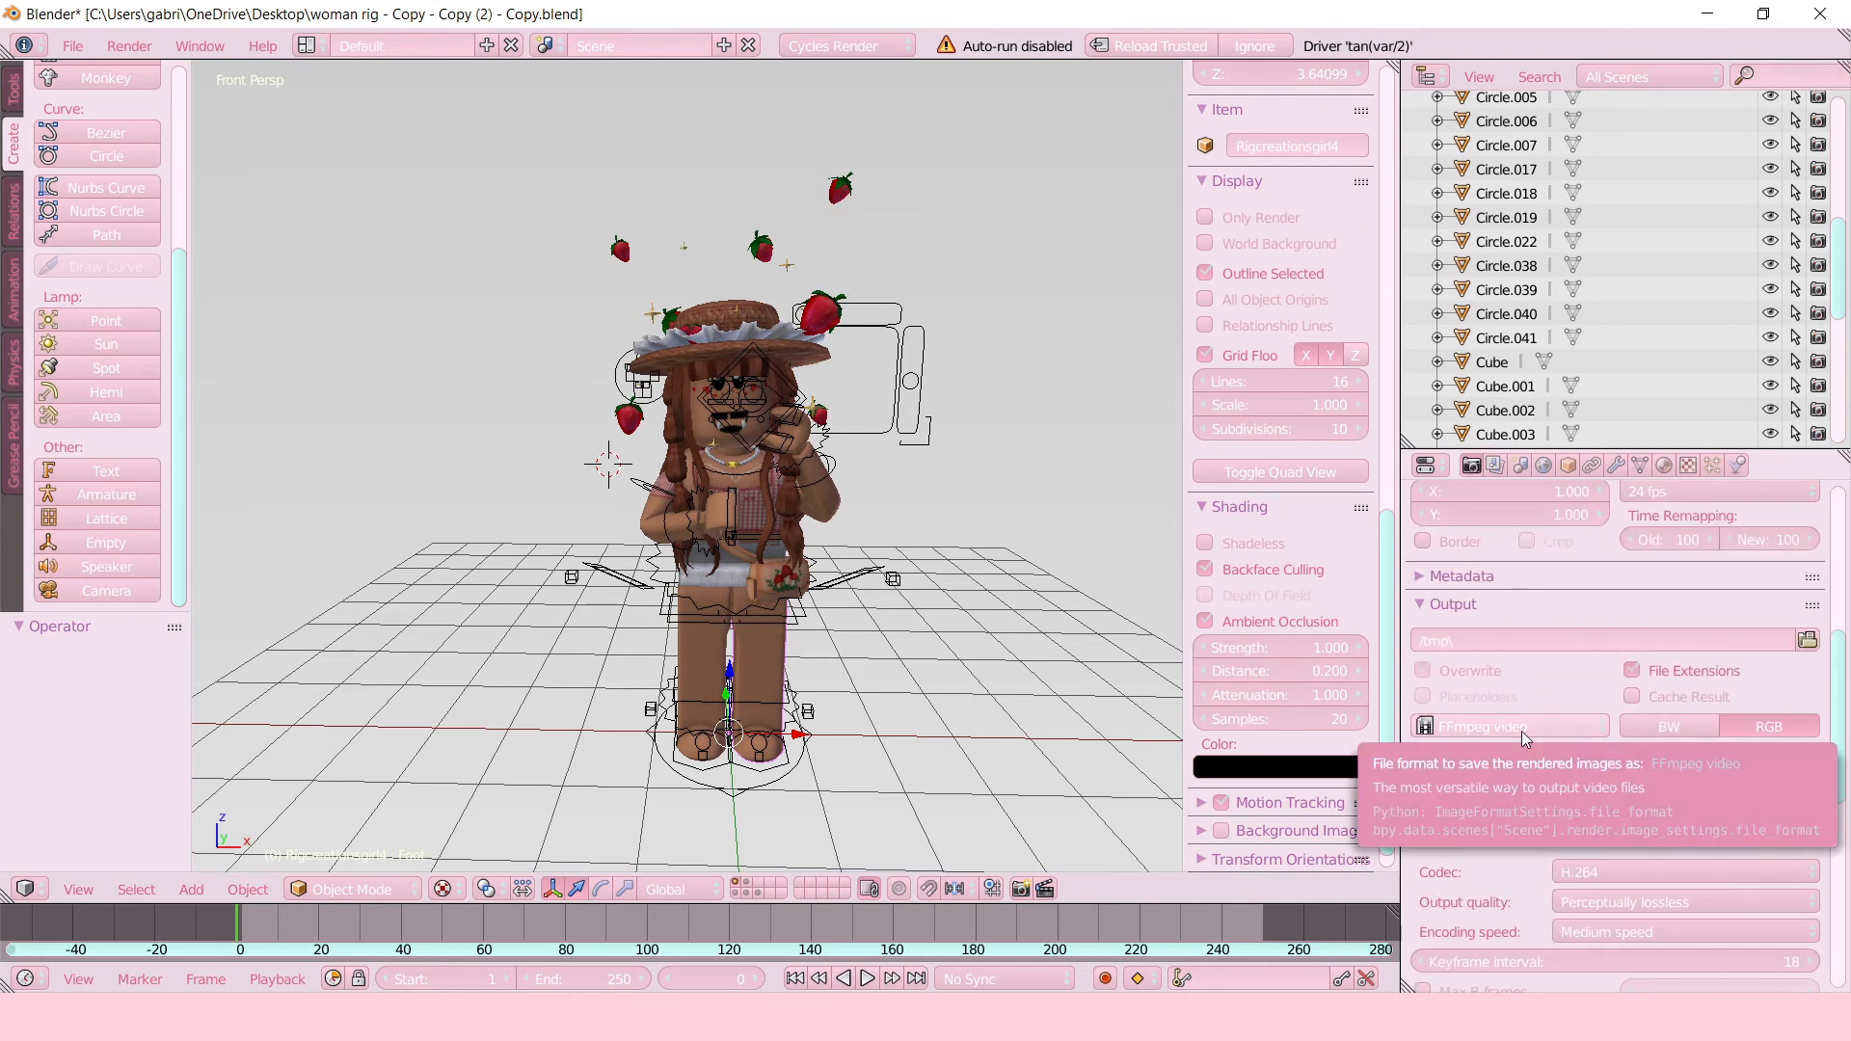
pyautogui.click(1511, 726)
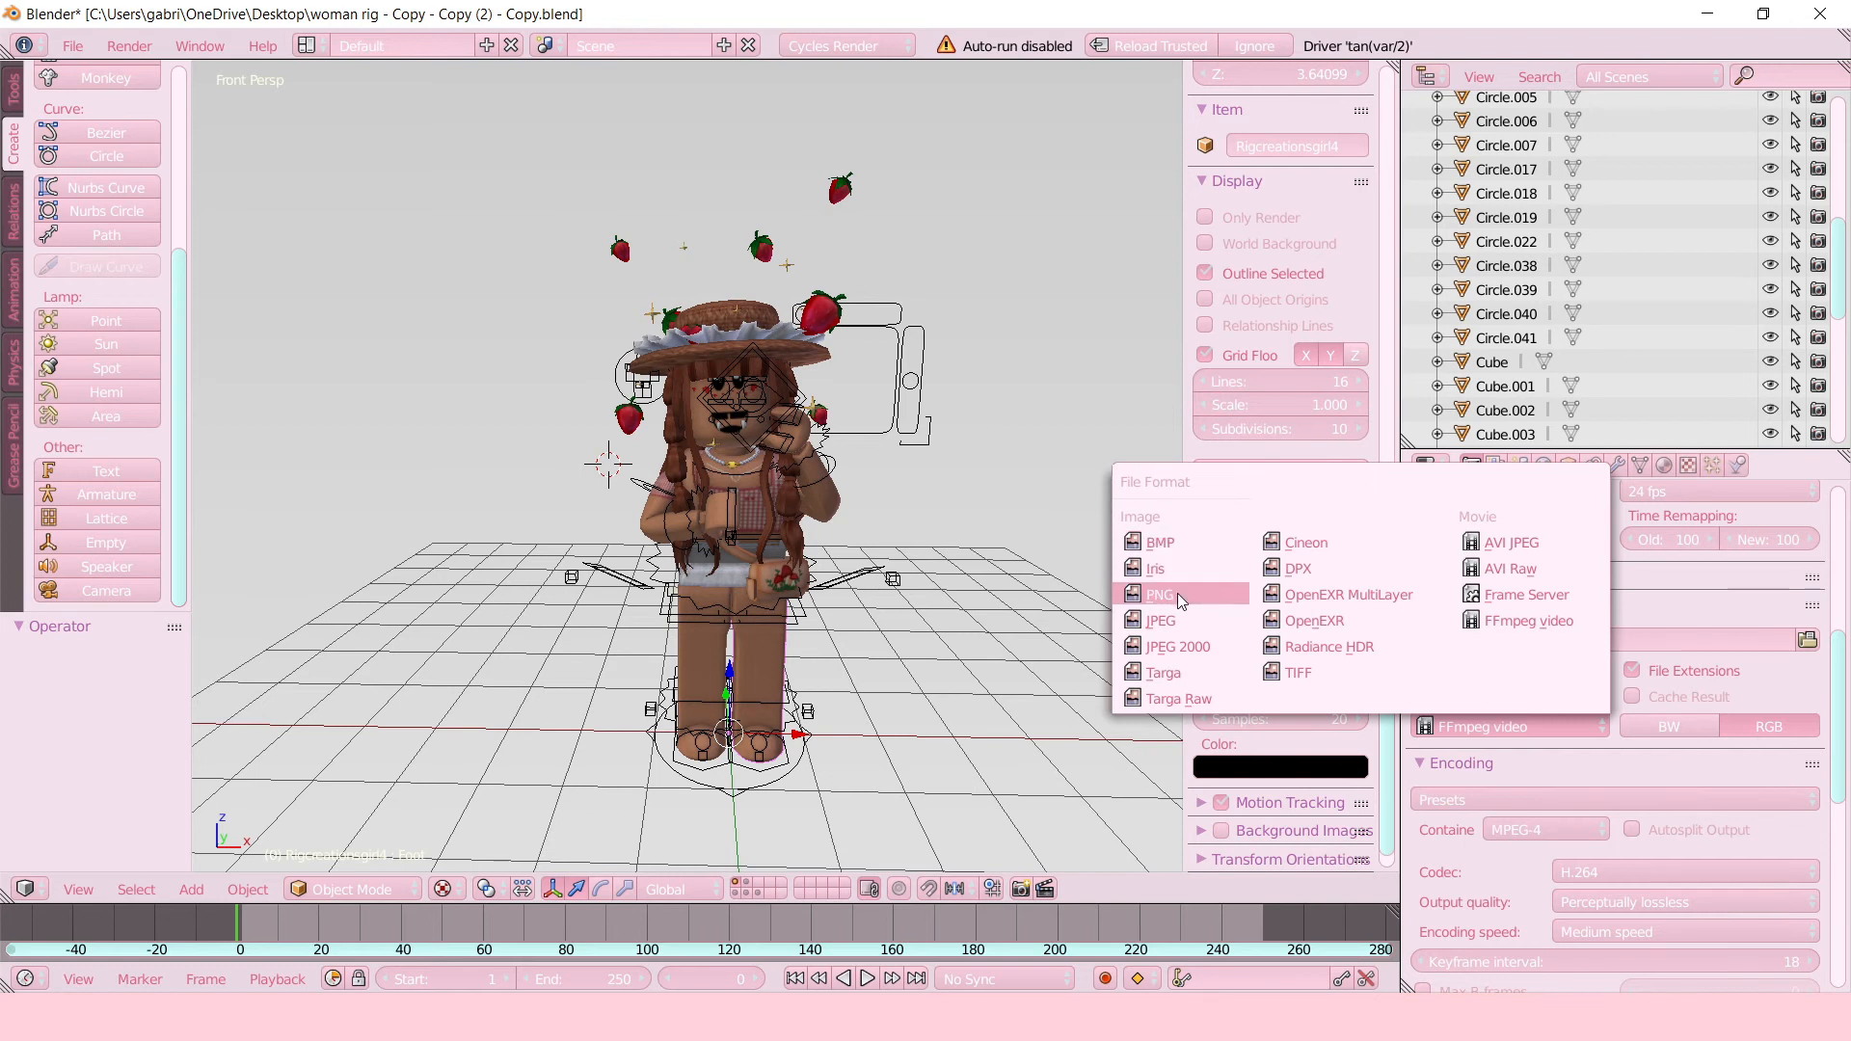
pyautogui.click(1161, 594)
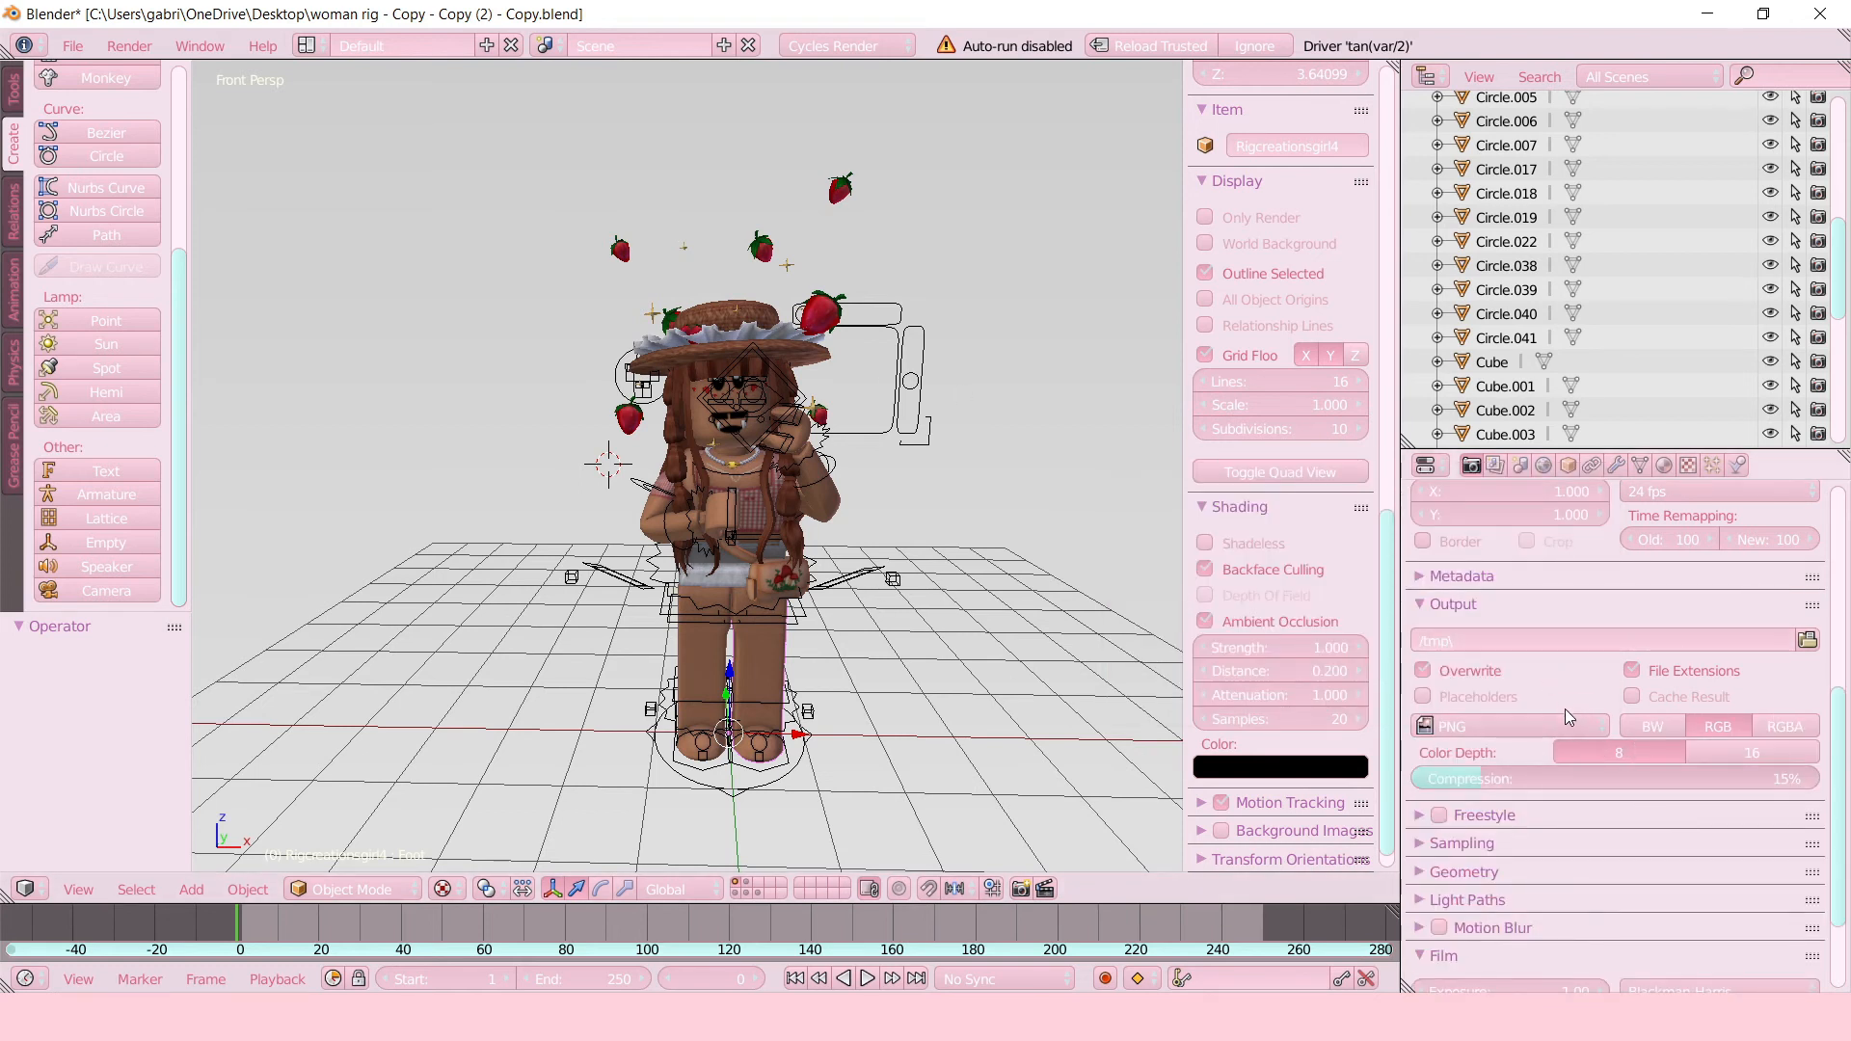
pyautogui.moveTo(970, 486)
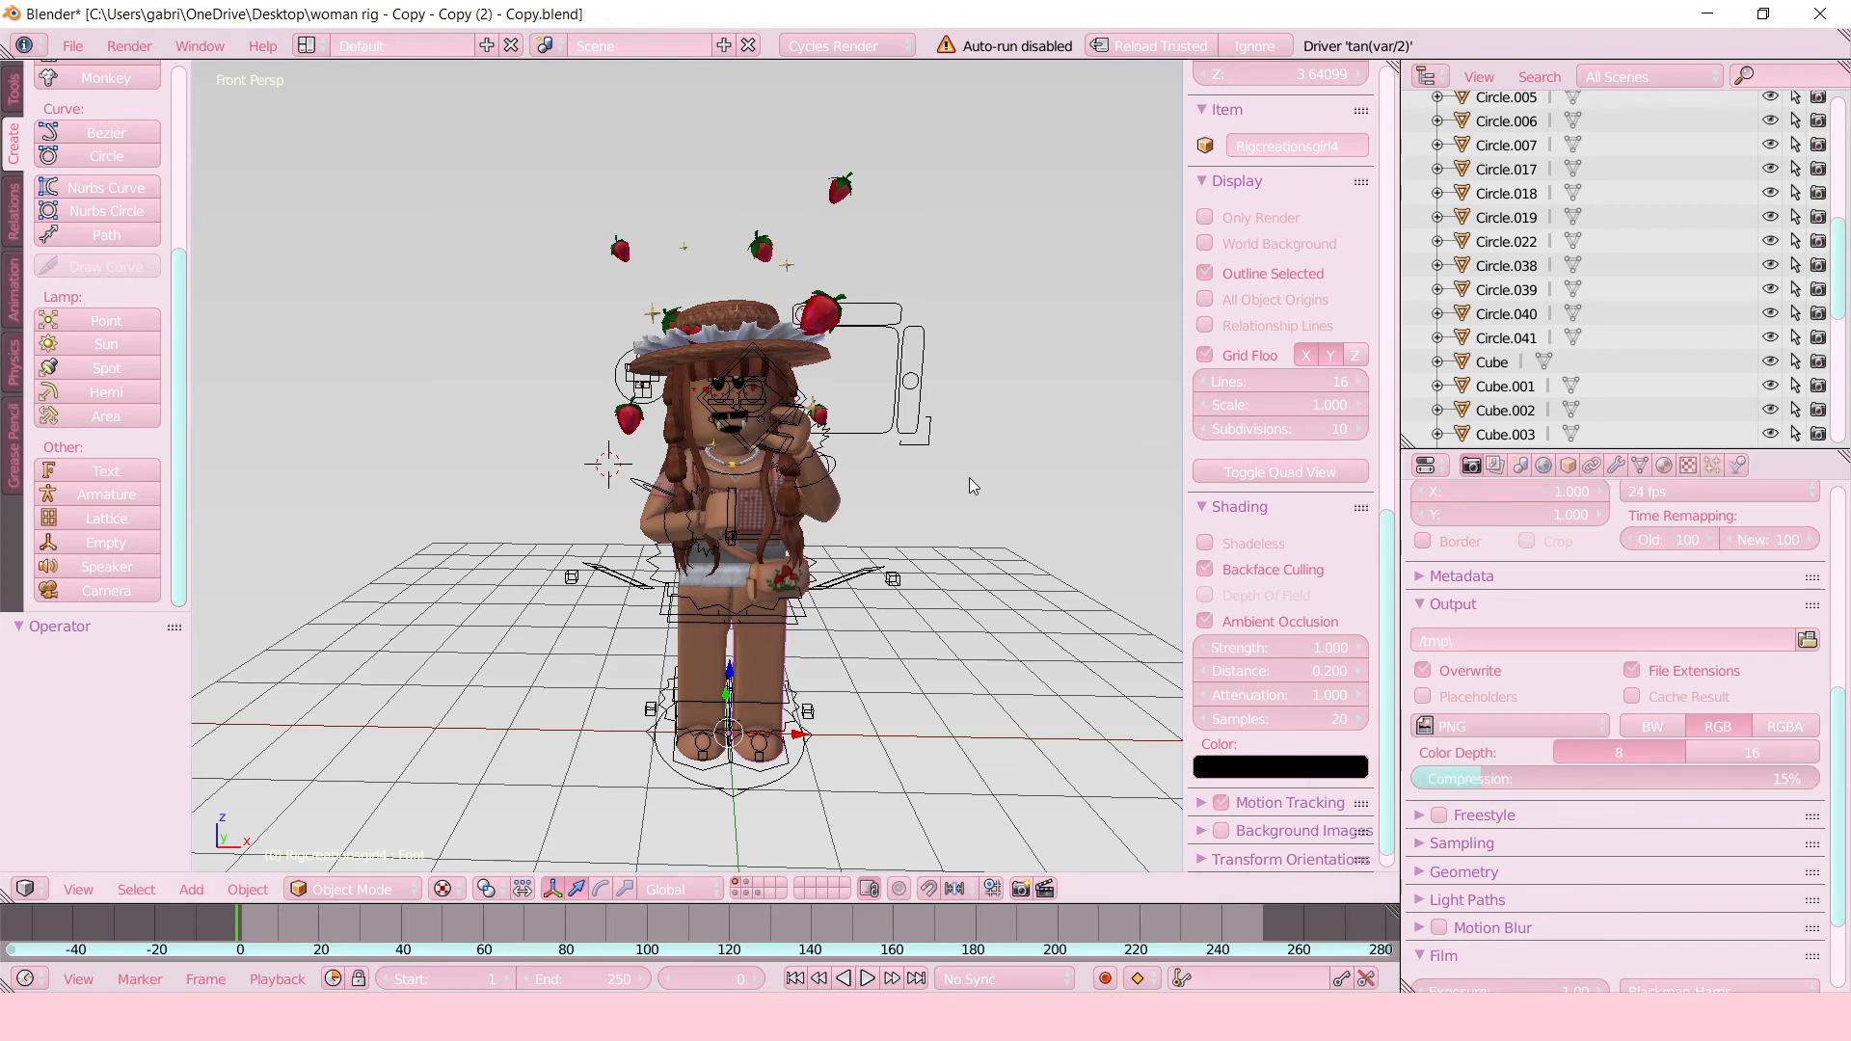
# Enable a transparent film background and view the render layer settings.
pyautogui.scroll(-3)
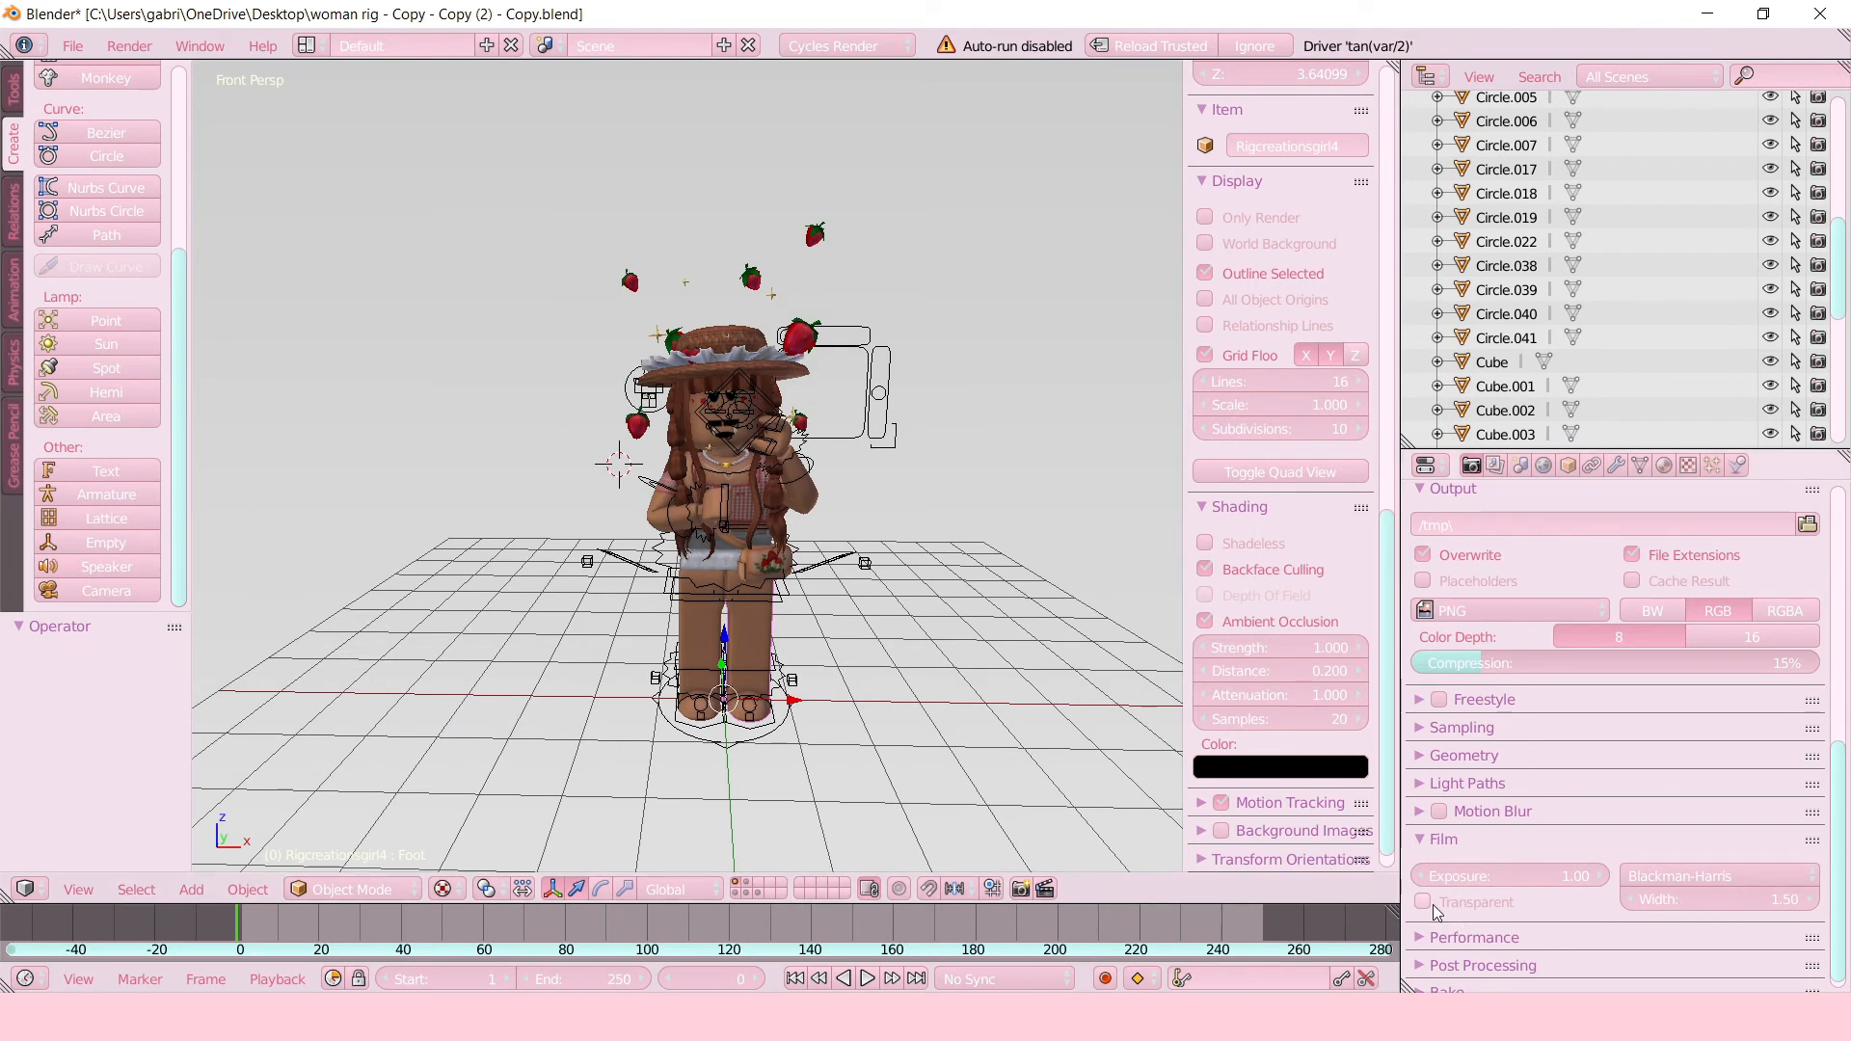
pyautogui.click(1423, 902)
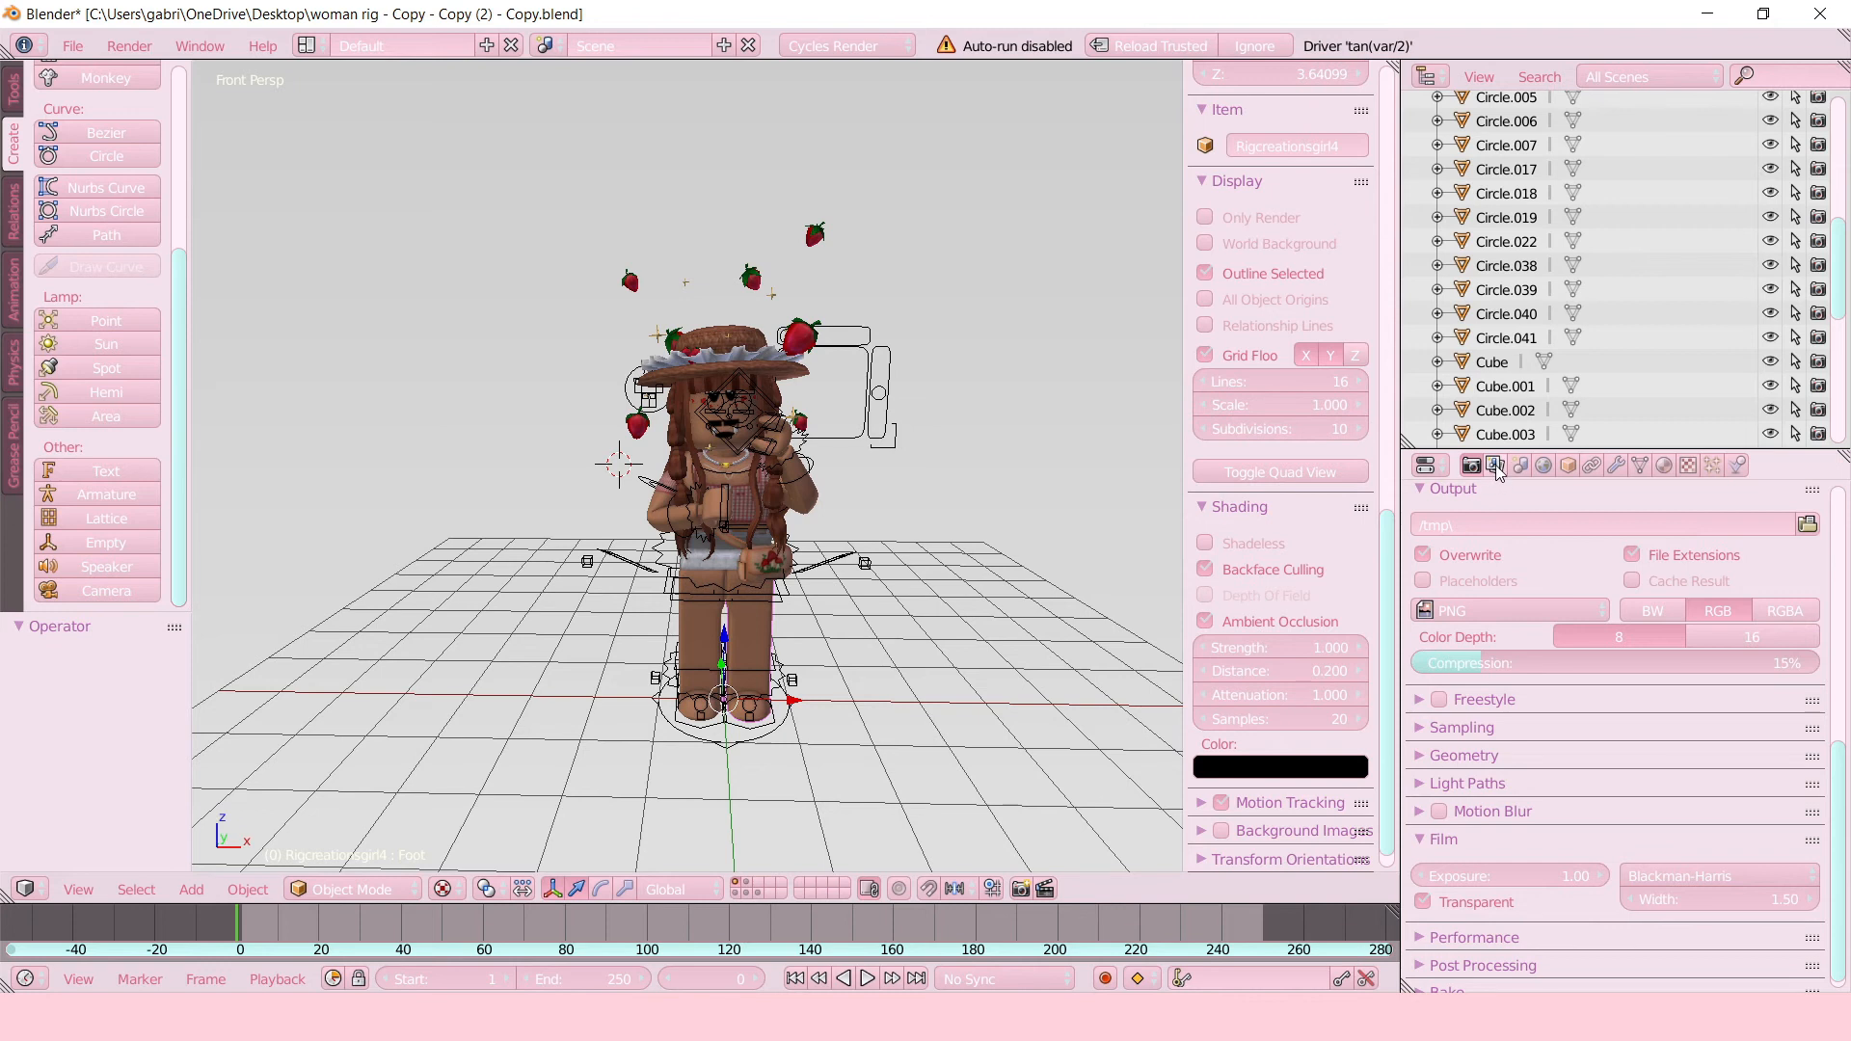
pyautogui.click(1495, 463)
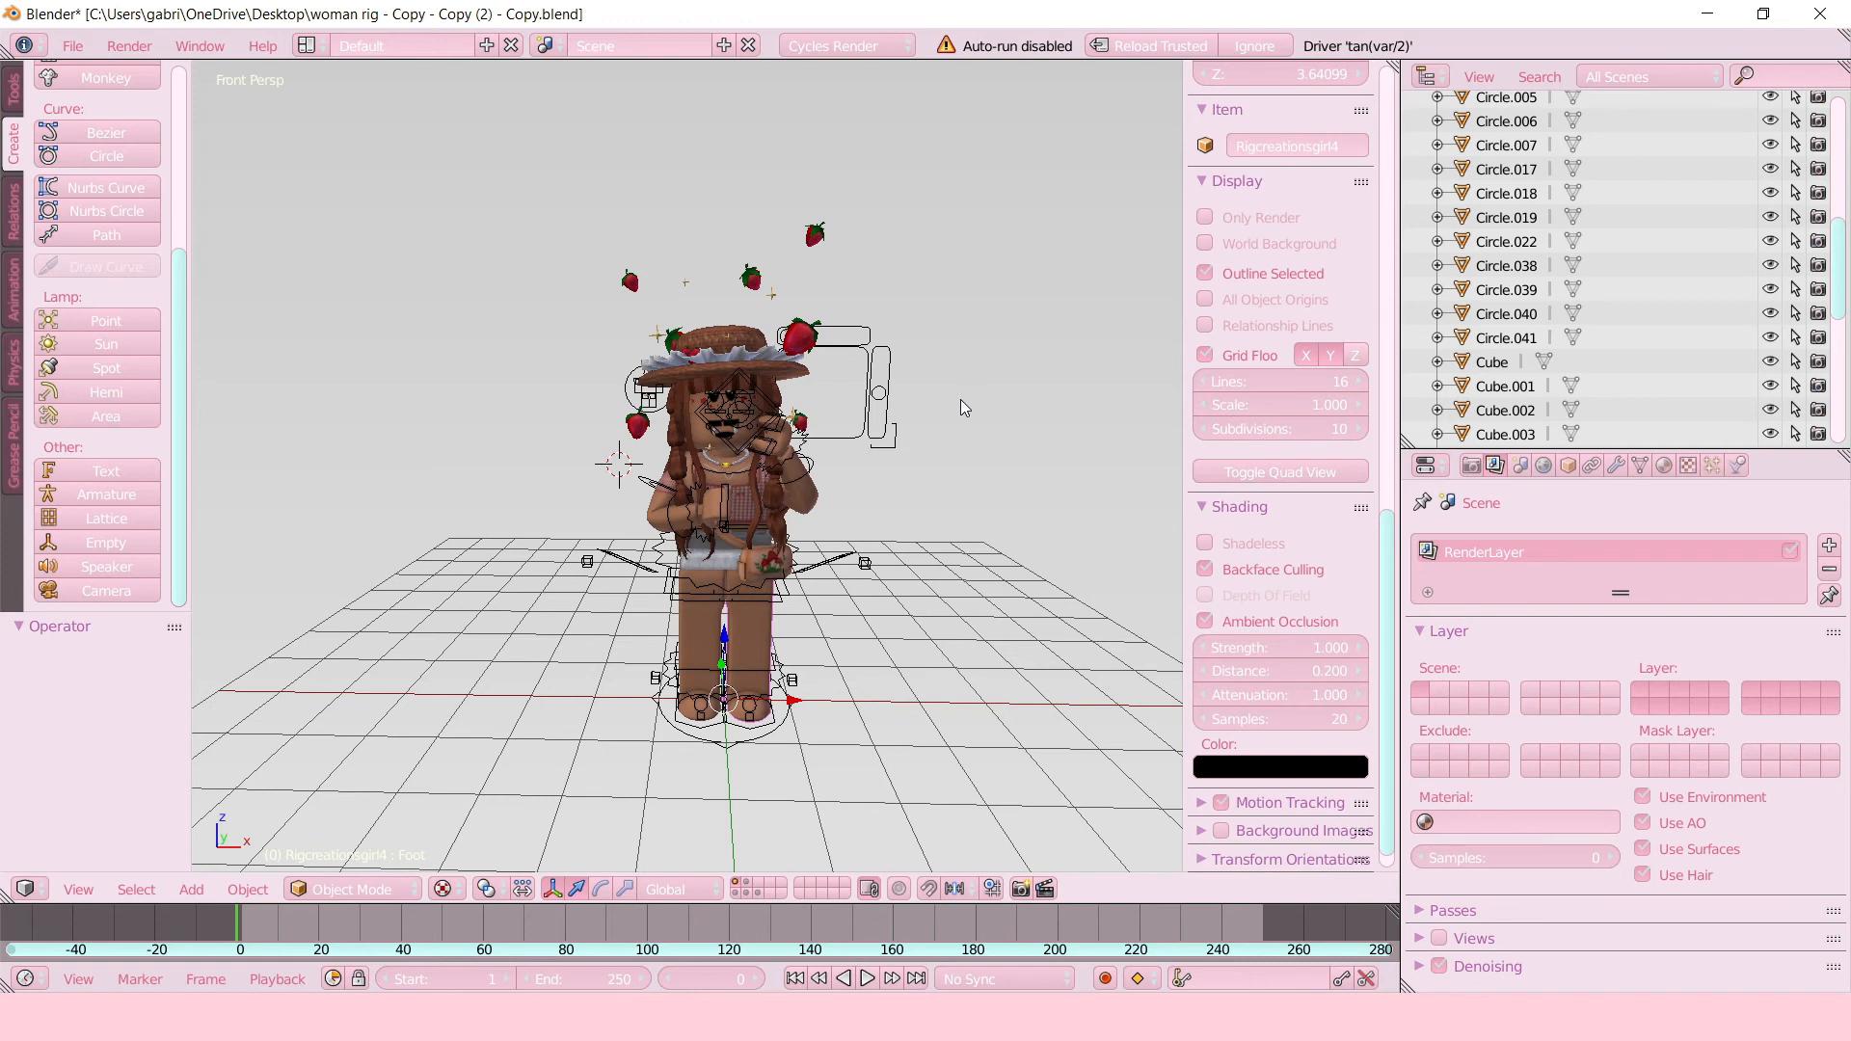
pyautogui.moveTo(190, 185)
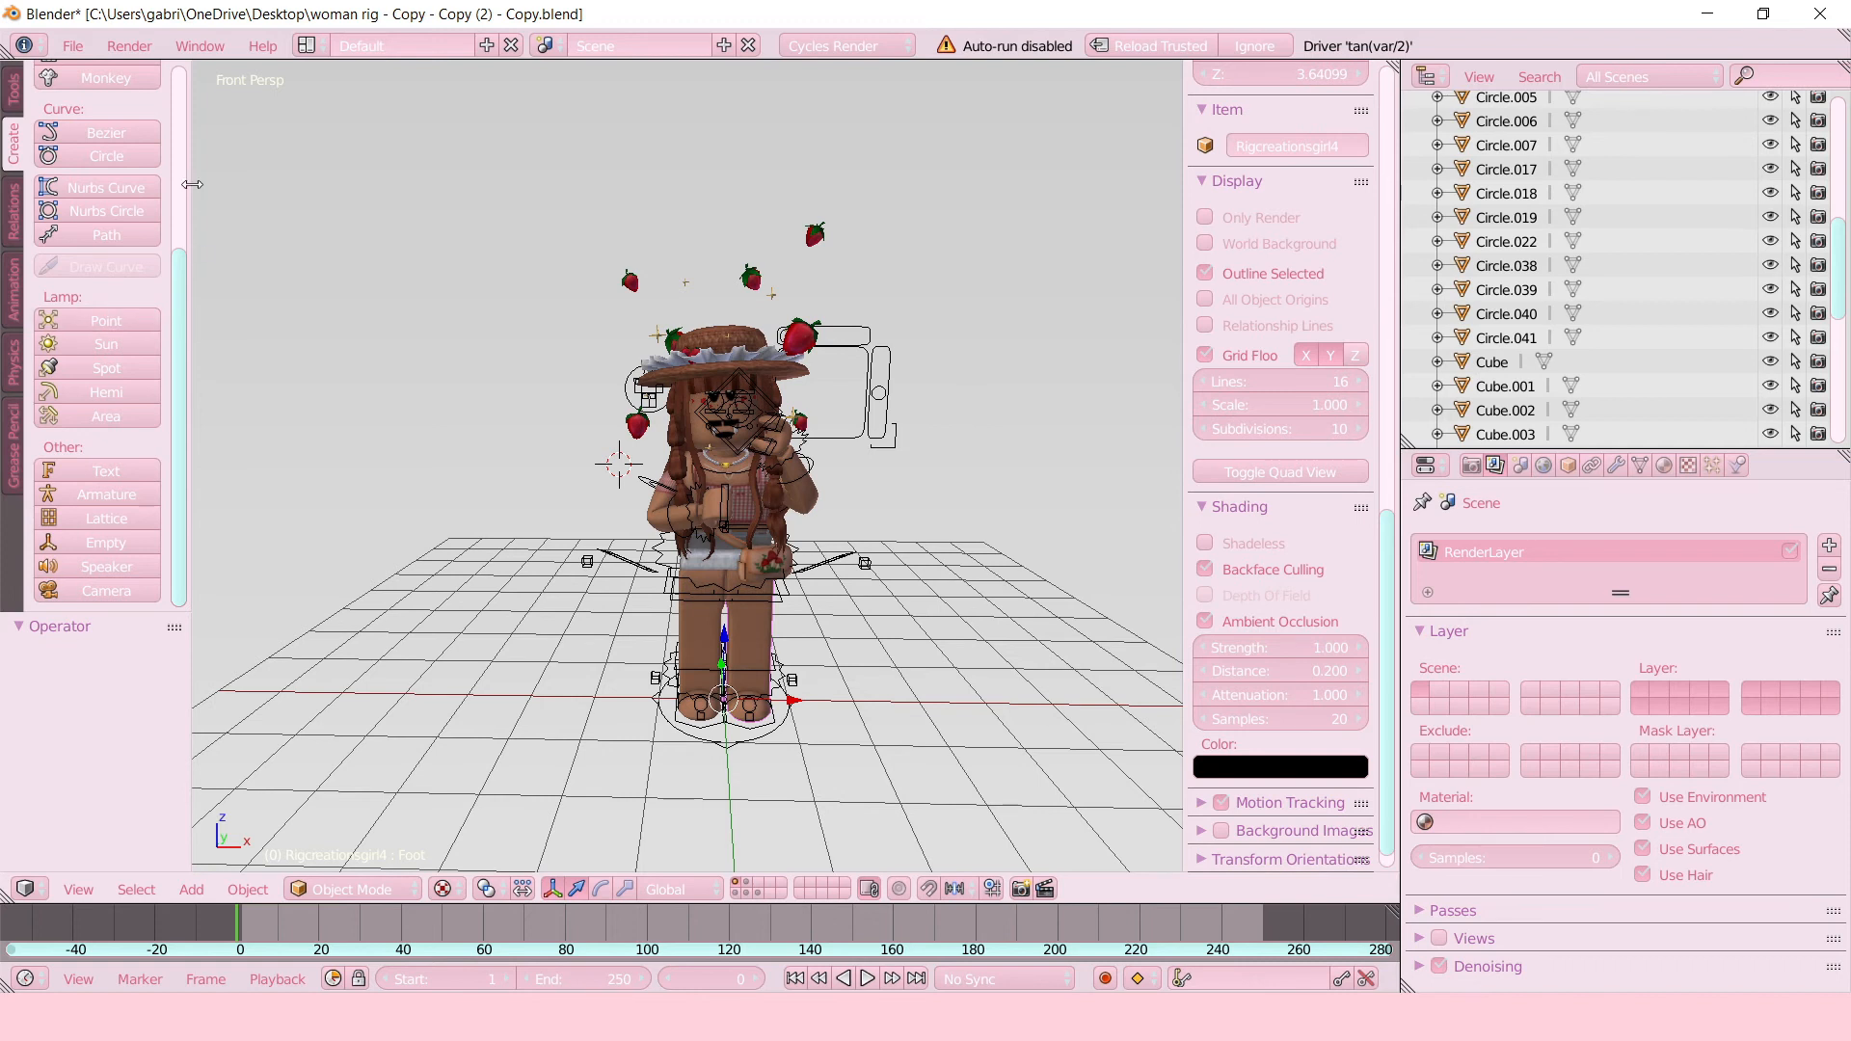
pyautogui.moveTo(105, 233)
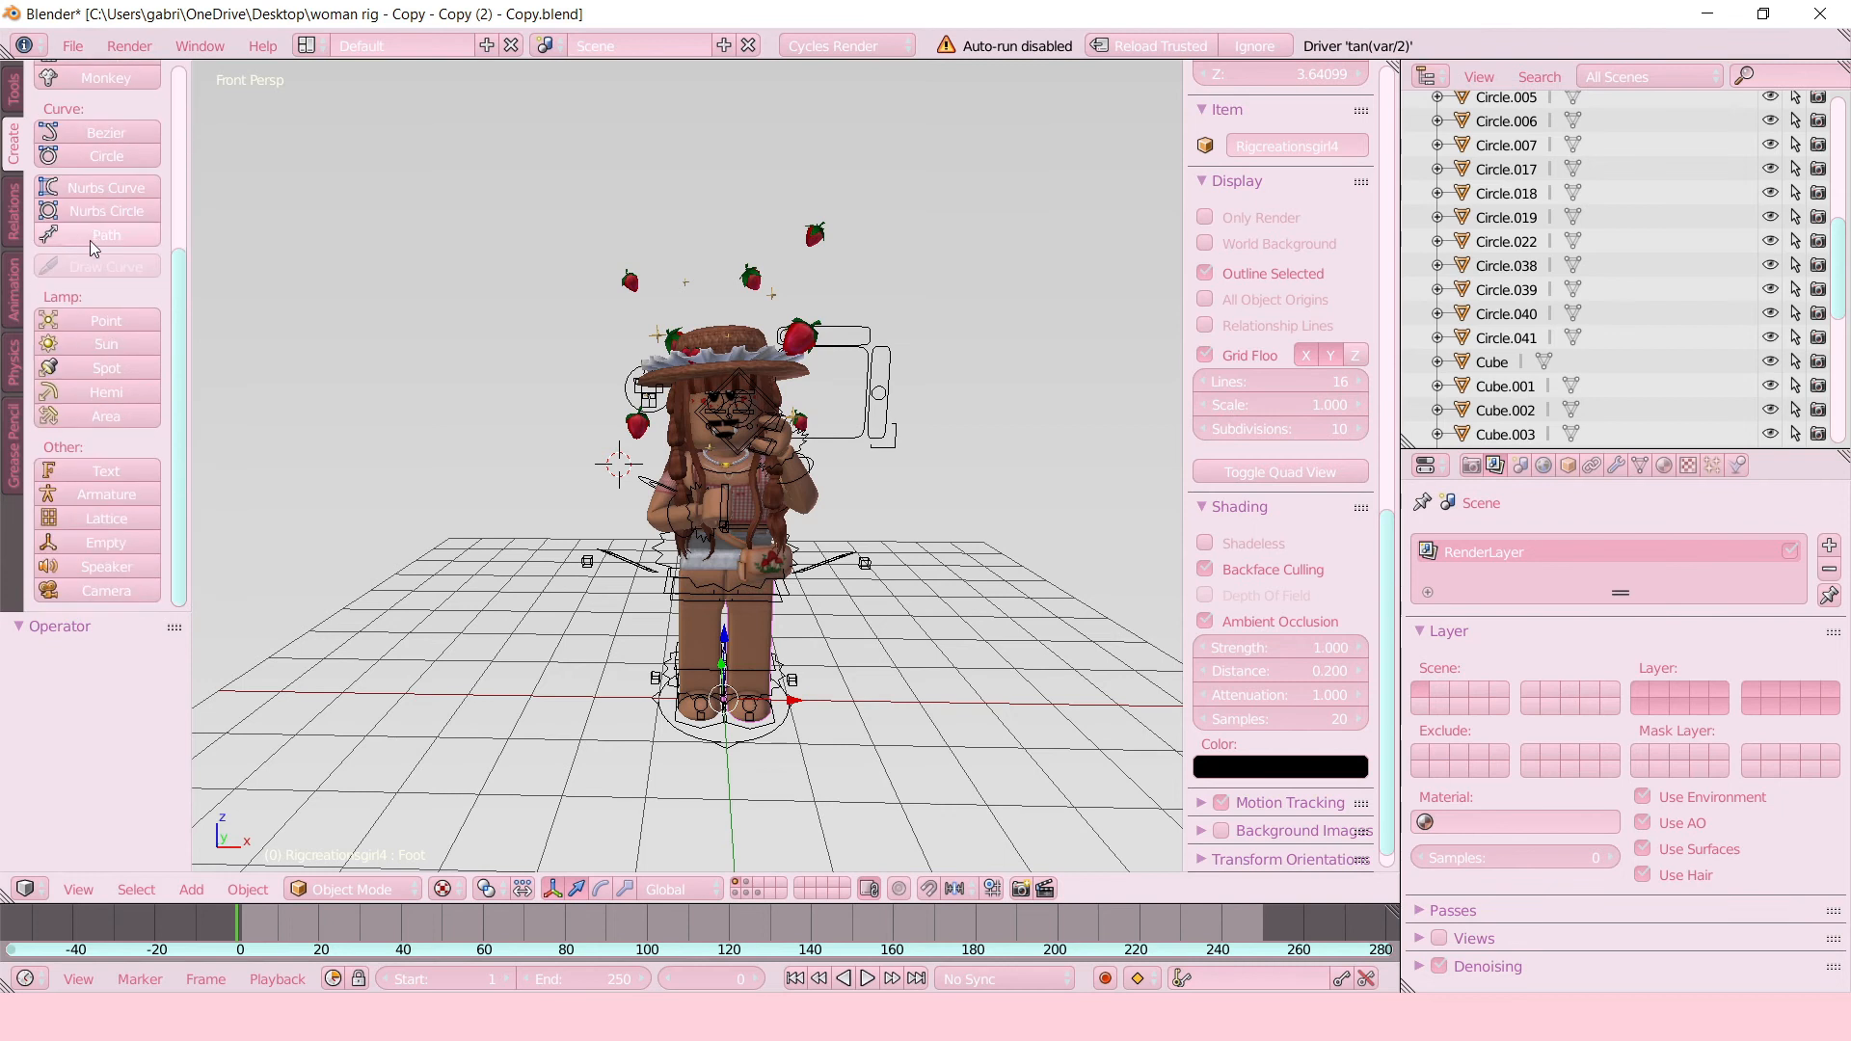
# Add a camera framing the posed avatar and confirm 1920×1080 at 100% render size.
pyautogui.click(105, 590)
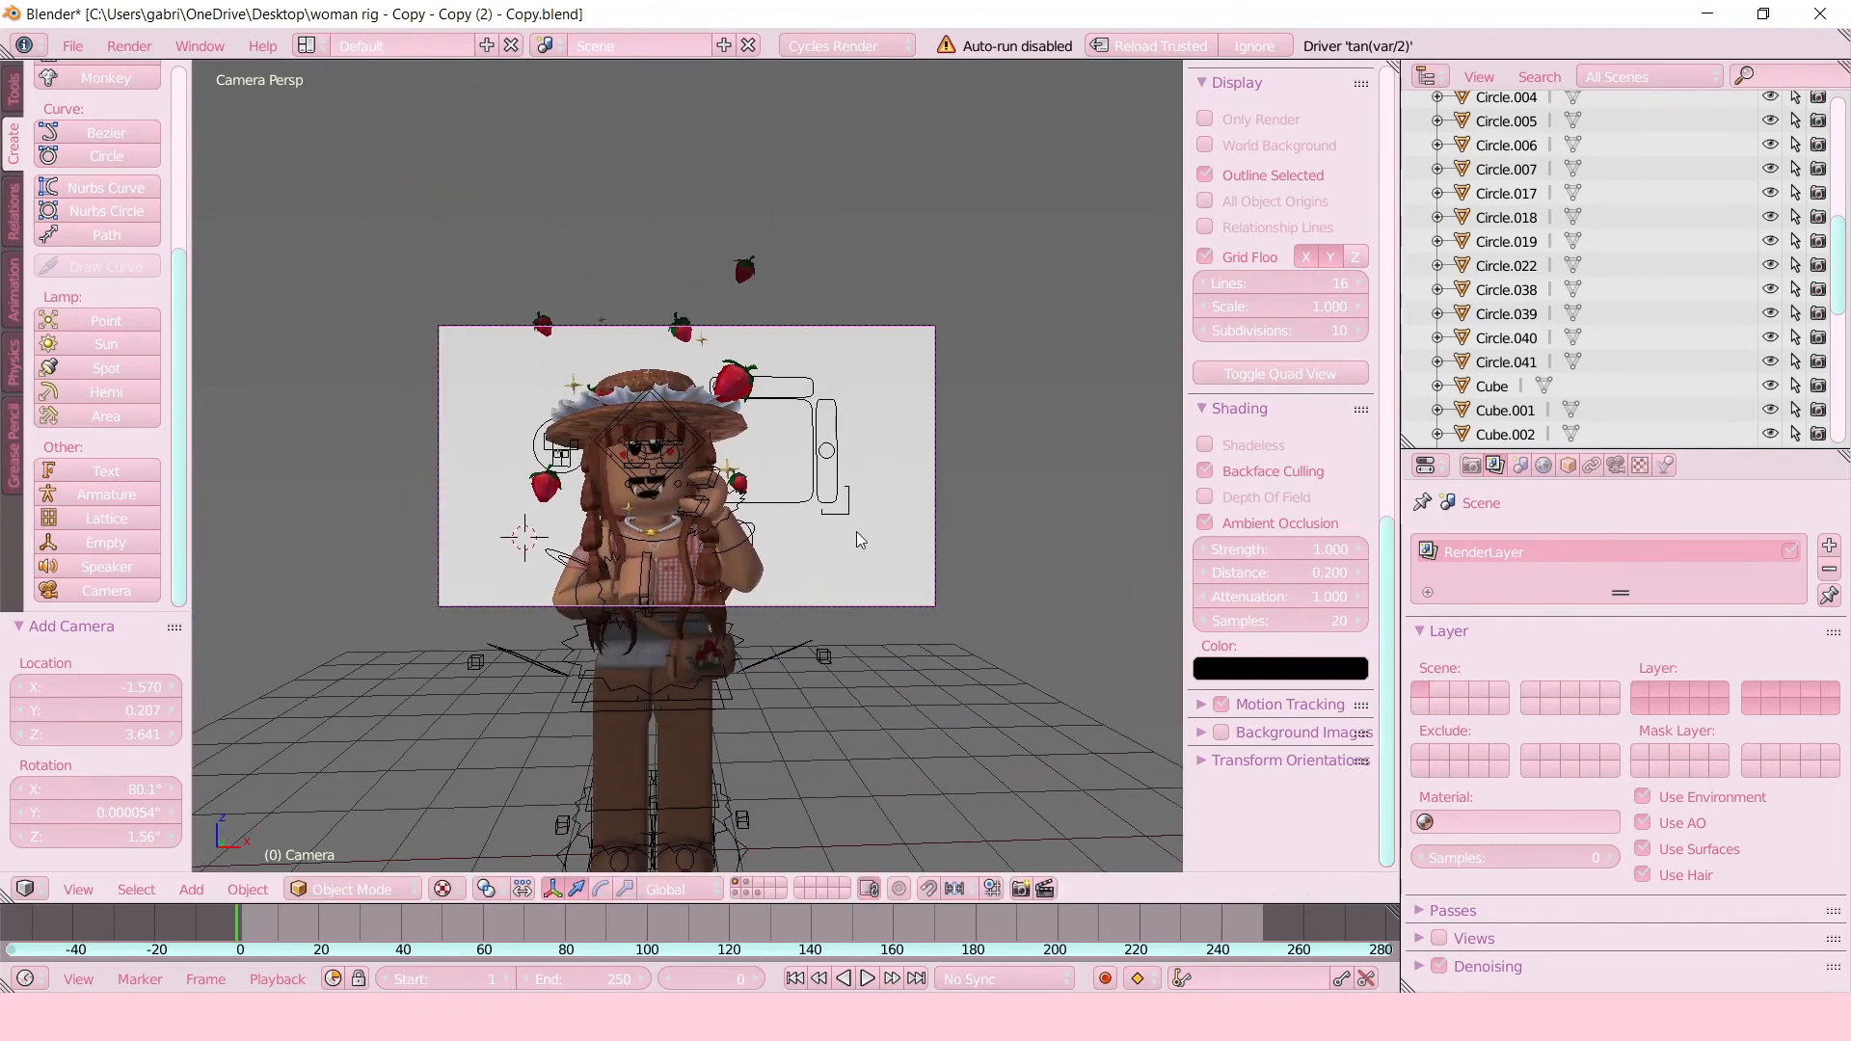
pyautogui.moveTo(609, 386)
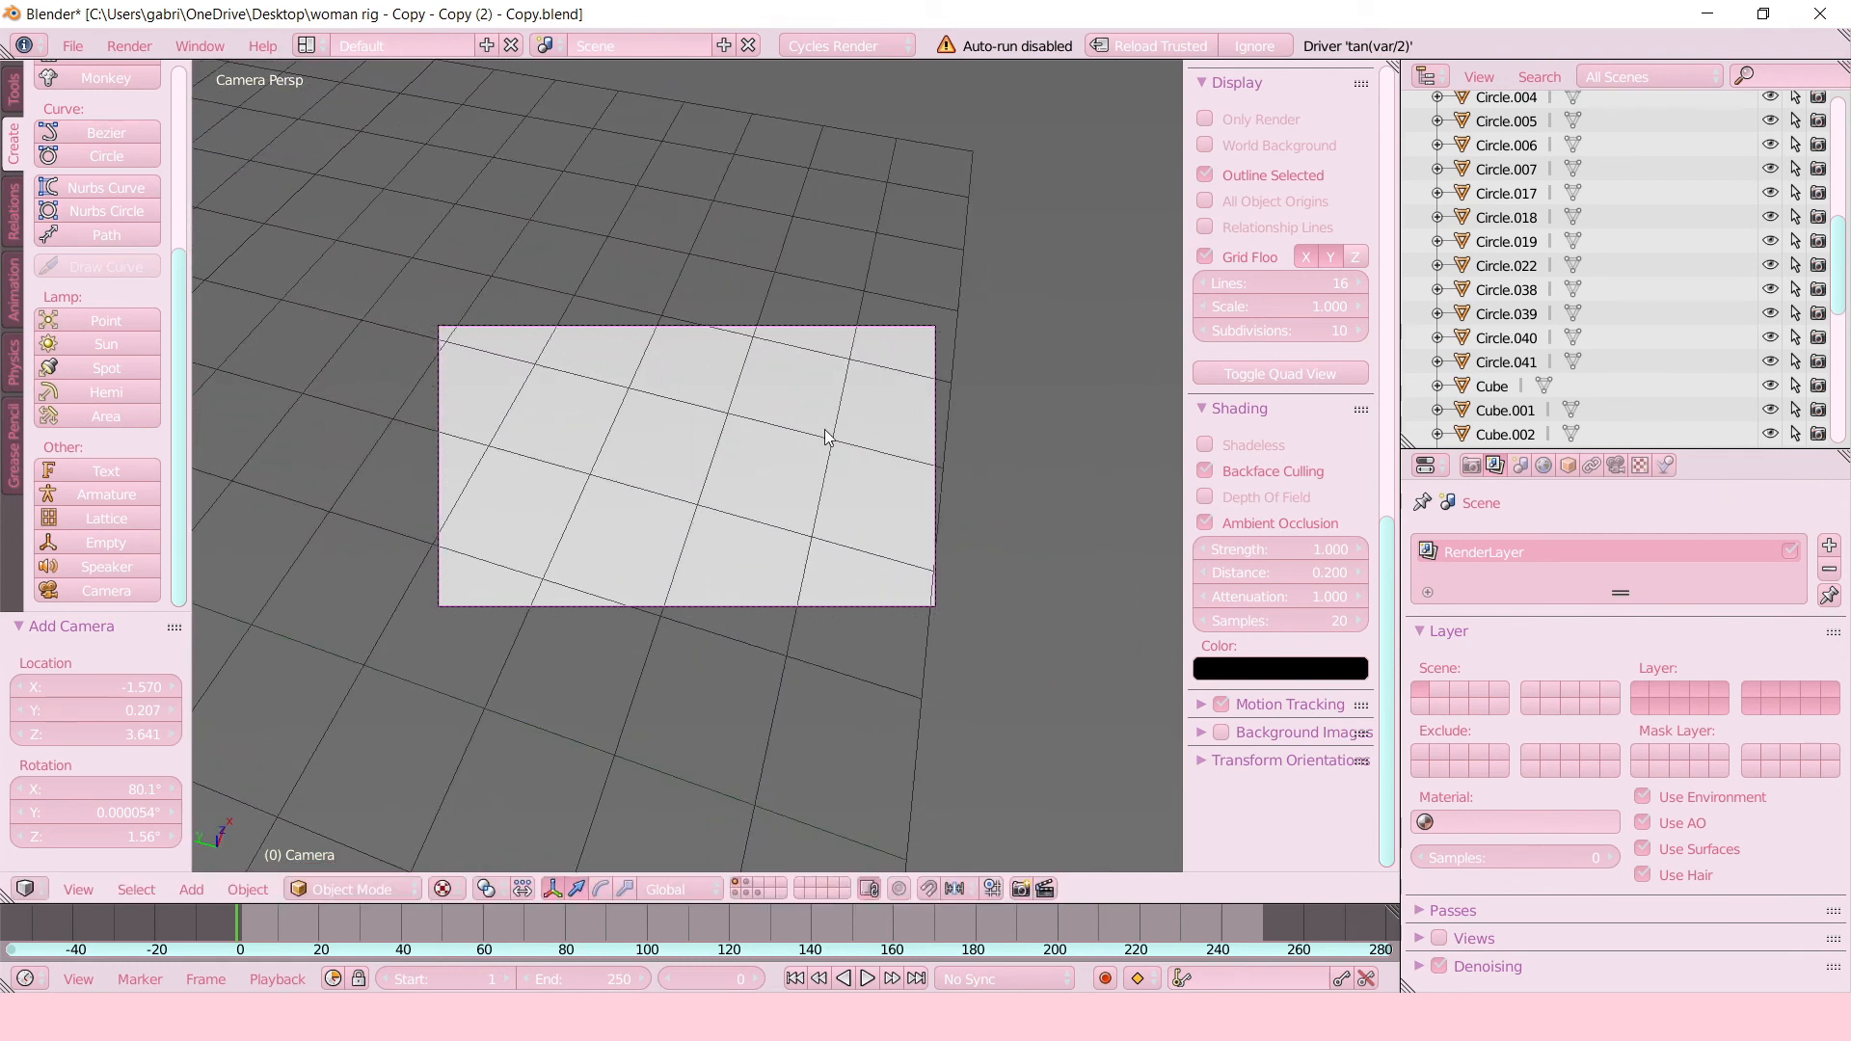
pyautogui.moveTo(699, 401)
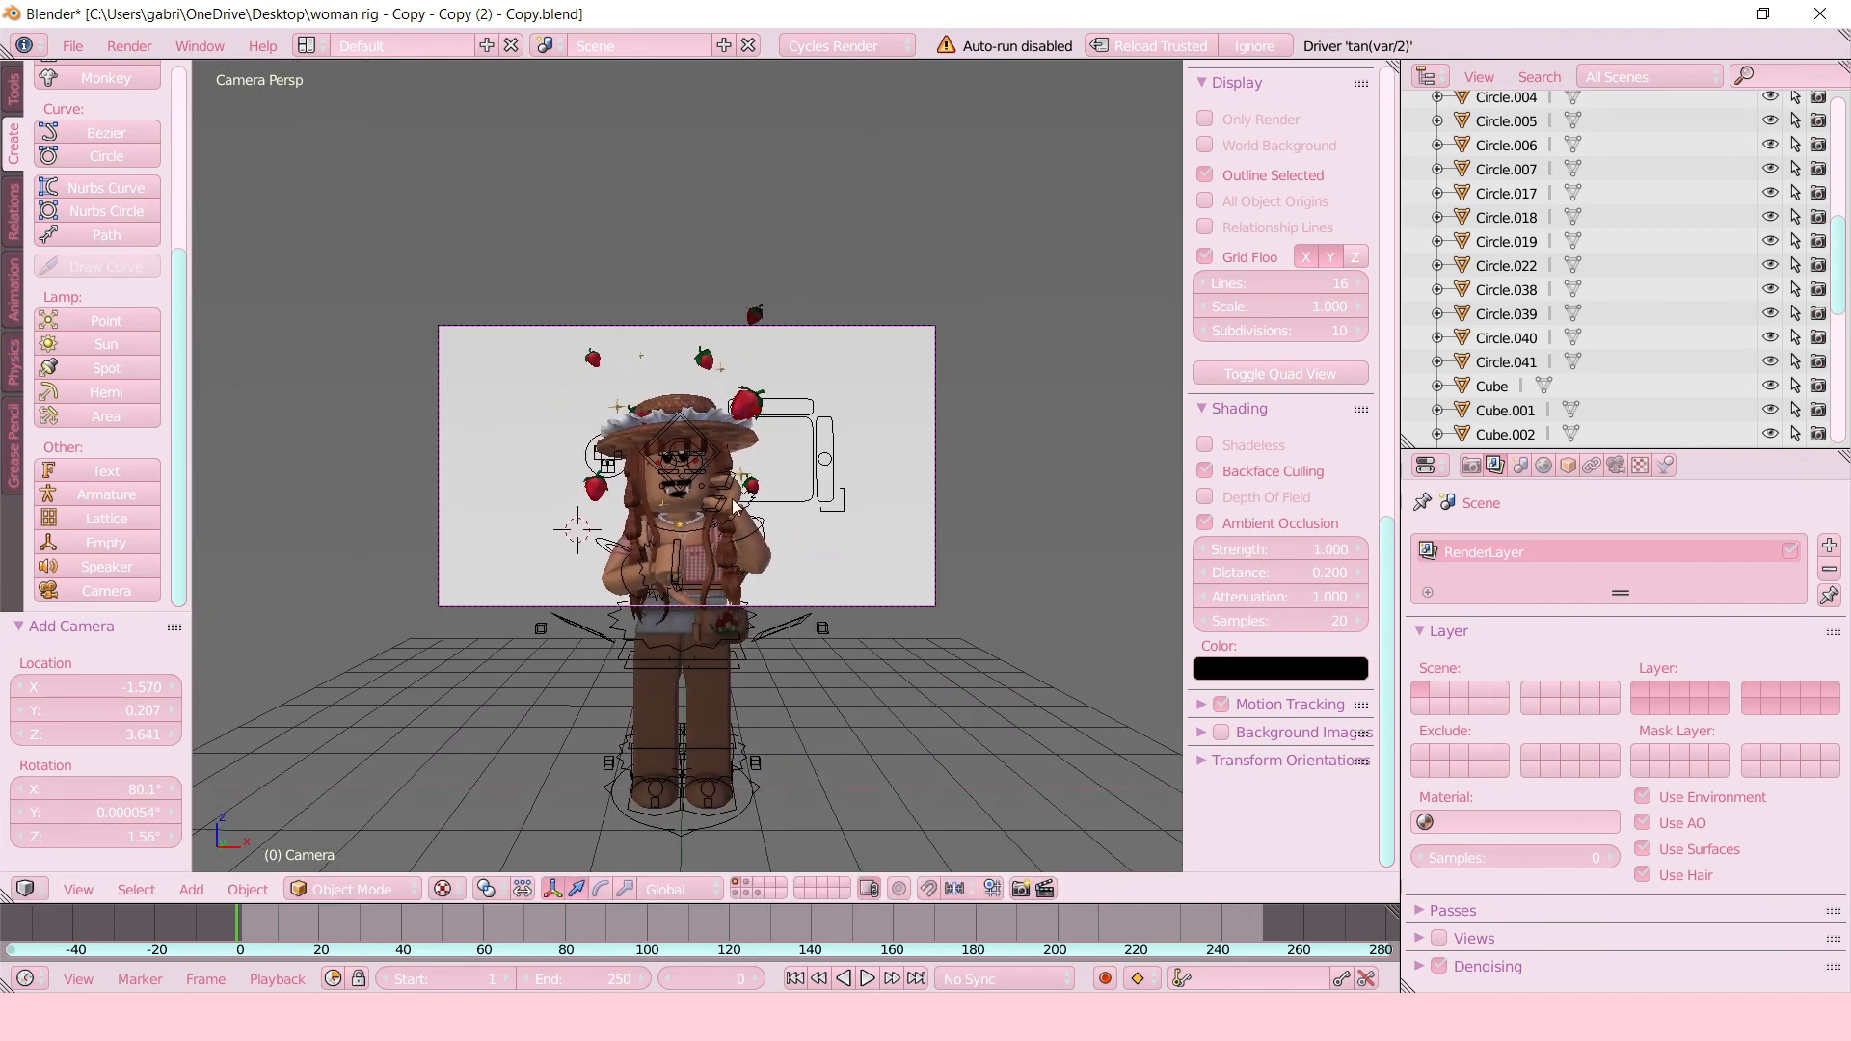
pyautogui.click(1494, 463)
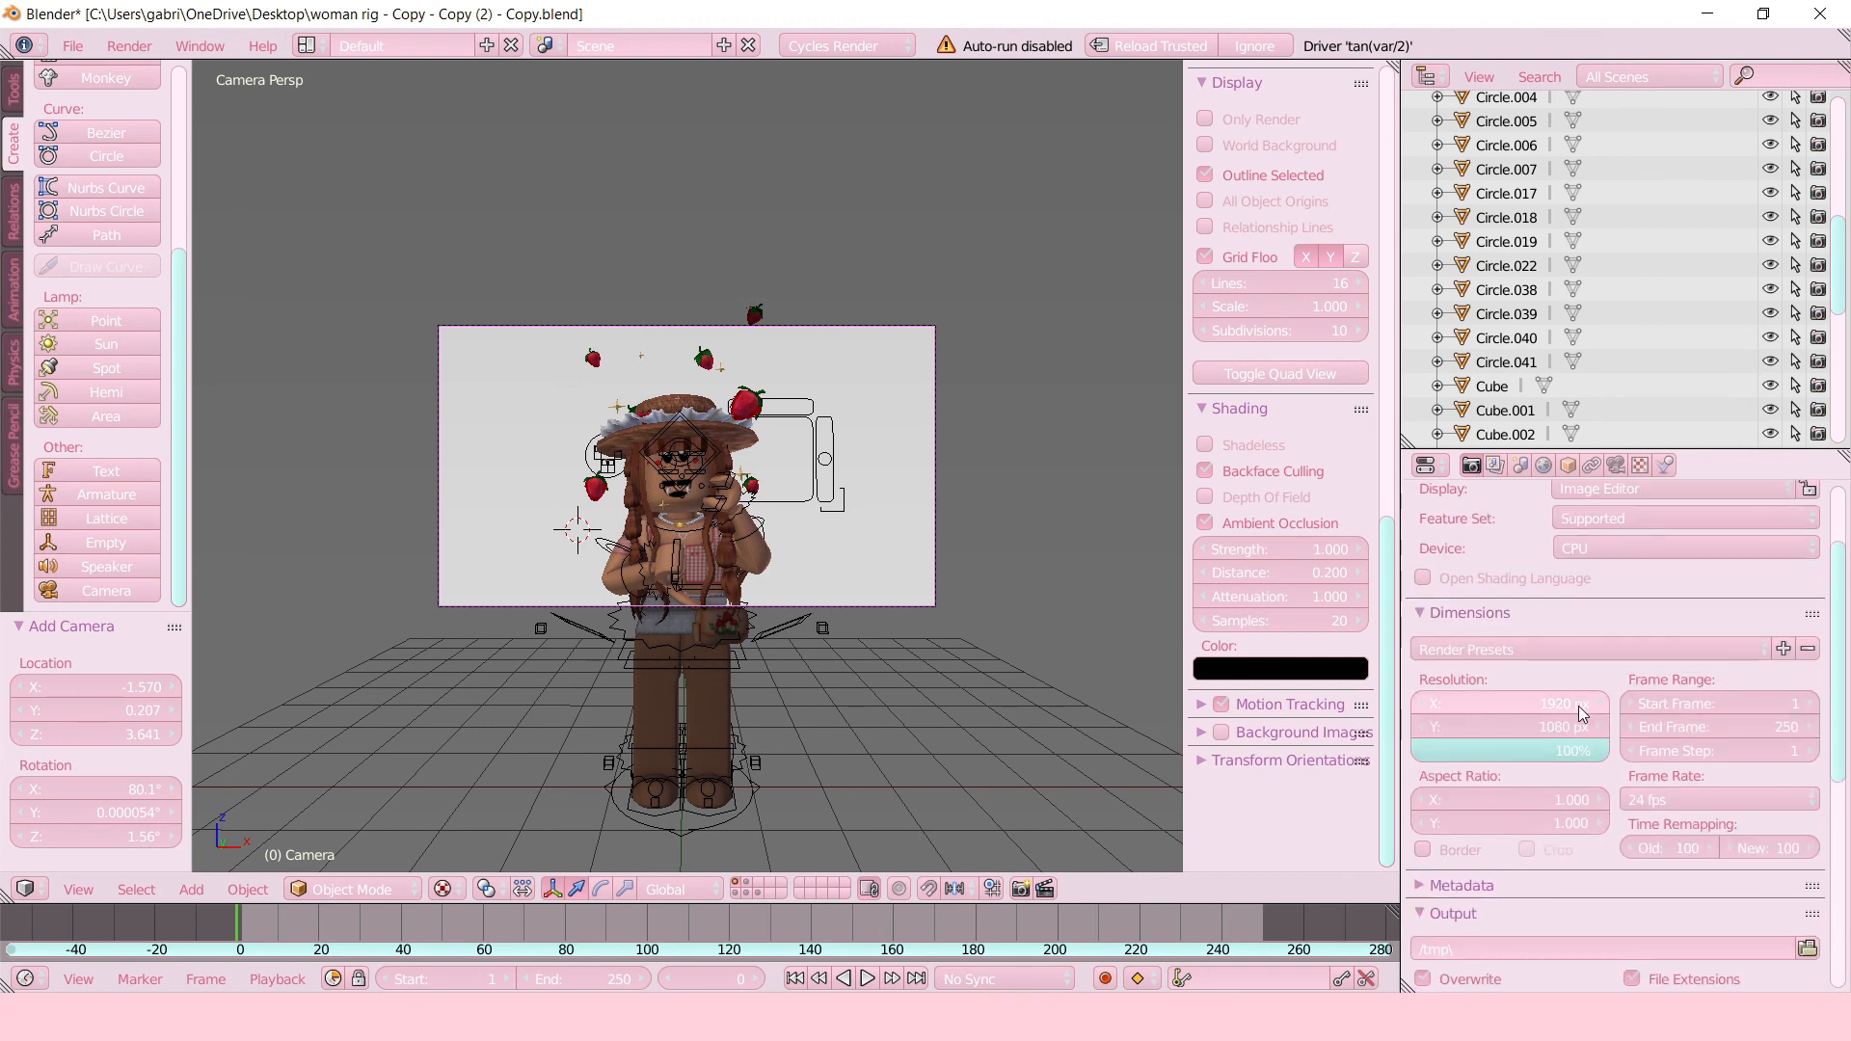
pyautogui.moveTo(1582, 696)
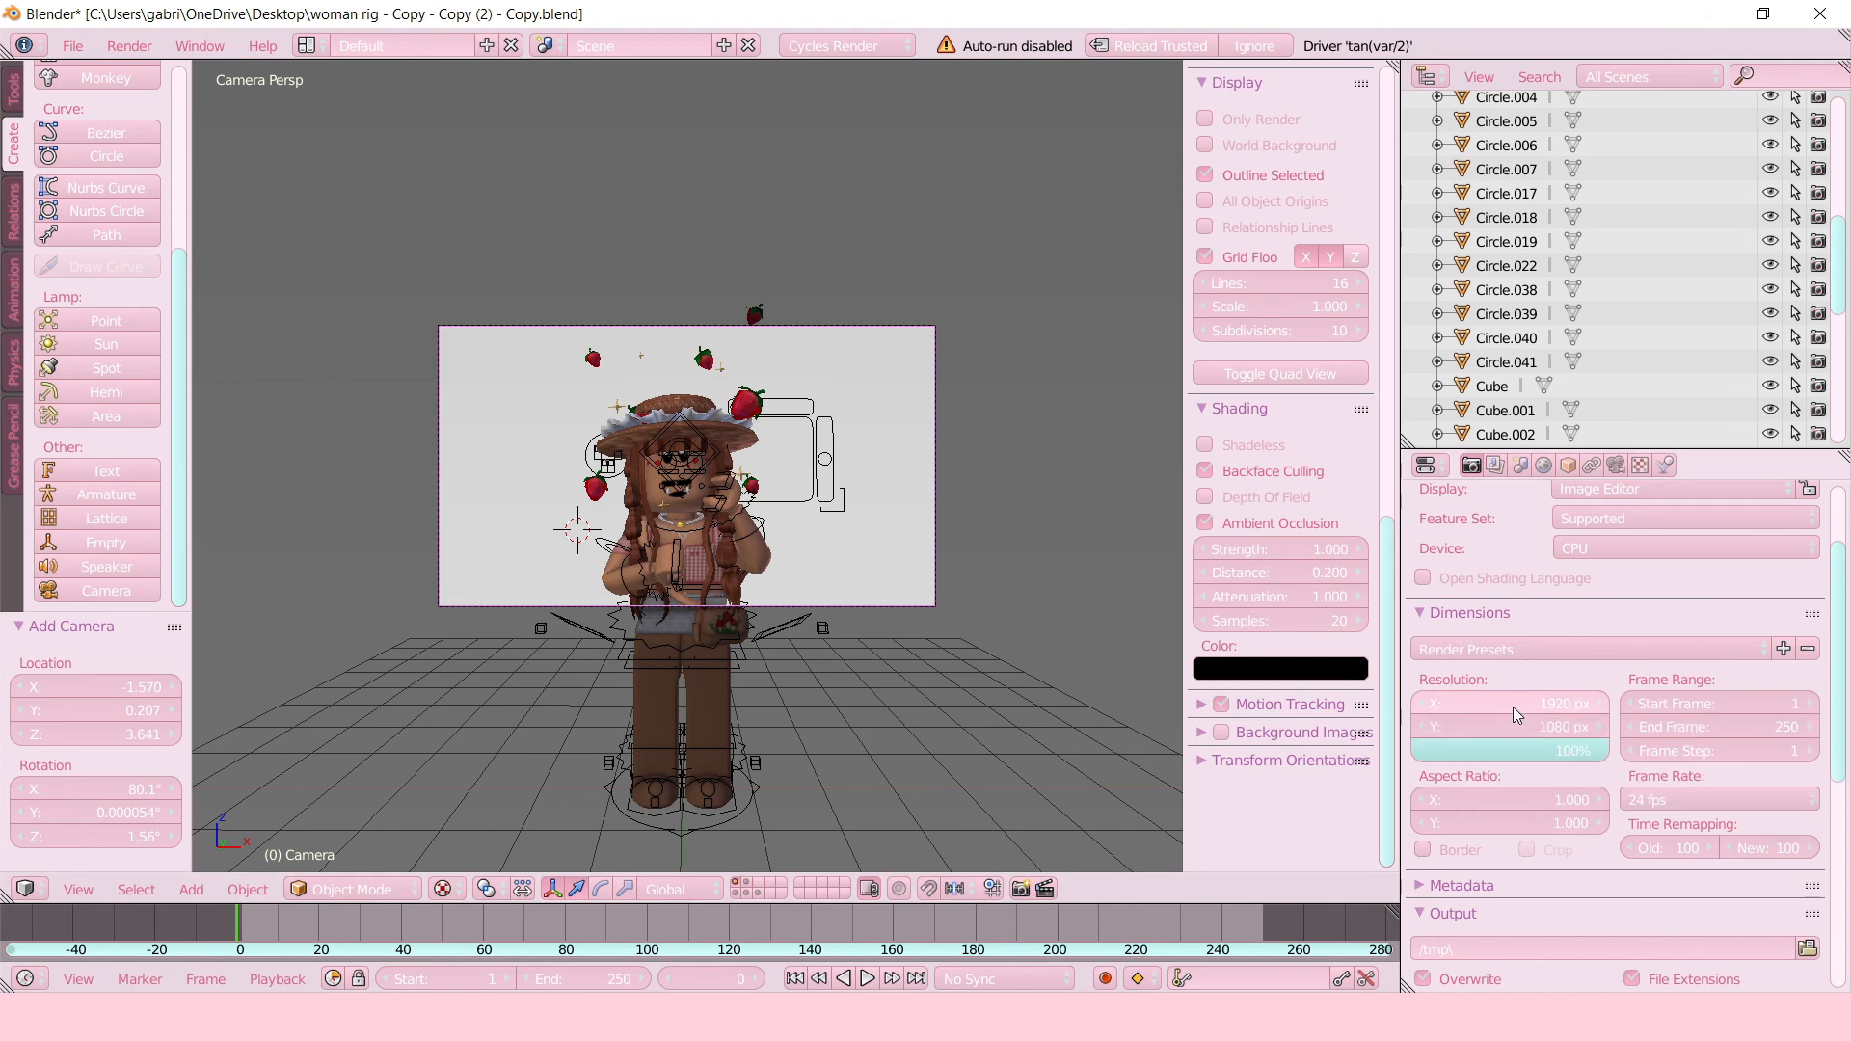
pyautogui.moveTo(1514, 704)
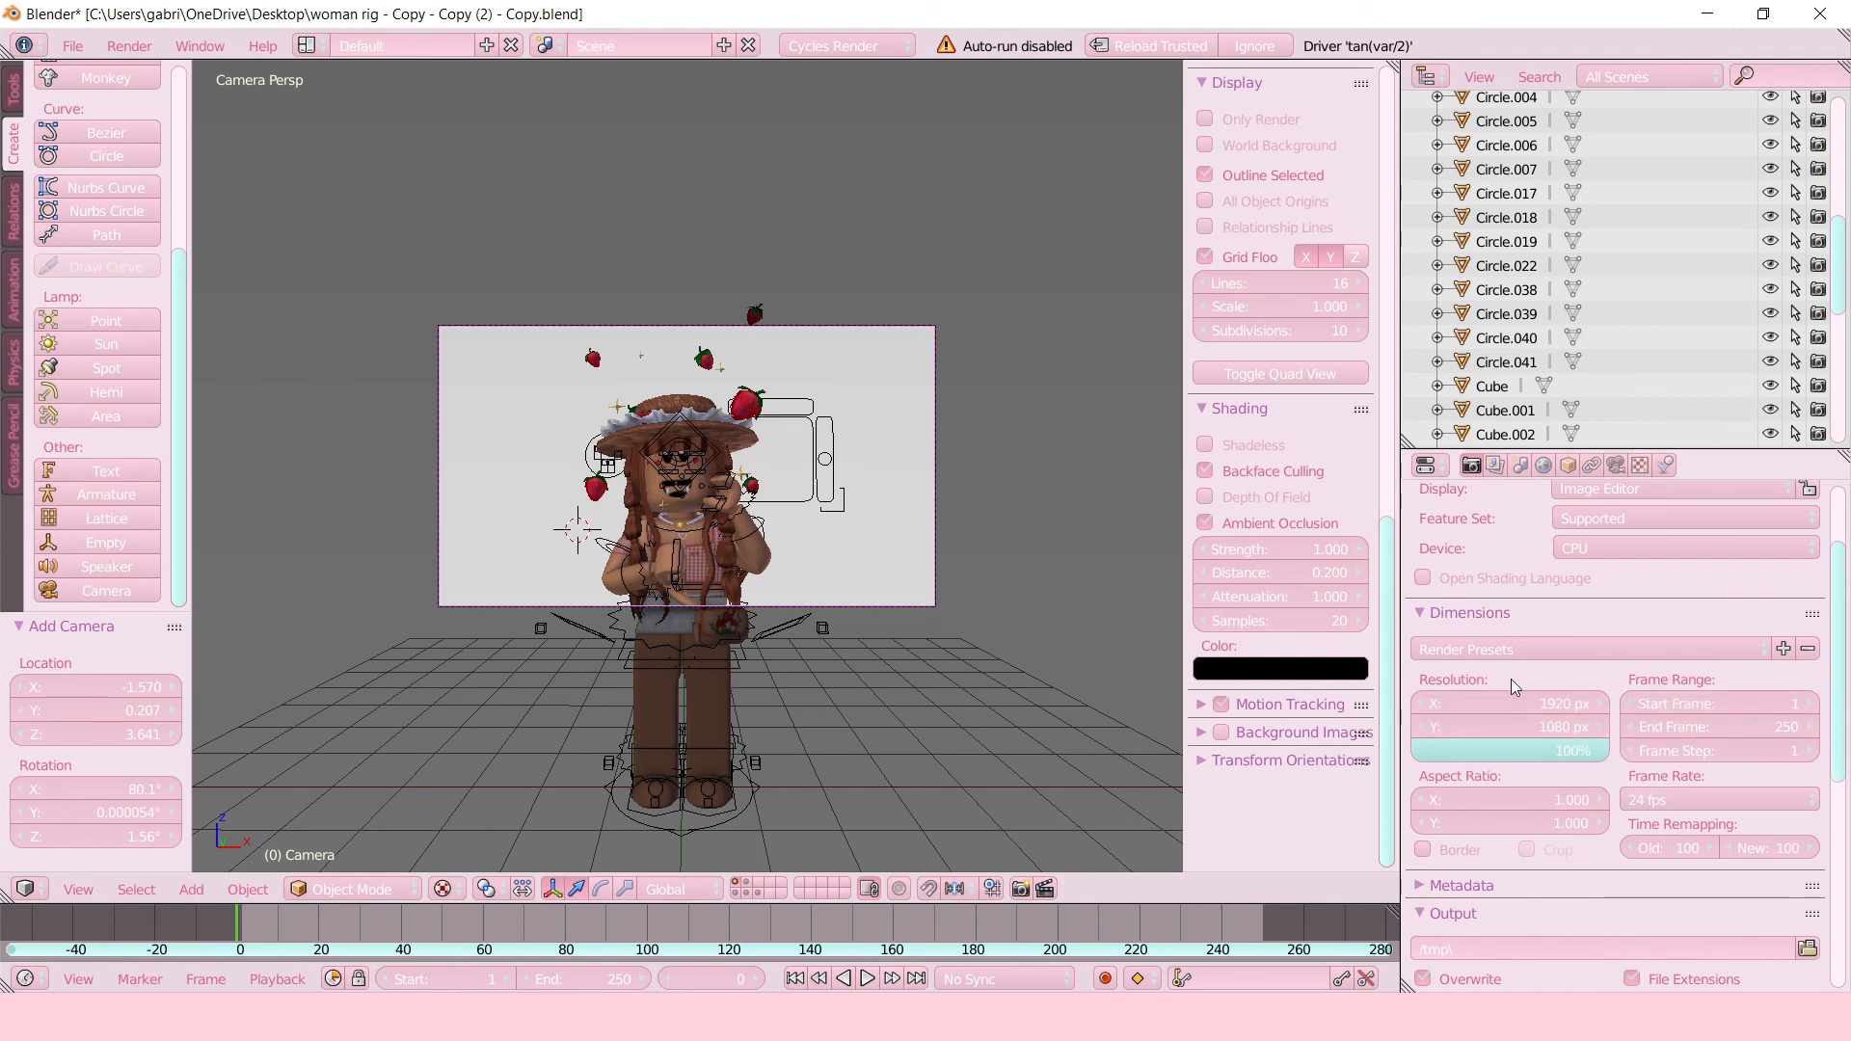
pyautogui.moveTo(1281, 548)
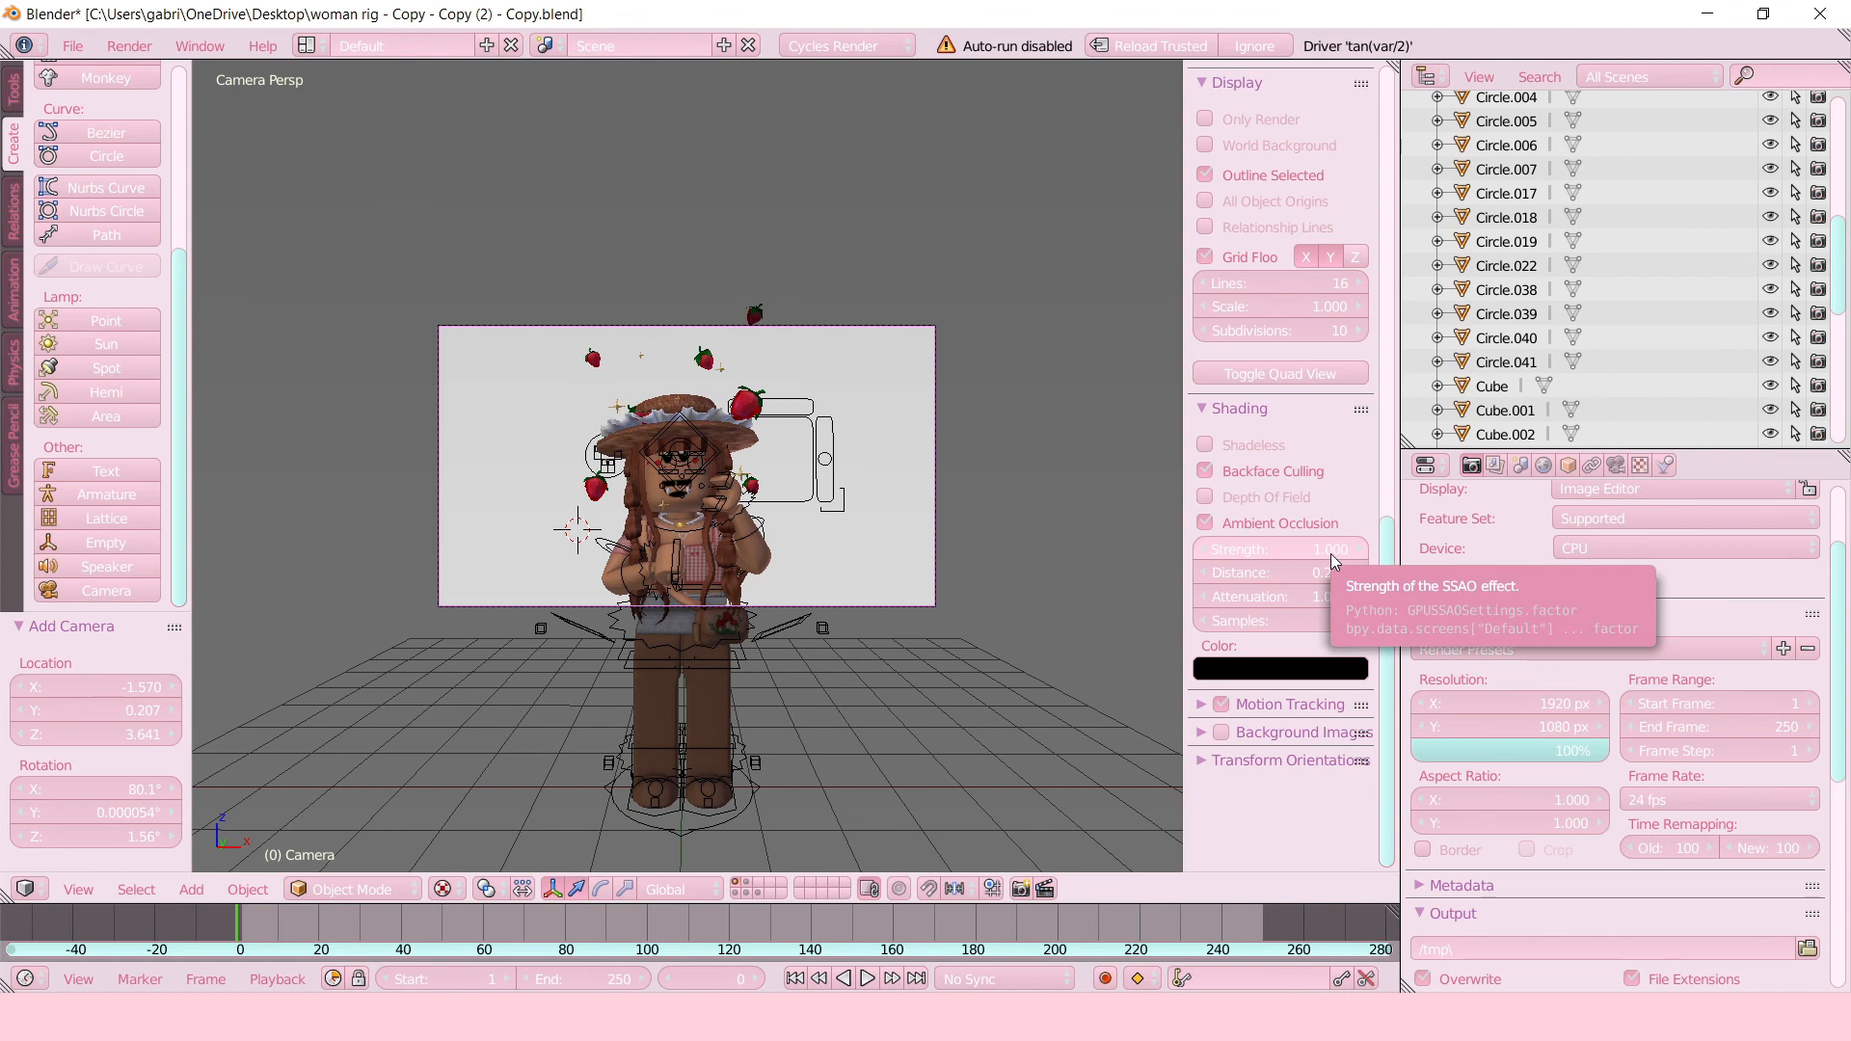
pyautogui.moveTo(900, 472)
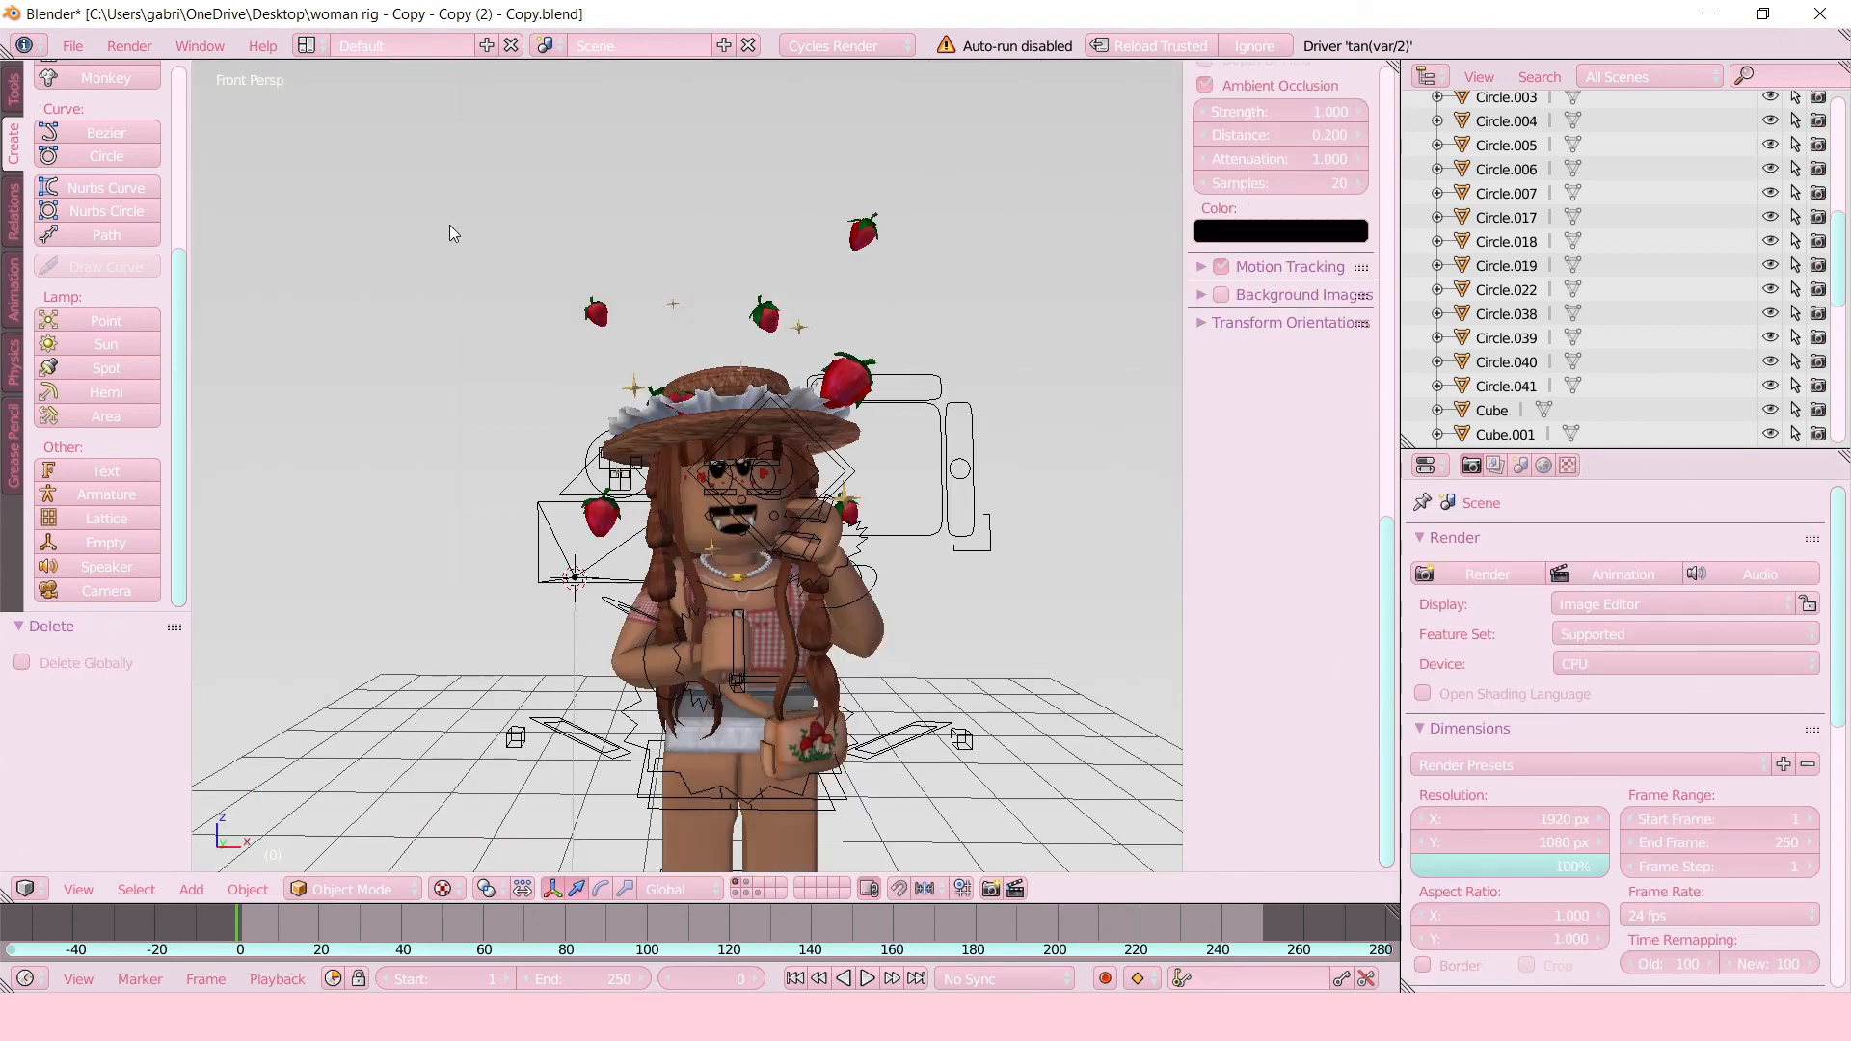
pyautogui.moveTo(167, 204)
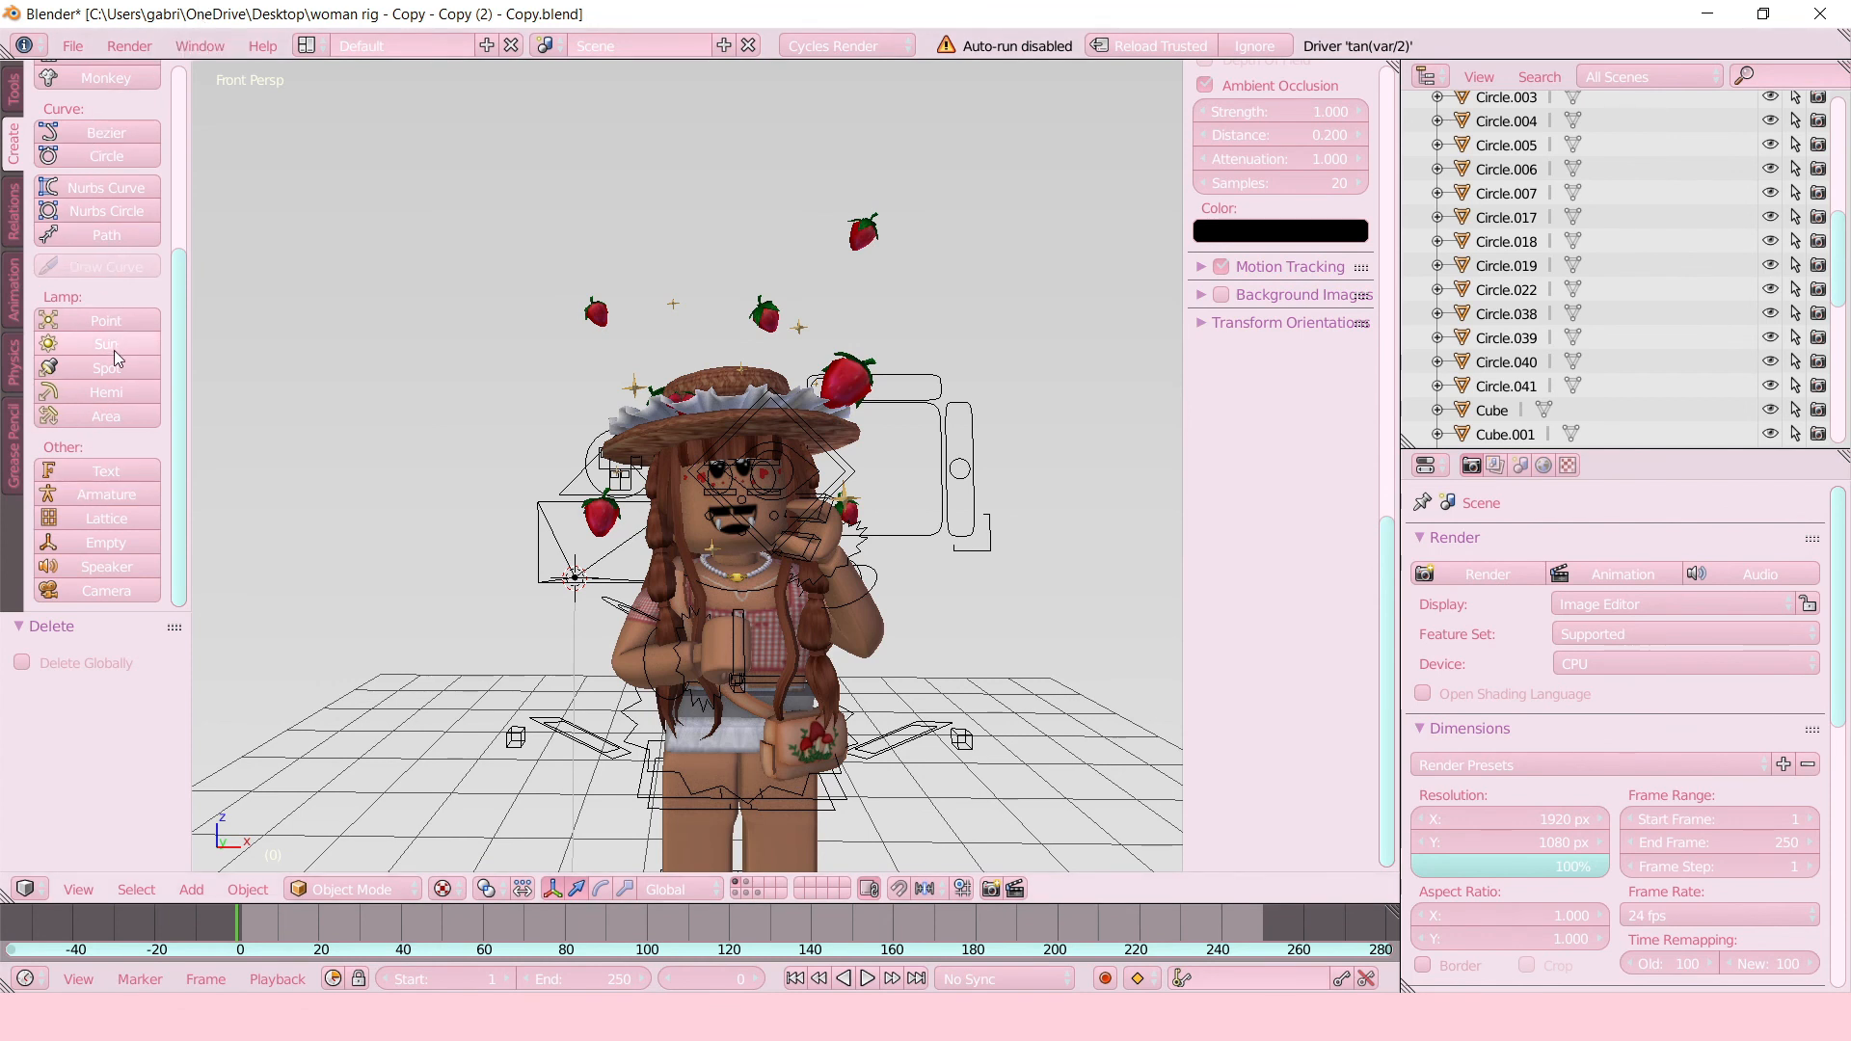
# Add a sun lamp near the avatar and switch the viewport to solid shading.
pyautogui.click(105, 320)
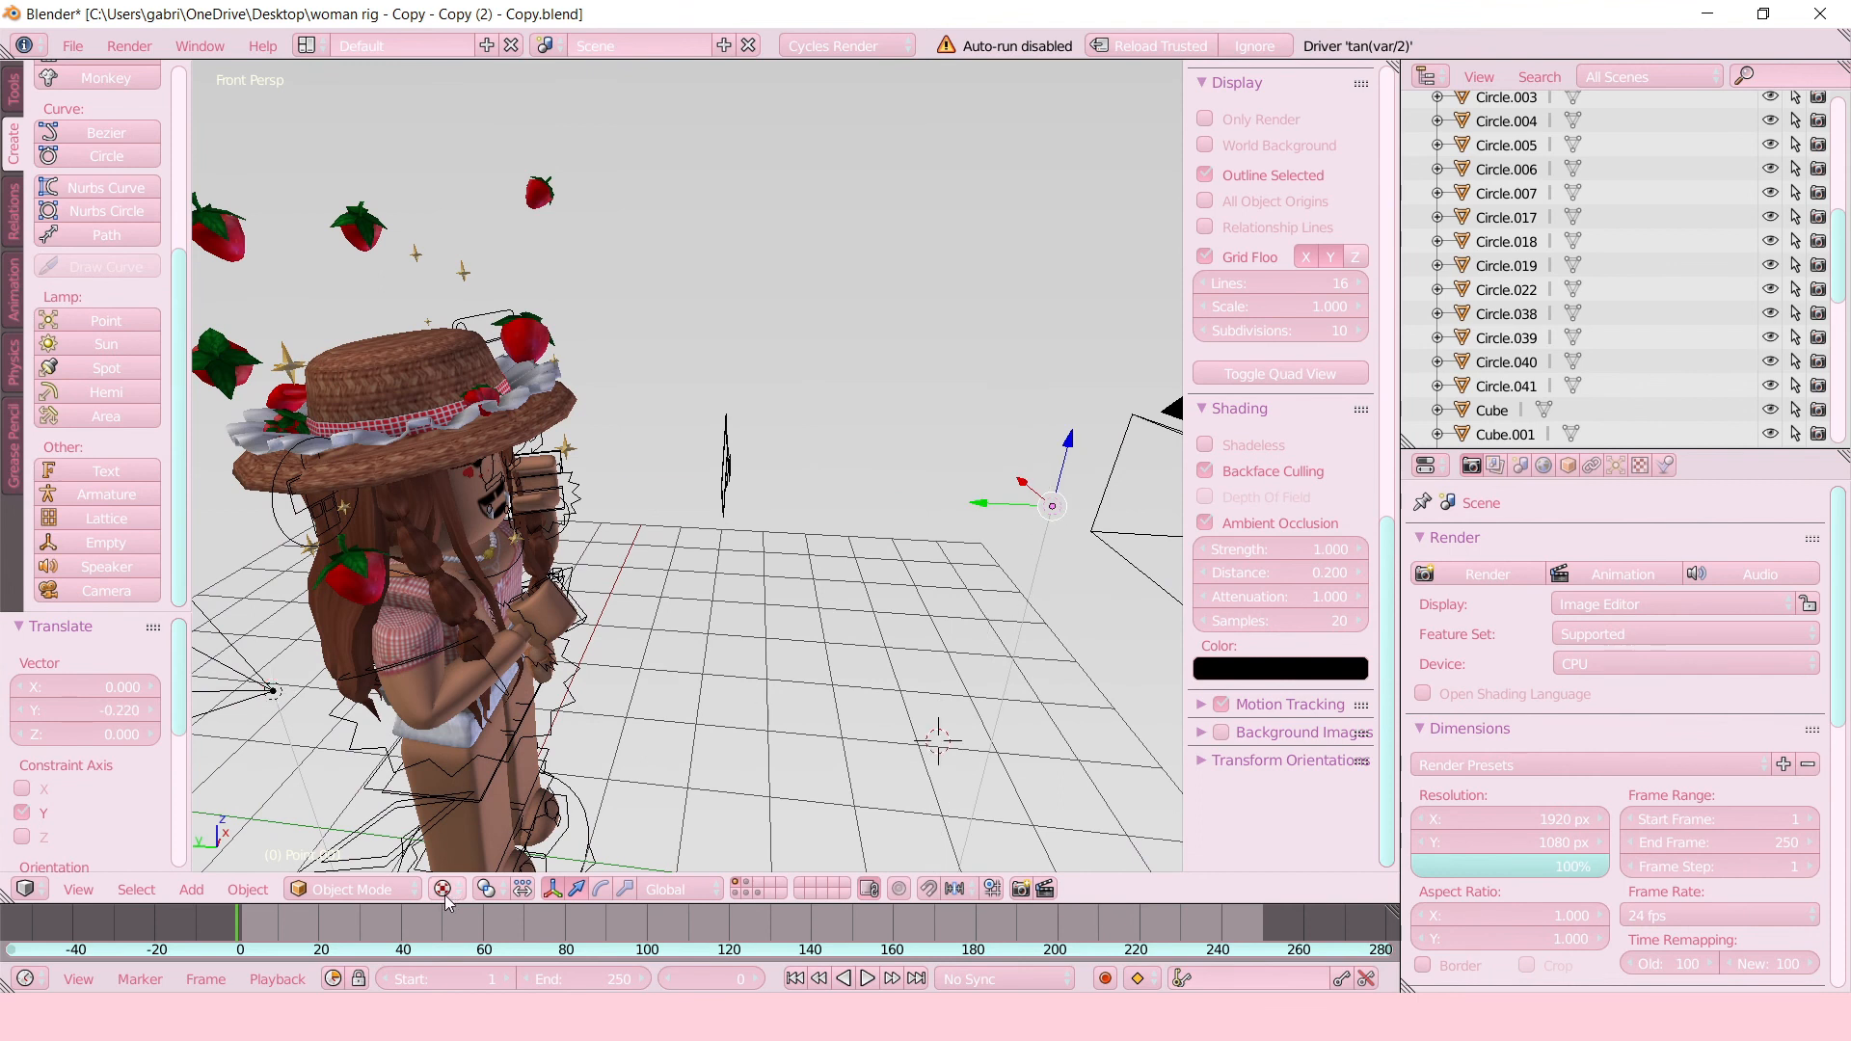
pyautogui.click(447, 889)
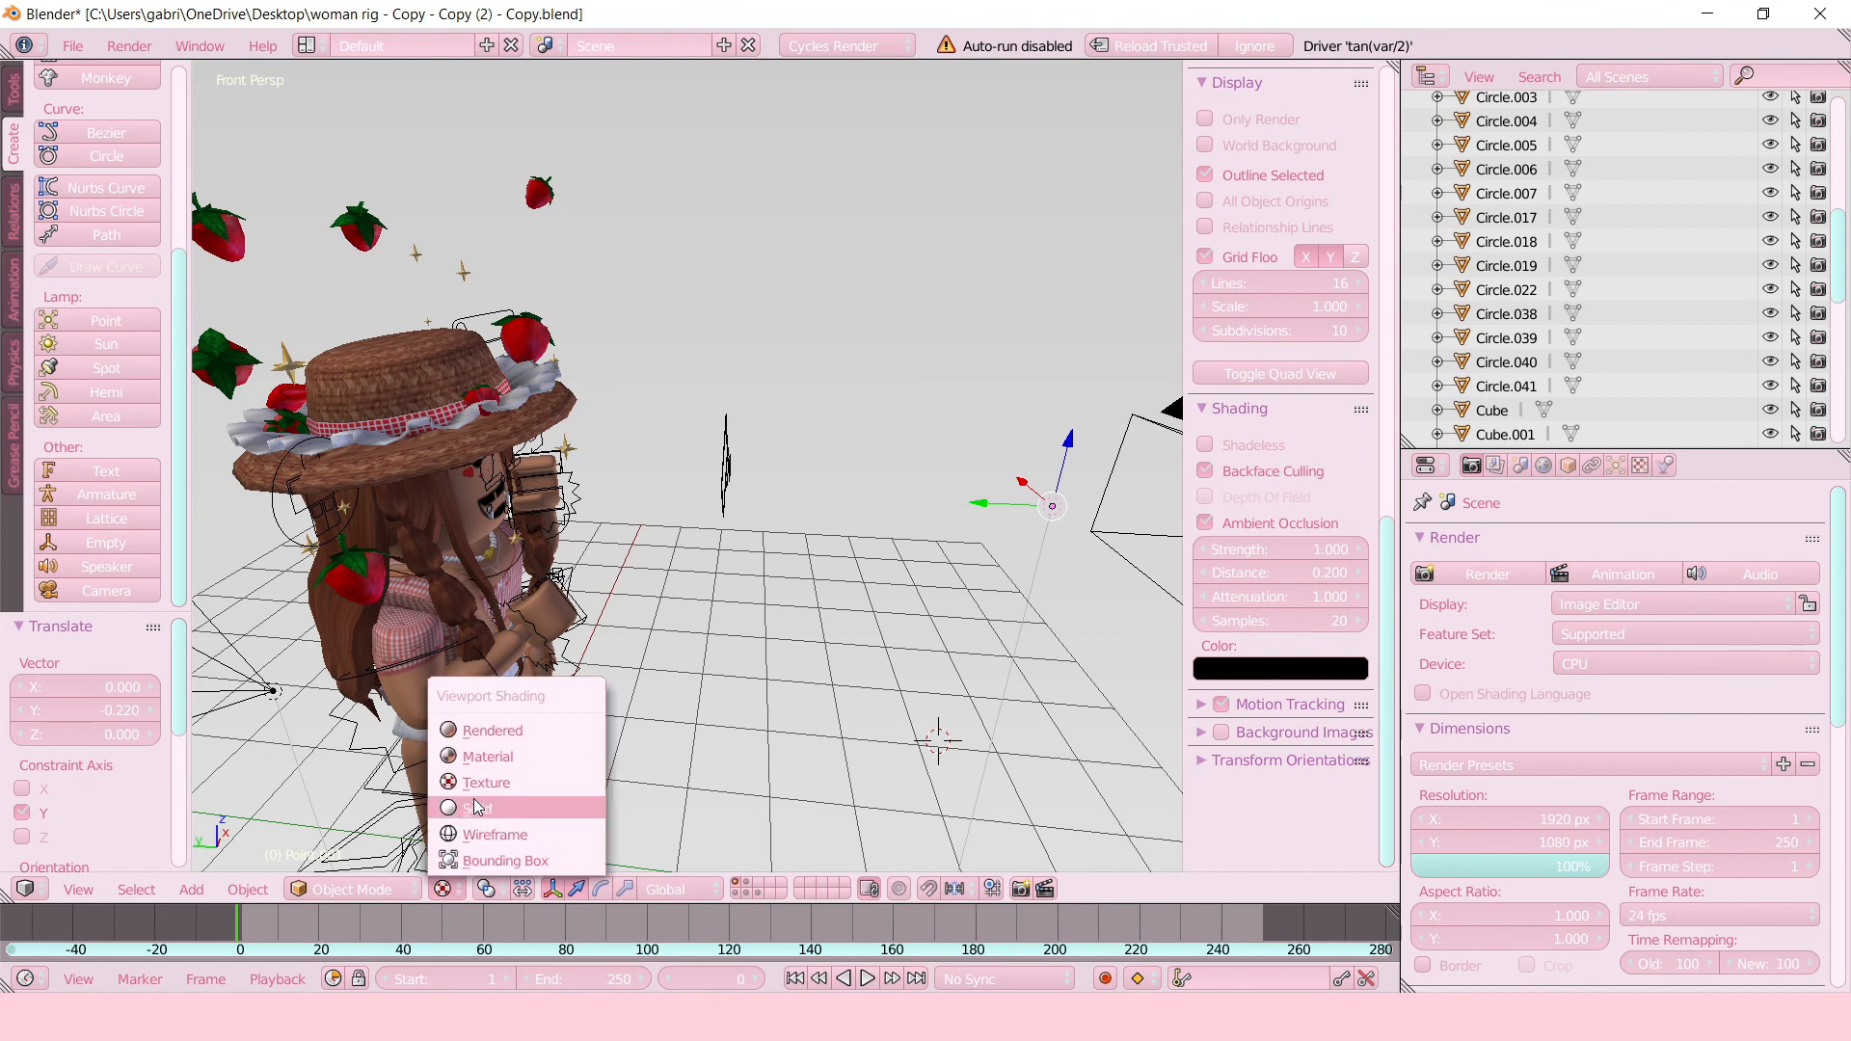
pyautogui.click(490, 729)
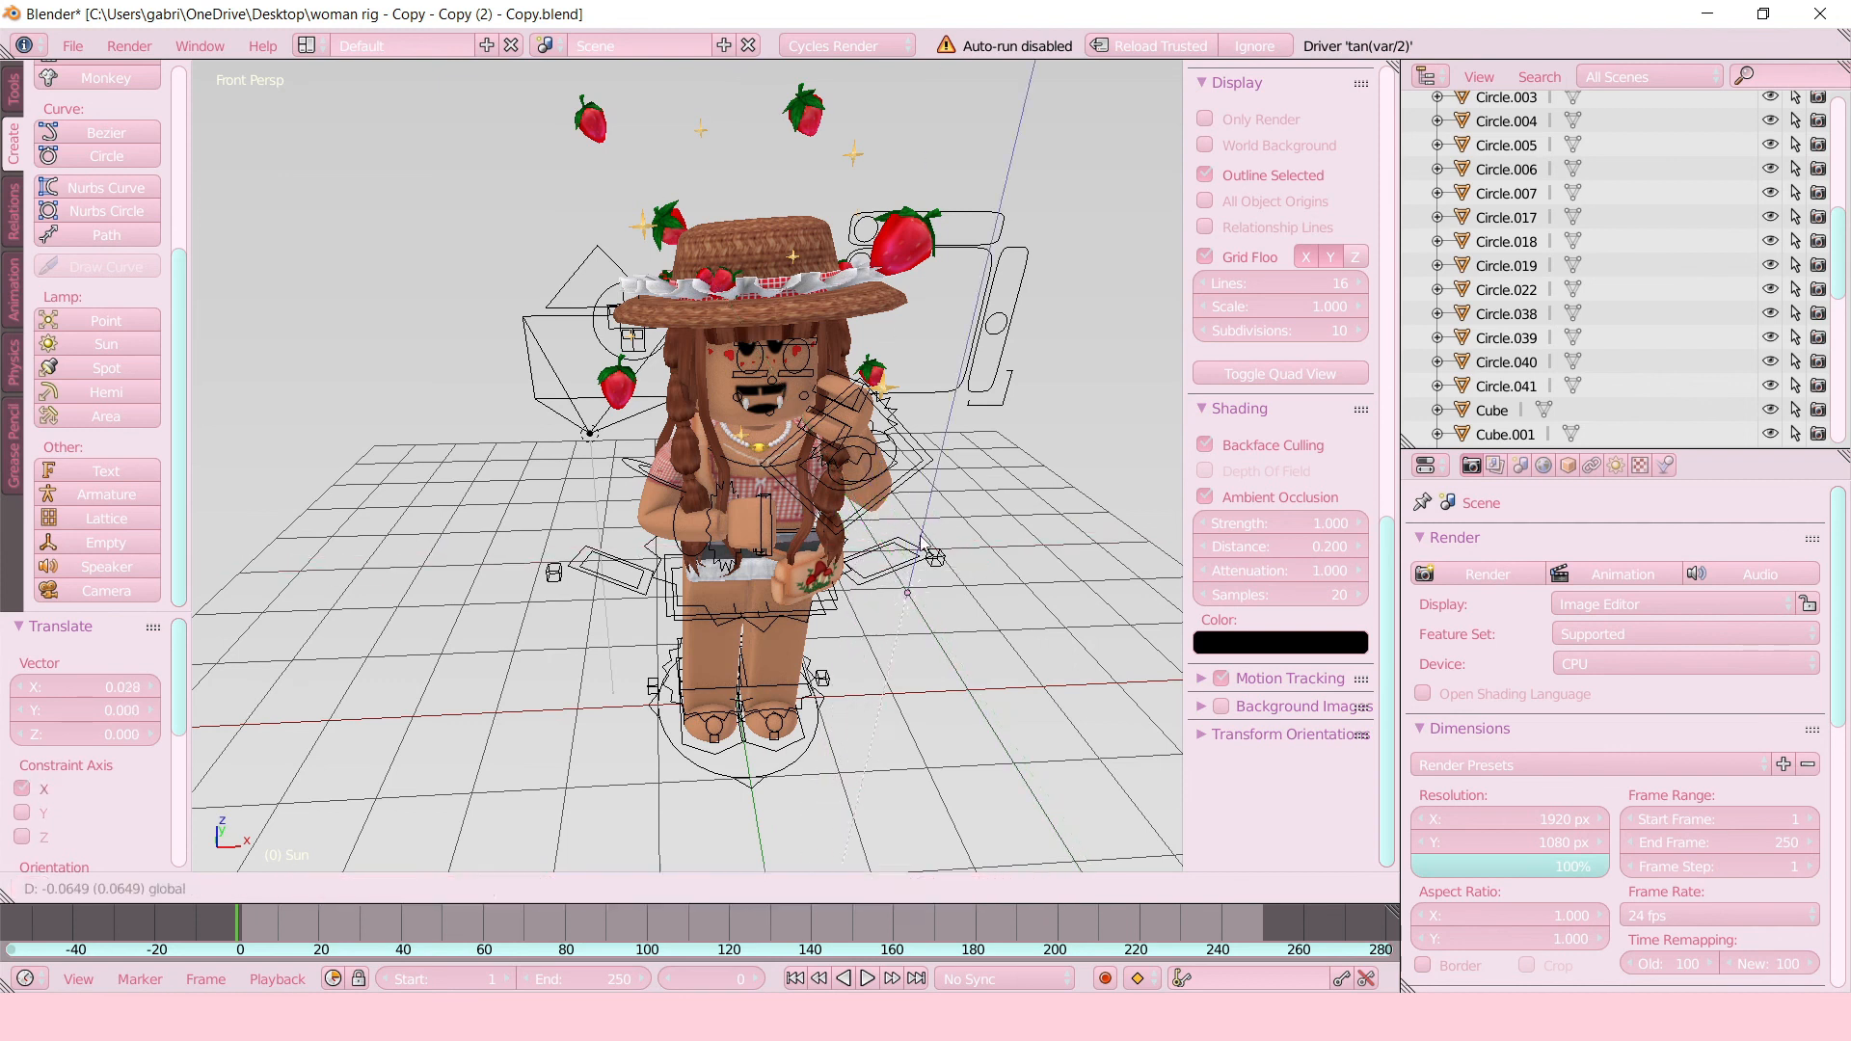
pyautogui.click(446, 888)
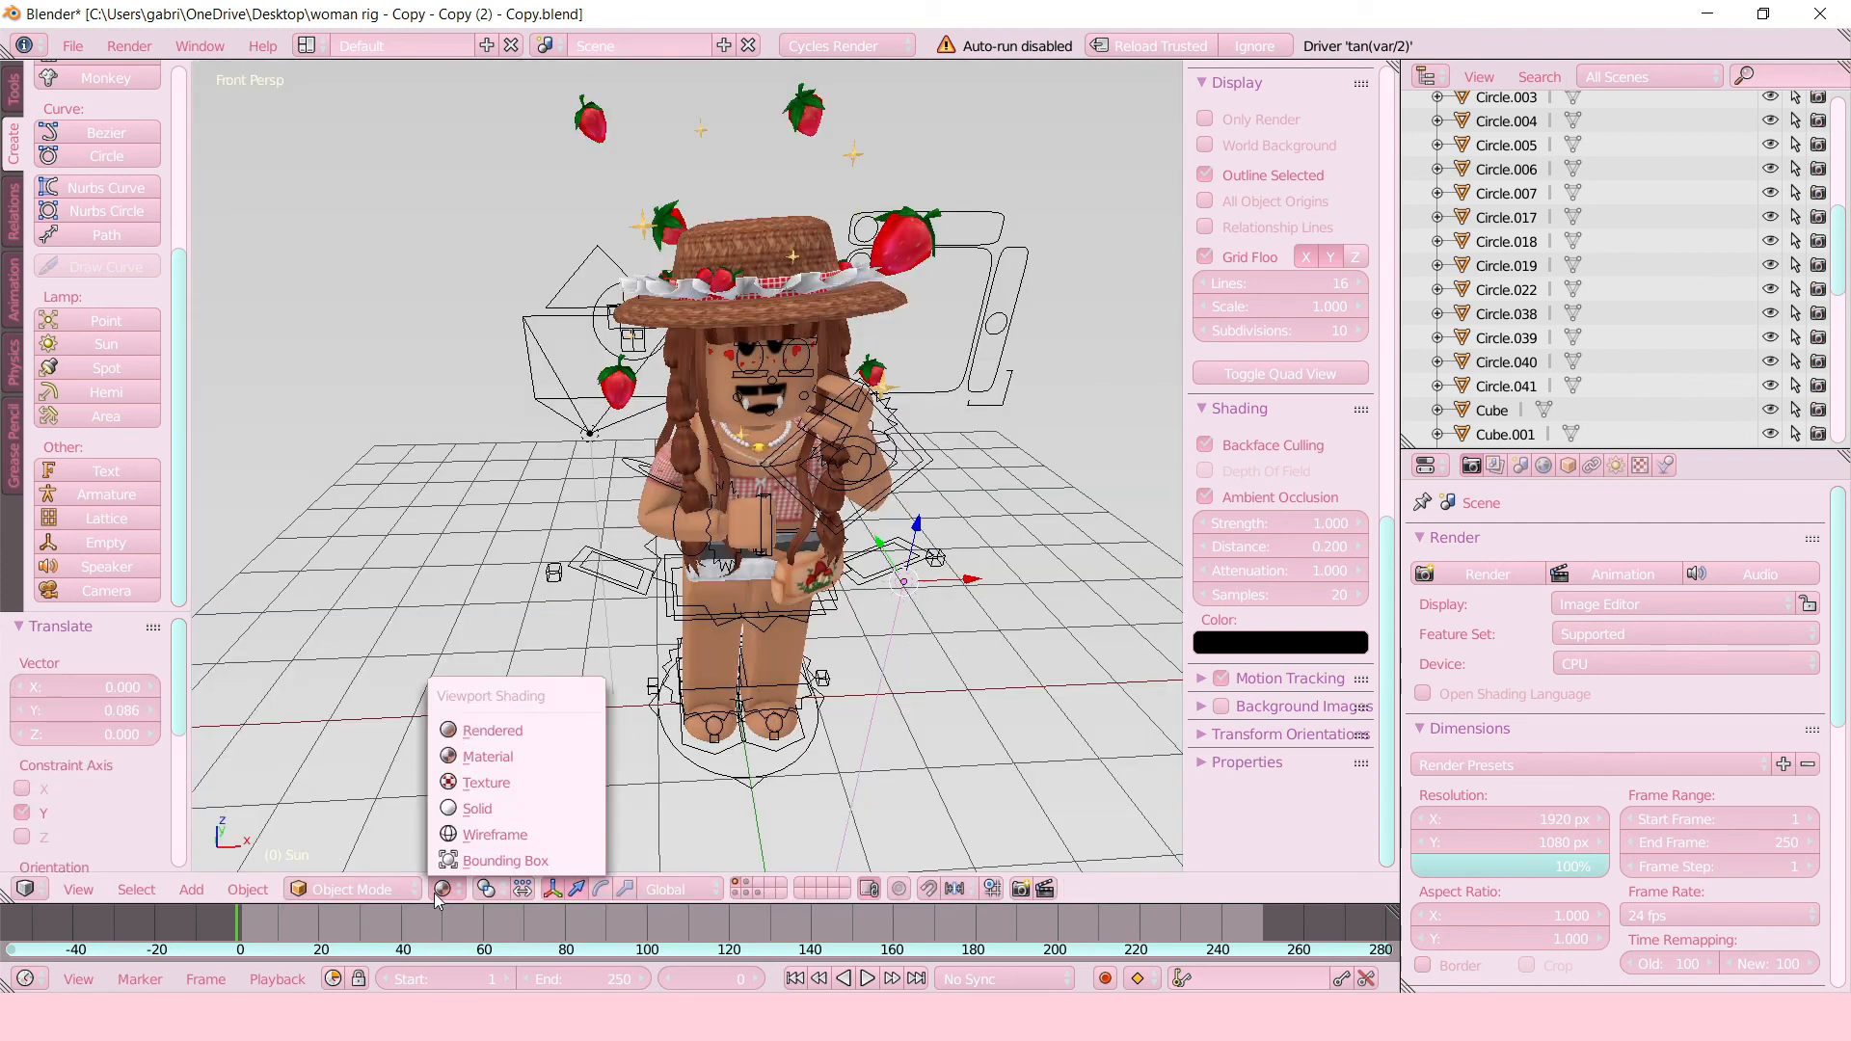
pyautogui.click(491, 730)
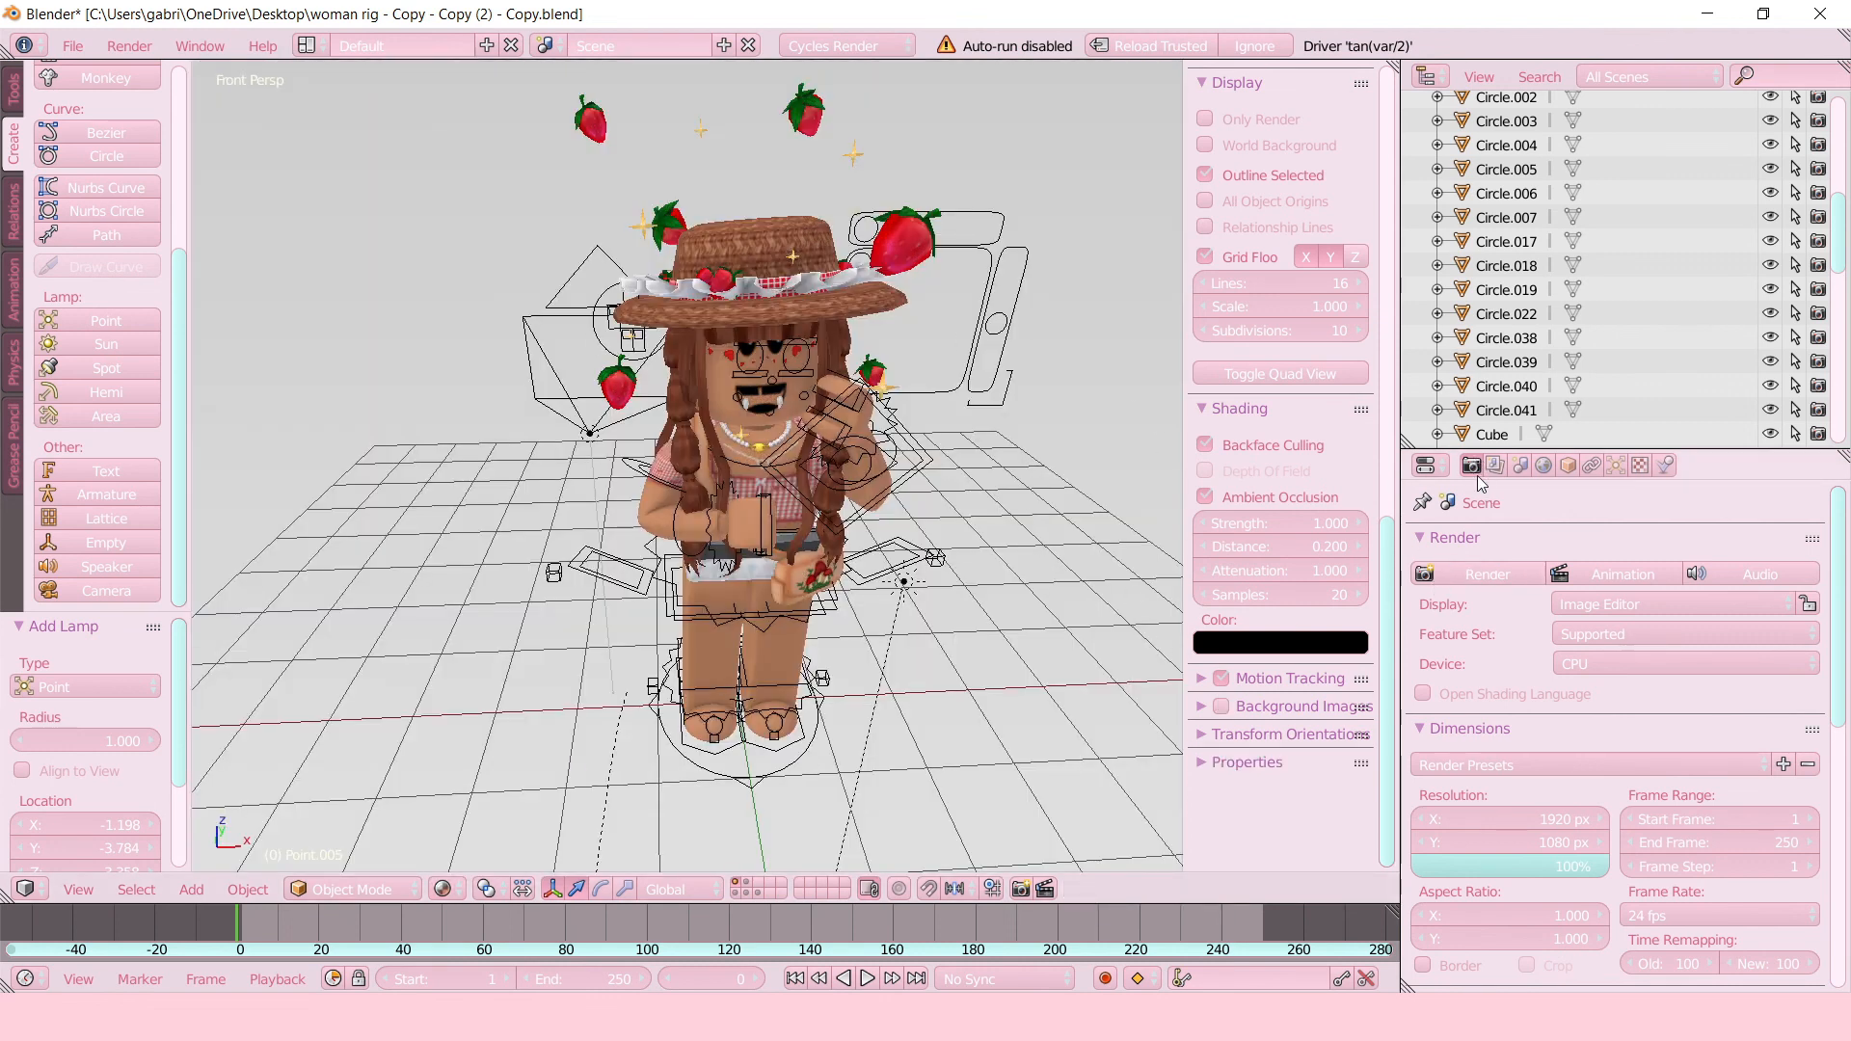
# Render the avatar and save the transparent image as a PNG on the Desktop.
pyautogui.click(1484, 573)
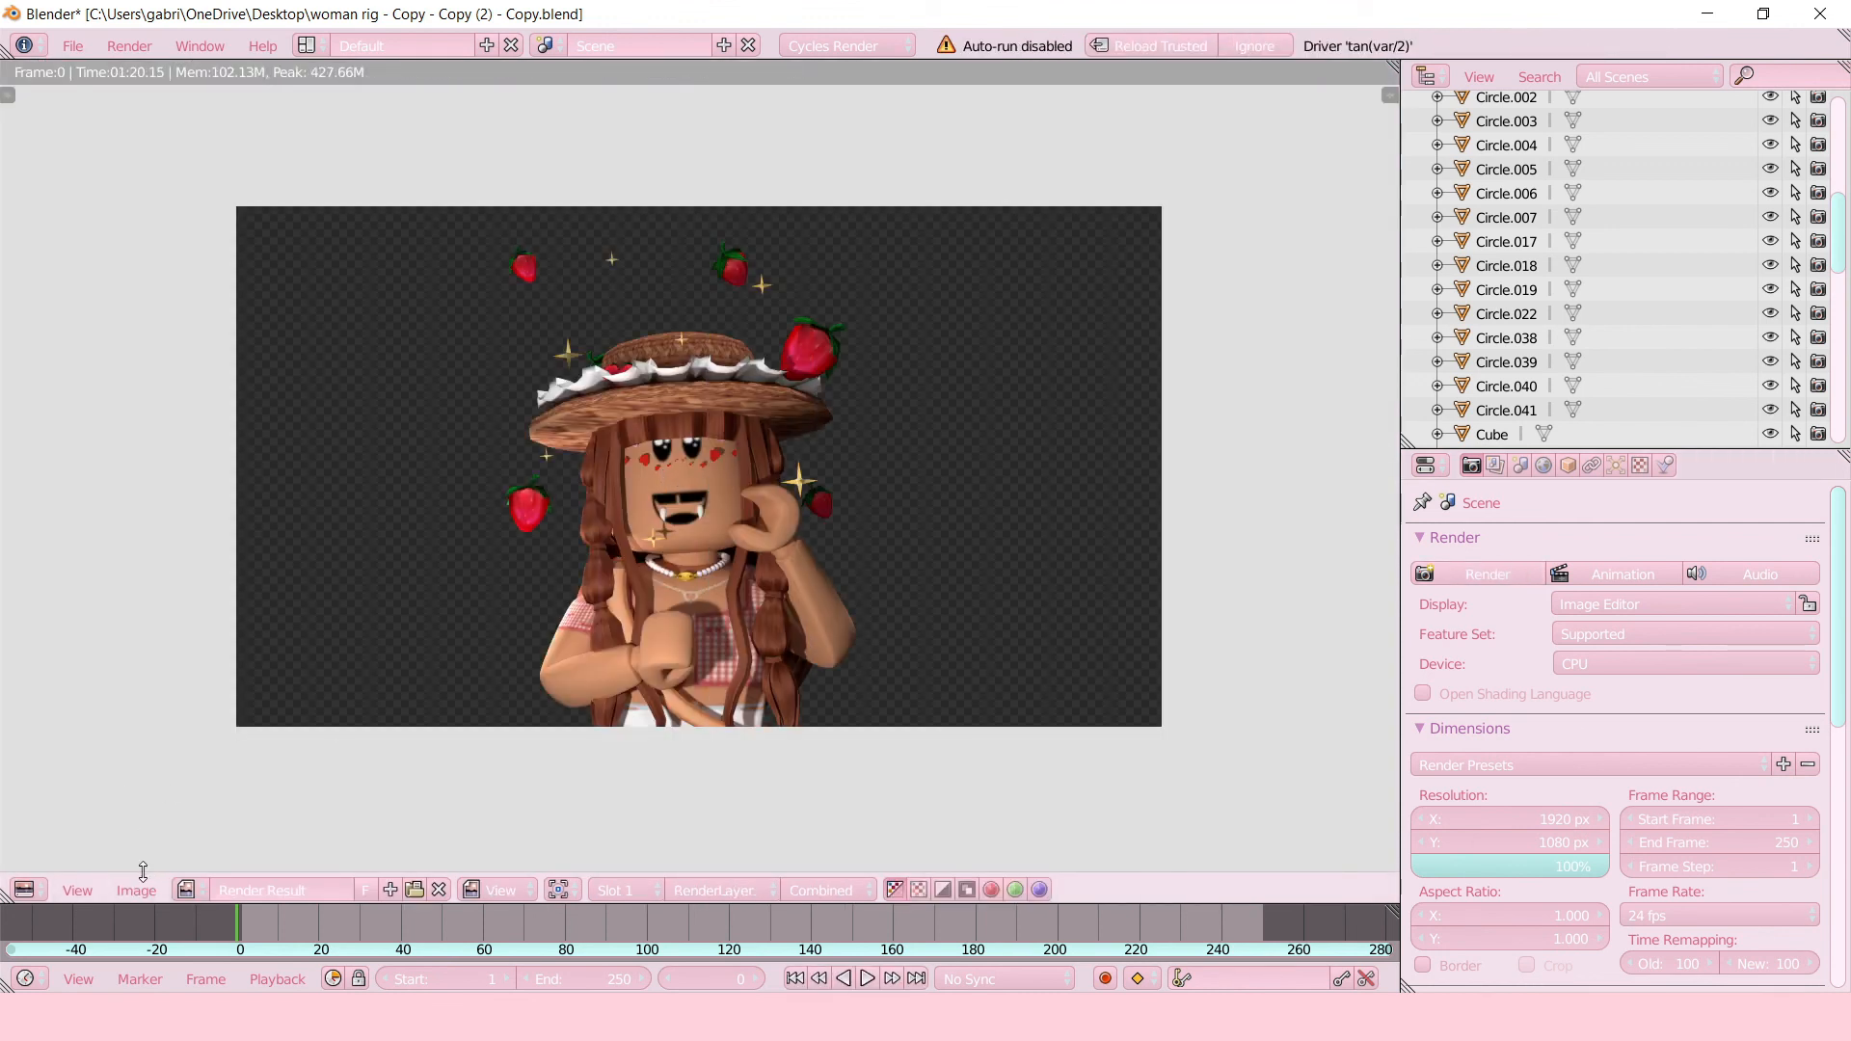
pyautogui.click(136, 890)
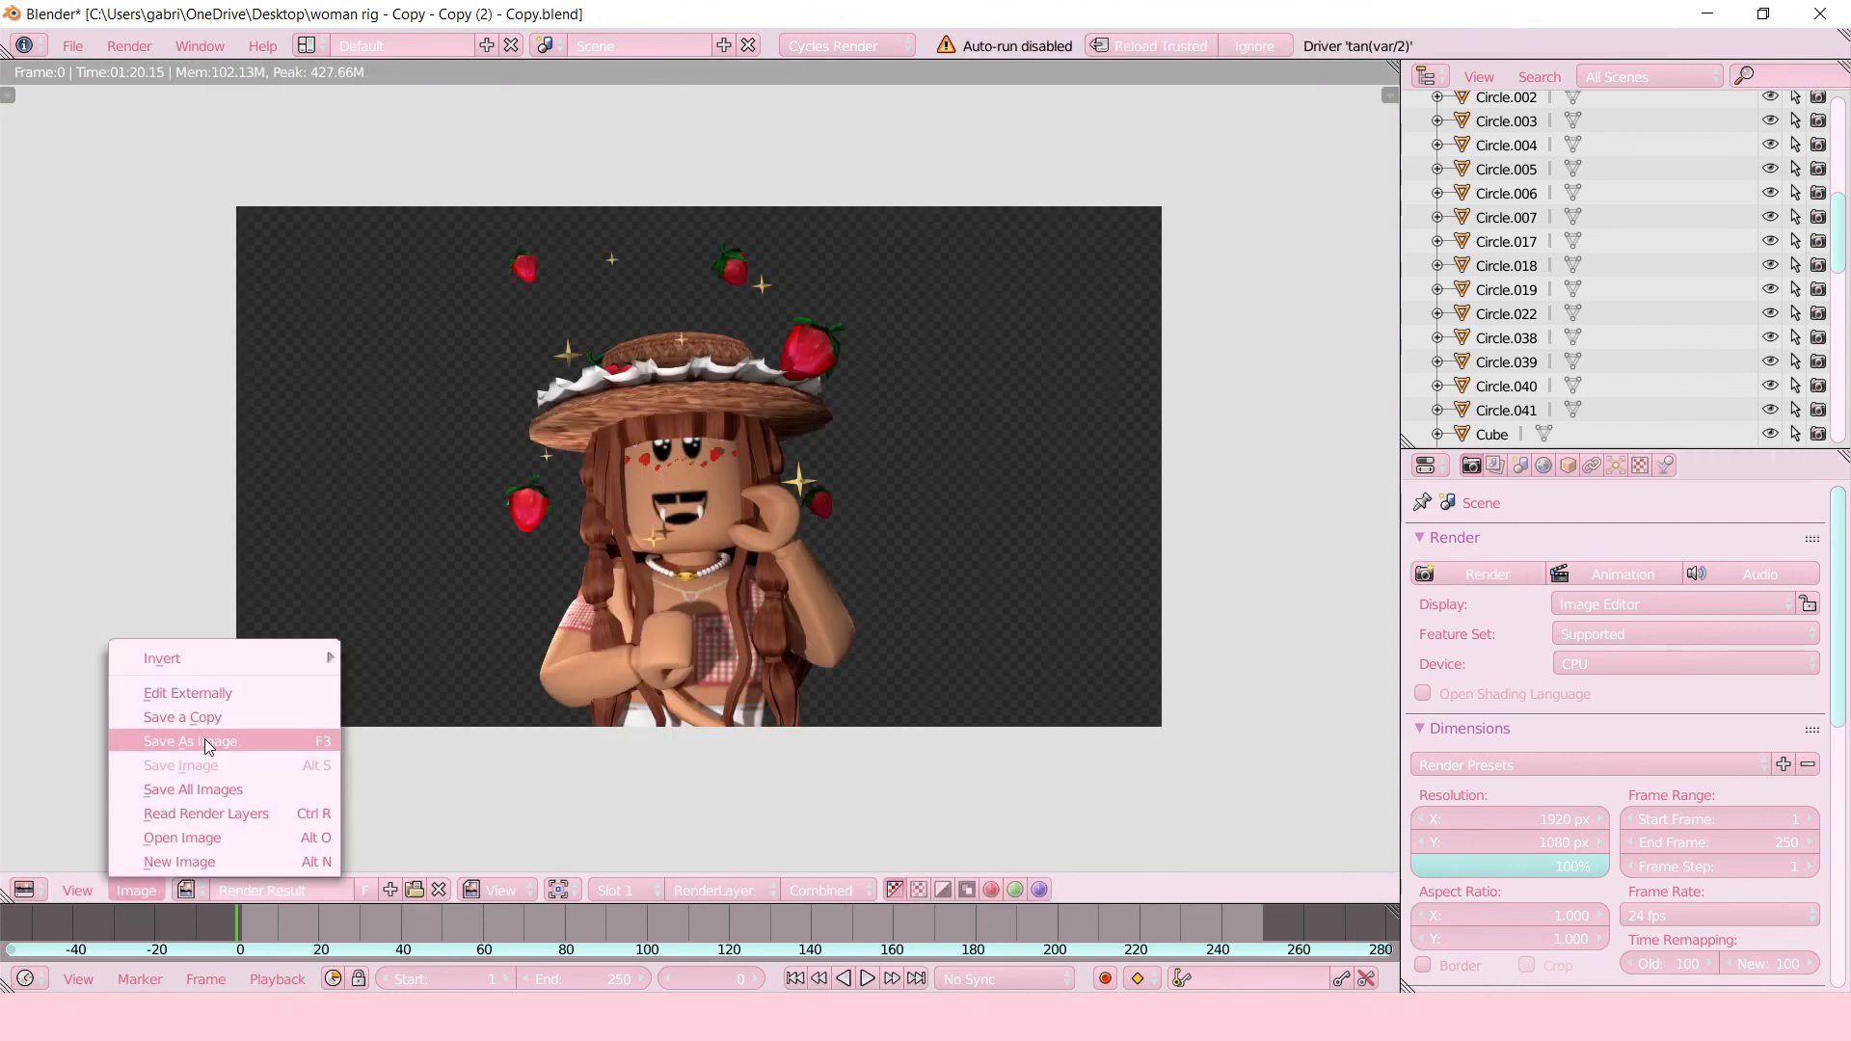
pyautogui.click(189, 741)
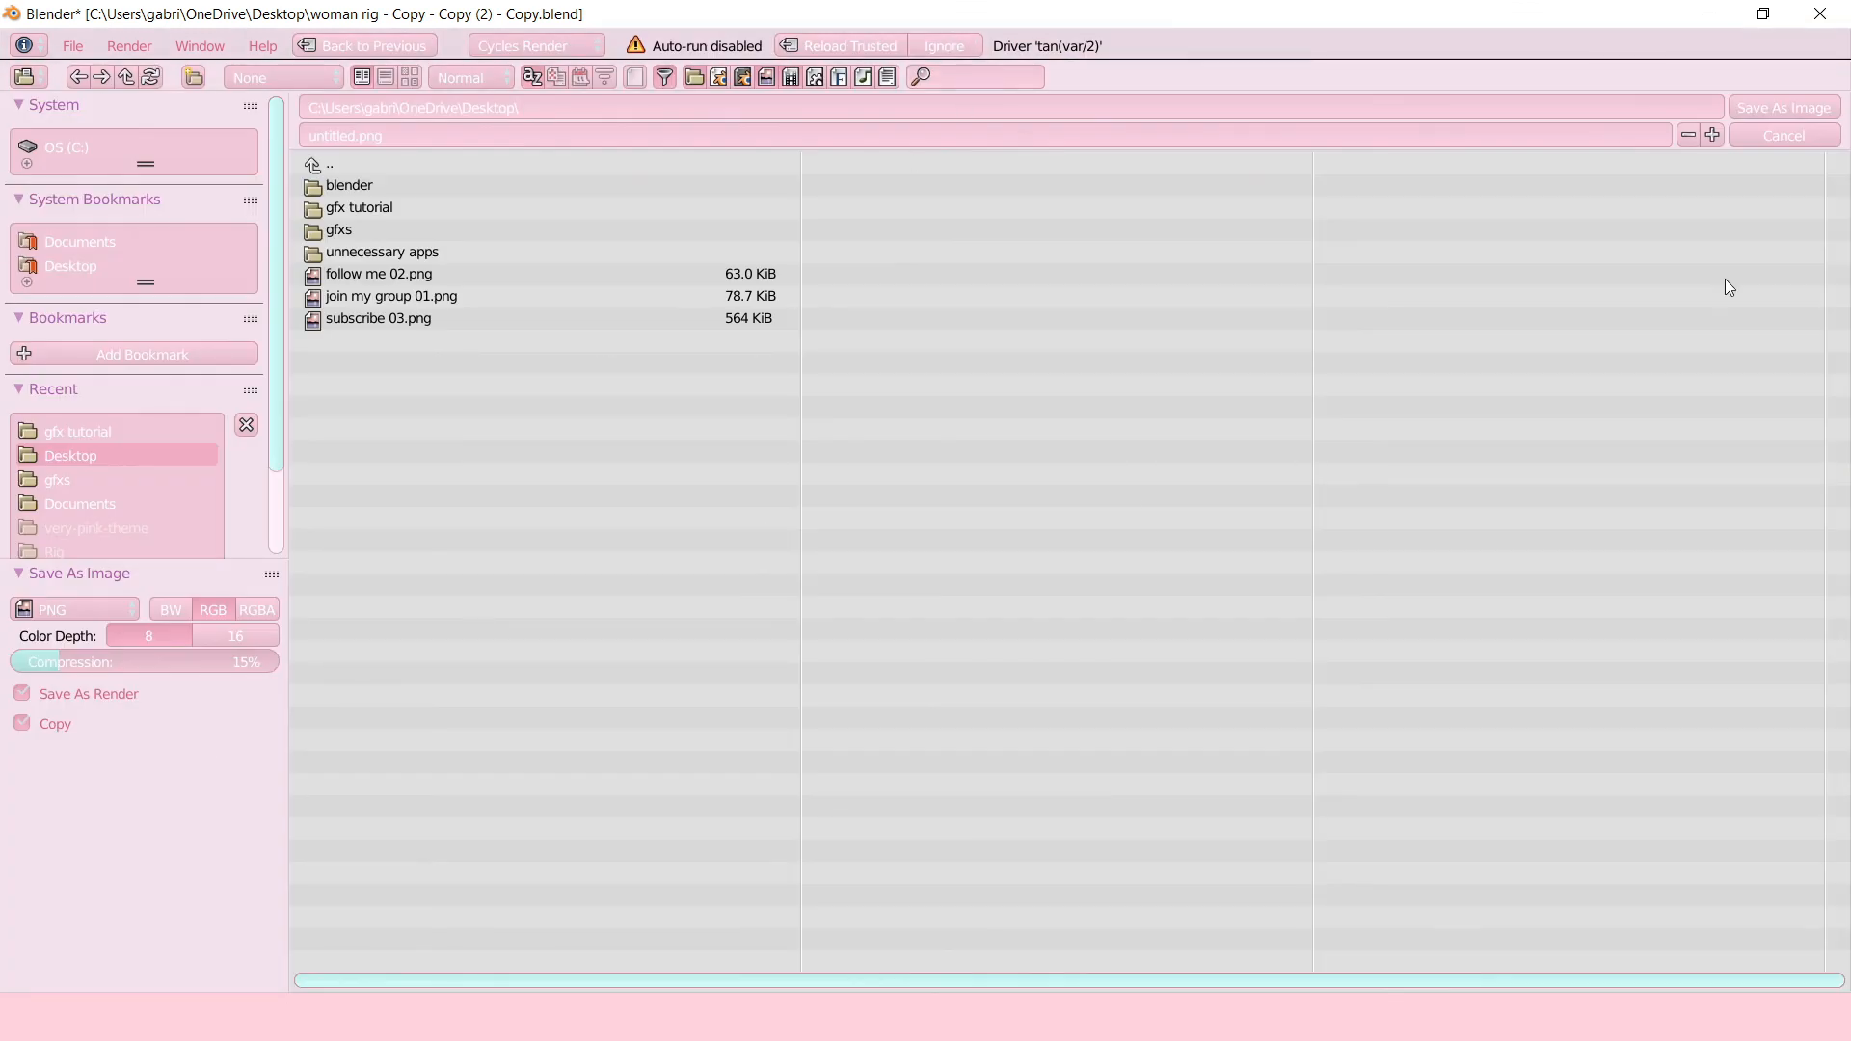
pyautogui.click(1783, 135)
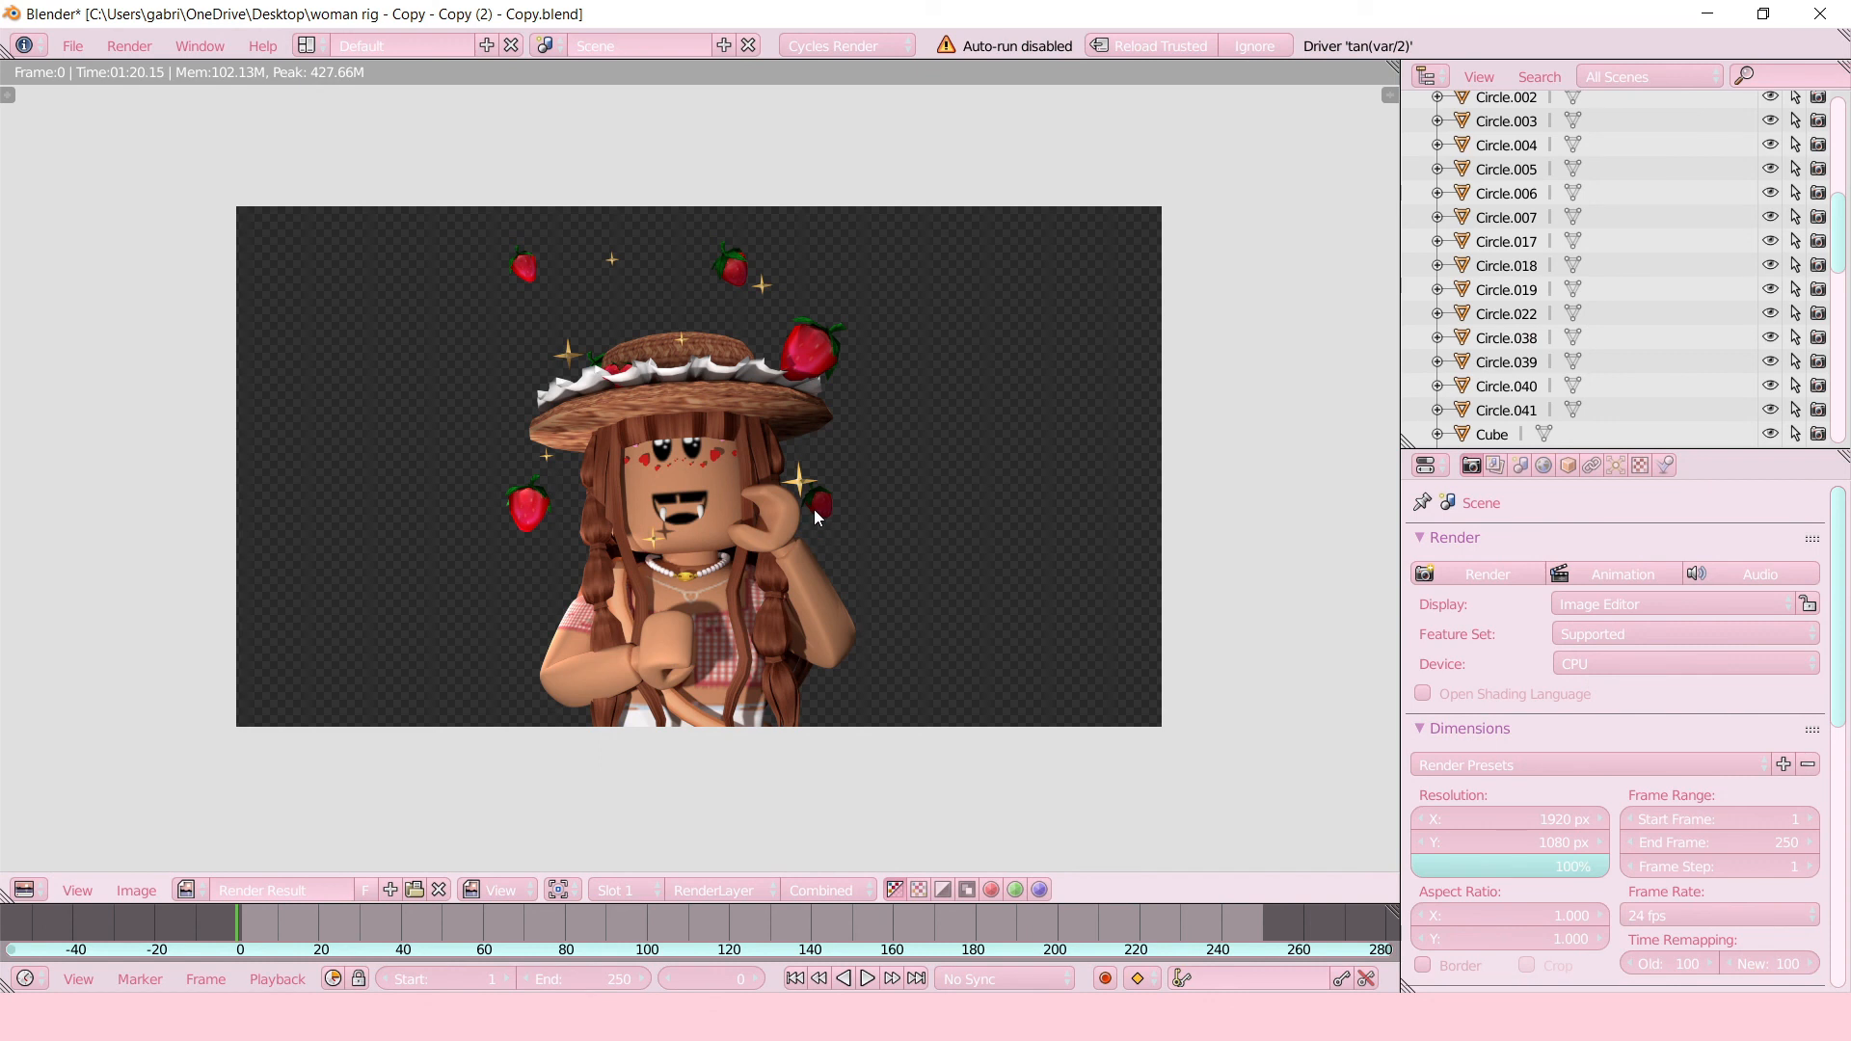
pyautogui.moveTo(777, 474)
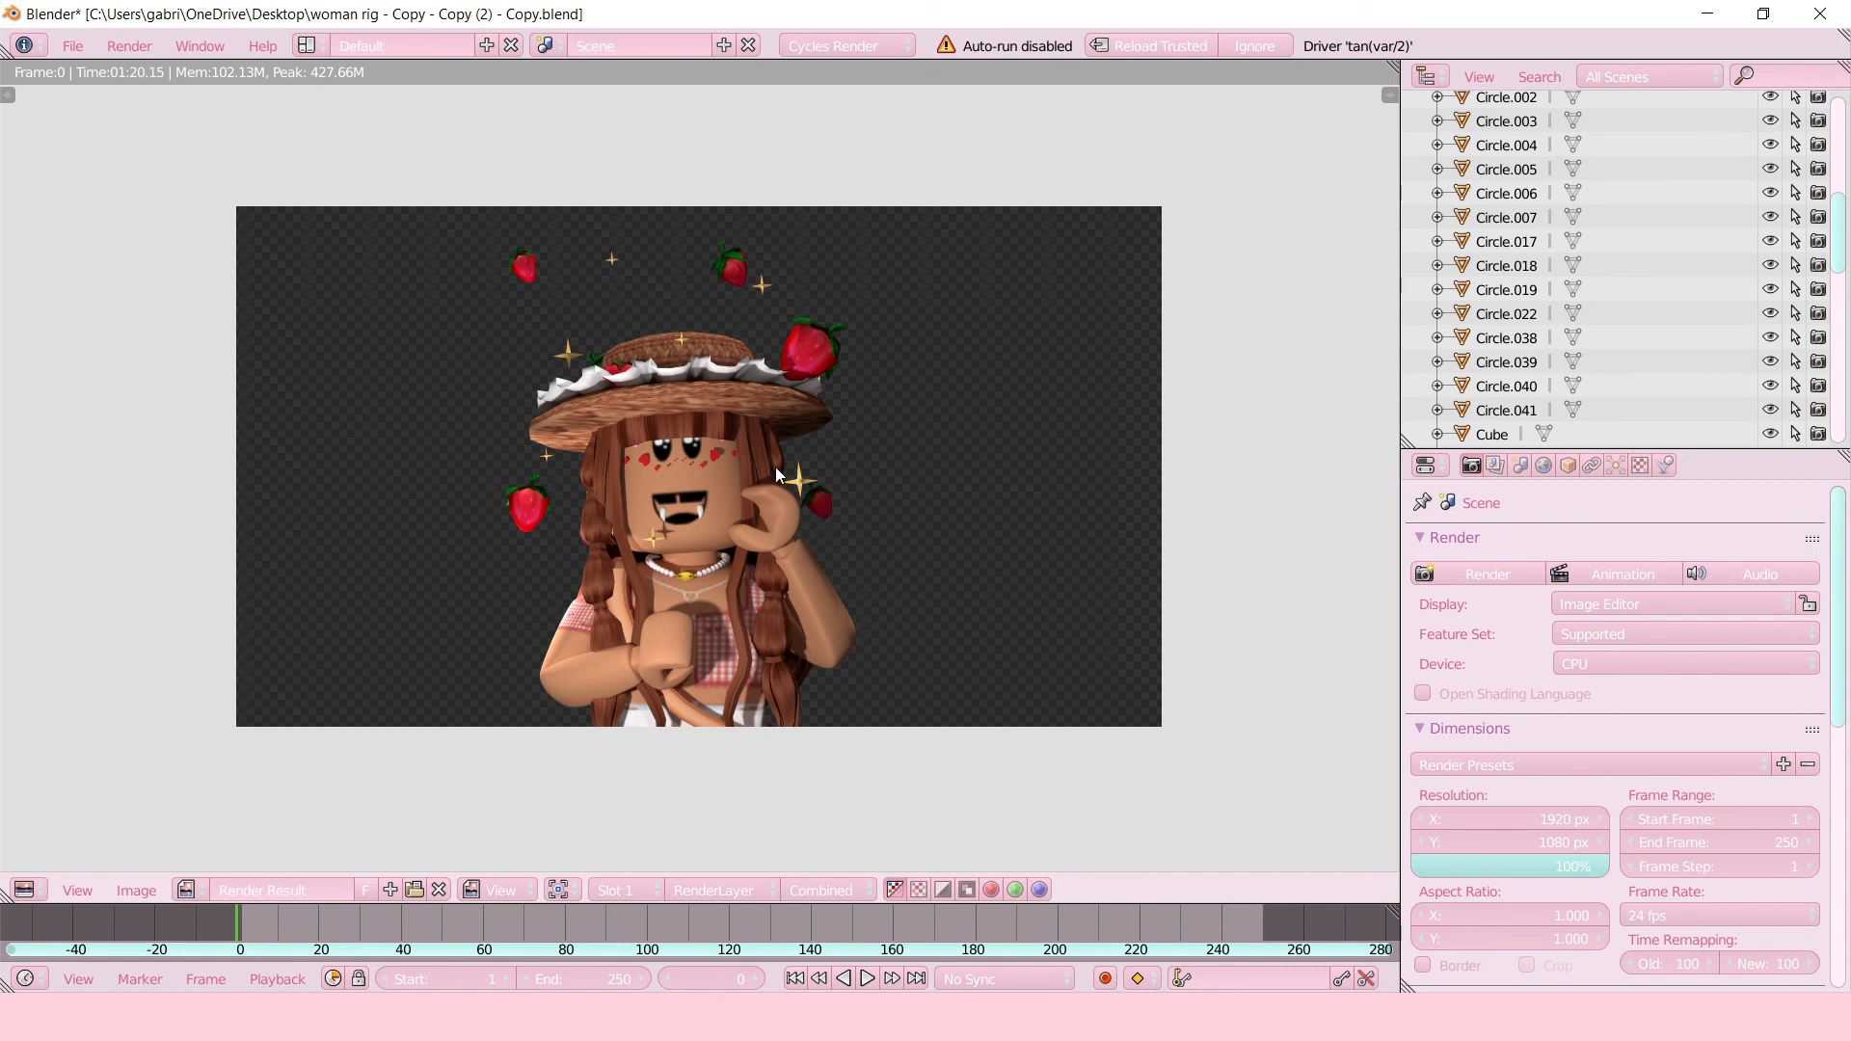